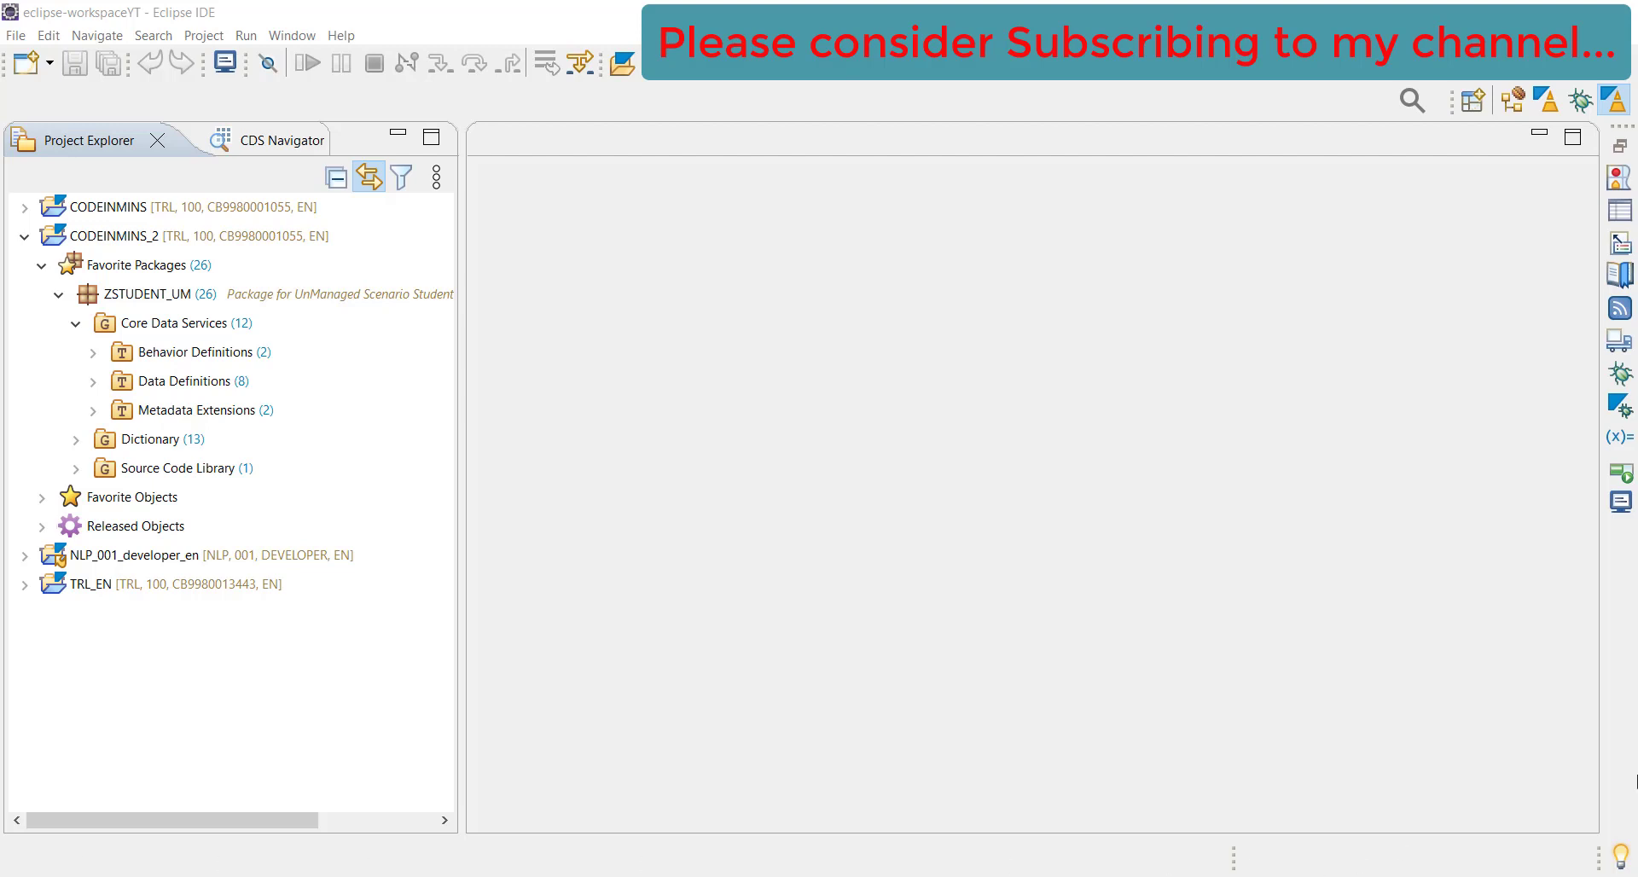
# Expand Data Definitions under ZSTUDENT_UM and select the ZC_STUDENT_UM consumption view
pyautogui.click(93, 380)
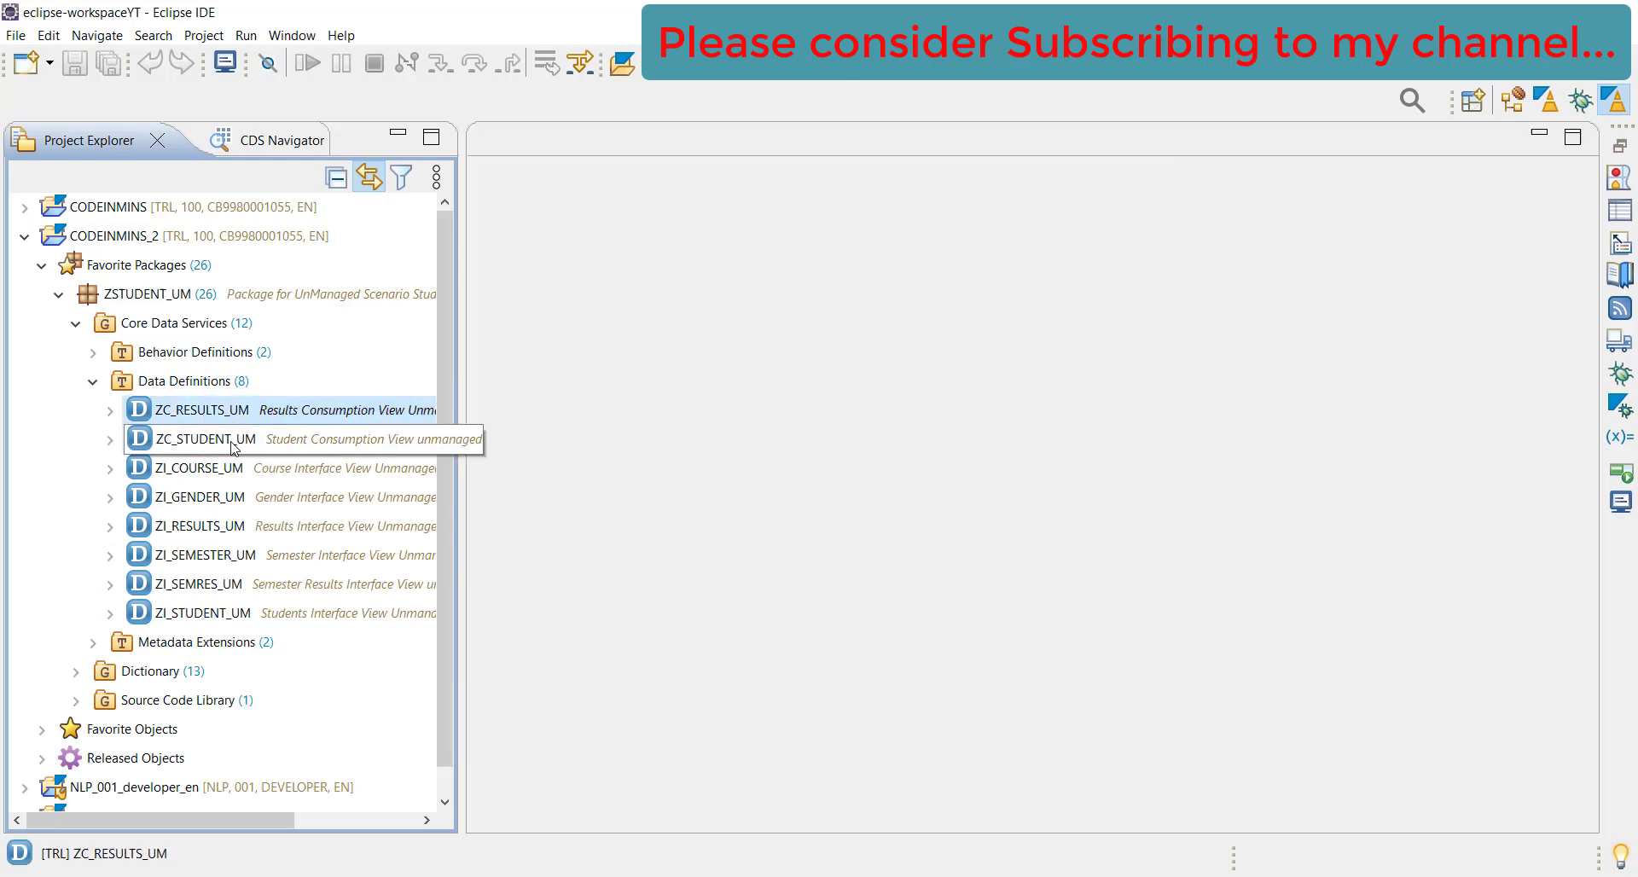
pyautogui.click(204, 438)
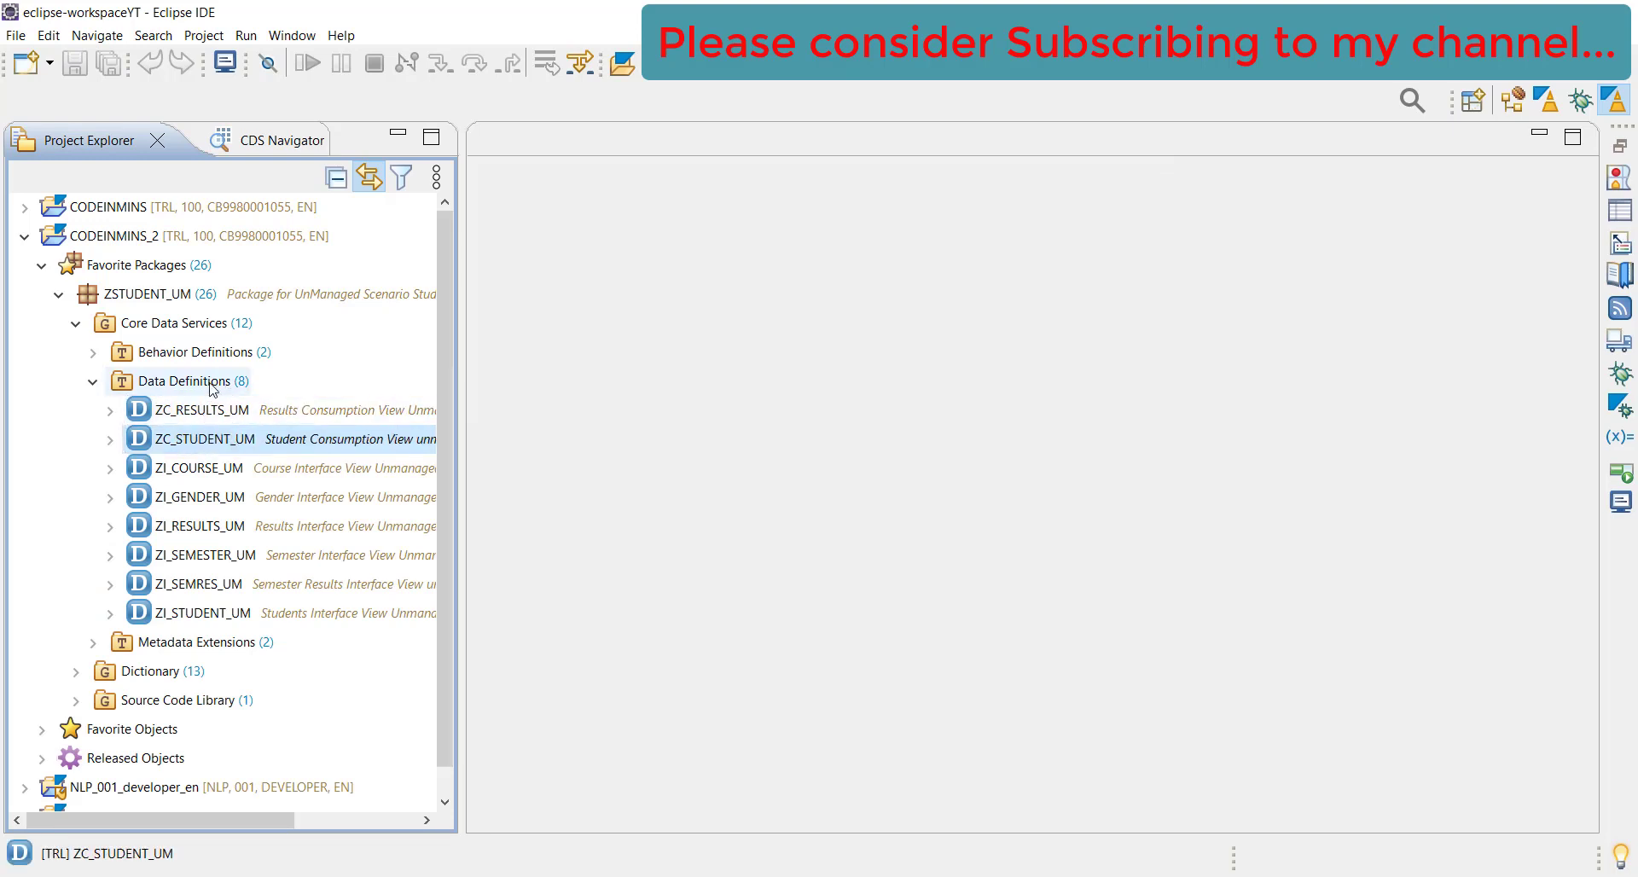
pyautogui.moveTo(162, 337)
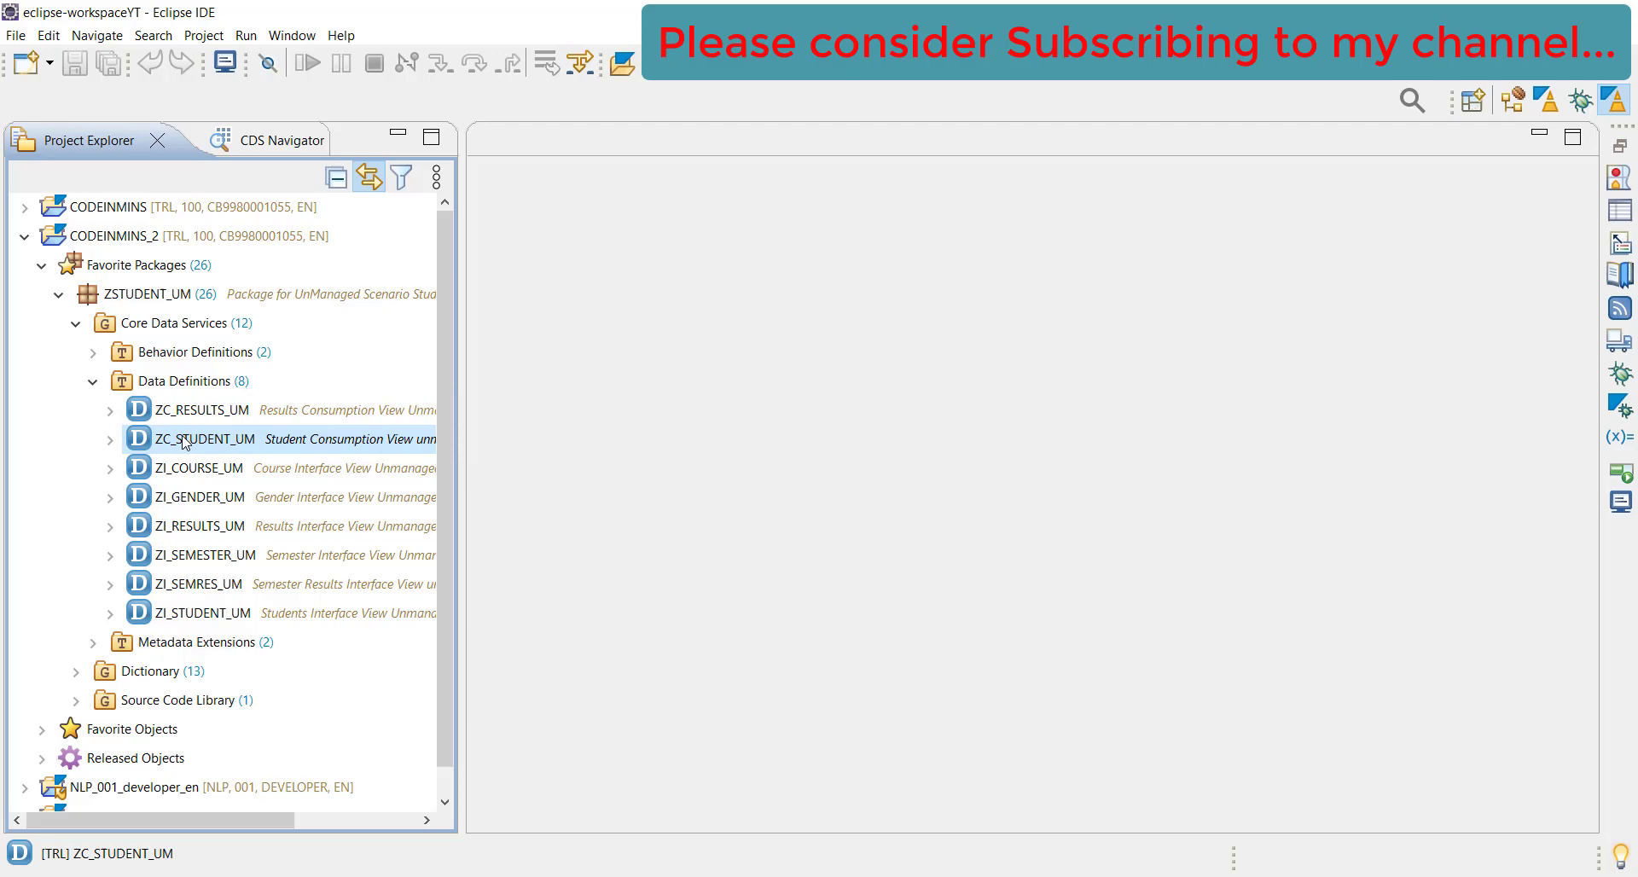
pyautogui.moveTo(215, 443)
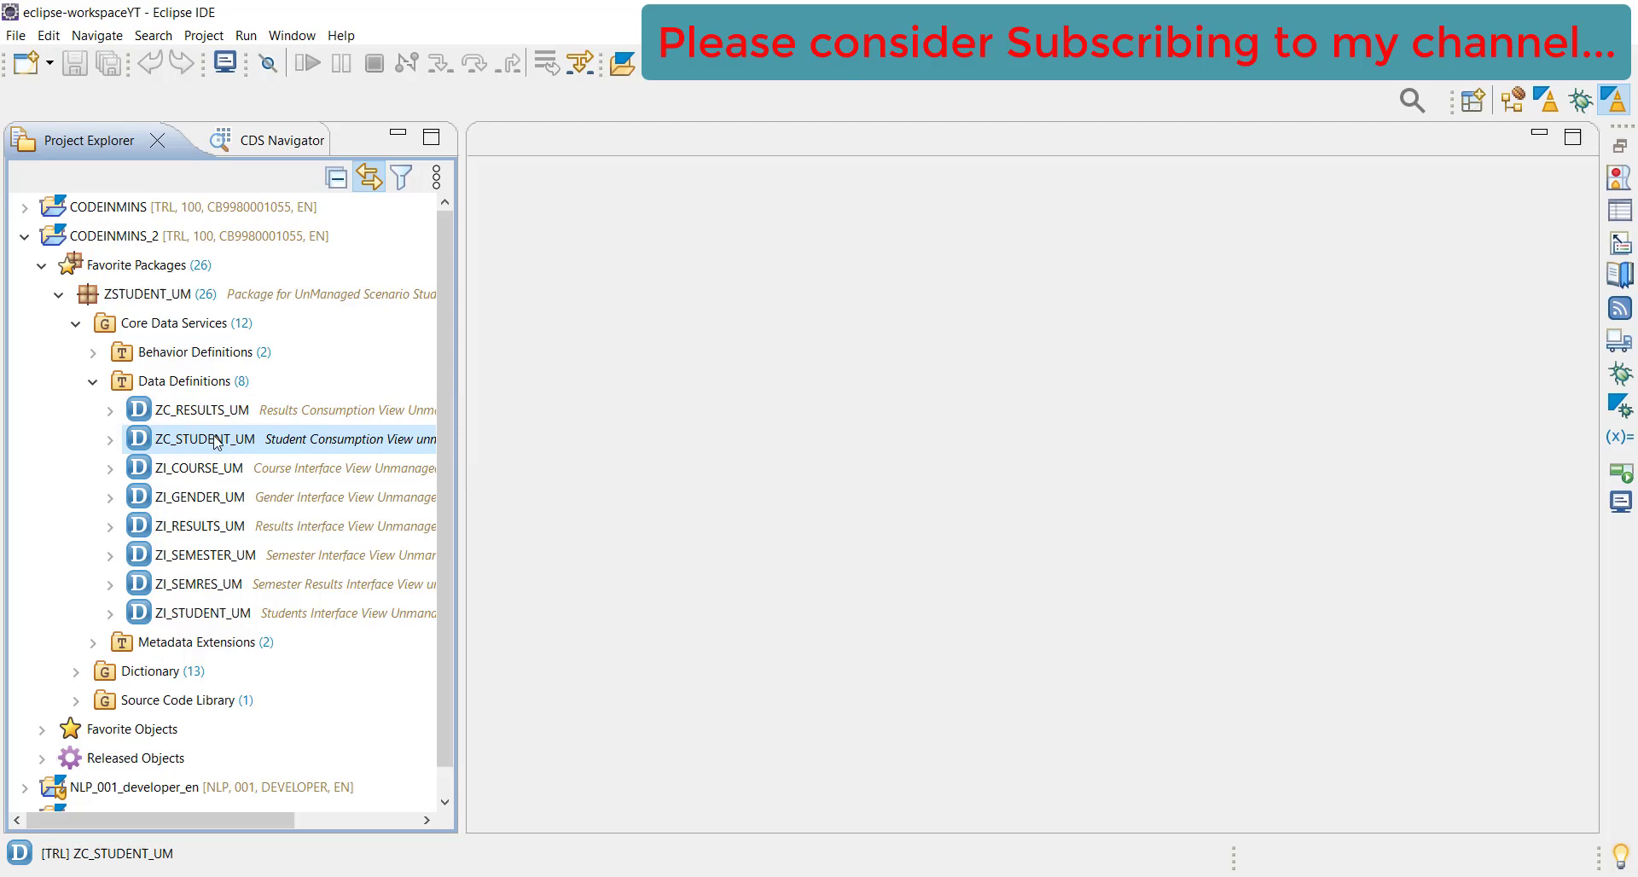
# Start service definition ZSD_STUDENT_UM for ZC_STUDENT_UM, described 'Service Defination for Student'
pyautogui.rightClick(205, 439)
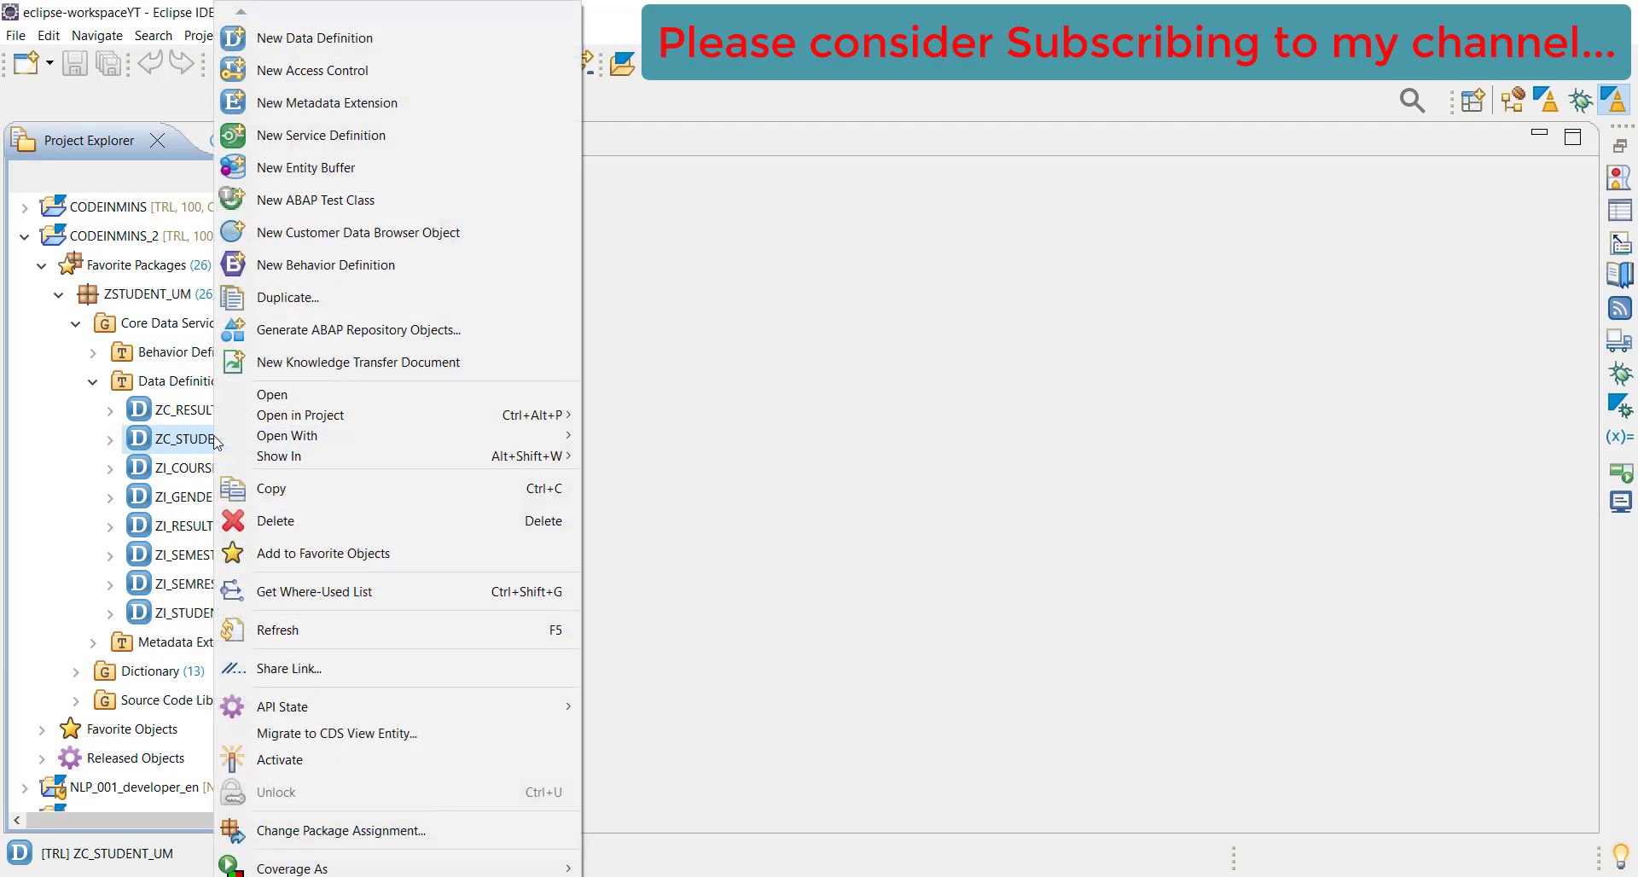
pyautogui.moveTo(321, 135)
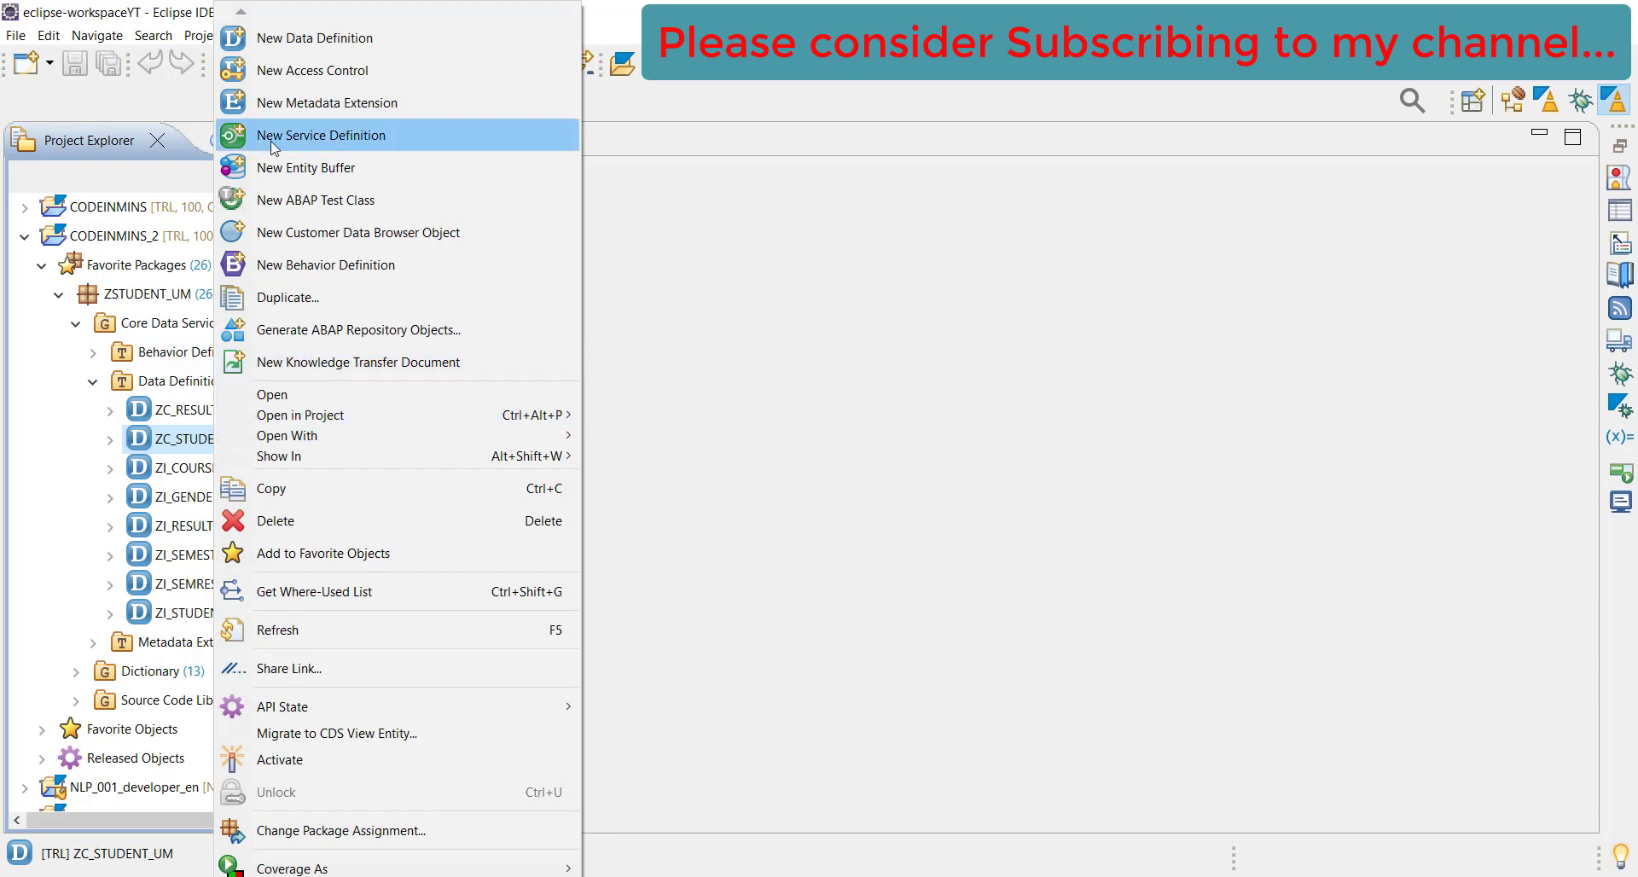
pyautogui.moveTo(378, 141)
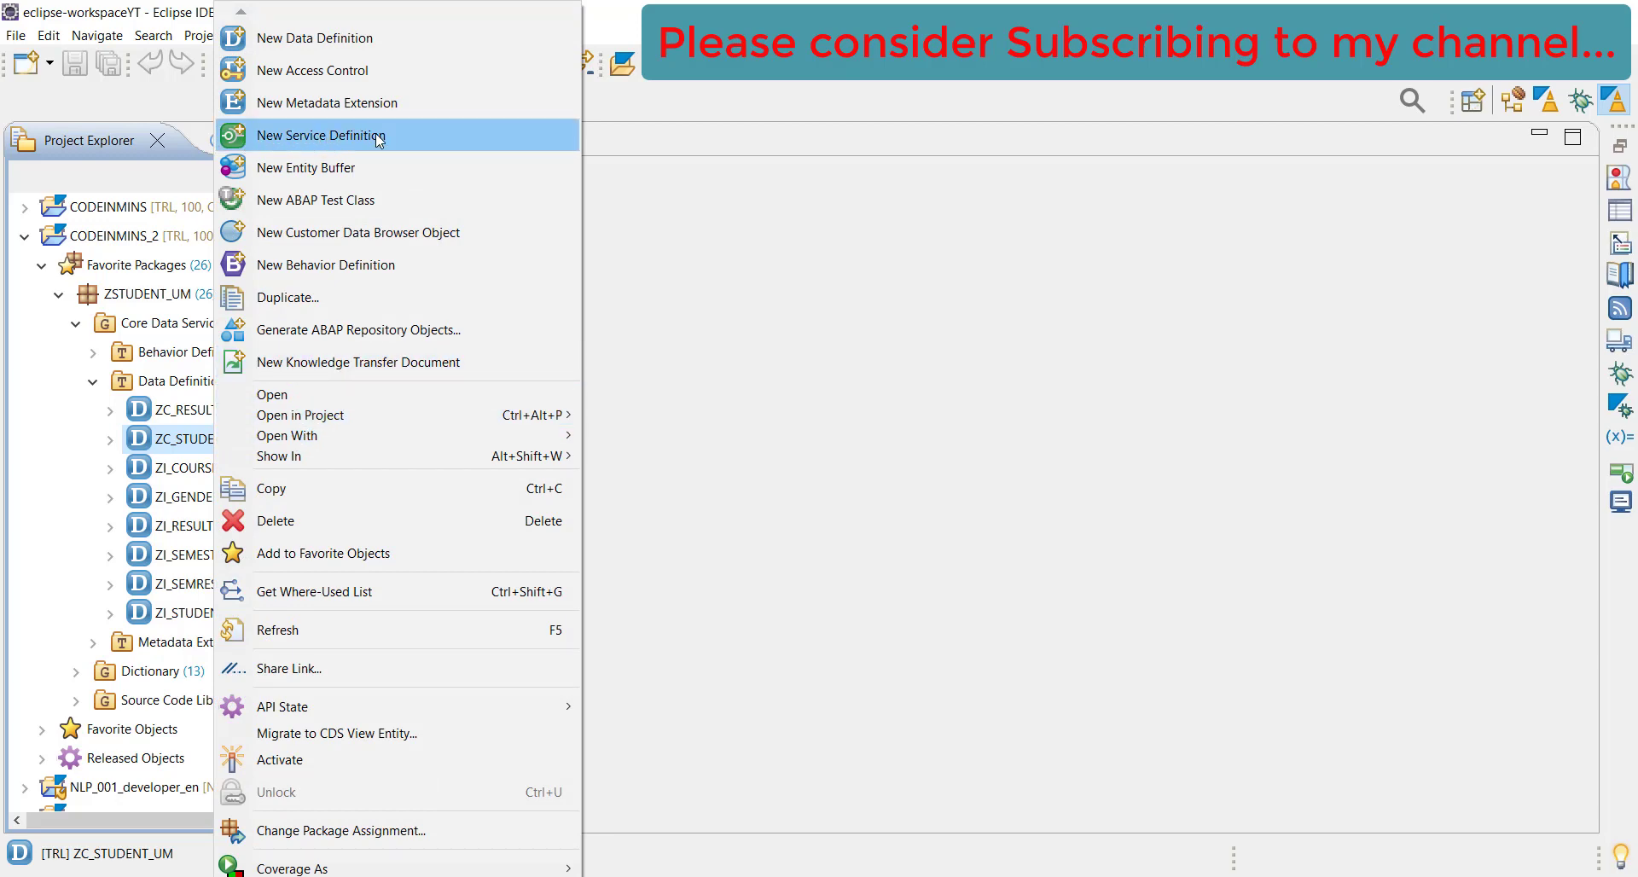
pyautogui.click(321, 135)
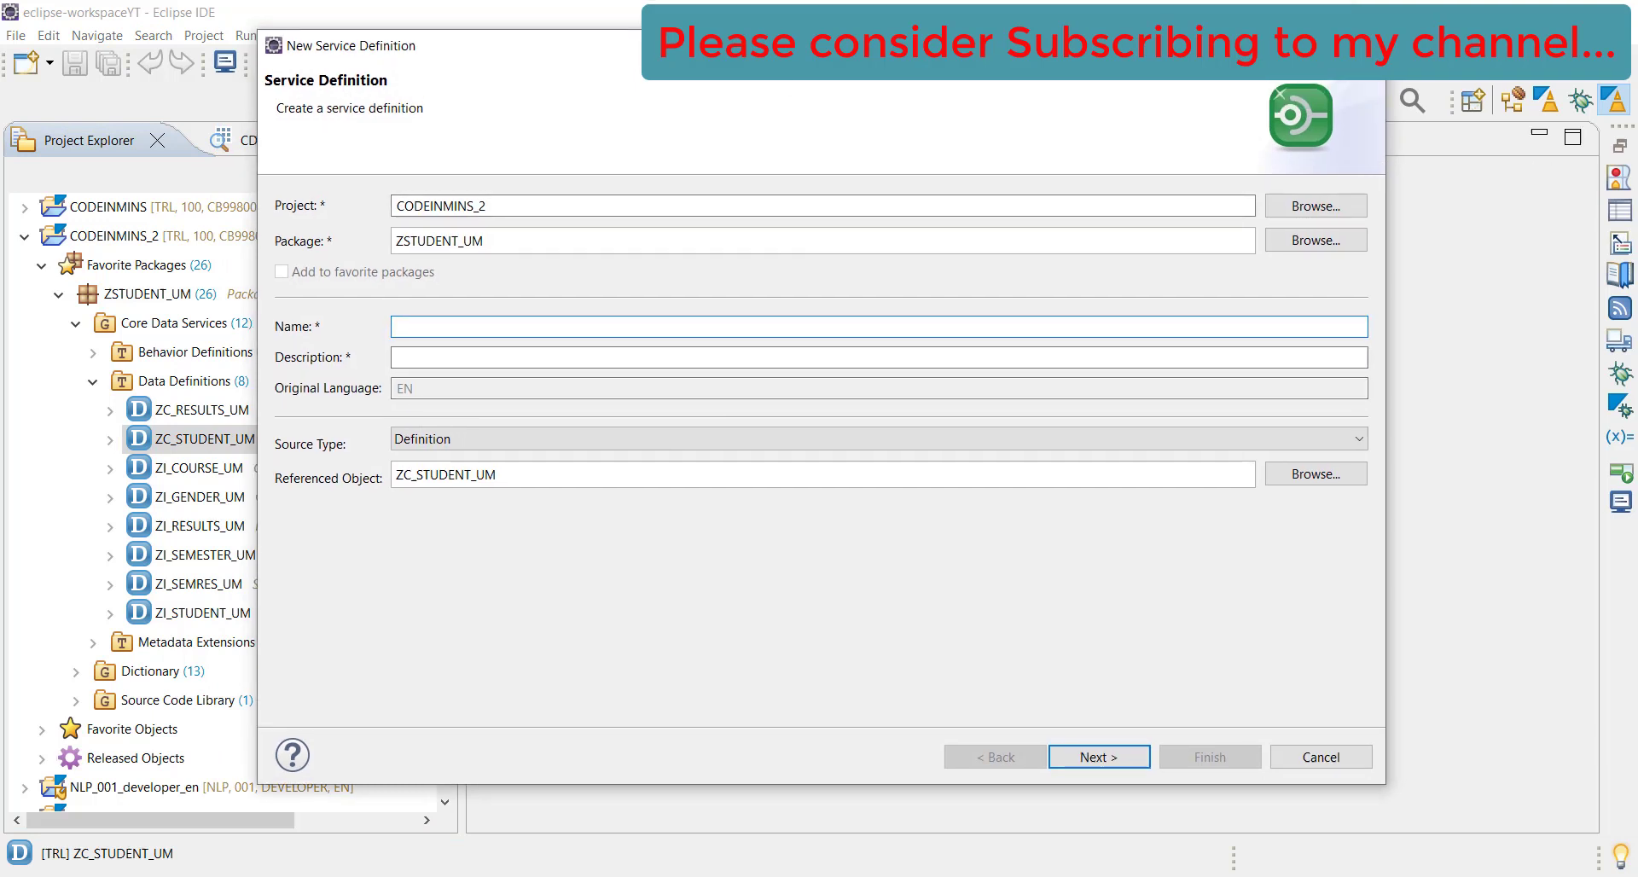
pyautogui.moveTo(823, 434)
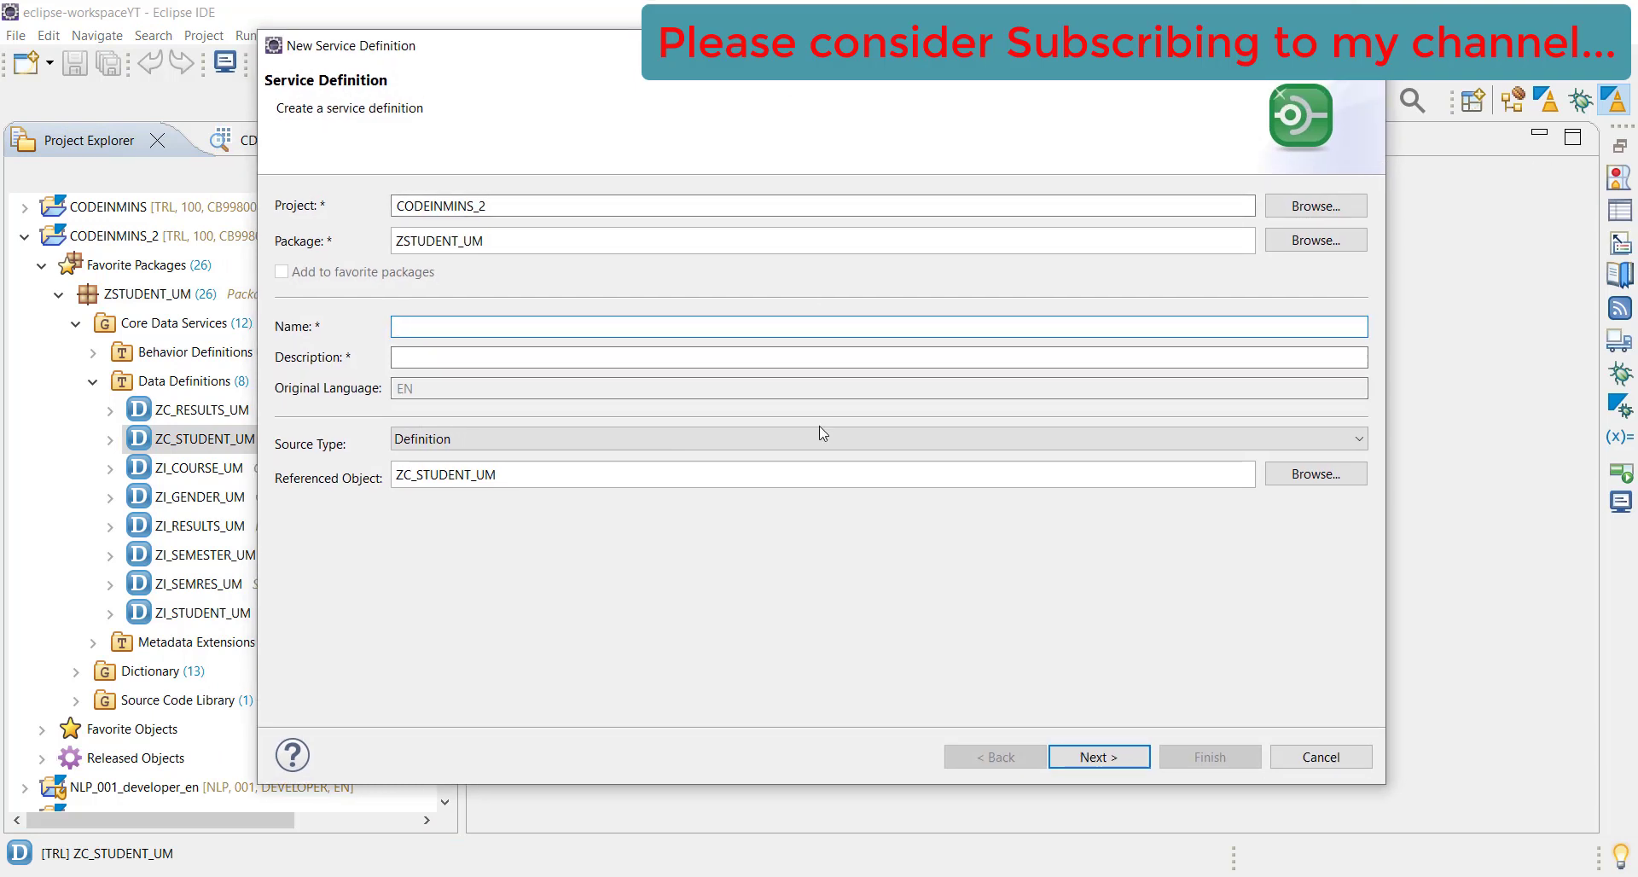
pyautogui.click(881, 326)
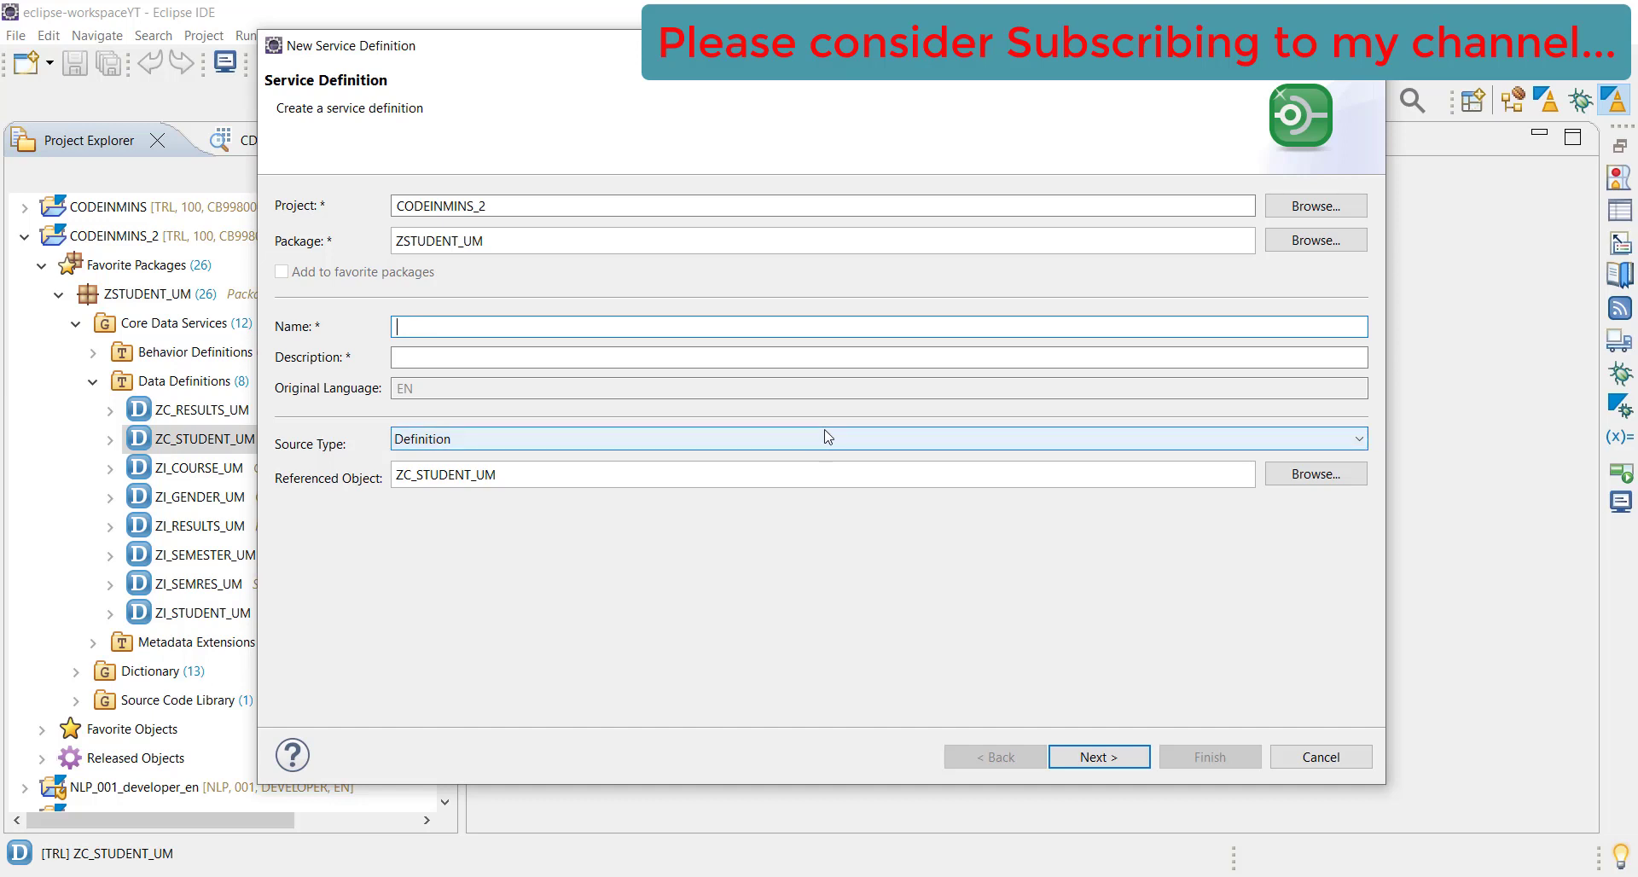
pyautogui.moveTo(844, 437)
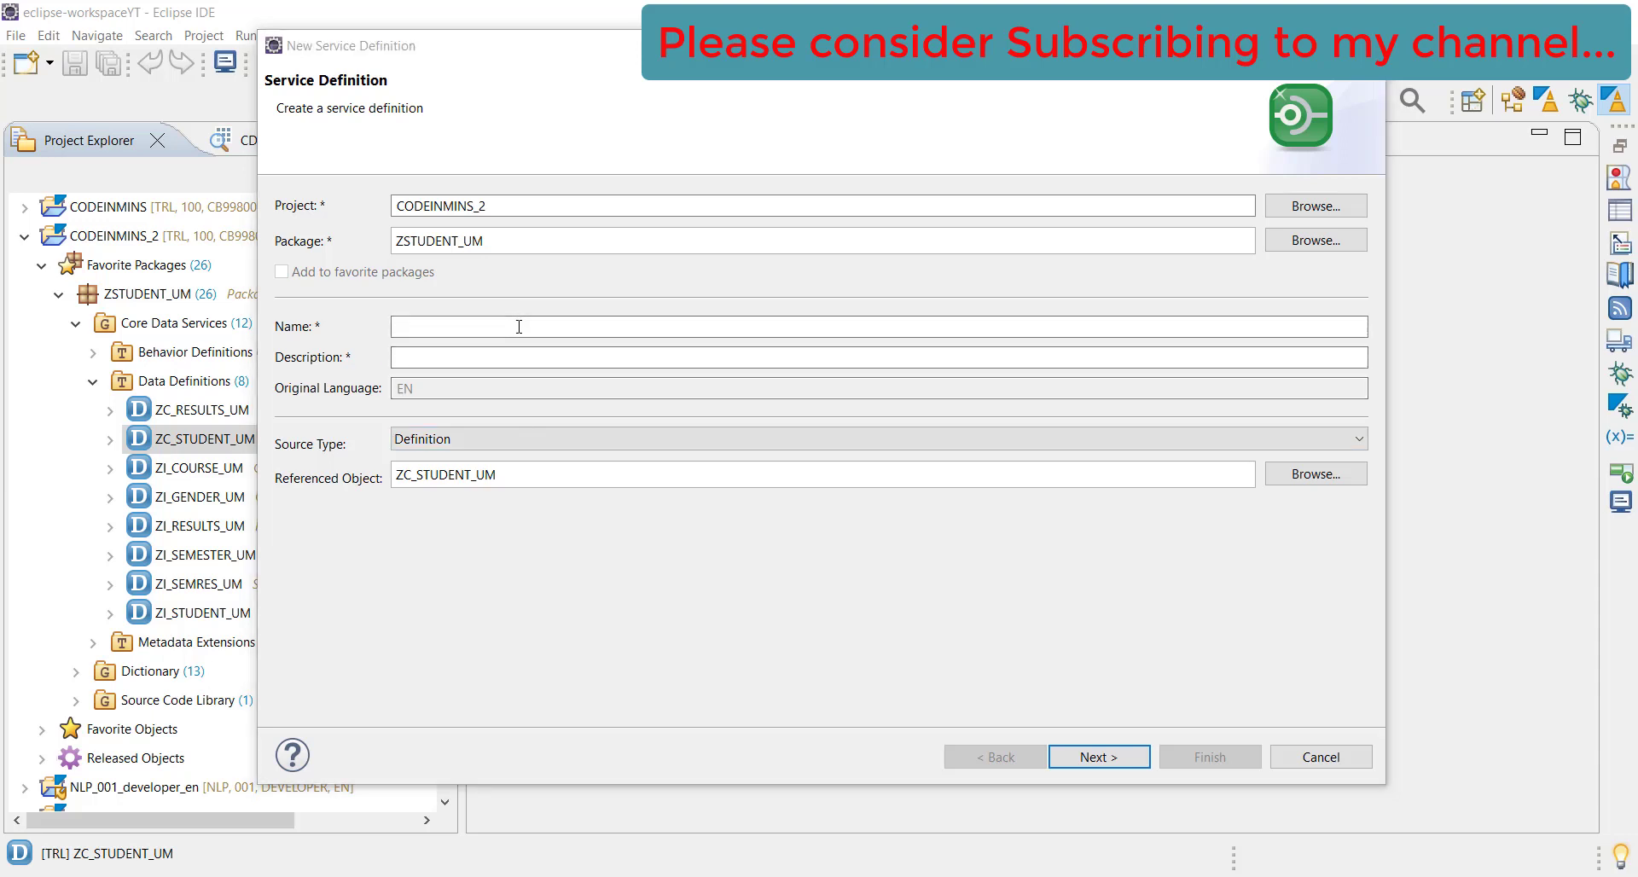
pyautogui.doubleClick(455, 475)
pyautogui.write('ZSD_STUDENT_UM')
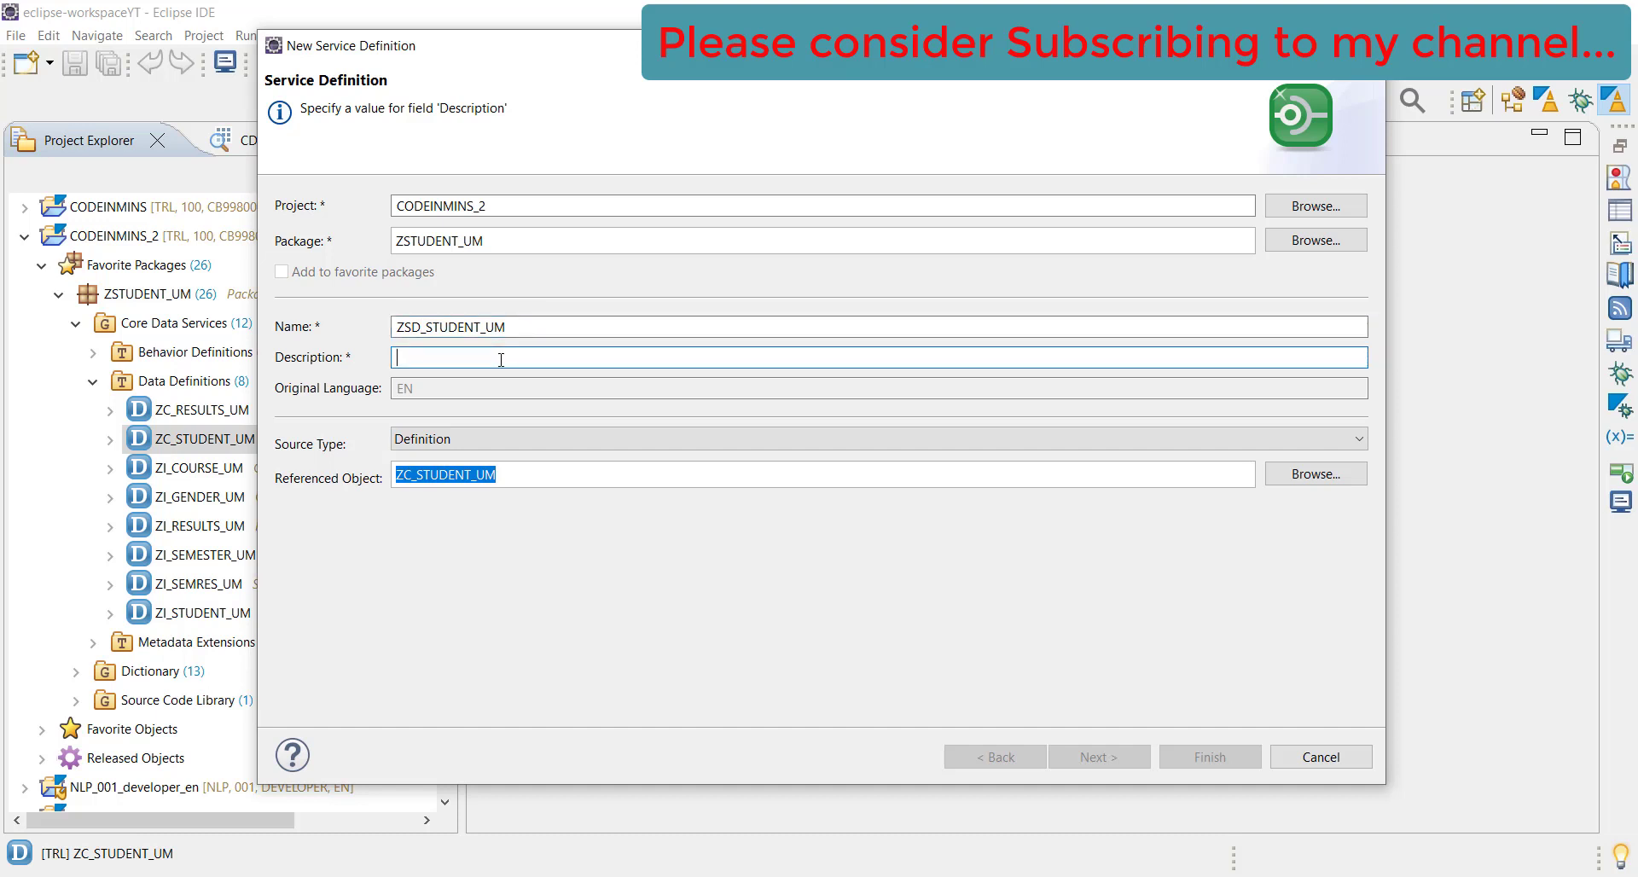
pyautogui.write('Service Defination for Student')
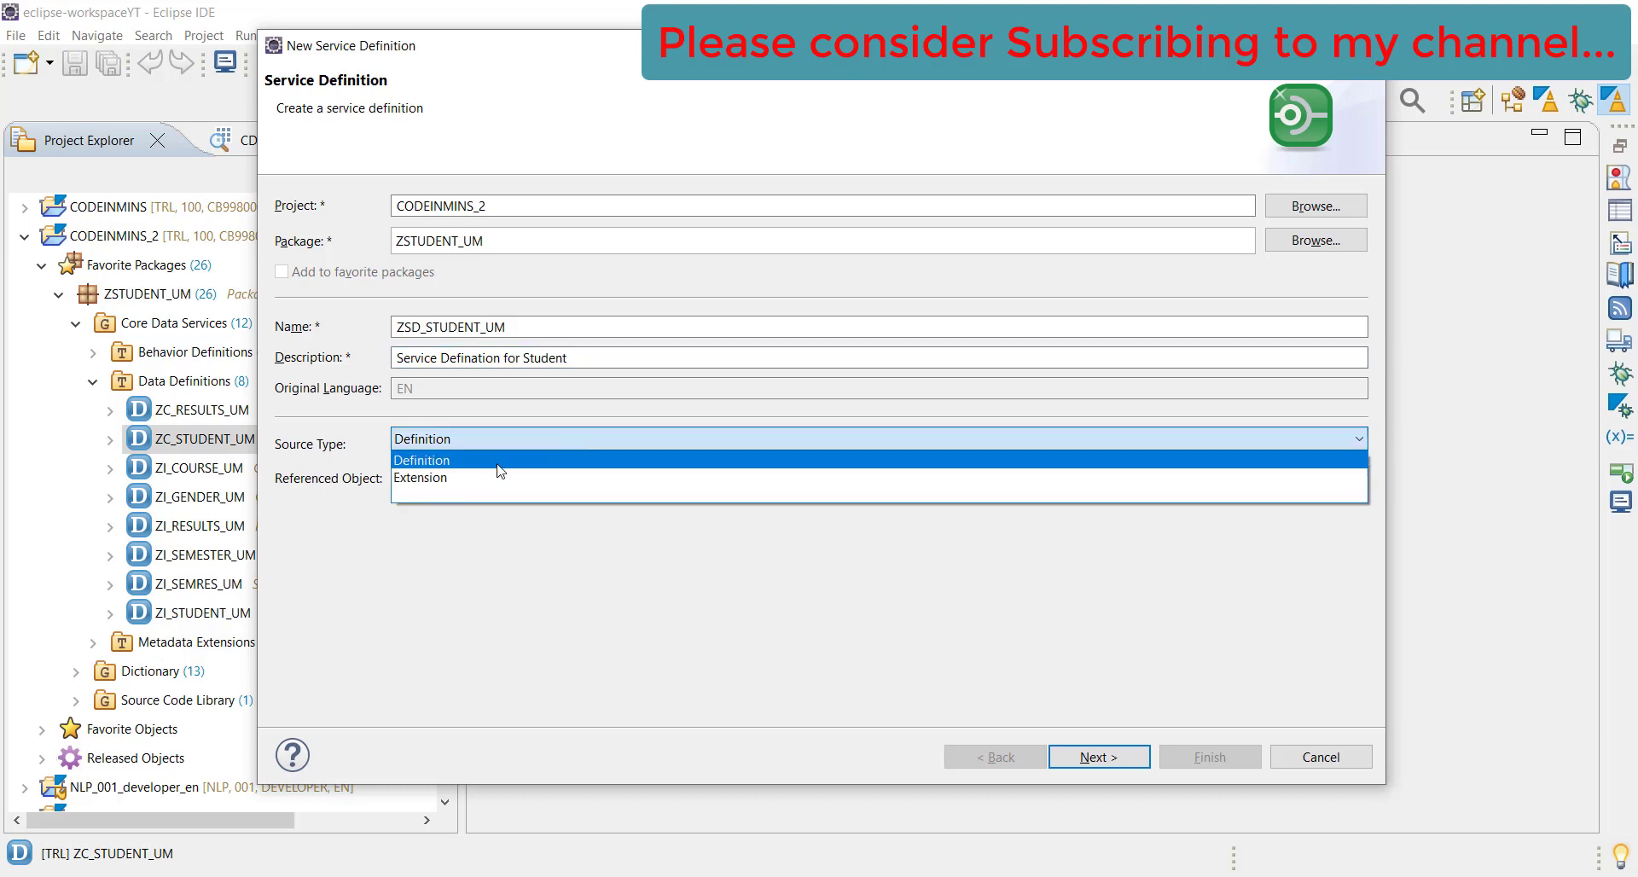
pyautogui.moveTo(572, 449)
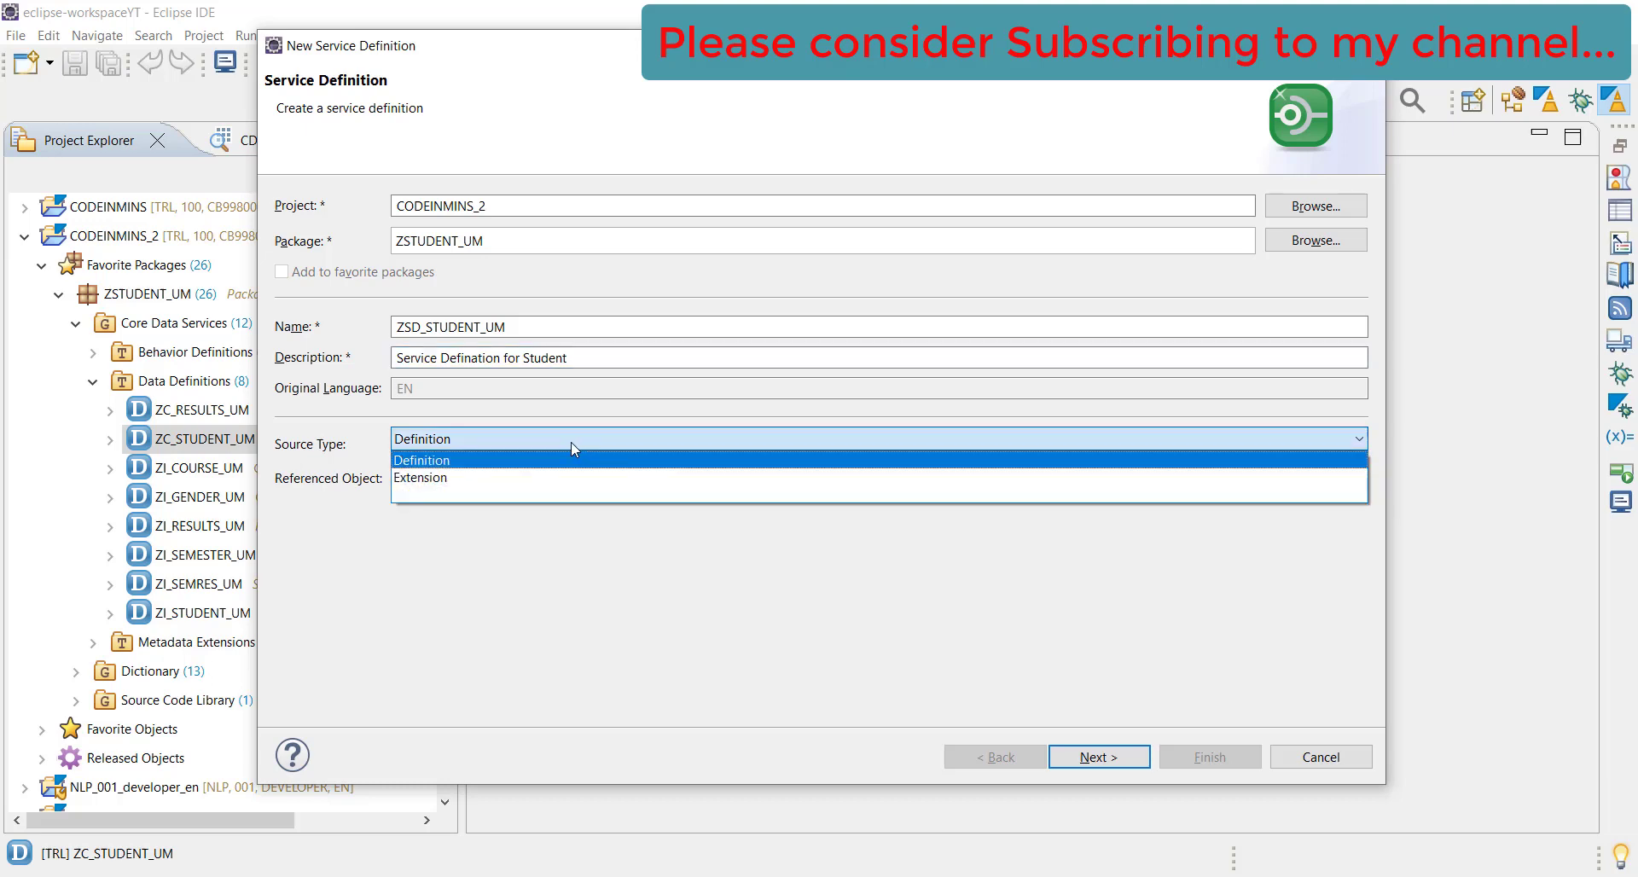
pyautogui.click(422, 459)
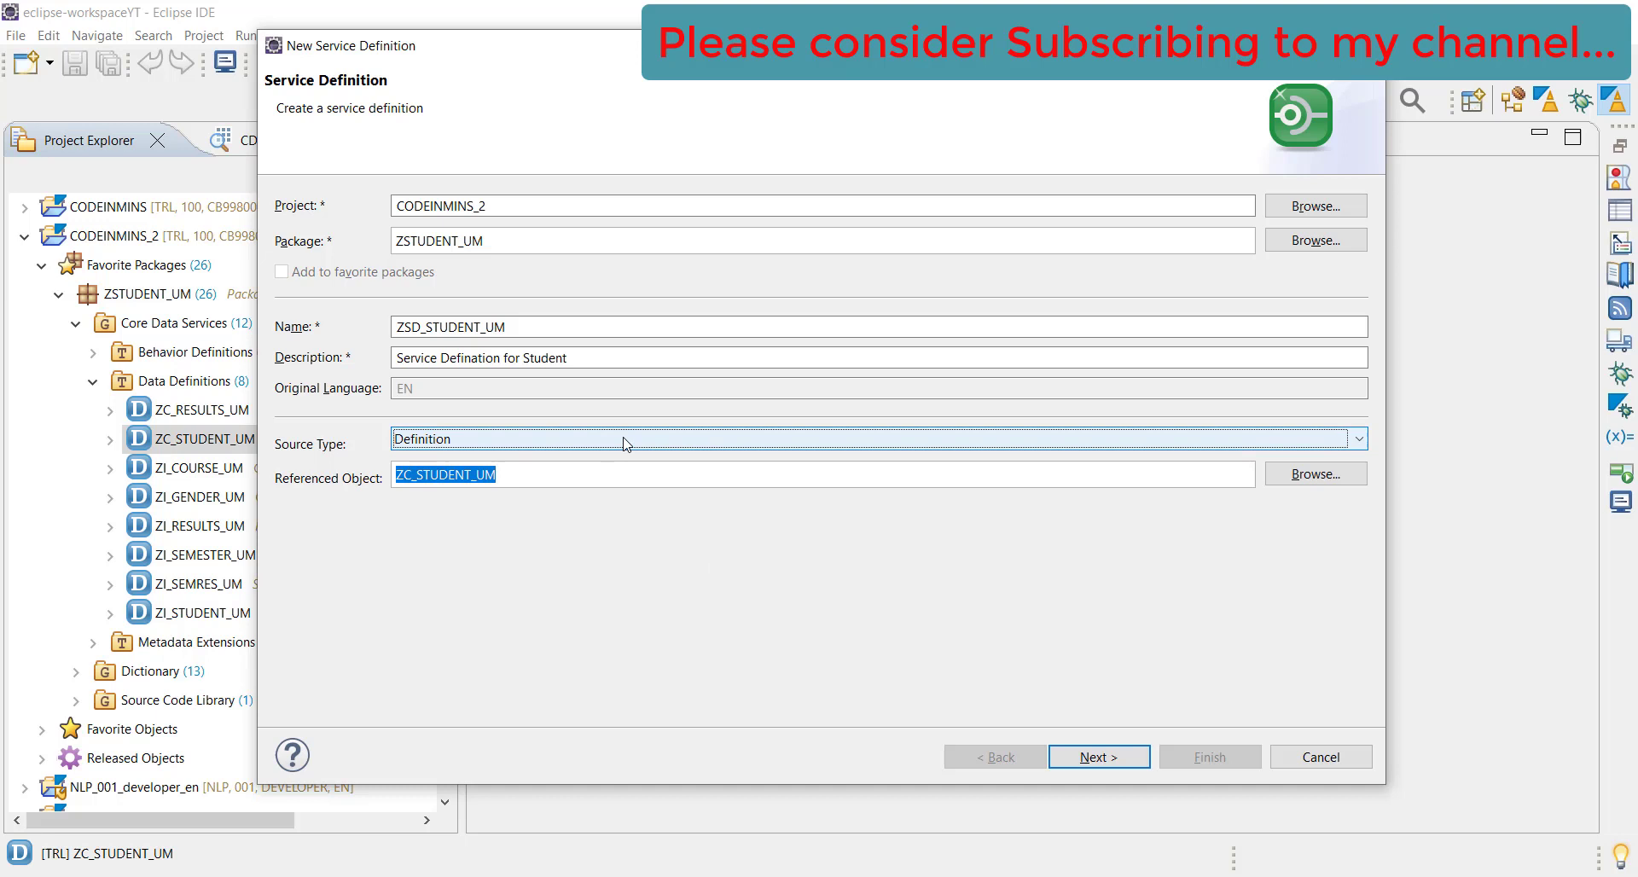
pyautogui.moveTo(718, 581)
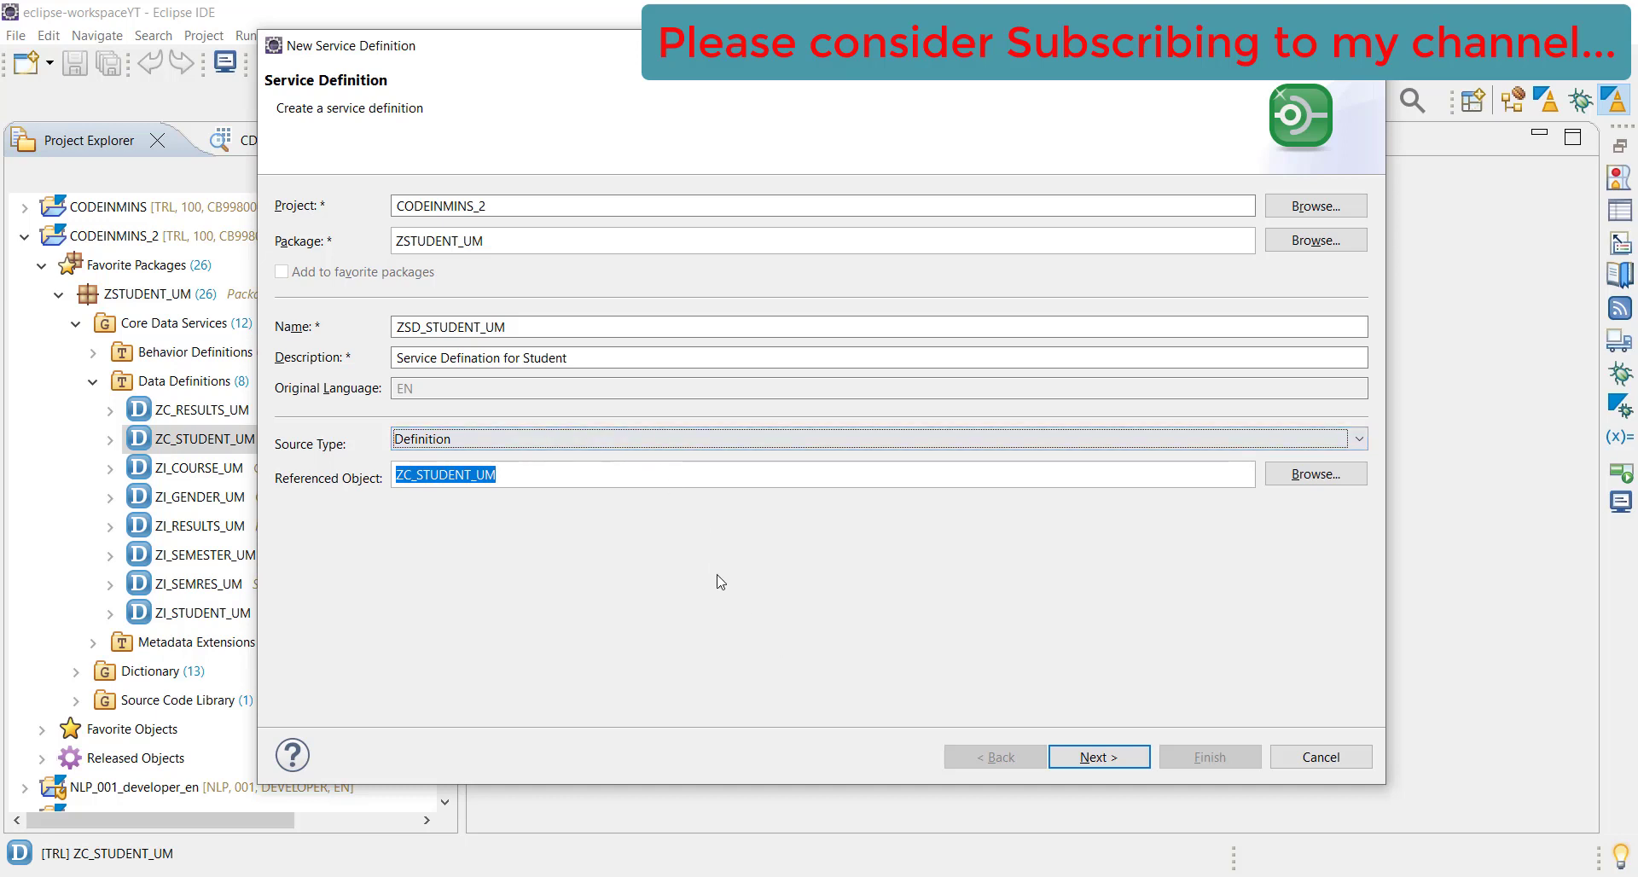
pyautogui.moveTo(1050, 744)
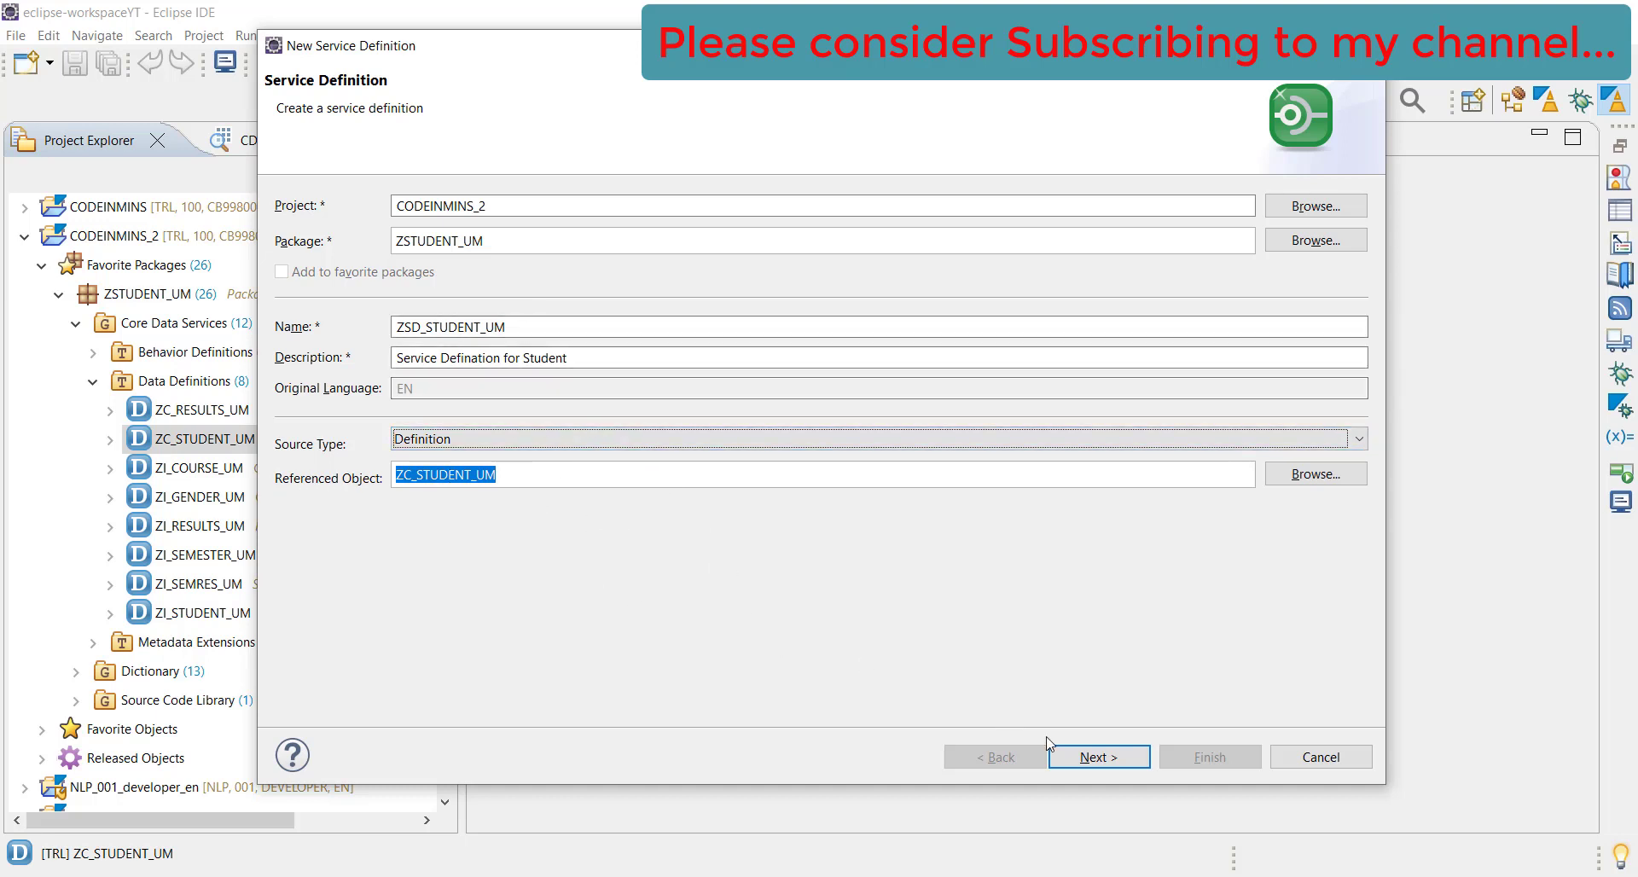
# Keep transport TRLK903478 and the Define Service template, and finish creating ZSD_STUDENT_UM
pyautogui.click(1097, 757)
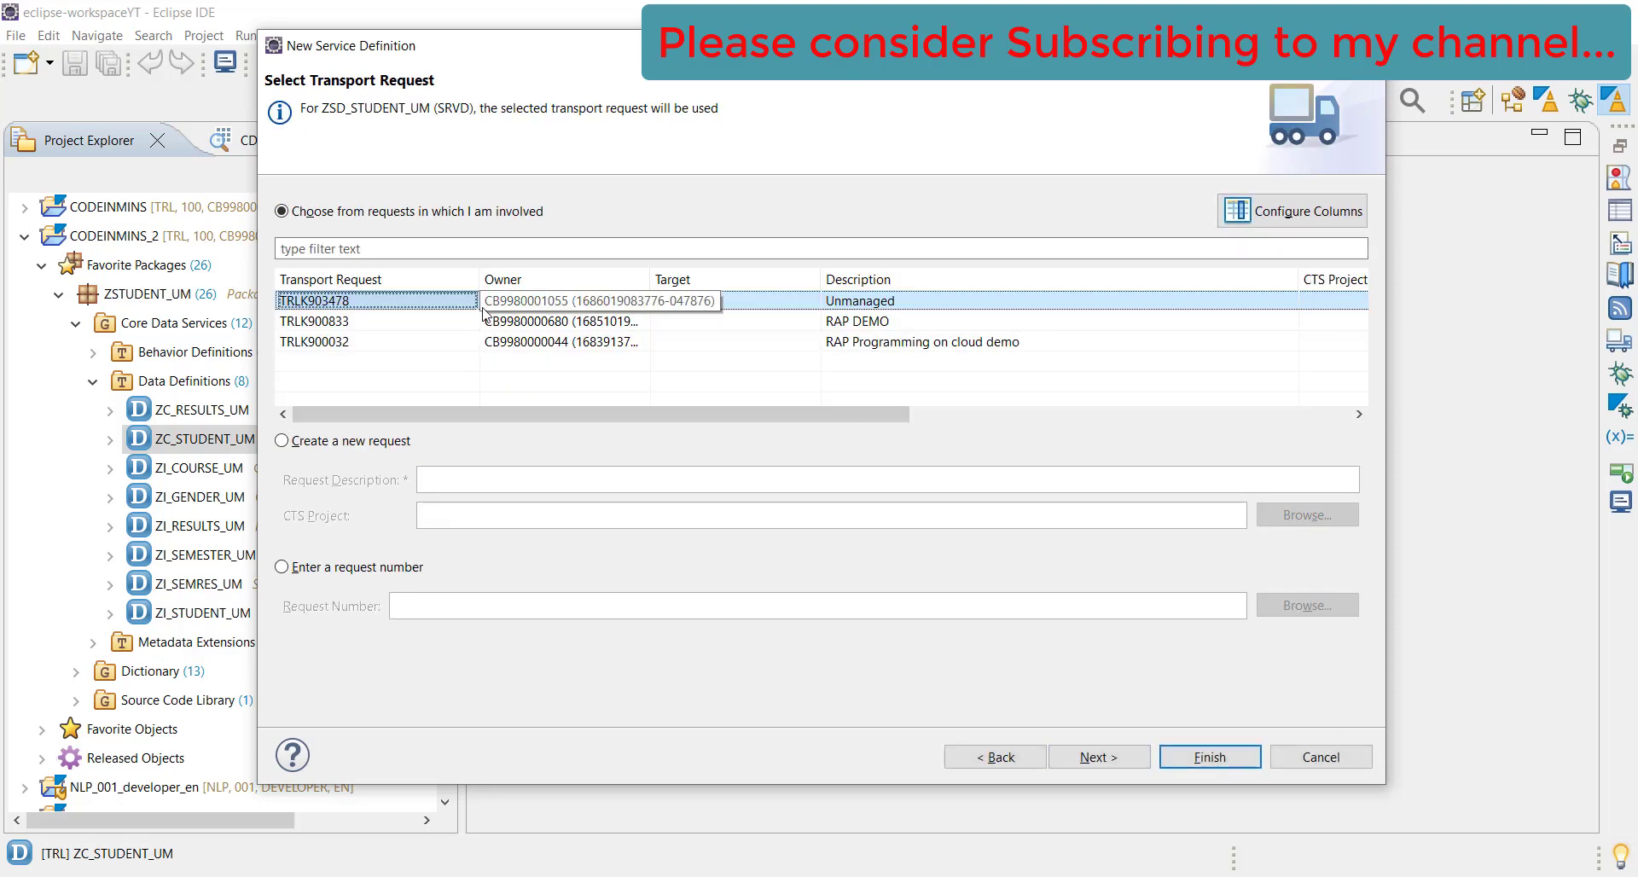
pyautogui.moveTo(823, 310)
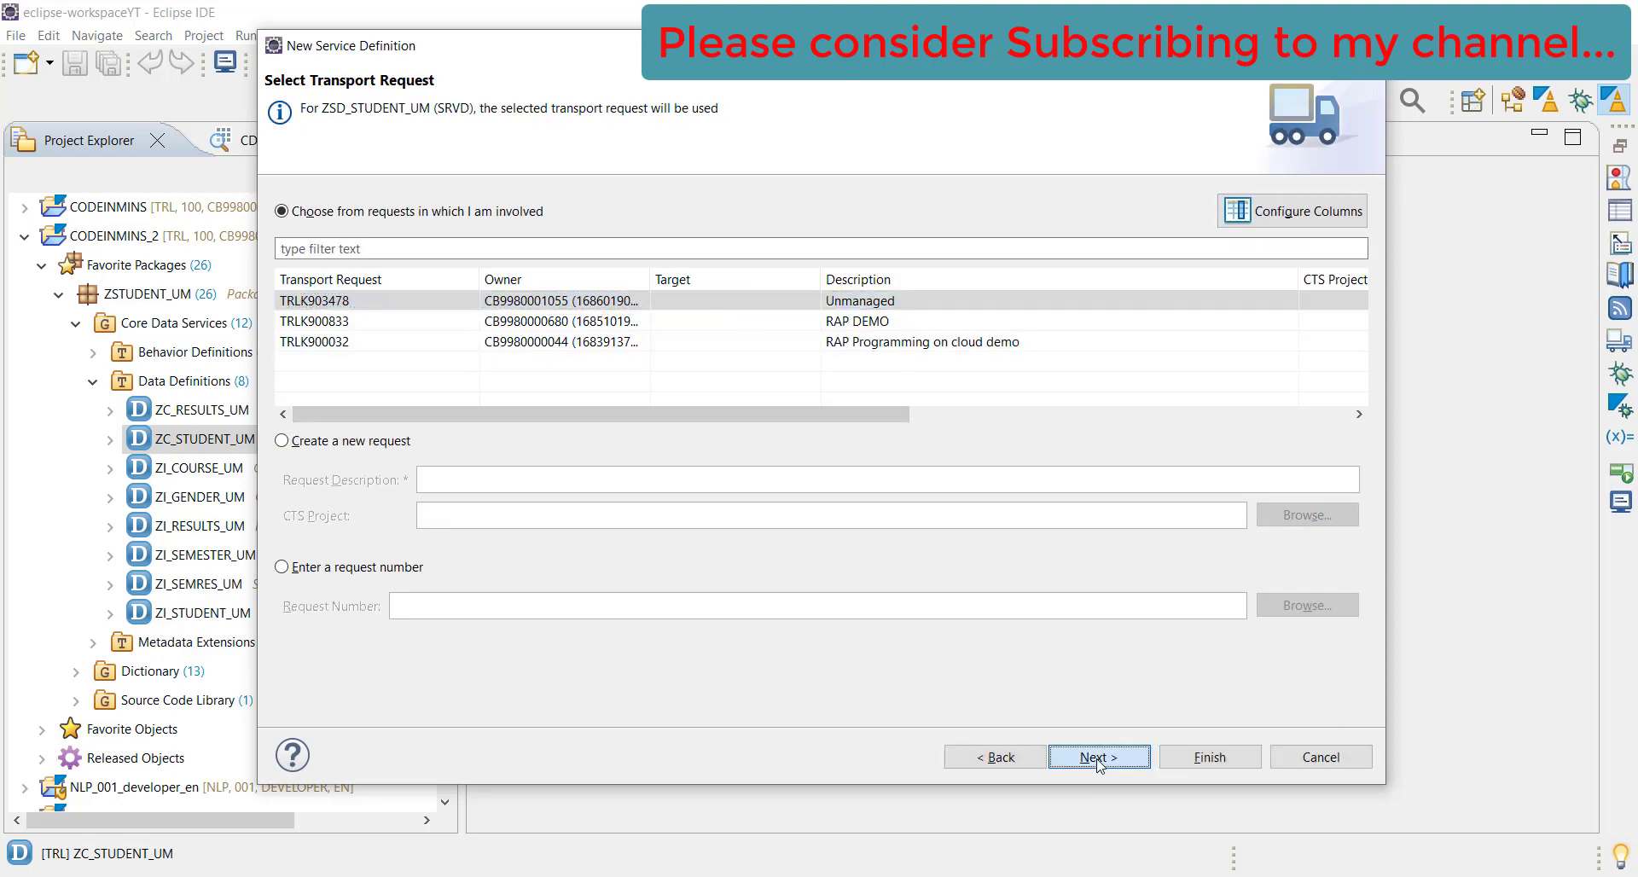
pyautogui.click(1098, 756)
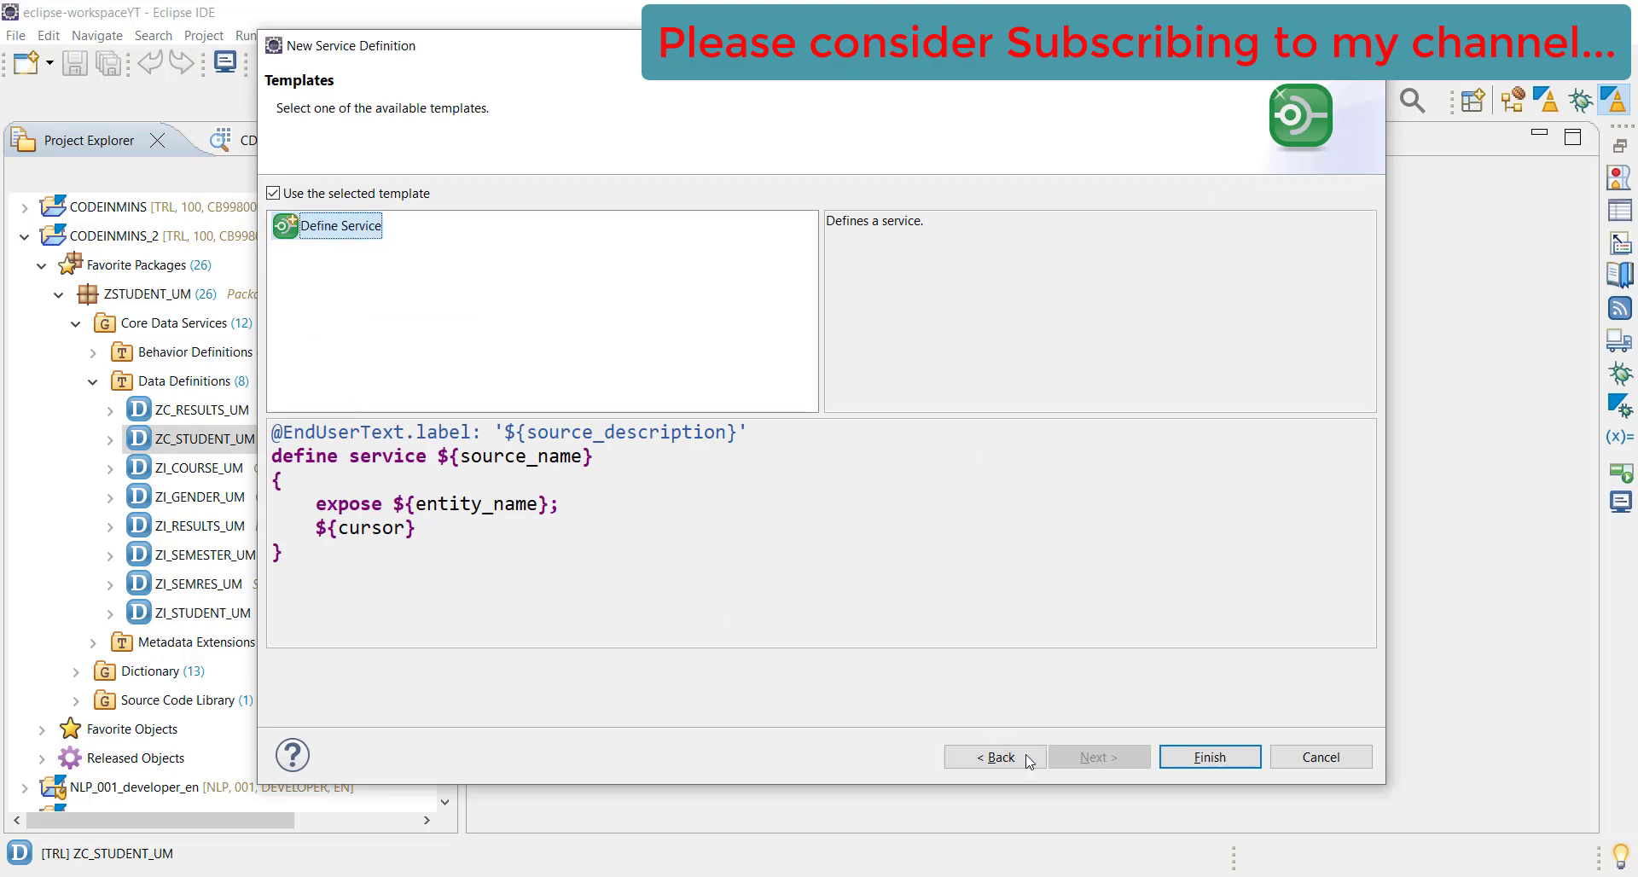
pyautogui.click(1209, 756)
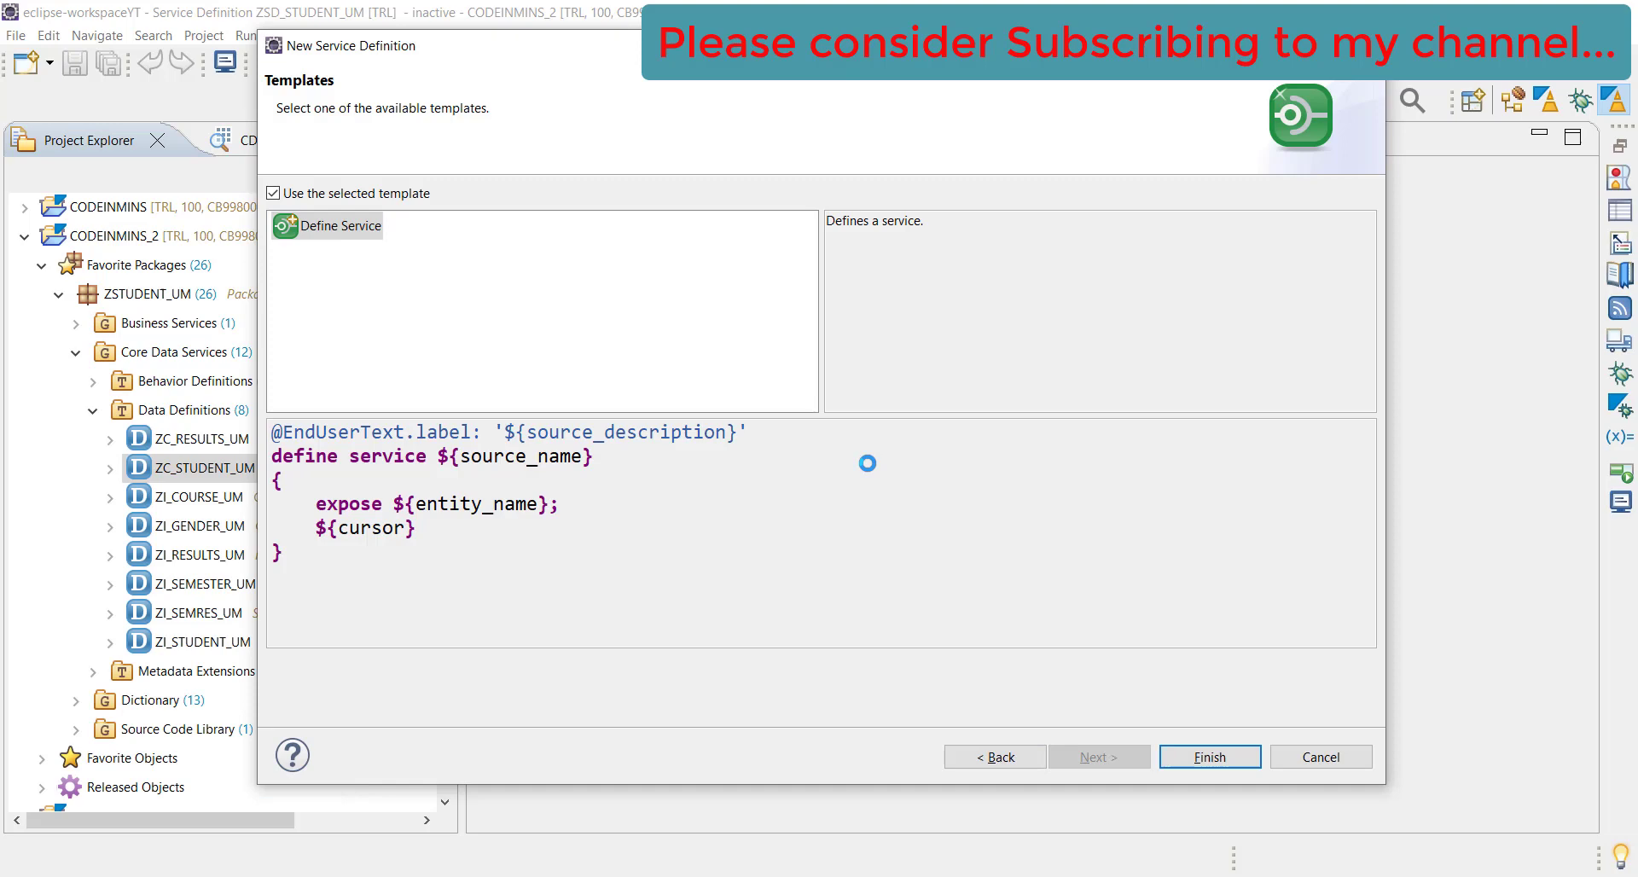
pyautogui.click(1208, 756)
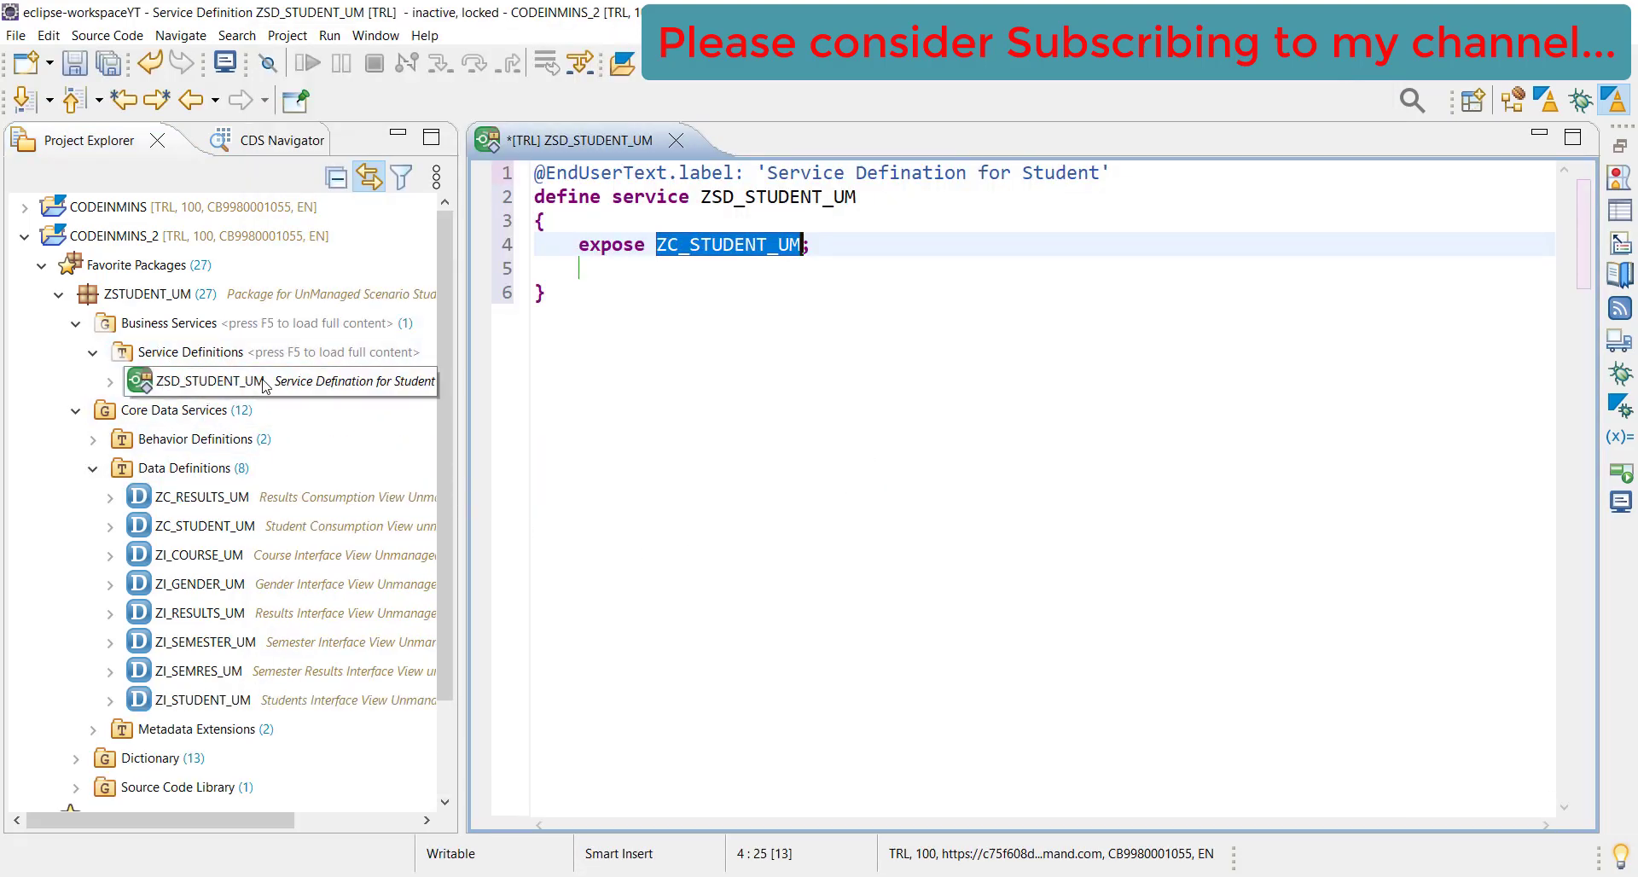
# Add an 'expose ZC_RESULTS_UM' line and rename its duplicate Student alias to Result
pyautogui.click(735, 244)
pyautogui.write(' as ')
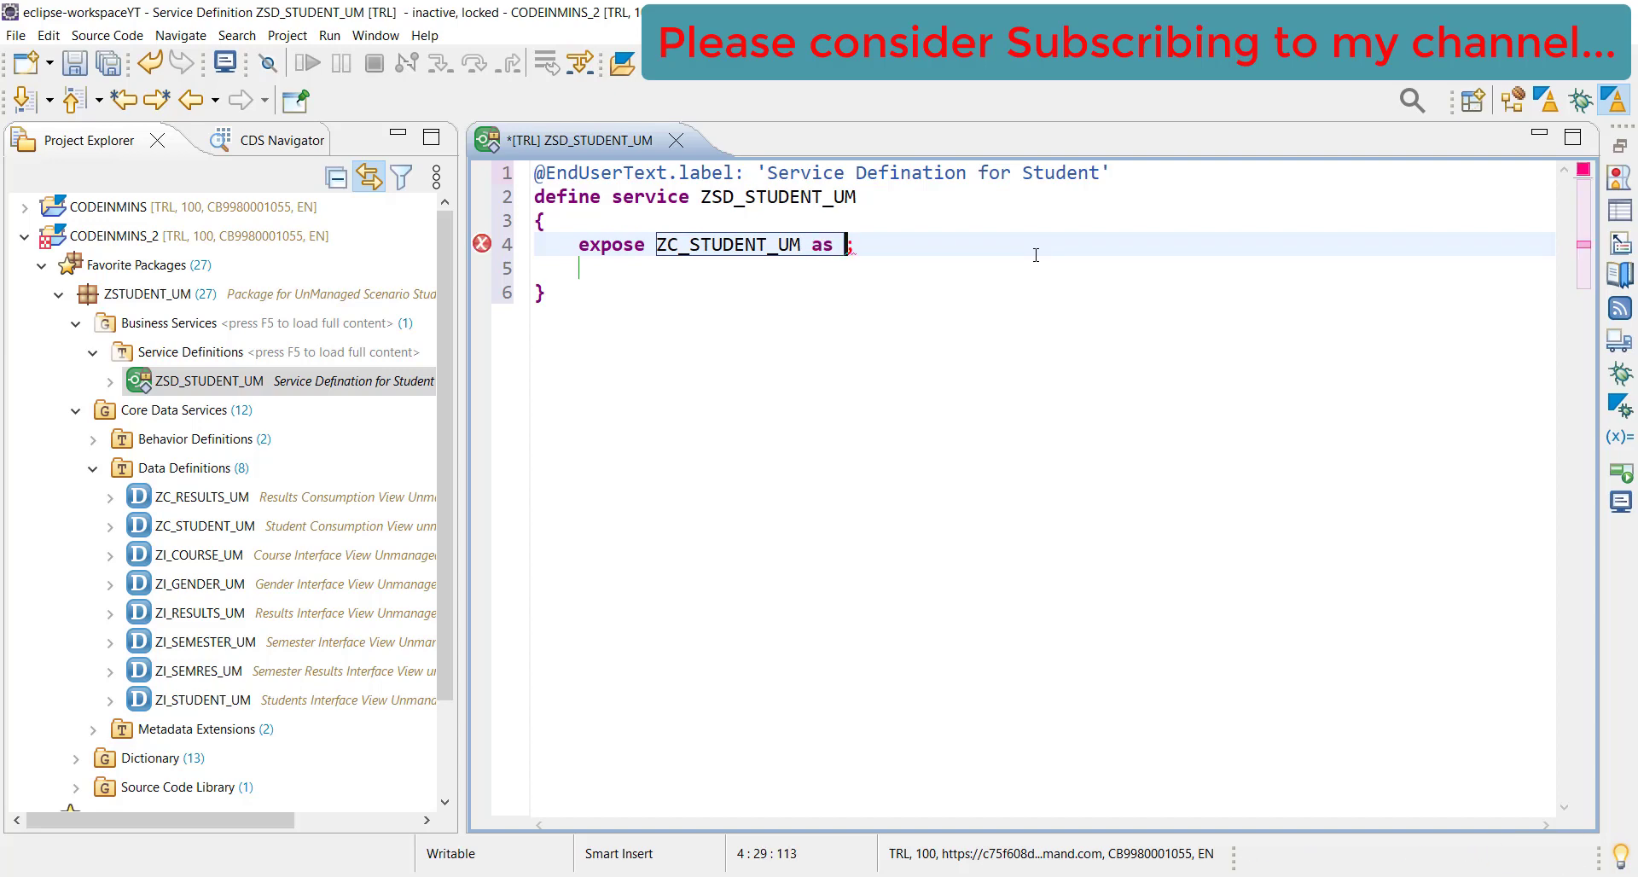
pyautogui.write('Stude')
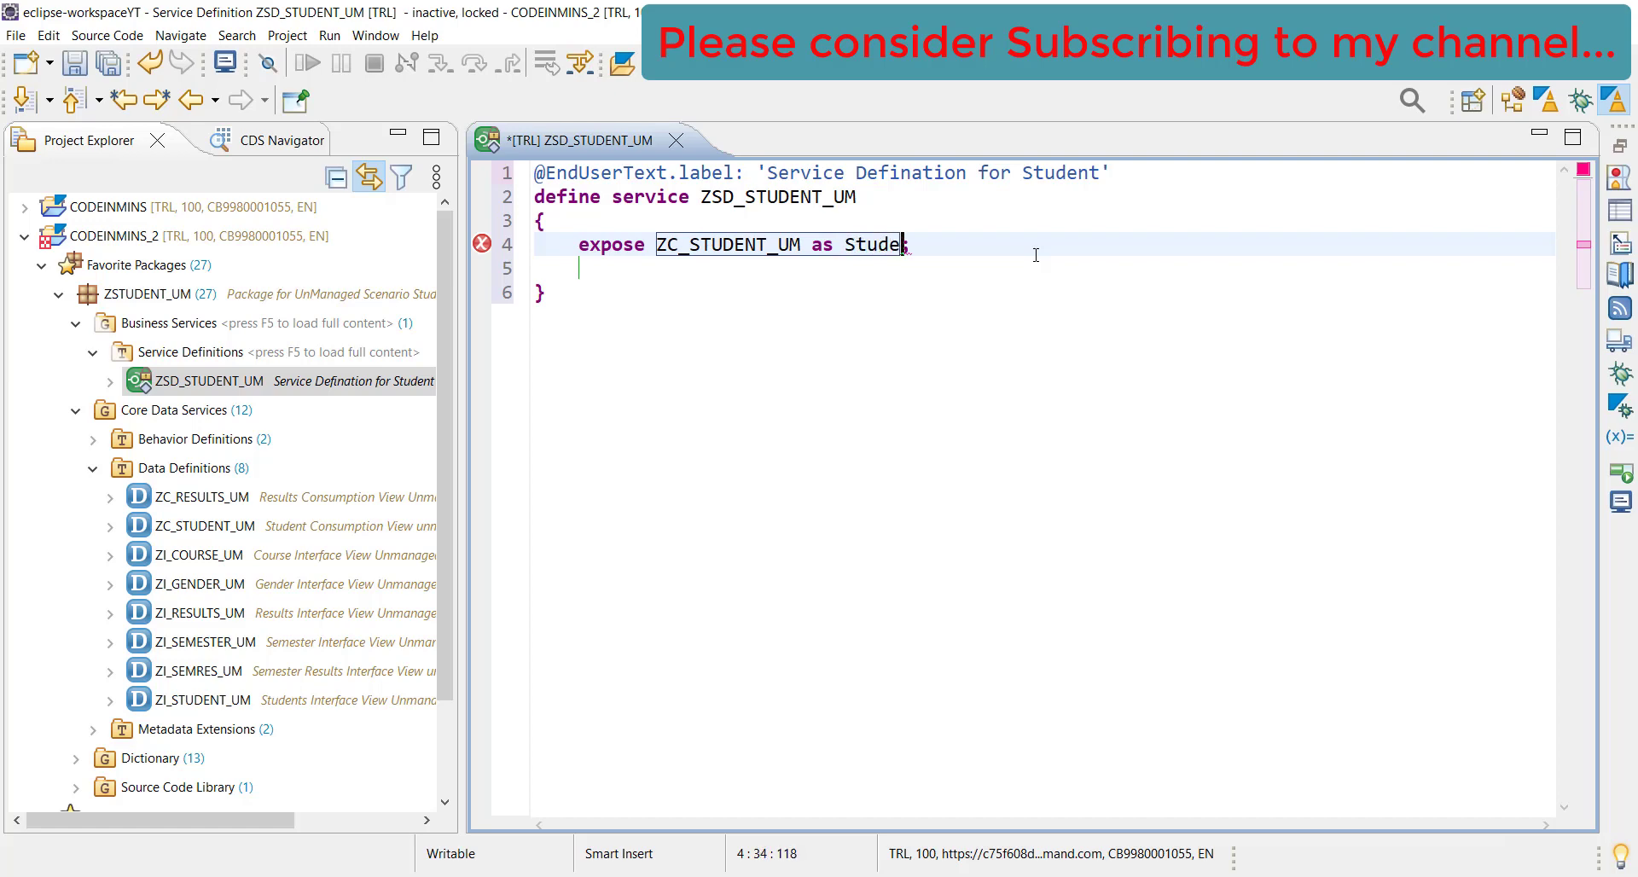
pyautogui.write('nt;')
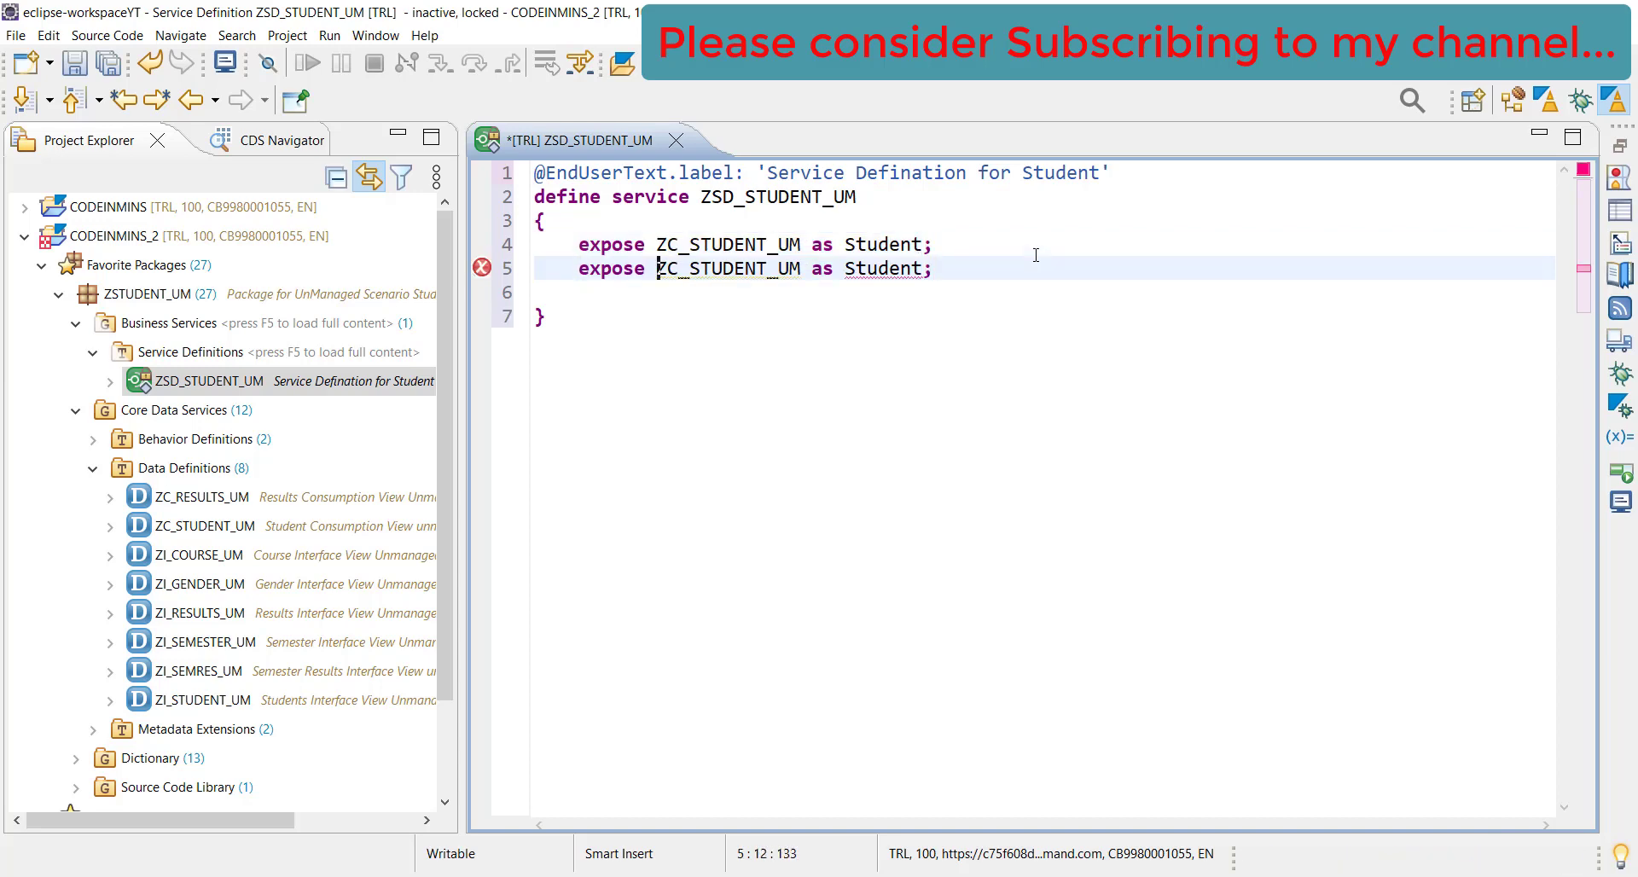
pyautogui.doubleClick(742, 269)
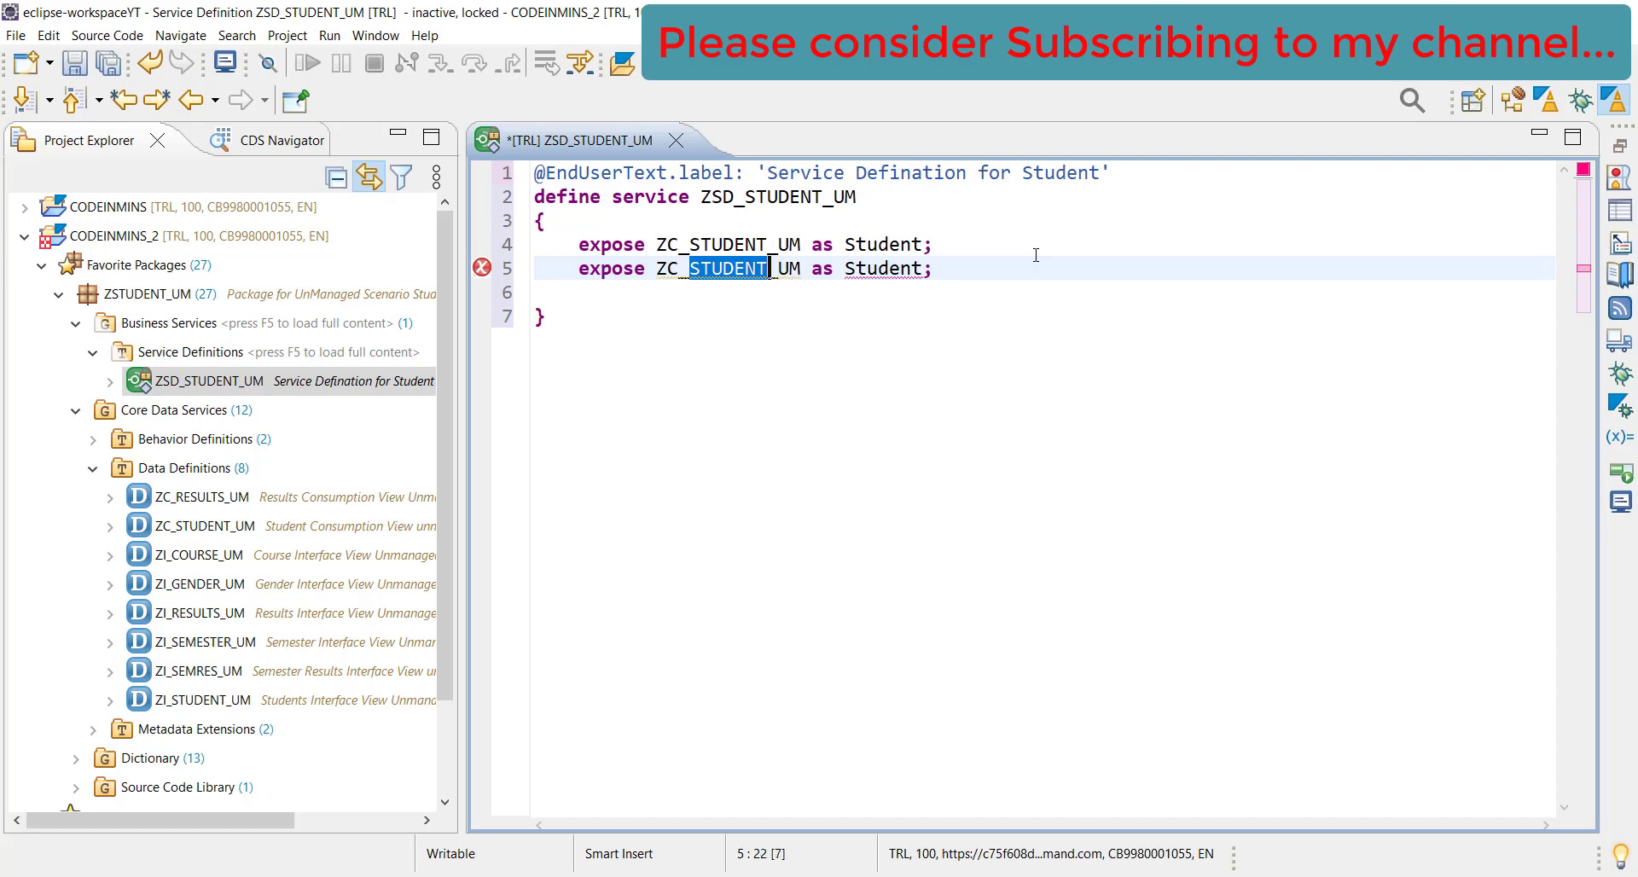
pyautogui.press('Delete')
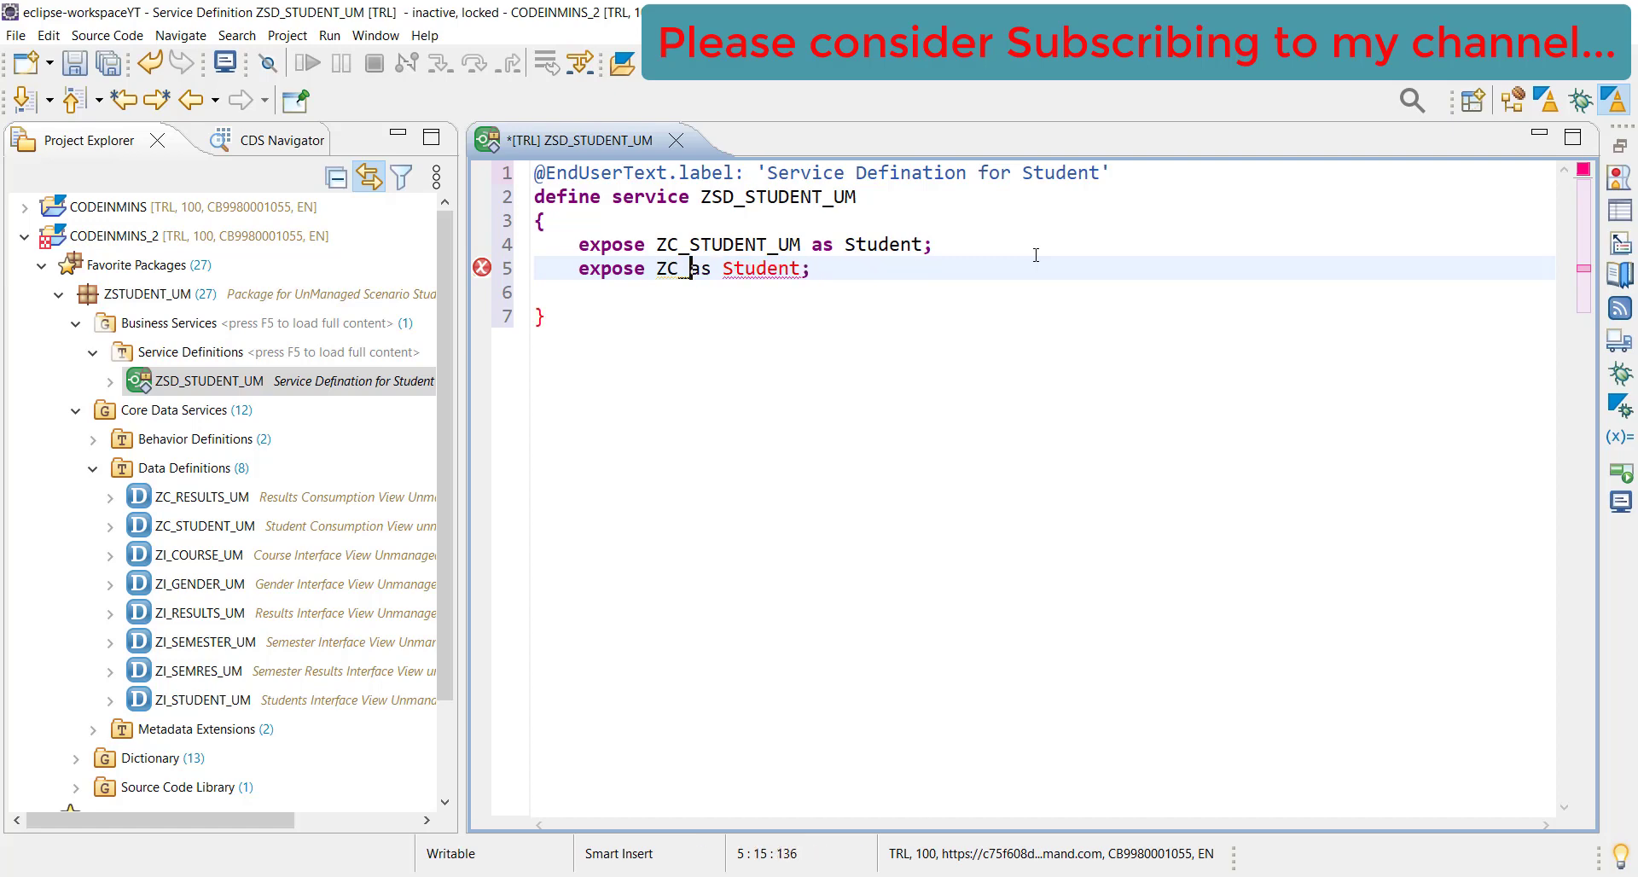
pyautogui.write('Re')
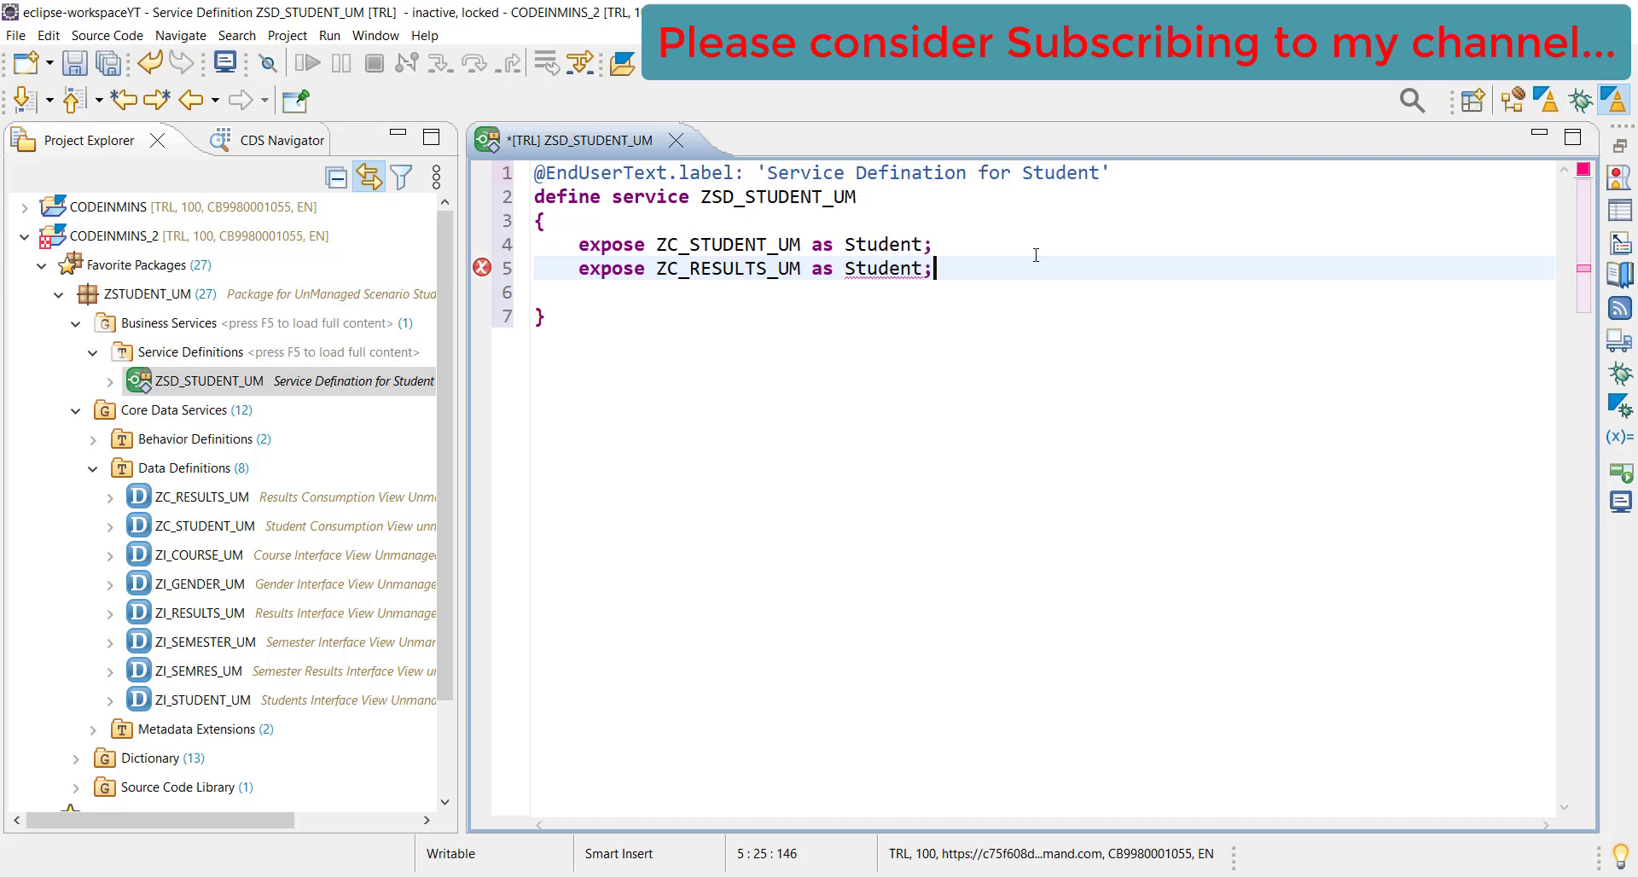
pyautogui.doubleClick(884, 269)
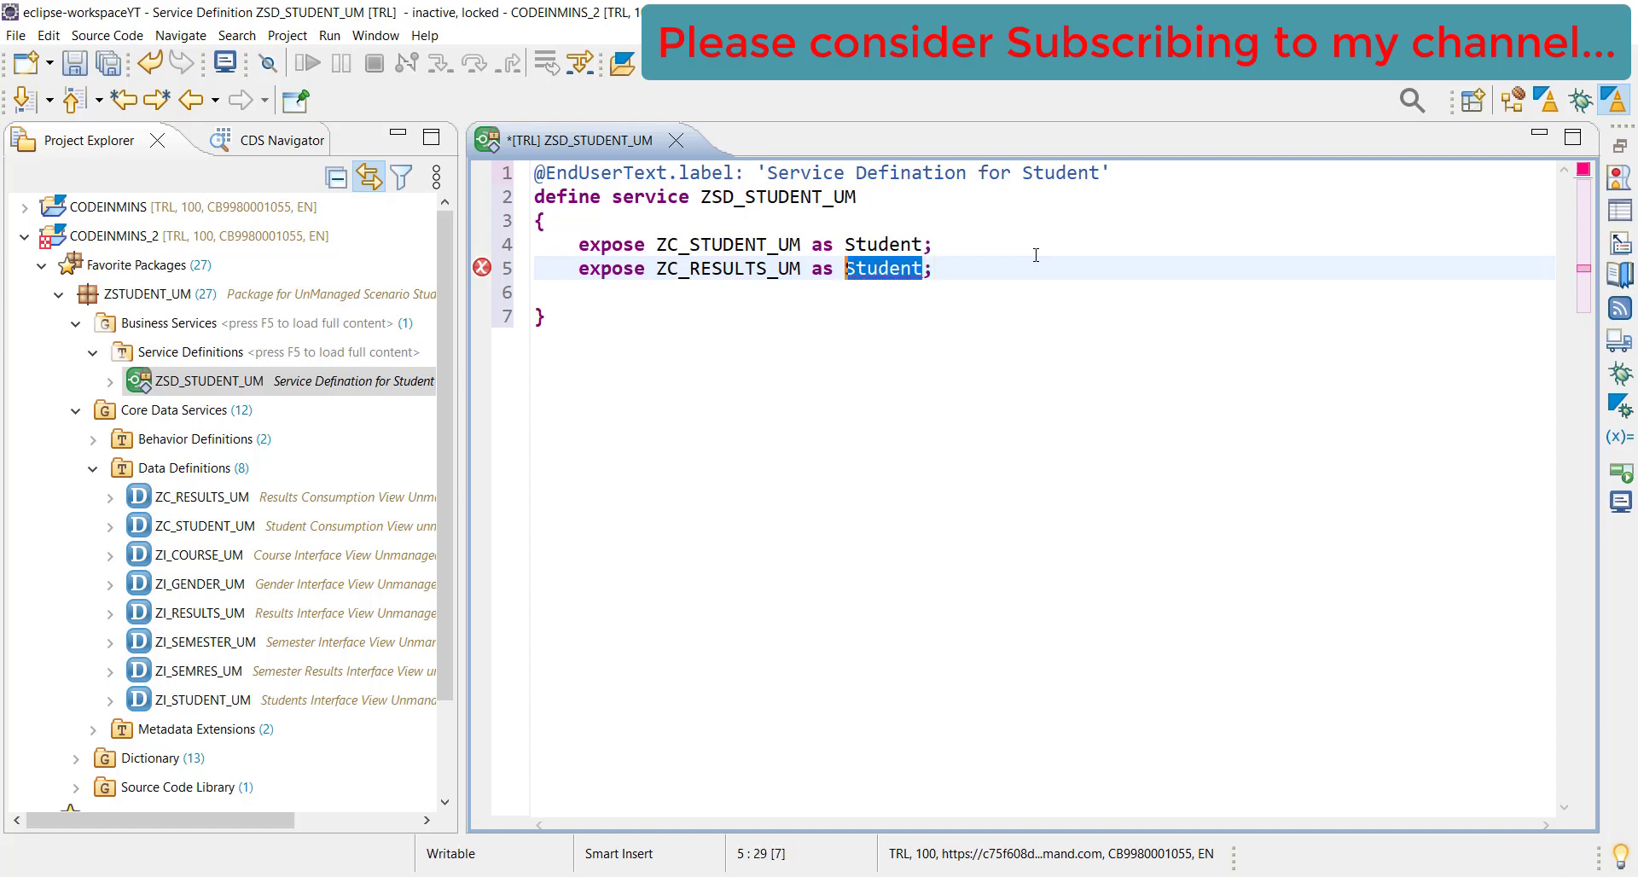
pyautogui.write('Results')
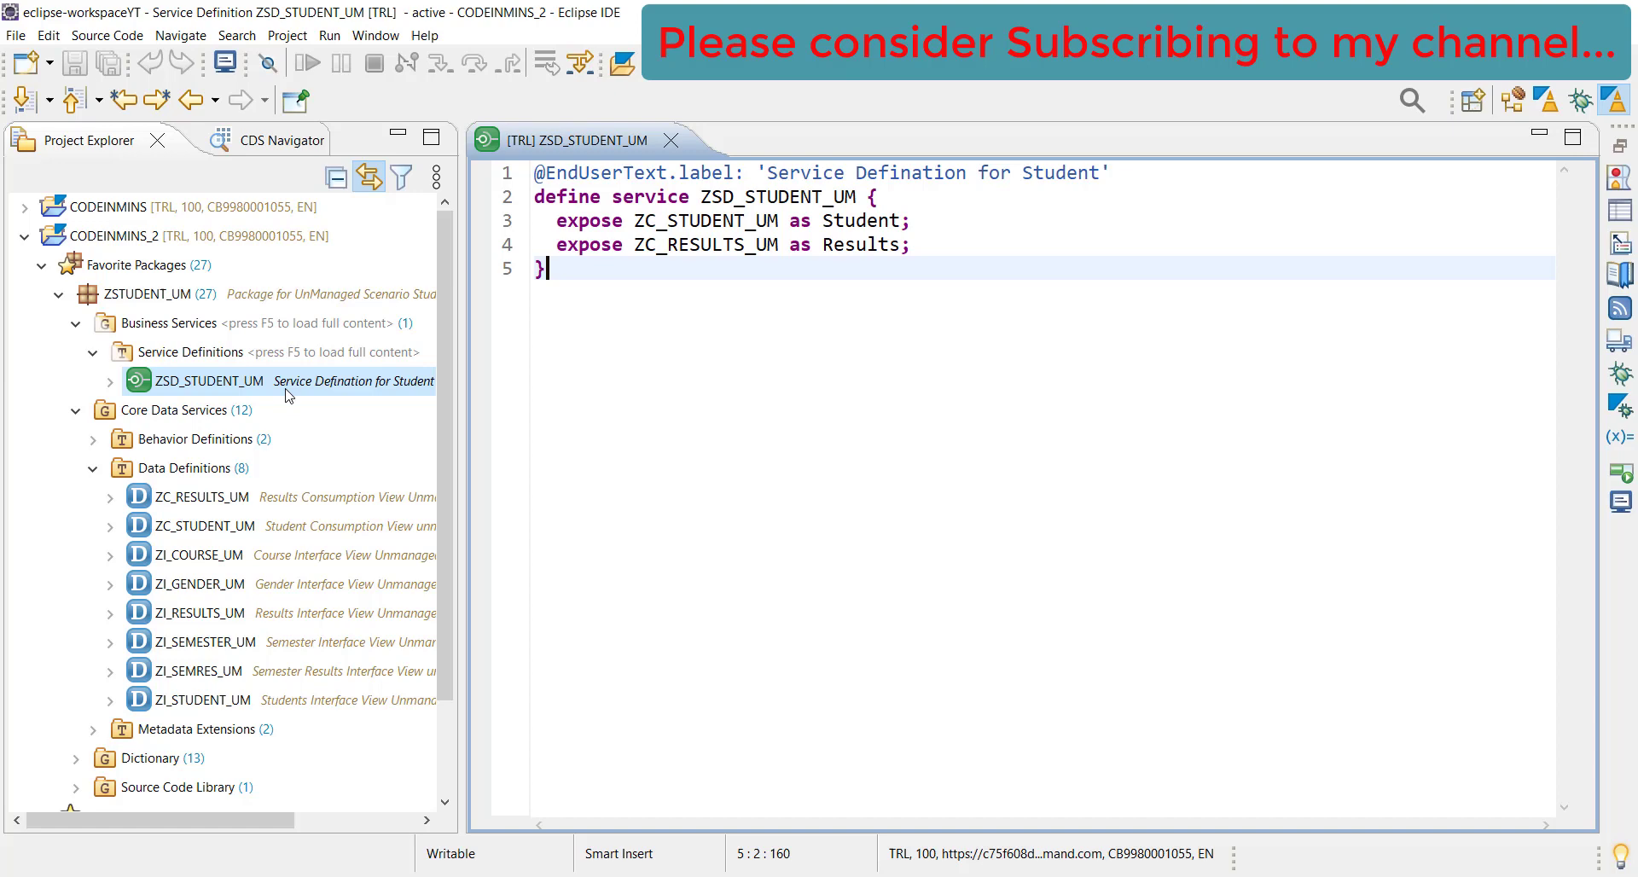
pyautogui.moveTo(703, 456)
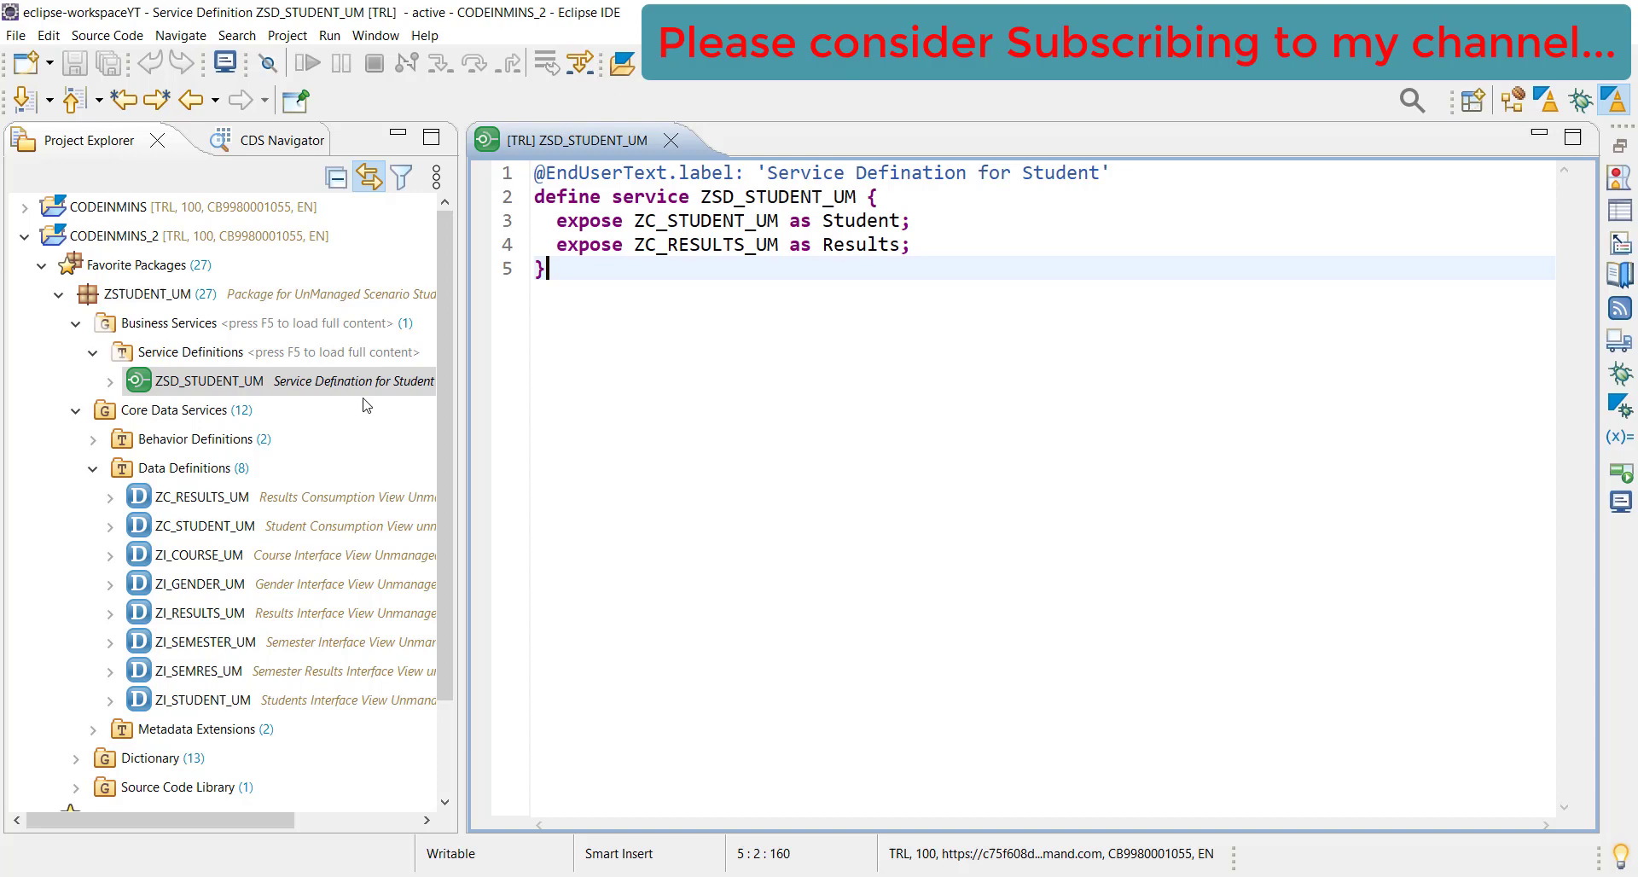
# Load the full Business Services content and bring up actions for ZSD_STUDENT_UM
pyautogui.rightClick(170, 323)
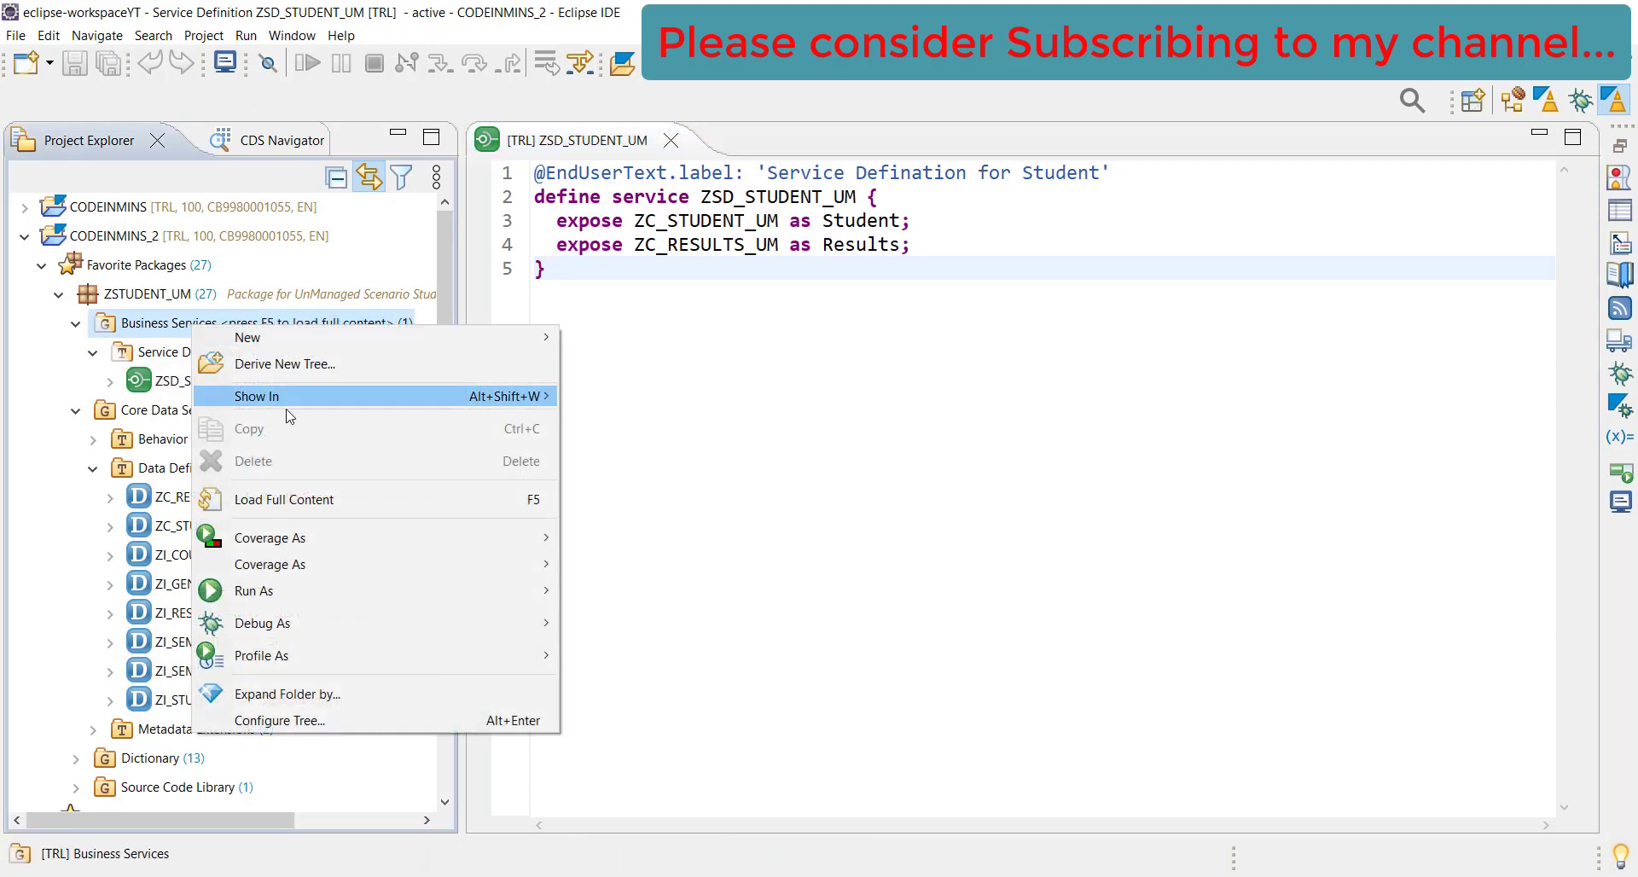
pyautogui.click(283, 499)
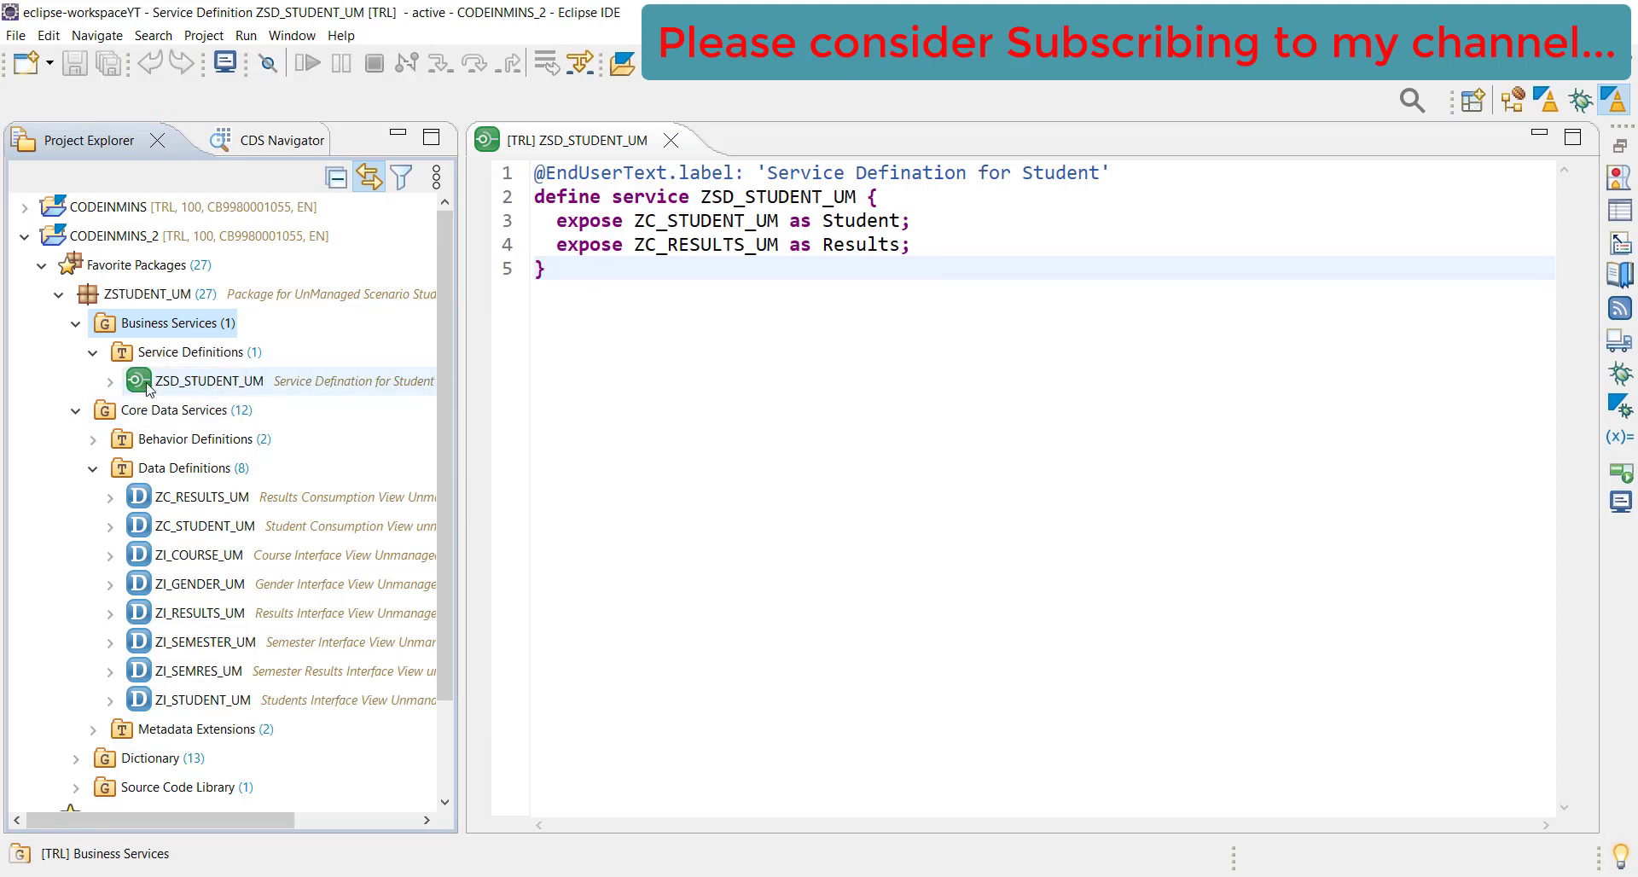
pyautogui.click(209, 380)
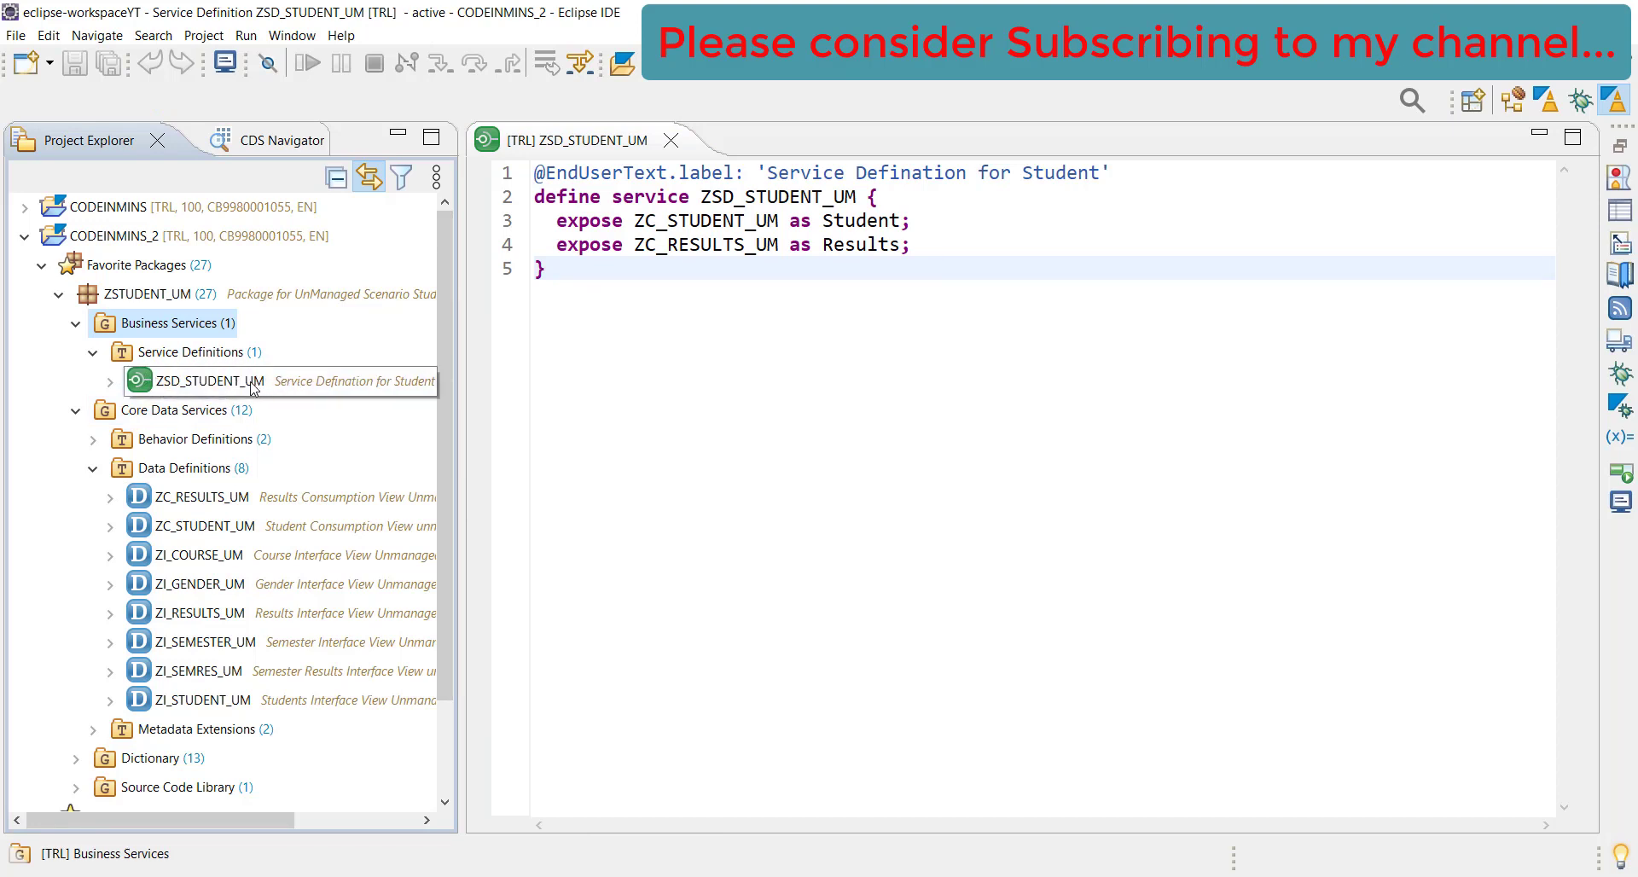
pyautogui.moveTo(246, 388)
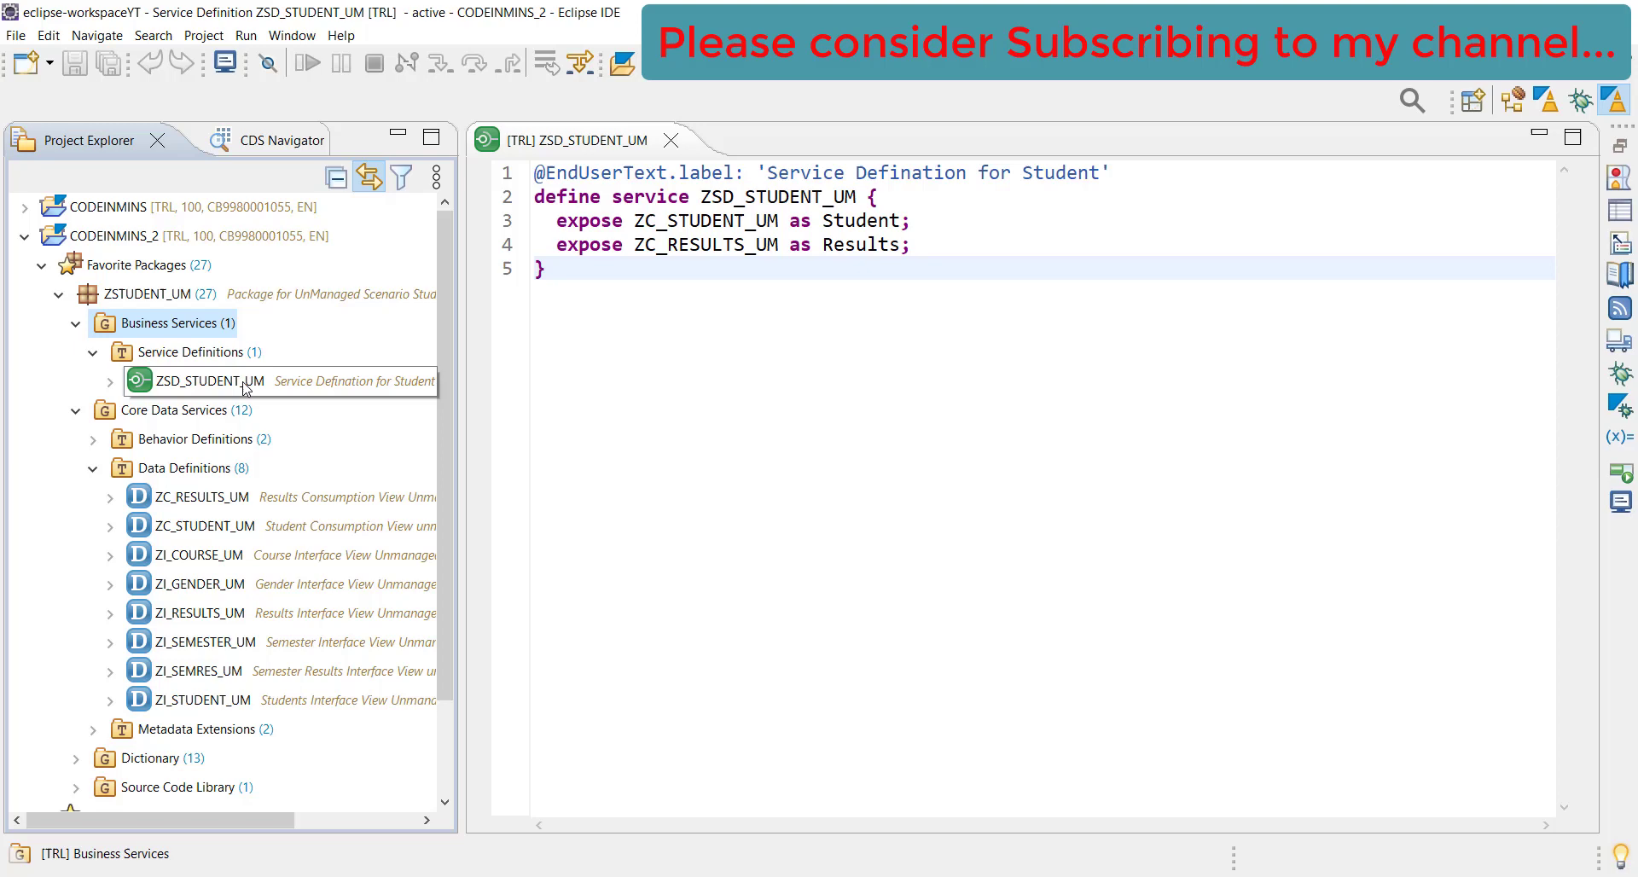
pyautogui.click(206, 381)
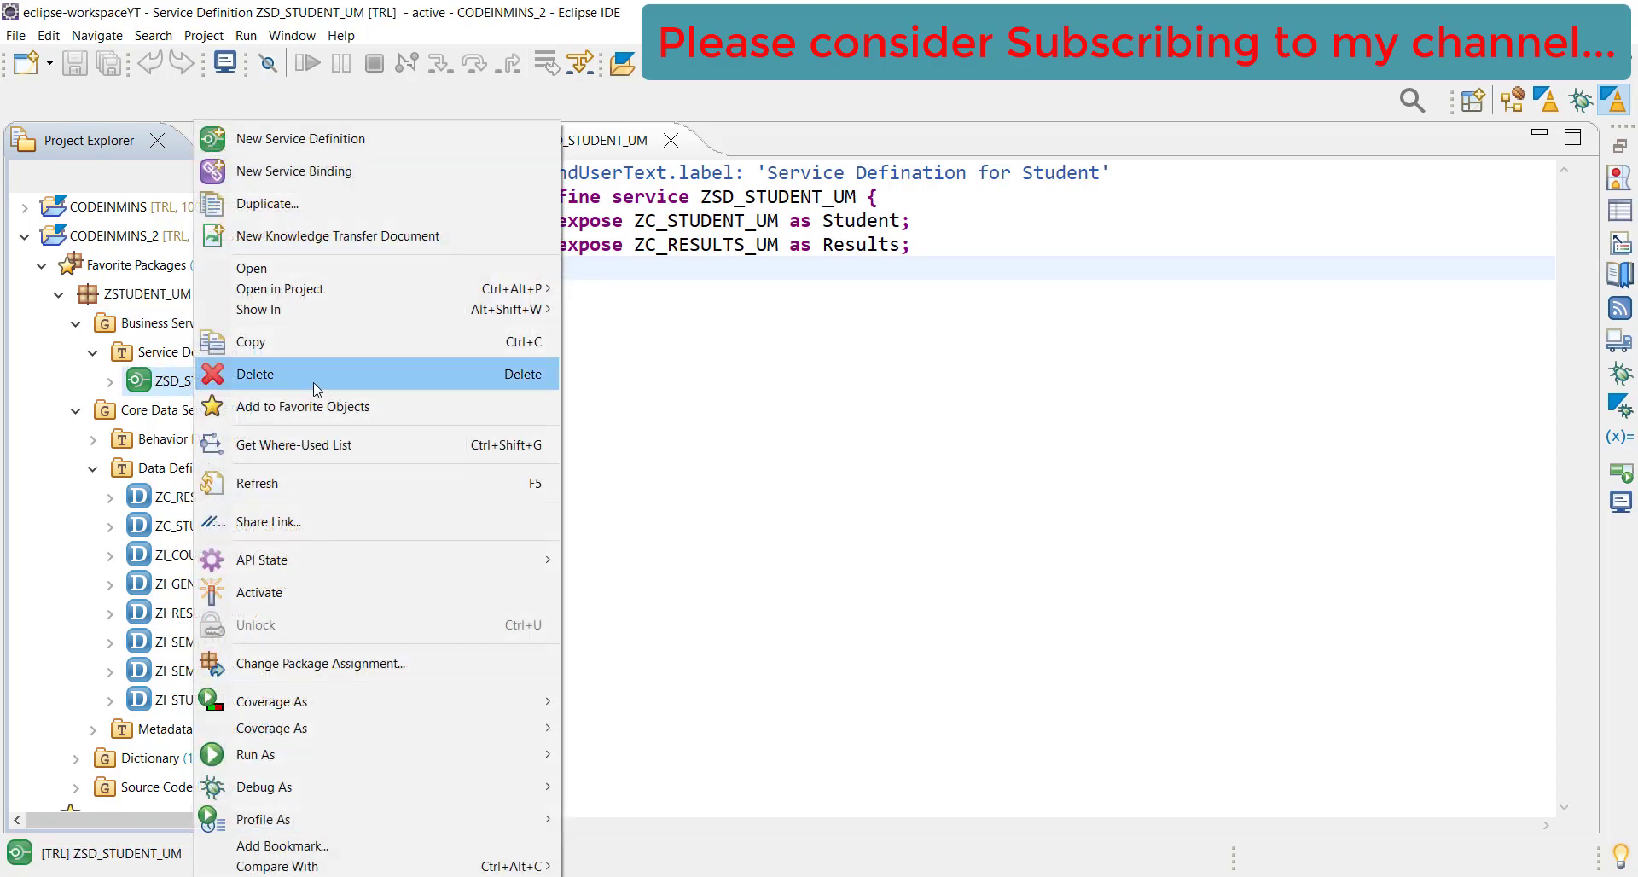
pyautogui.moveTo(318, 170)
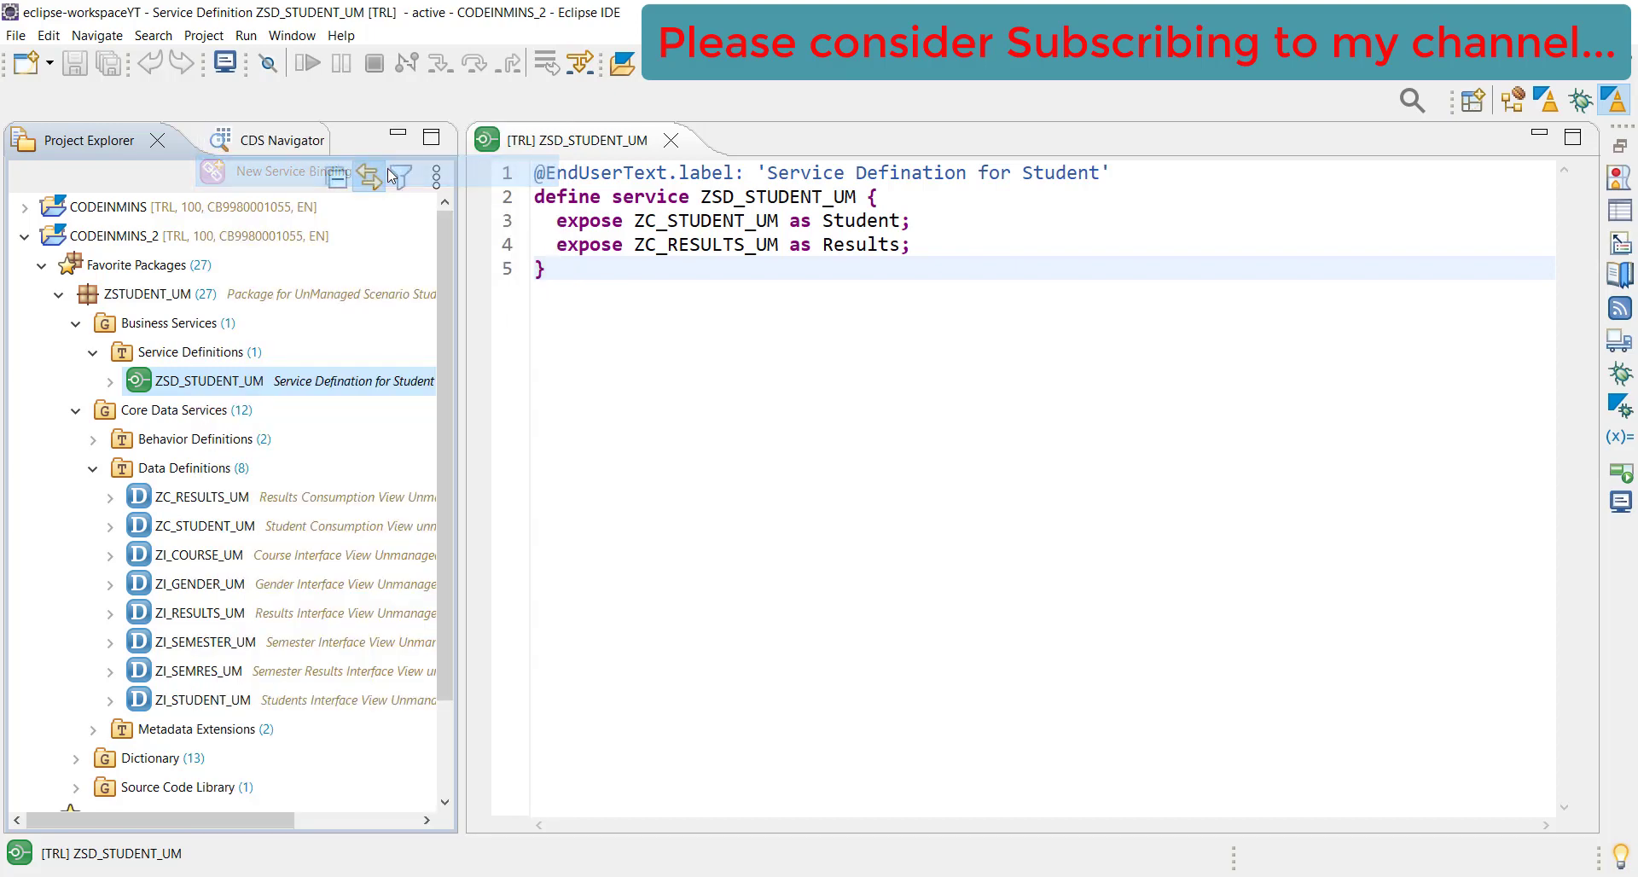
# Name the binding ZSB_STUDENT_UM, describe it 'Service Binding for Student', and list binding types
pyautogui.click(303, 170)
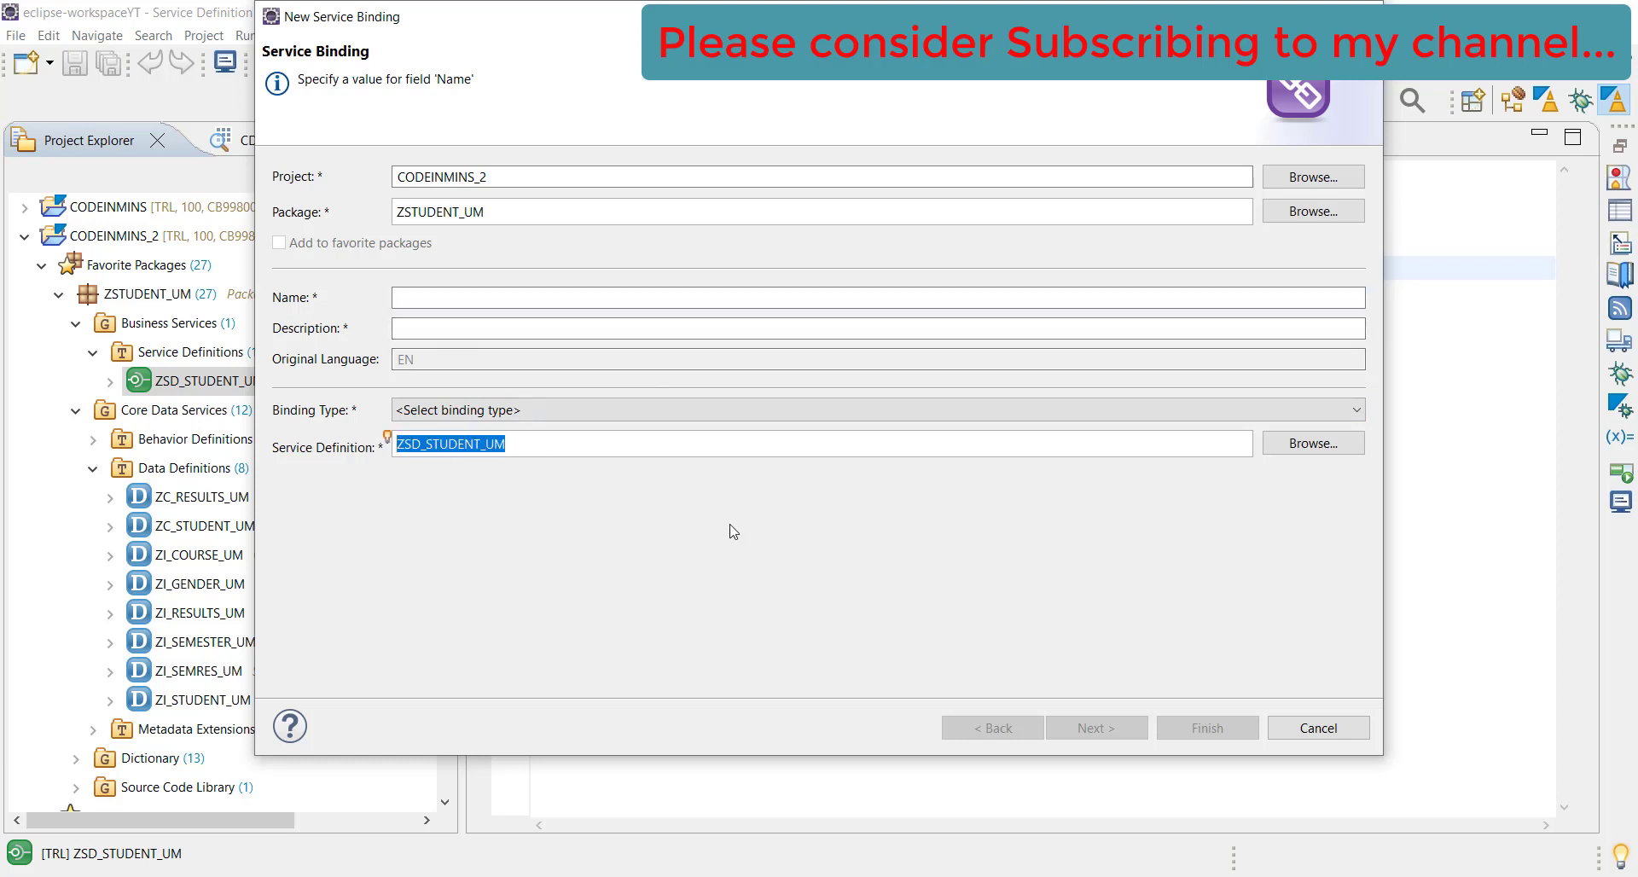
pyautogui.write('ZSD_STUDENT_UM')
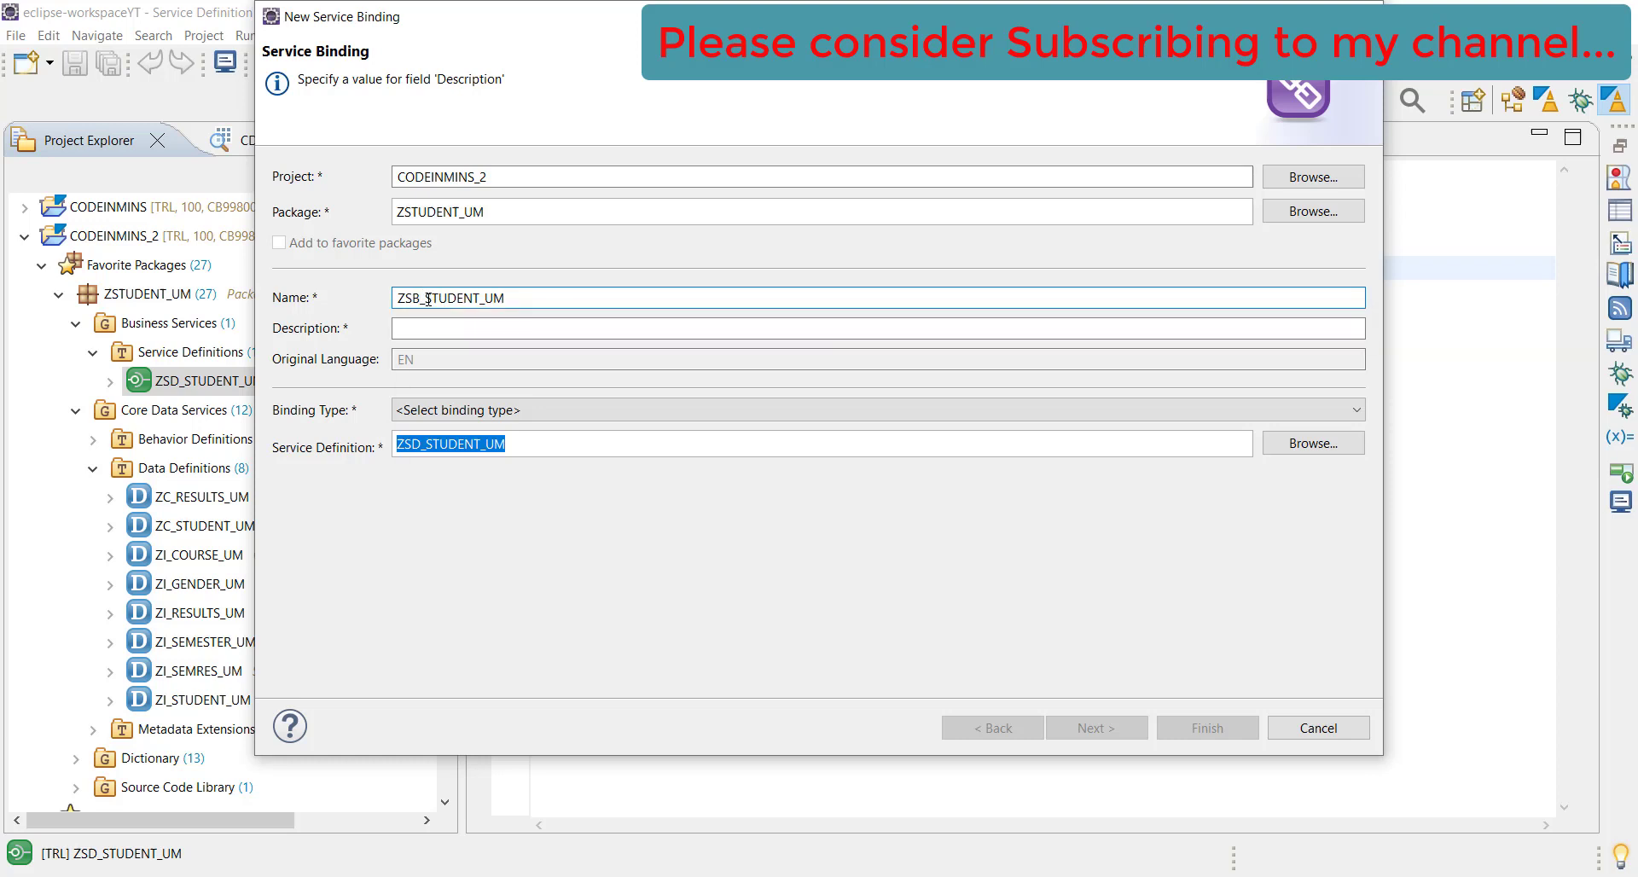
pyautogui.click(875, 327)
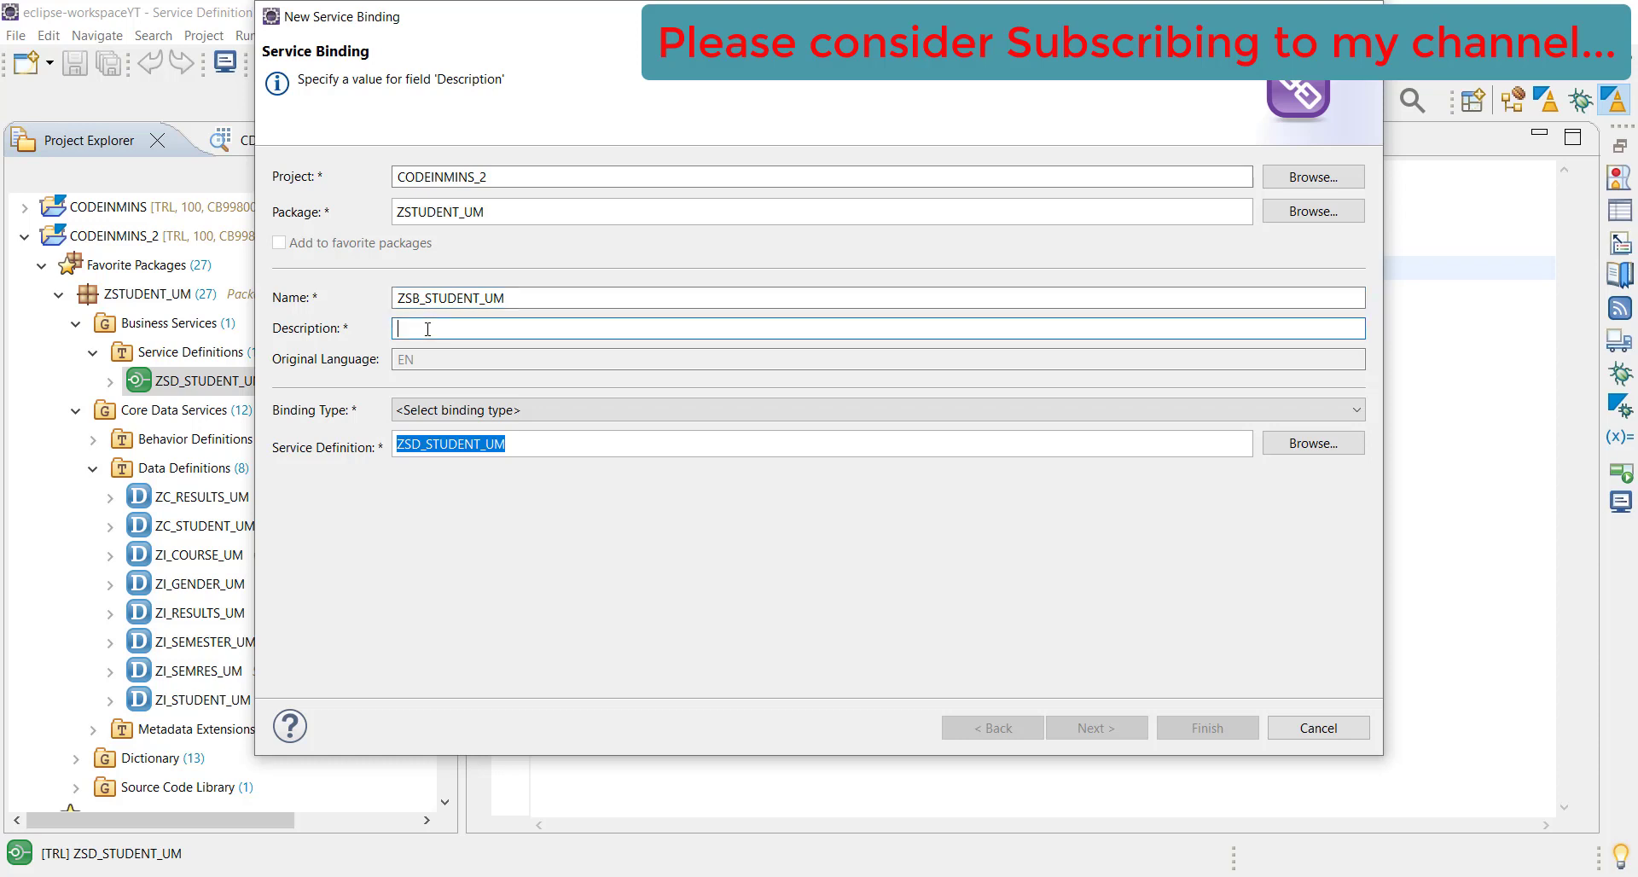
pyautogui.write('Service Bind')
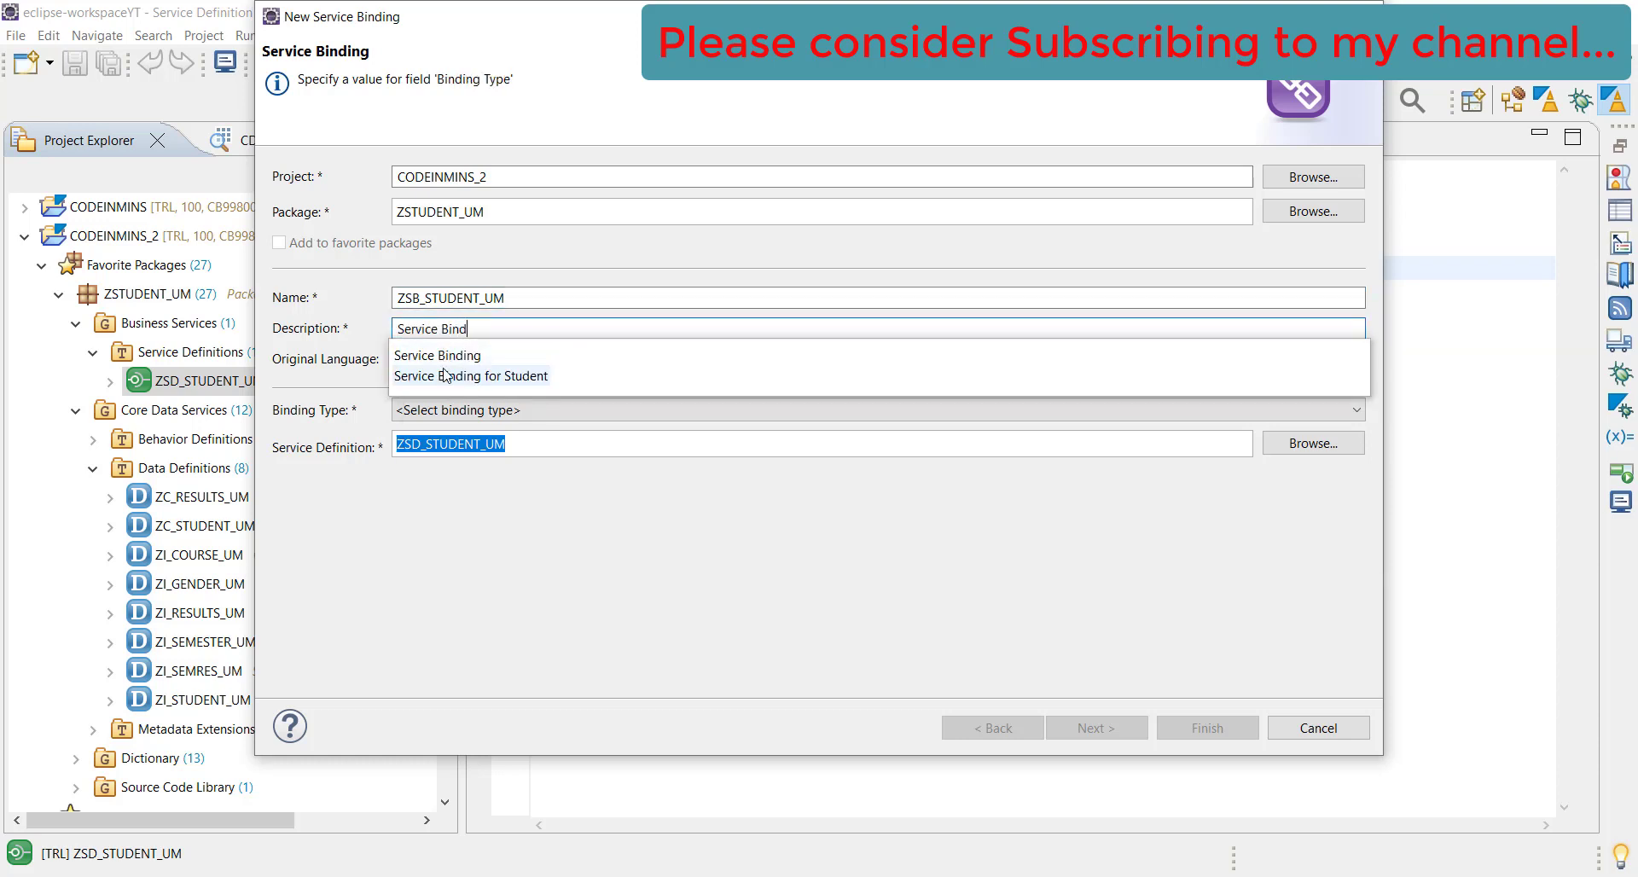
pyautogui.click(470, 376)
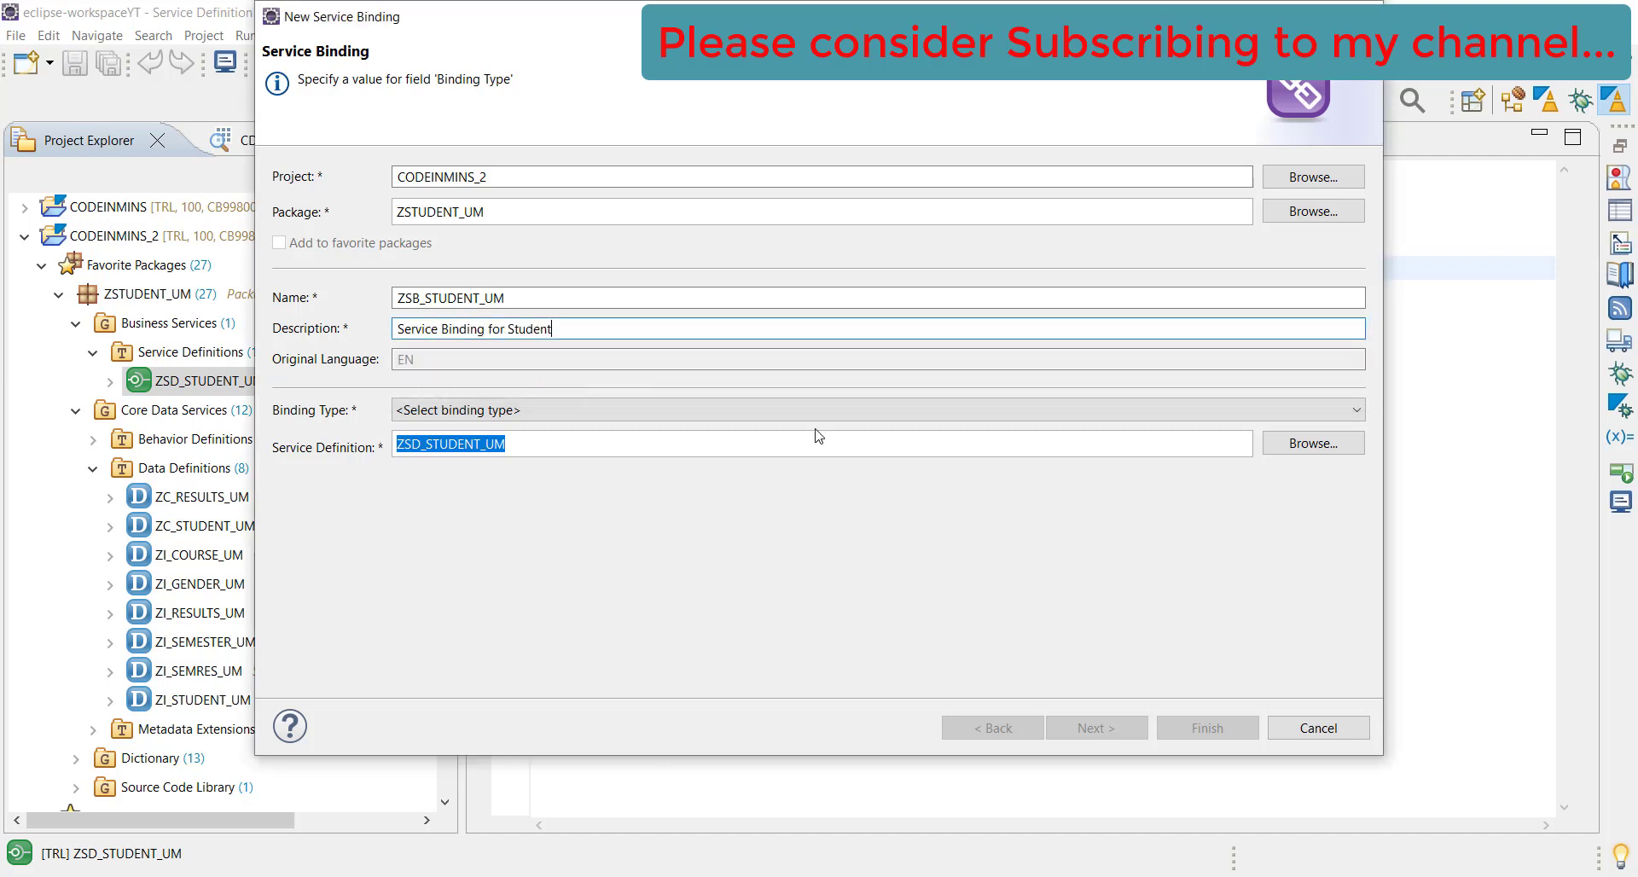
pyautogui.click(818, 409)
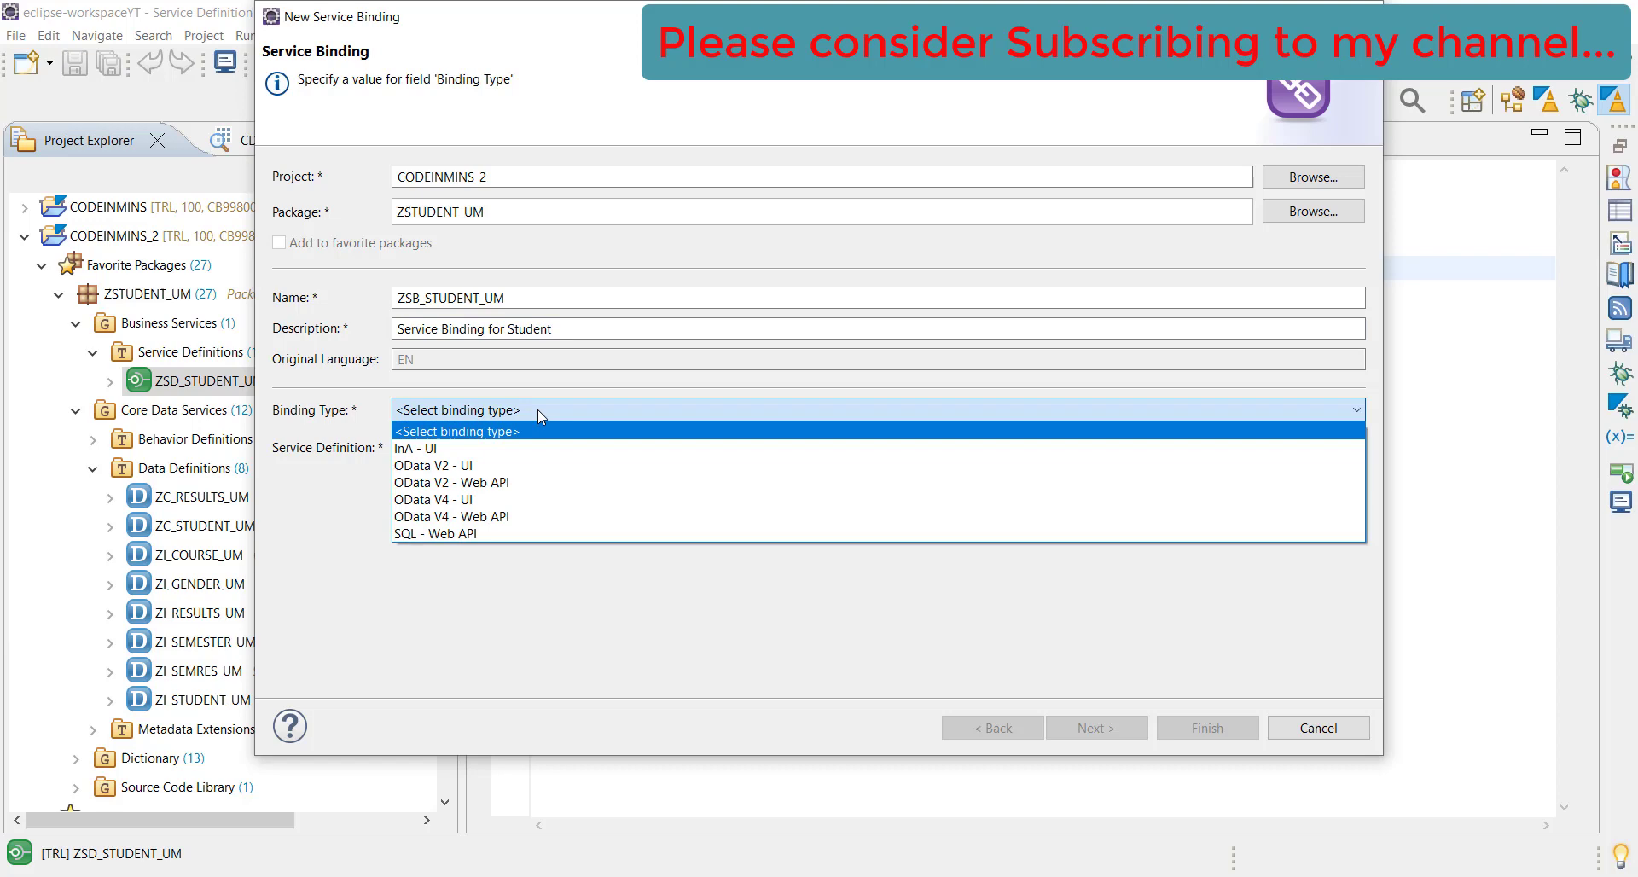
pyautogui.moveTo(543, 499)
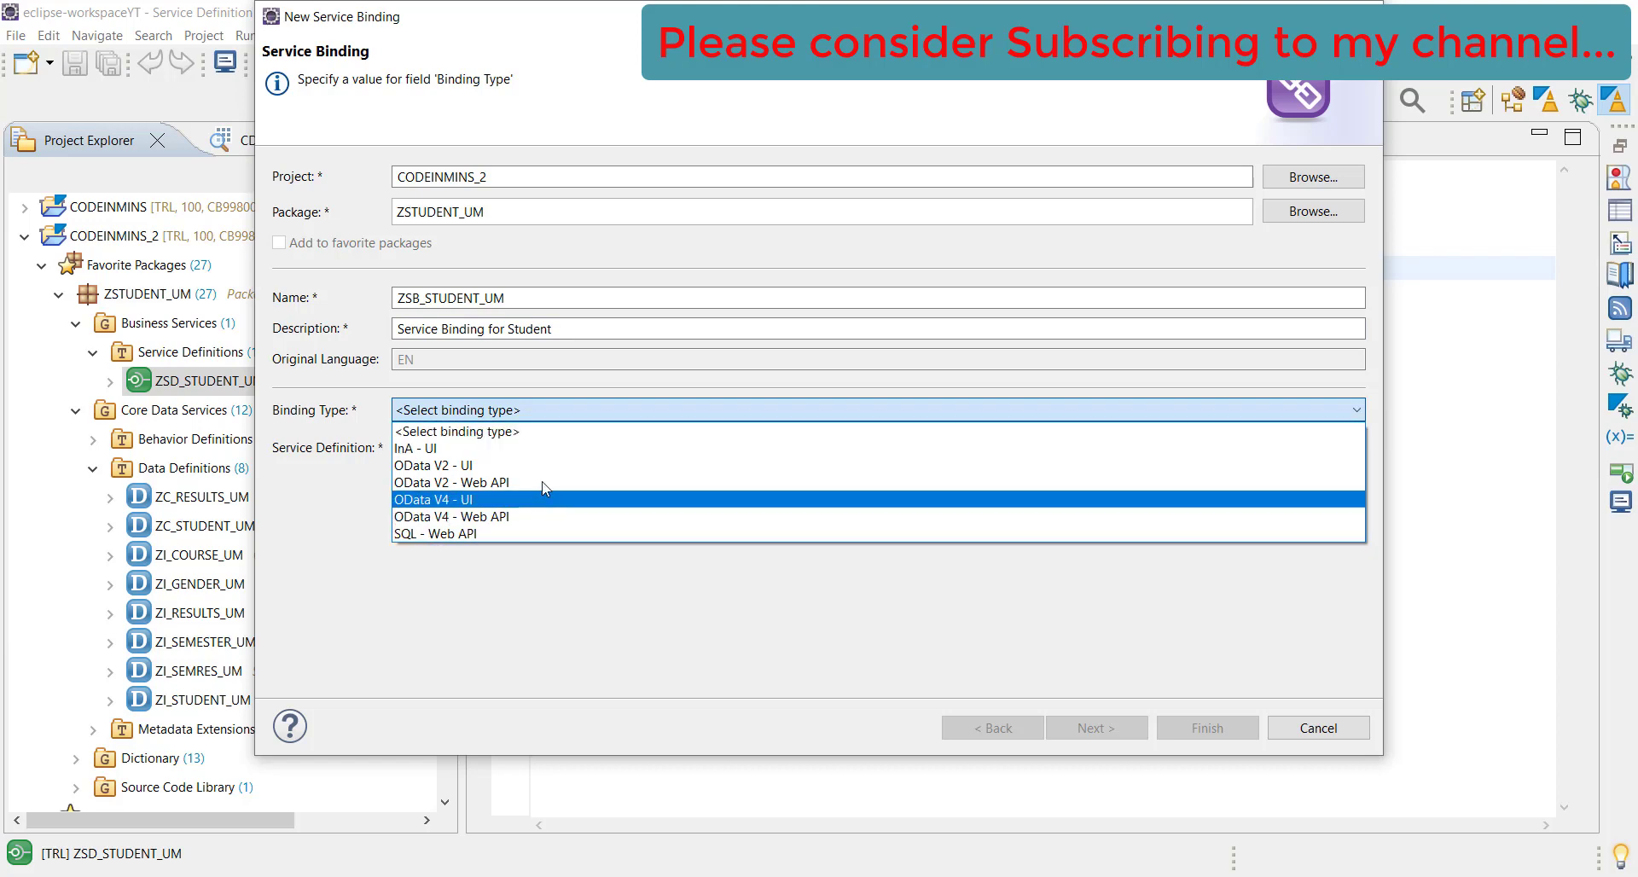
pyautogui.moveTo(542, 546)
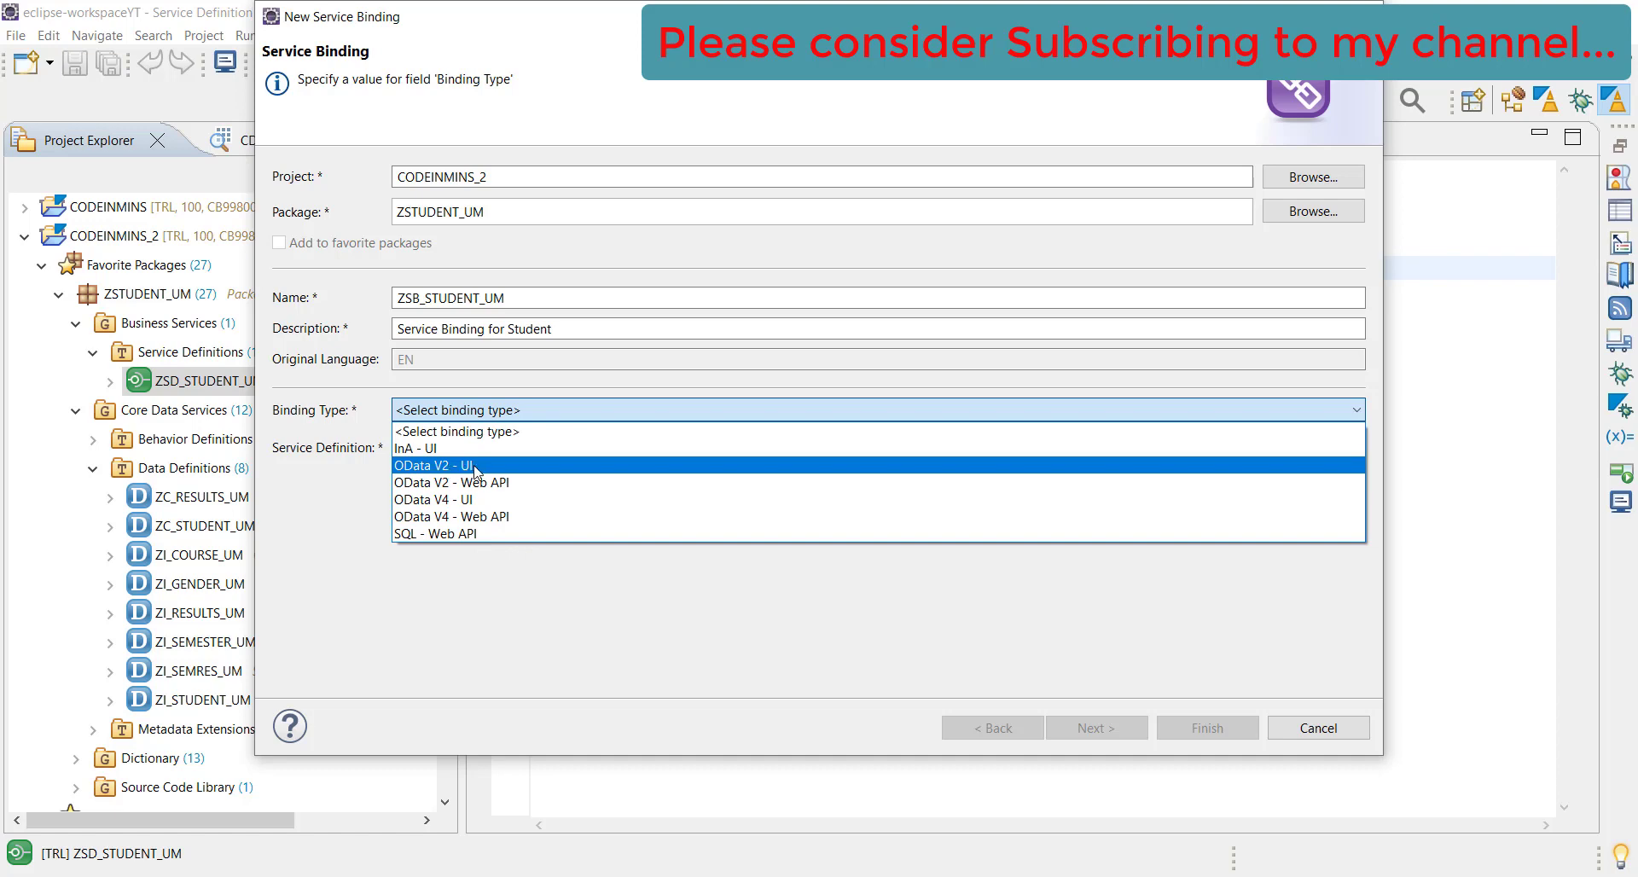
pyautogui.moveTo(532, 481)
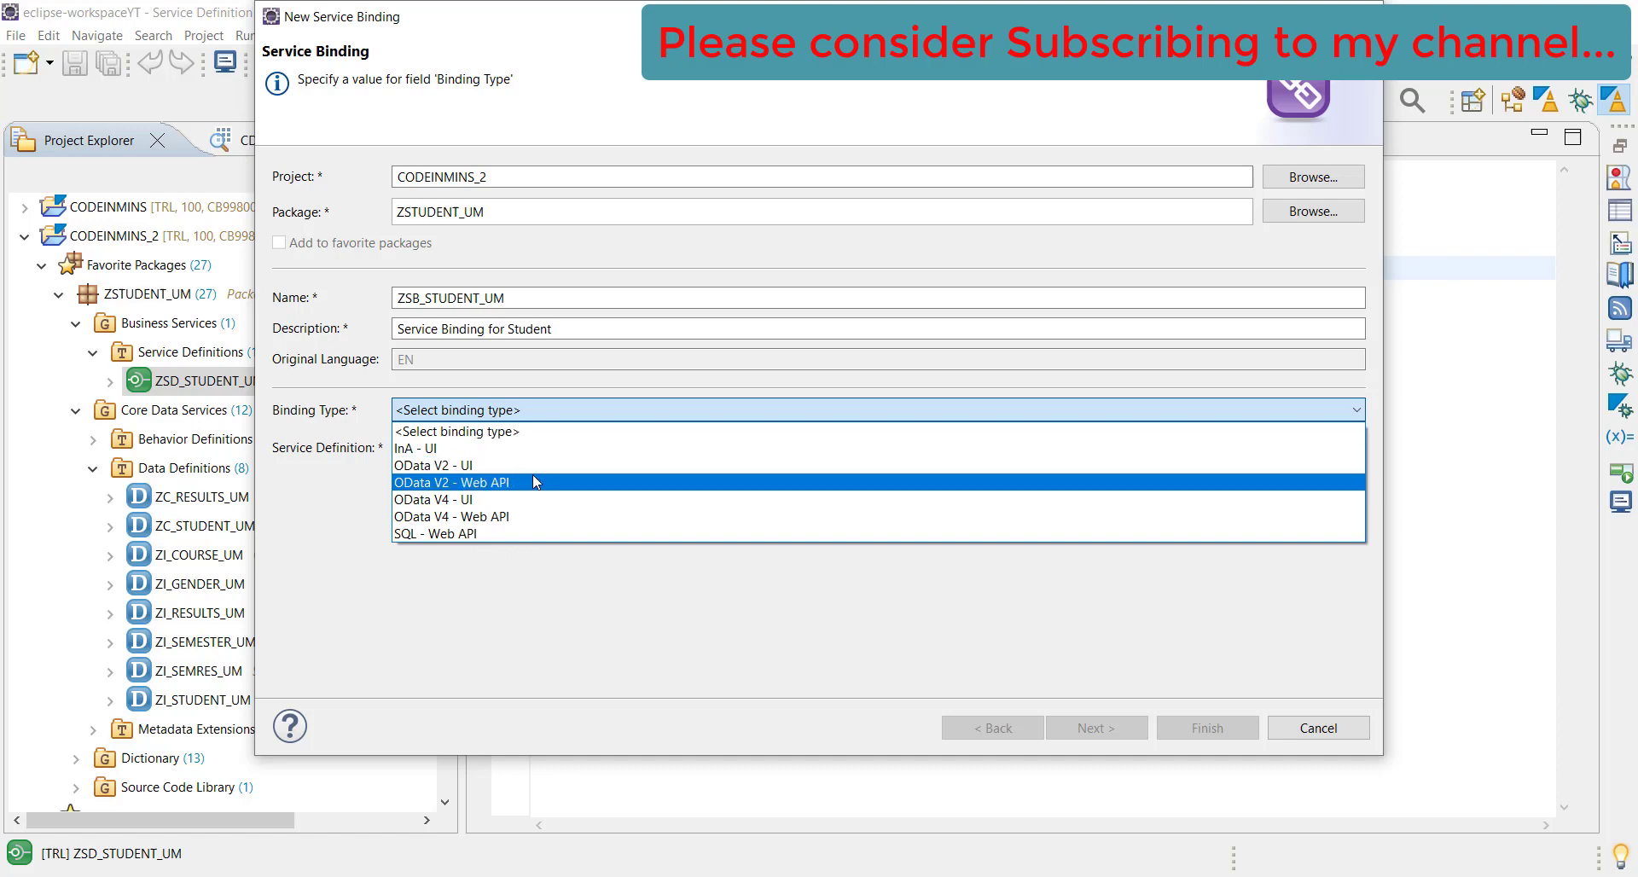
pyautogui.moveTo(465, 500)
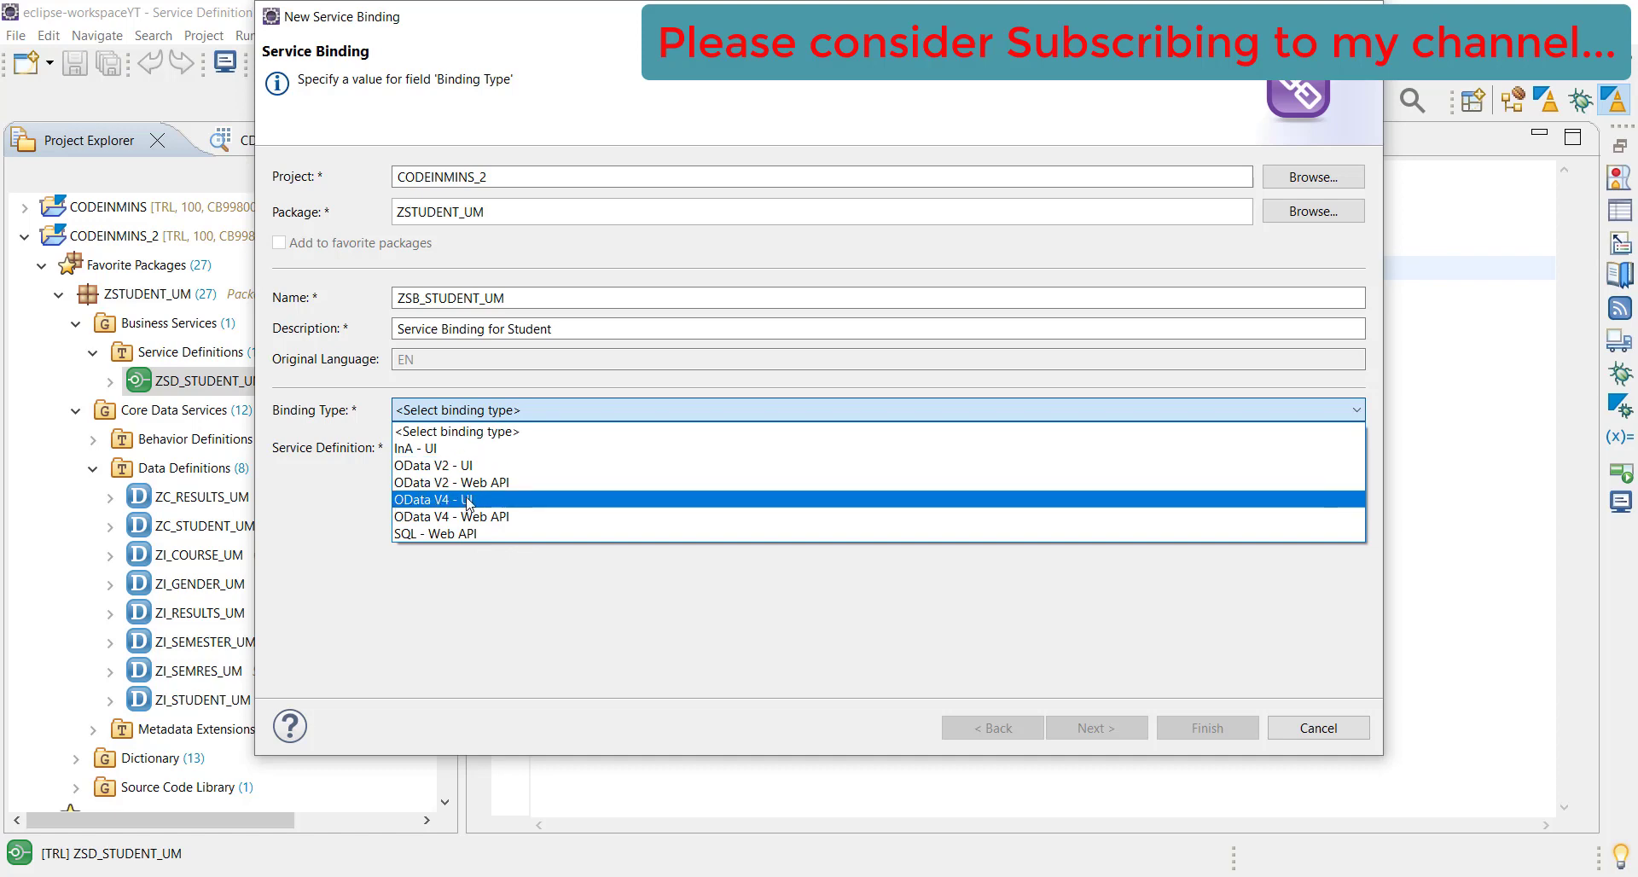
pyautogui.moveTo(475, 482)
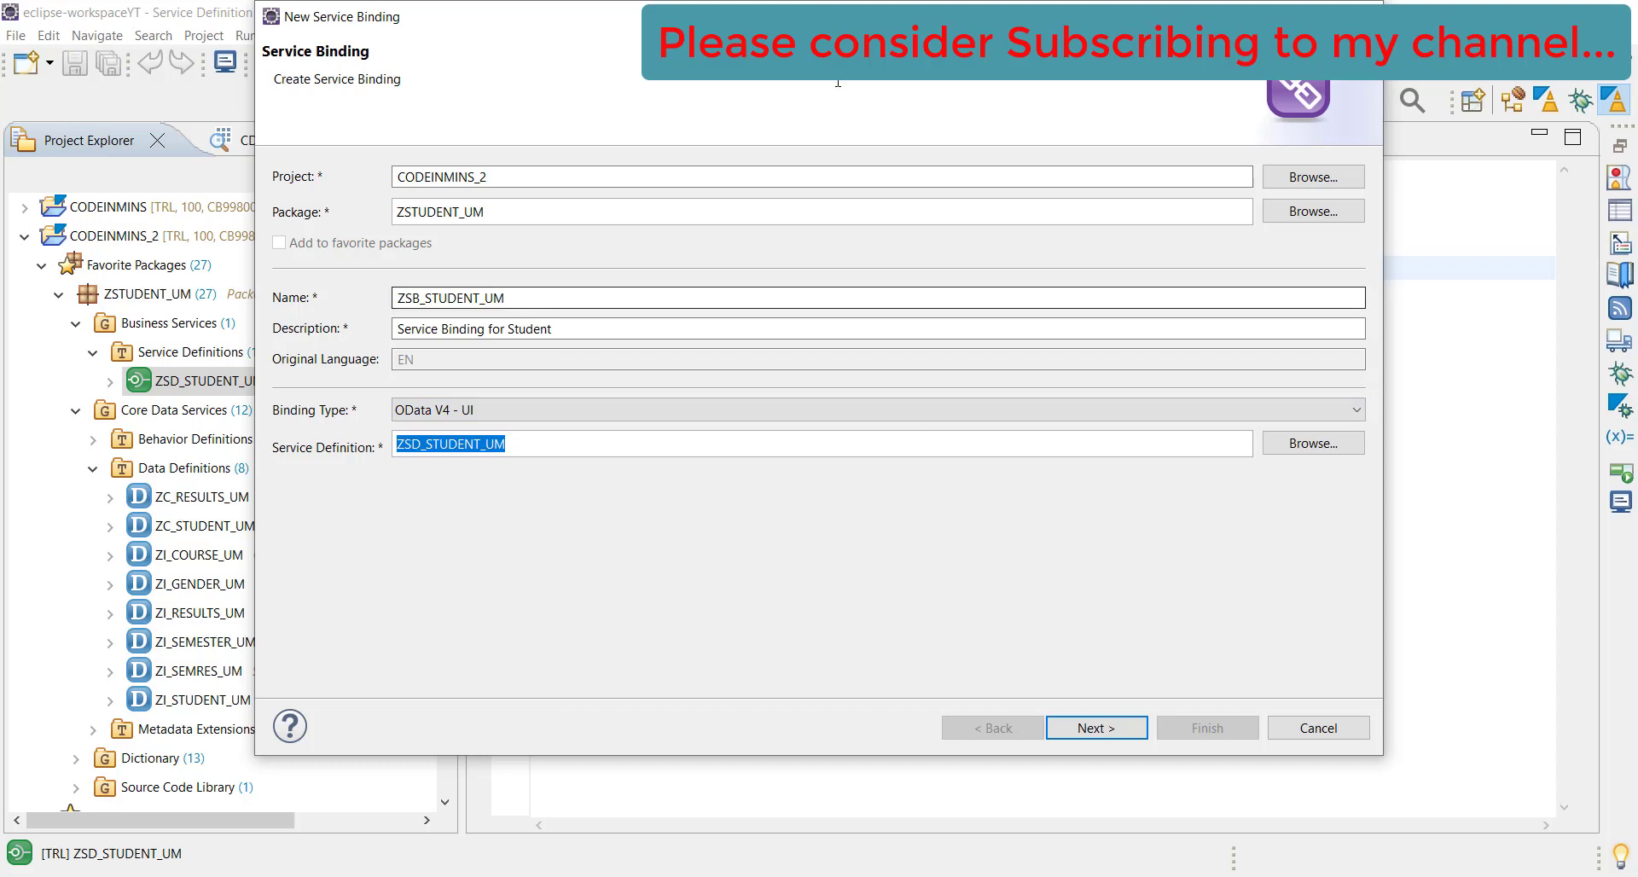
# Keep Unmanaged transport TRLK903478 and finish creating the ZSB_STUDENT_UM binding
pyautogui.click(1096, 728)
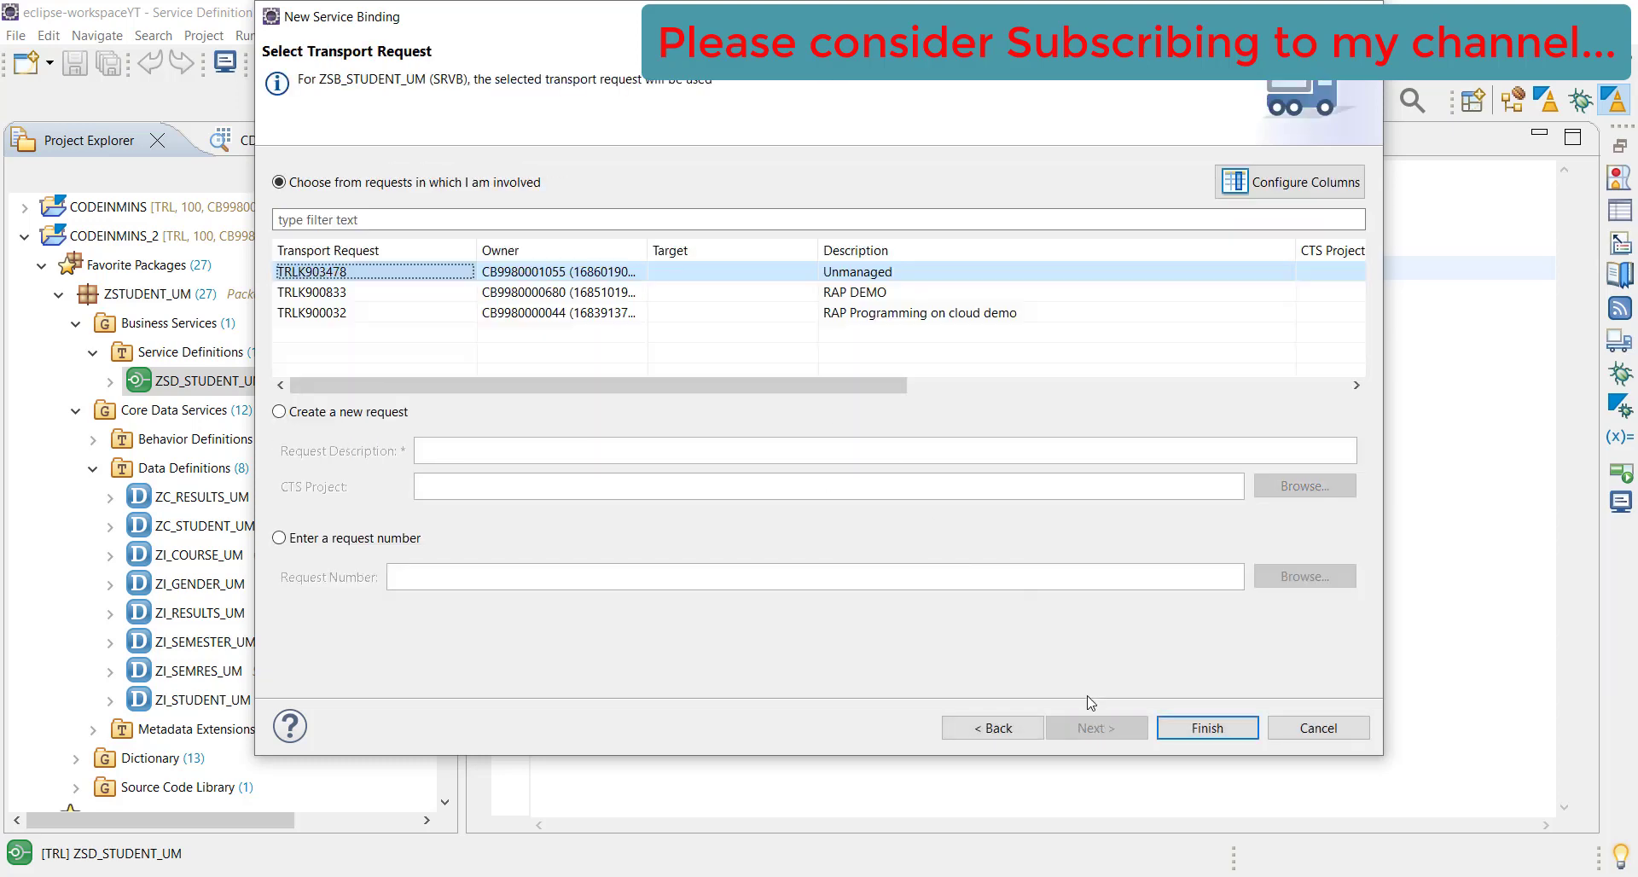
pyautogui.click(1205, 728)
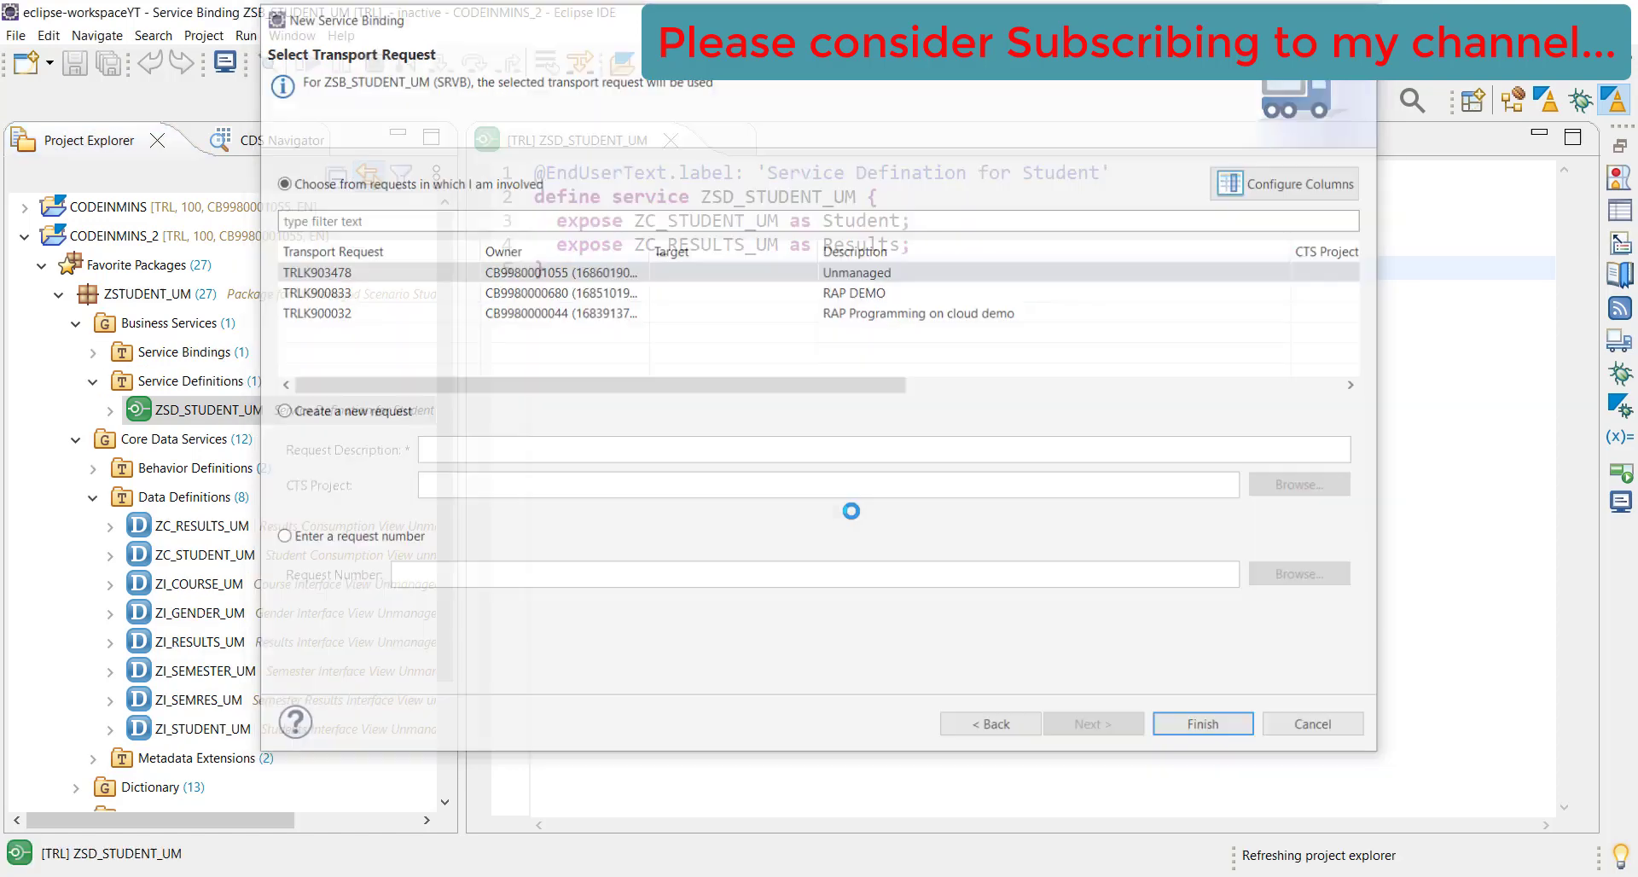
pyautogui.click(1200, 723)
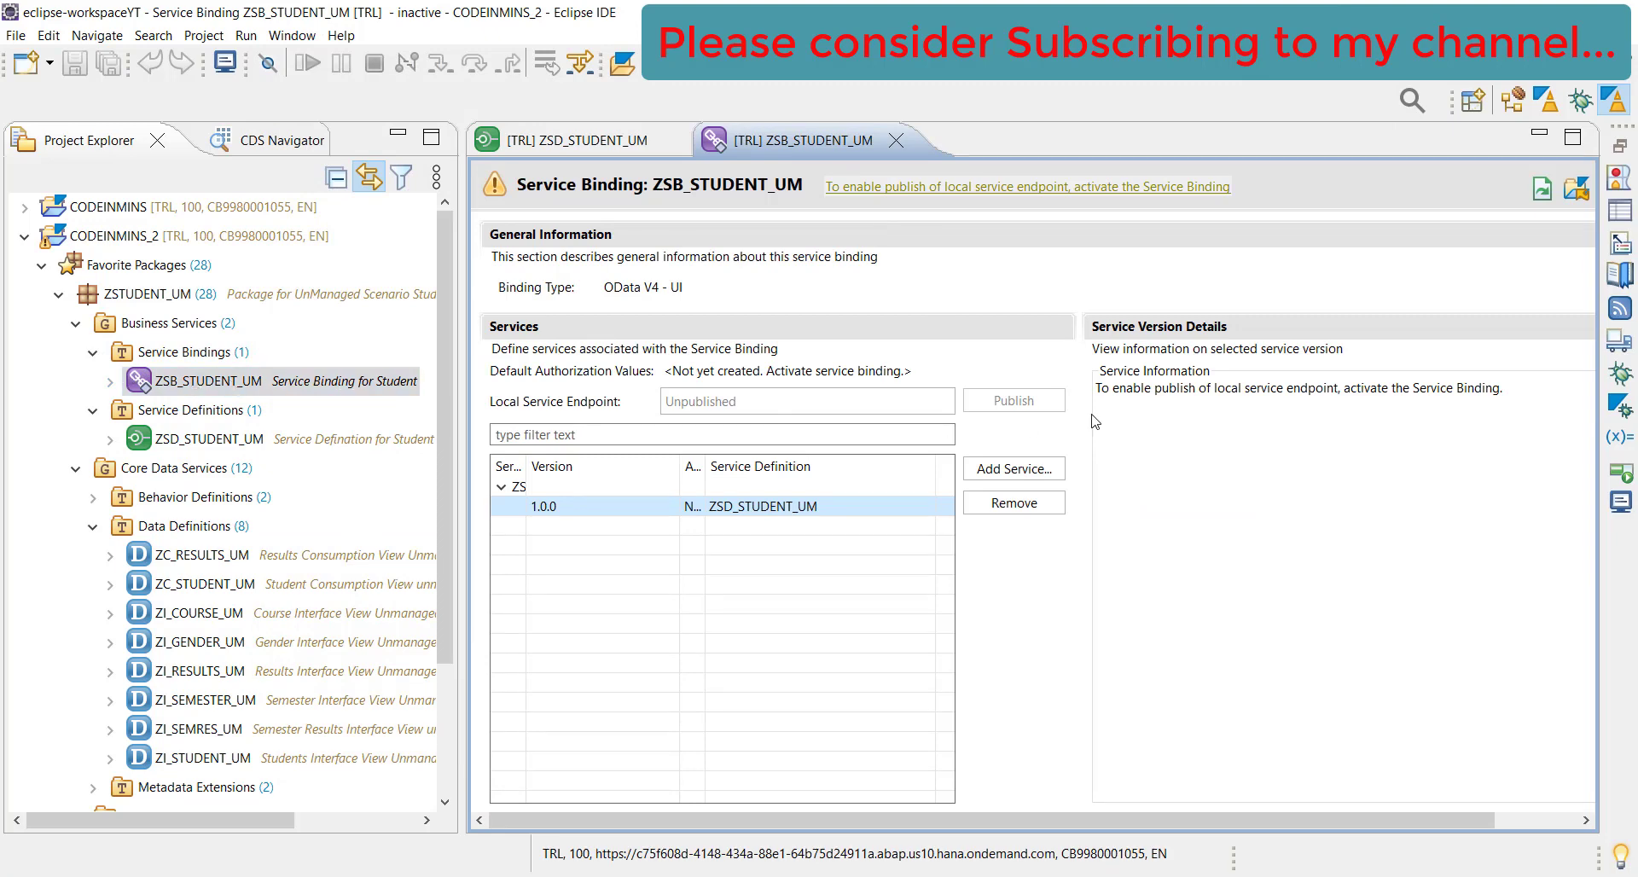
pyautogui.moveTo(1190, 407)
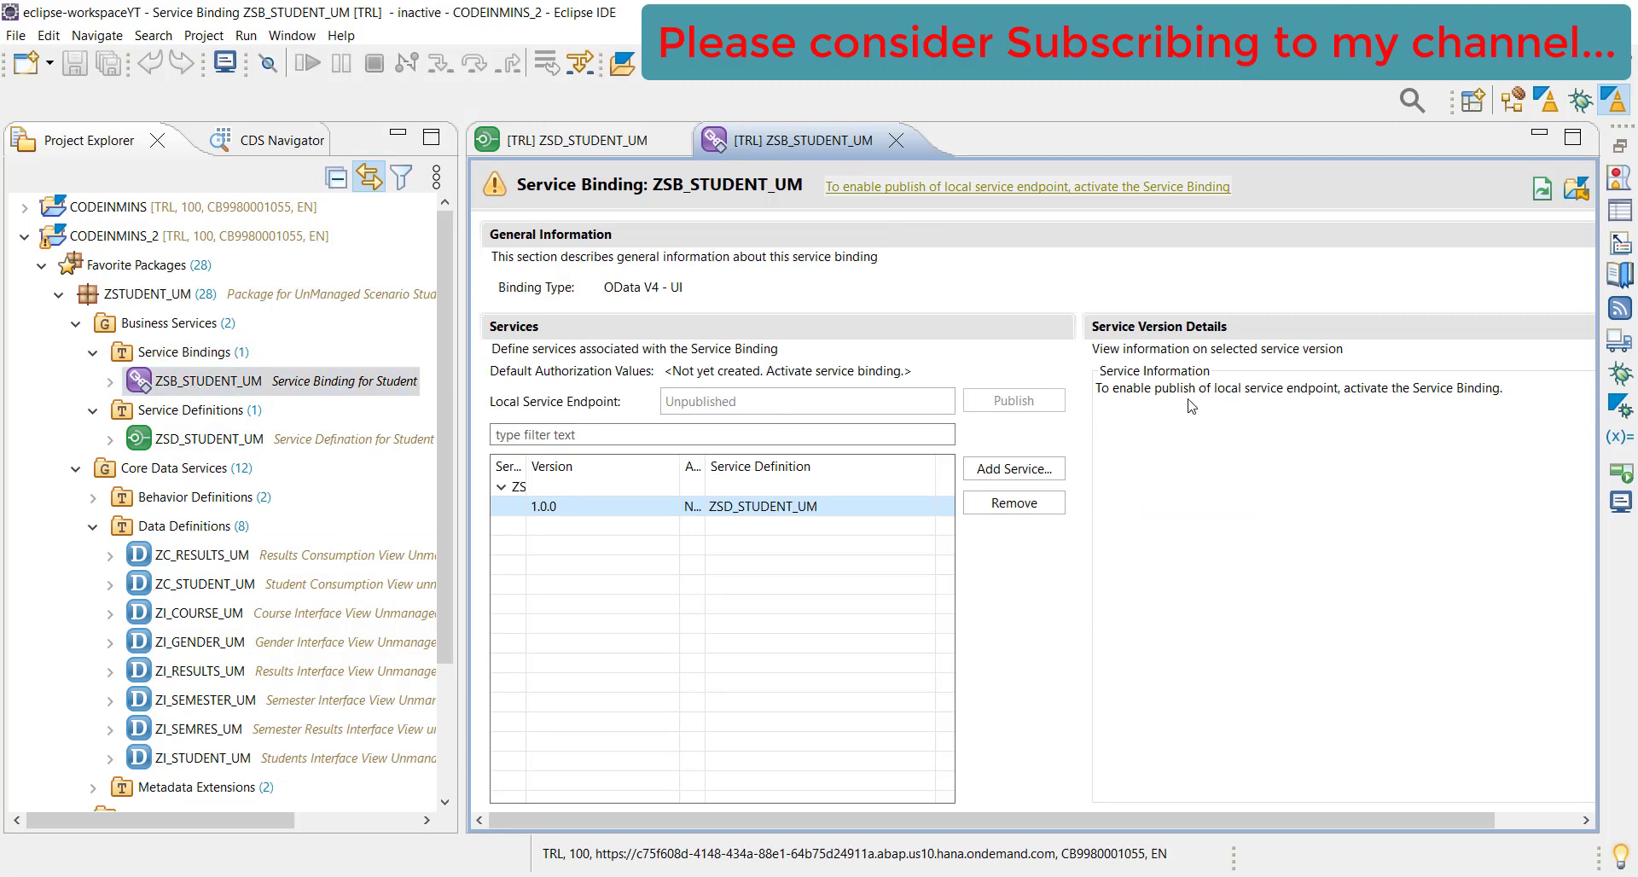
pyautogui.moveTo(1172, 408)
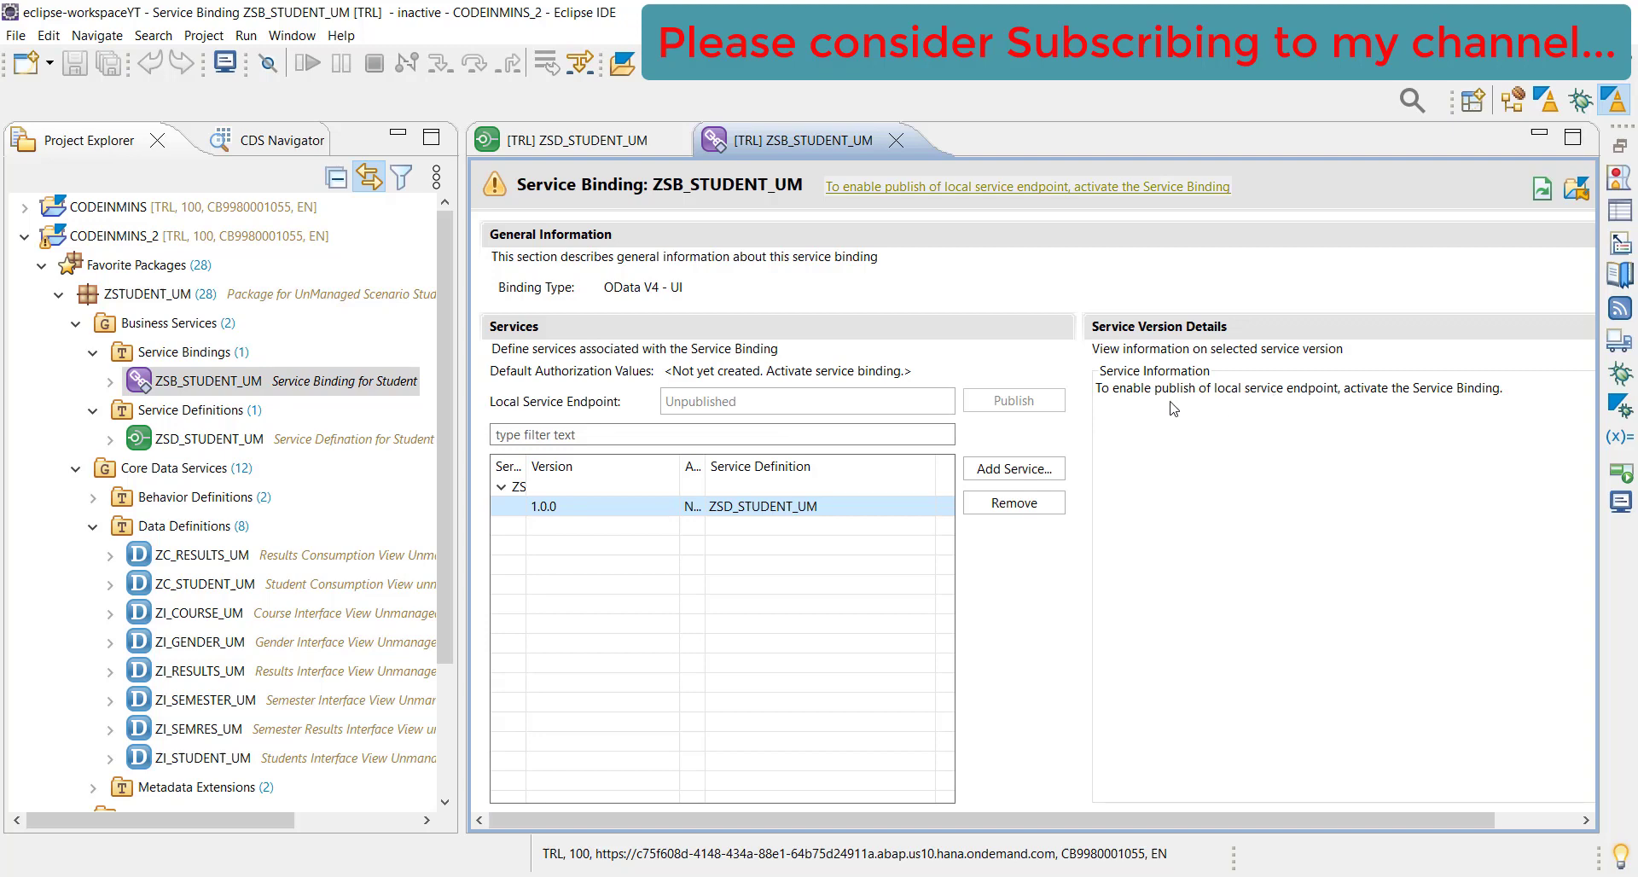
pyautogui.moveTo(1257, 404)
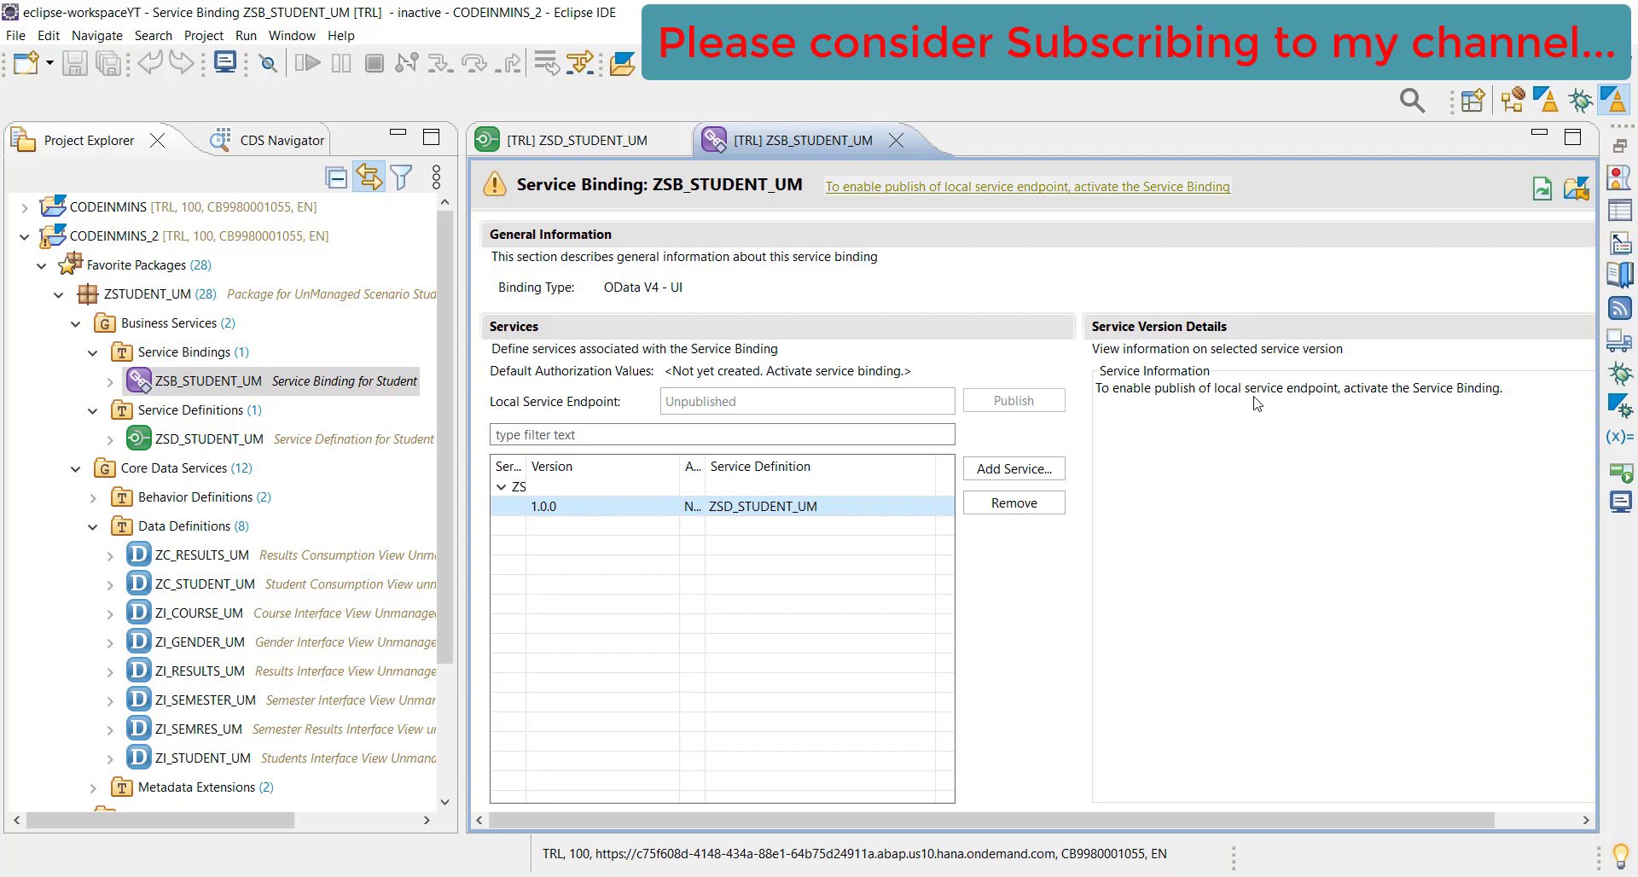
pyautogui.moveTo(1446, 401)
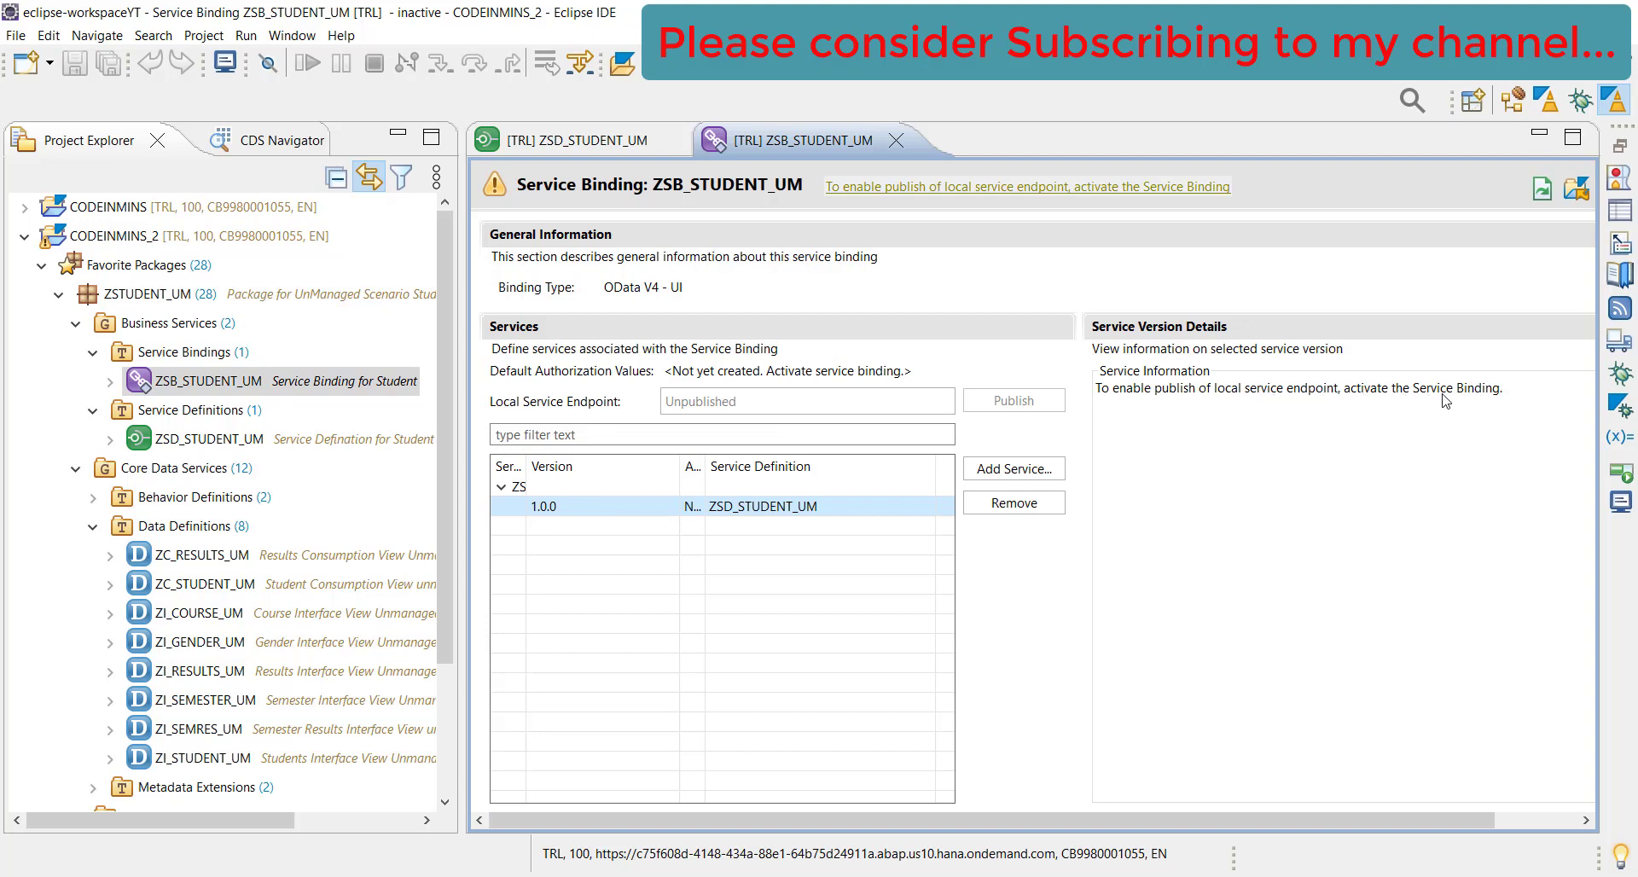
pyautogui.moveTo(1399, 401)
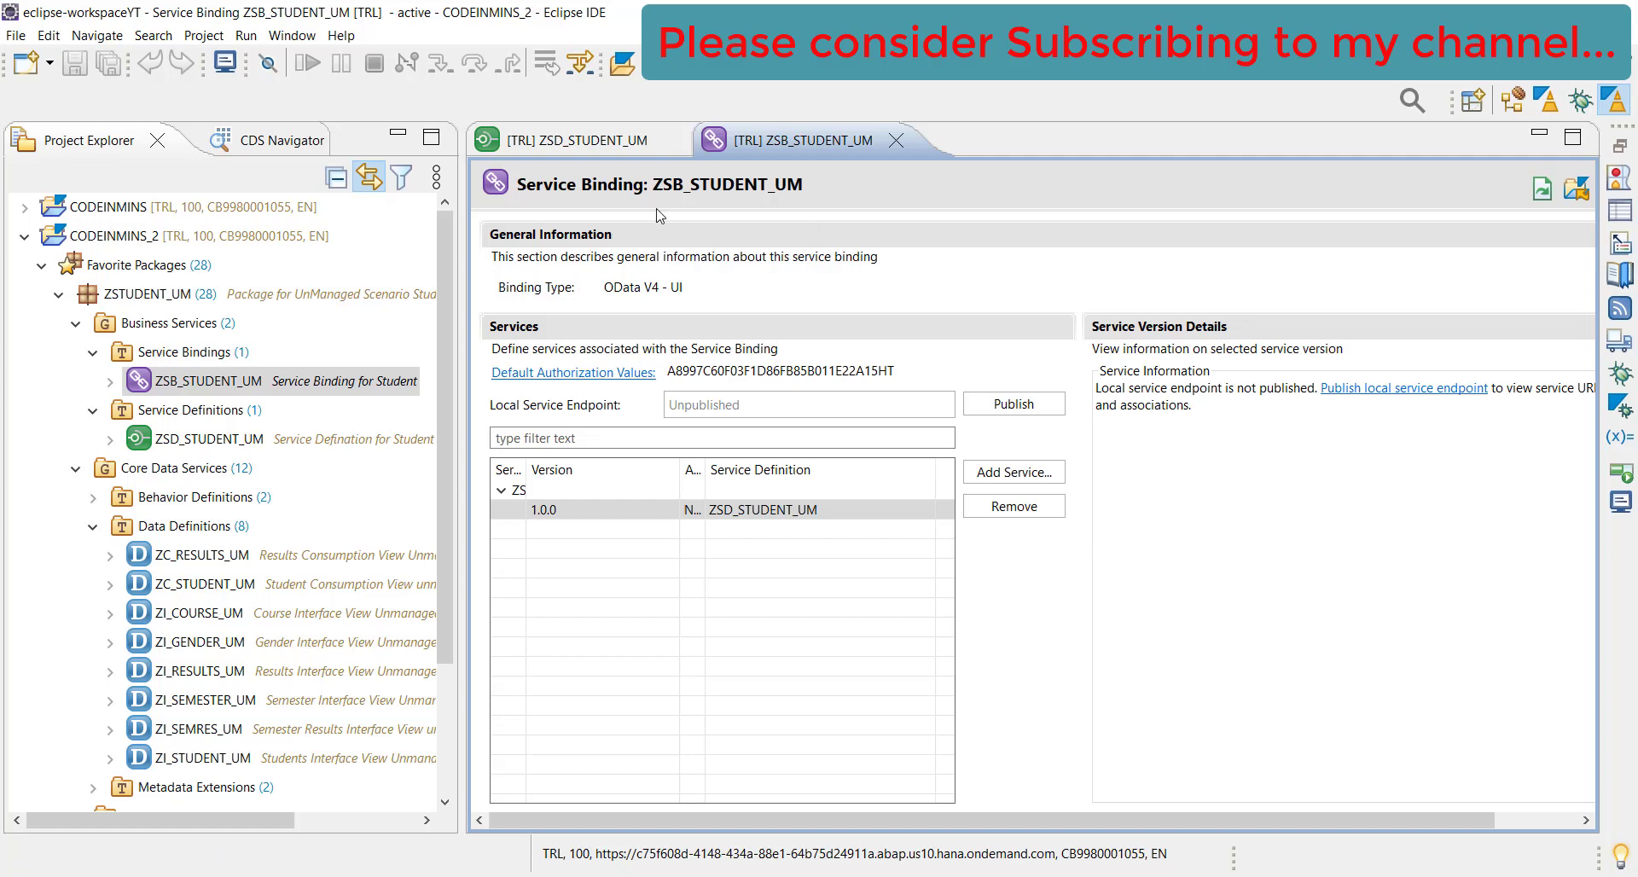
pyautogui.moveTo(1168, 405)
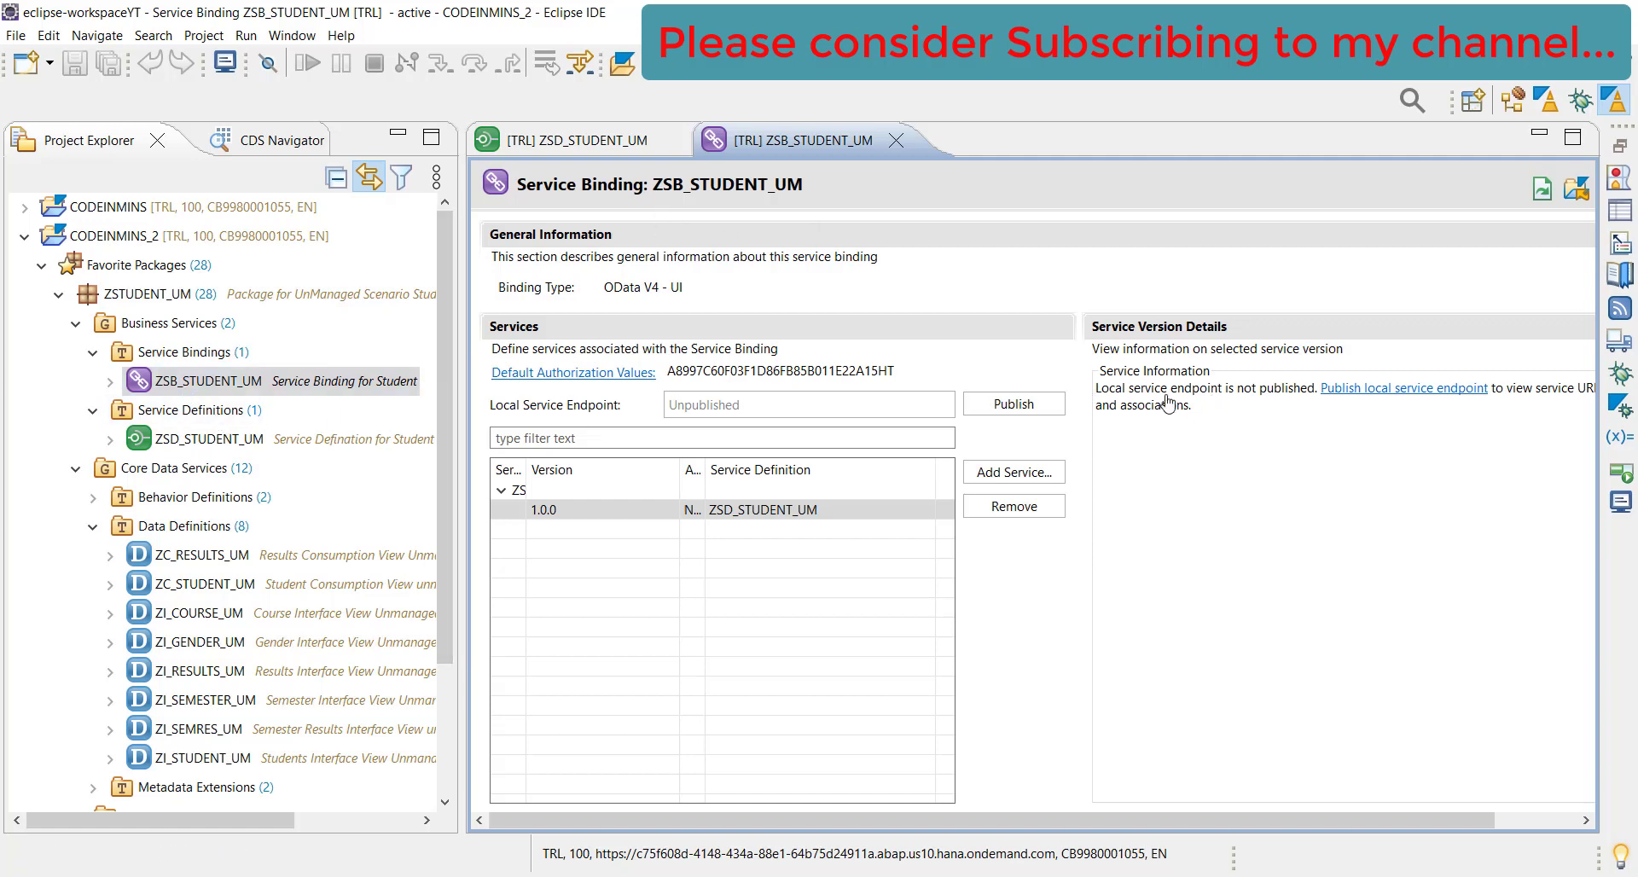
pyautogui.moveTo(1288, 405)
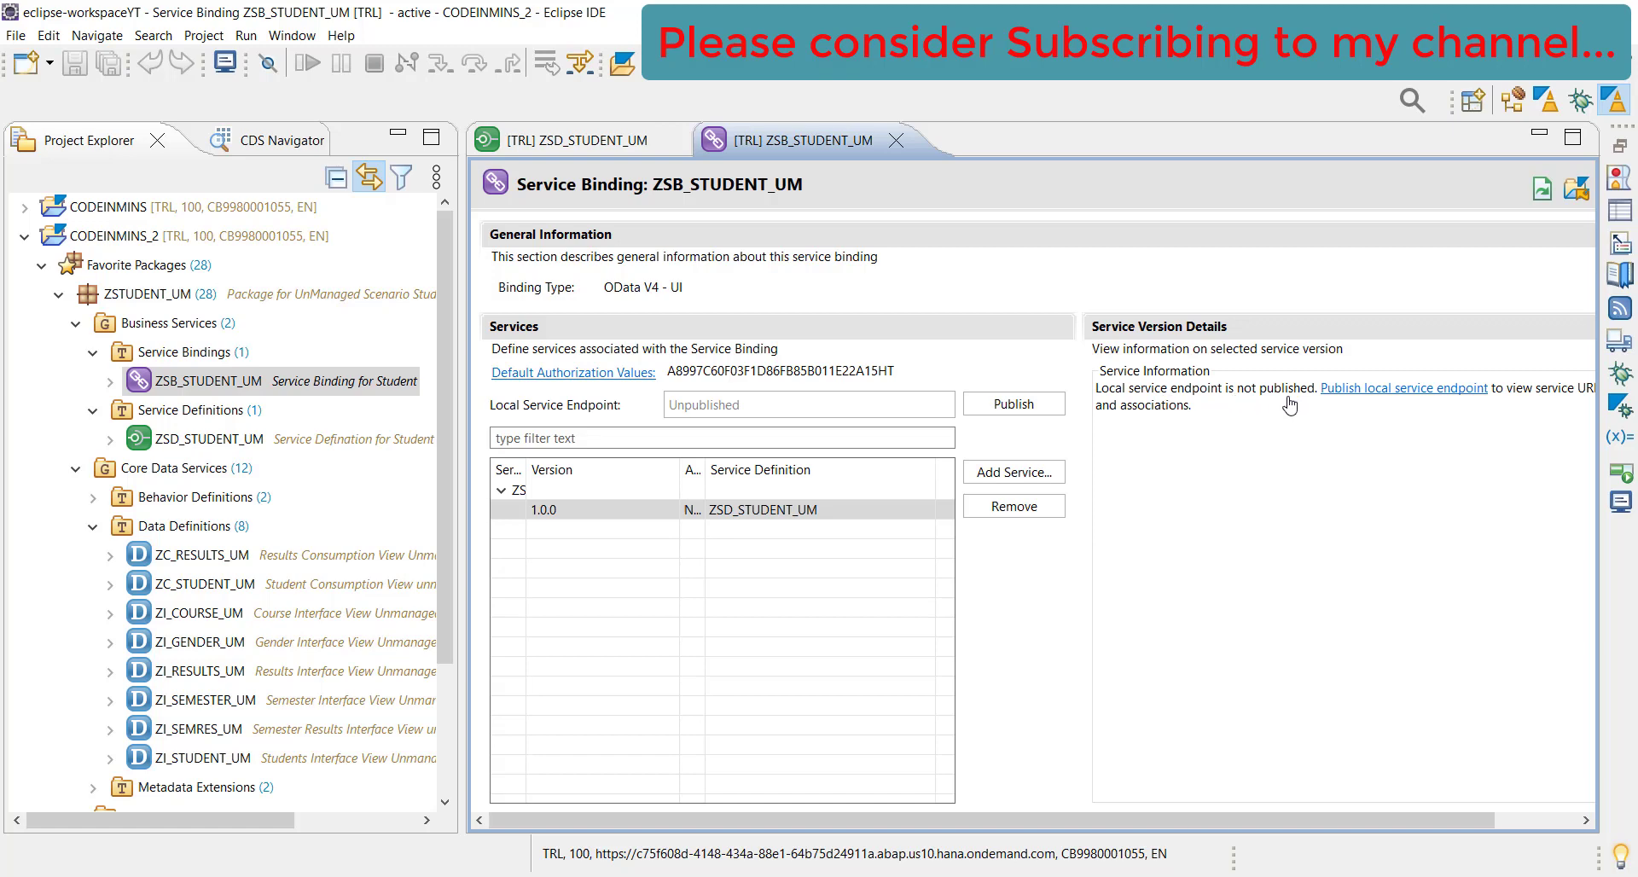
pyautogui.moveTo(1377, 400)
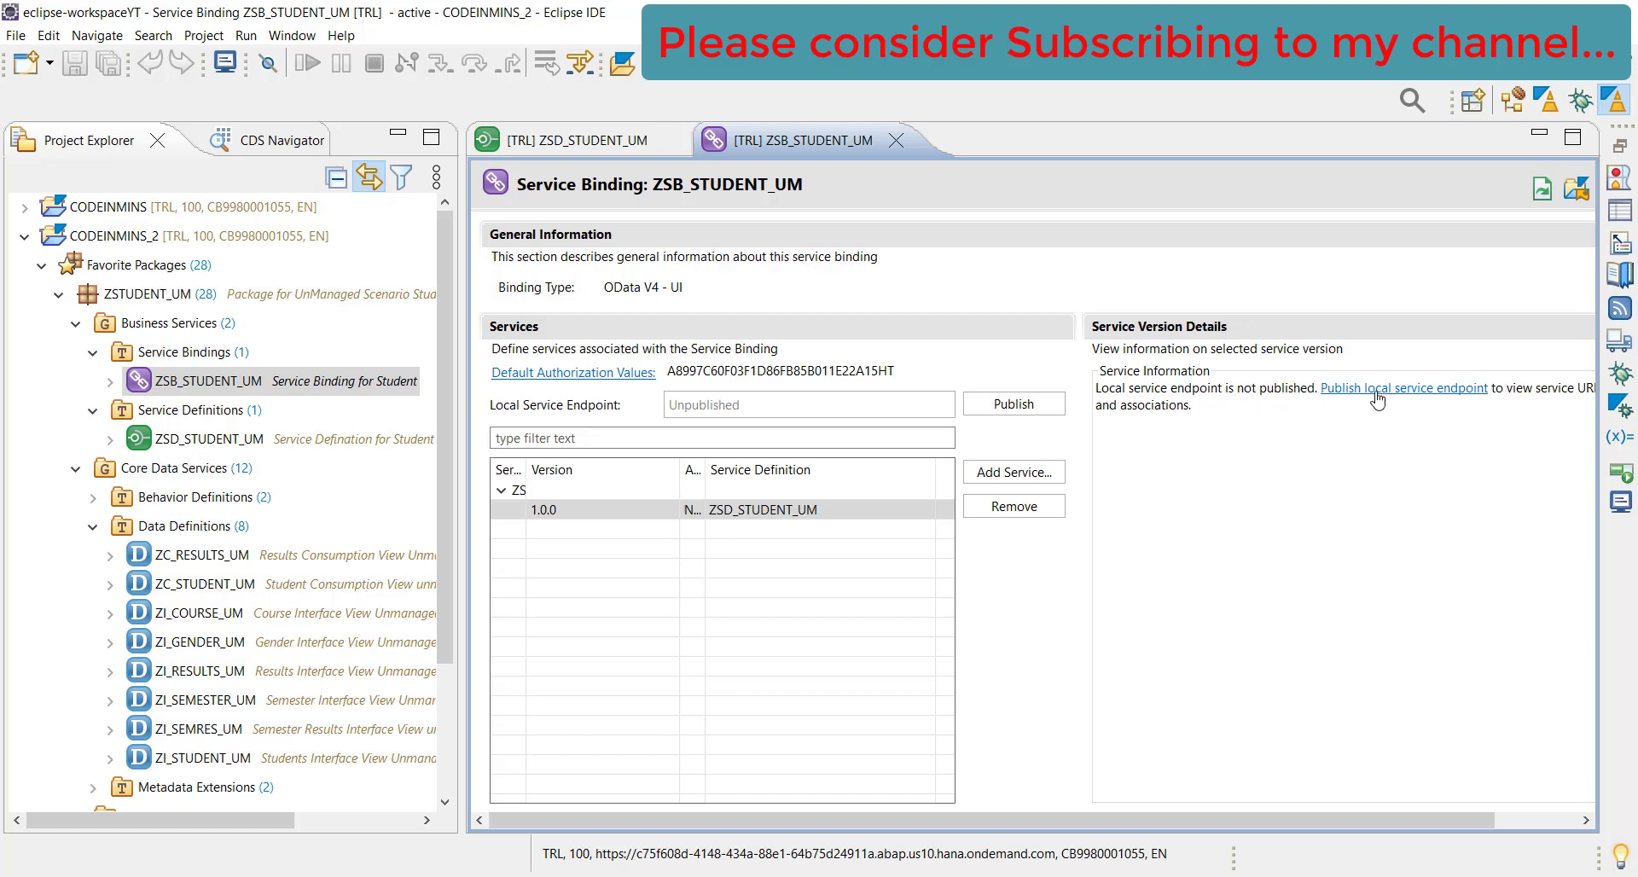
pyautogui.moveTo(1400, 399)
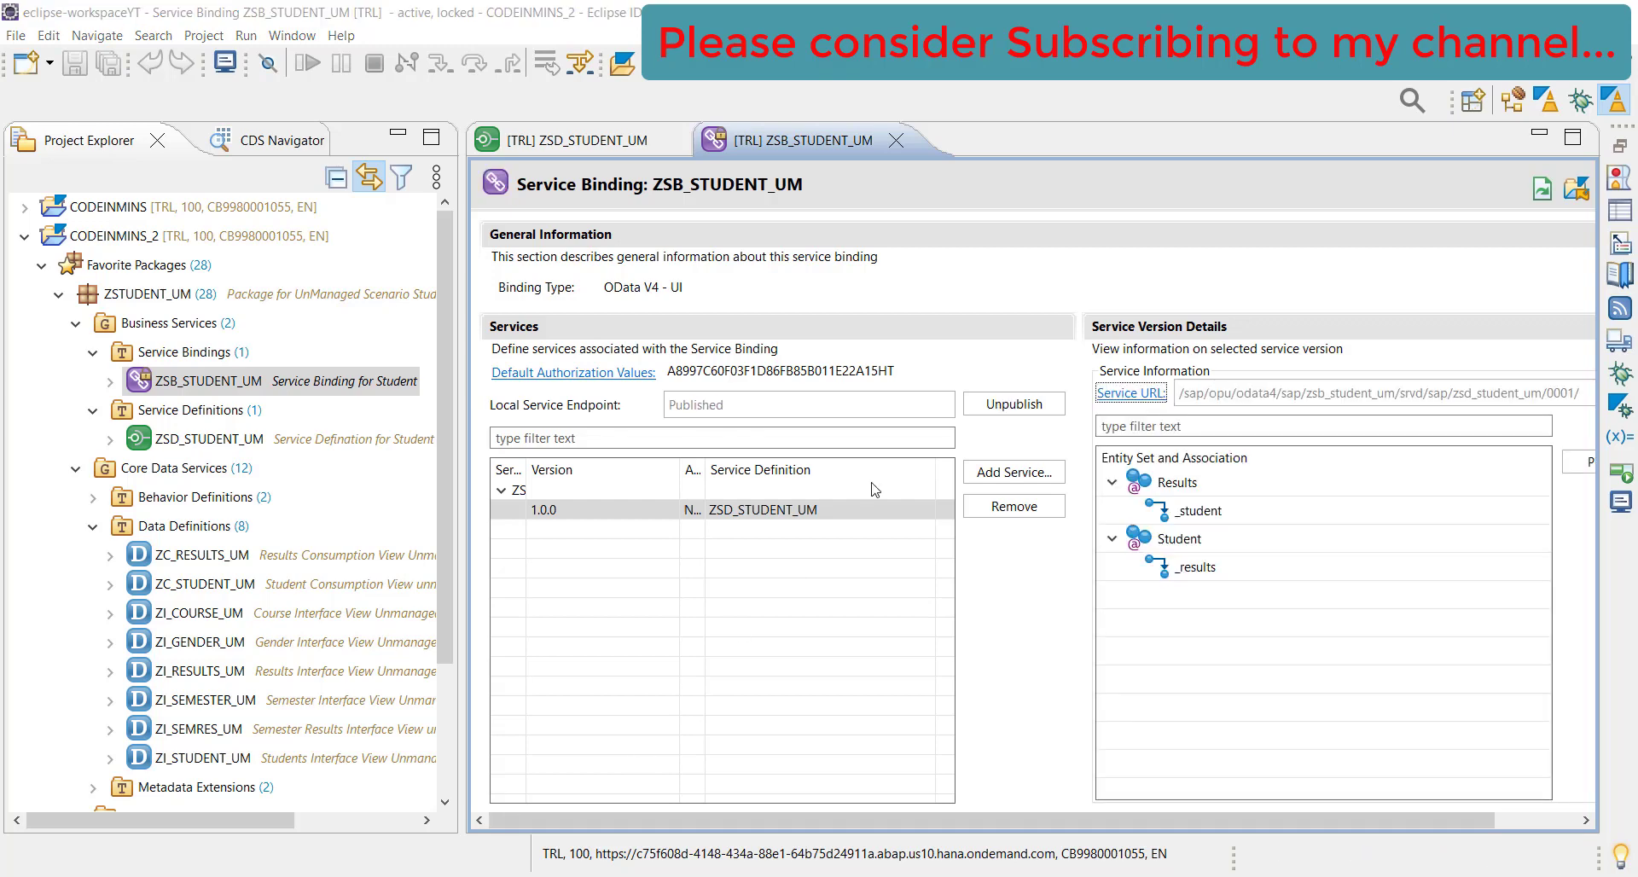
pyautogui.moveTo(1011, 505)
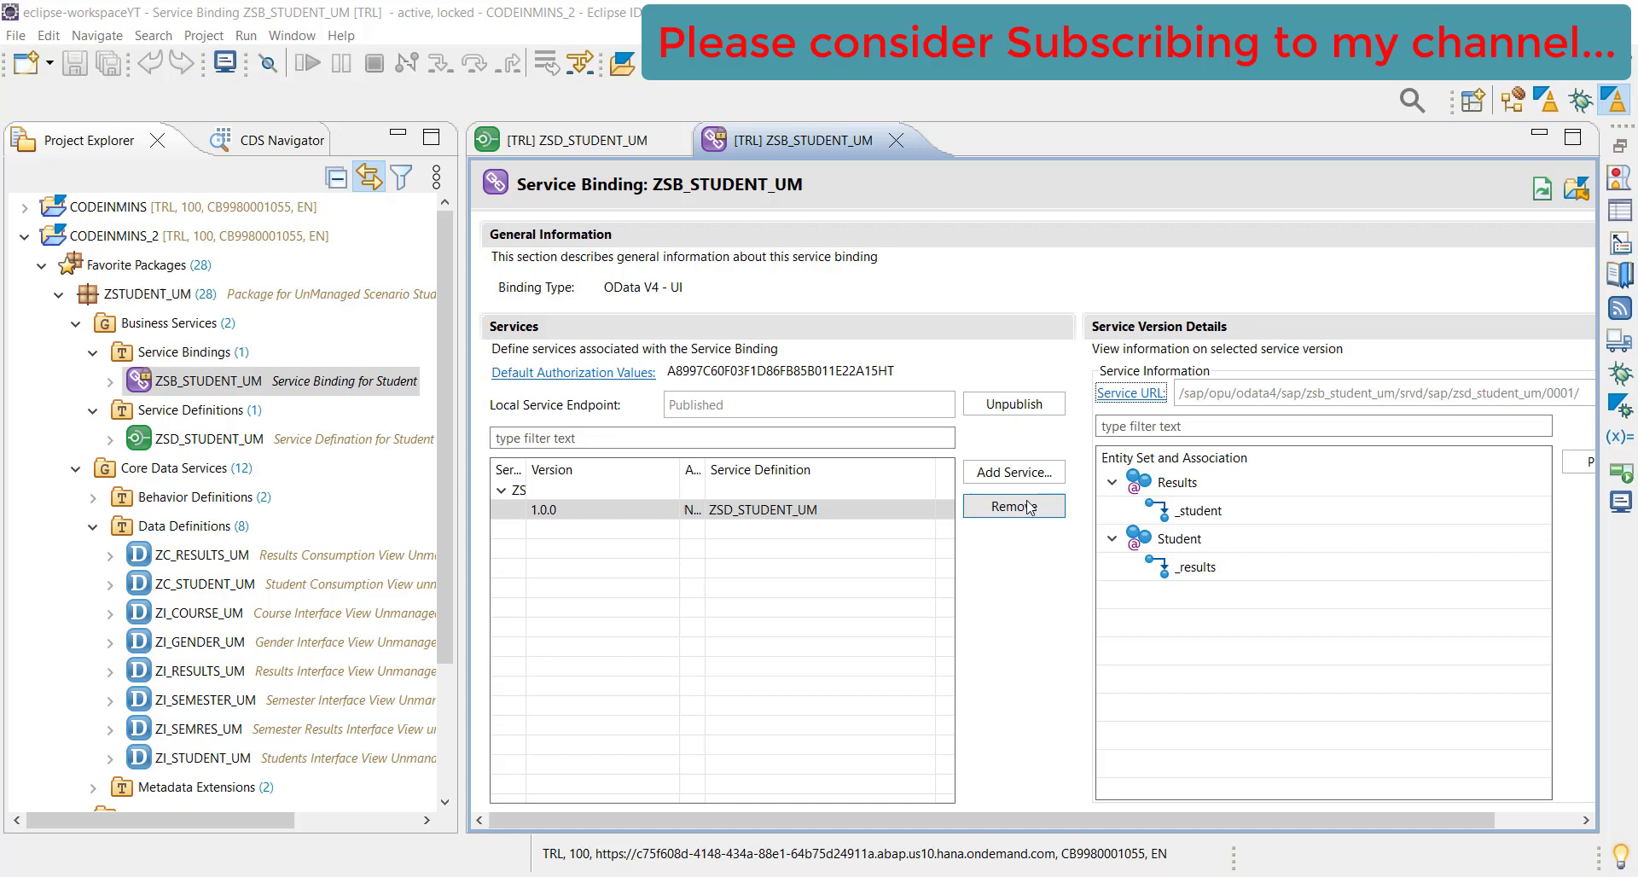
pyautogui.moveTo(1034, 607)
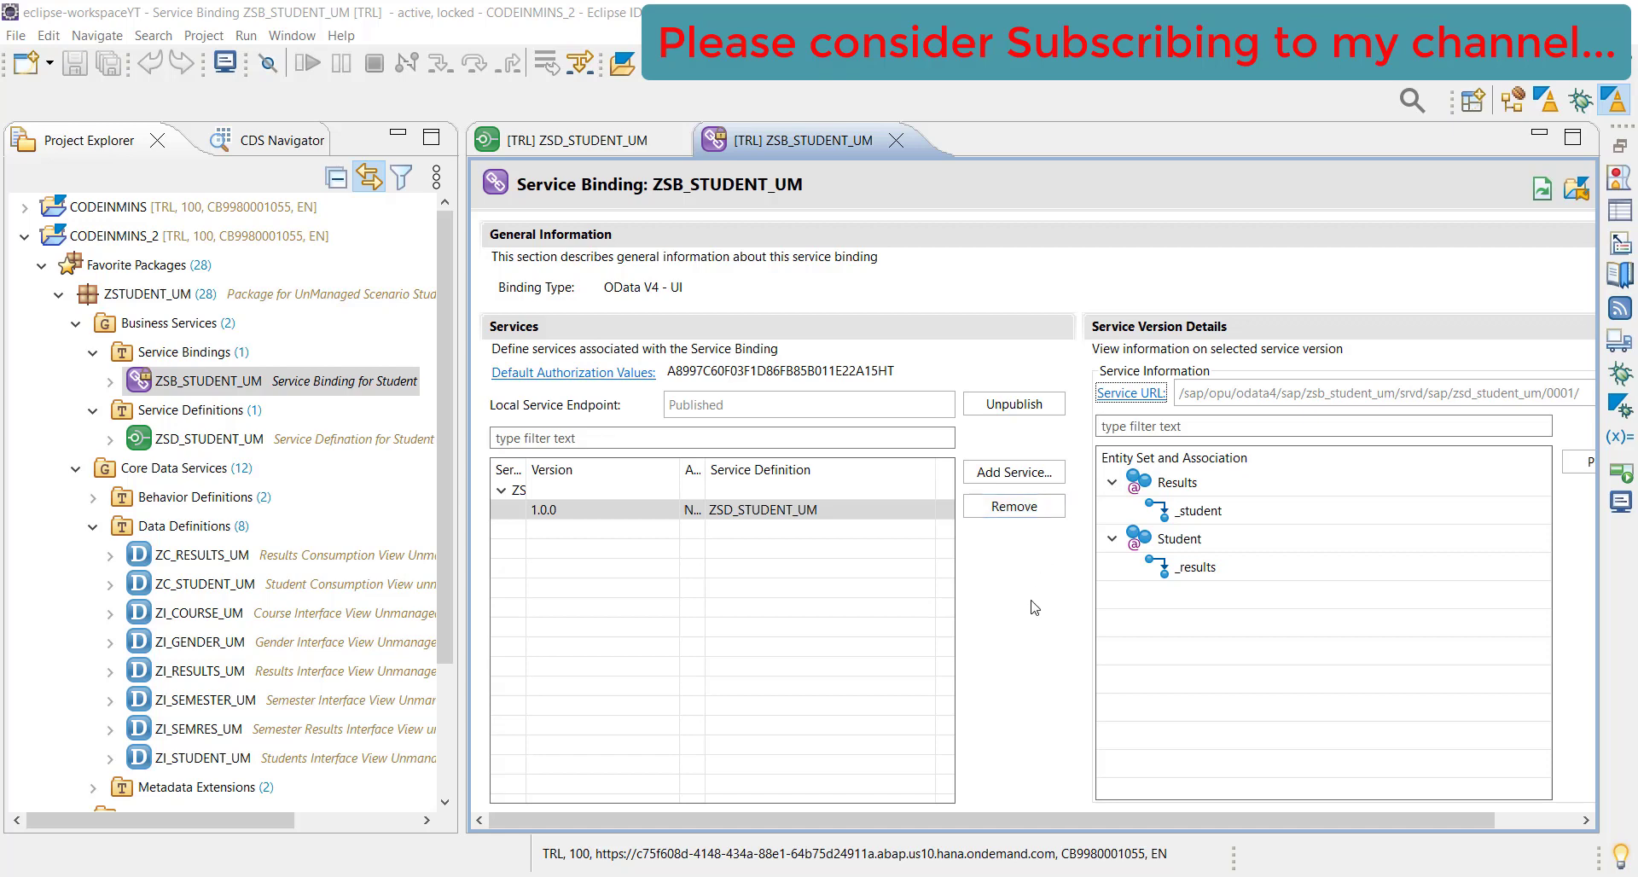
# Widen the Service Name column, select the service URL, and pick the Student entity set
pyautogui.doubleClick(731, 404)
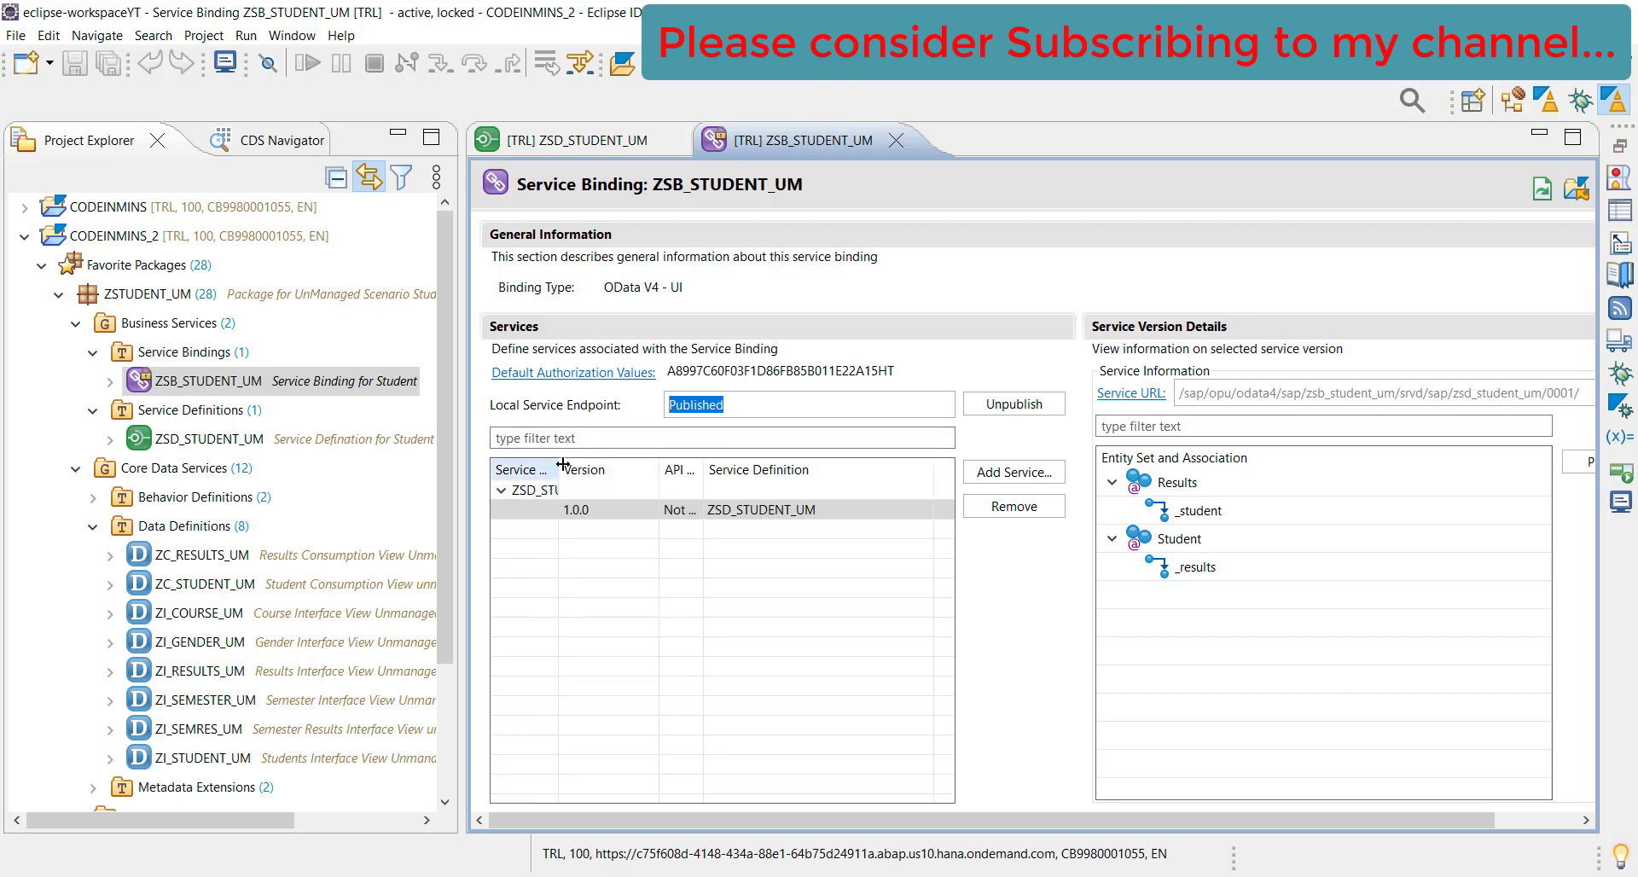
pyautogui.moveTo(561, 470); pyautogui.dragTo(645, 470)
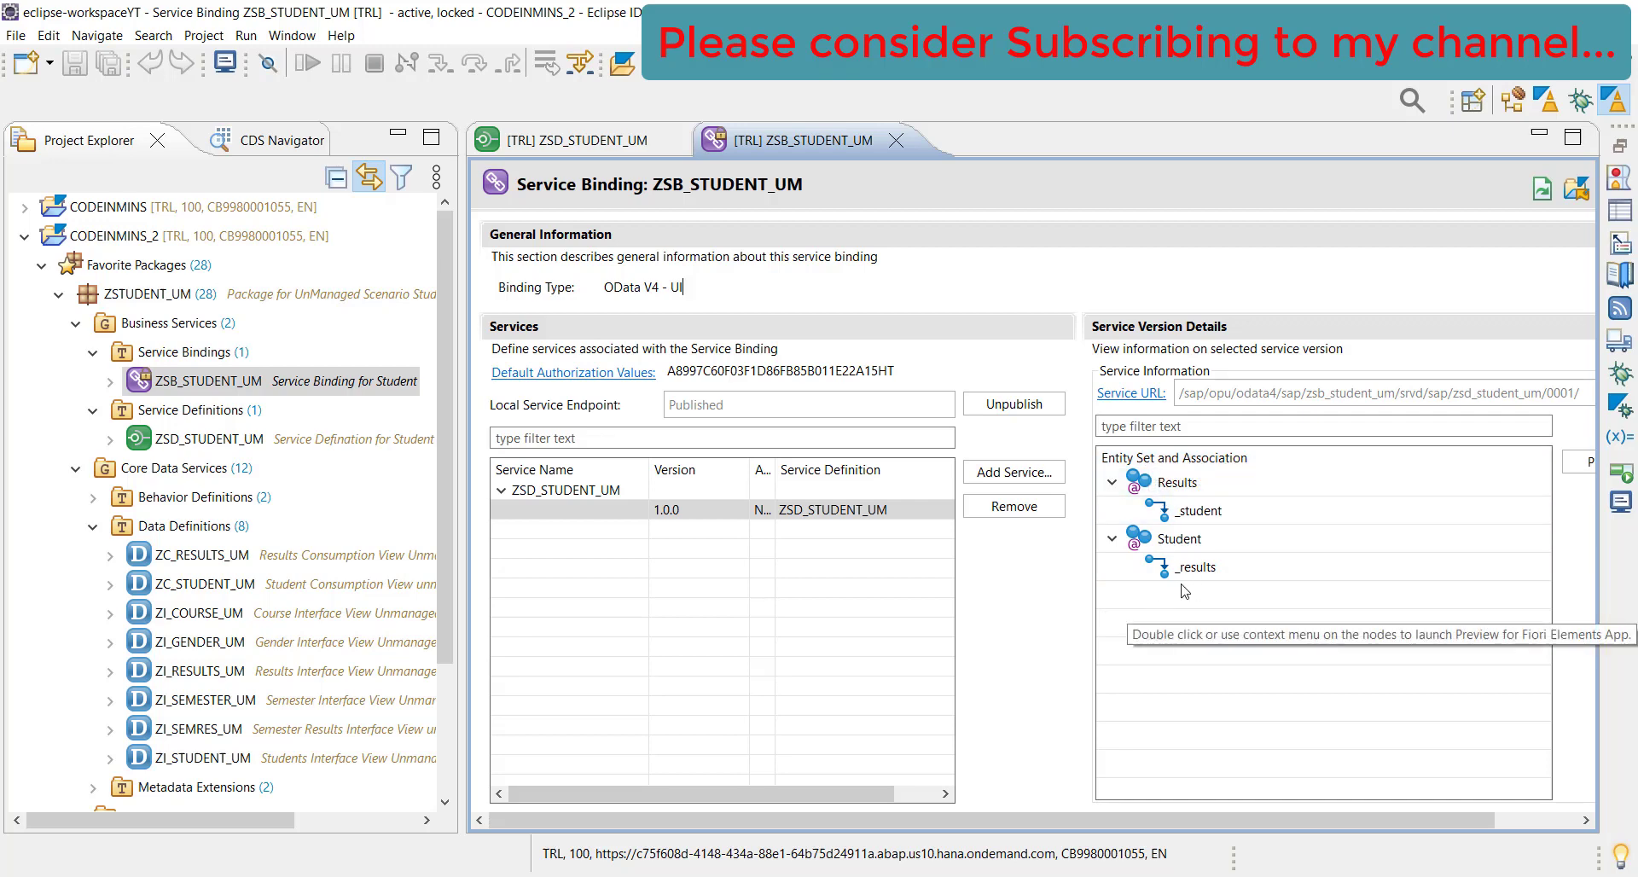
pyautogui.moveTo(1460, 787)
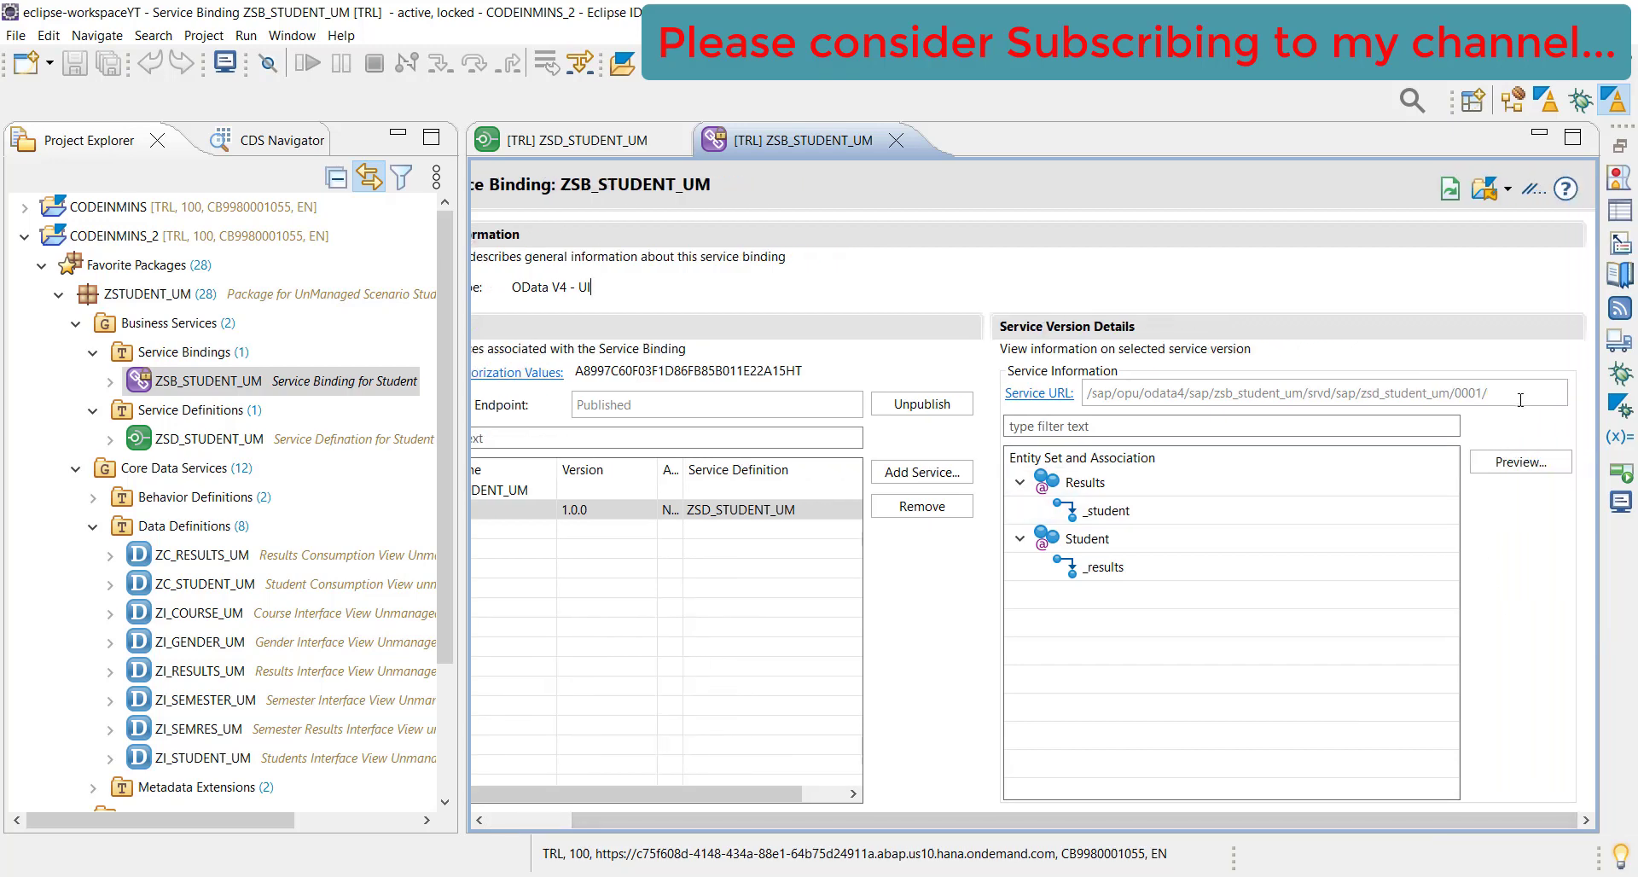
pyautogui.tripleClick(1280, 392)
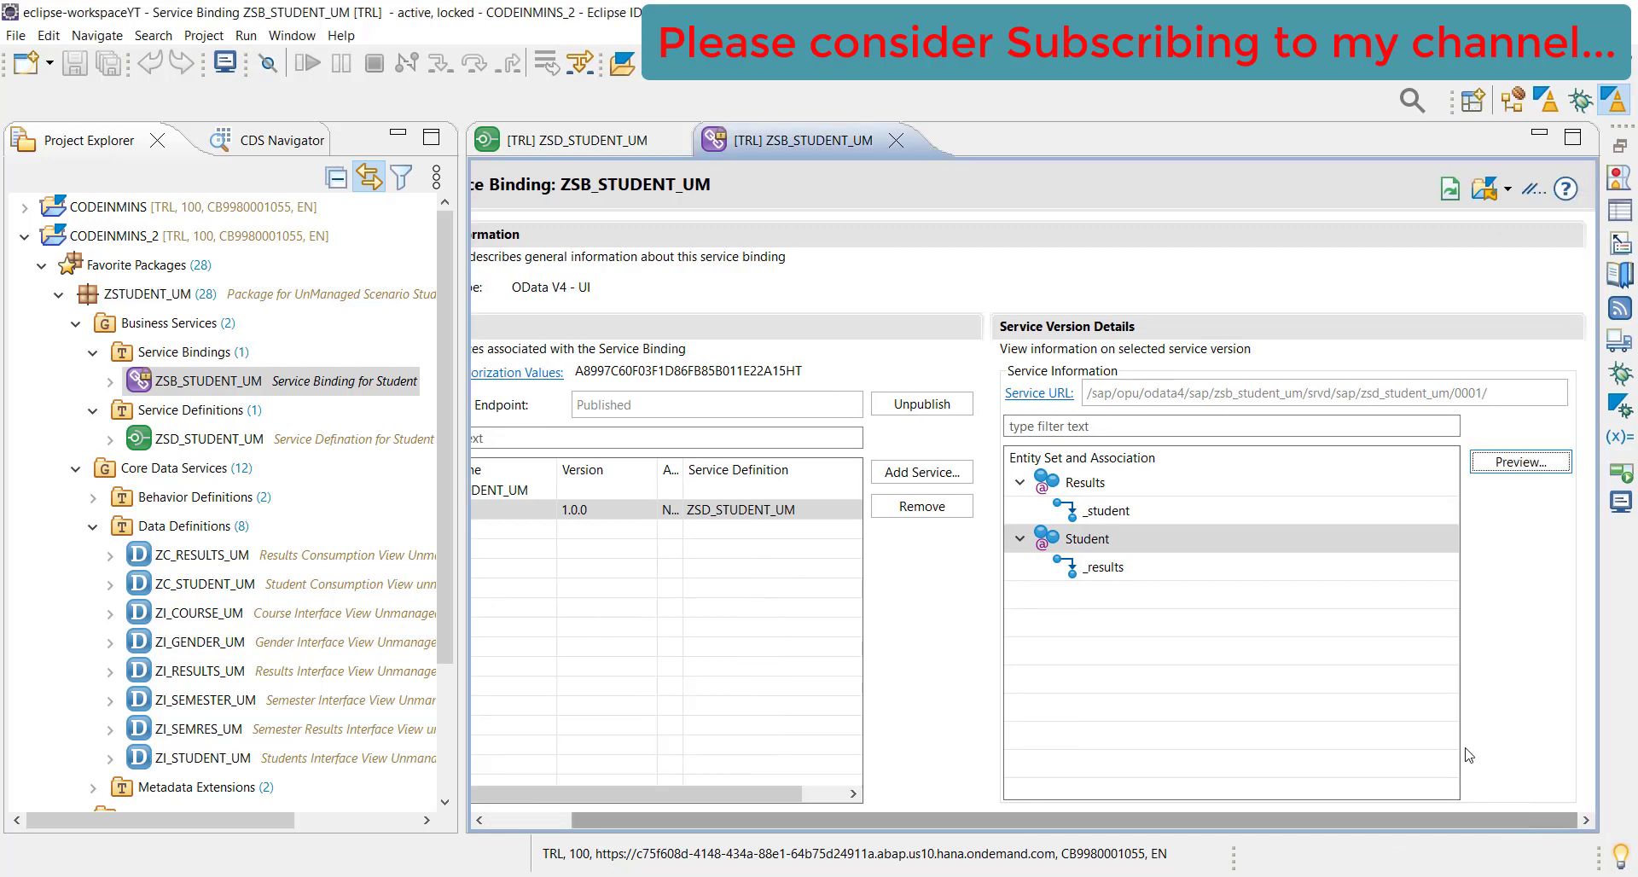
pyautogui.click(1086, 539)
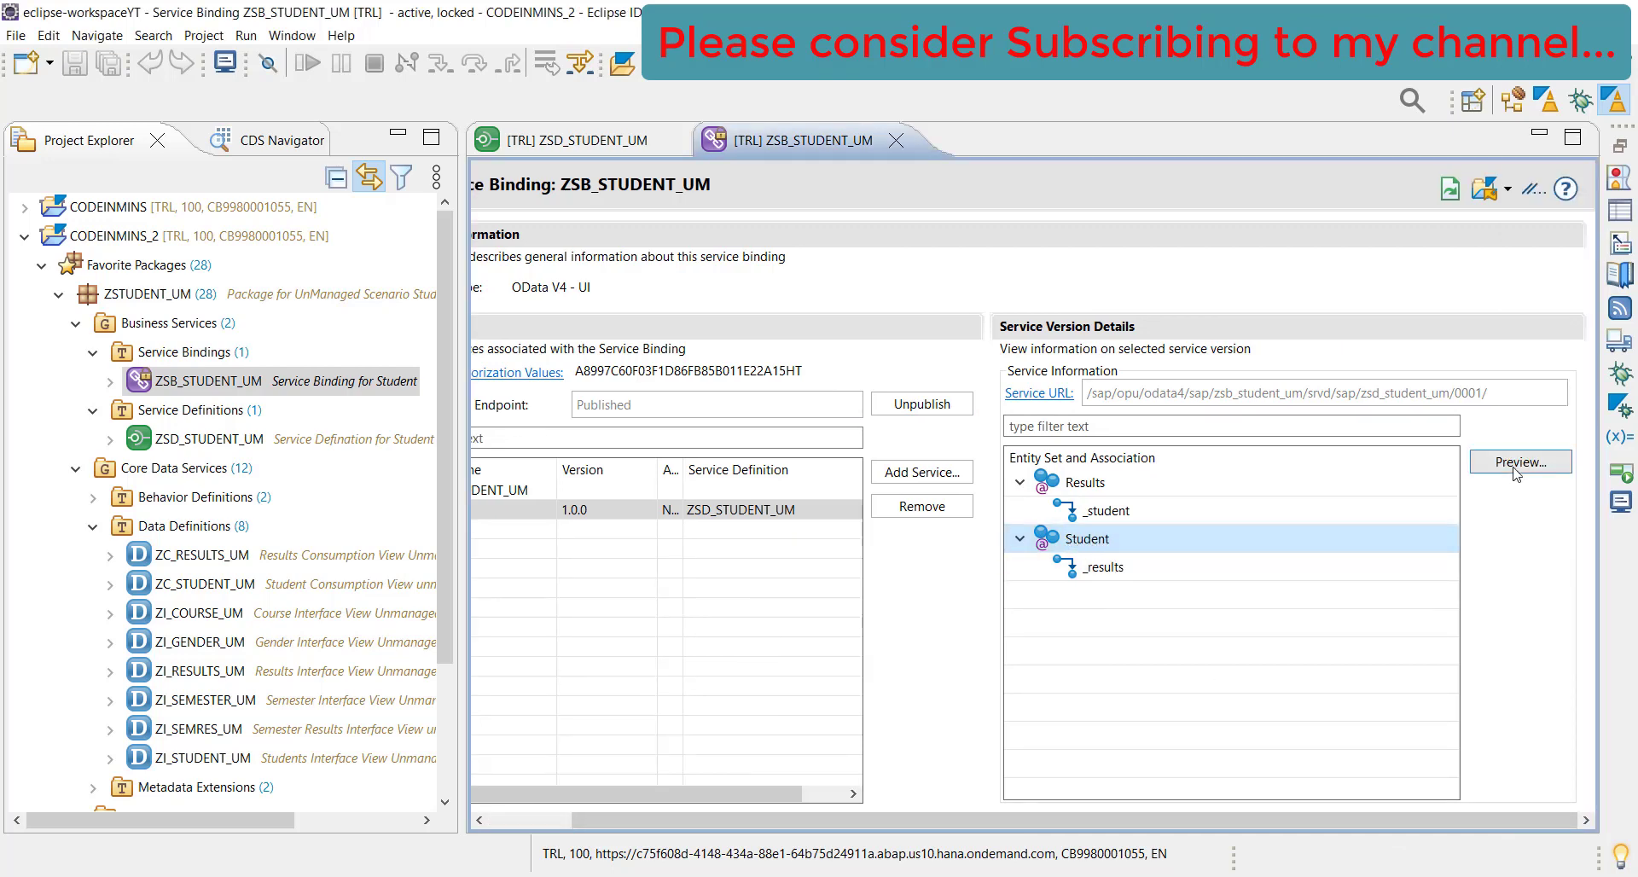
# Launch the Fiori Elements preview of Student and run Go, which returns no students
pyautogui.click(1518, 461)
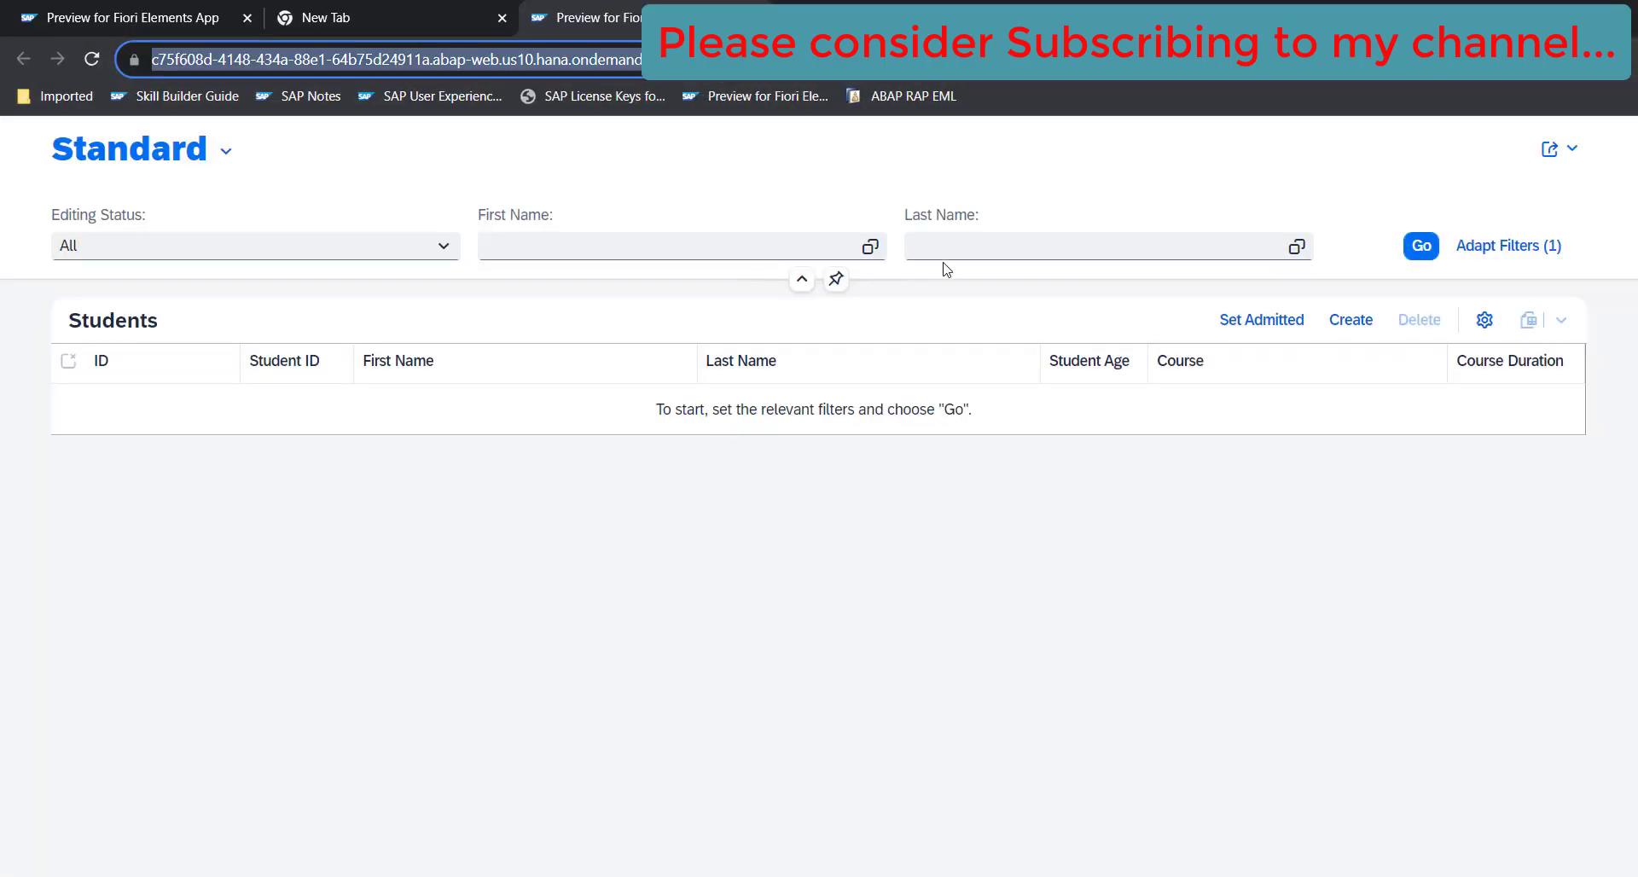
pyautogui.moveTo(889, 494)
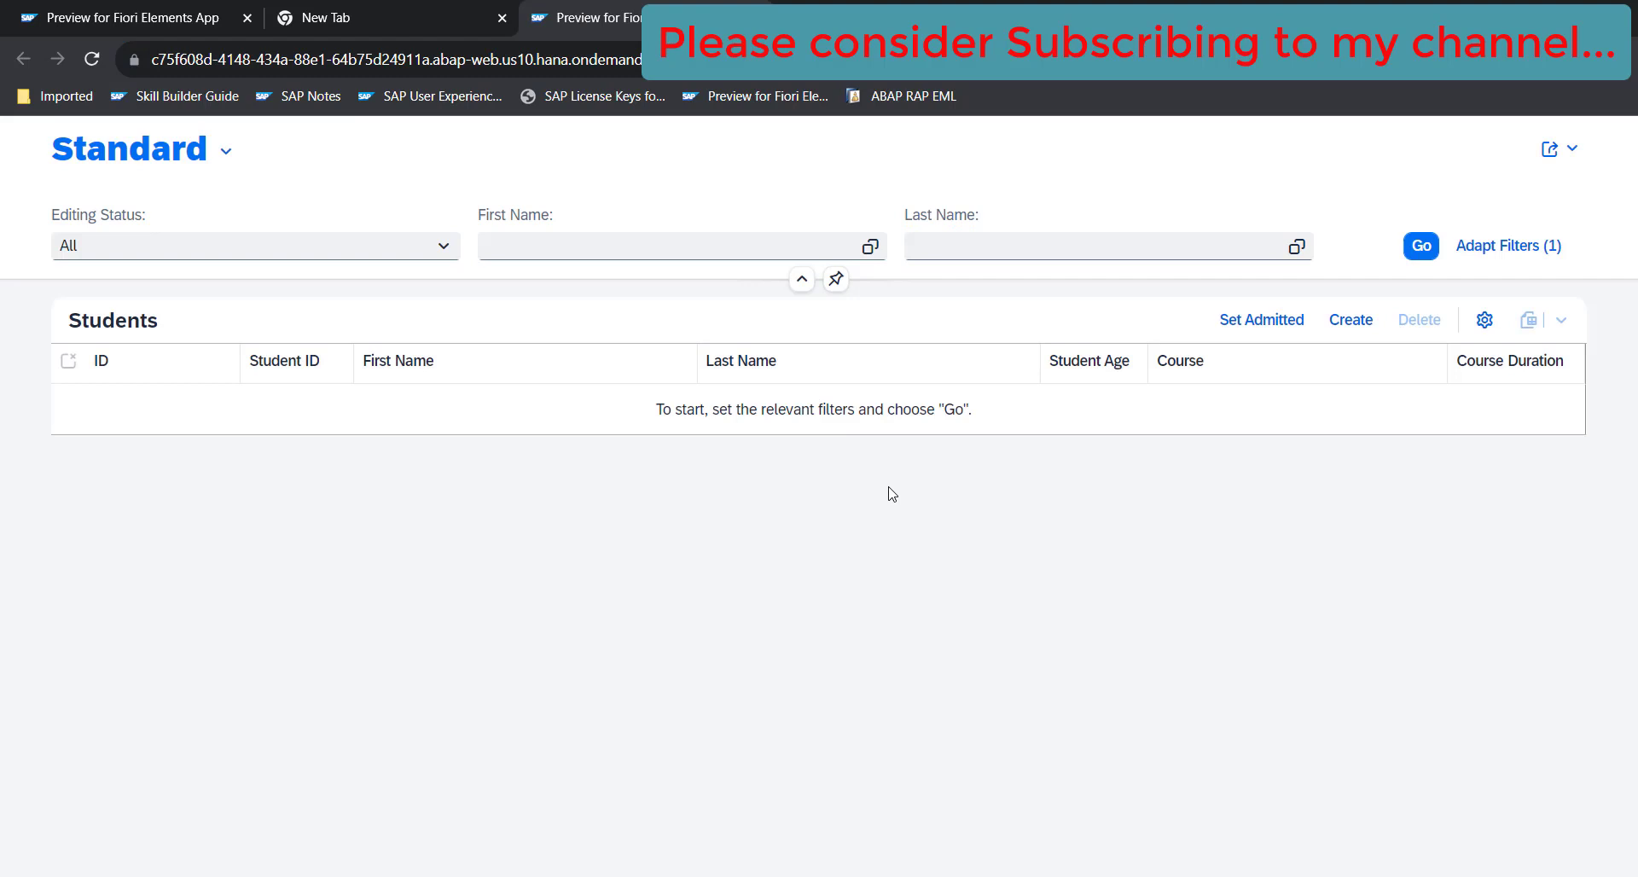
pyautogui.moveTo(329, 479)
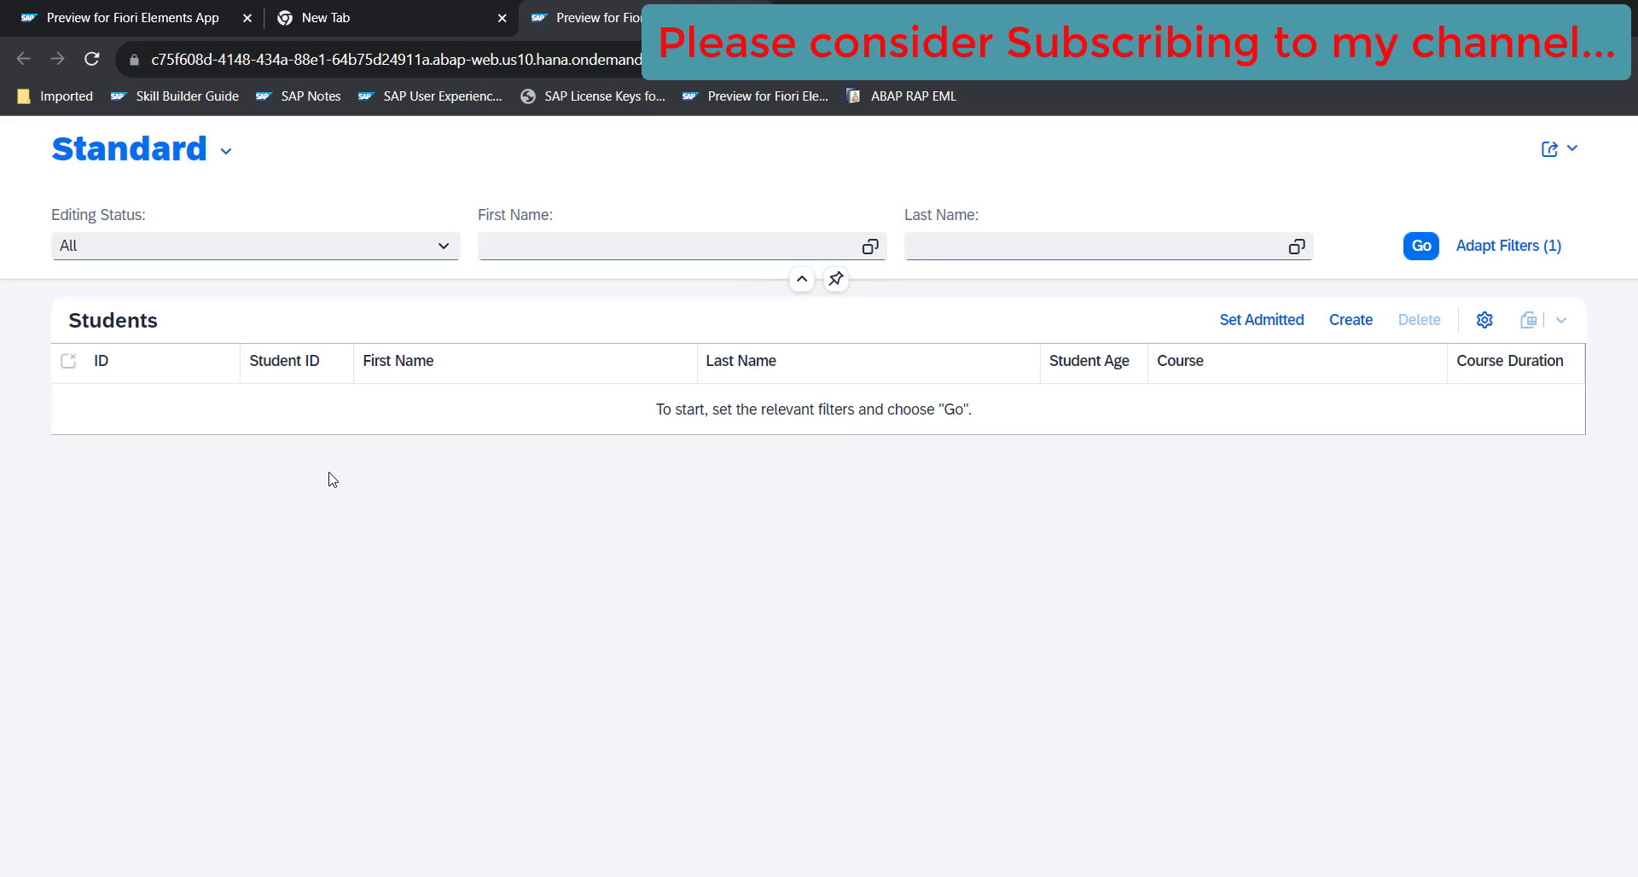
pyautogui.moveTo(872, 546)
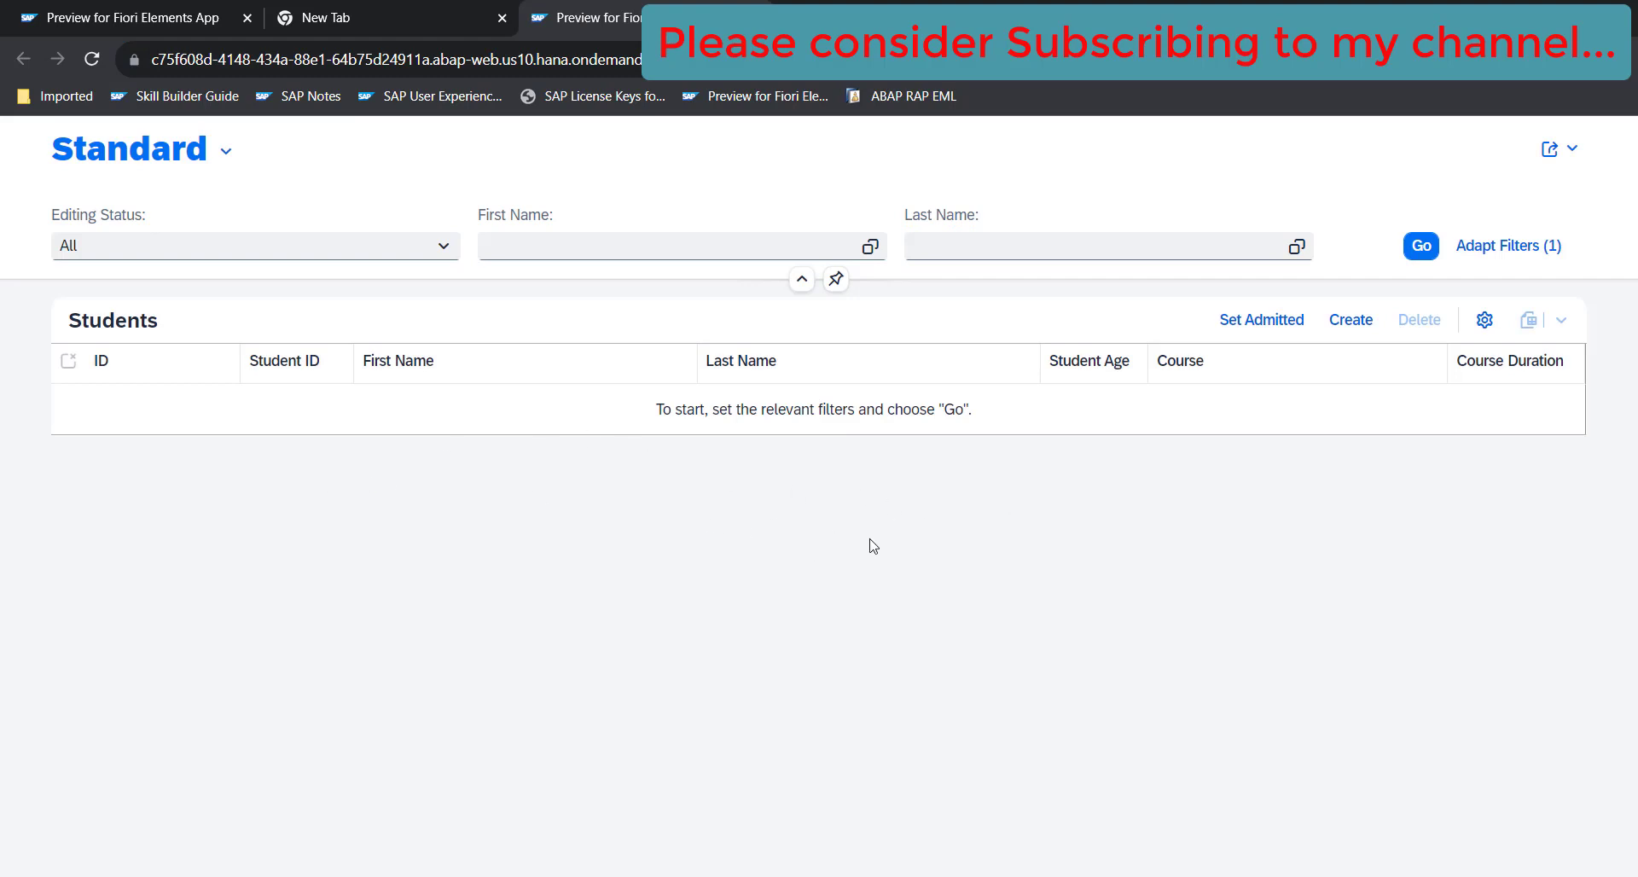
pyautogui.moveTo(825, 444)
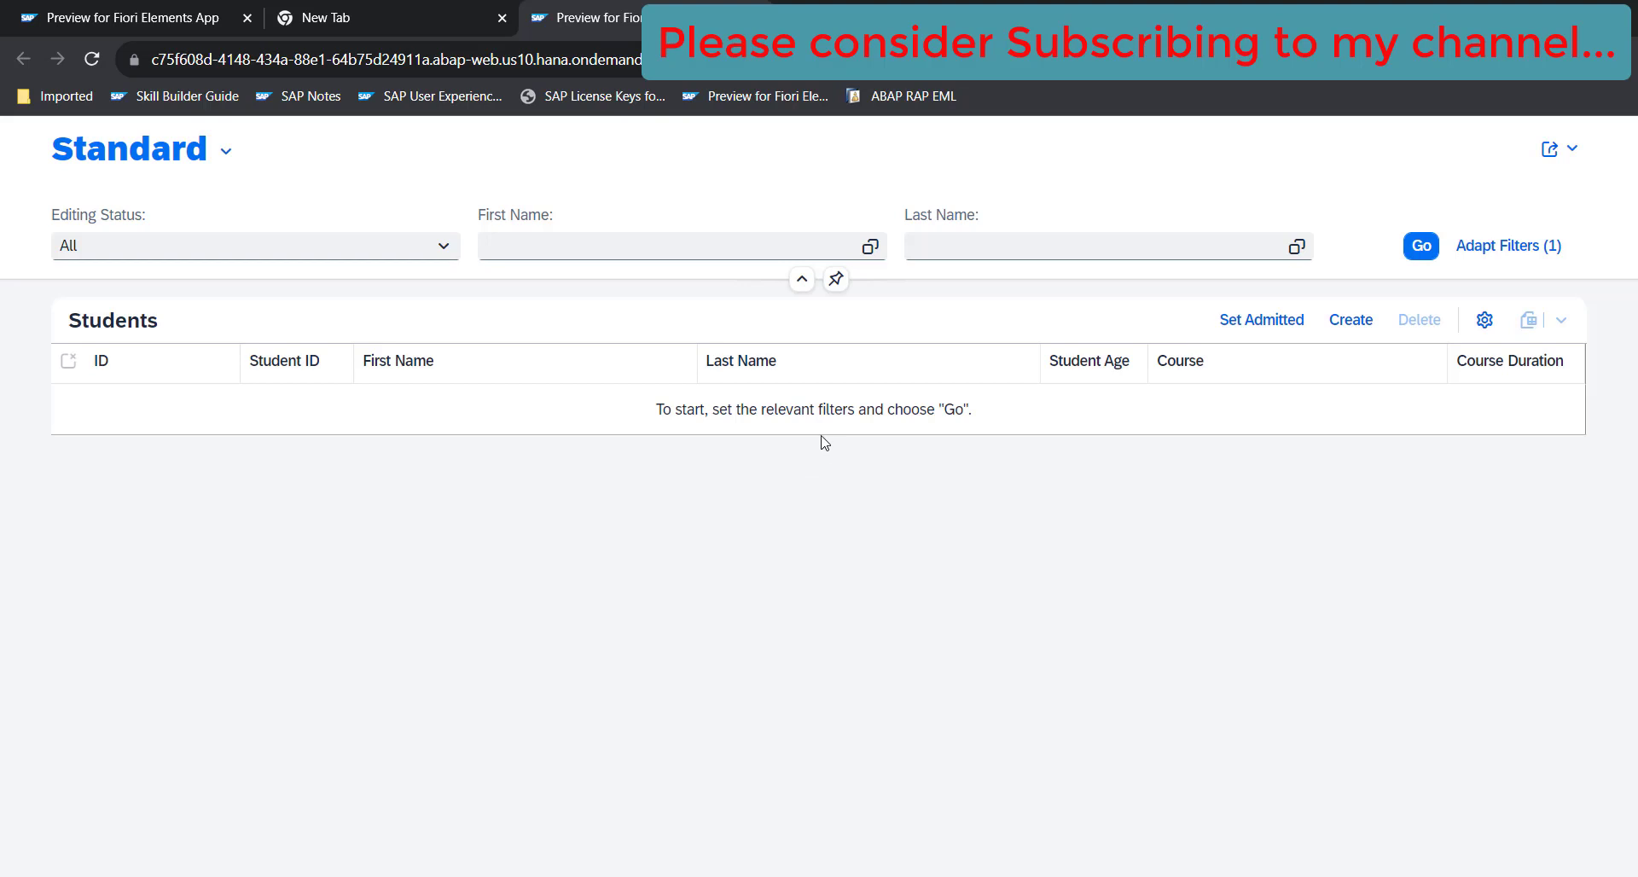
pyautogui.click(1089, 361)
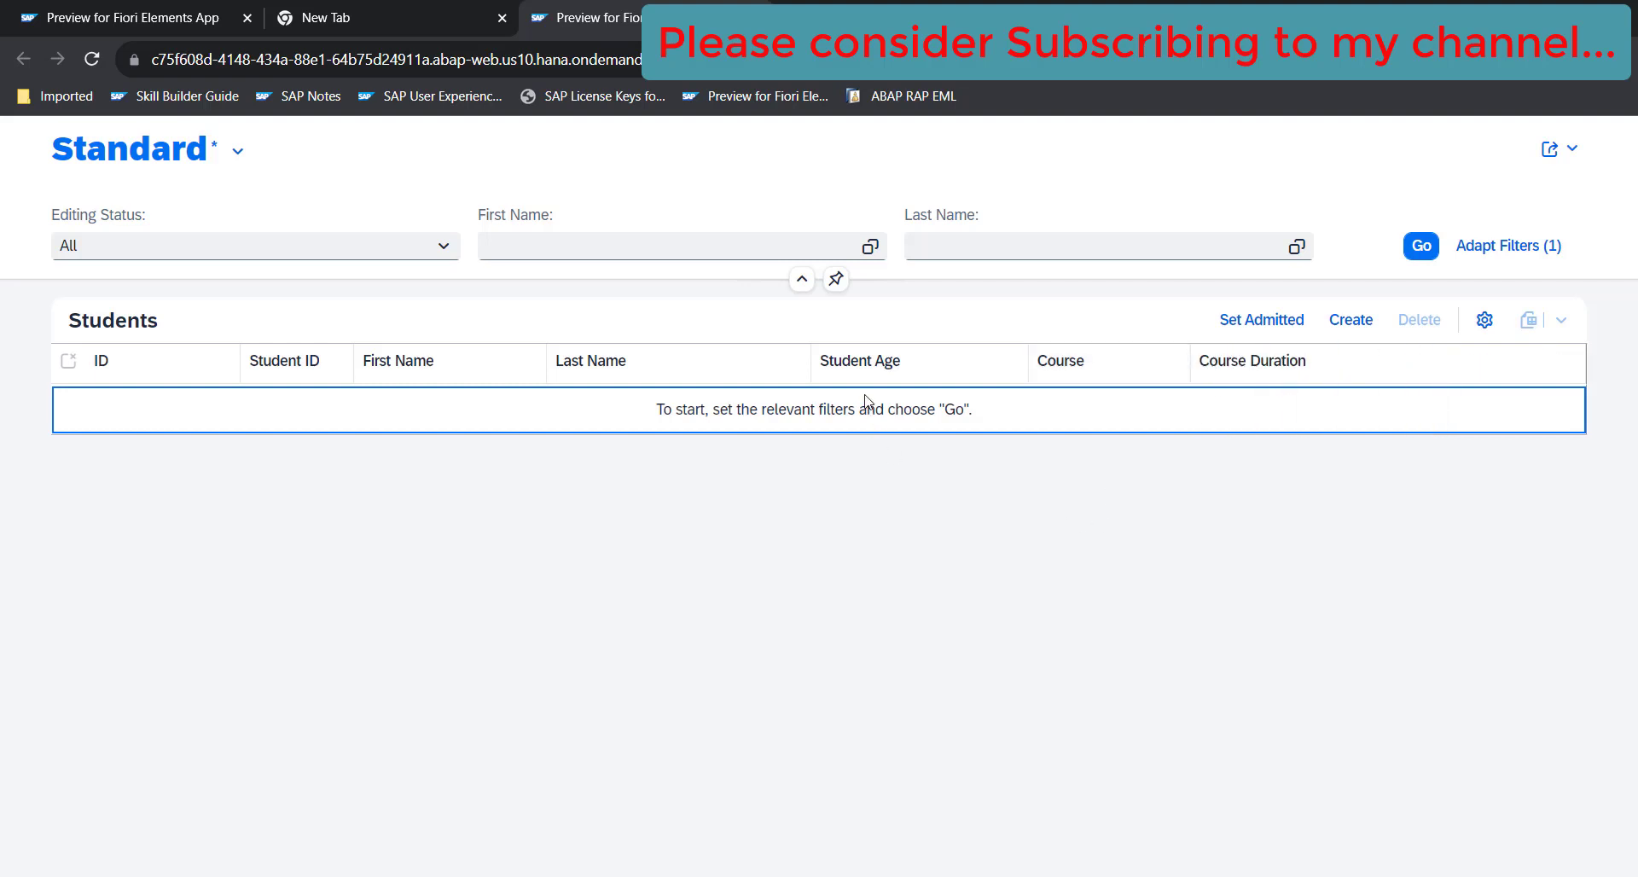
pyautogui.moveTo(1262, 319)
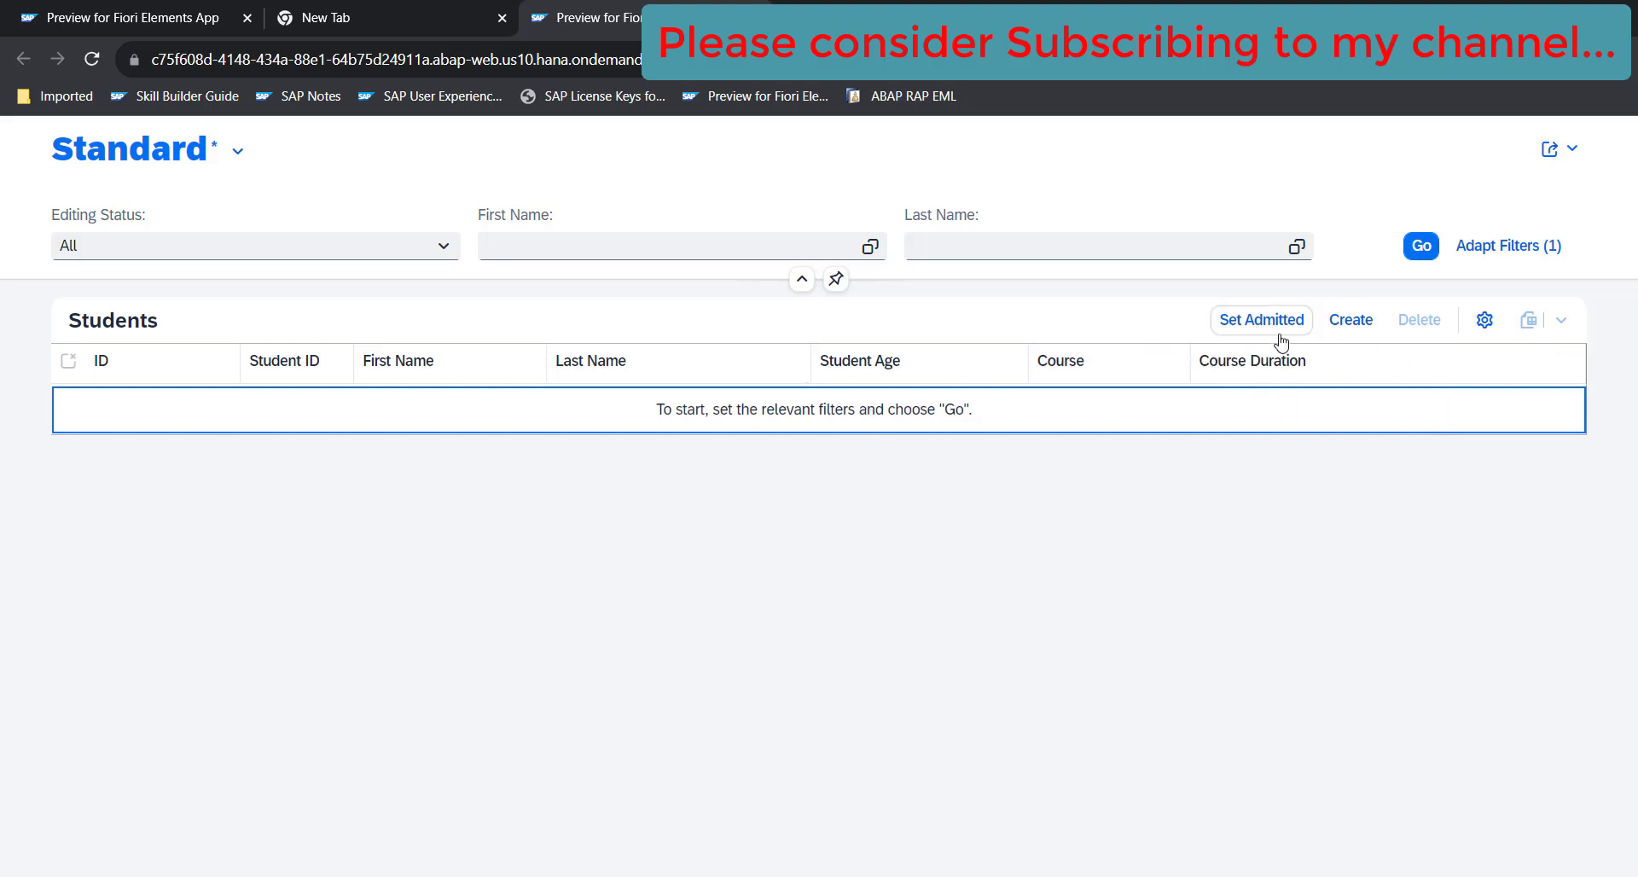
pyautogui.moveTo(1424, 326)
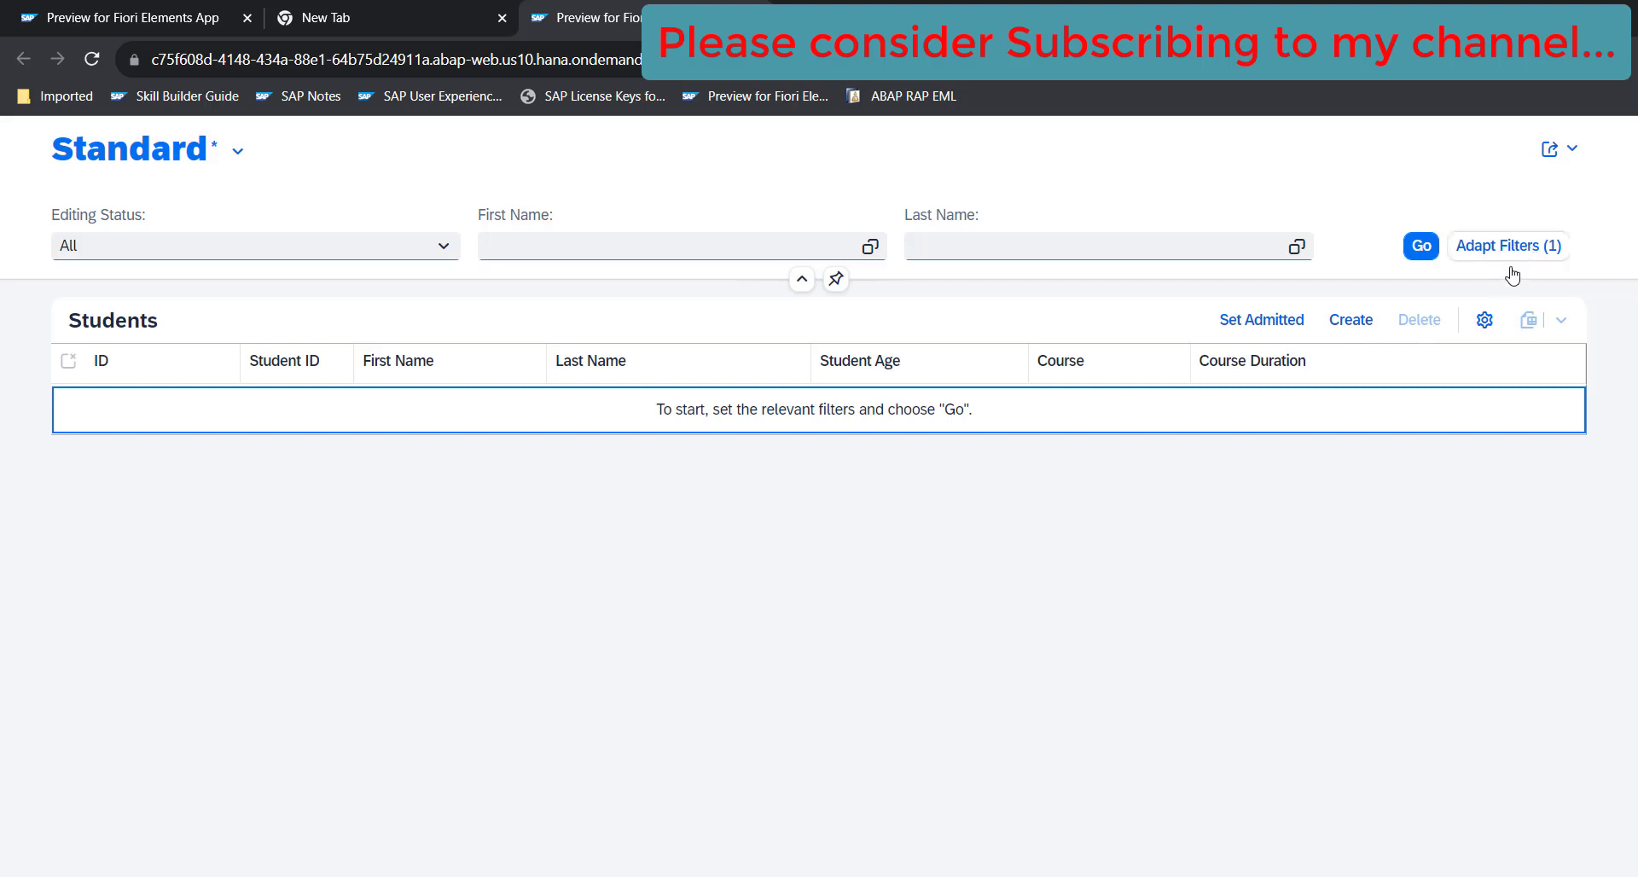
pyautogui.click(1420, 245)
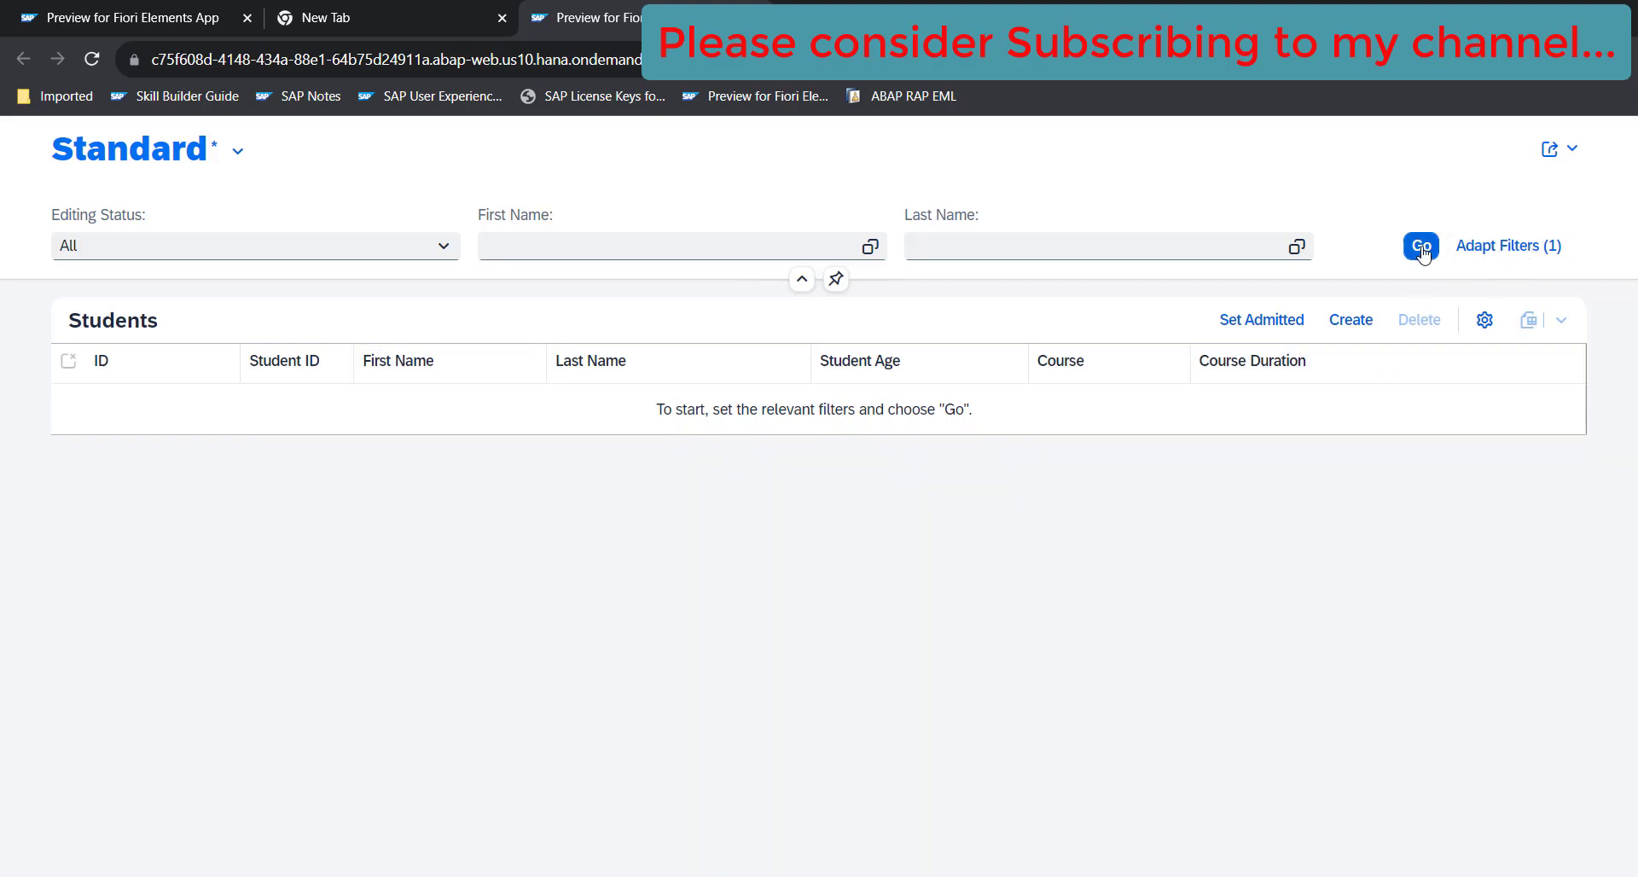
pyautogui.click(1418, 246)
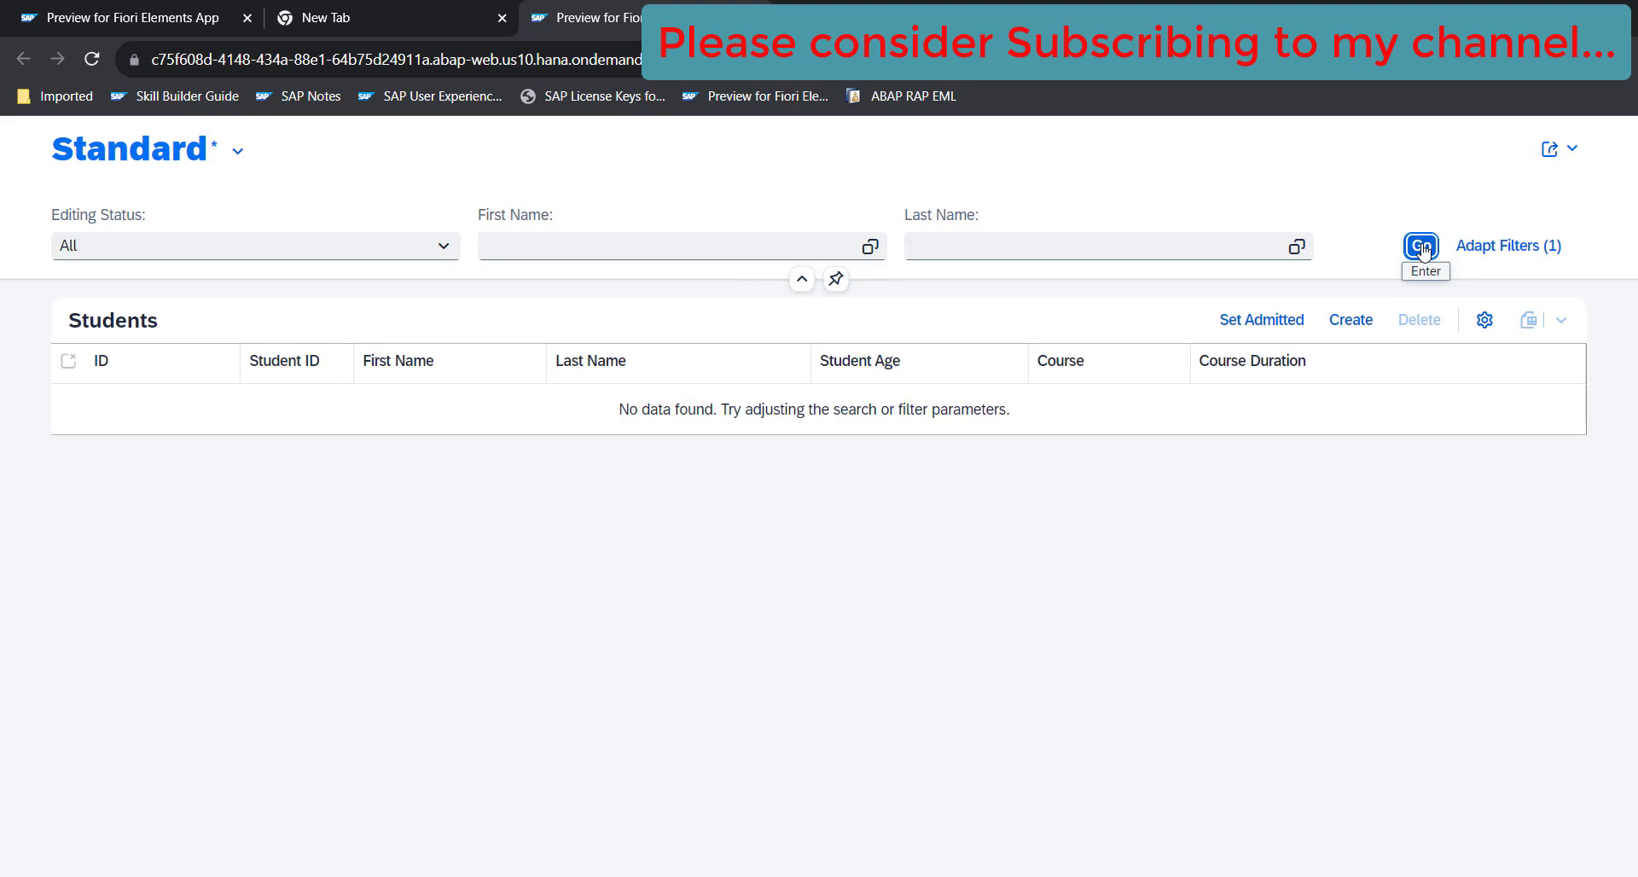
pyautogui.moveTo(1358, 346)
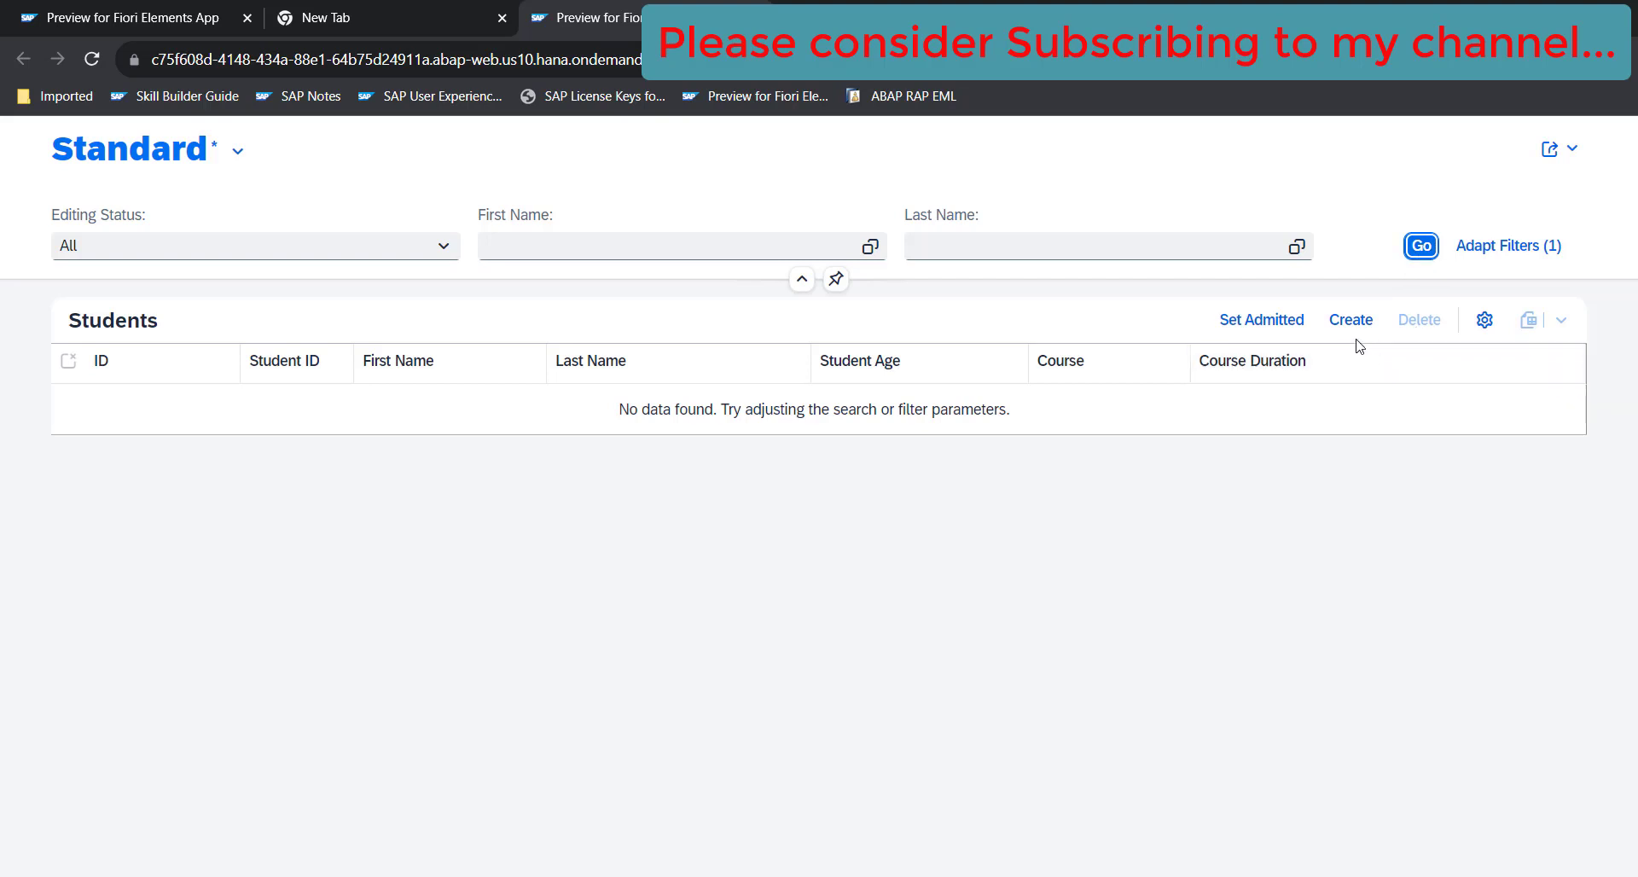
pyautogui.moveTo(748, 488)
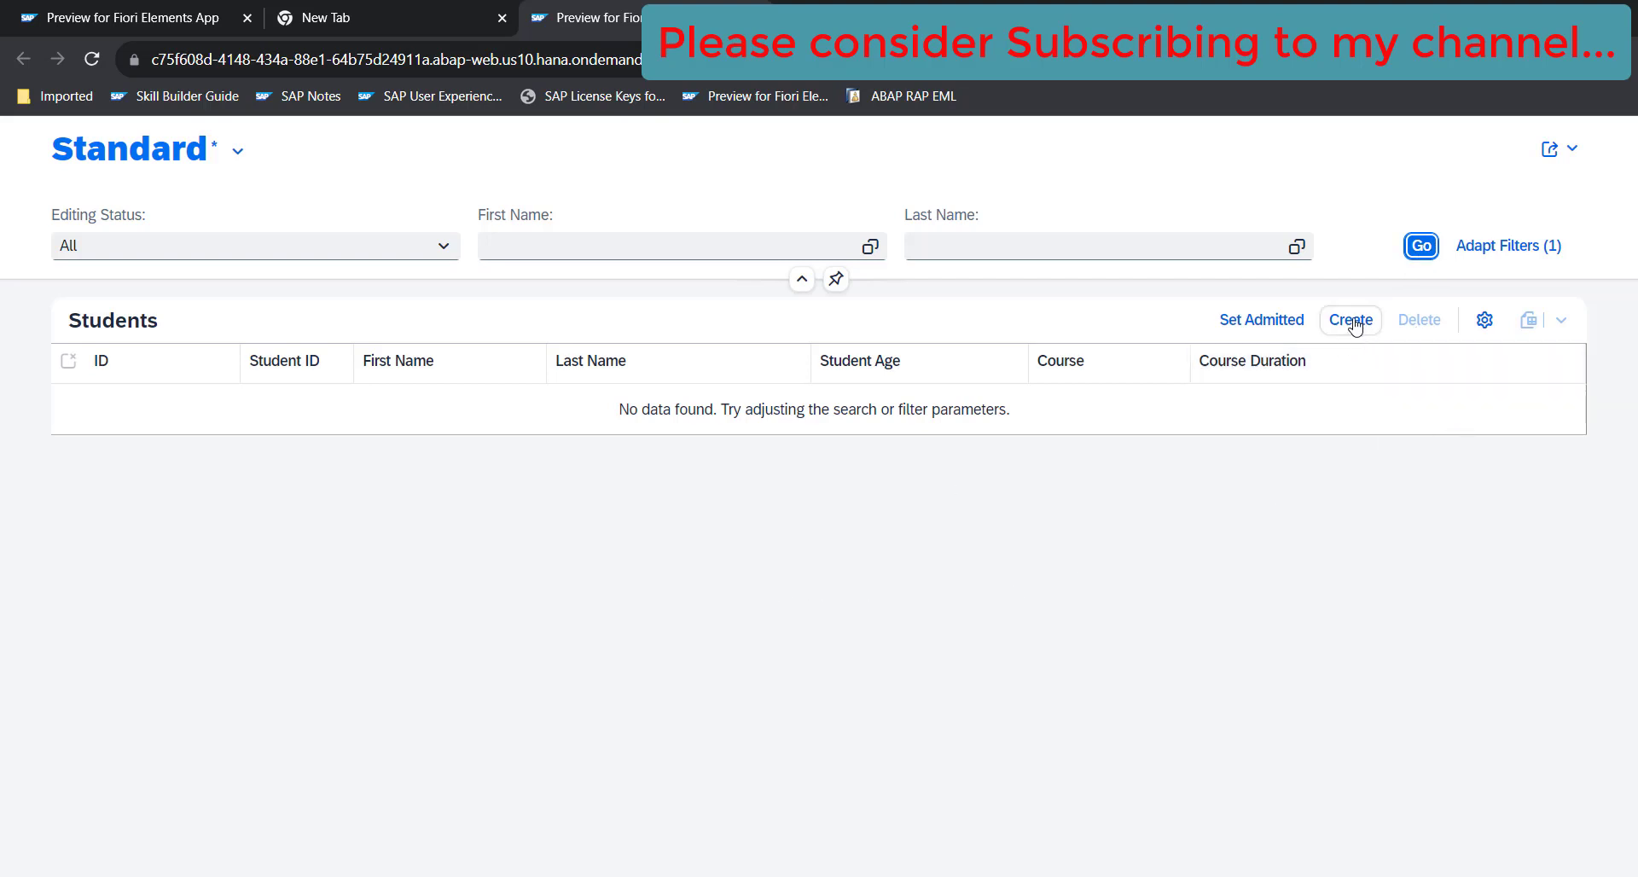
pyautogui.moveTo(1350, 319)
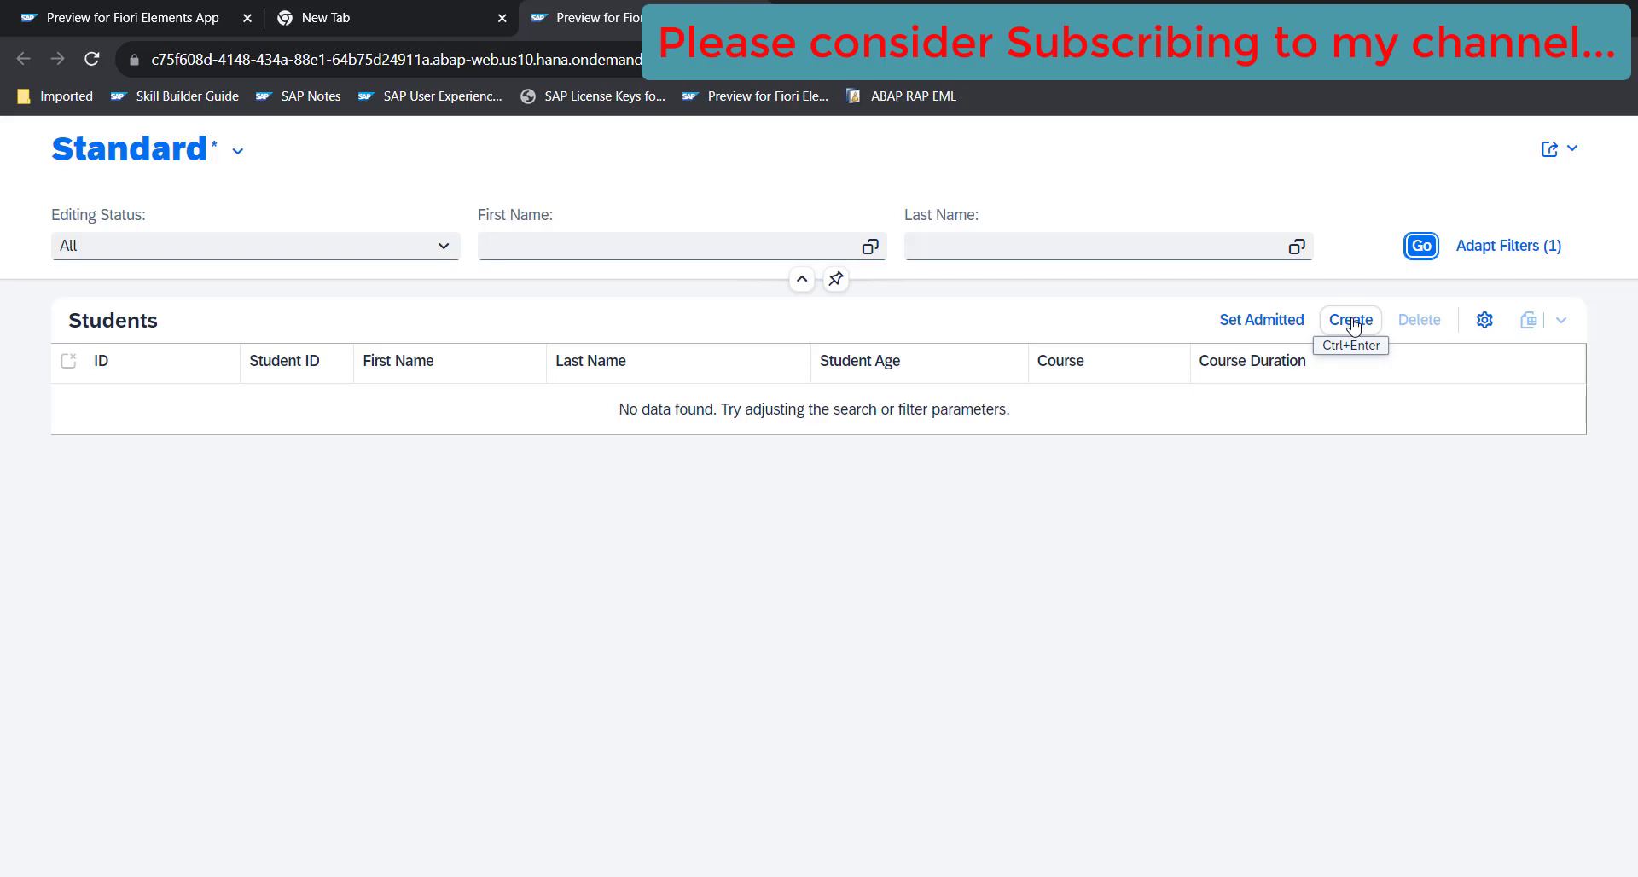
# Attempt to create a new student, then close the RAISE_SHORTDUMP error dialog
pyautogui.click(1349, 319)
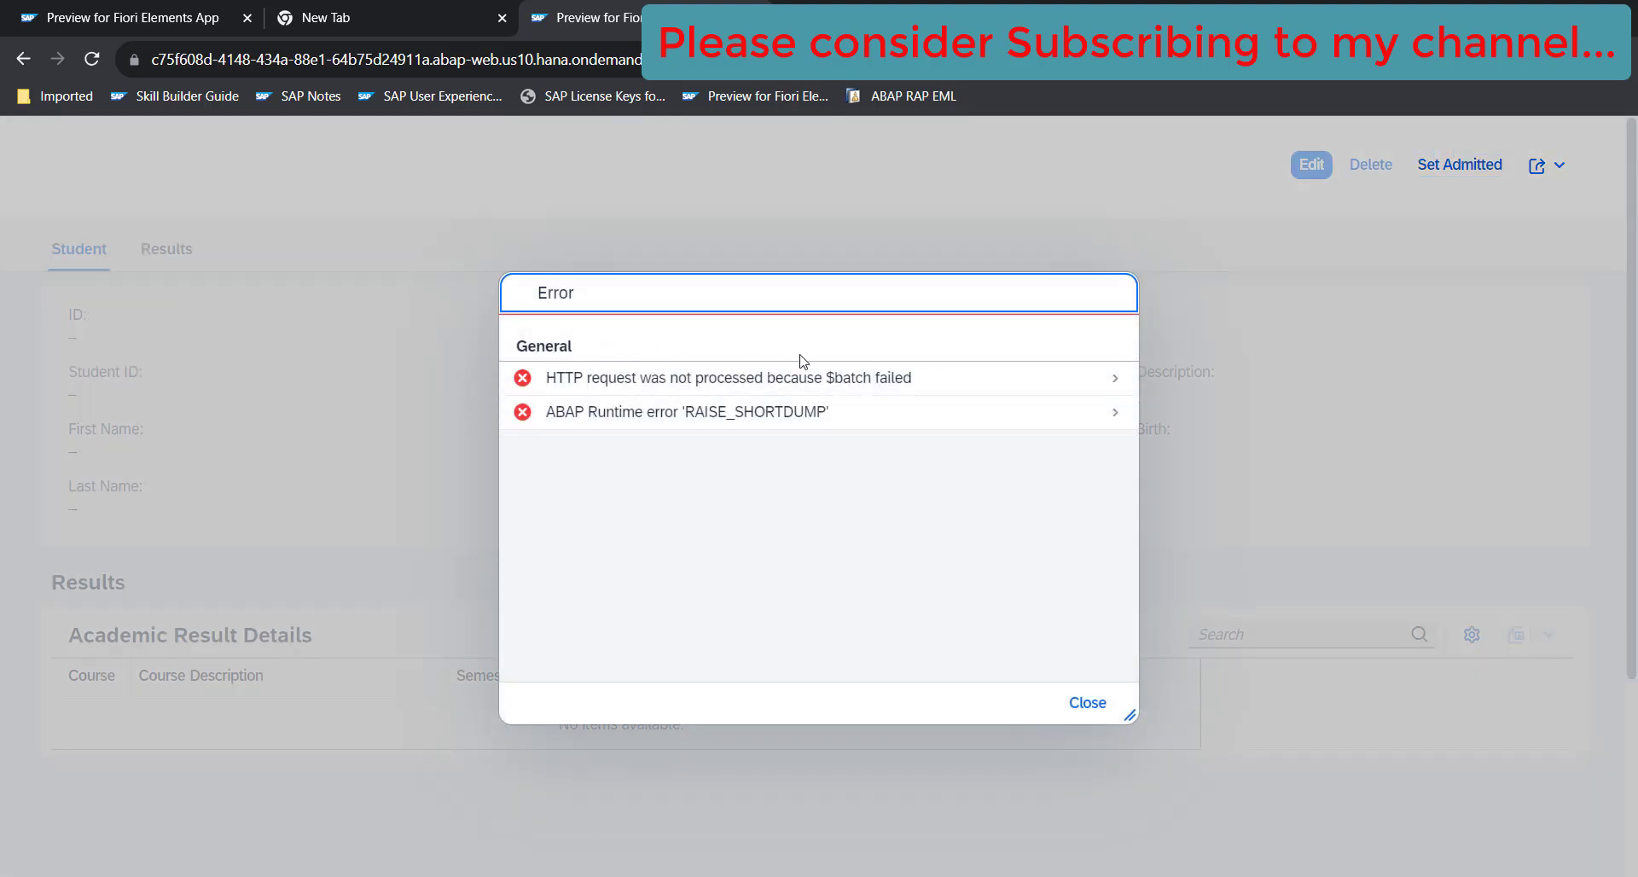
pyautogui.moveTo(741, 383)
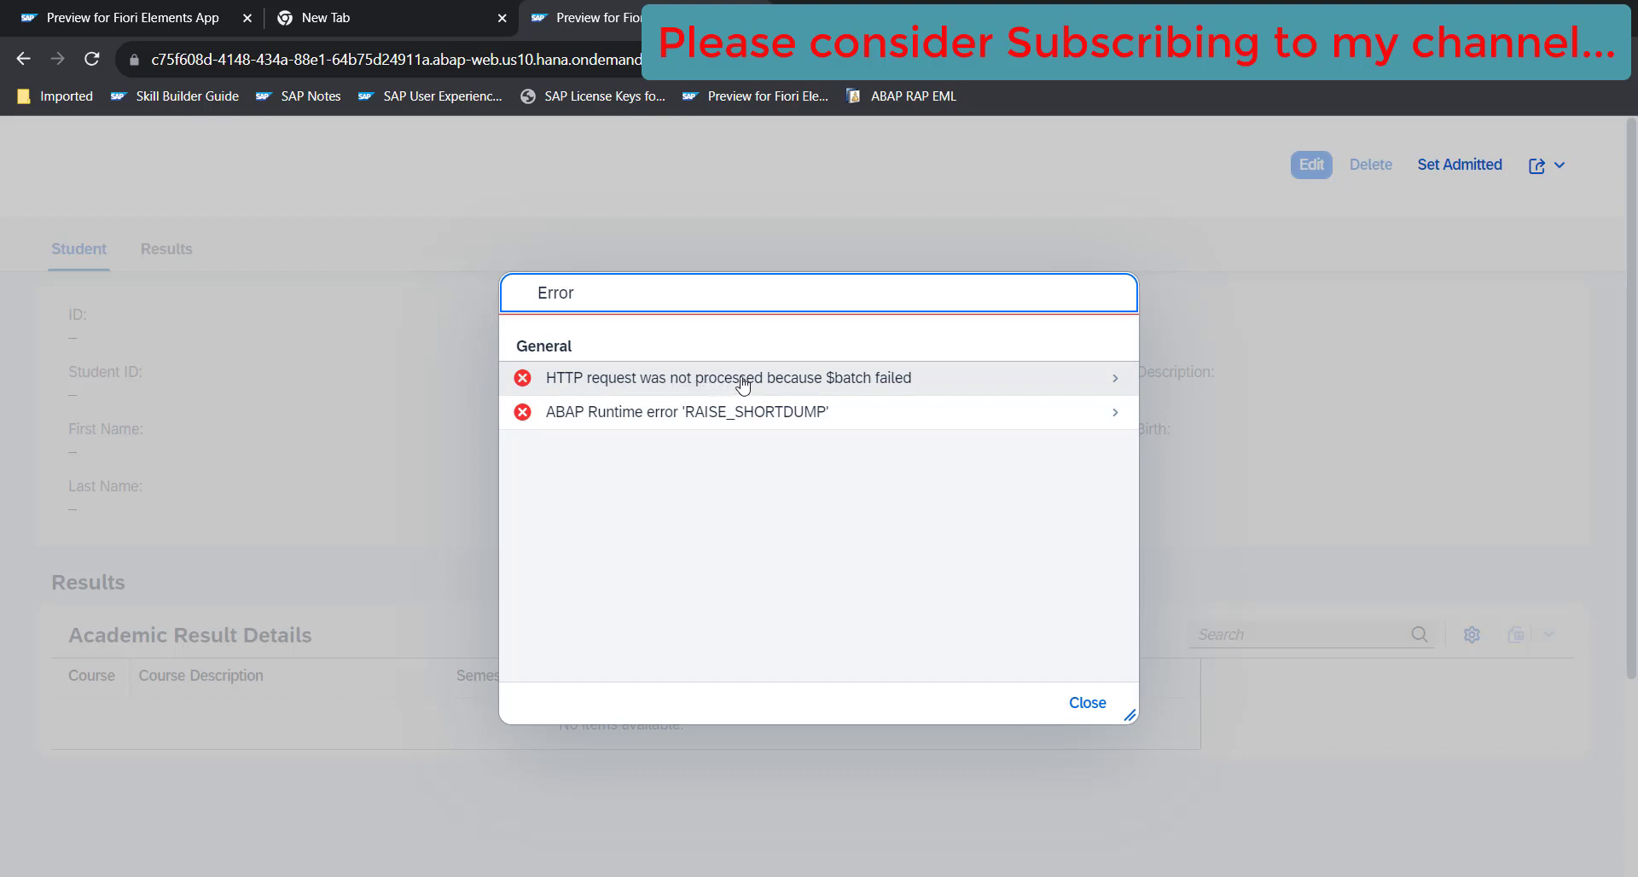
pyautogui.moveTo(951, 382)
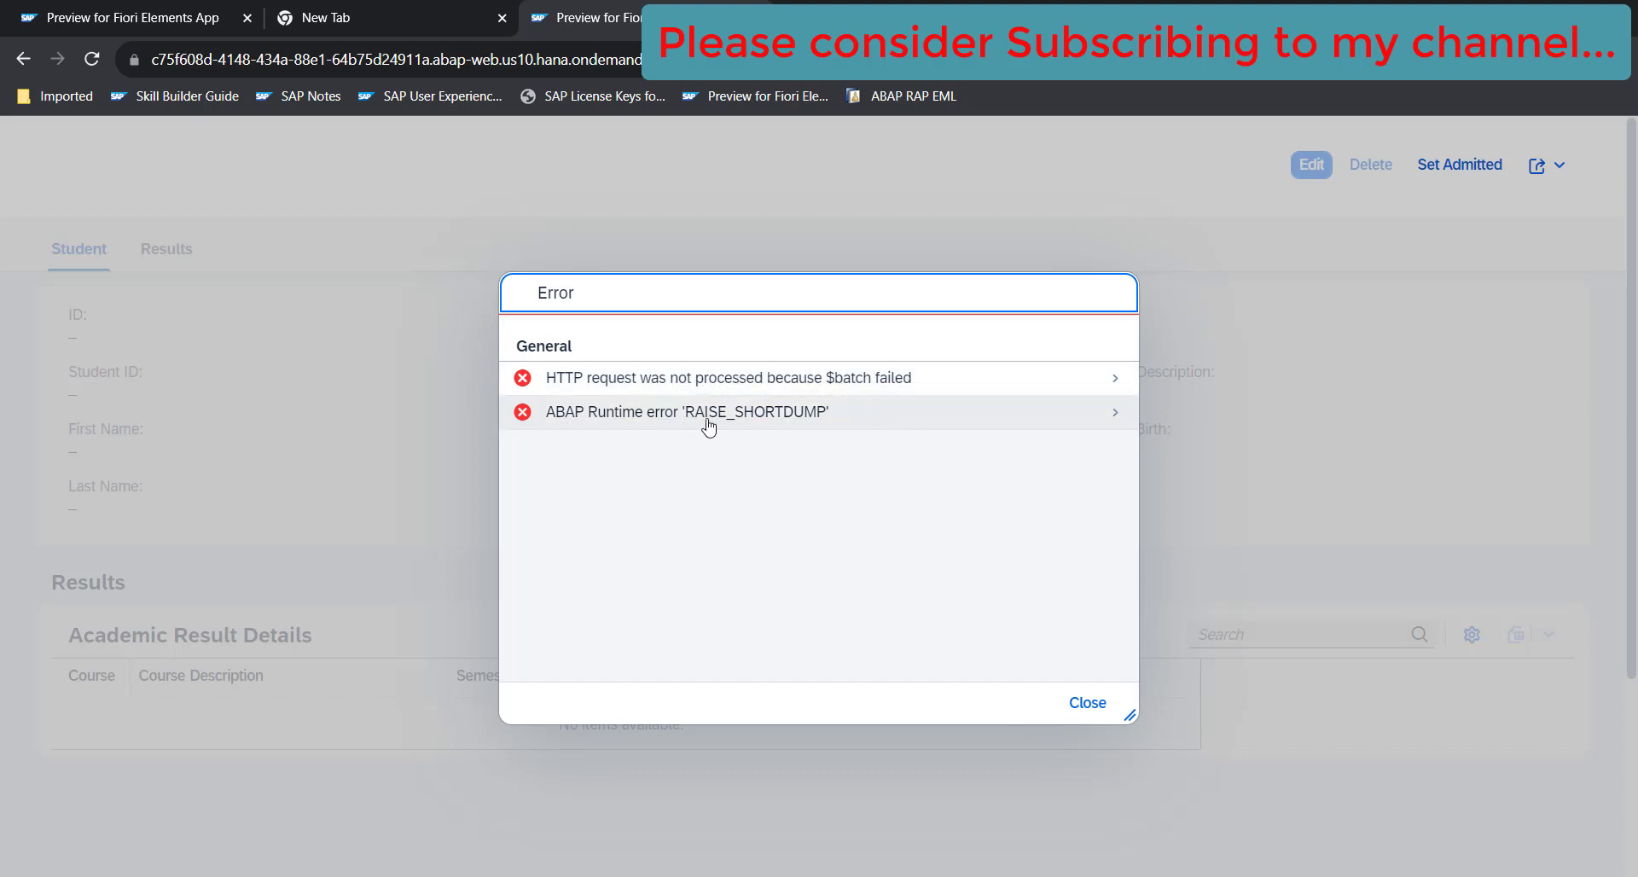
pyautogui.moveTo(819, 440)
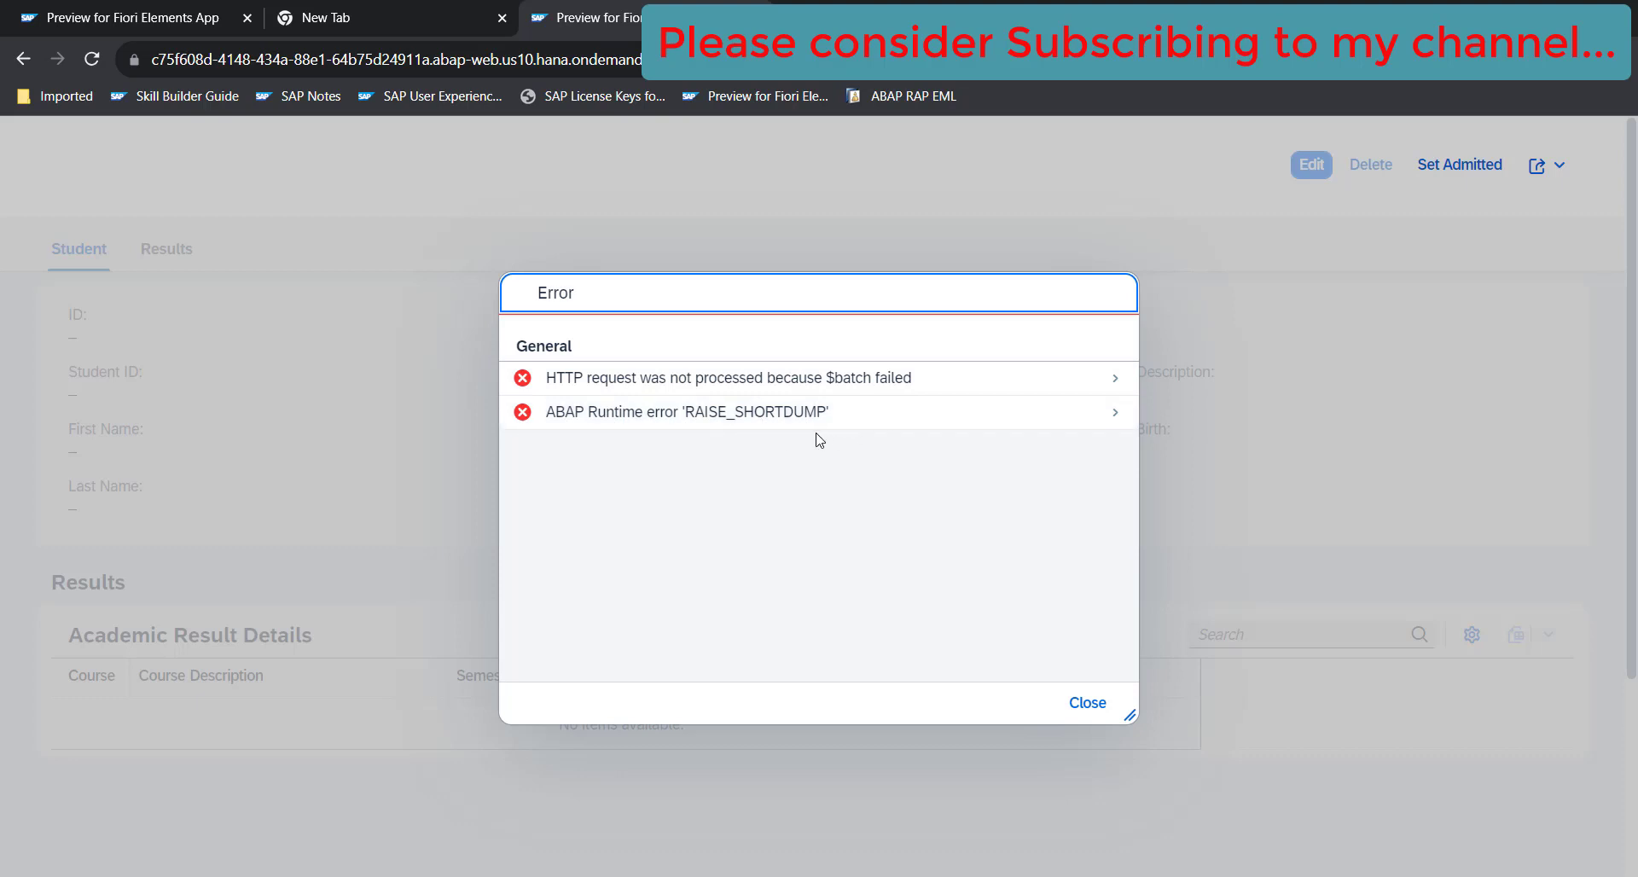
pyautogui.moveTo(818, 458)
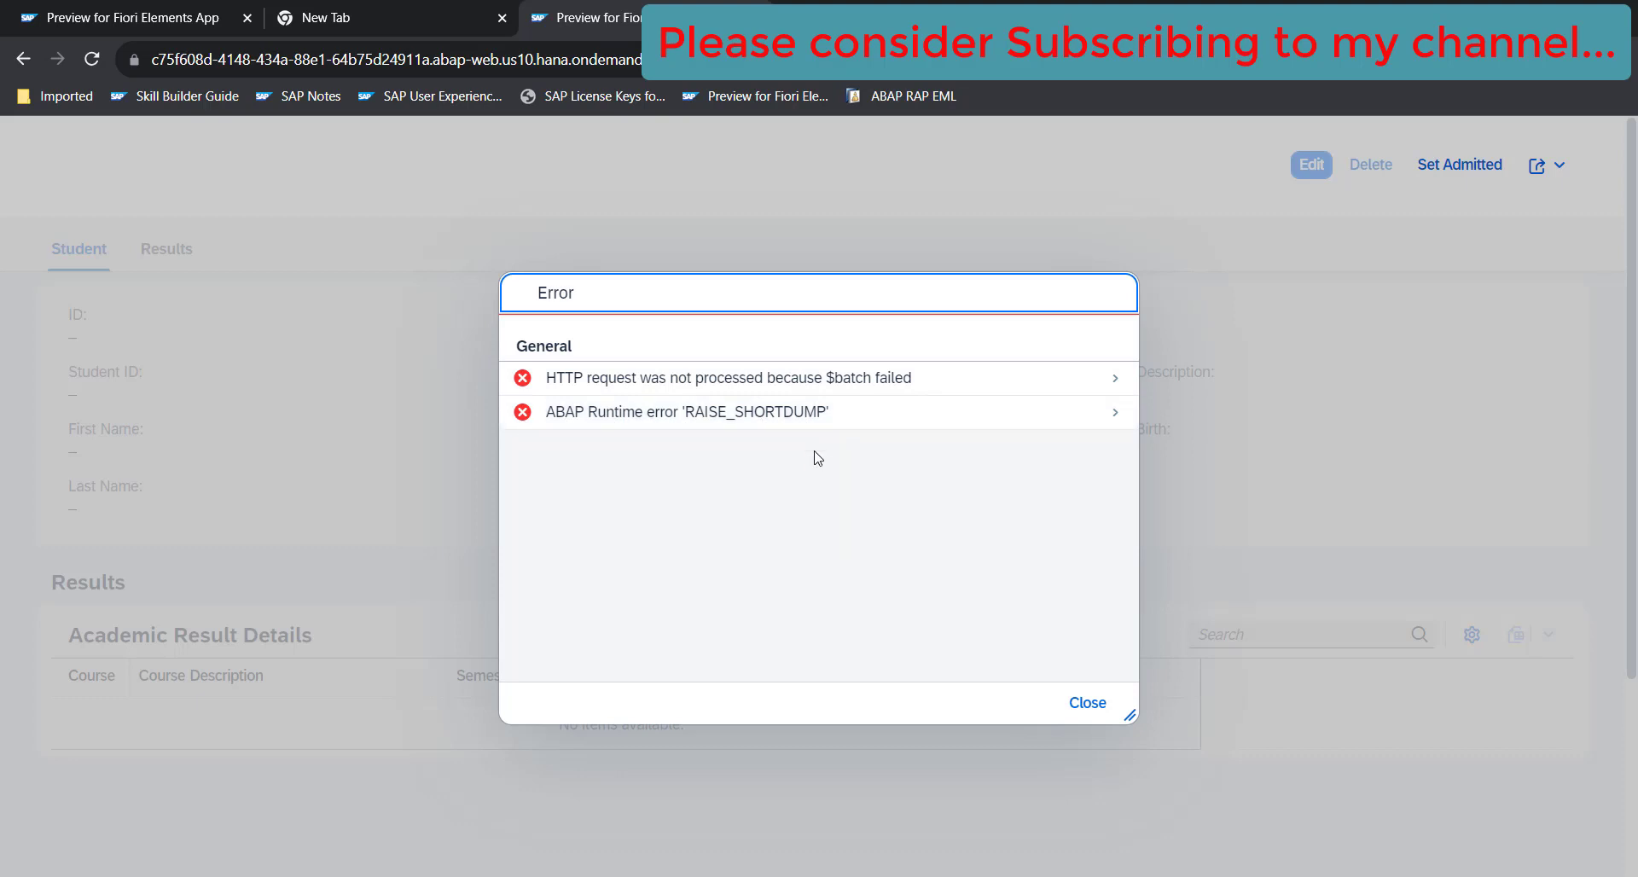
pyautogui.moveTo(824, 489)
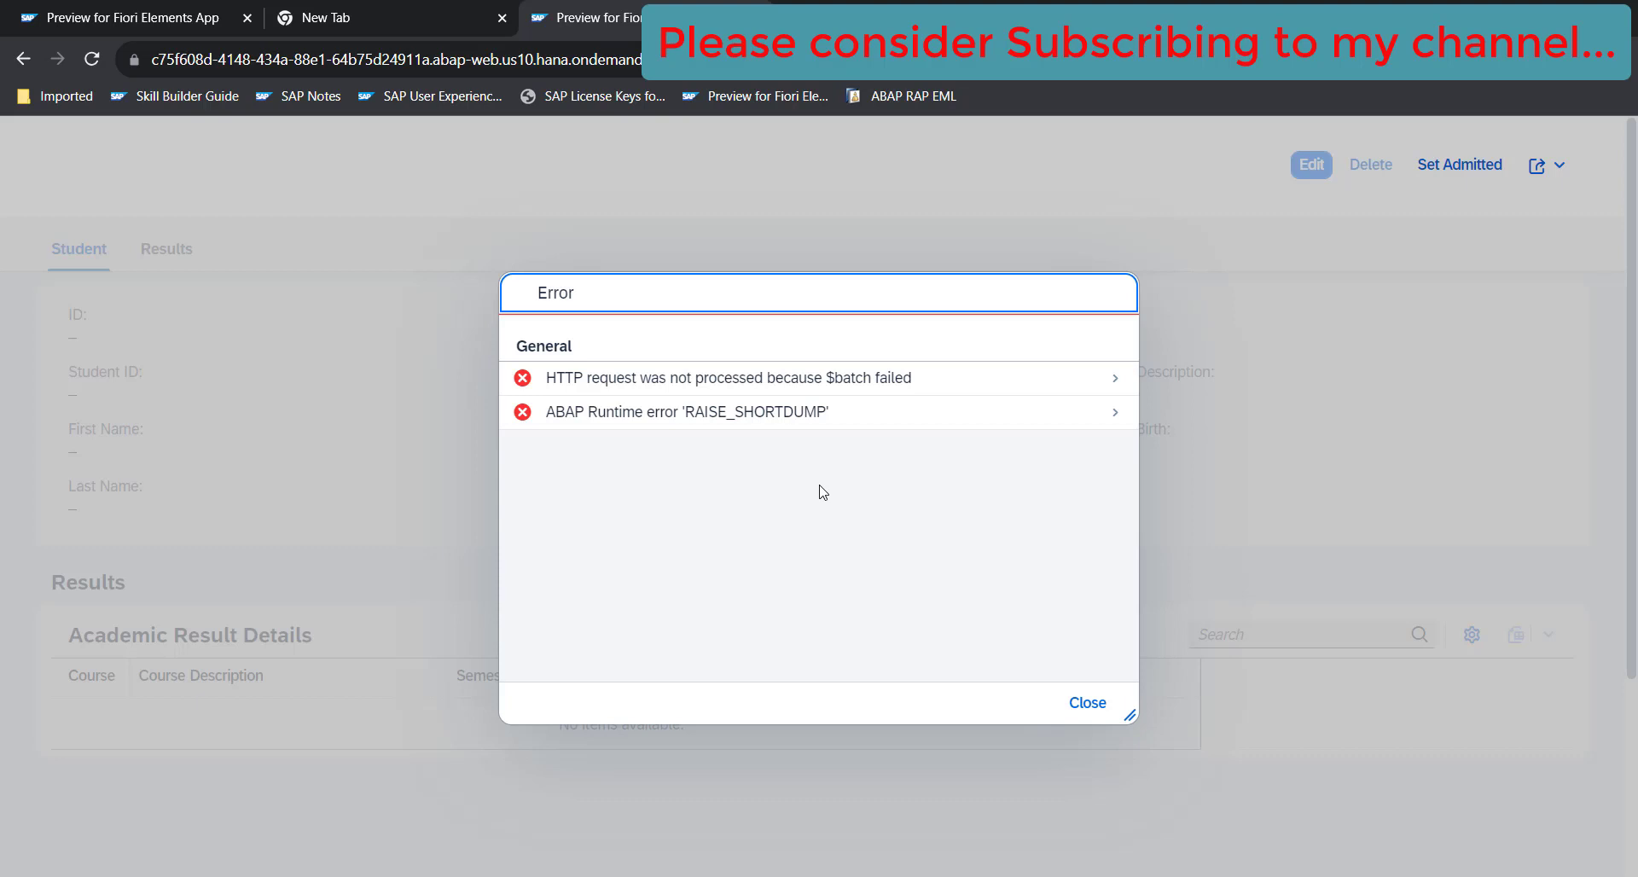
pyautogui.moveTo(912, 412)
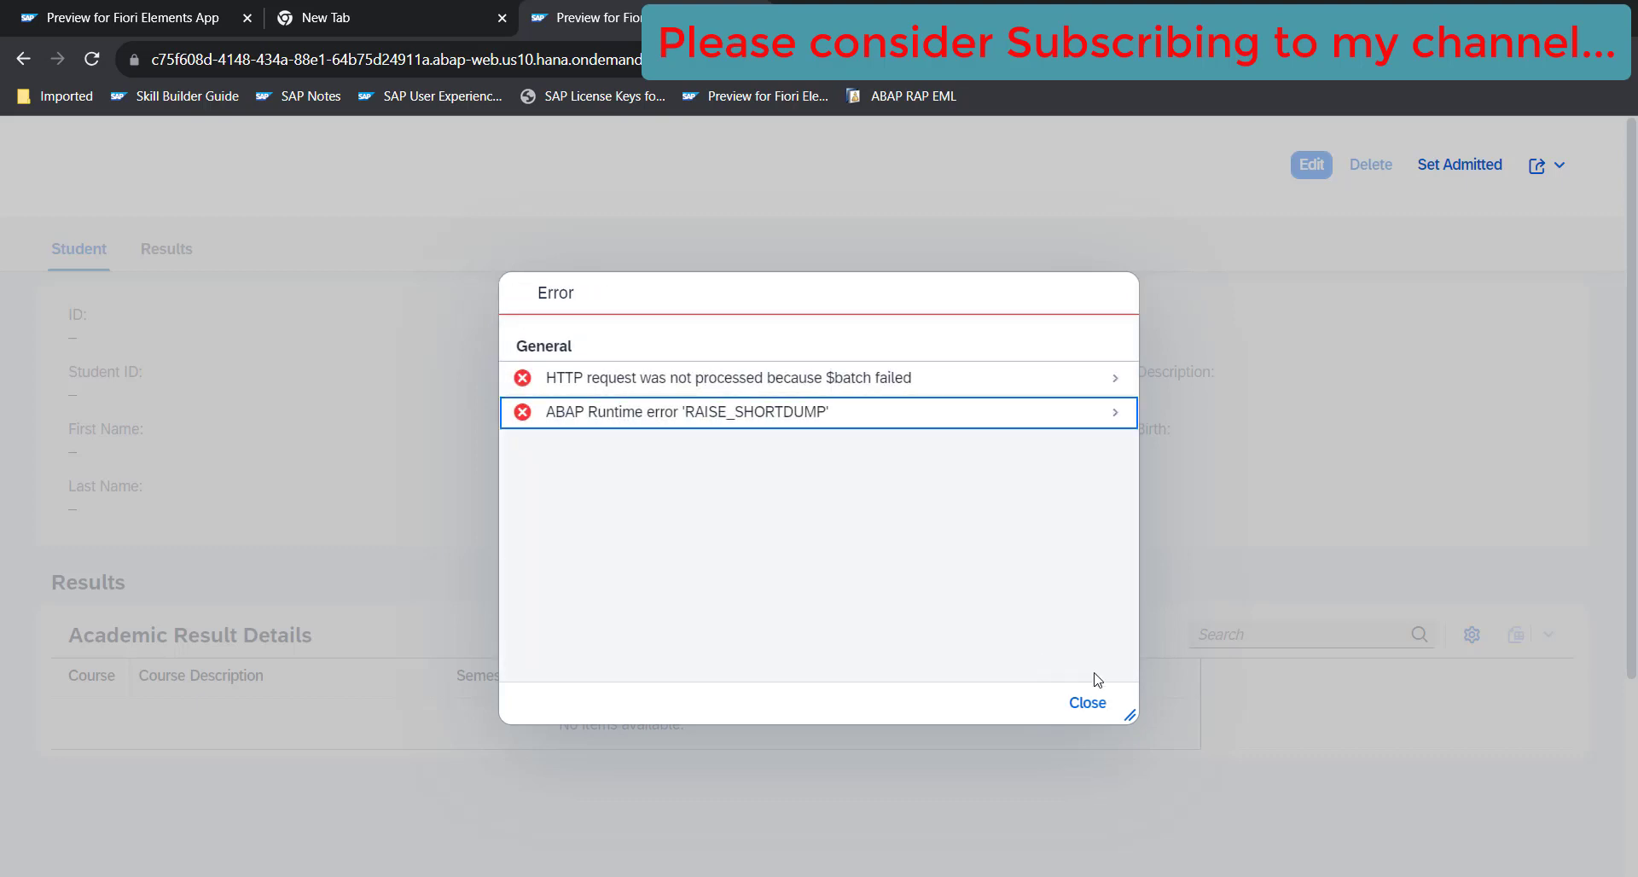
pyautogui.click(1086, 704)
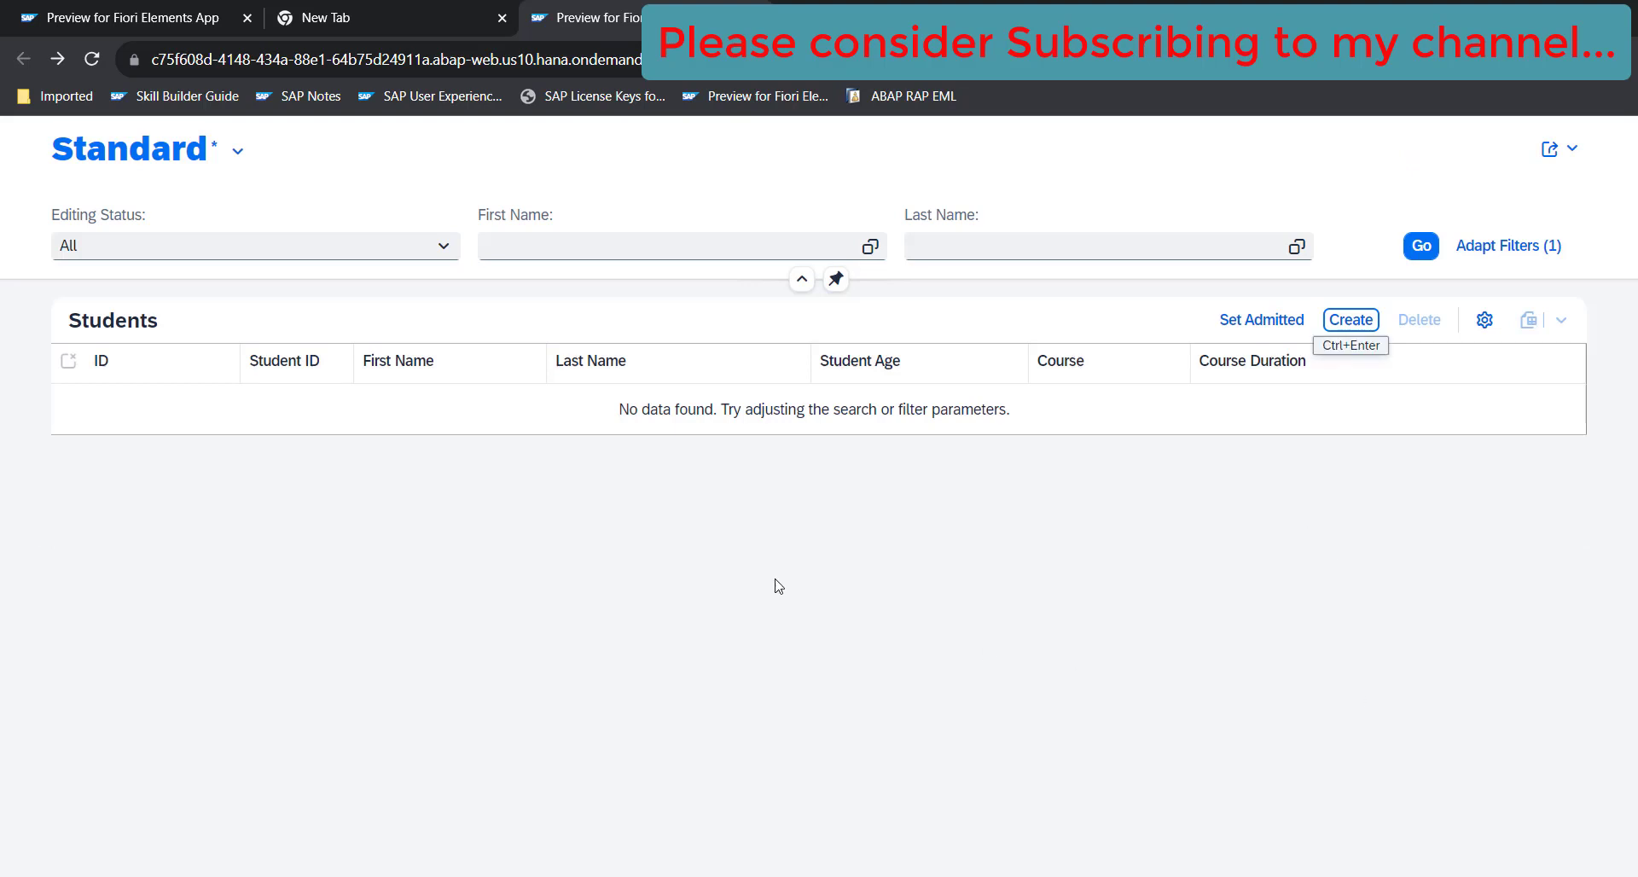
pyautogui.moveTo(1261, 319)
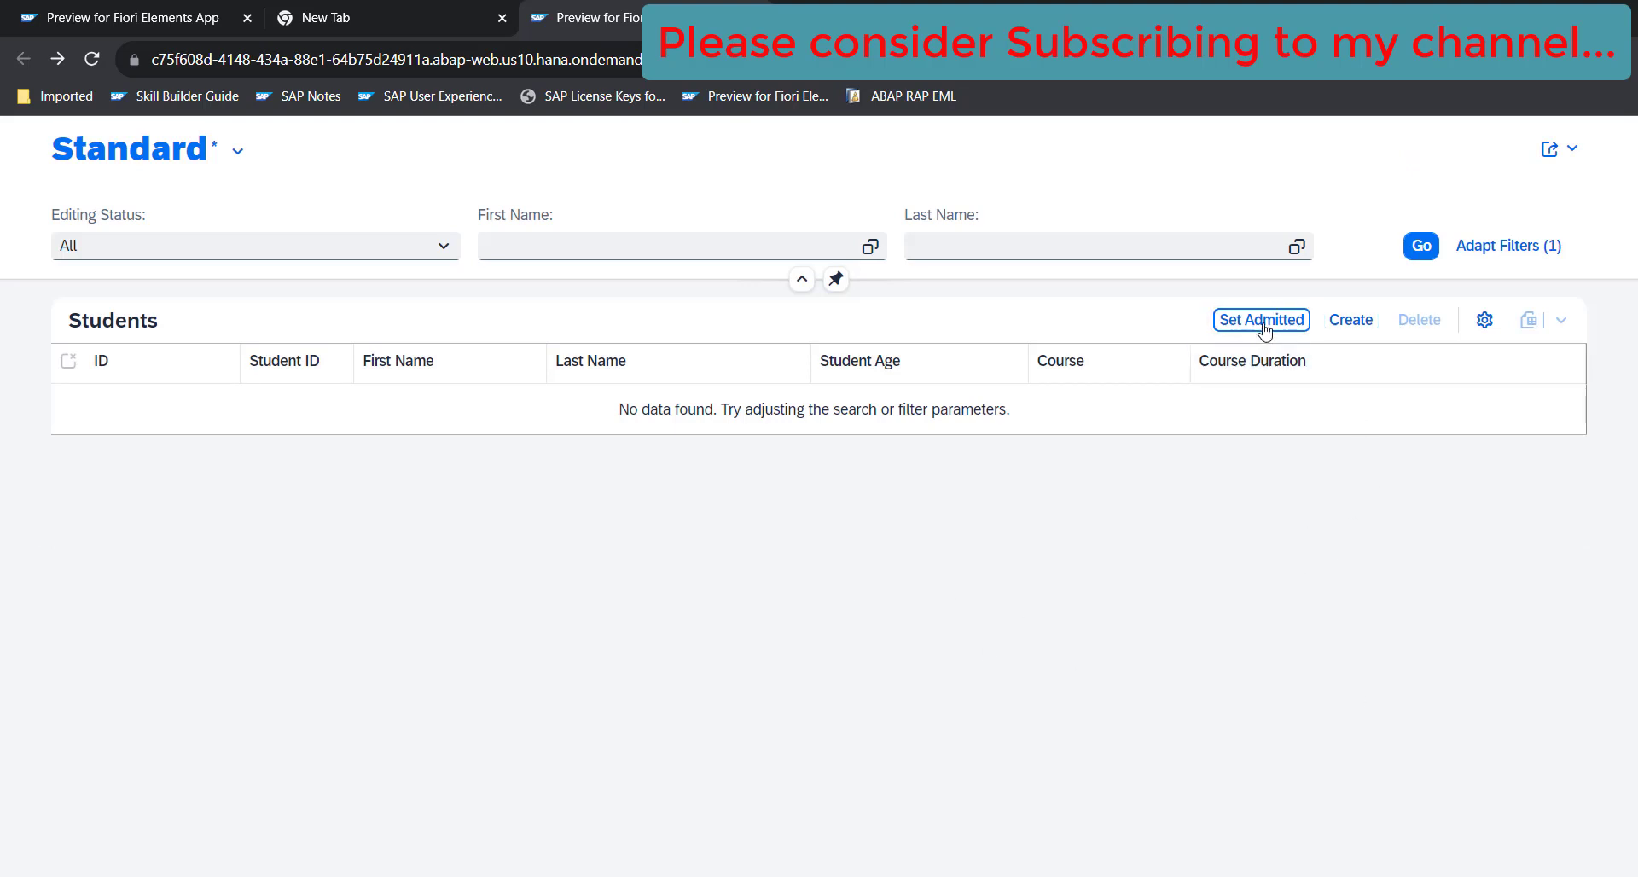
pyautogui.moveTo(209, 407)
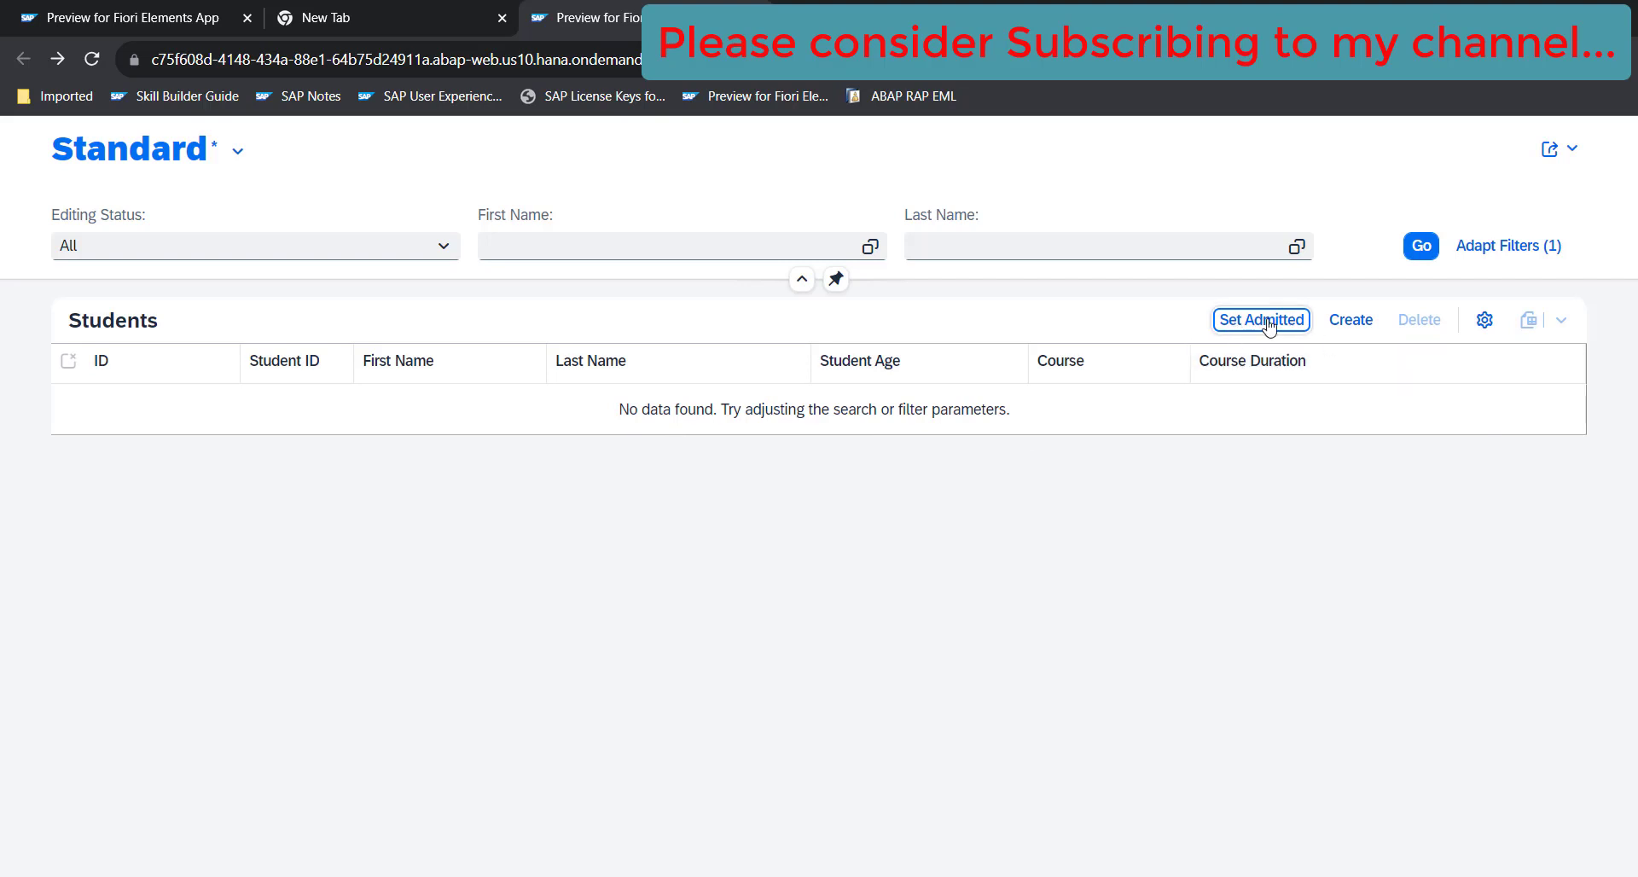
pyautogui.moveTo(876, 570)
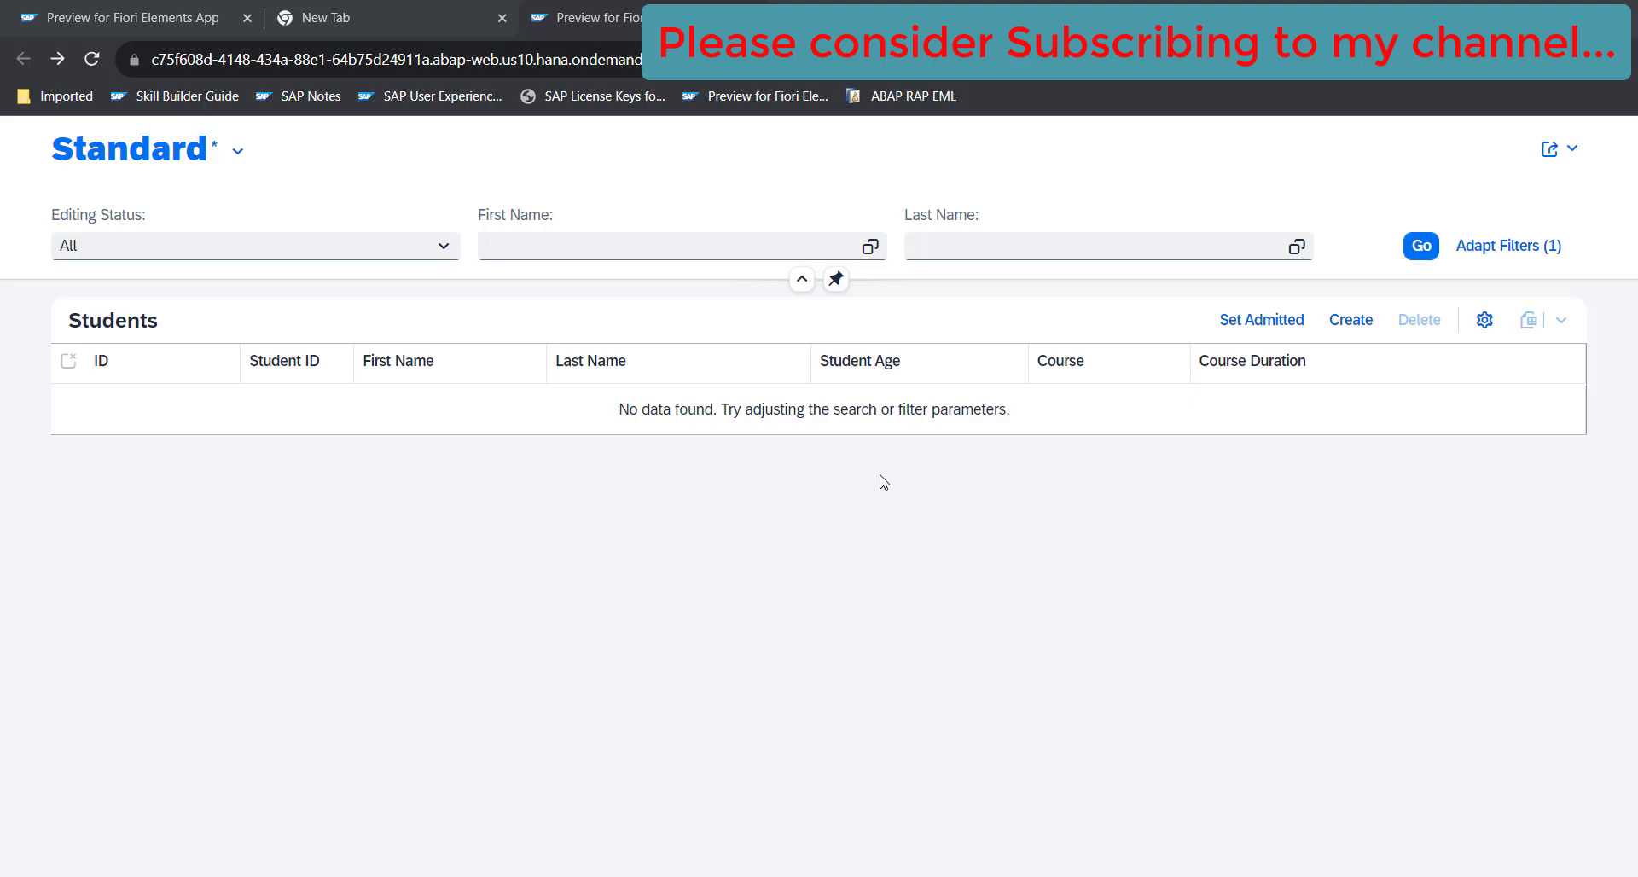
pyautogui.moveTo(818, 470)
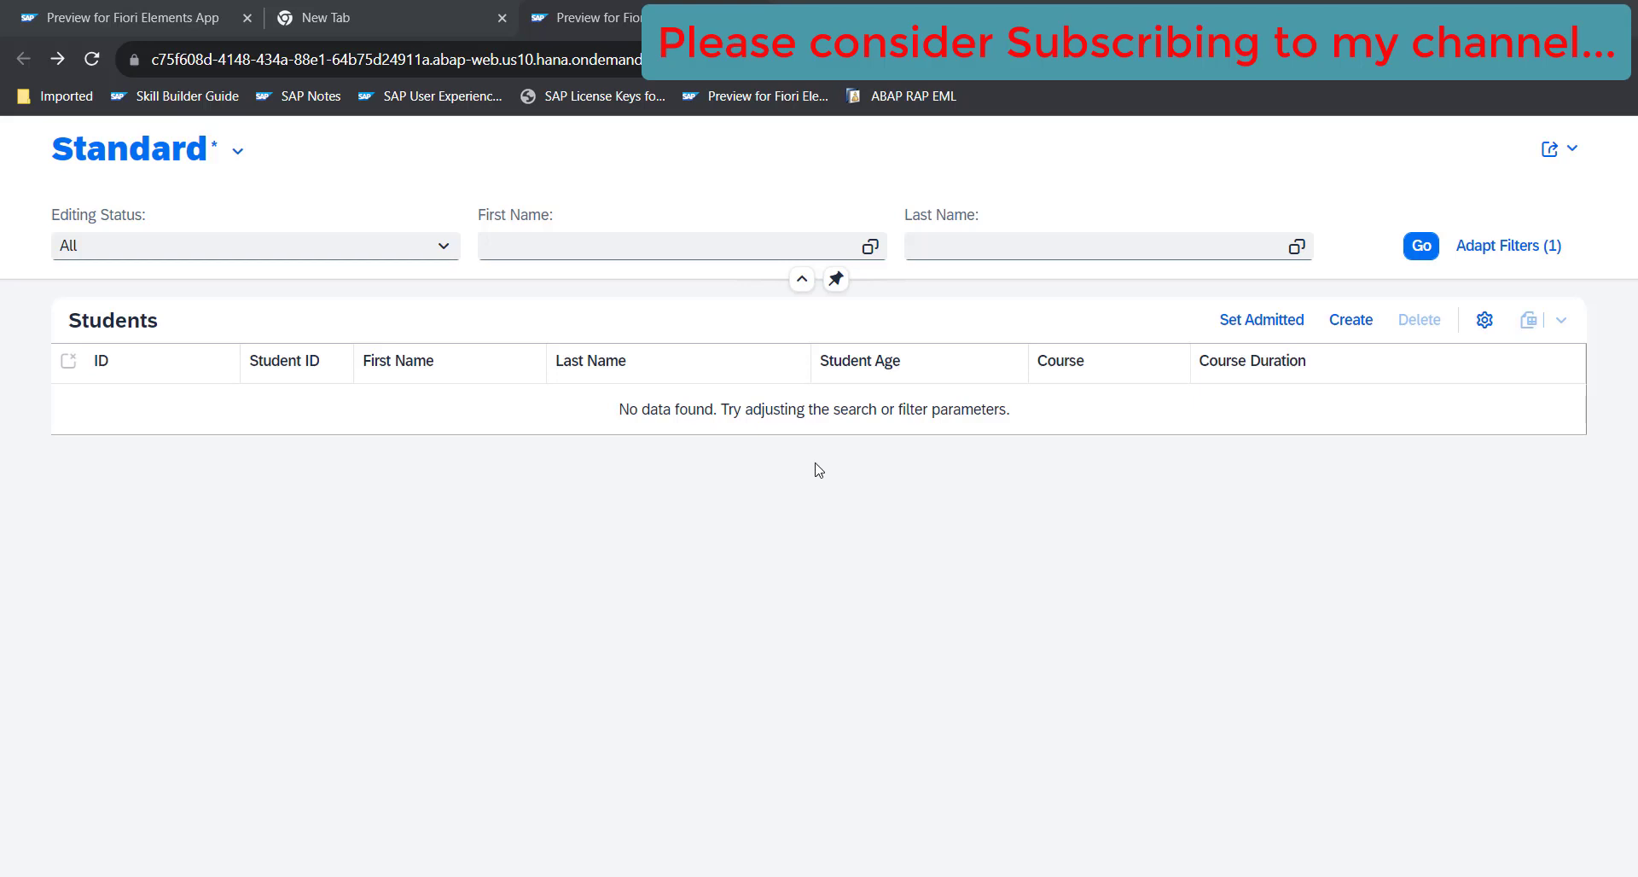
pyautogui.moveTo(808, 444)
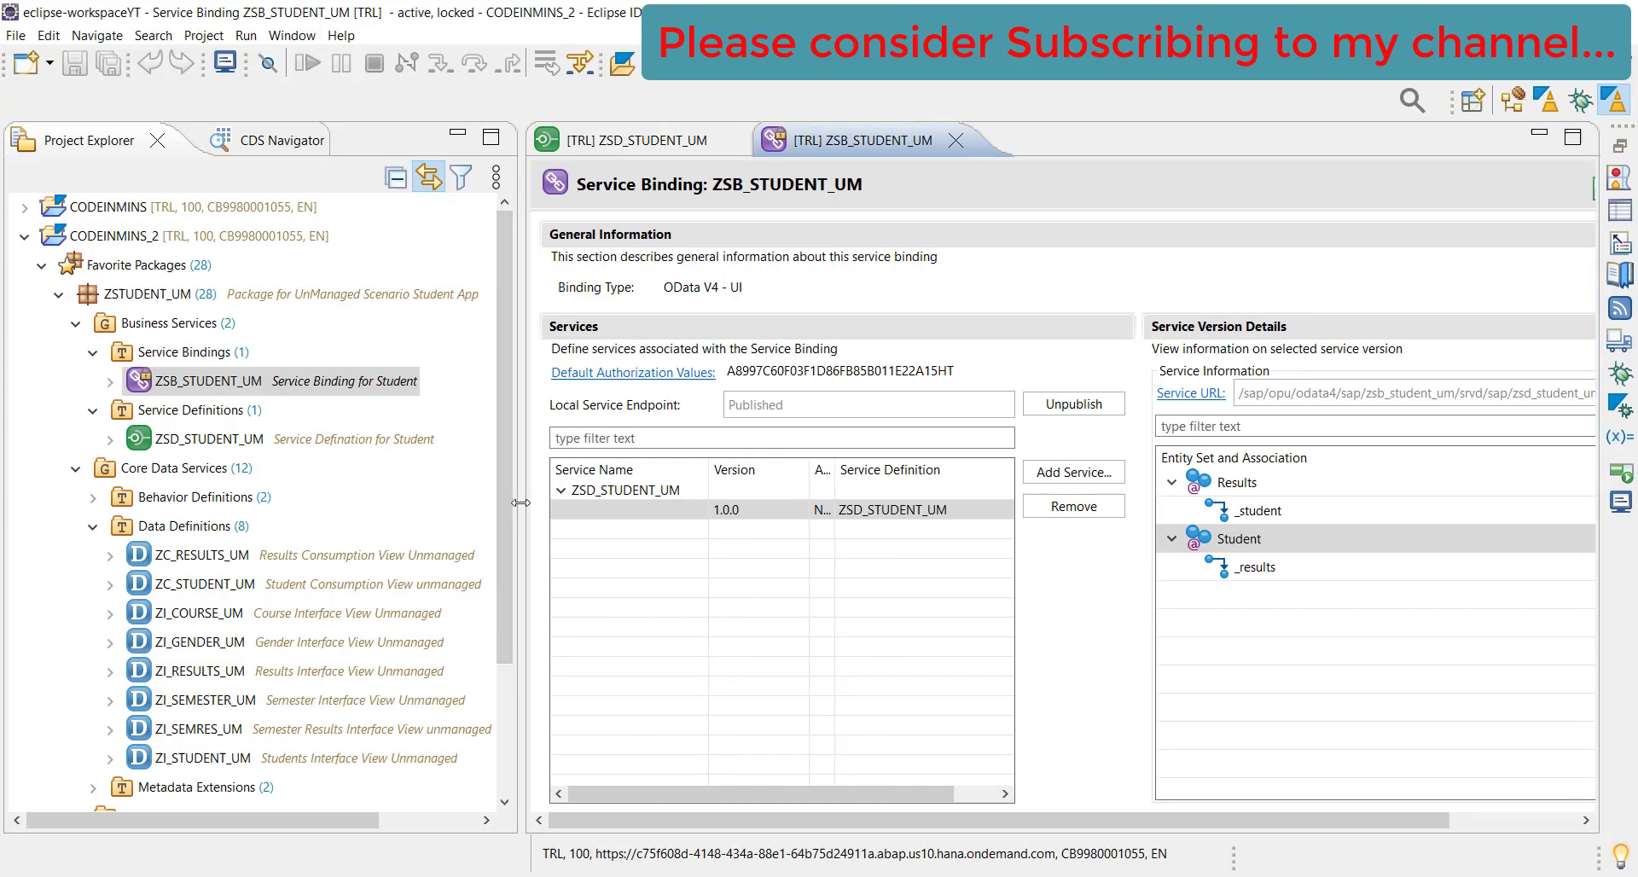
# Collapse Data Definitions, Core Data Services and Service Bindings, then start a new class under Classes
pyautogui.click(76, 526)
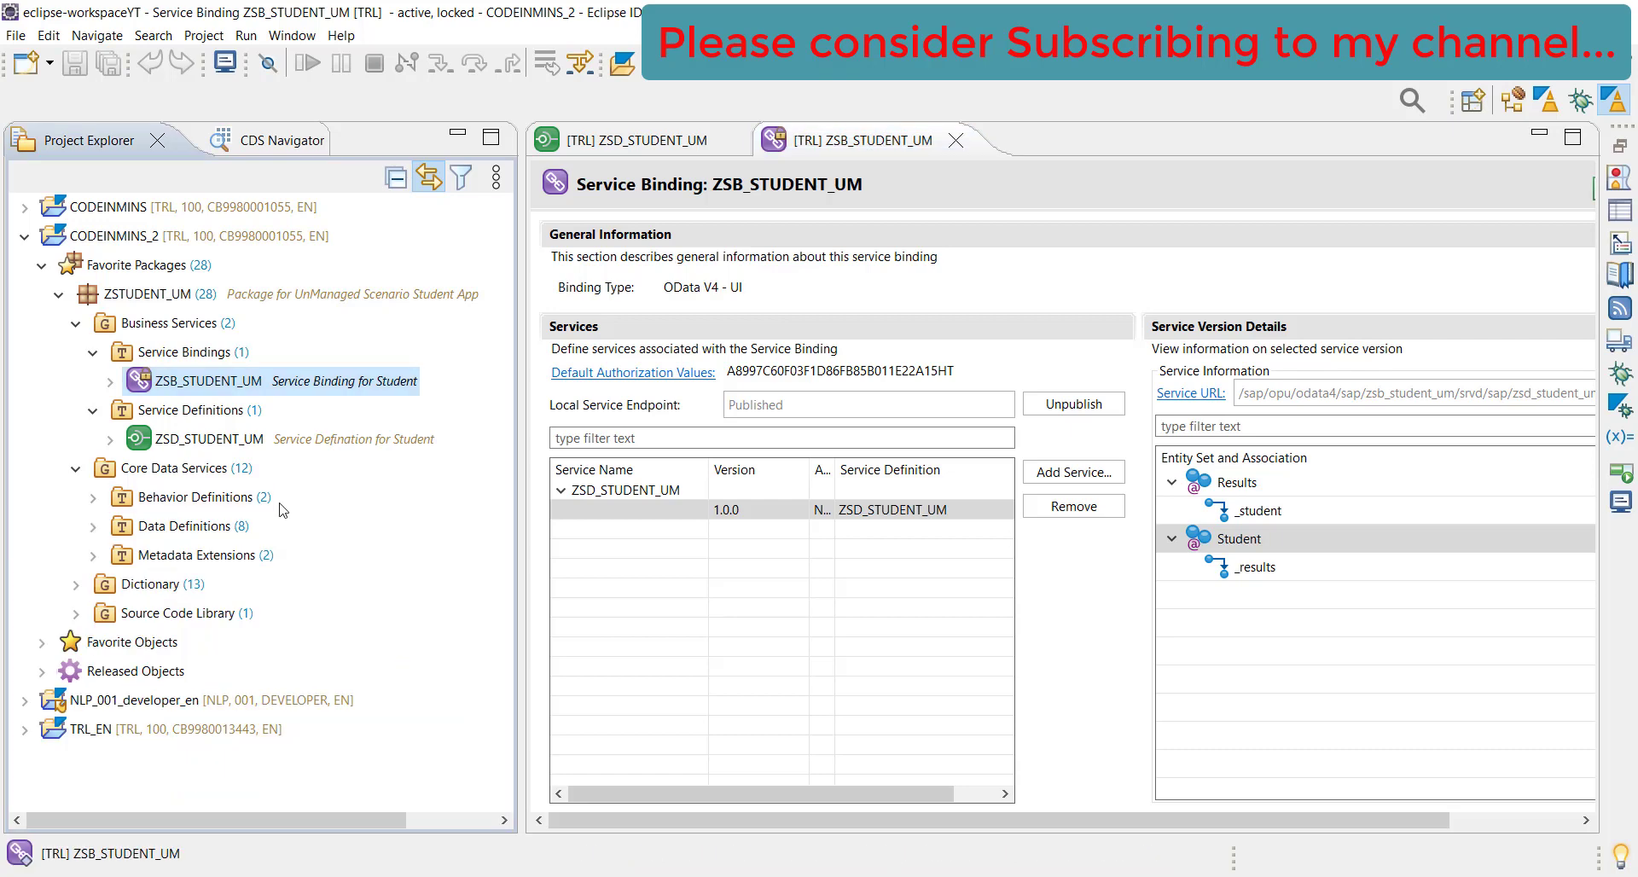
pyautogui.click(75, 467)
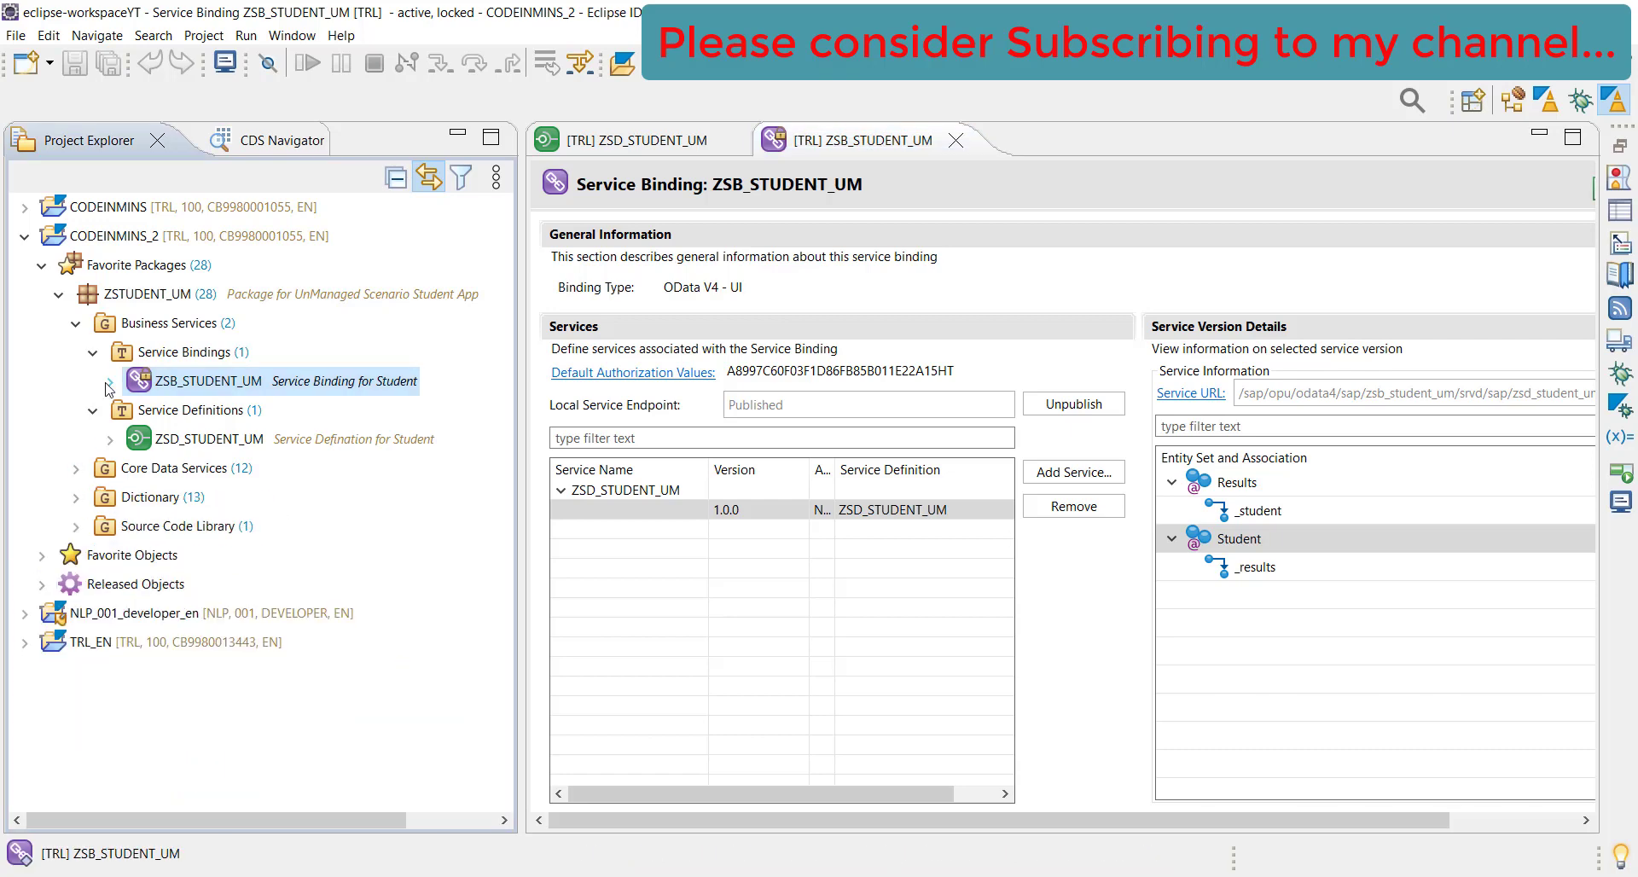
pyautogui.click(94, 351)
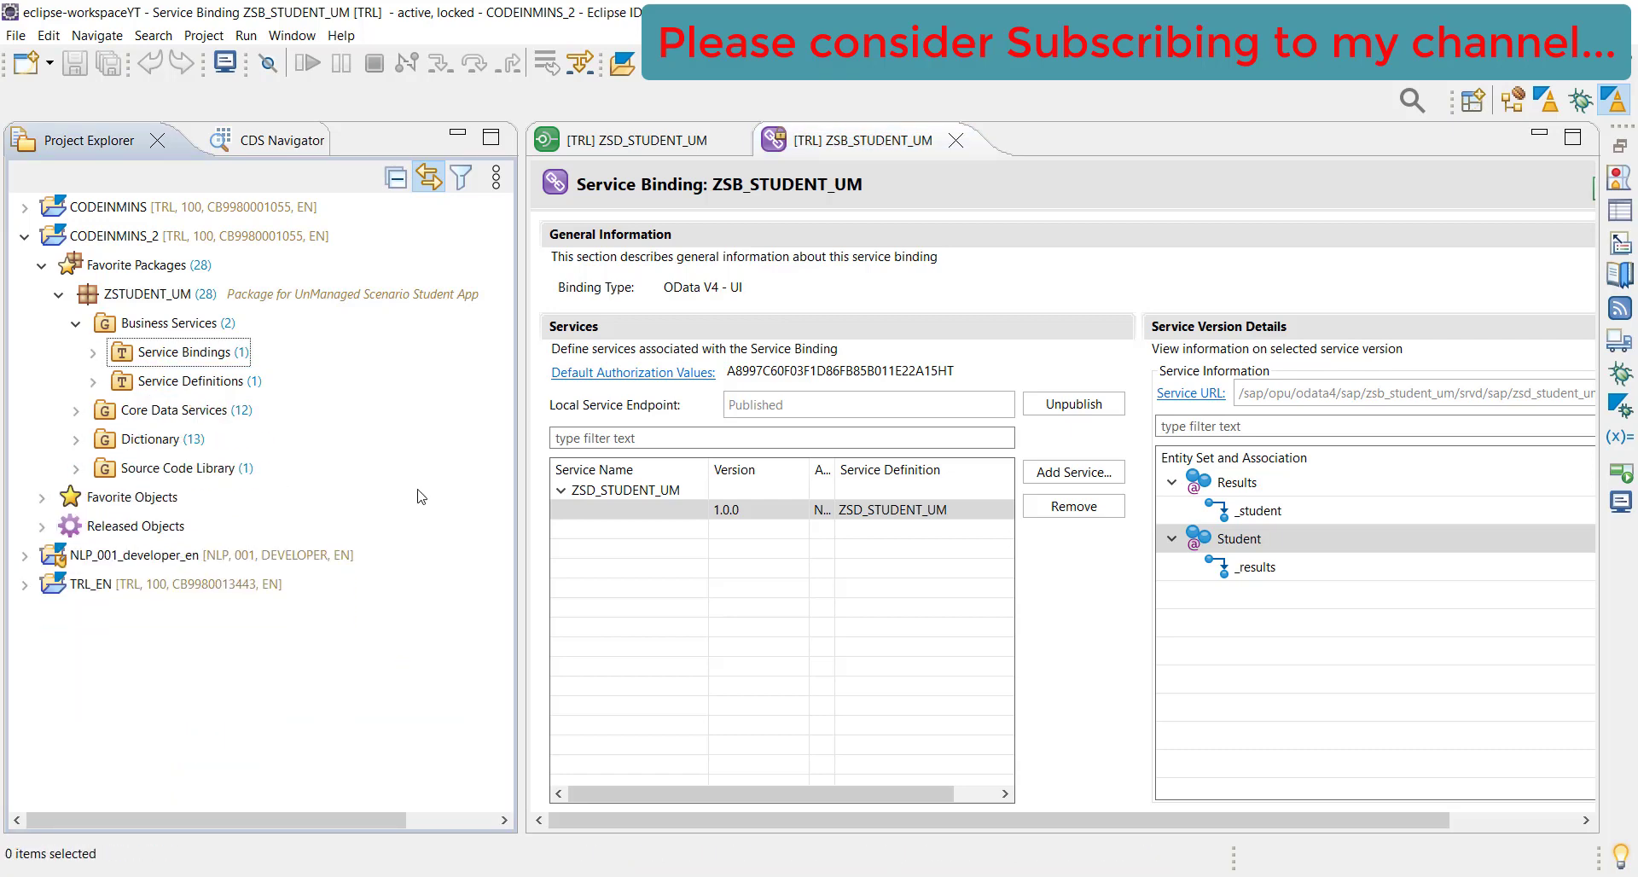
pyautogui.moveTo(1042, 563)
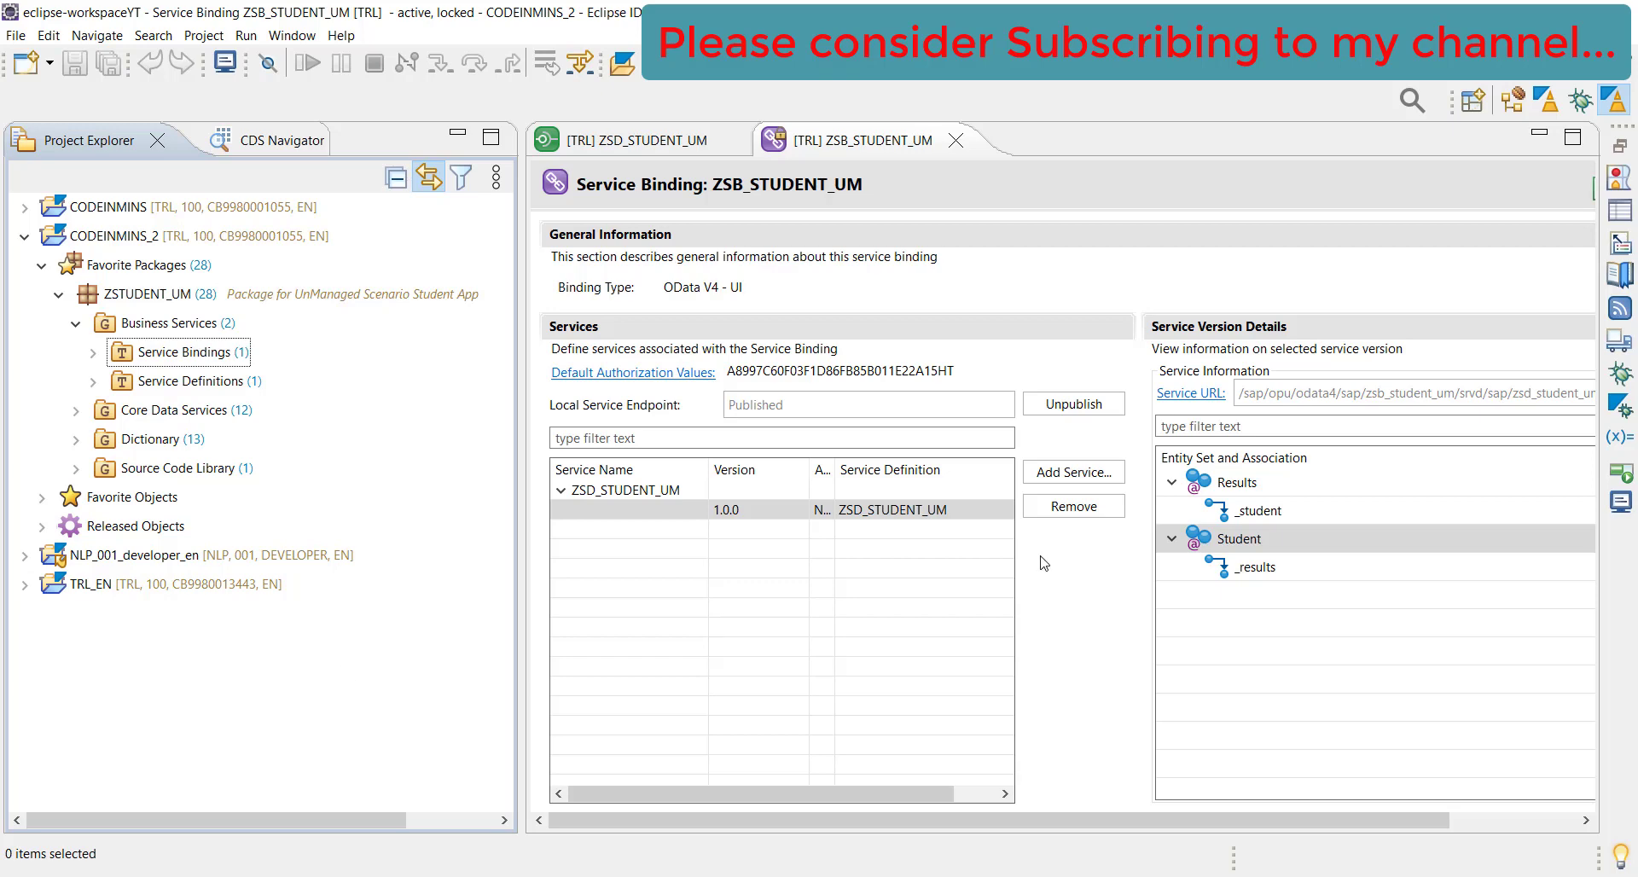
pyautogui.moveTo(1073, 507)
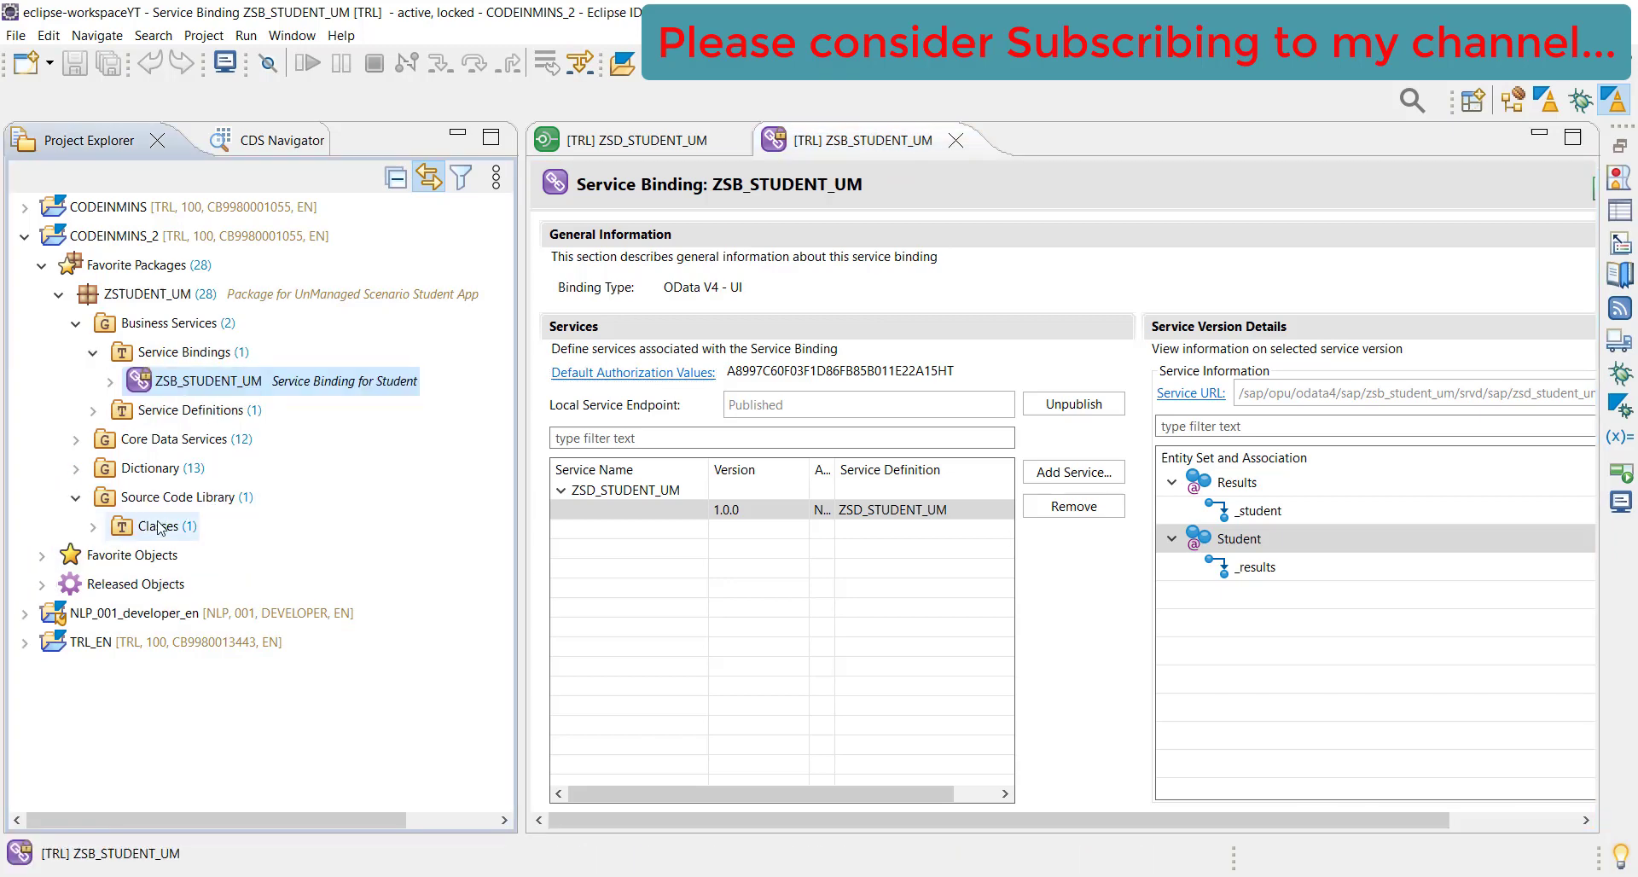
pyautogui.rightClick(154, 526)
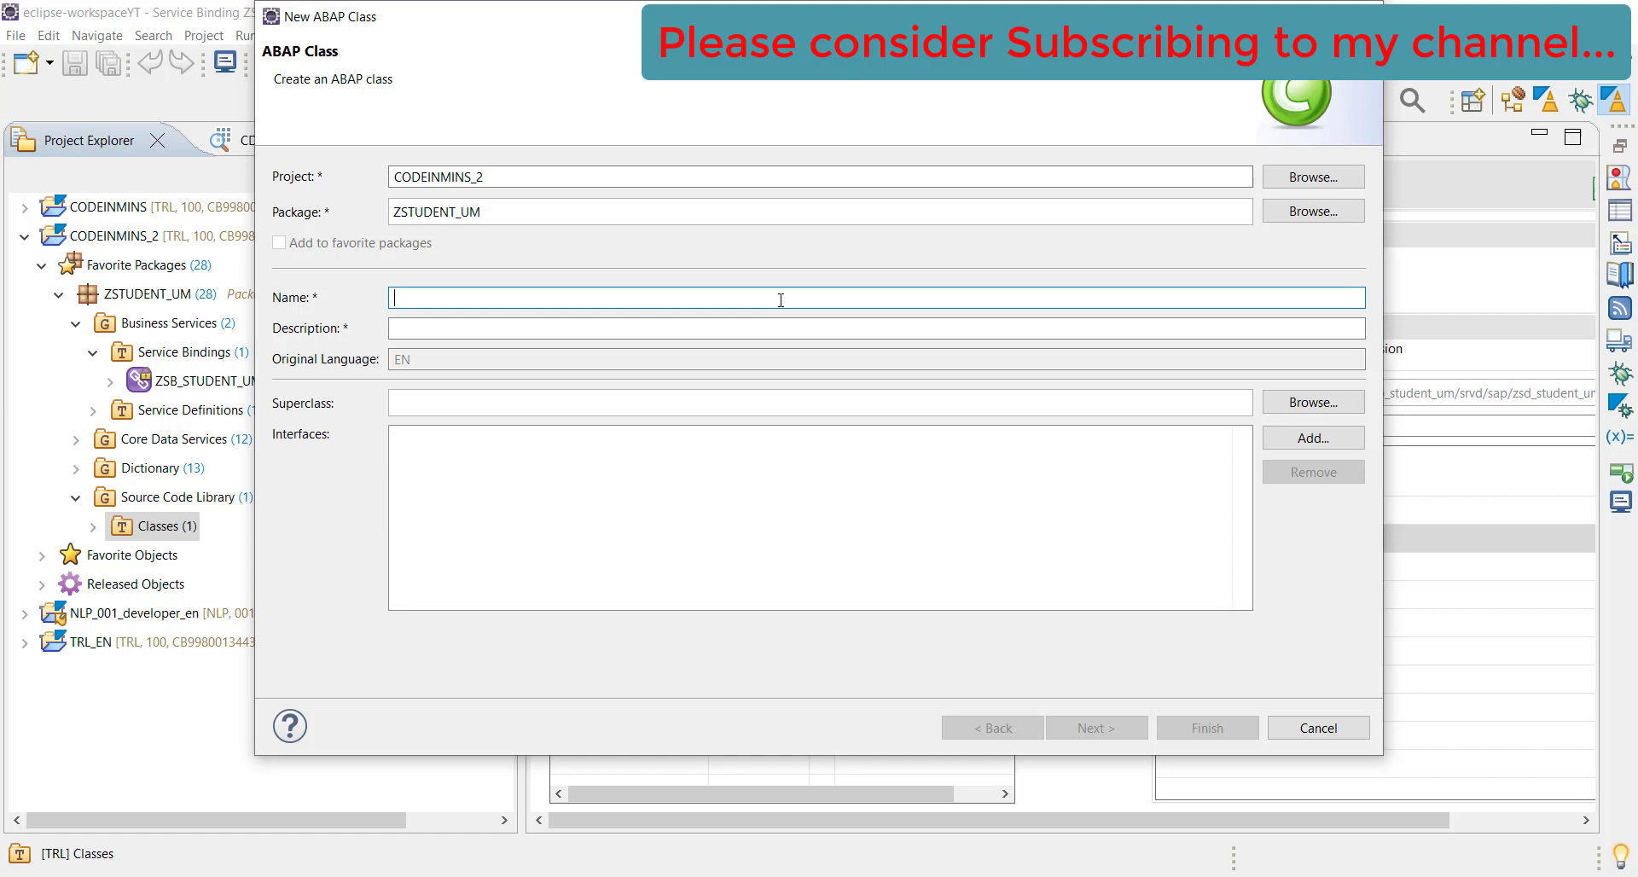
# Enter class name ZCL_STUDENTS_API_CLASS and description 'API Class for Students'
pyautogui.write('Z')
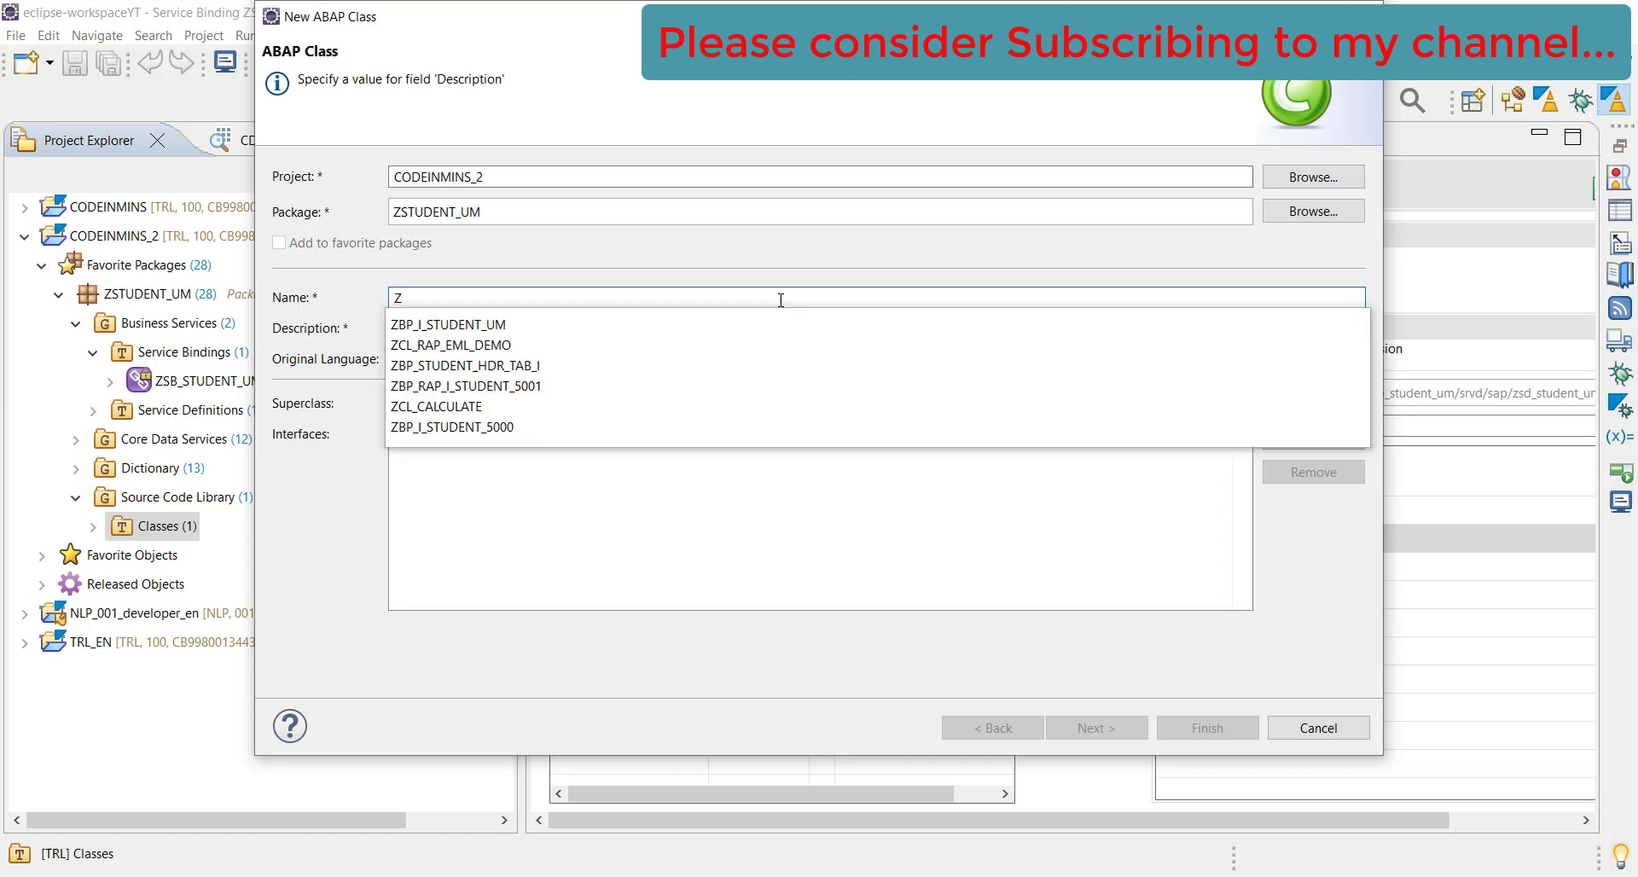
pyautogui.write('CL_')
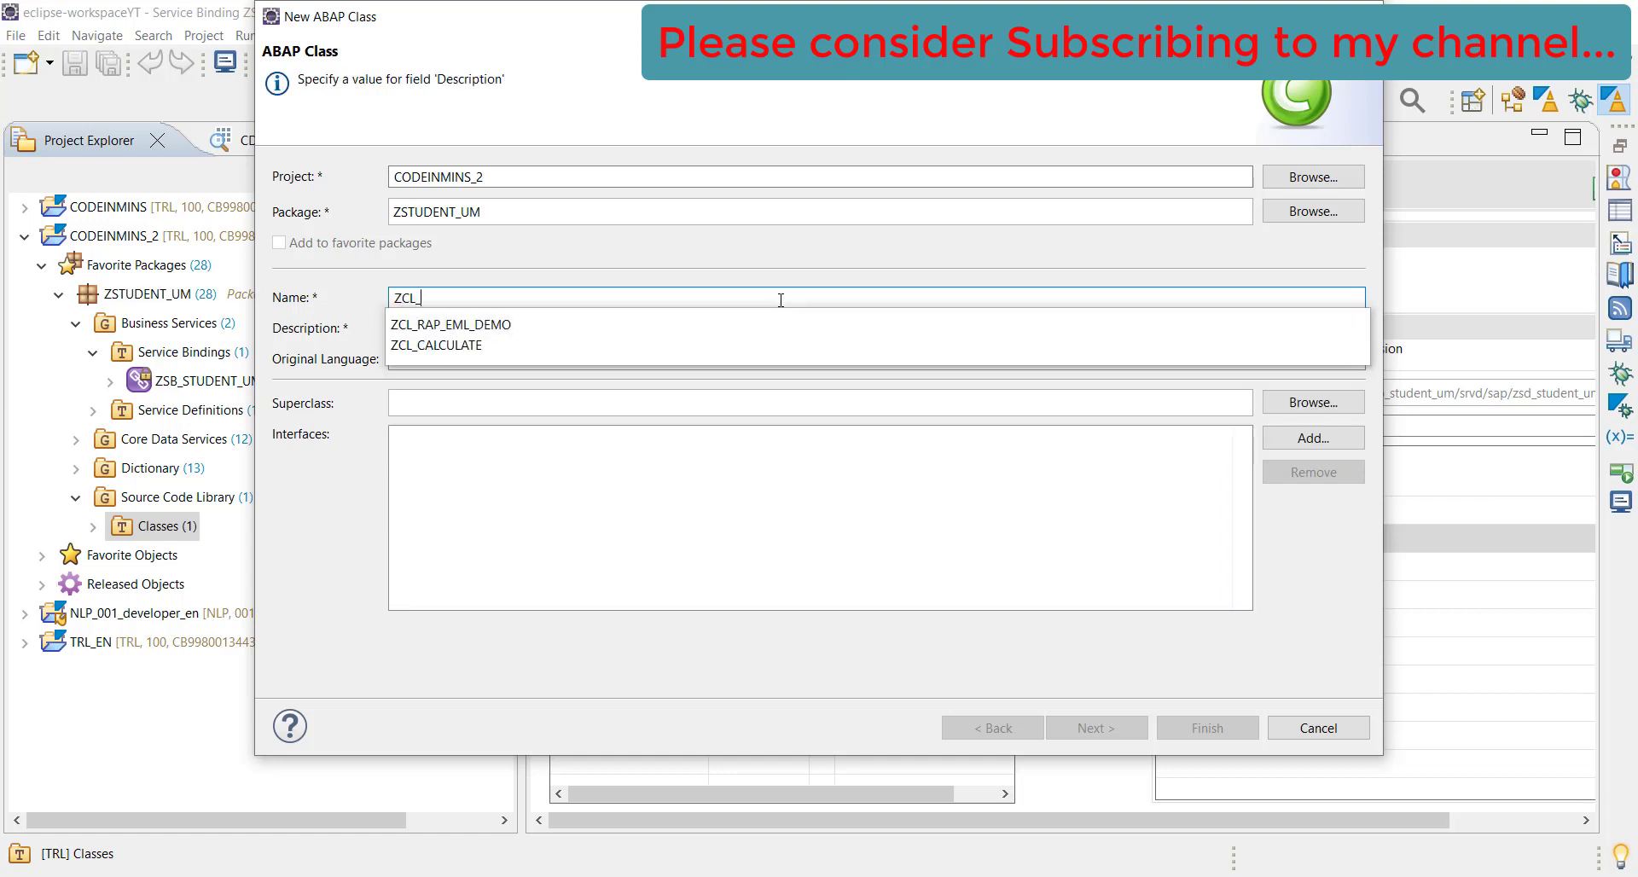
pyautogui.write('S')
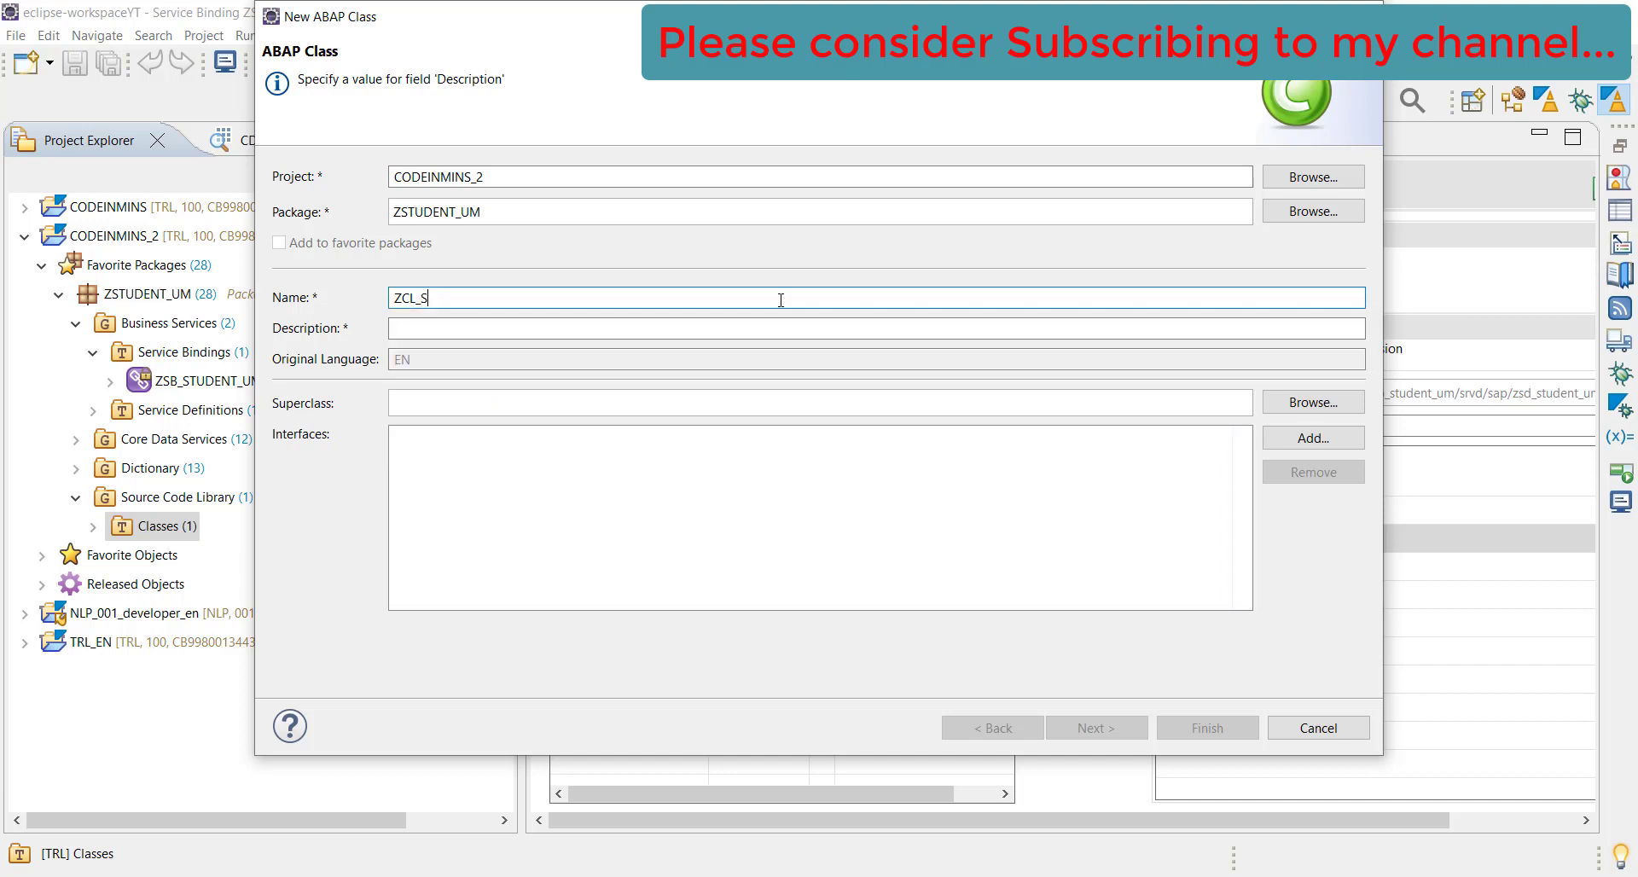
pyautogui.write('TUDENT')
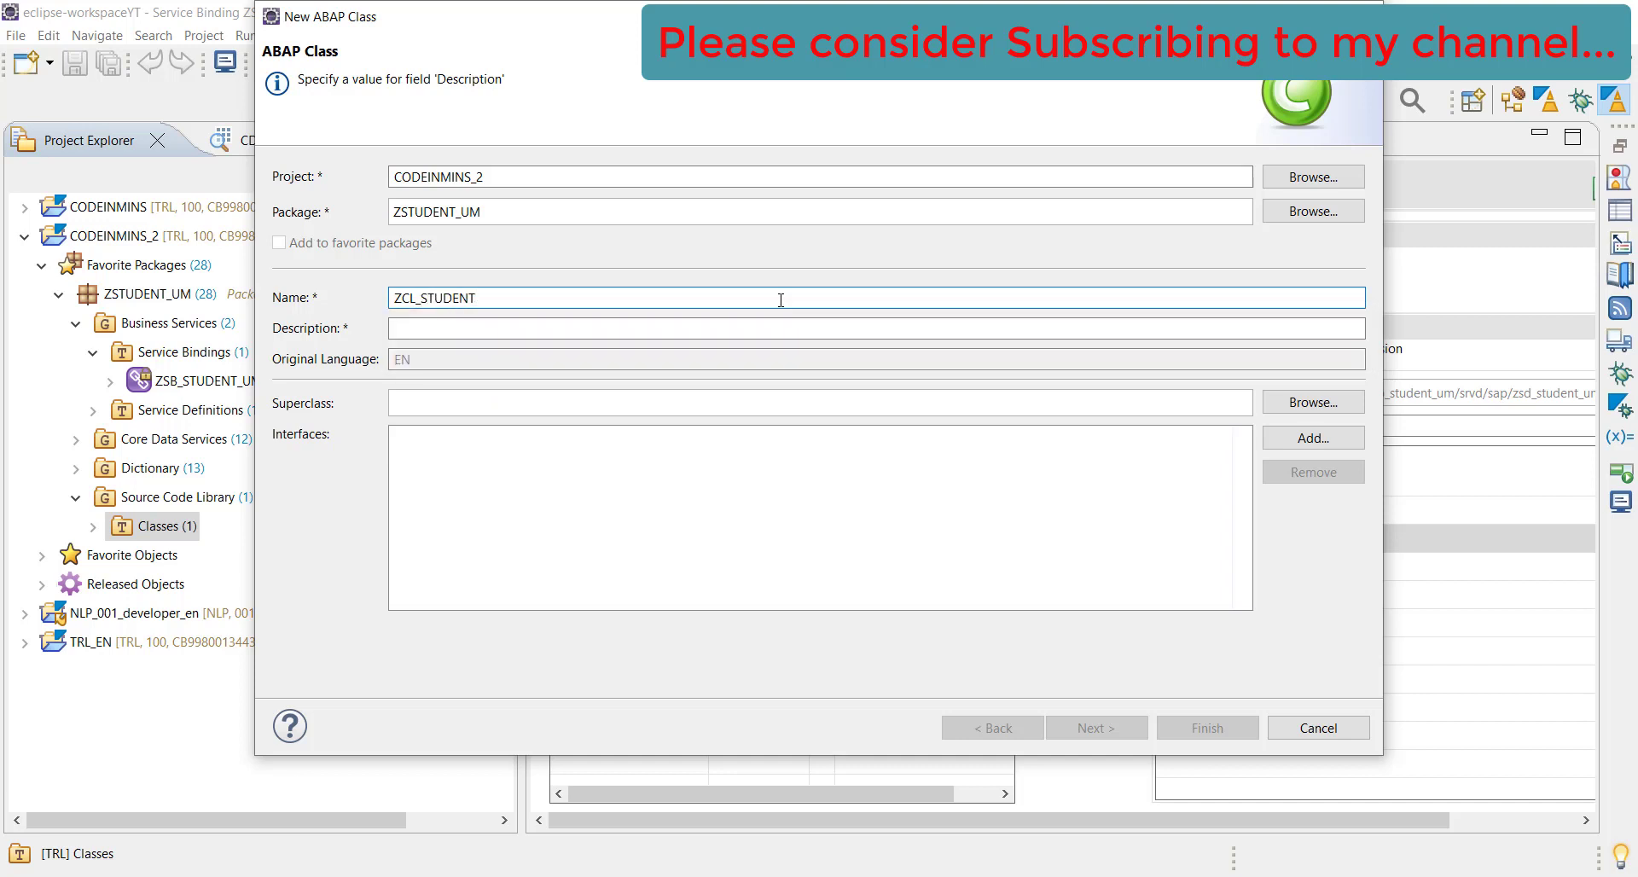
pyautogui.write('_API')
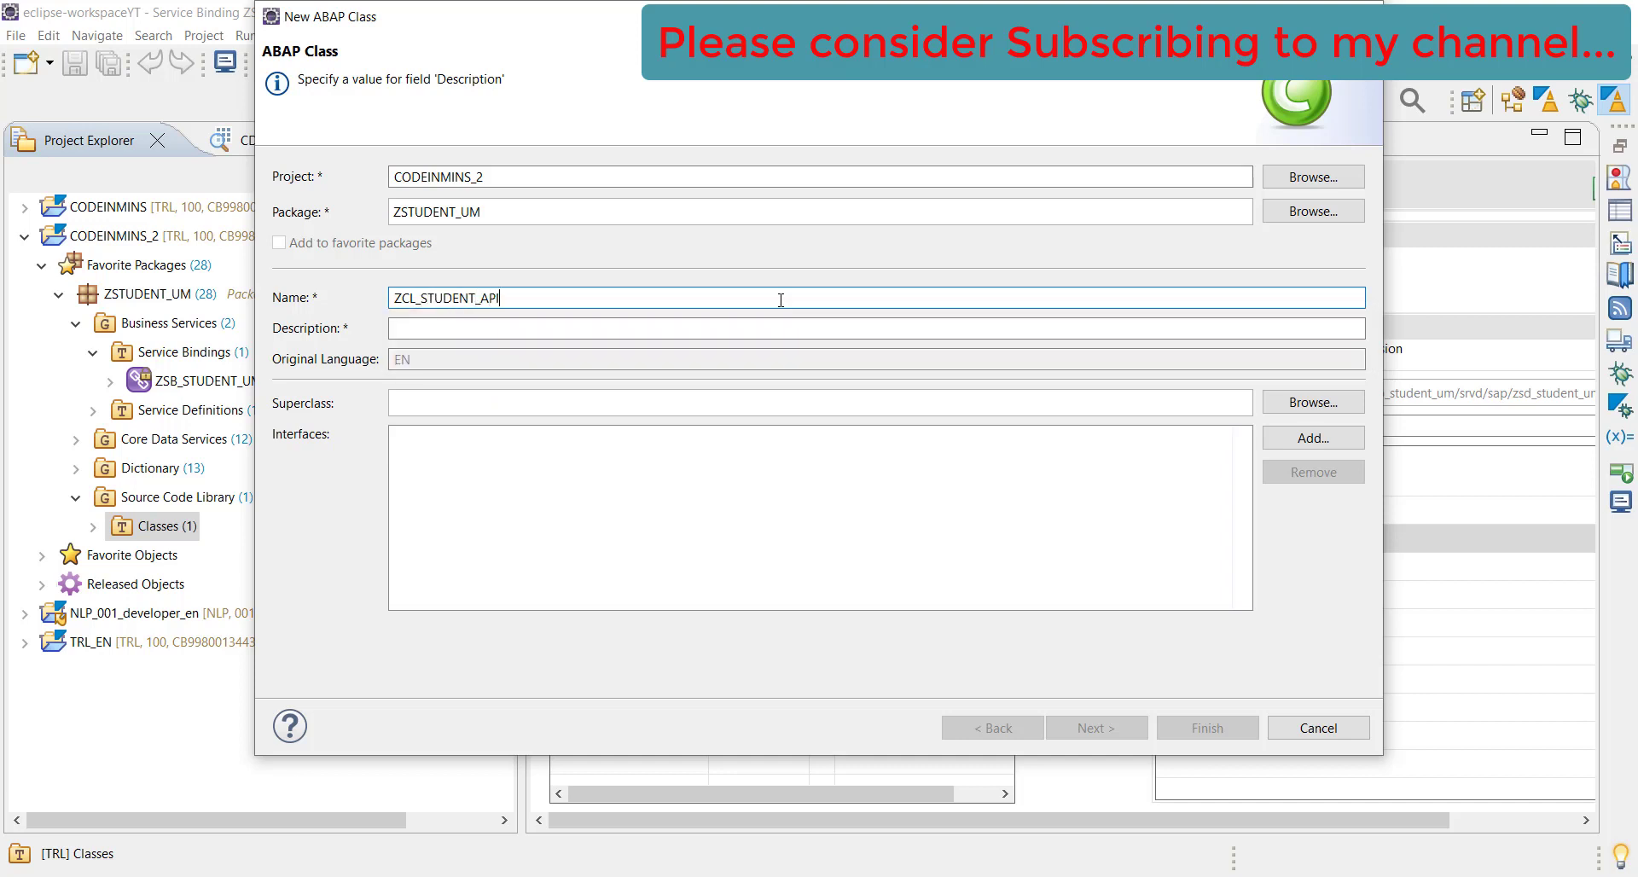
pyautogui.write('_CL')
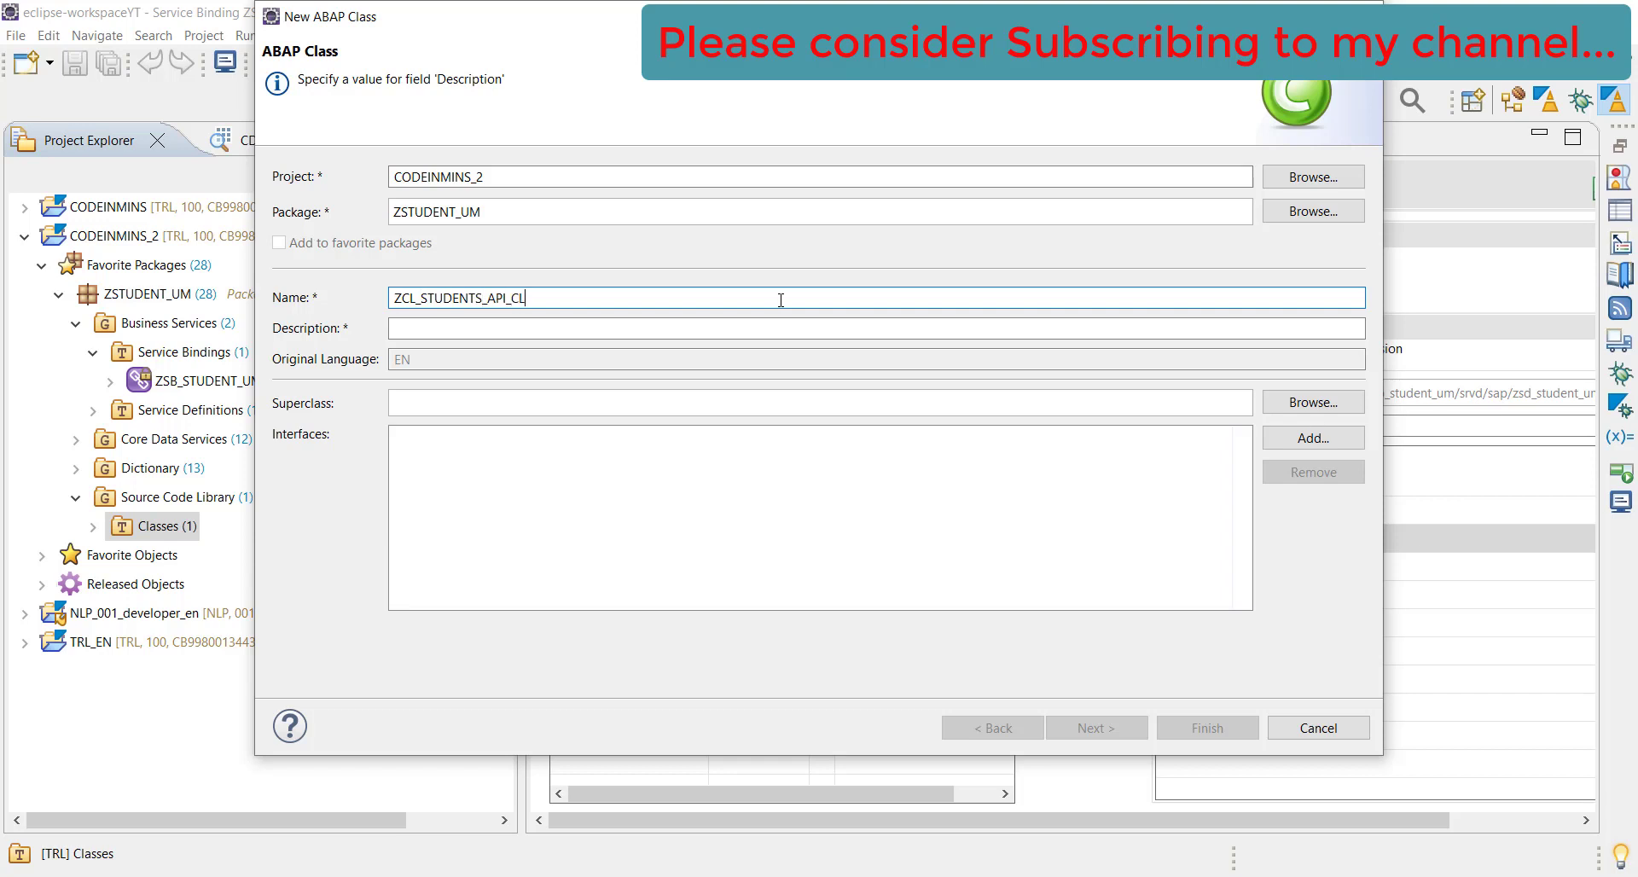
pyautogui.write('ASS')
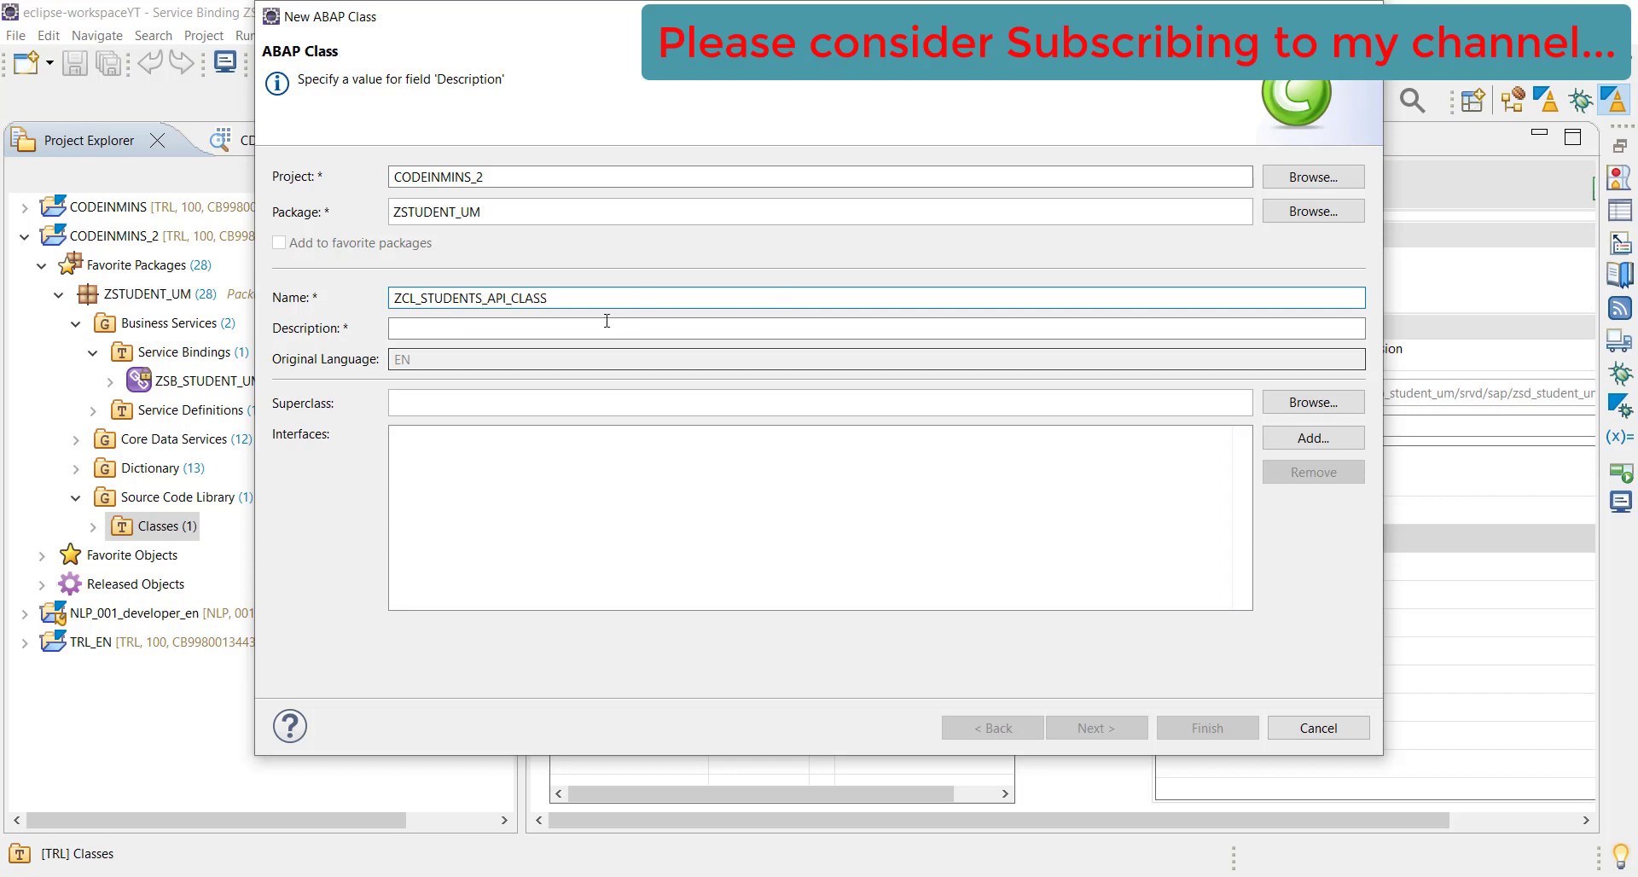
pyautogui.write('API Class for Stu')
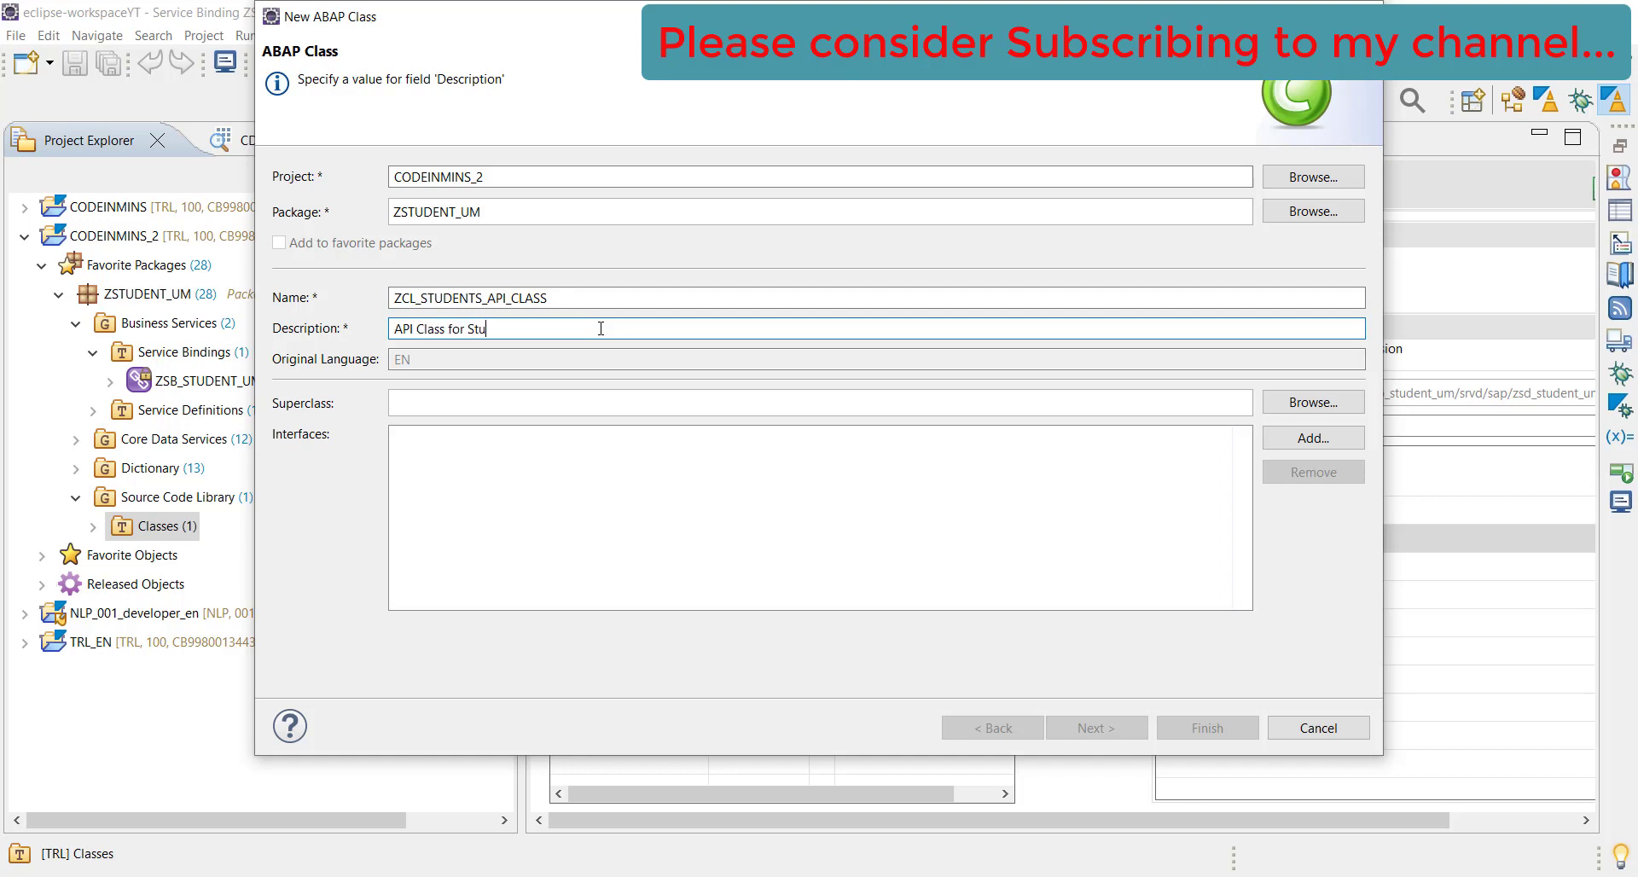
pyautogui.write('dent')
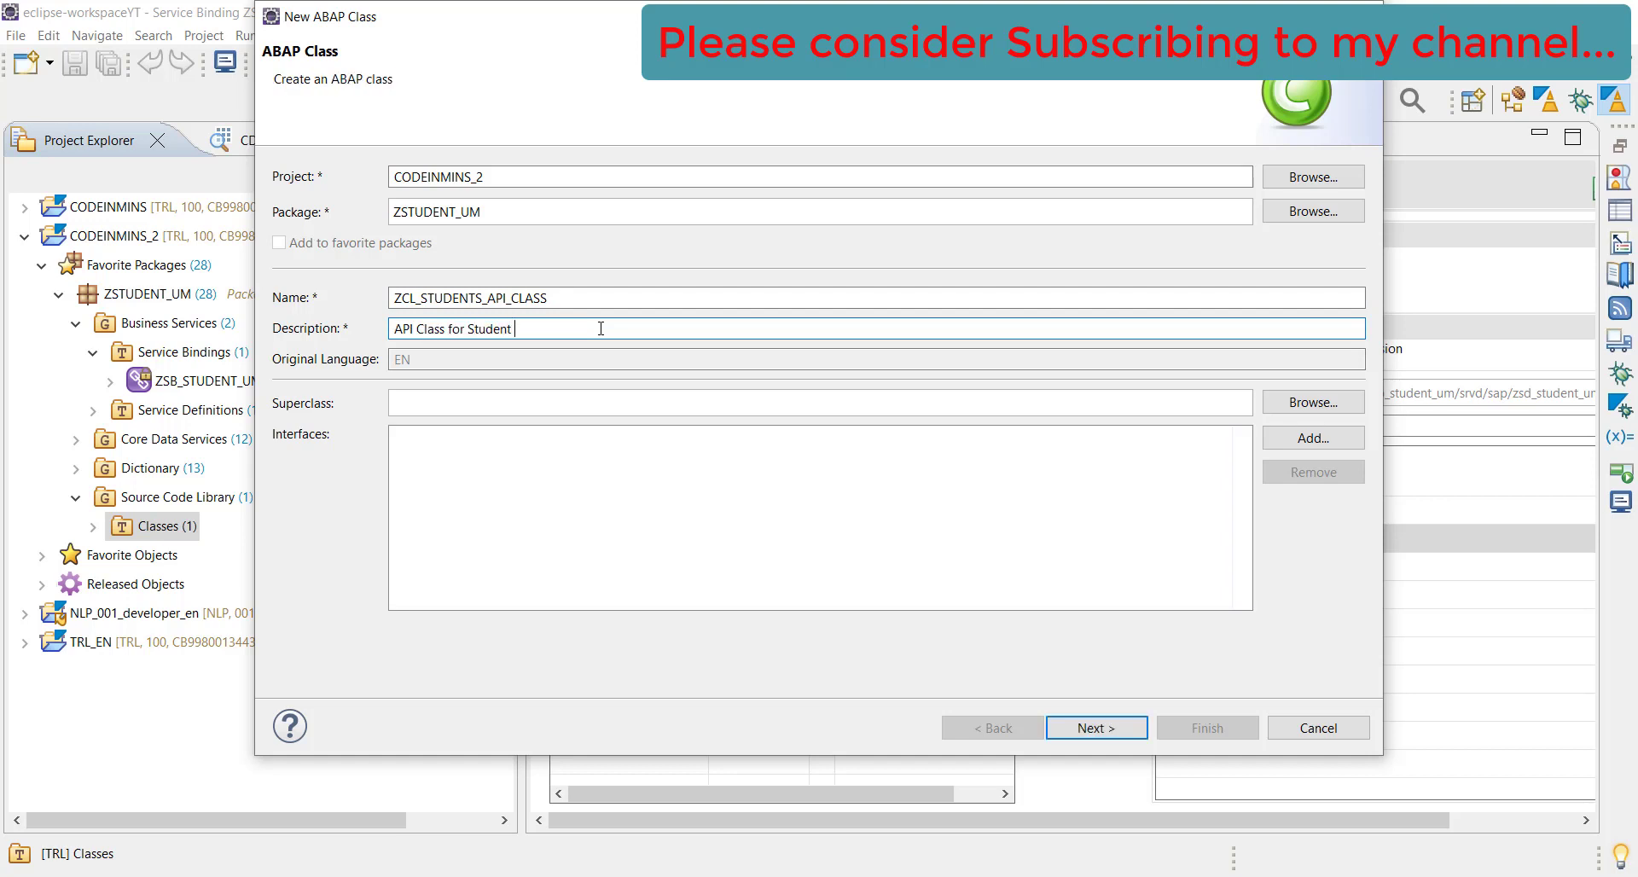
pyautogui.write('s')
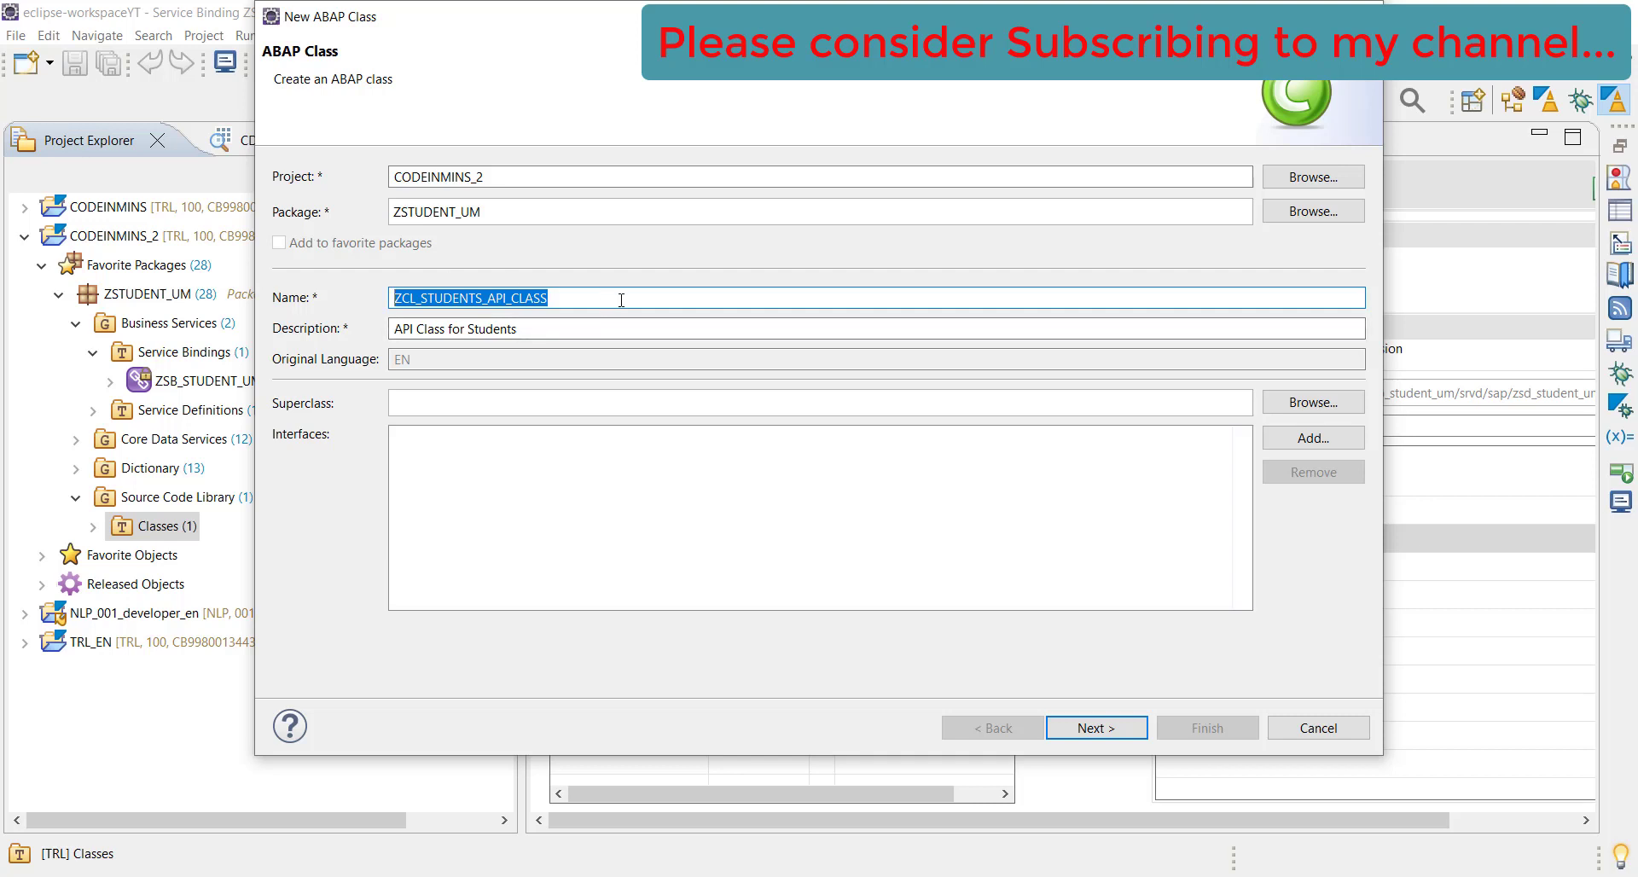
pyautogui.moveTo(950, 536)
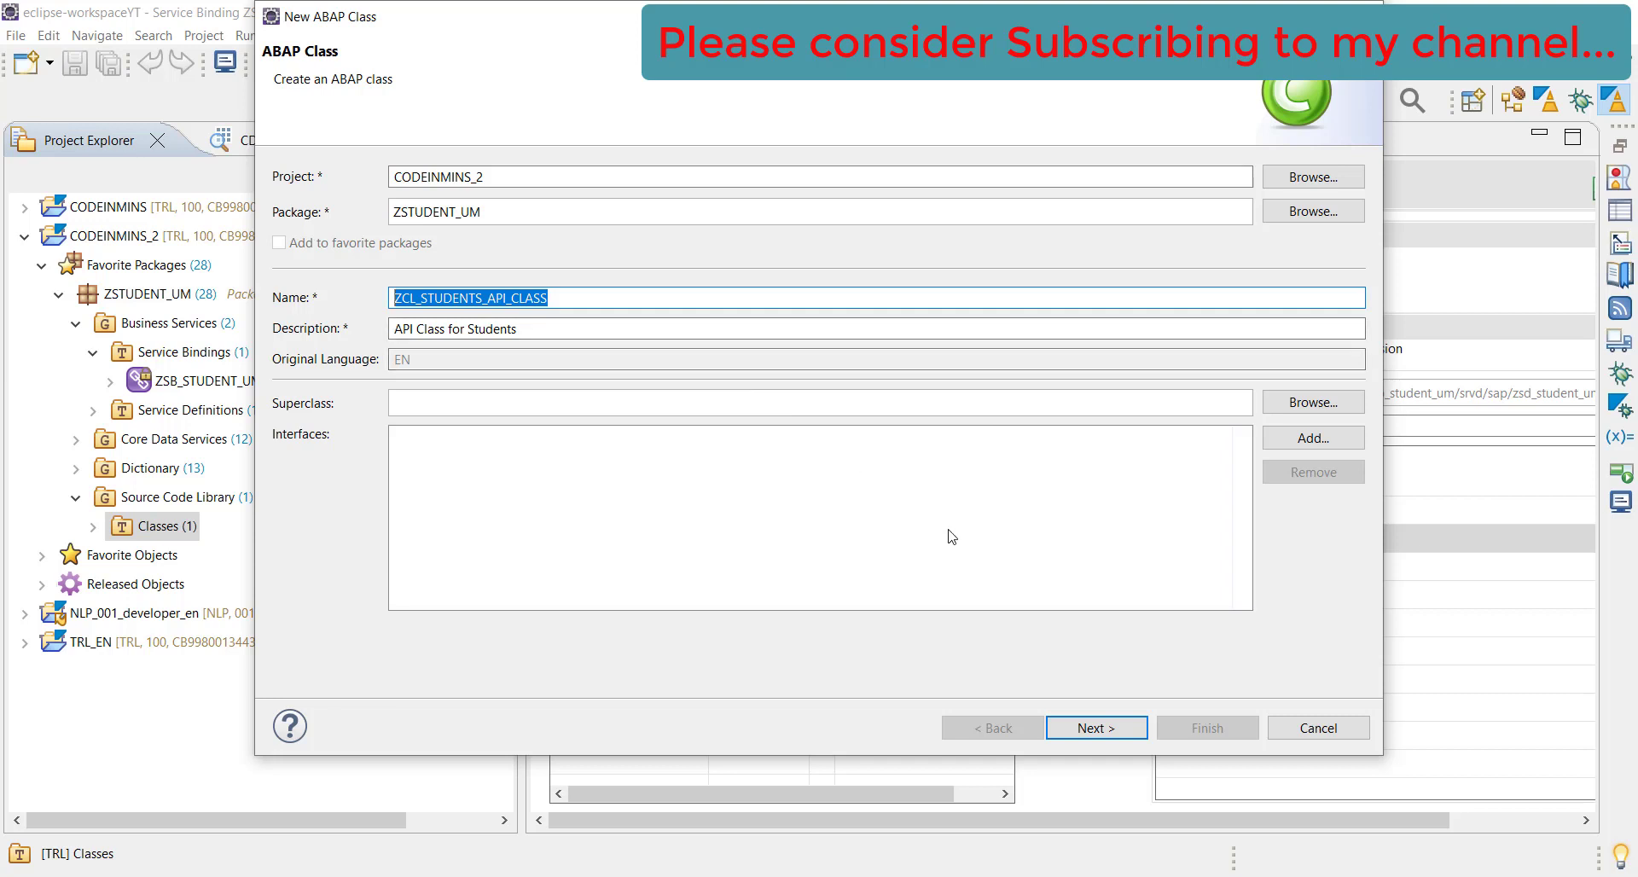
pyautogui.moveTo(795, 509)
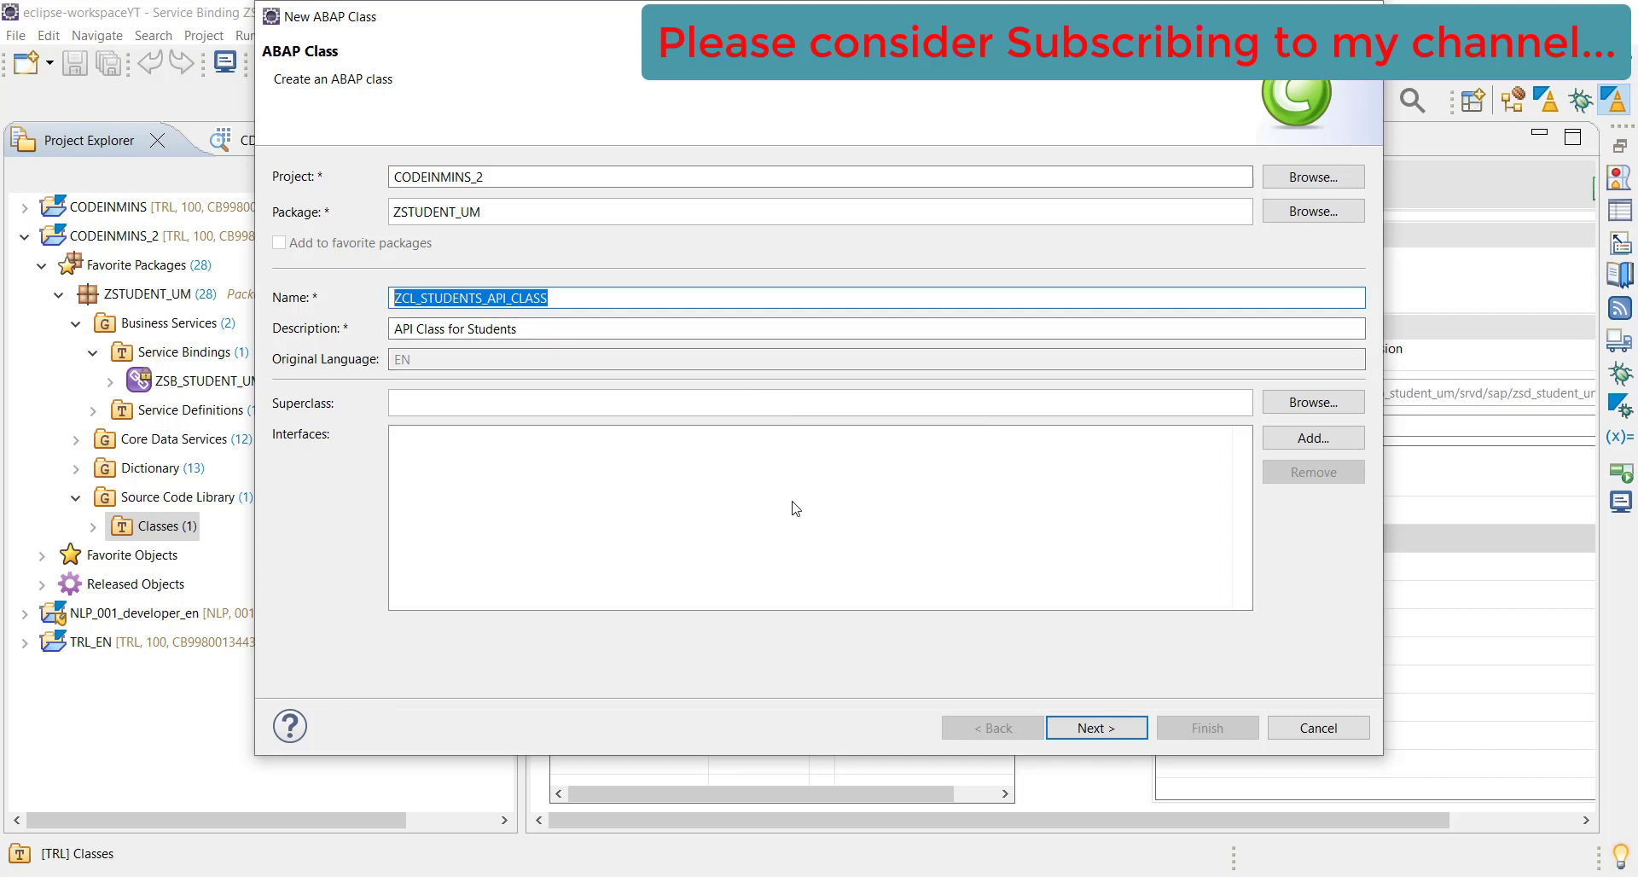
pyautogui.moveTo(825, 463)
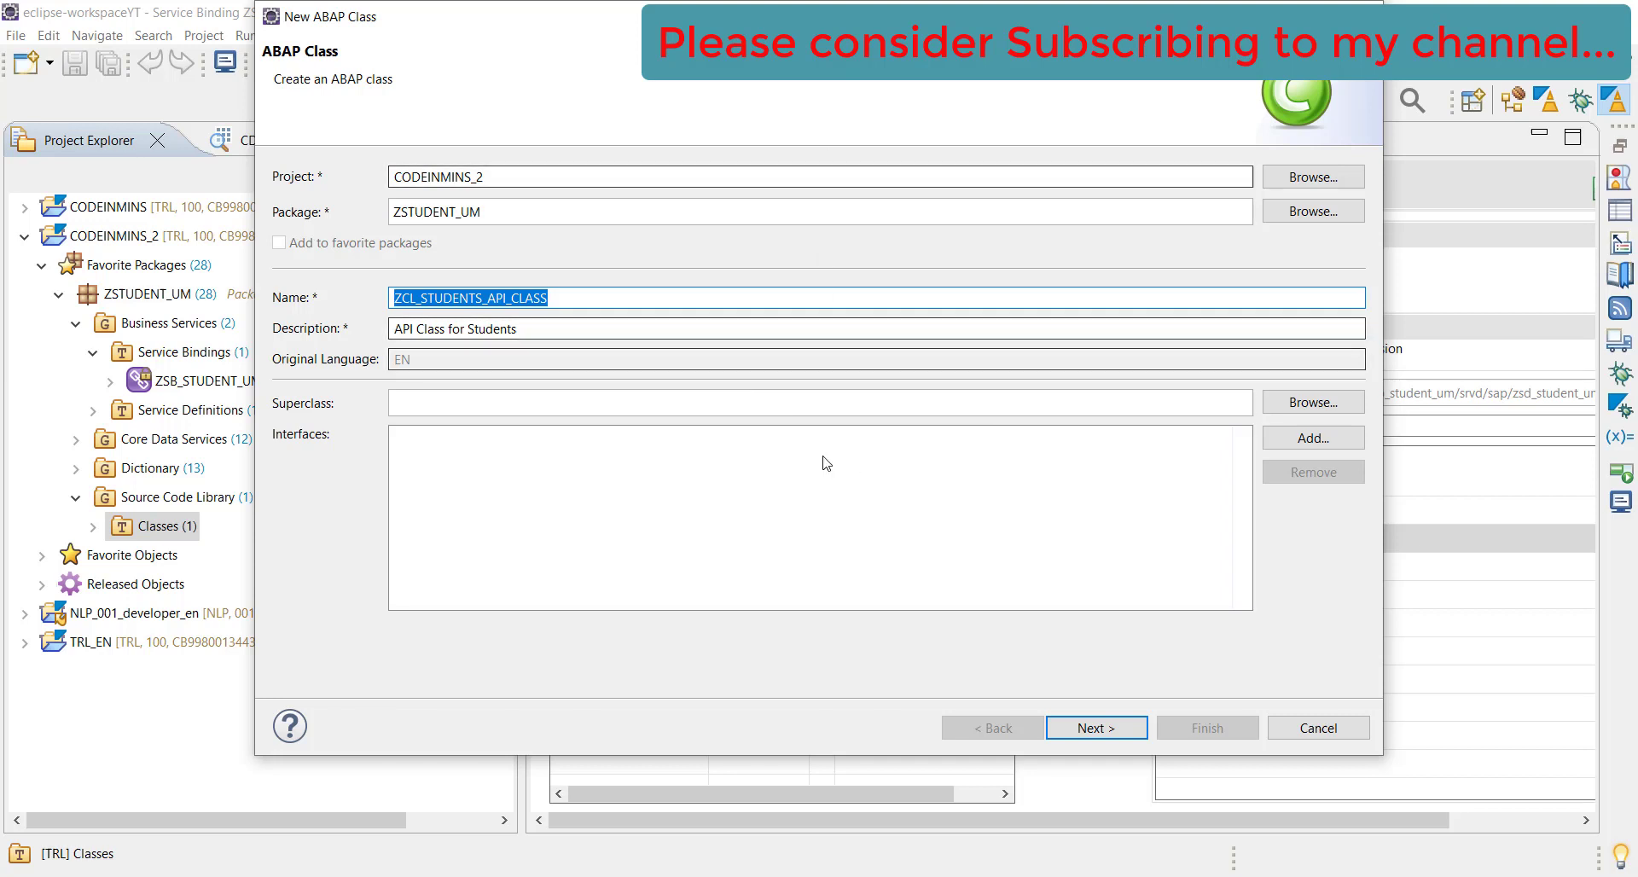
pyautogui.moveTo(1049, 705)
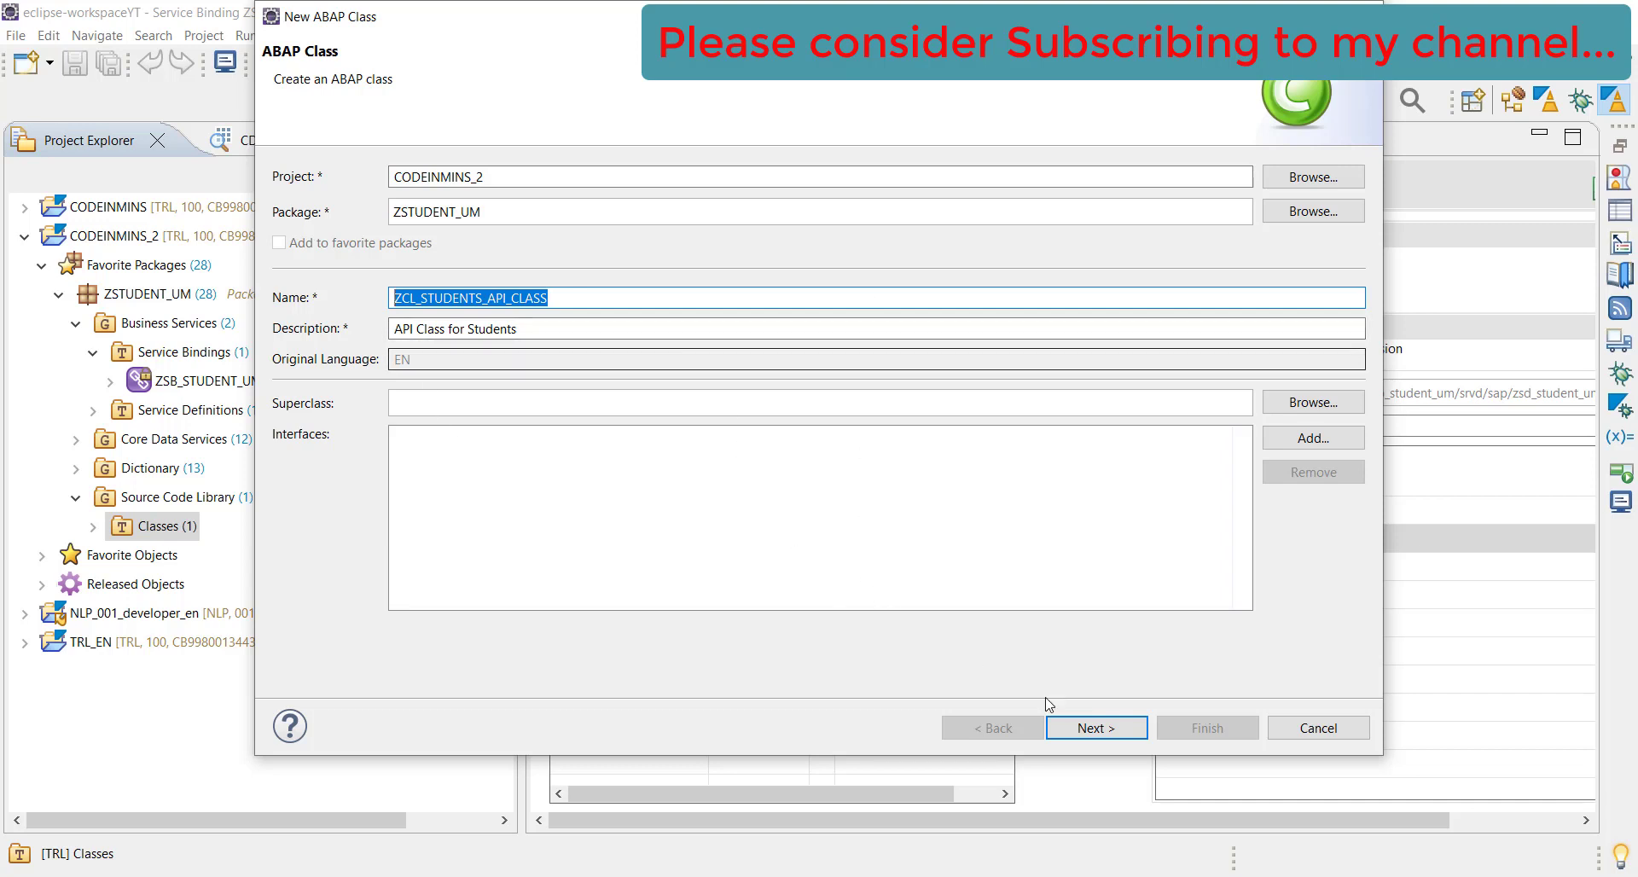
# Finish creating the class on transport request TRLK903478
pyautogui.click(1096, 728)
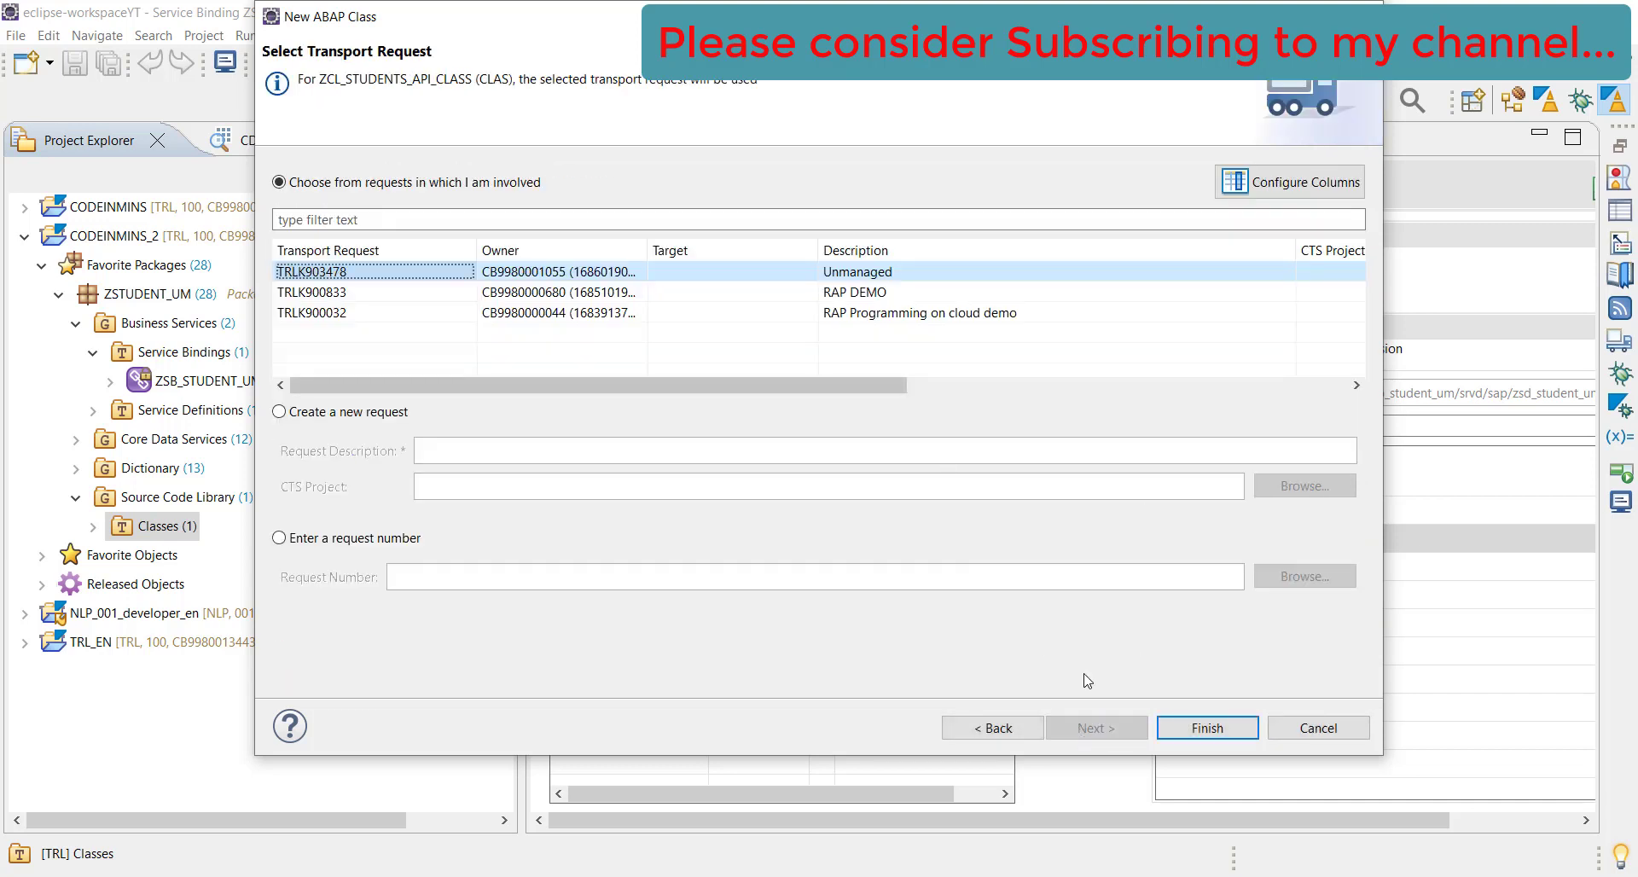
pyautogui.click(1206, 728)
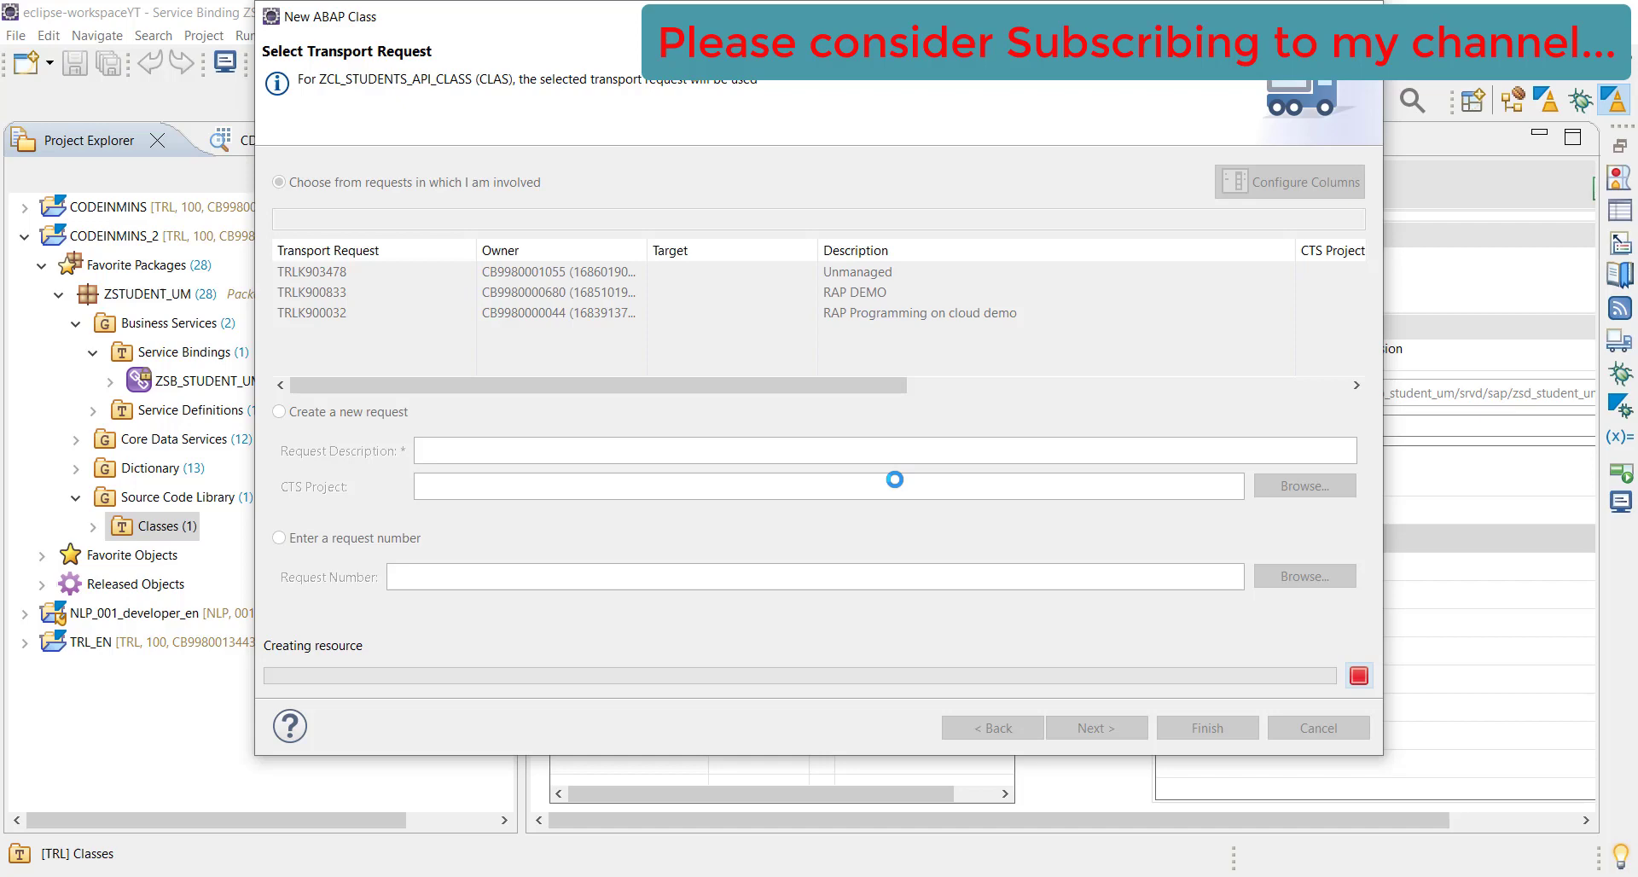
pyautogui.click(1205, 727)
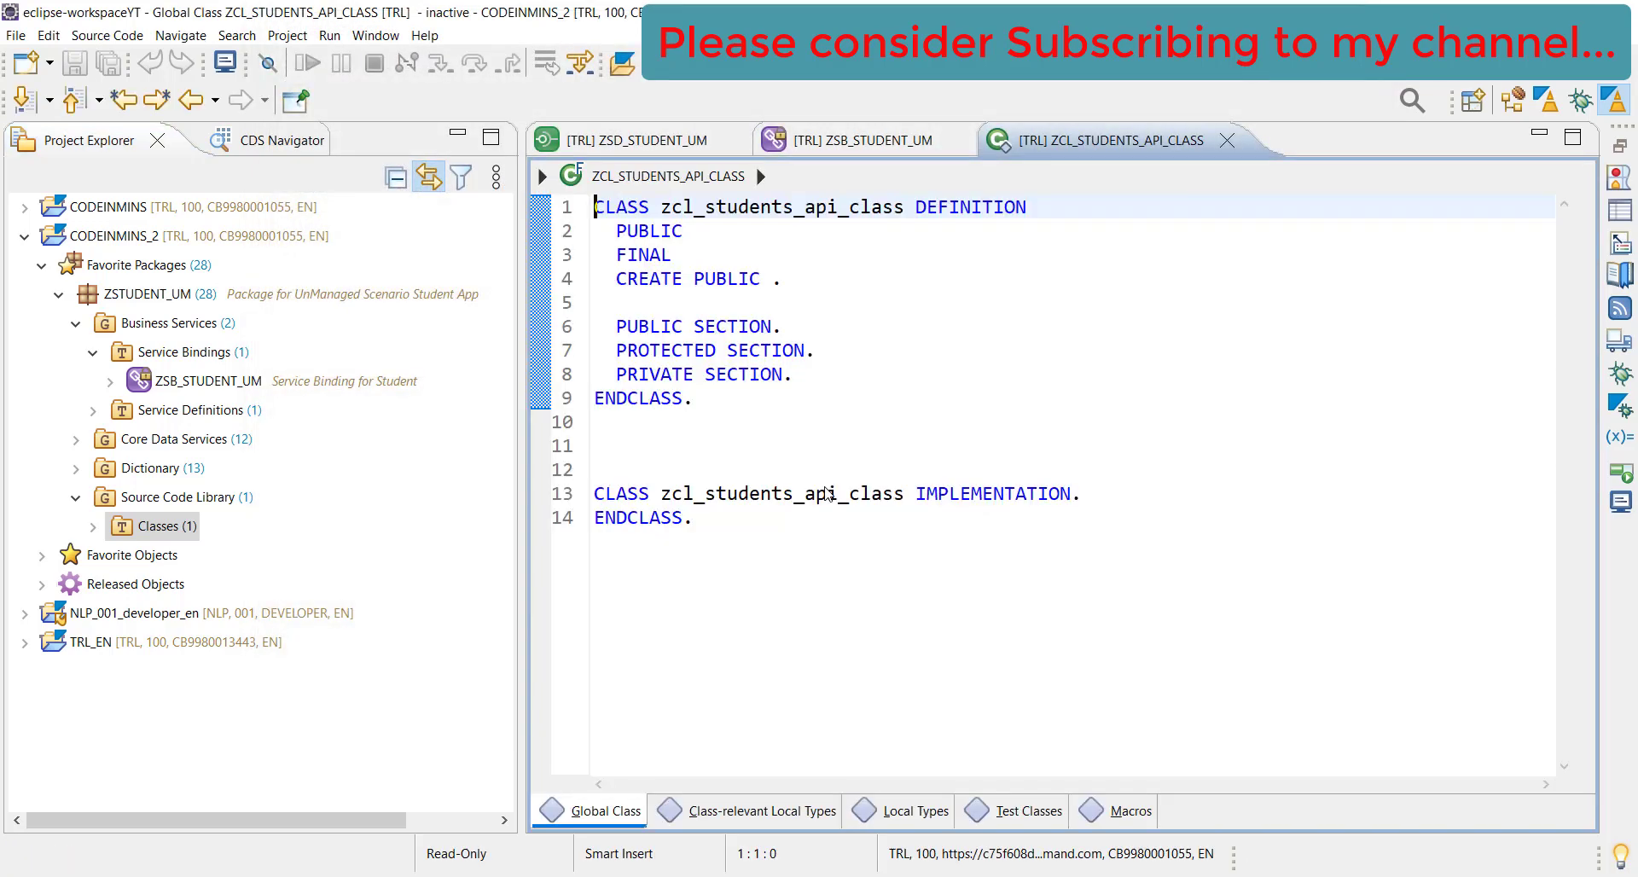
# Add blank lines in the public section with a "Create constructor comment
pyautogui.click(93, 526)
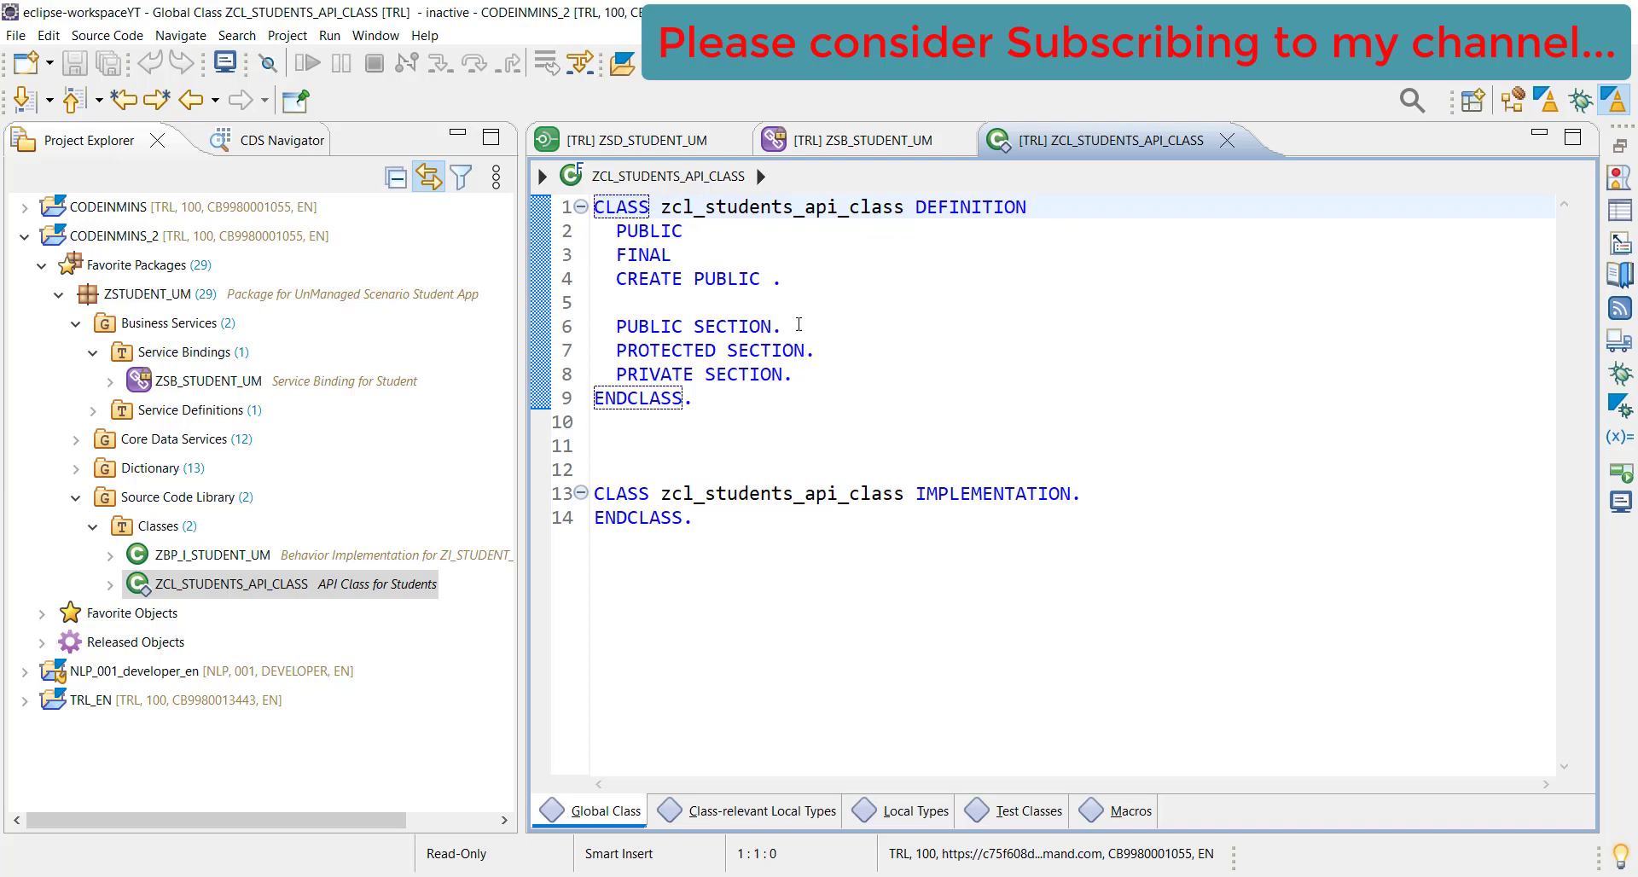
pyautogui.press('Return')
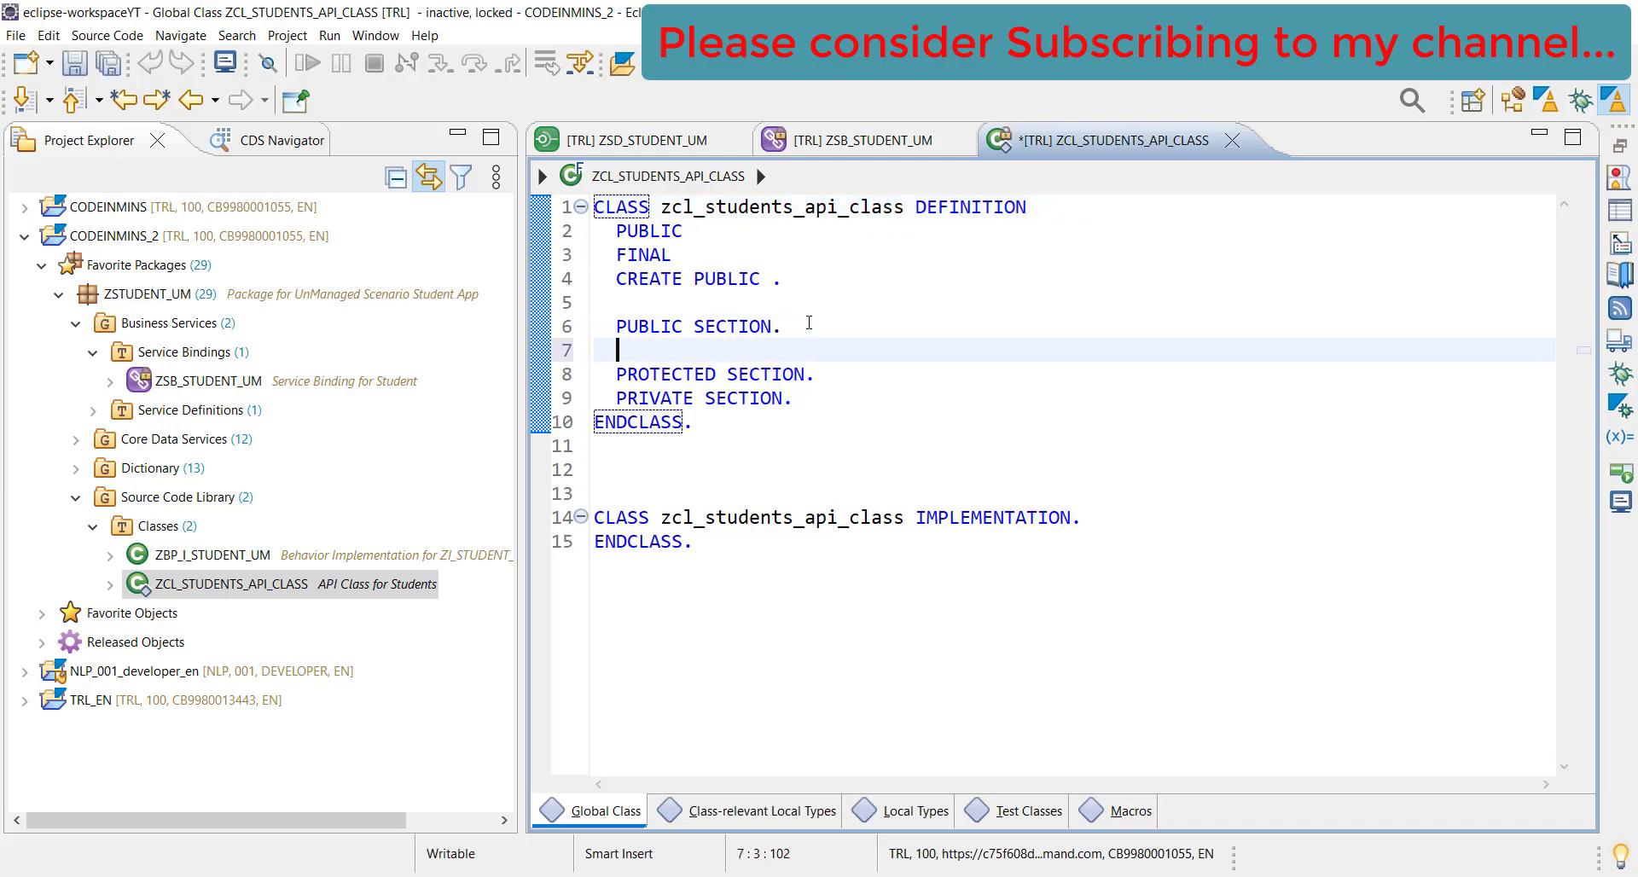
pyautogui.press('Enter')
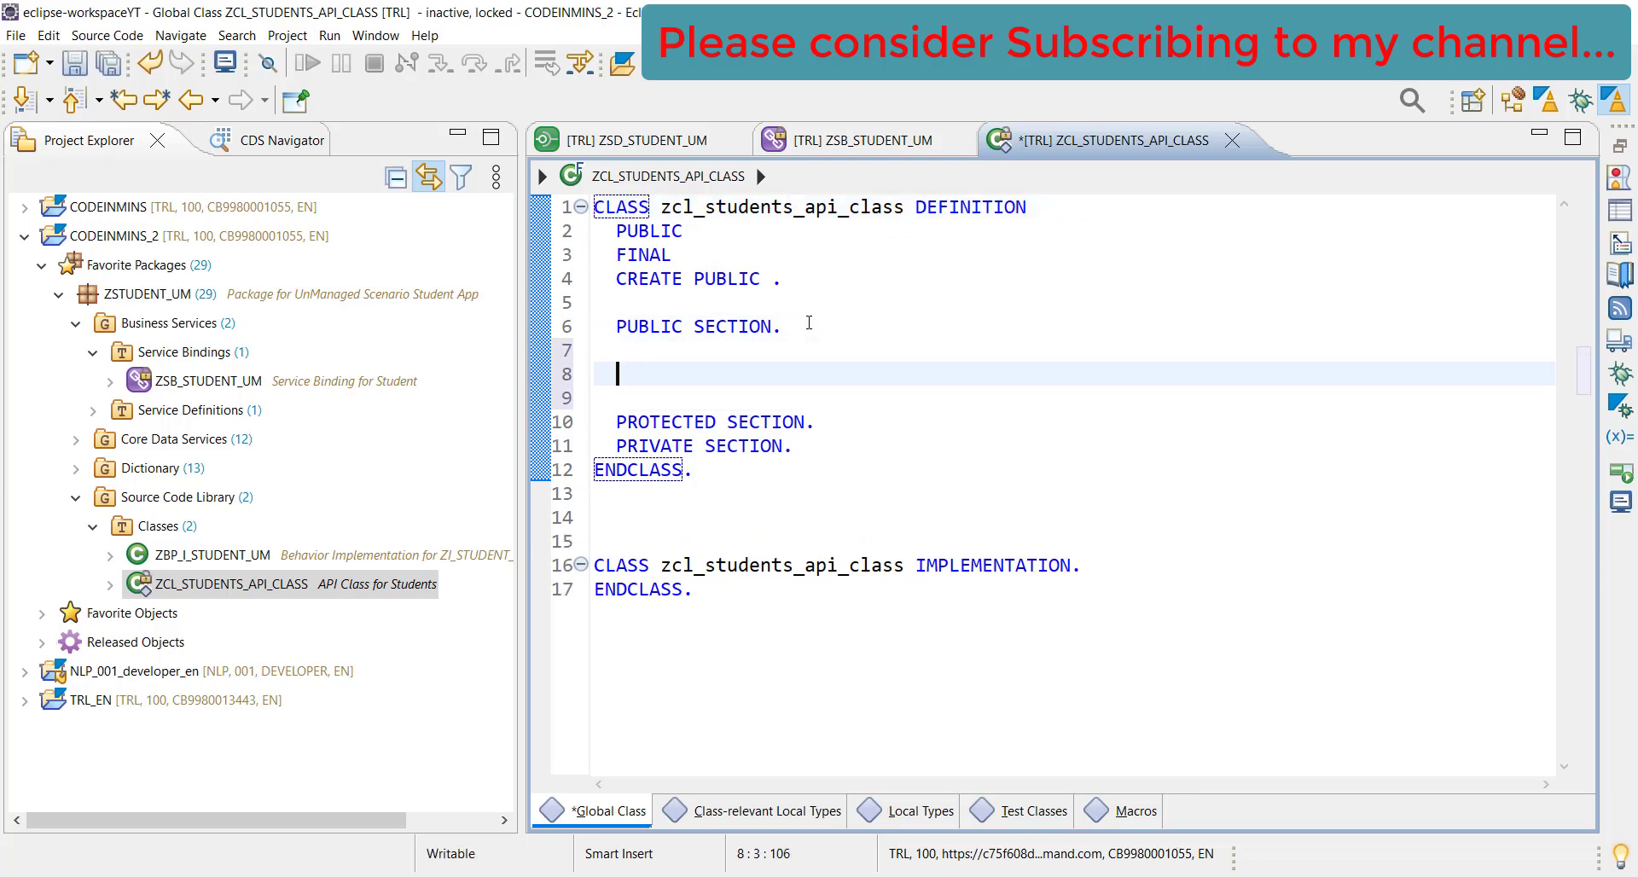
pyautogui.moveTo(907, 428)
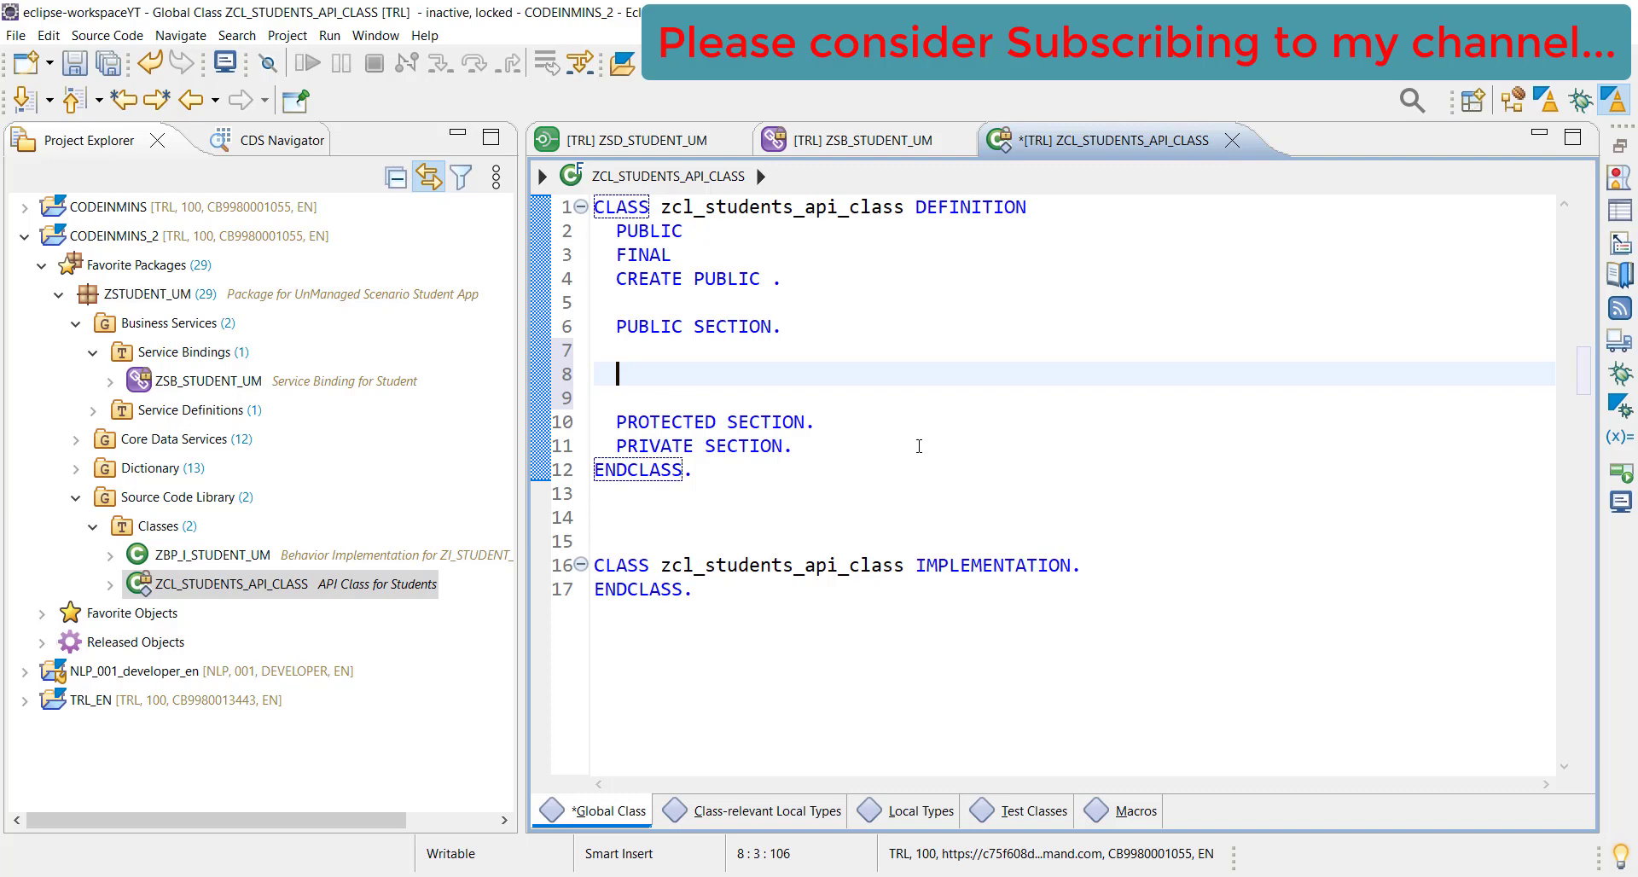
pyautogui.moveTo(923, 434)
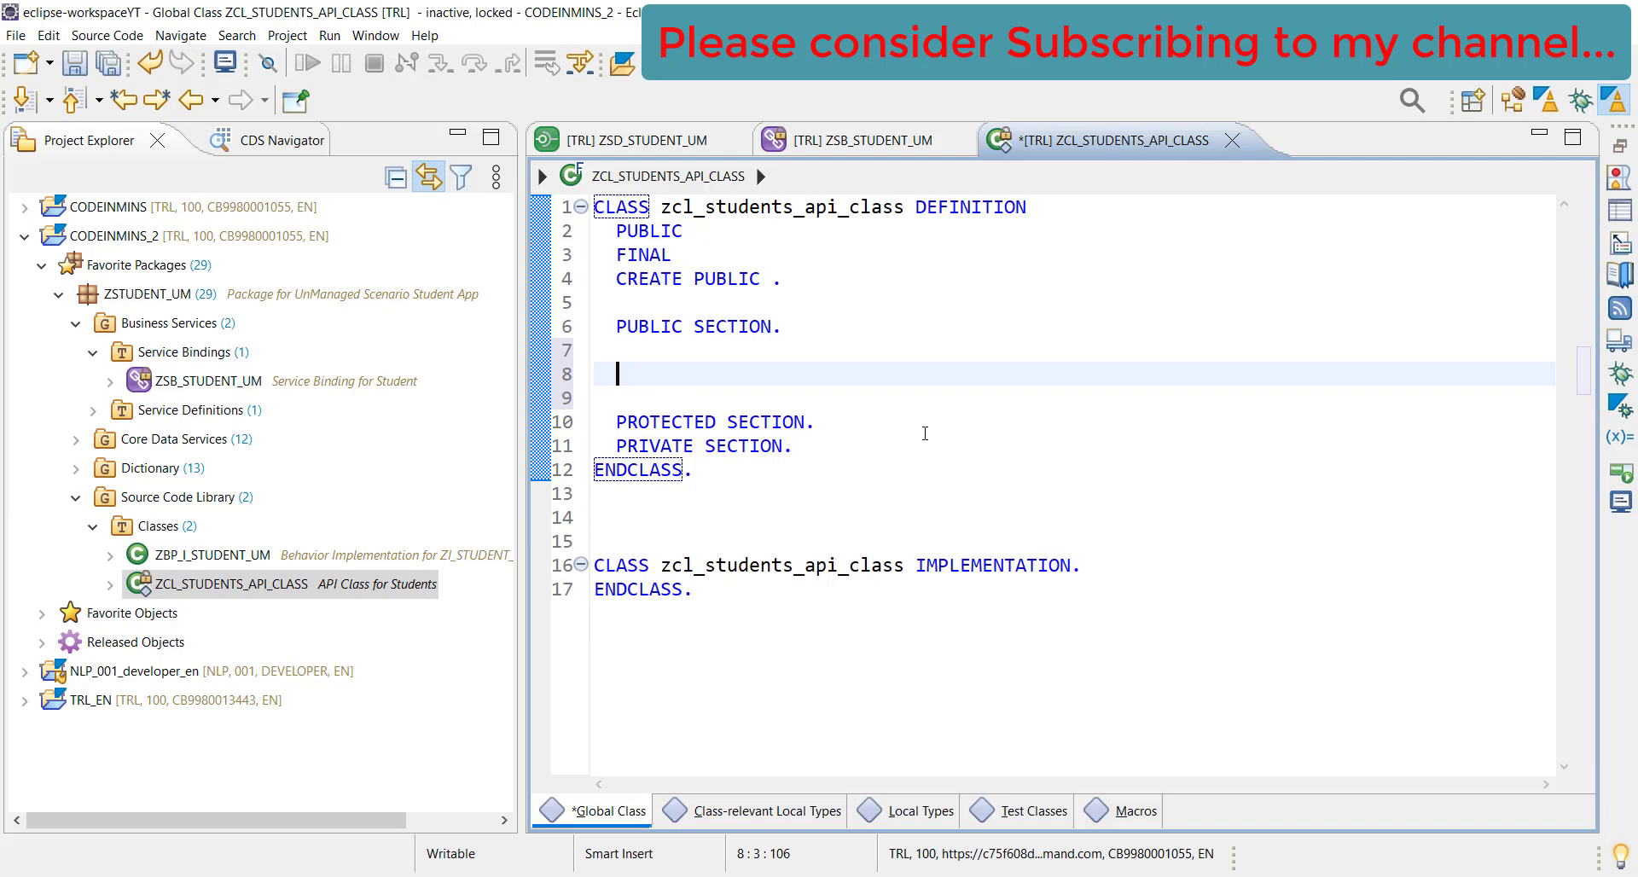
pyautogui.moveTo(1075, 419)
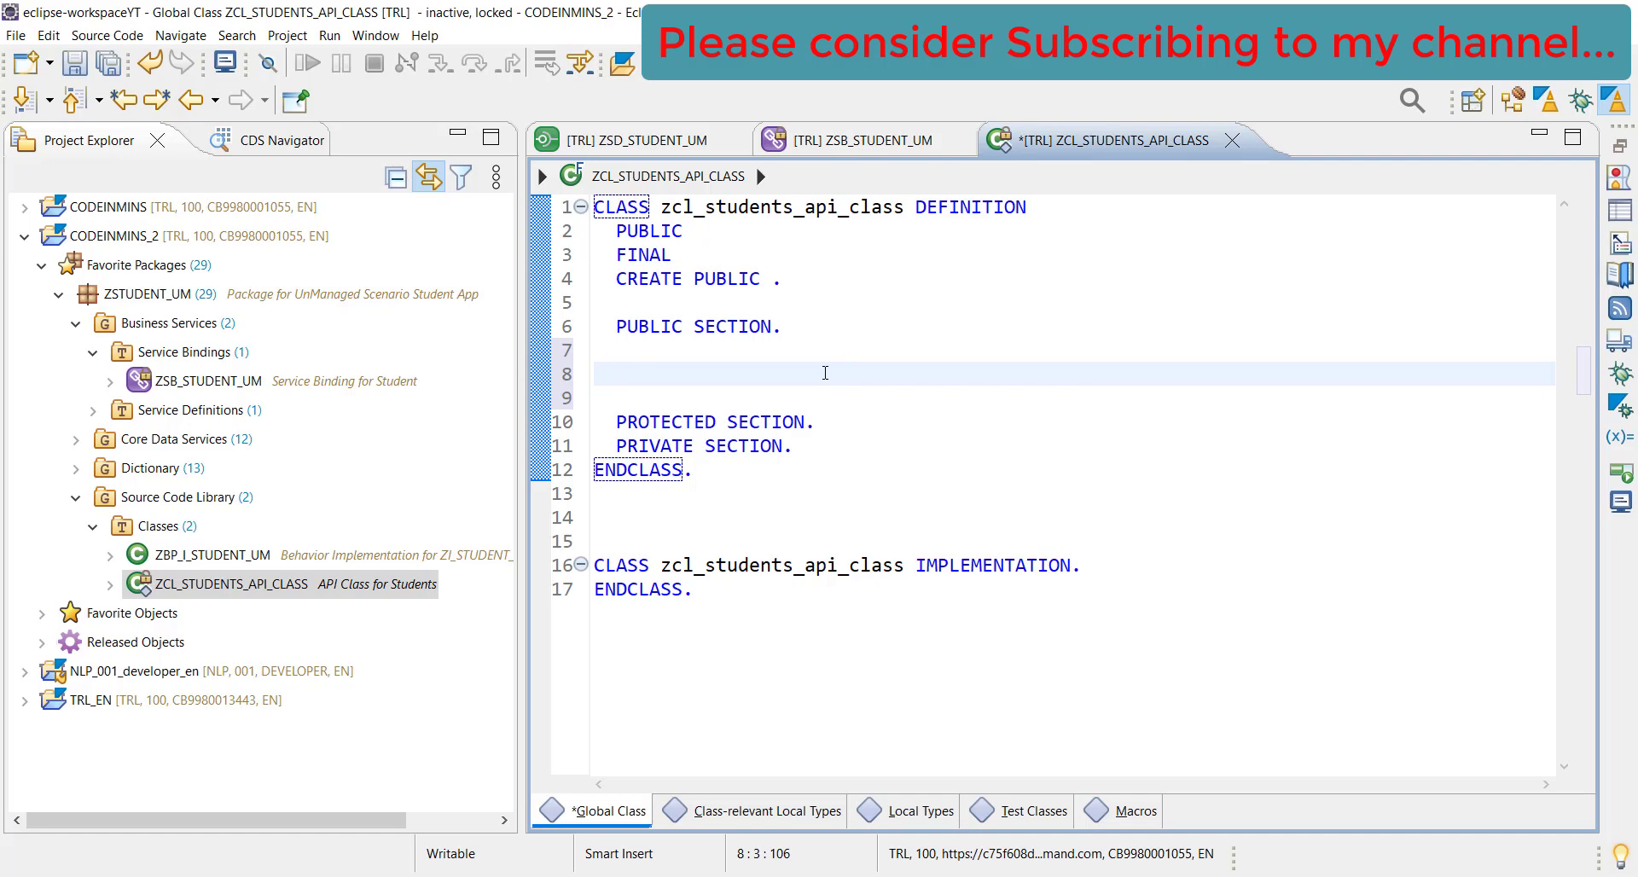
pyautogui.write('"')
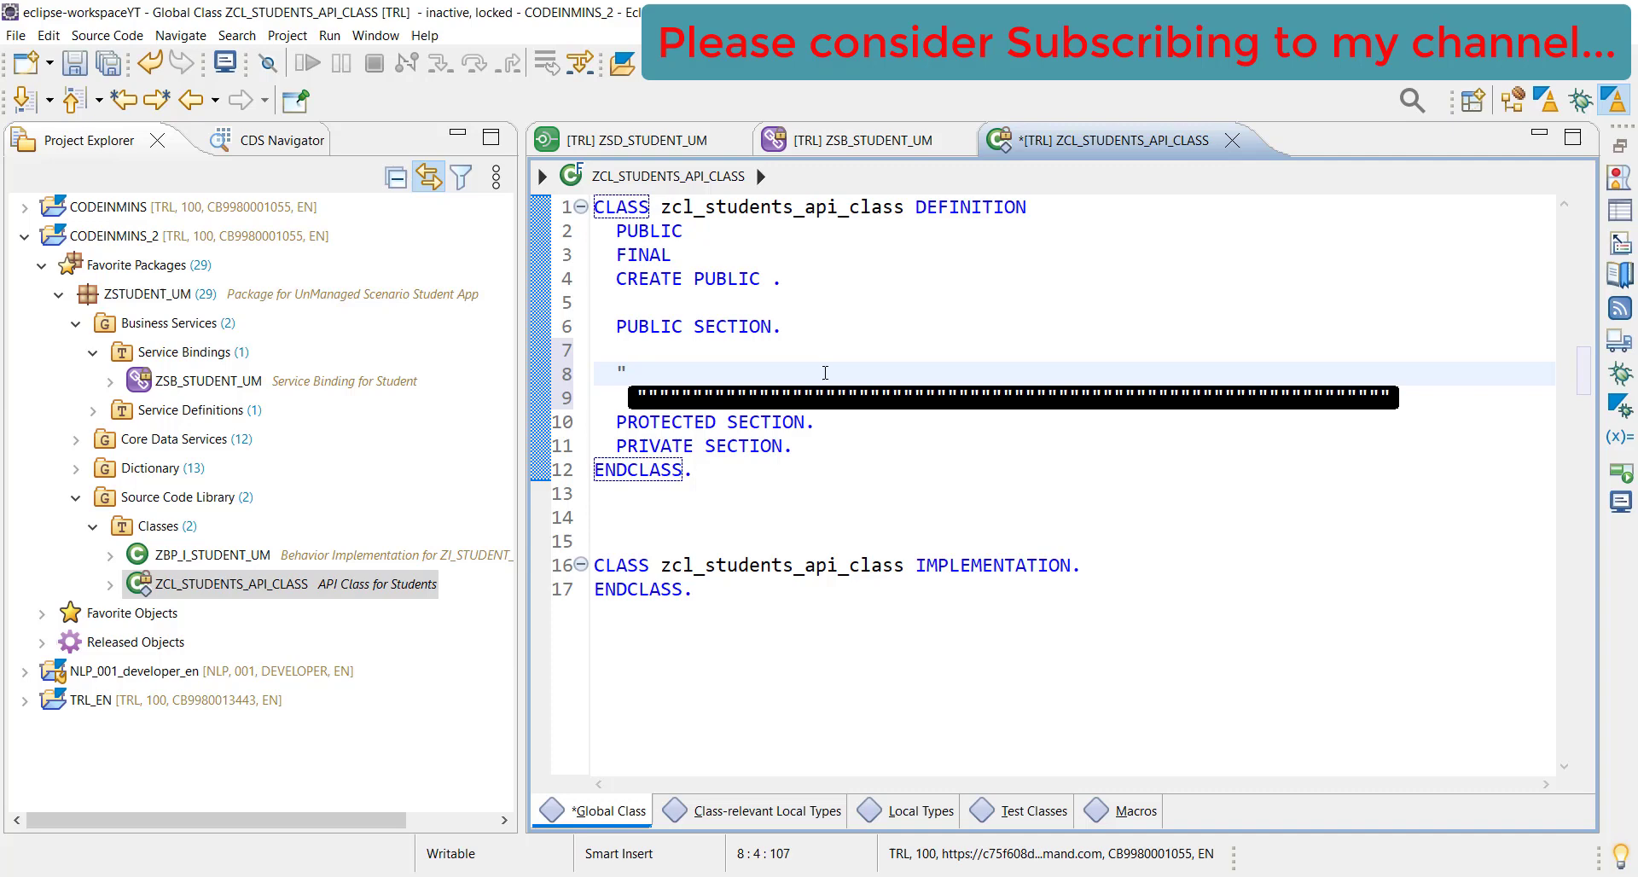
pyautogui.write('Create')
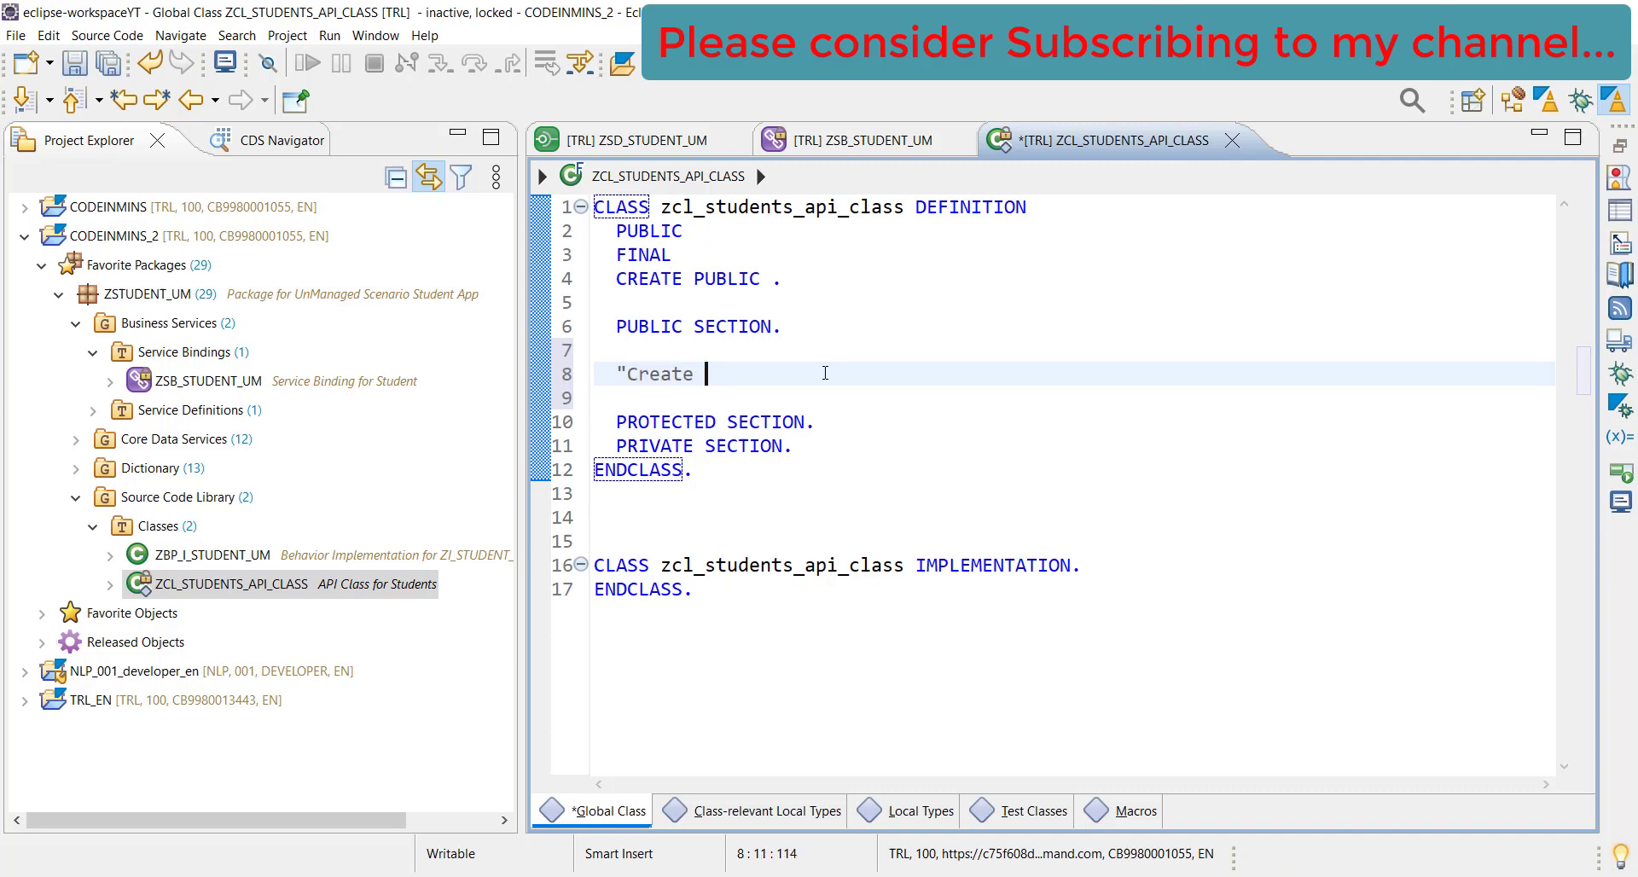
pyautogui.write('constructor')
pyautogui.click(1074, 398)
pyautogui.write('Class-Me')
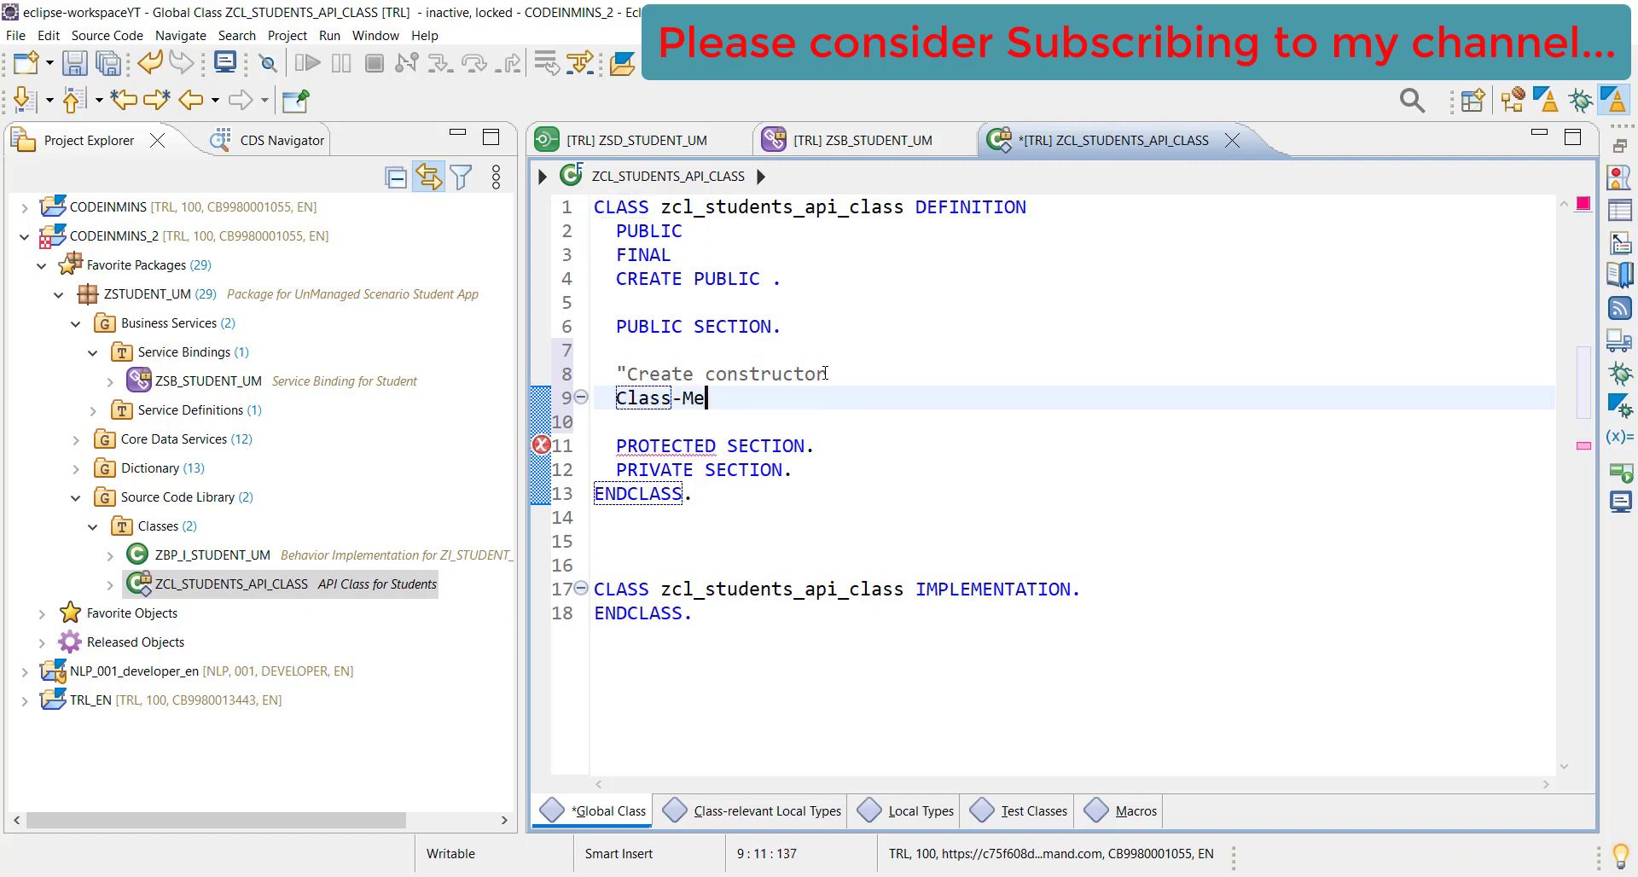
# Declare CLASS-METHODS get_Instance RETURNING VALUE(ro_instance) TYPE REF TO zcl_students_api_class
pyautogui.write('THODS:')
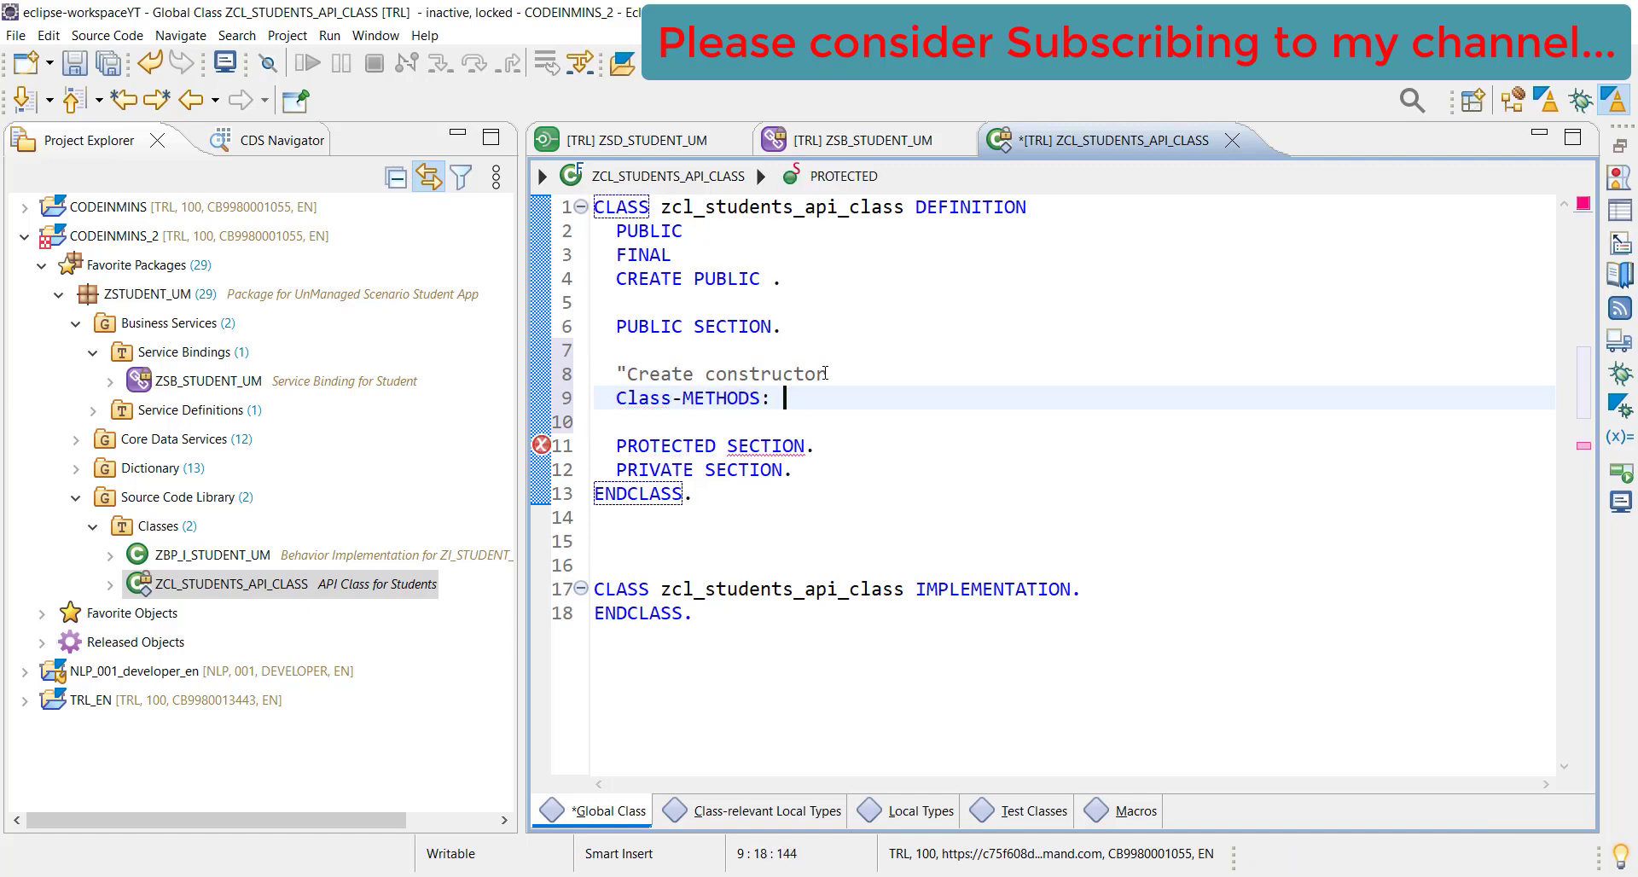
pyautogui.write('get')
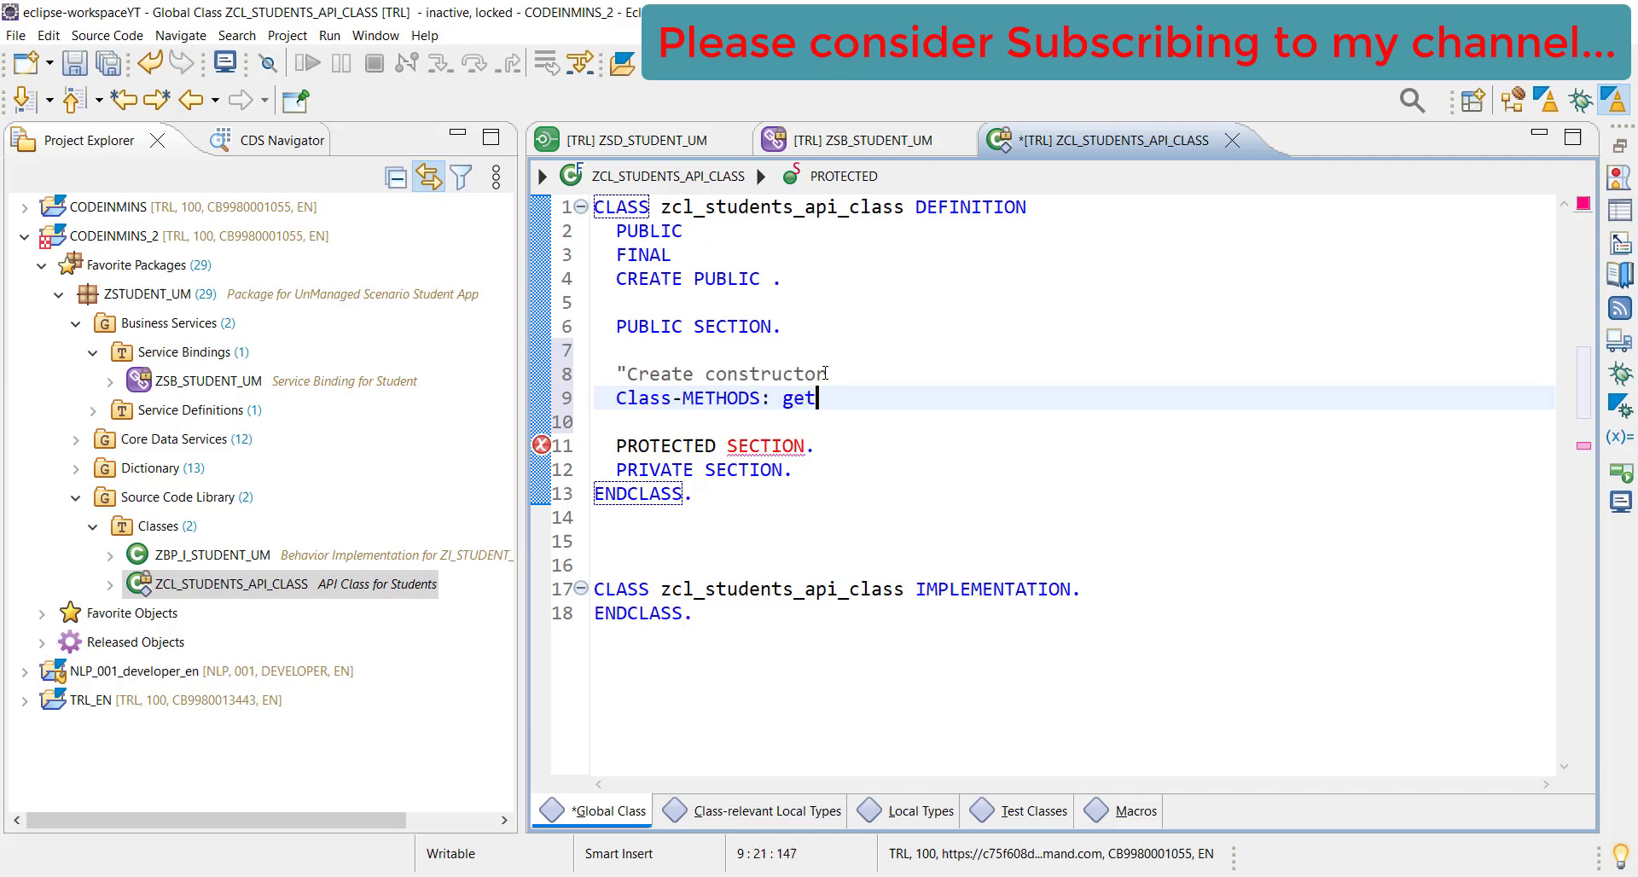
pyautogui.write('_Instance')
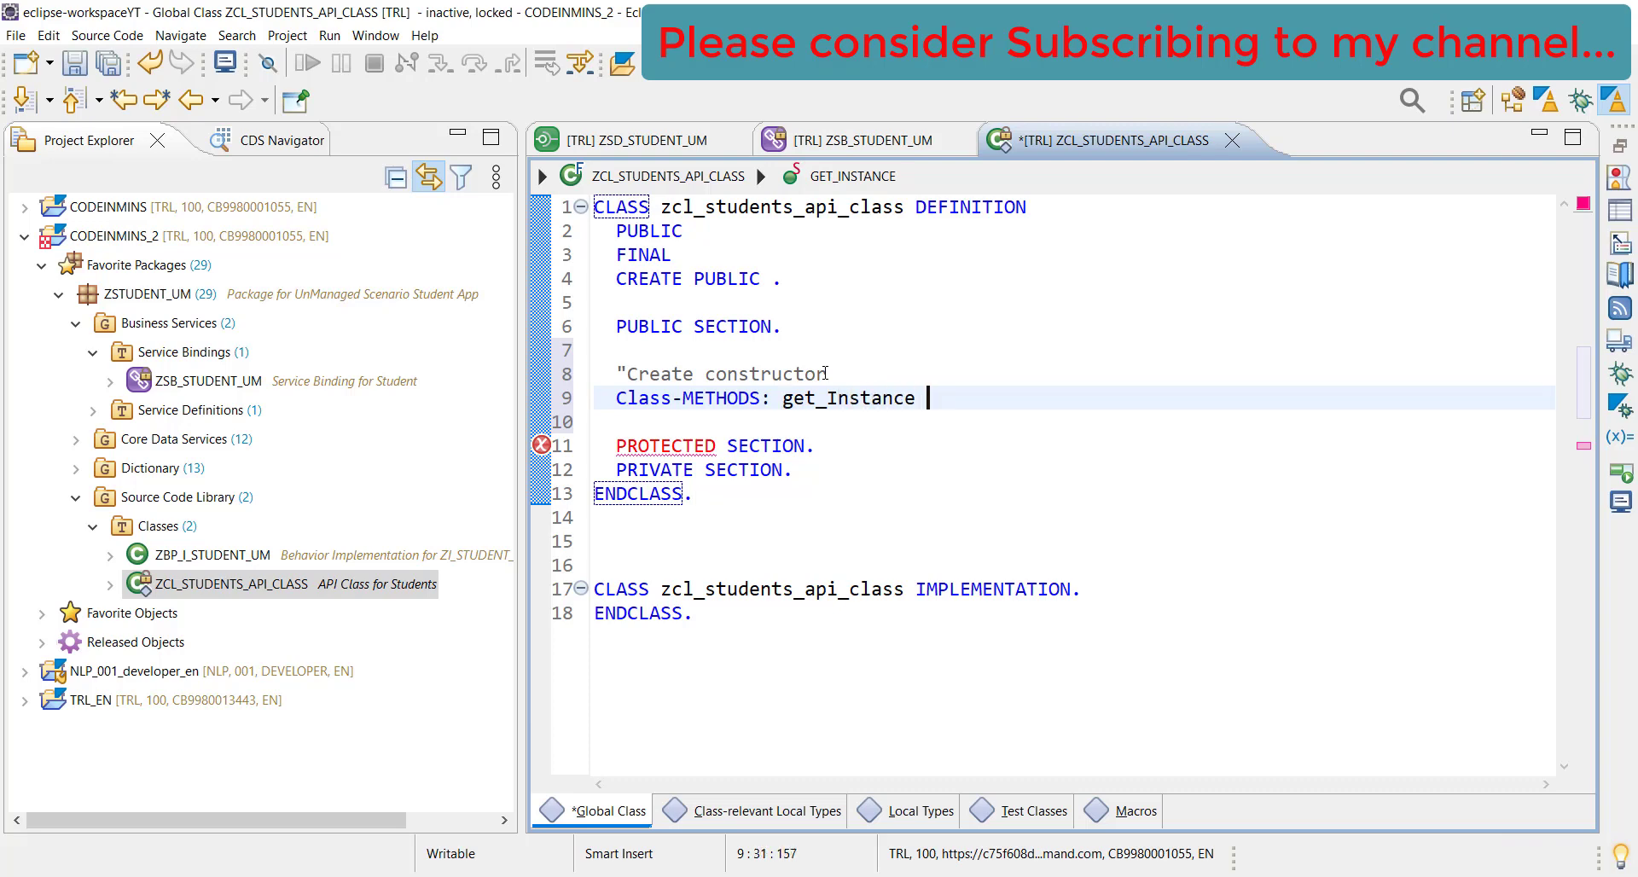
pyautogui.write('RETURNING VALUE')
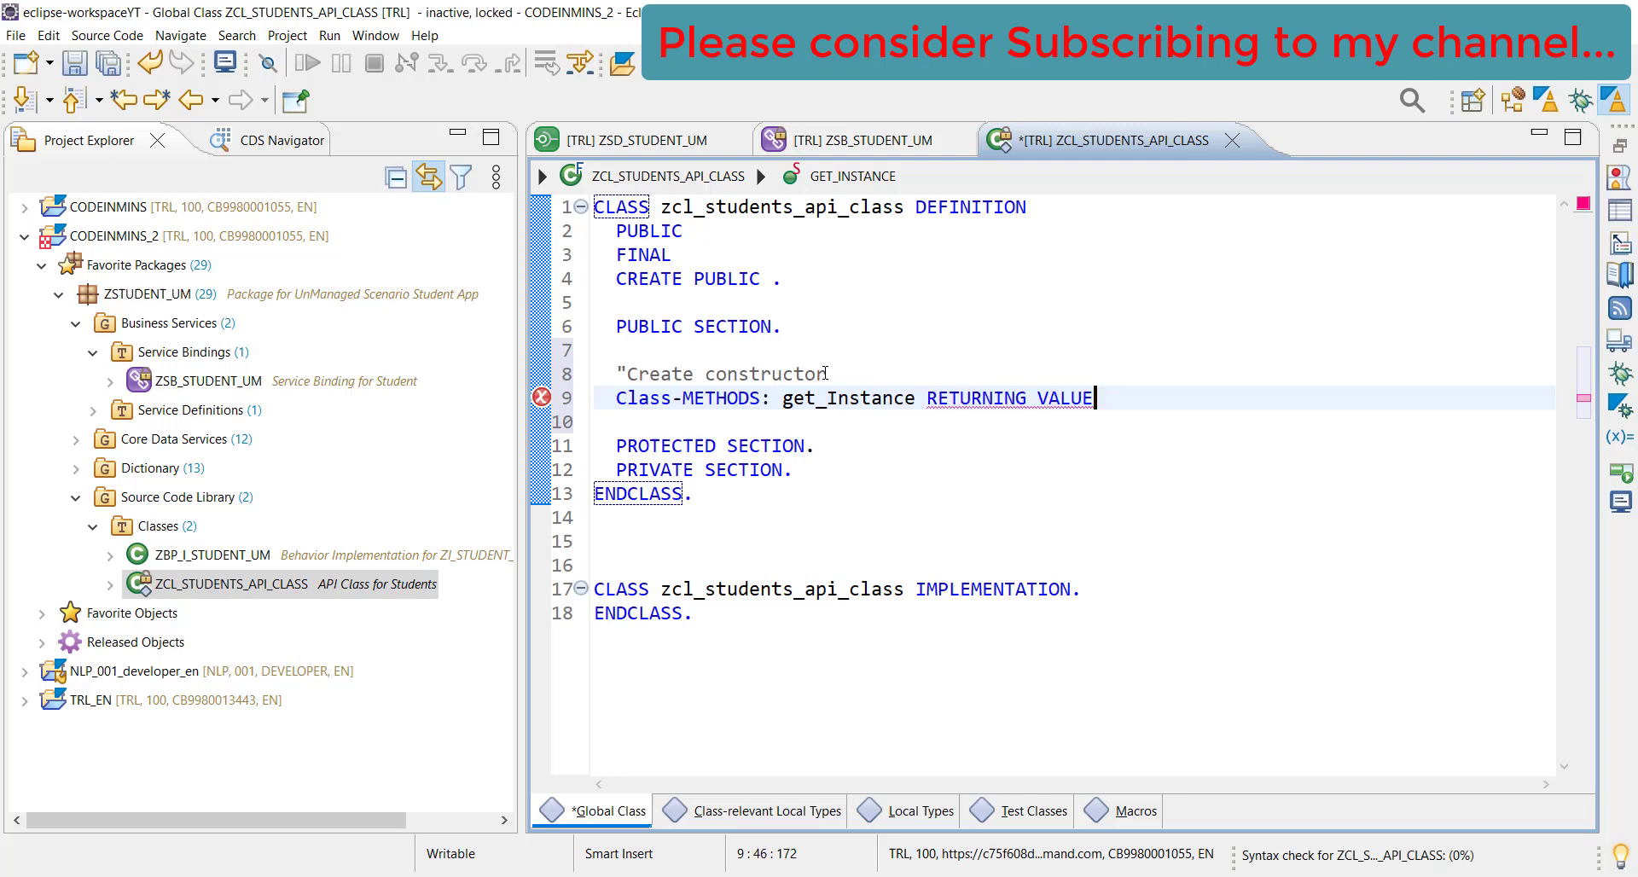
pyautogui.write('()')
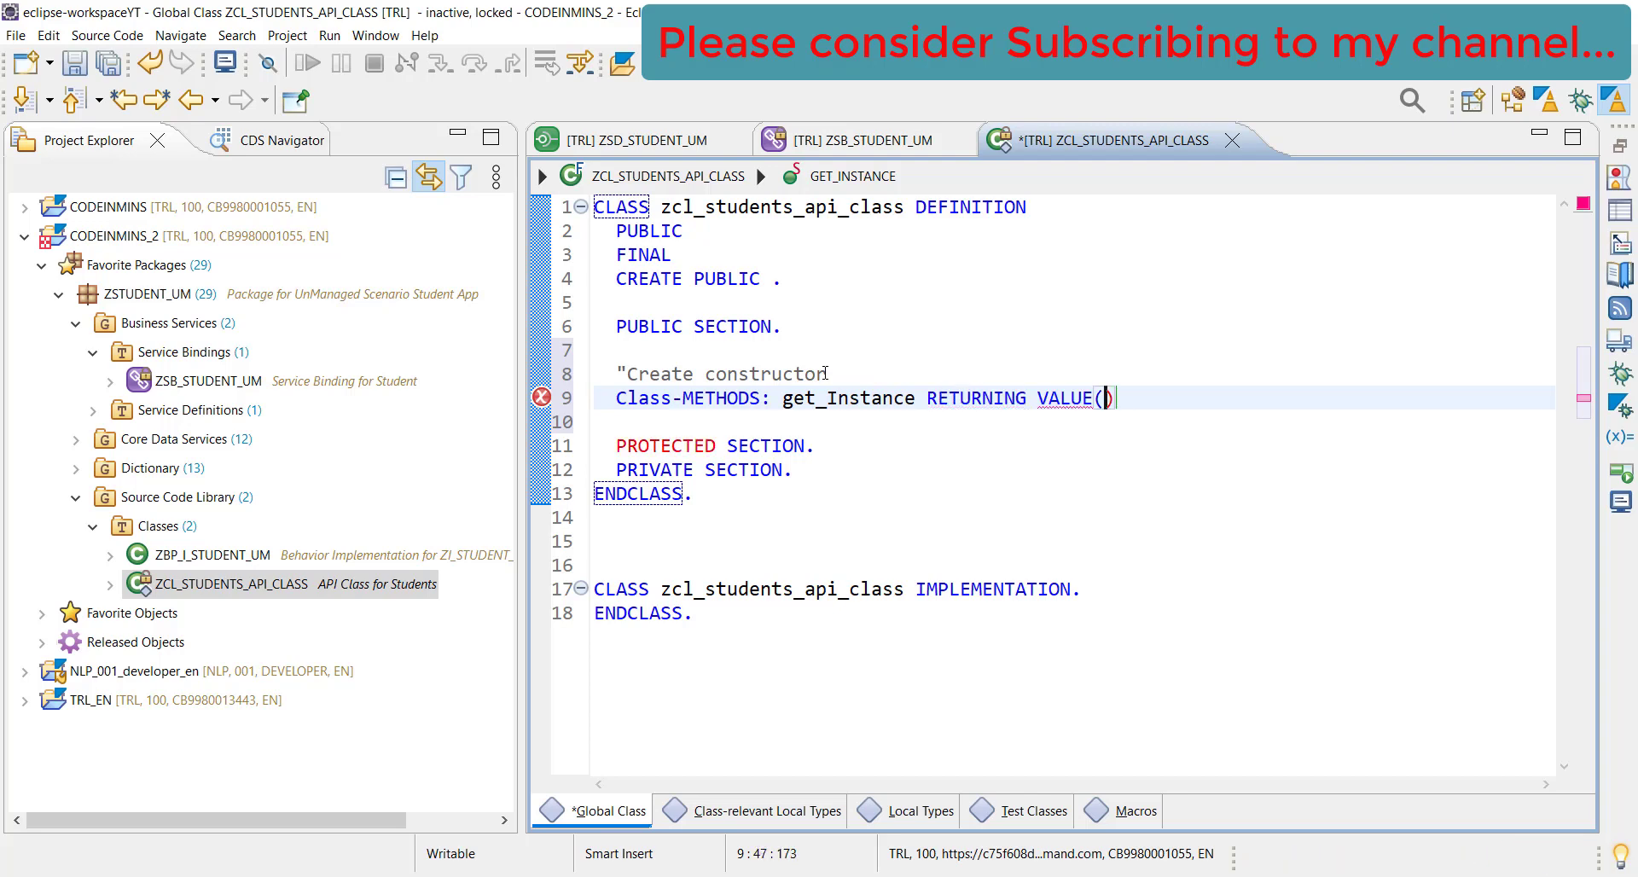
pyautogui.write('ro_')
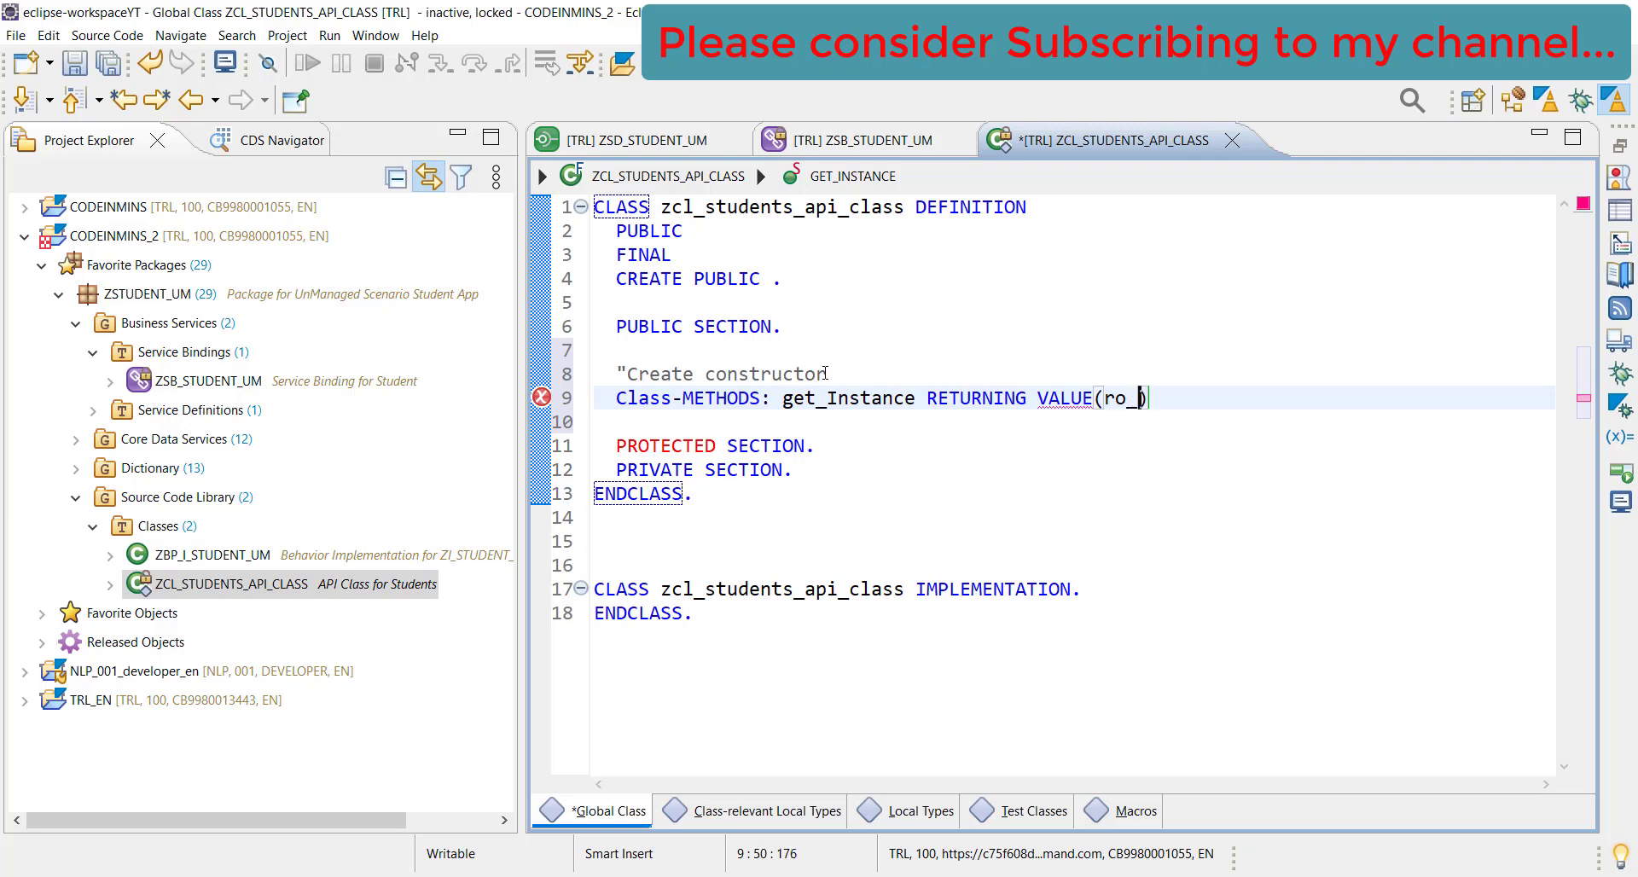
pyautogui.write('instance')
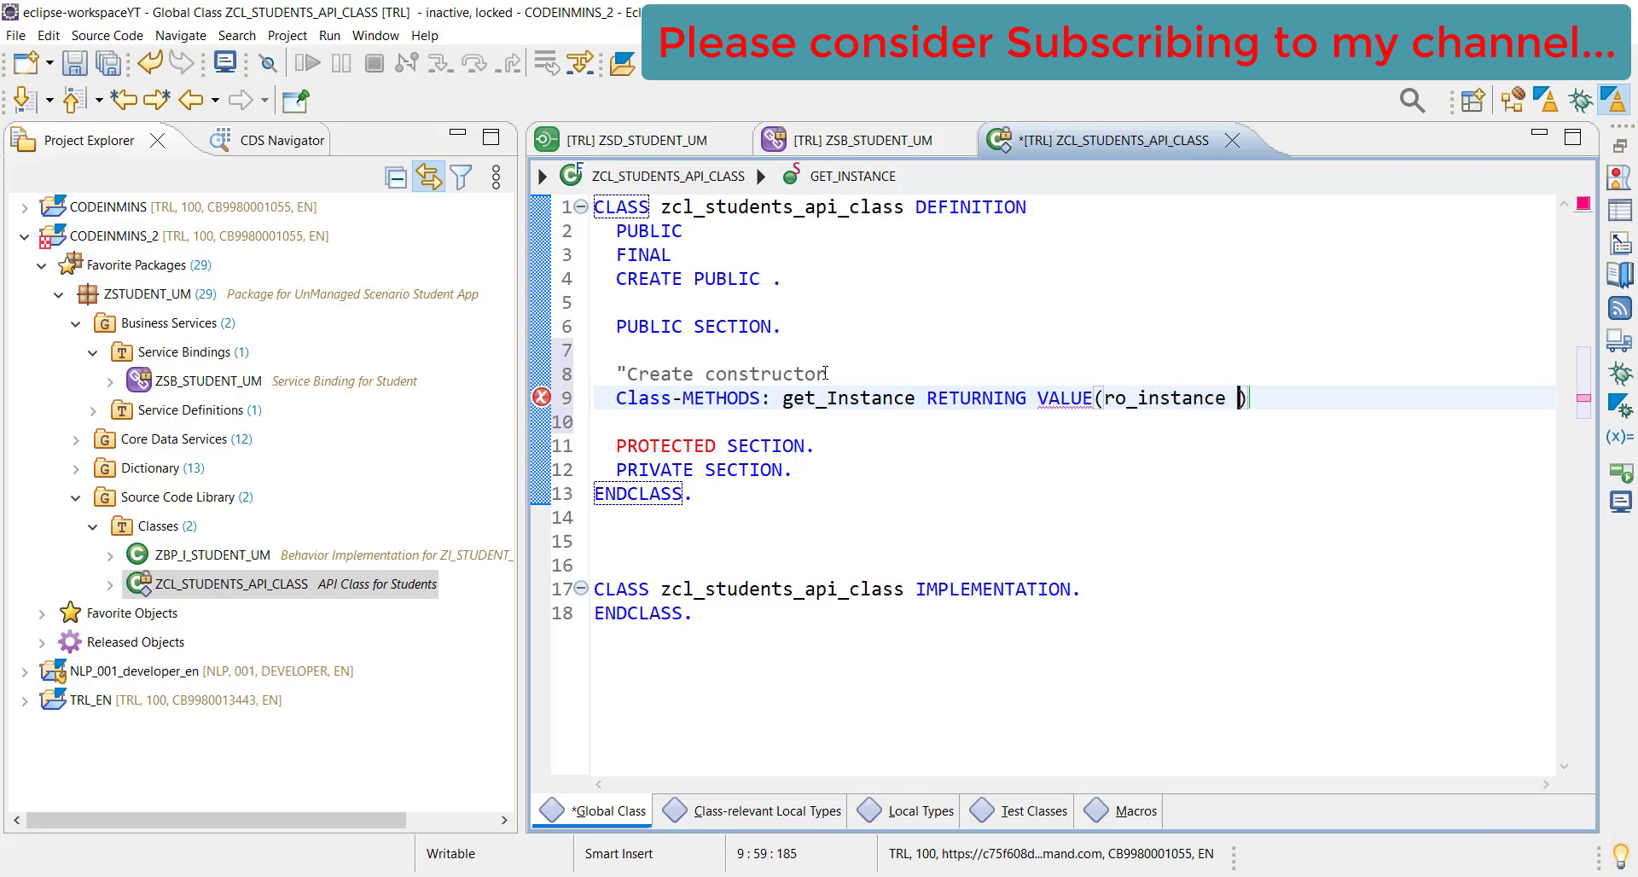
pyautogui.press('Backspace')
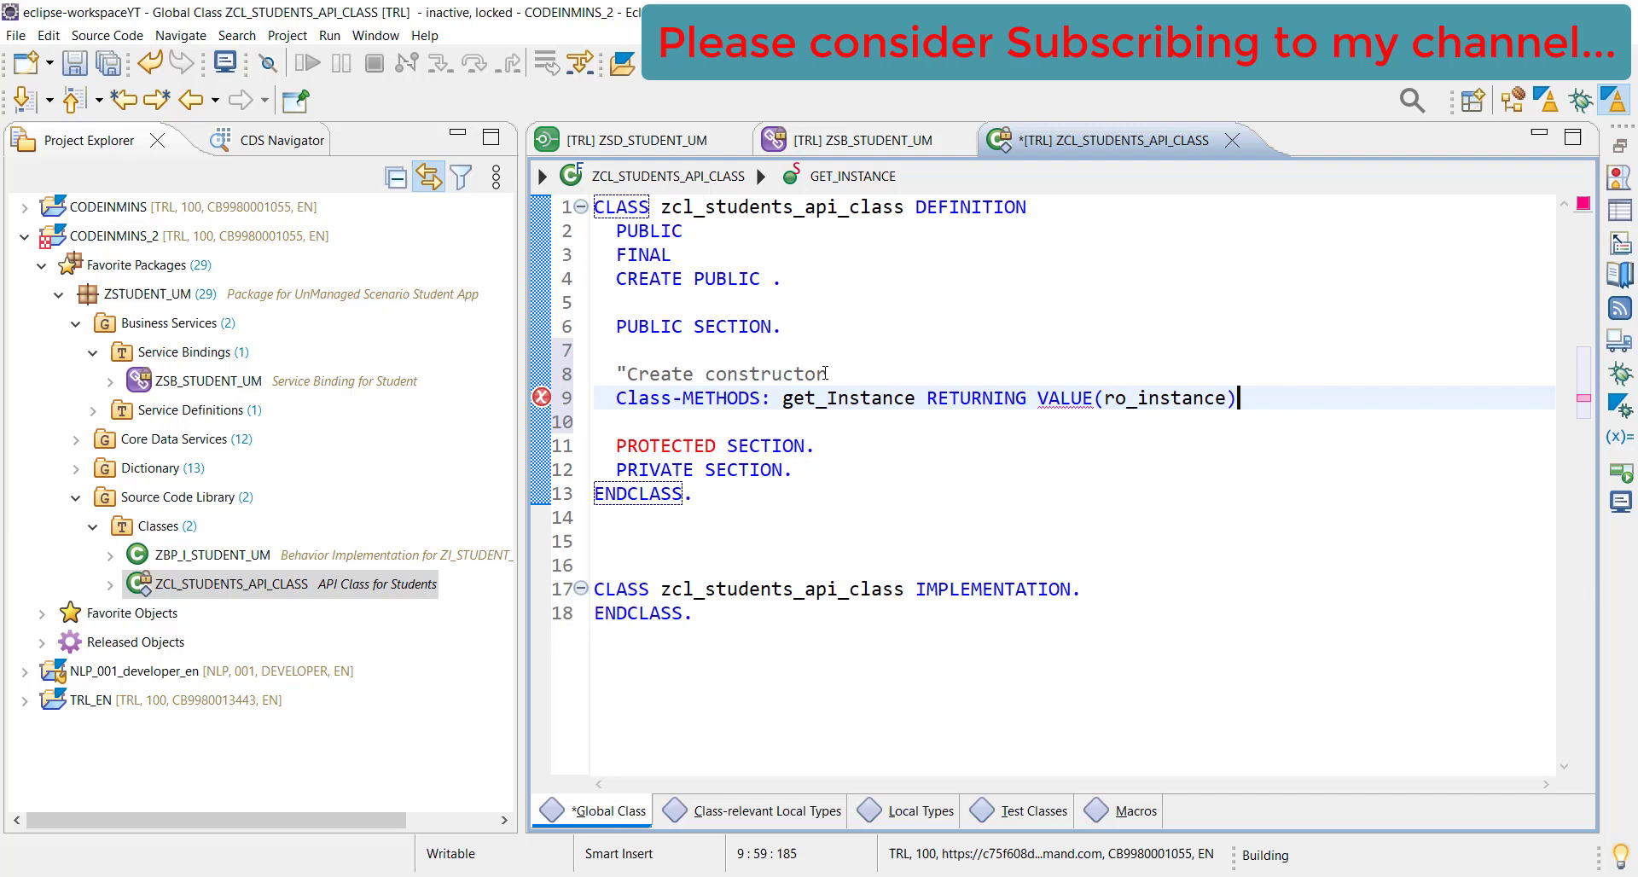
pyautogui.write('TYPE')
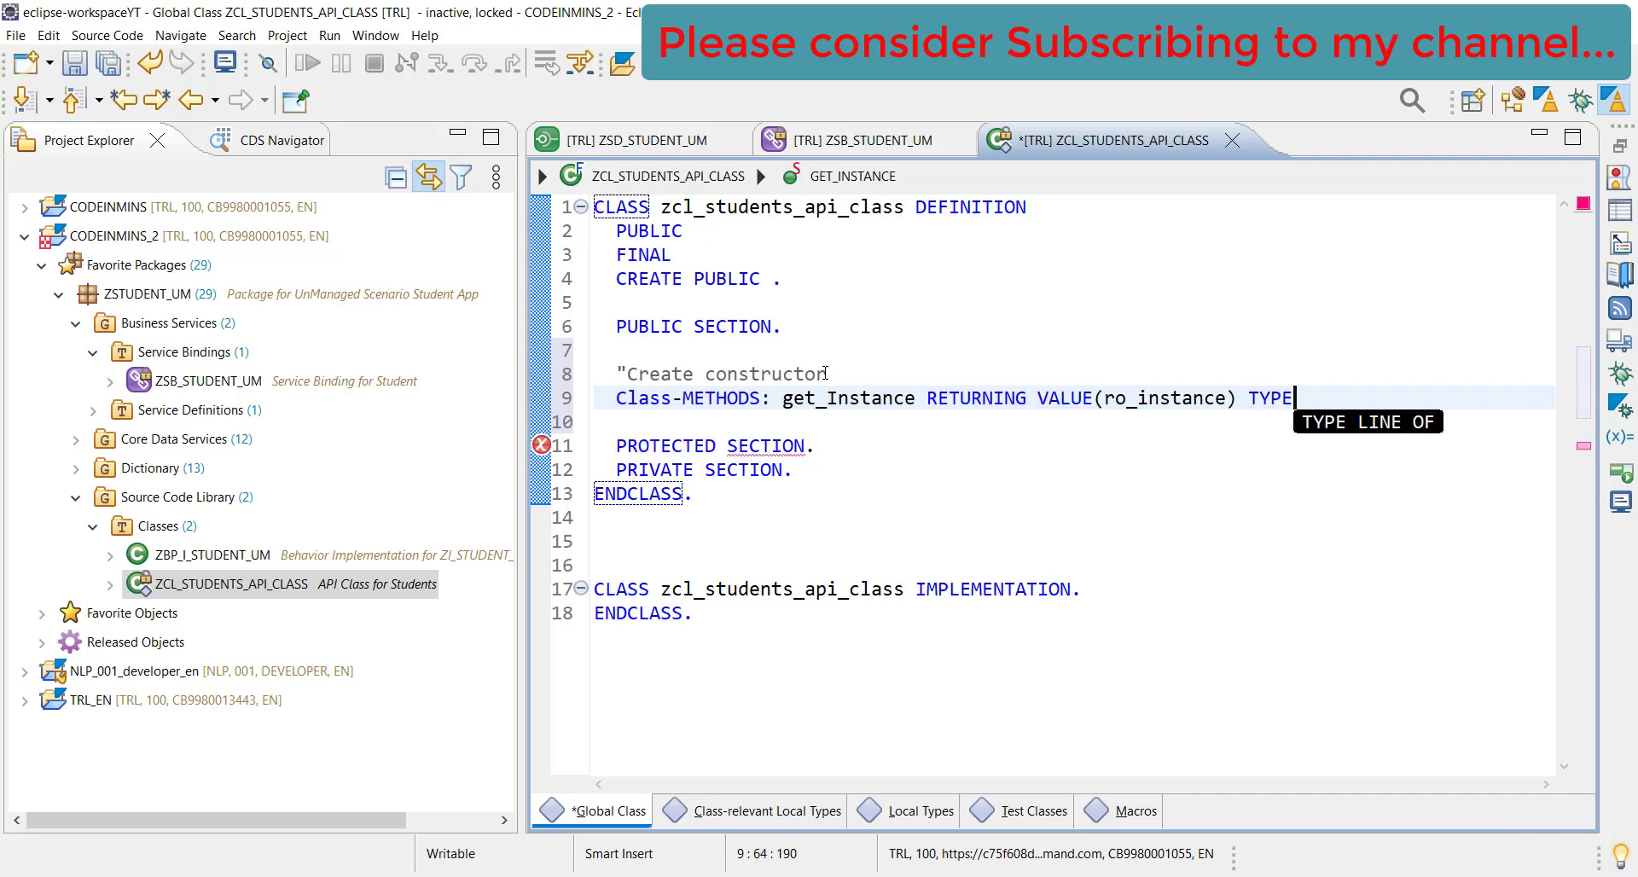
pyautogui.write('REF TO')
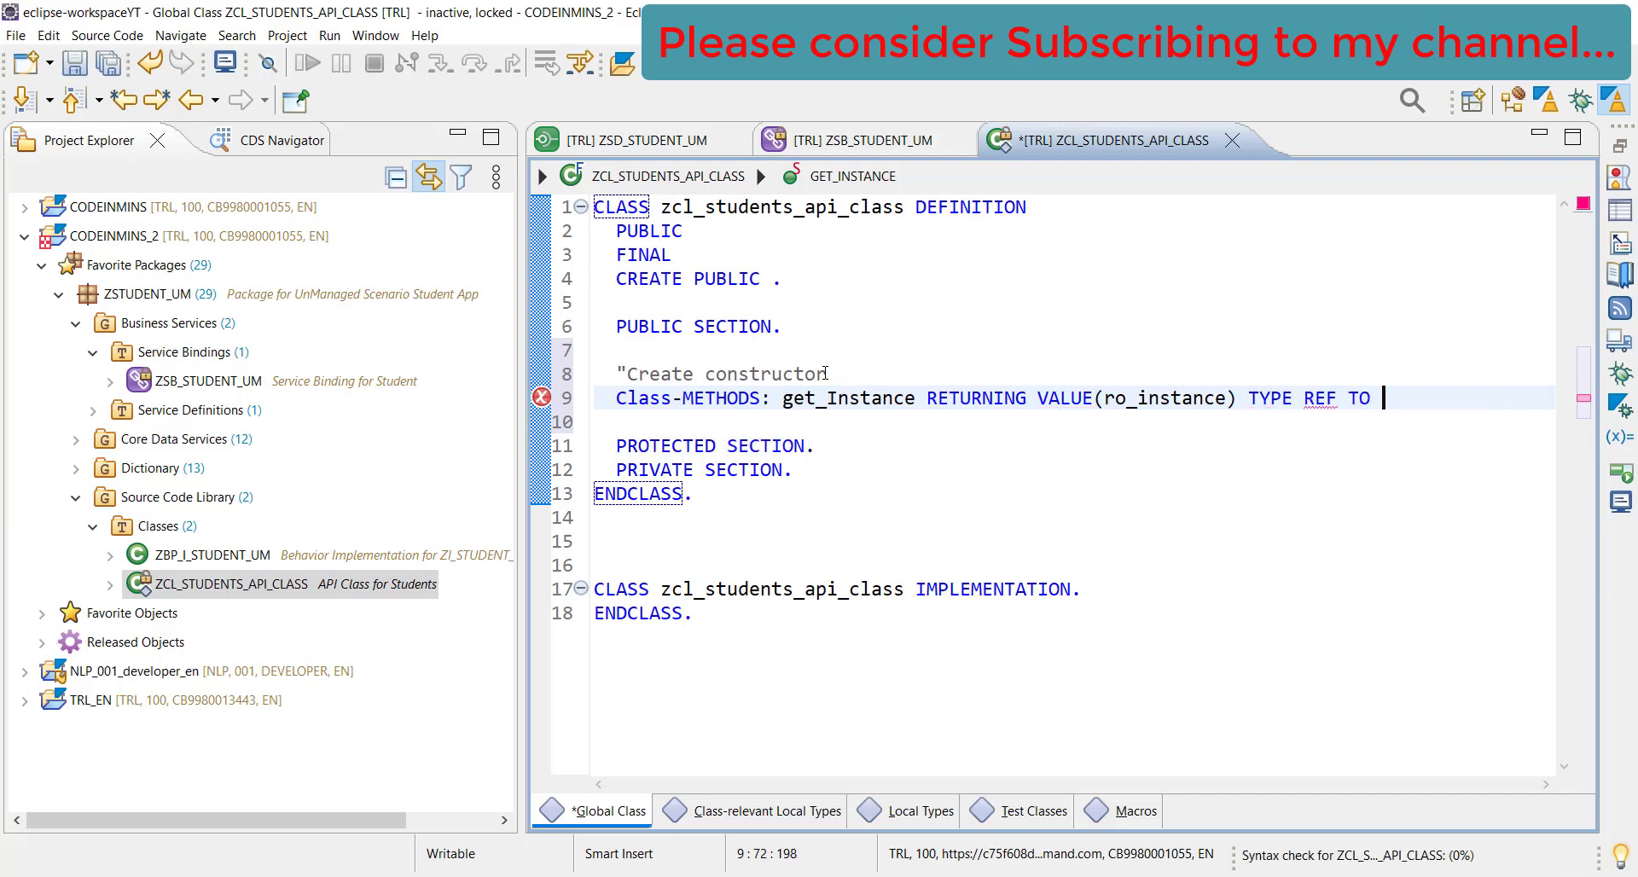
pyautogui.doubleClick(782, 207)
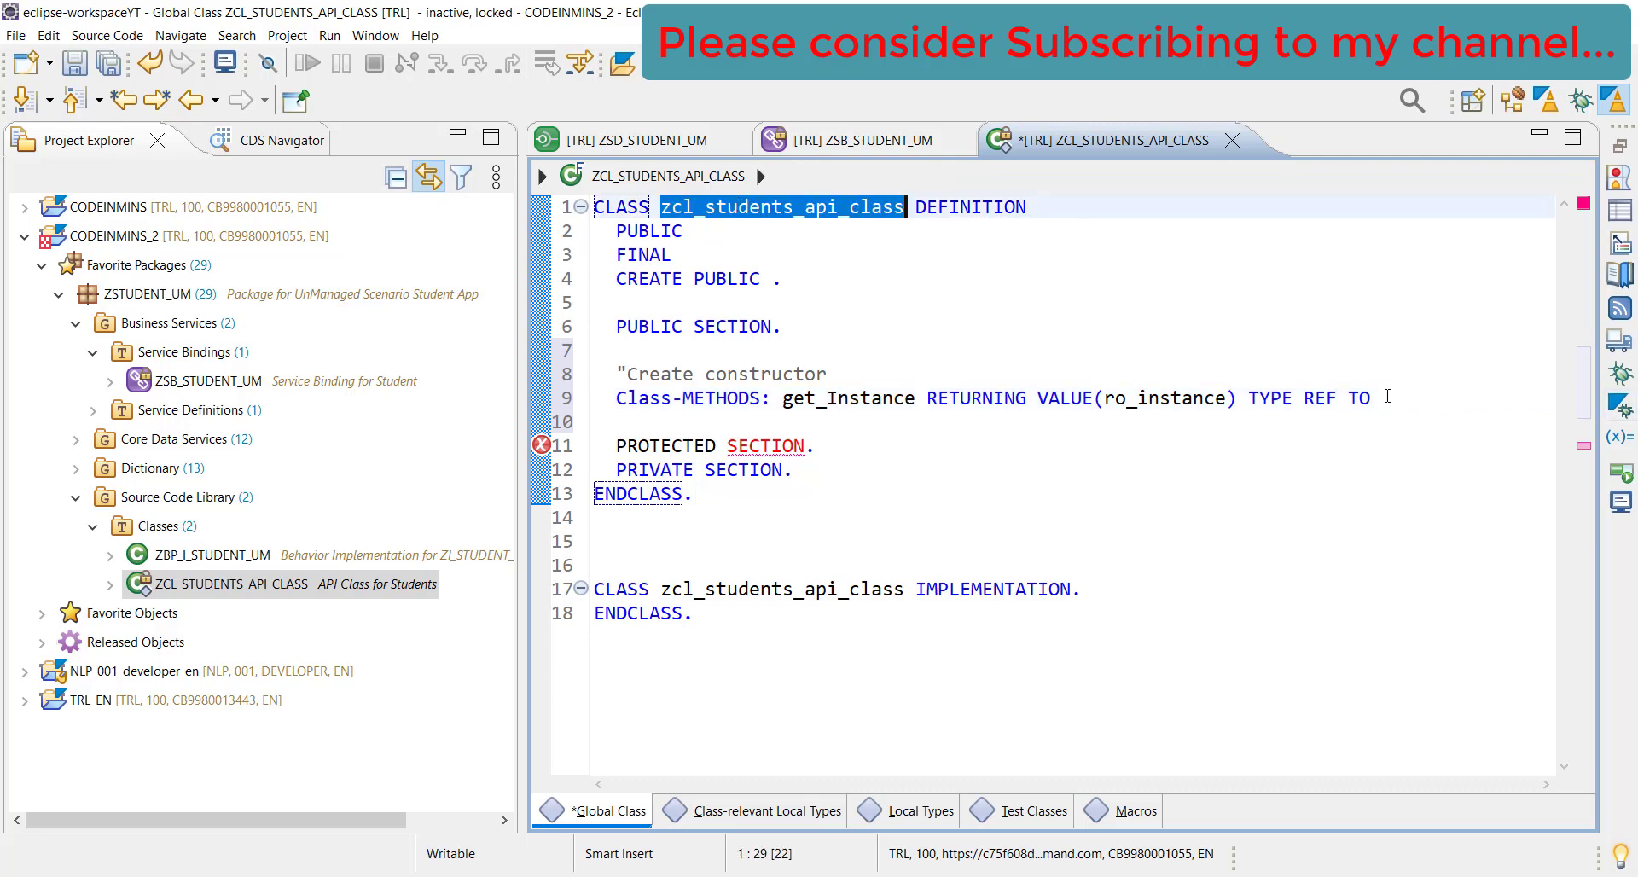
pyautogui.write('zcl_students_api_class')
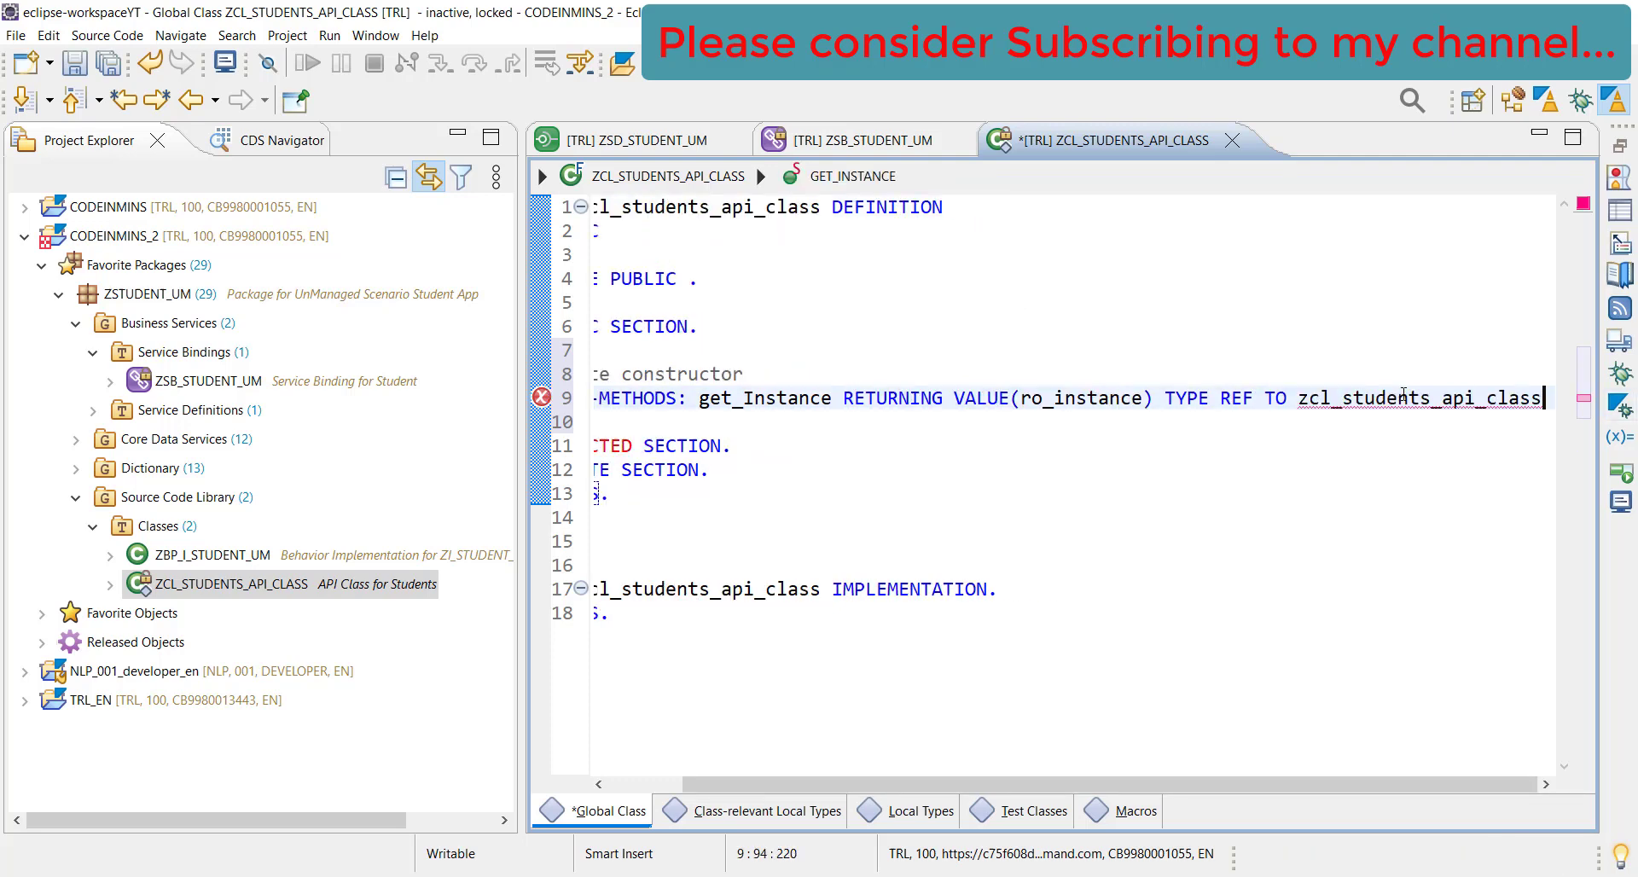
pyautogui.write('.')
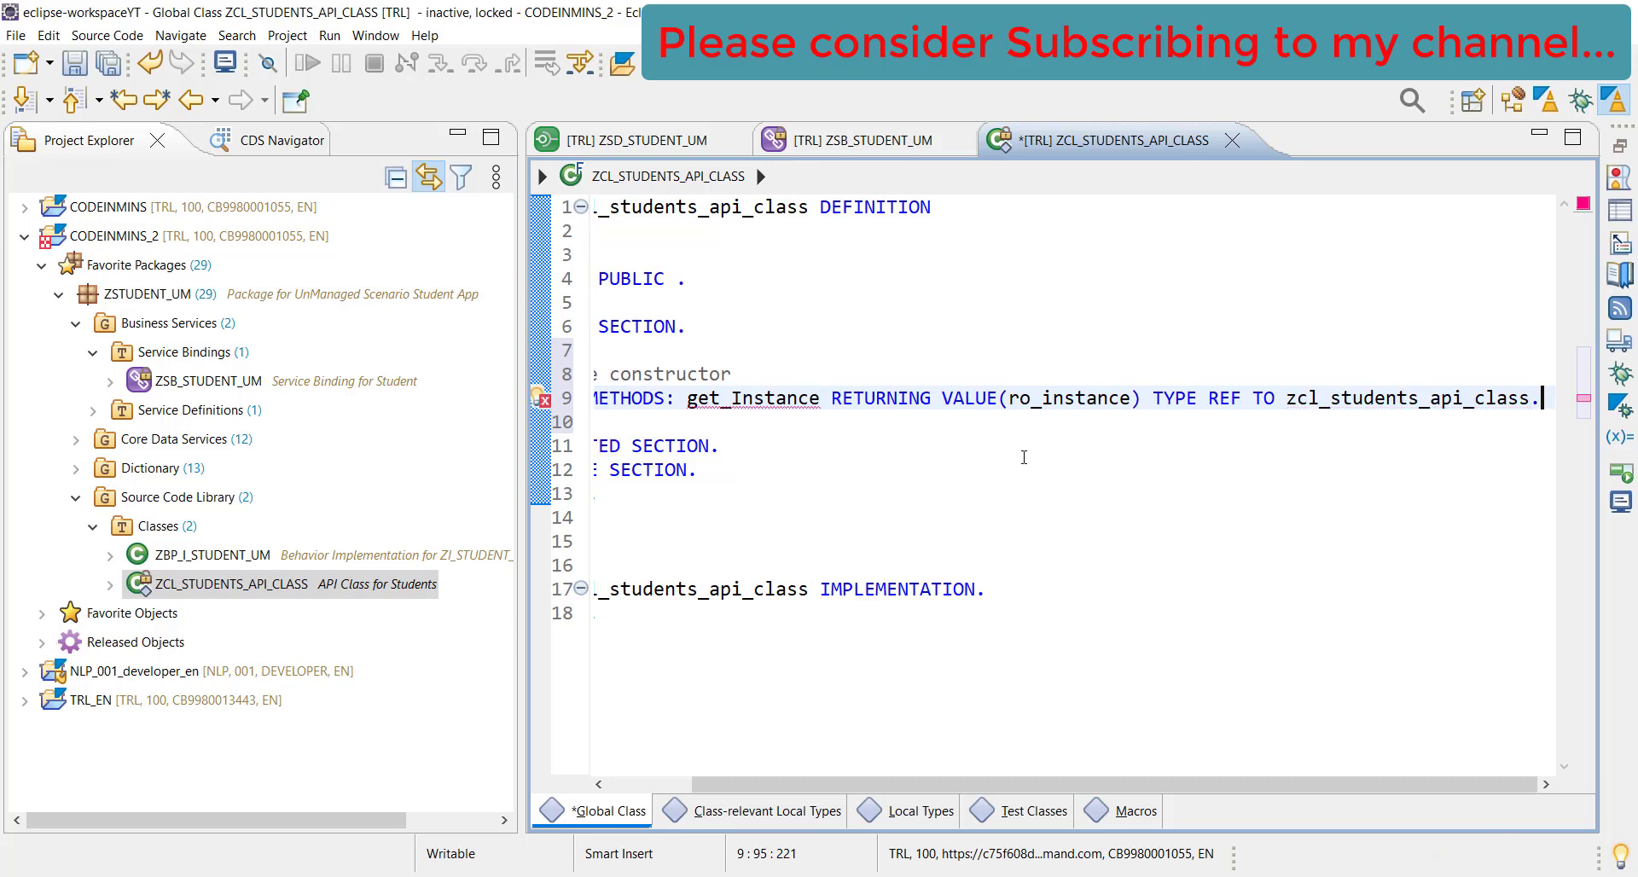
pyautogui.moveTo(539, 397)
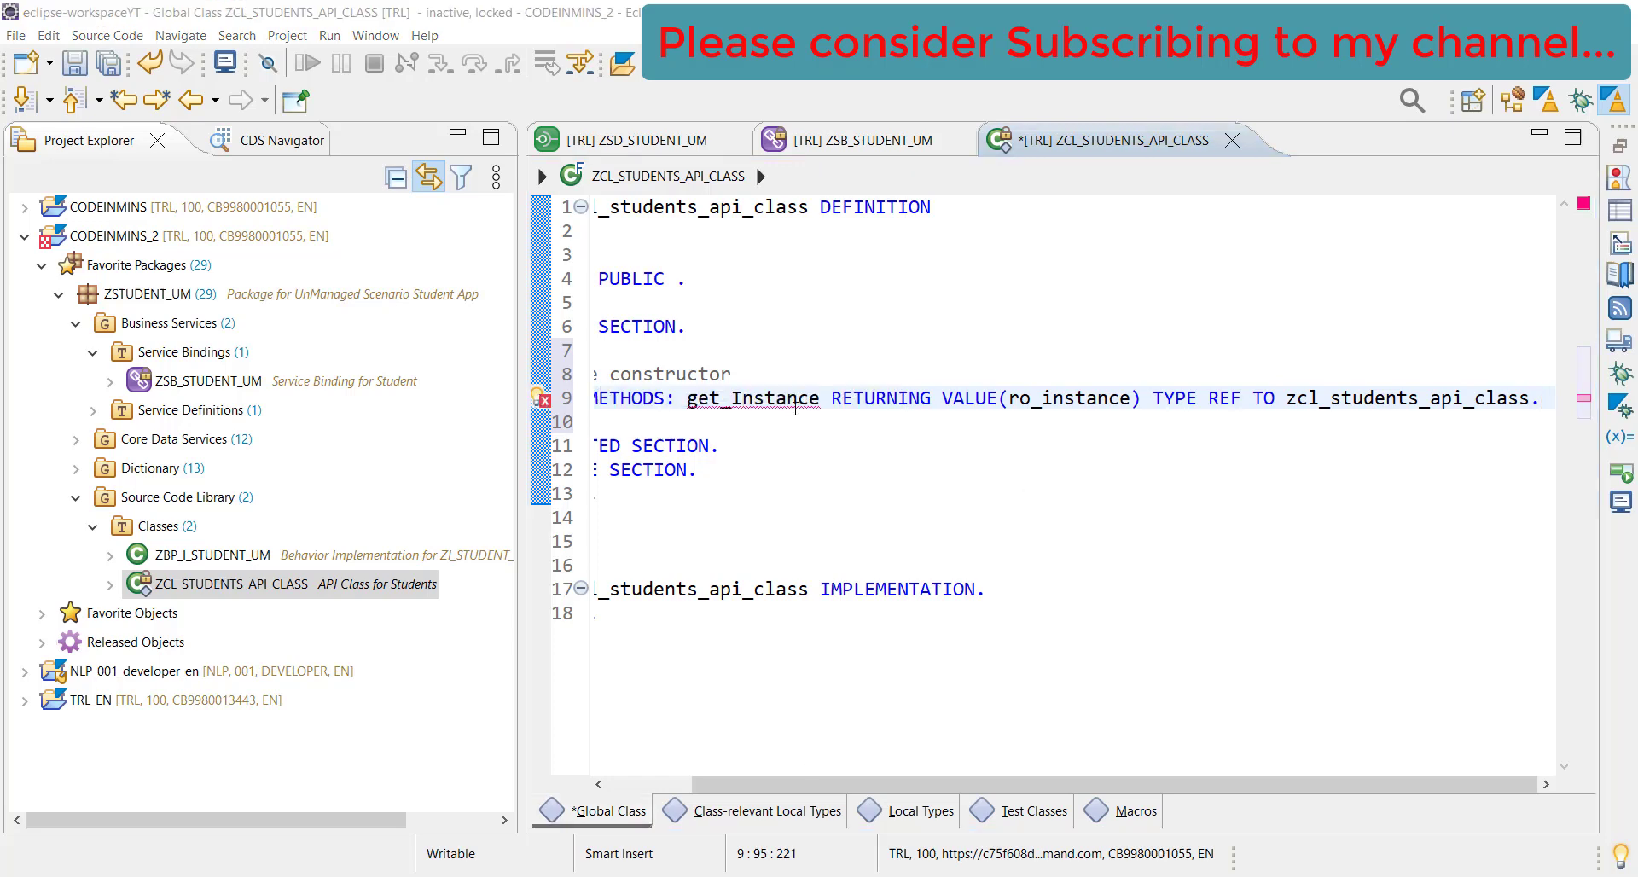
pyautogui.rightClick(795, 402)
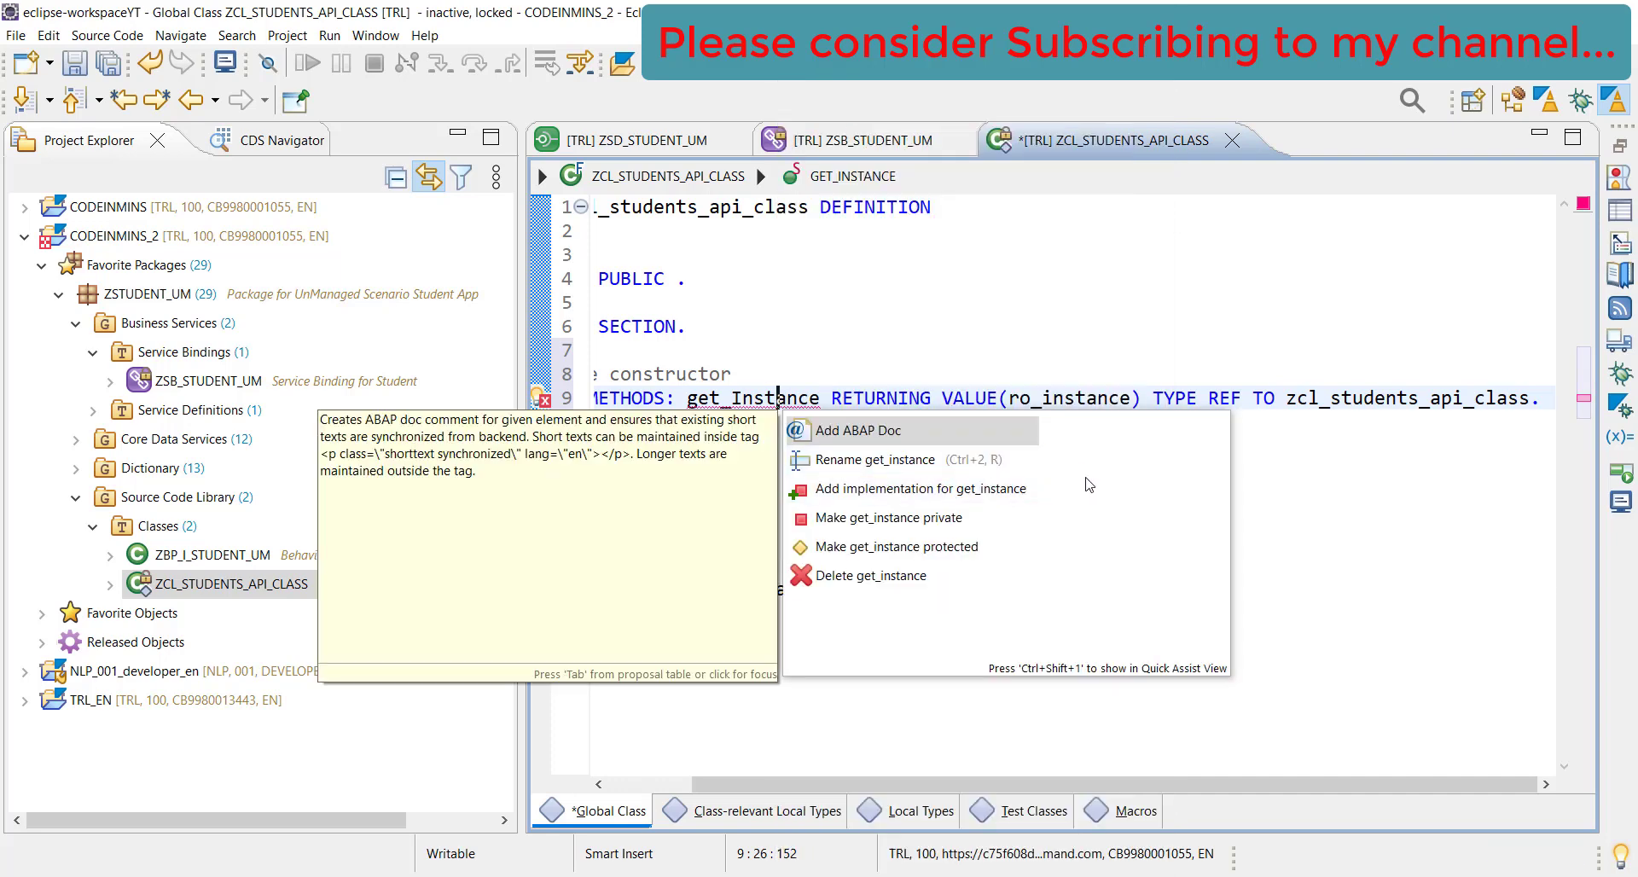
pyautogui.moveTo(920, 489)
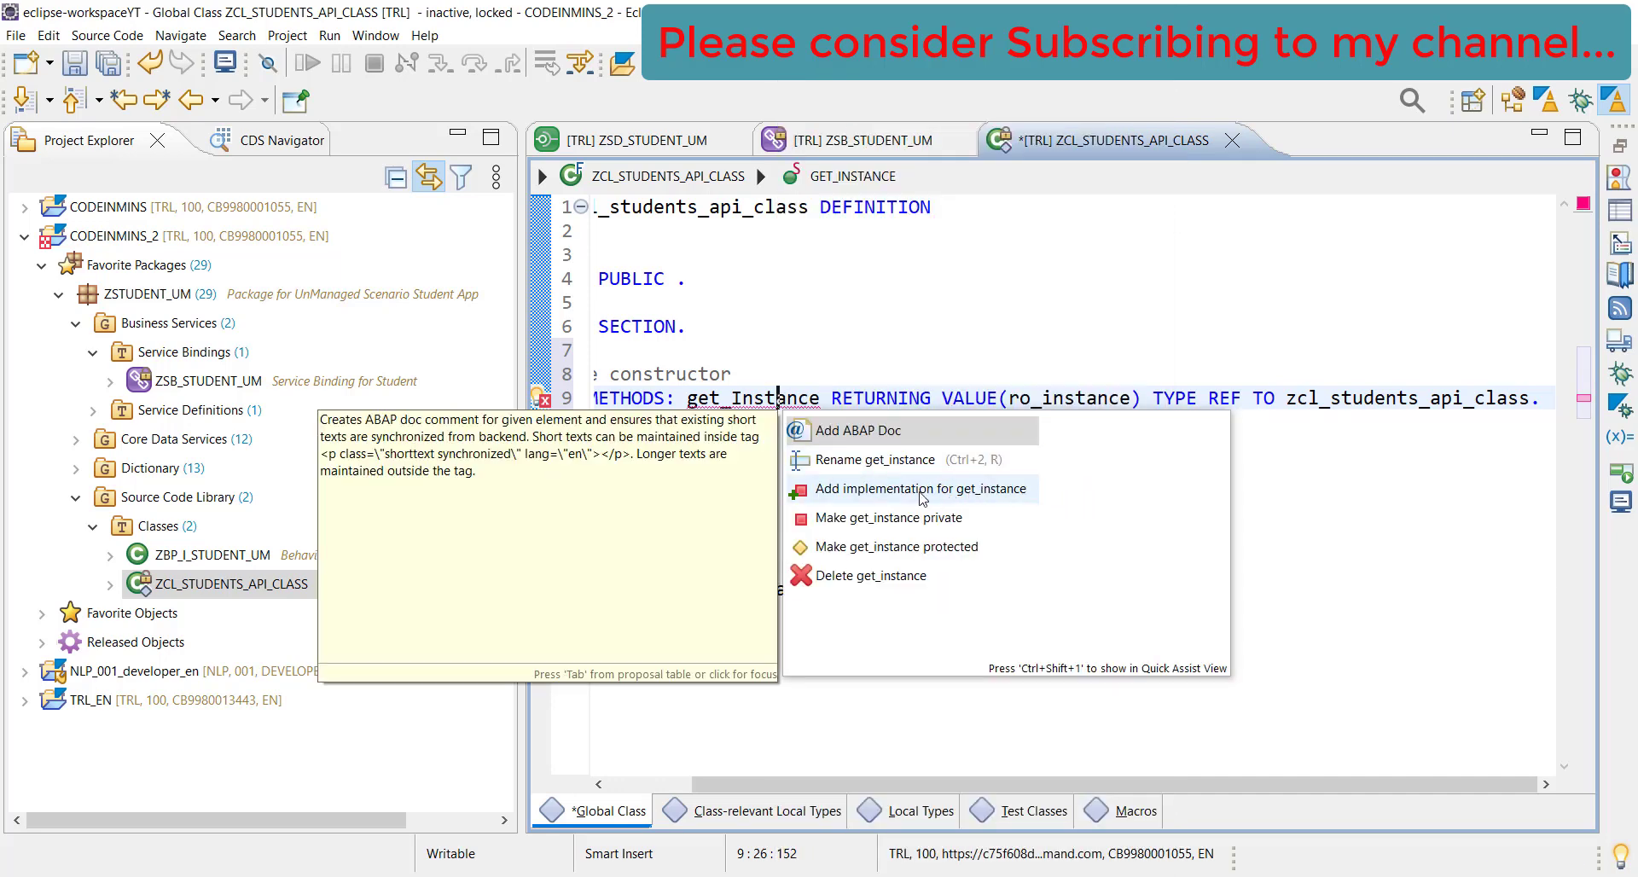
pyautogui.moveTo(901, 498)
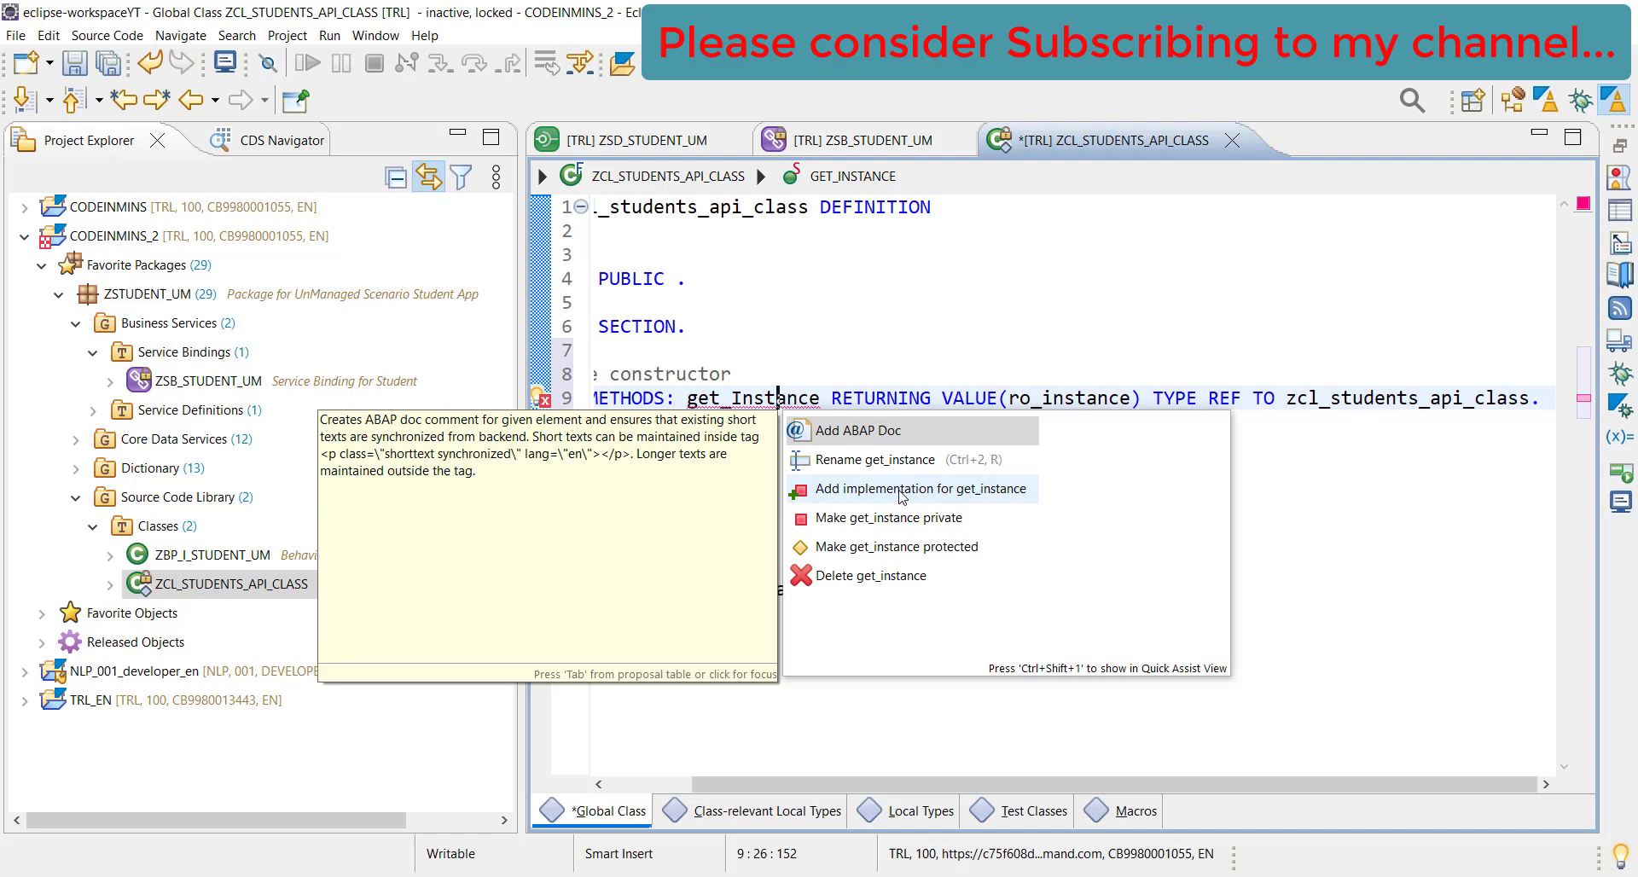
# Generate an empty METHOD get_instance … ENDMETHOD block via Quick Assist
pyautogui.click(908, 488)
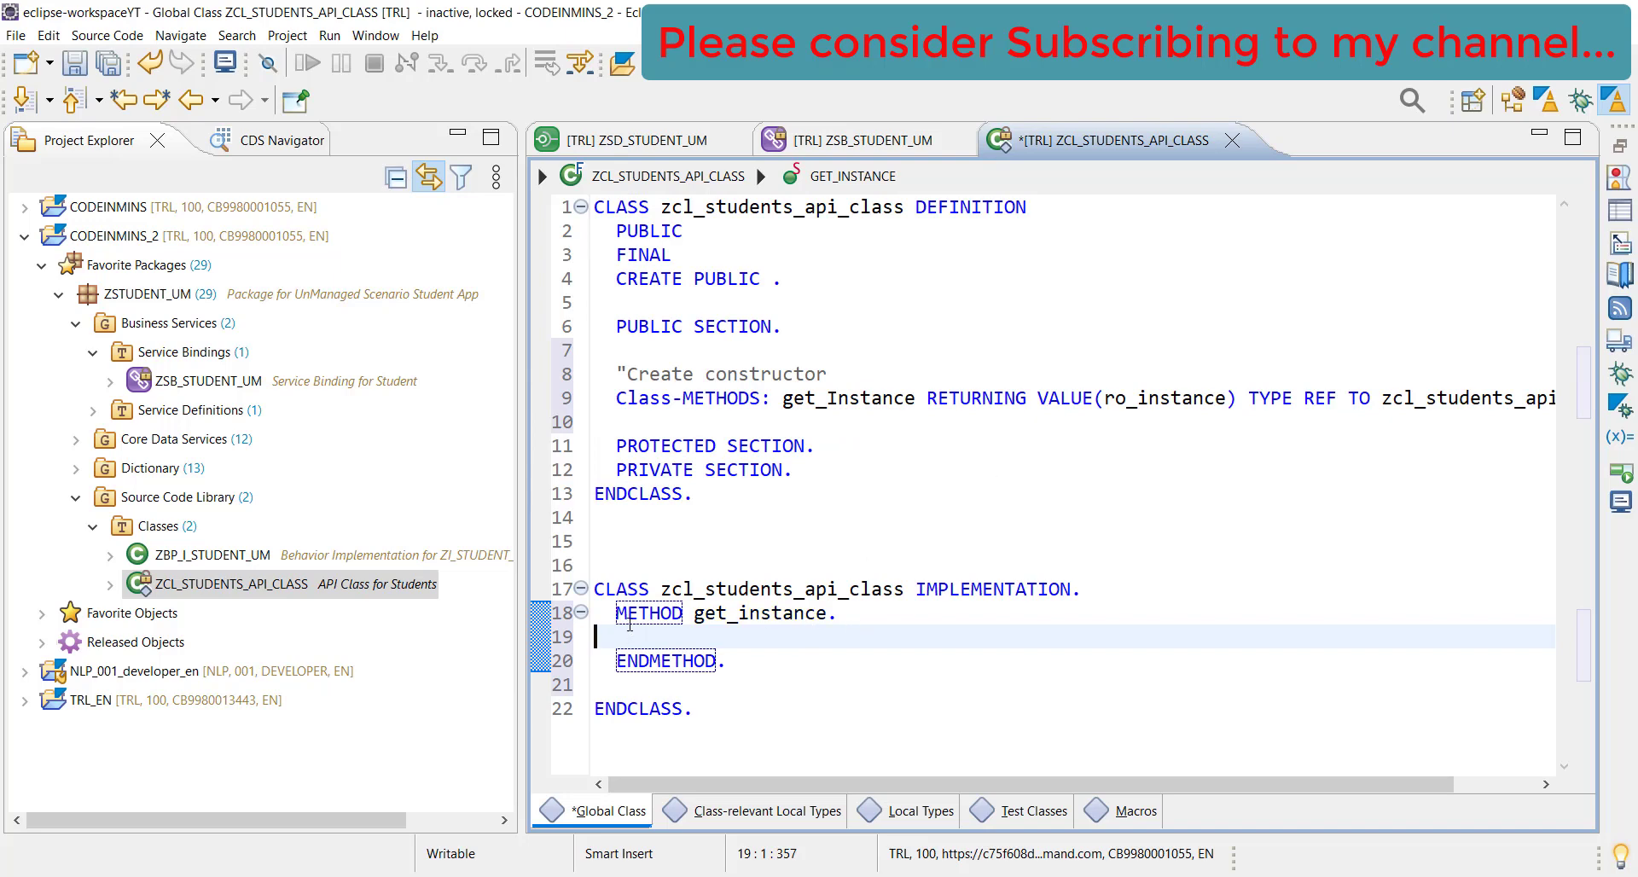
pyautogui.click(1149, 589)
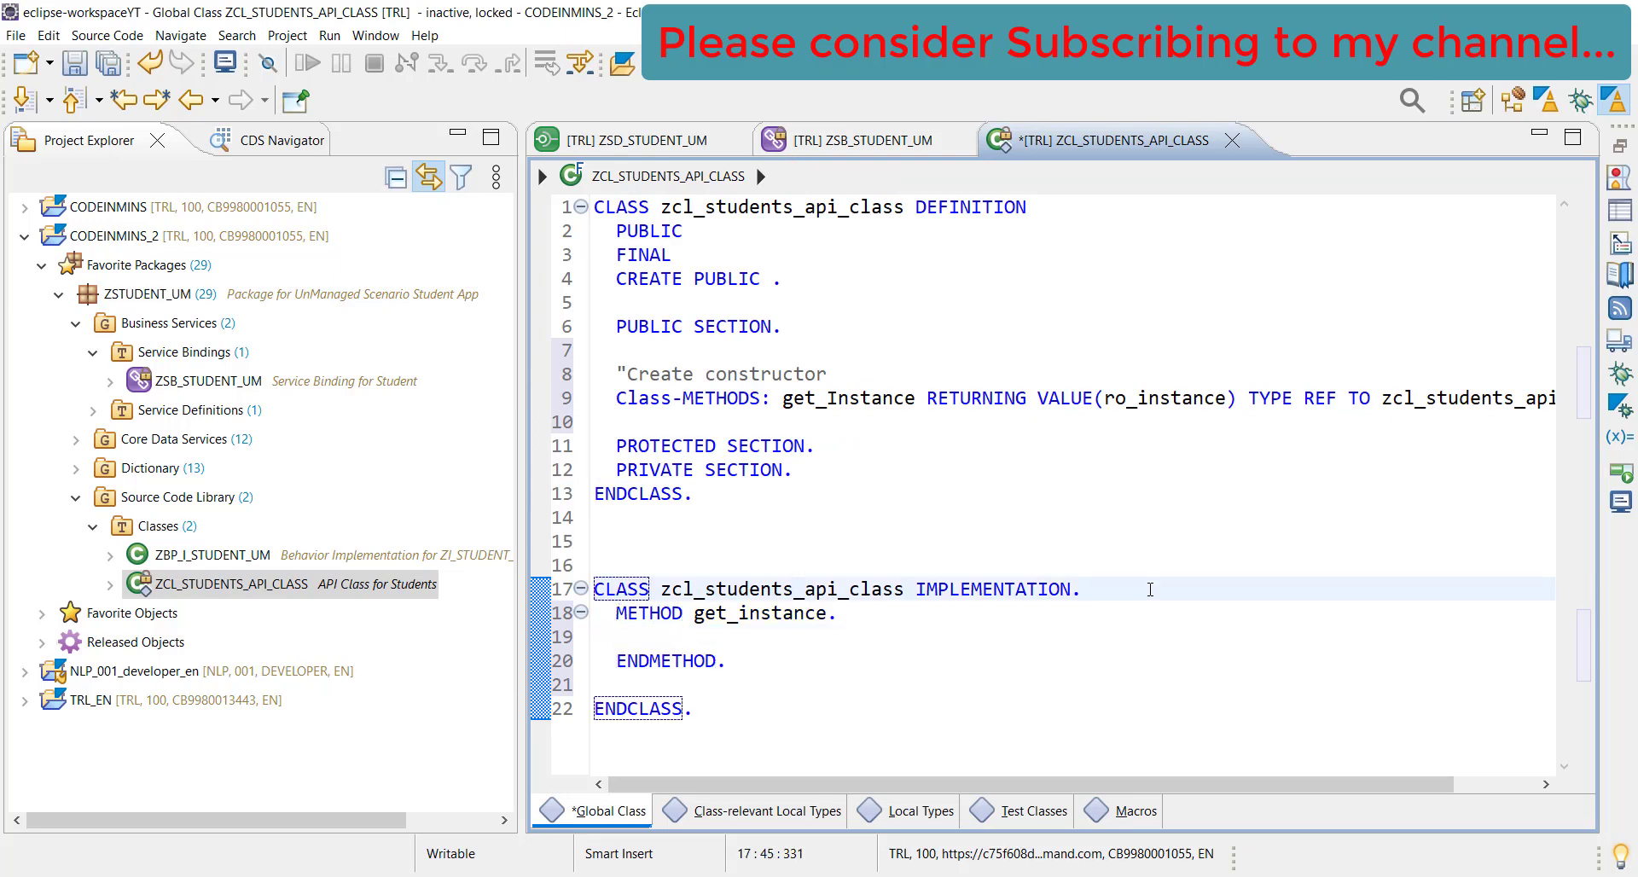
pyautogui.press('Return')
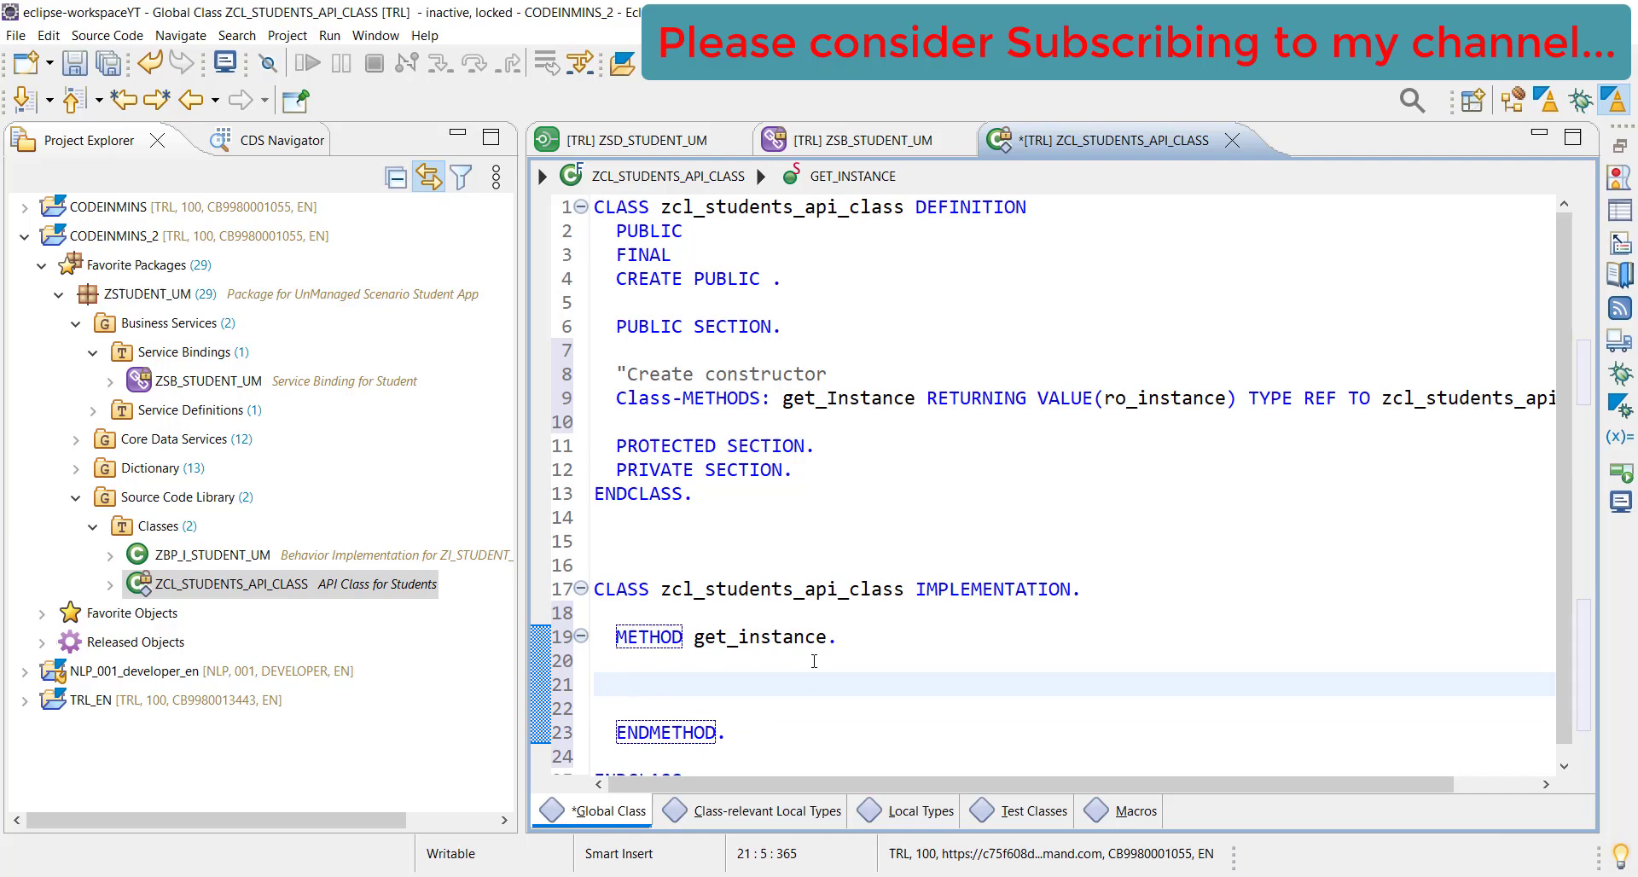
# Begin get_instance with mo_instance = ro_instance = COND #( WHEN mo_instance IS BOUND
pyautogui.write('mo_in')
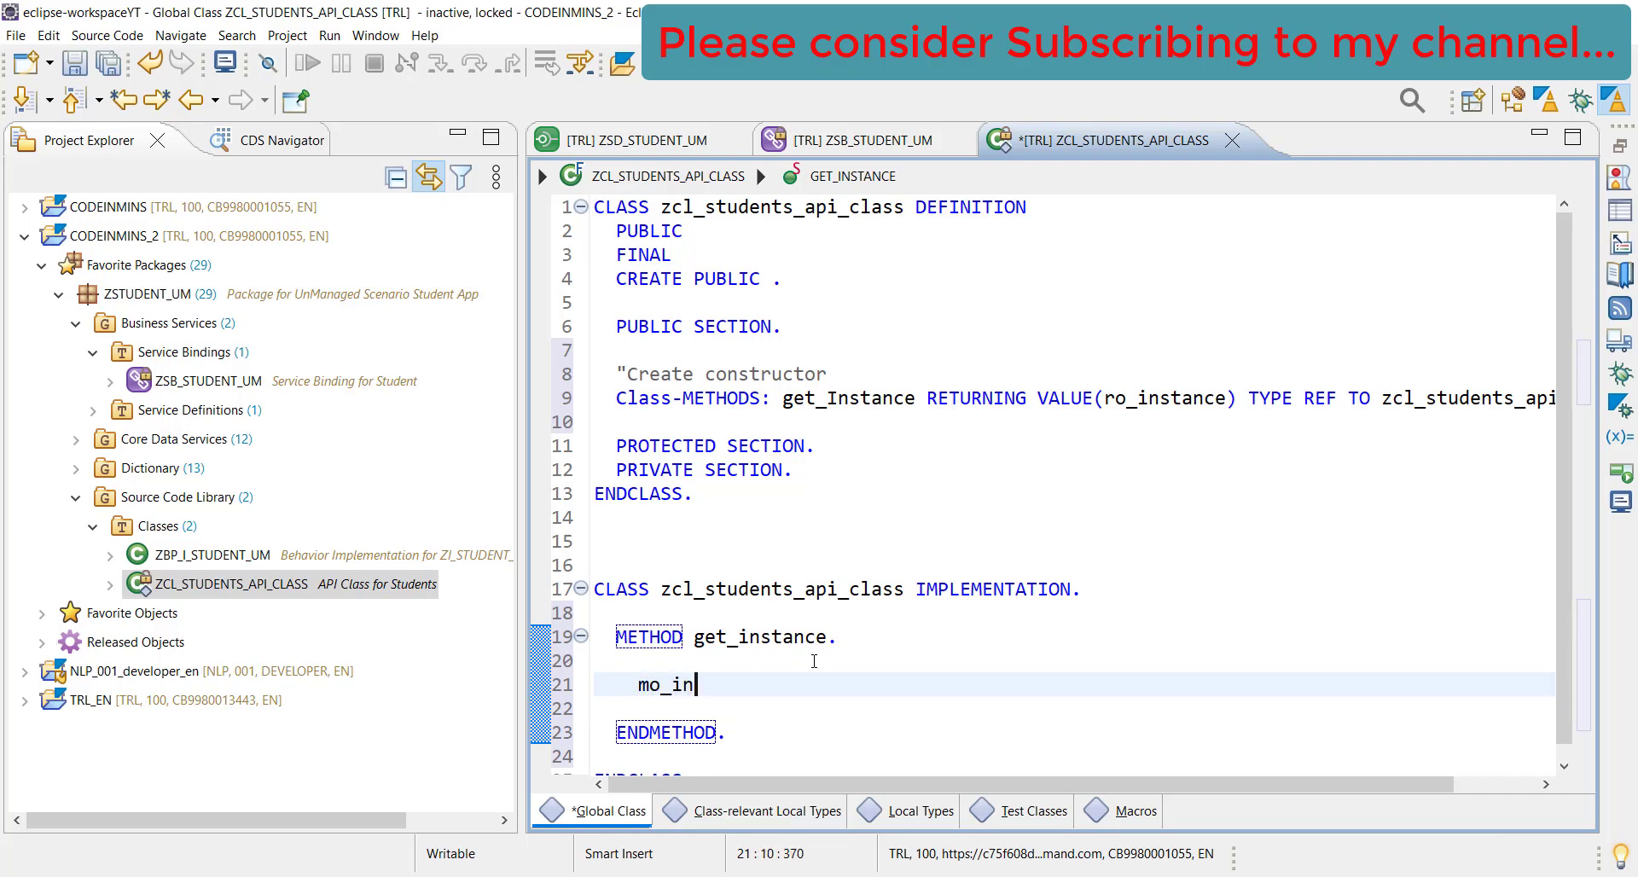
pyautogui.write('stan')
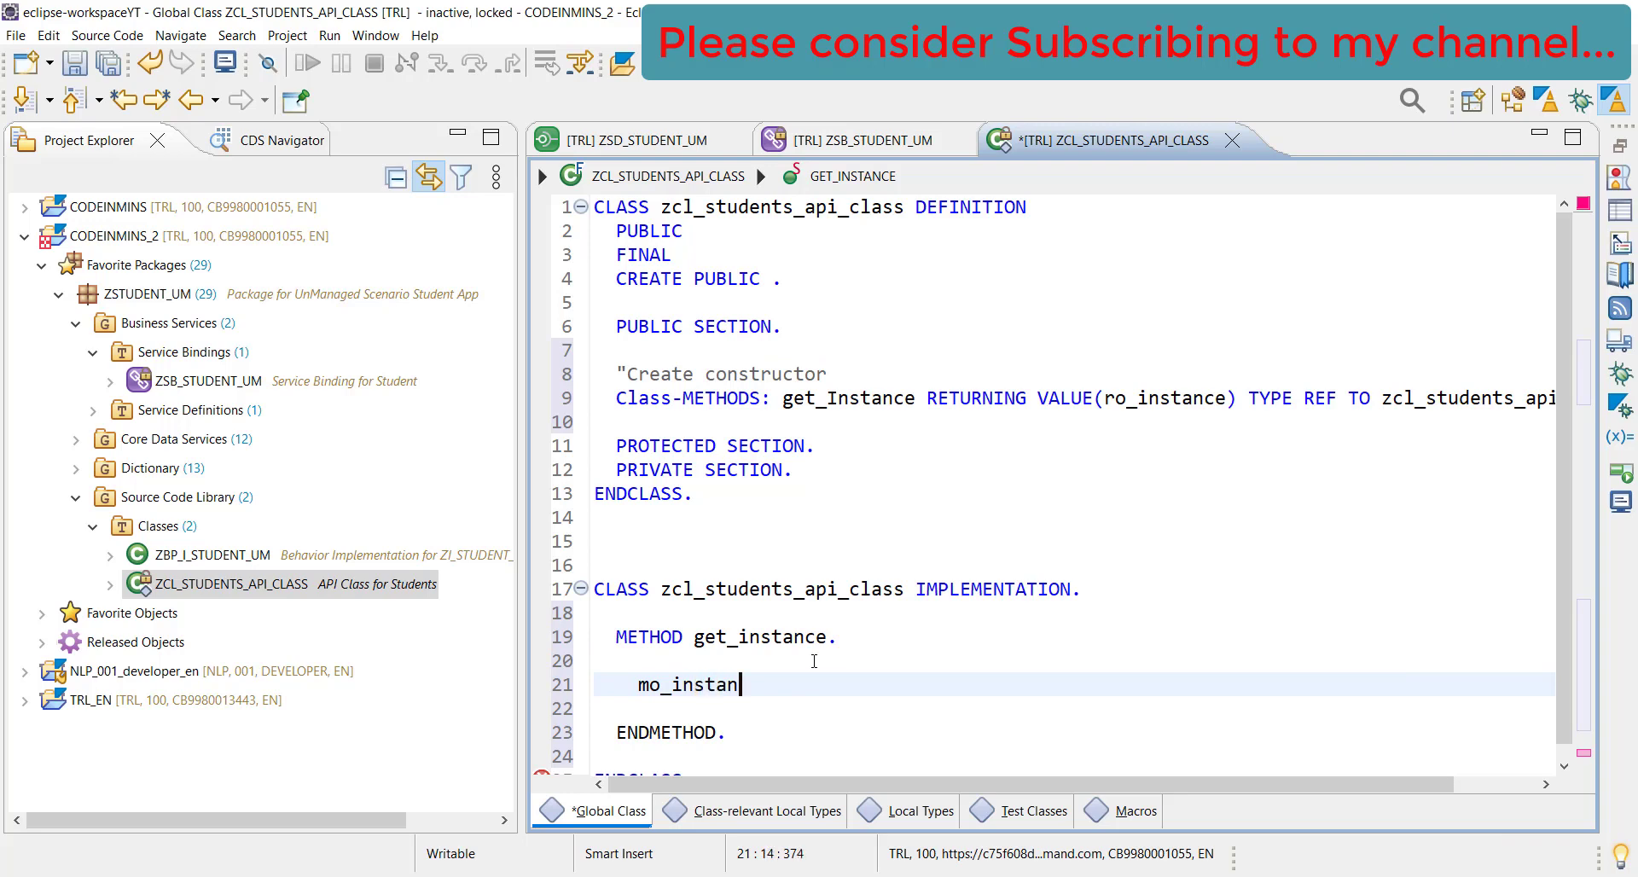
pyautogui.write('ce =')
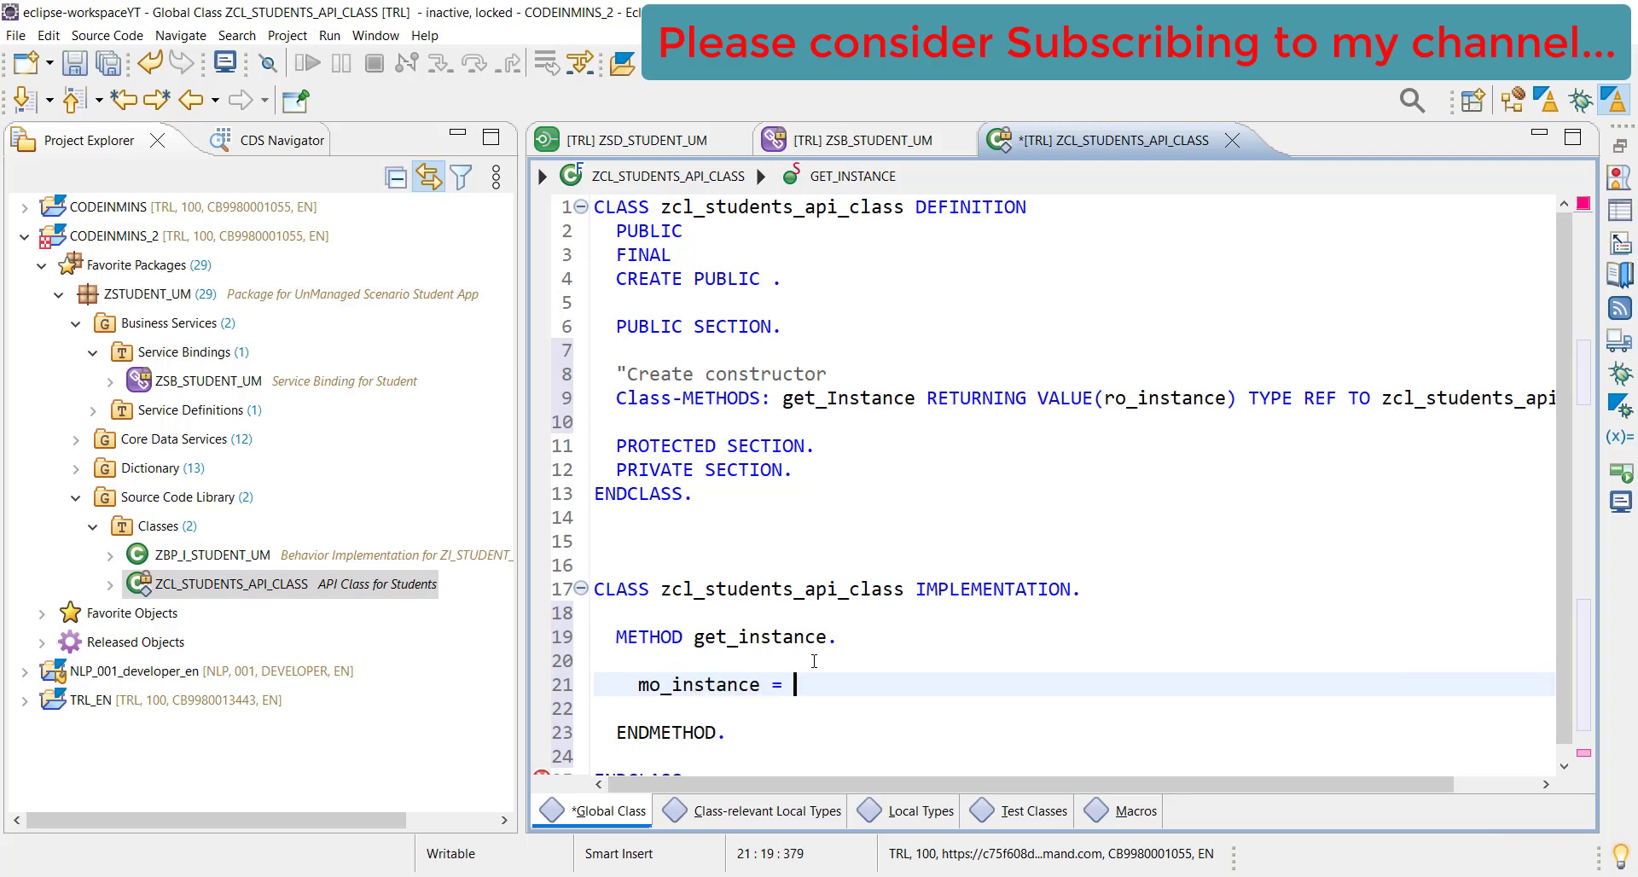
pyautogui.write('ro_')
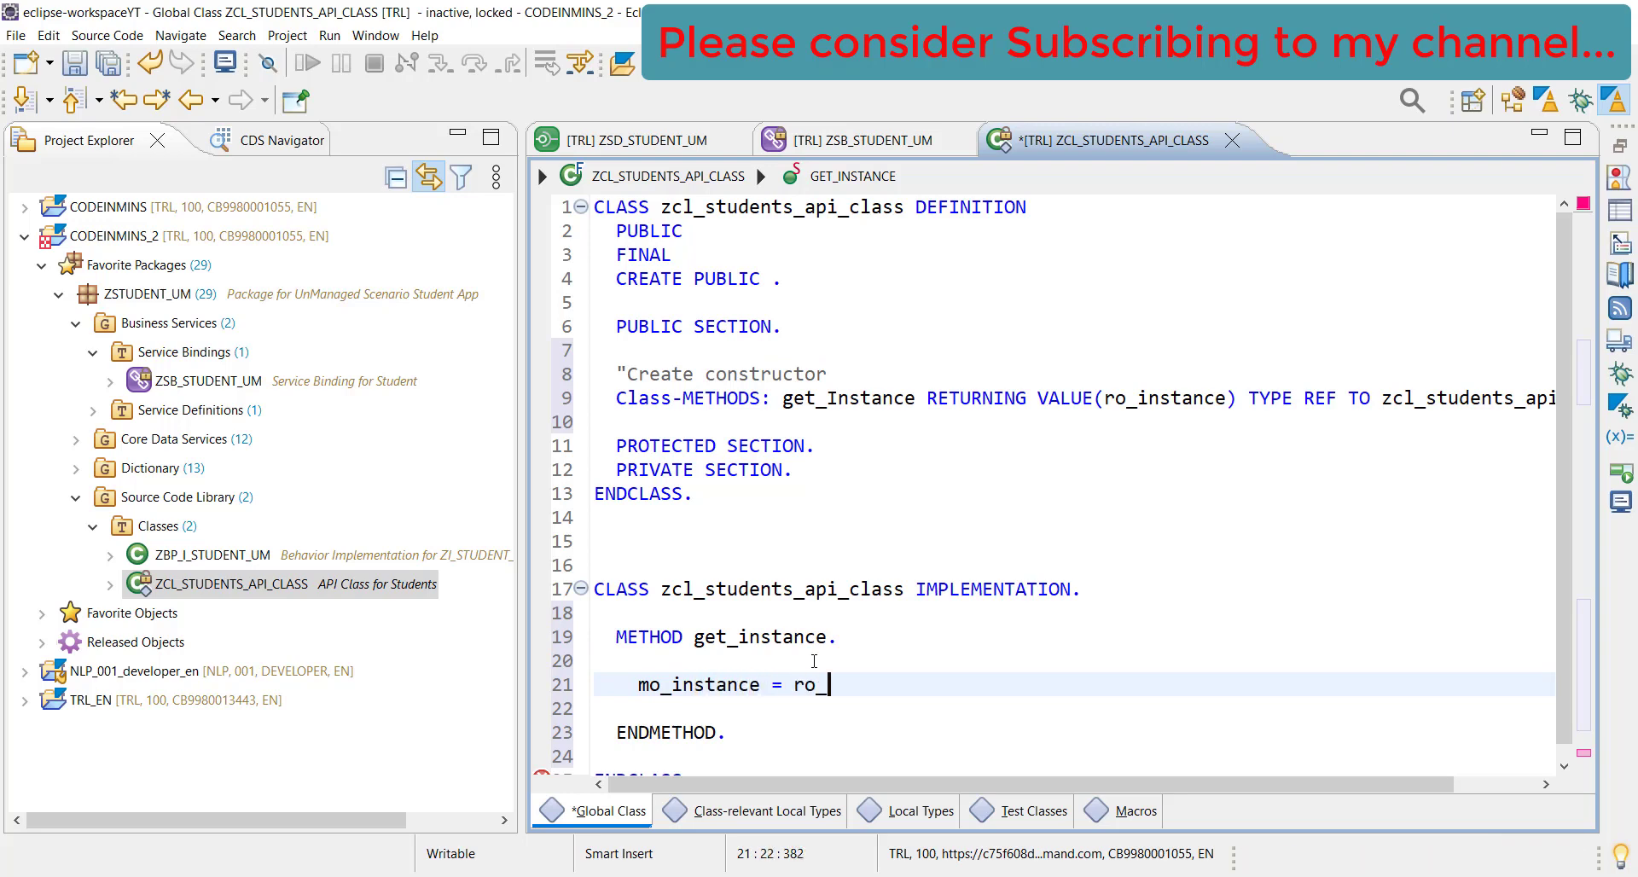
pyautogui.write('instance =')
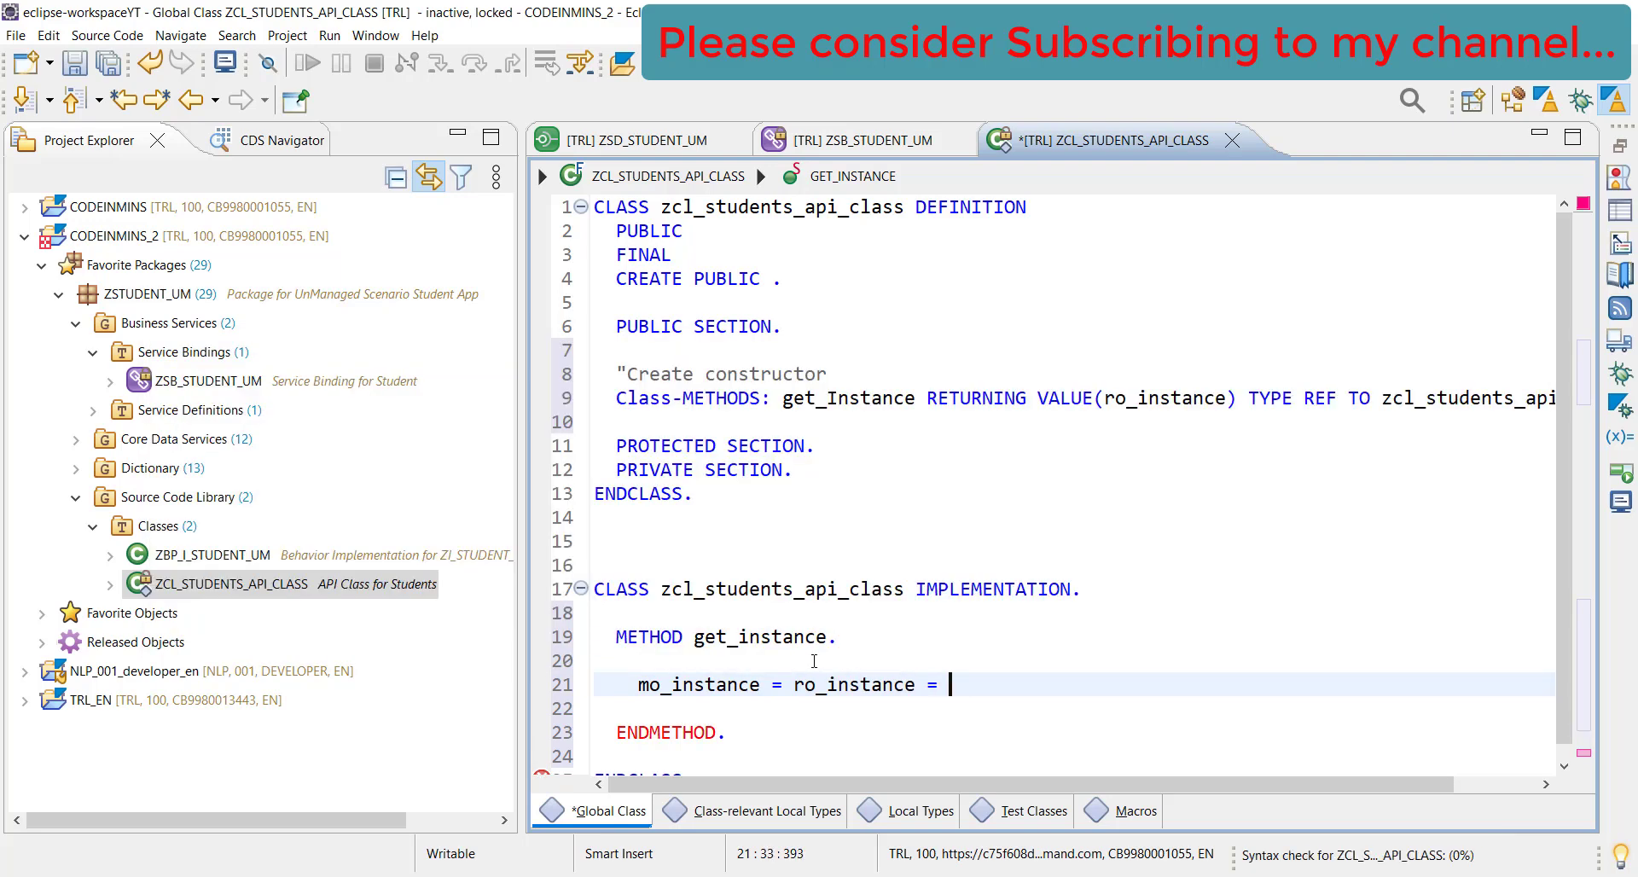
pyautogui.write('COND')
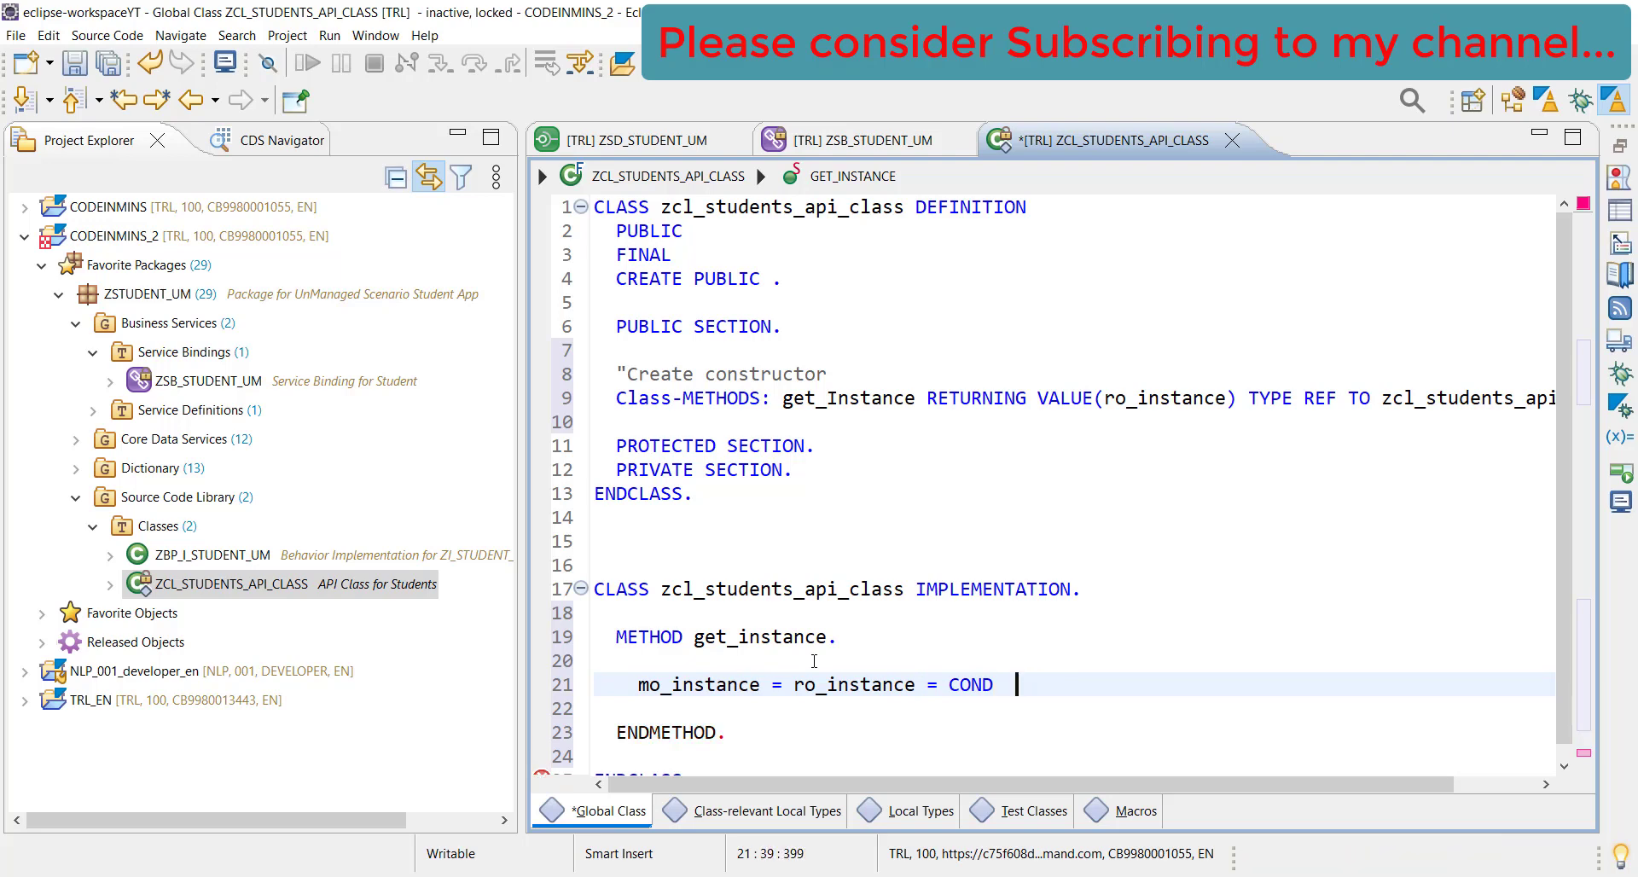
pyautogui.write('#')
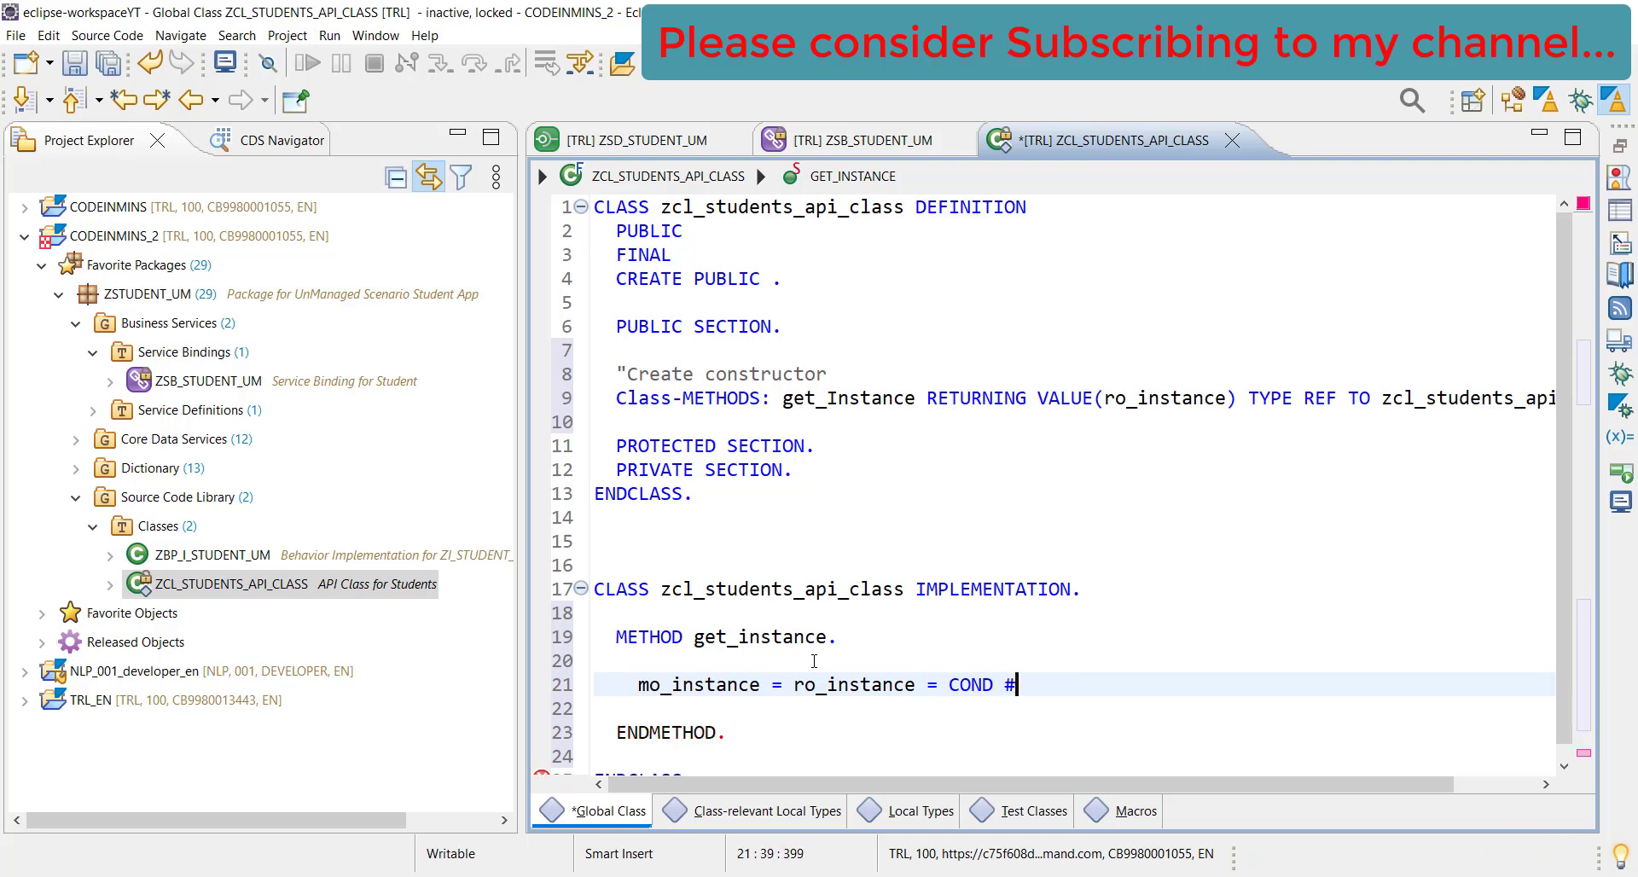
pyautogui.write('(')
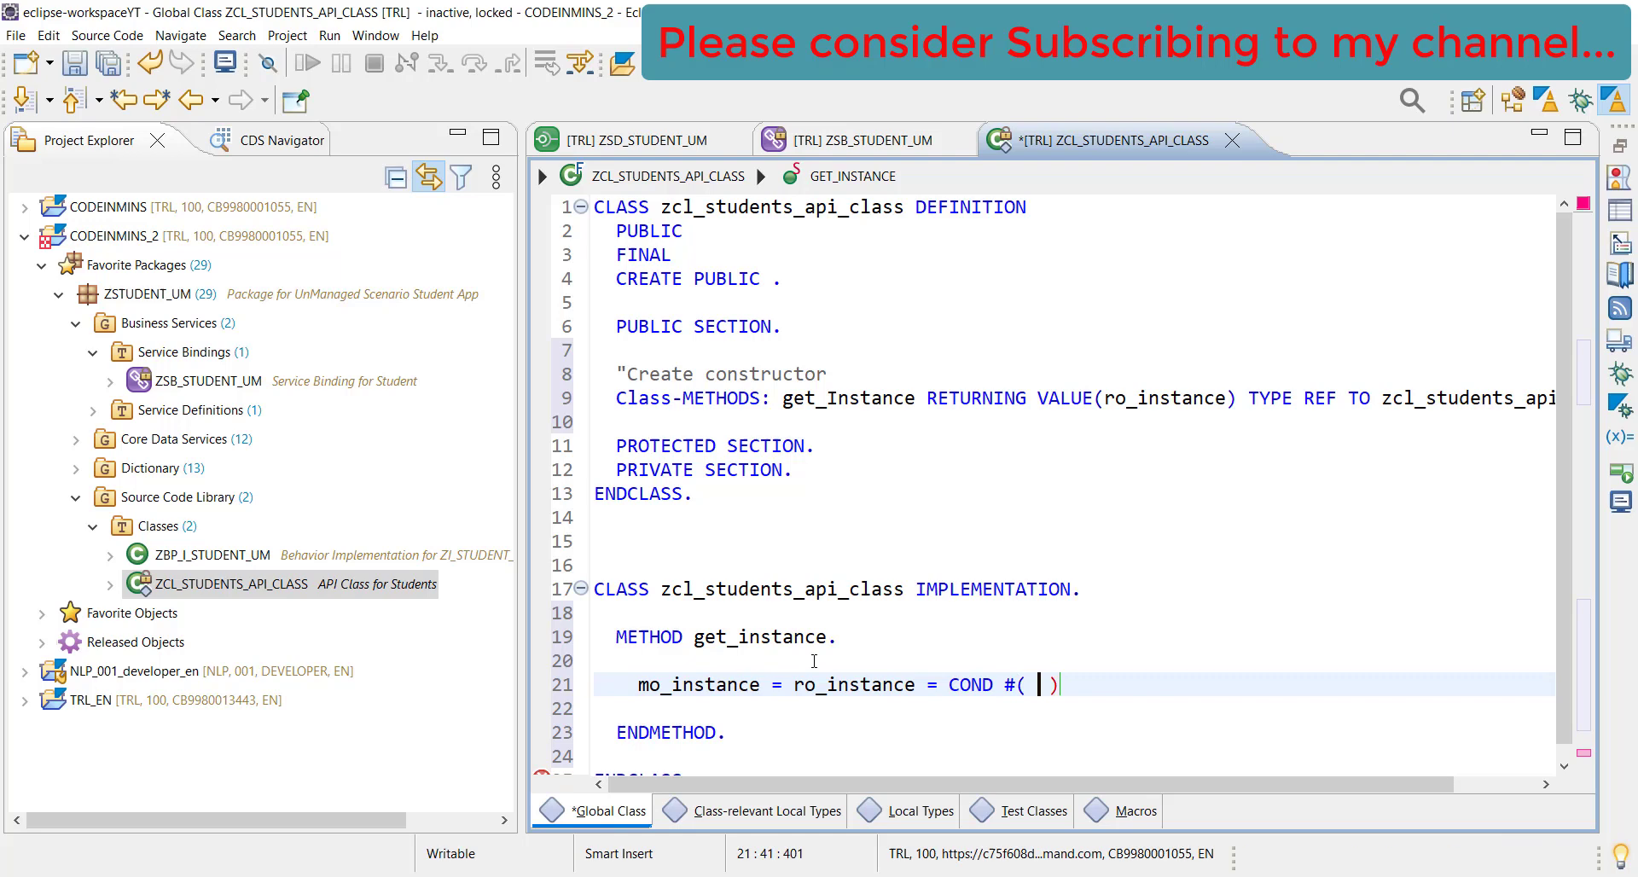
pyautogui.write('WHEN')
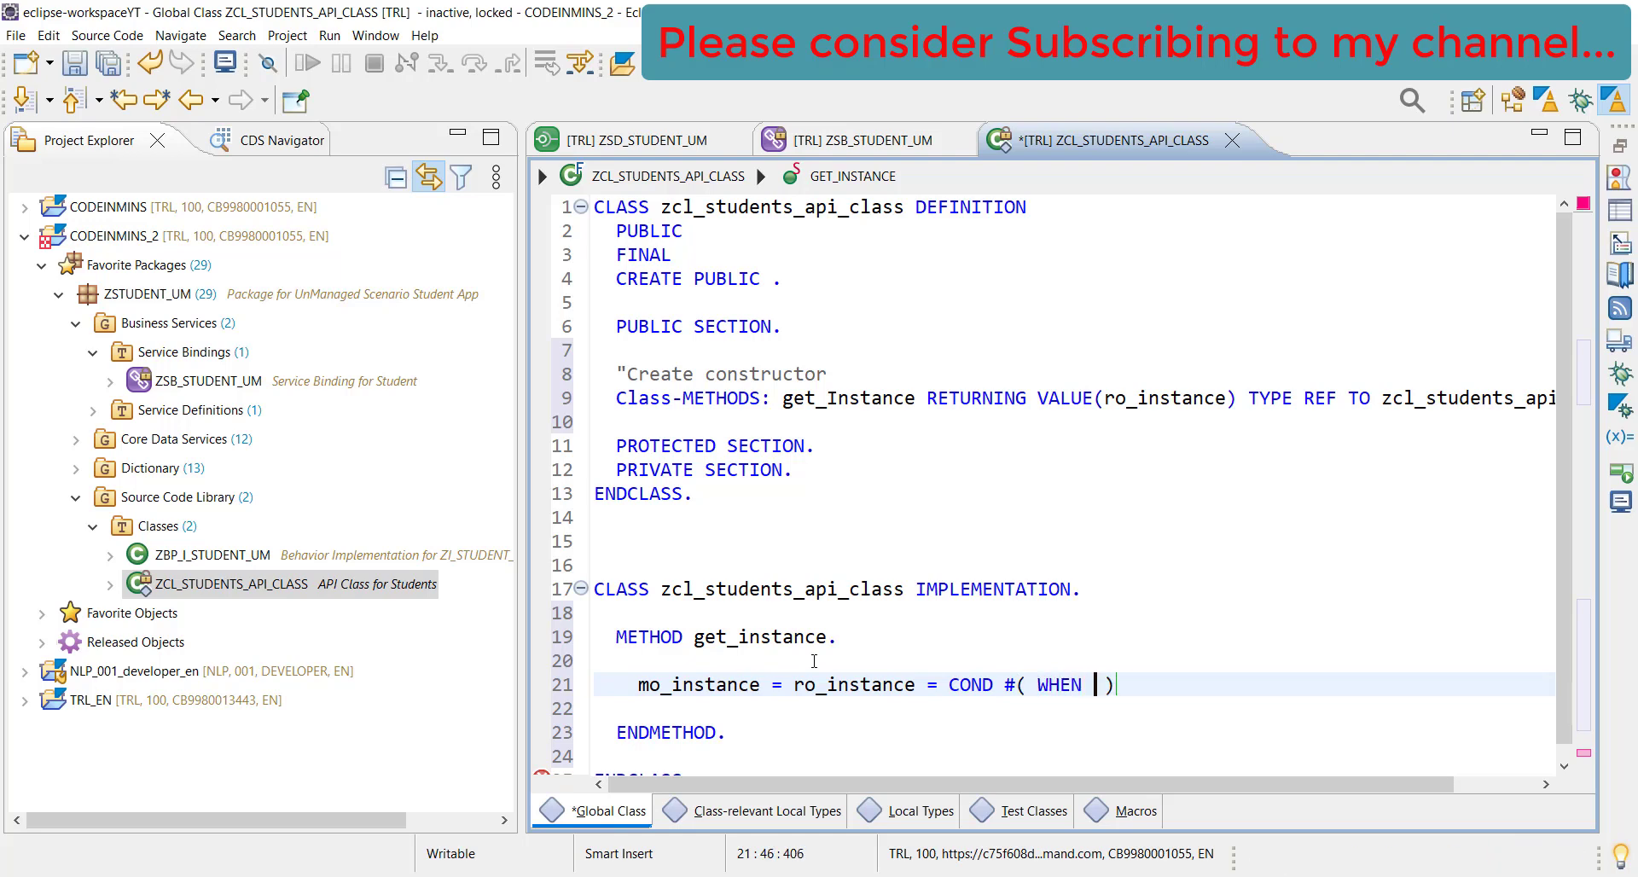
pyautogui.write('mo_inst')
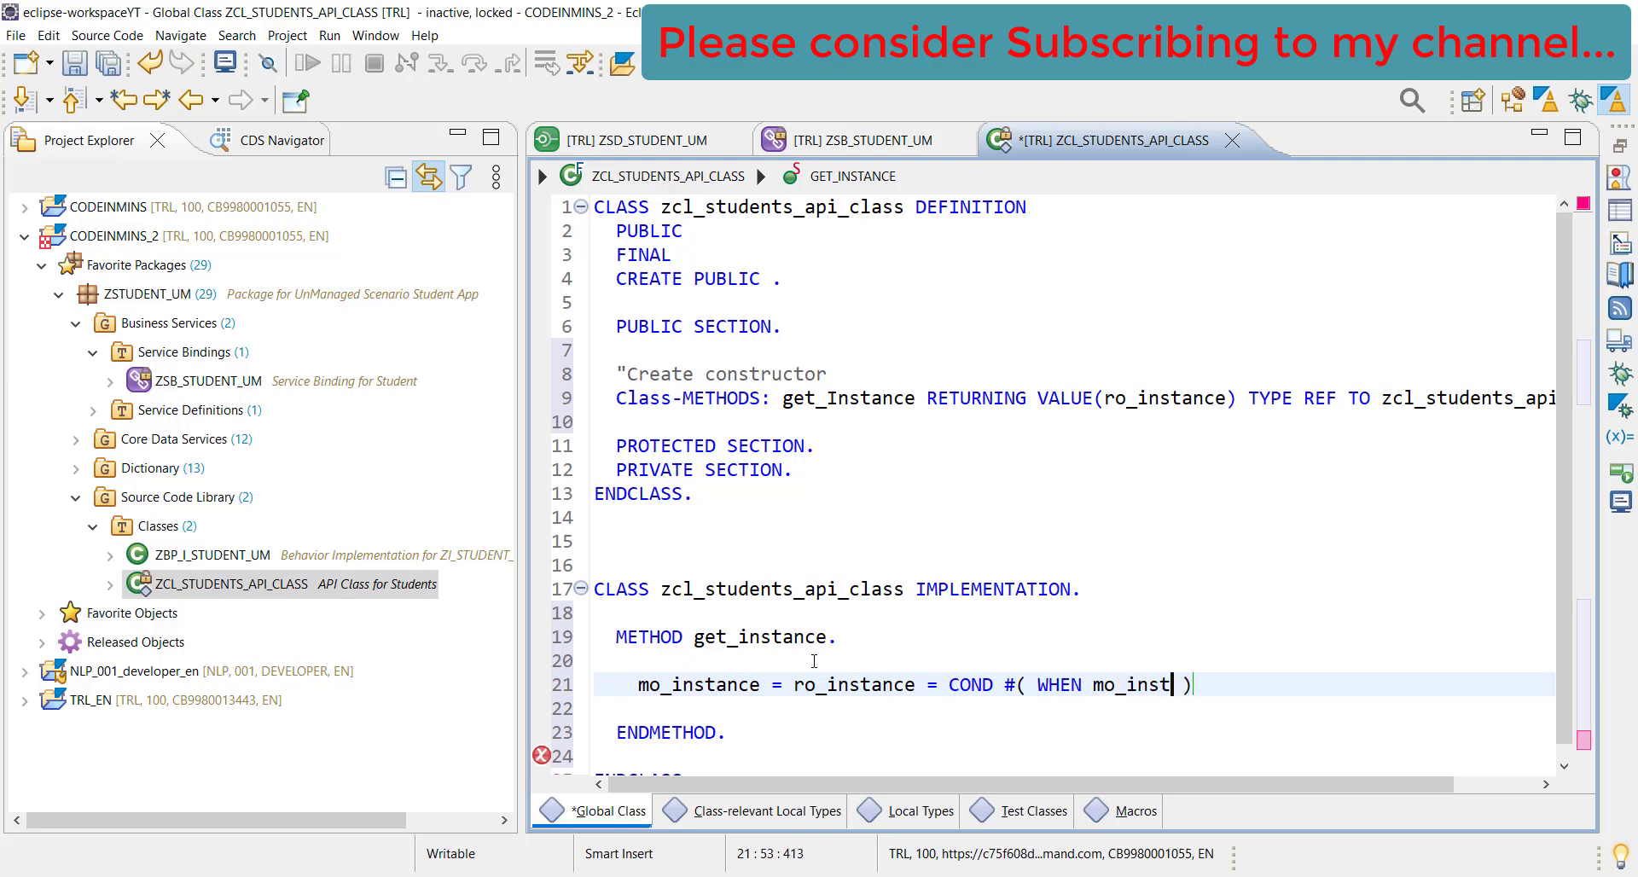
pyautogui.write('ance I')
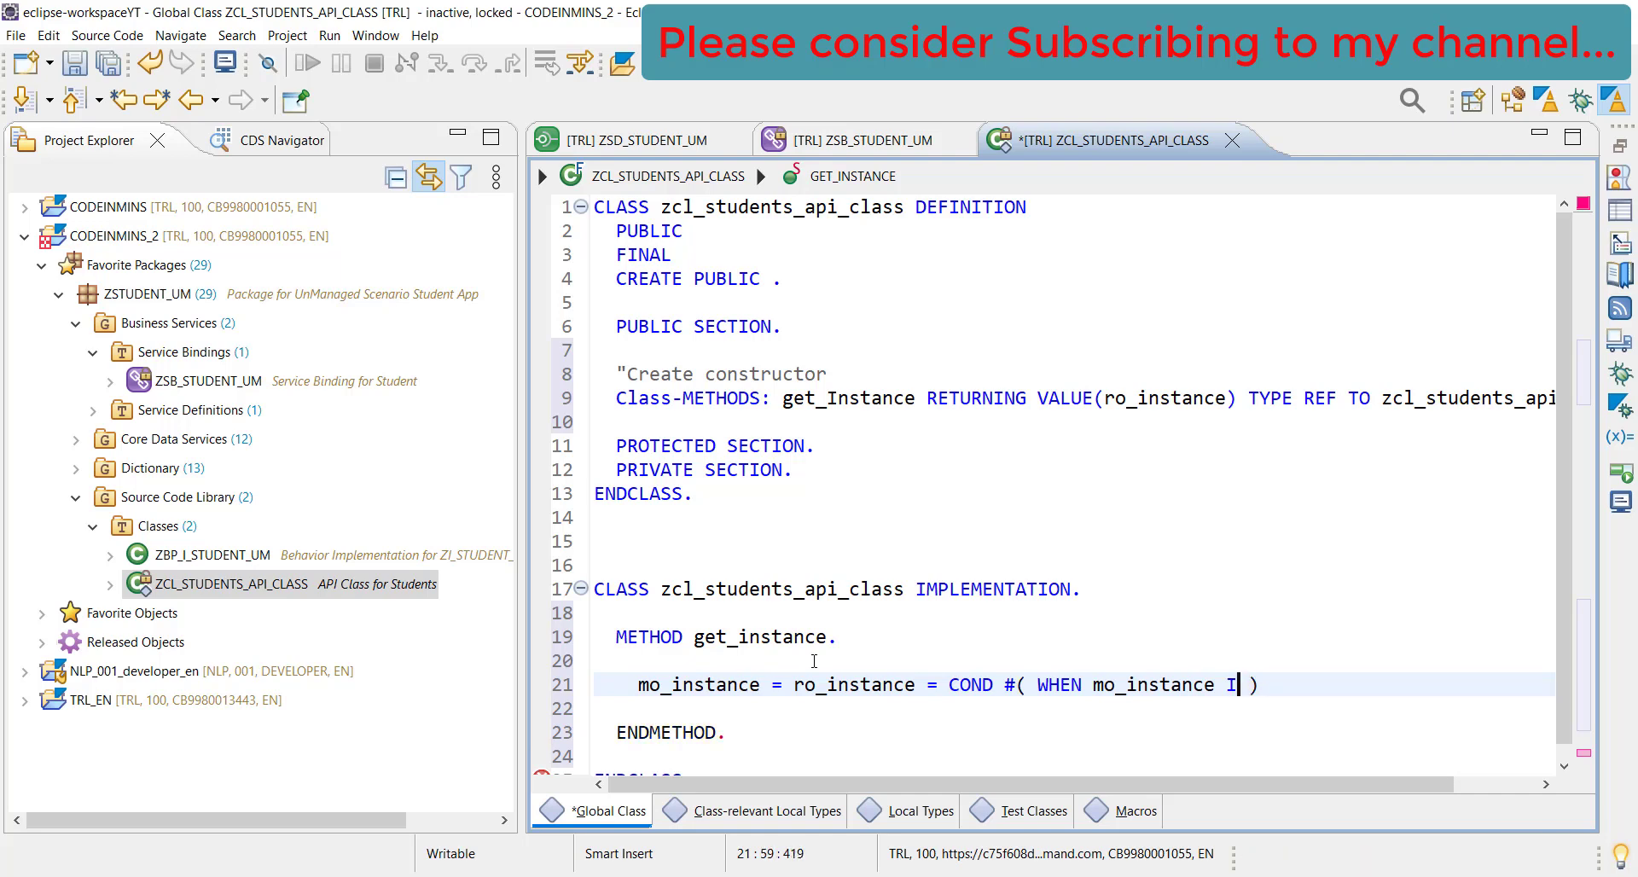
pyautogui.write('S BOUND')
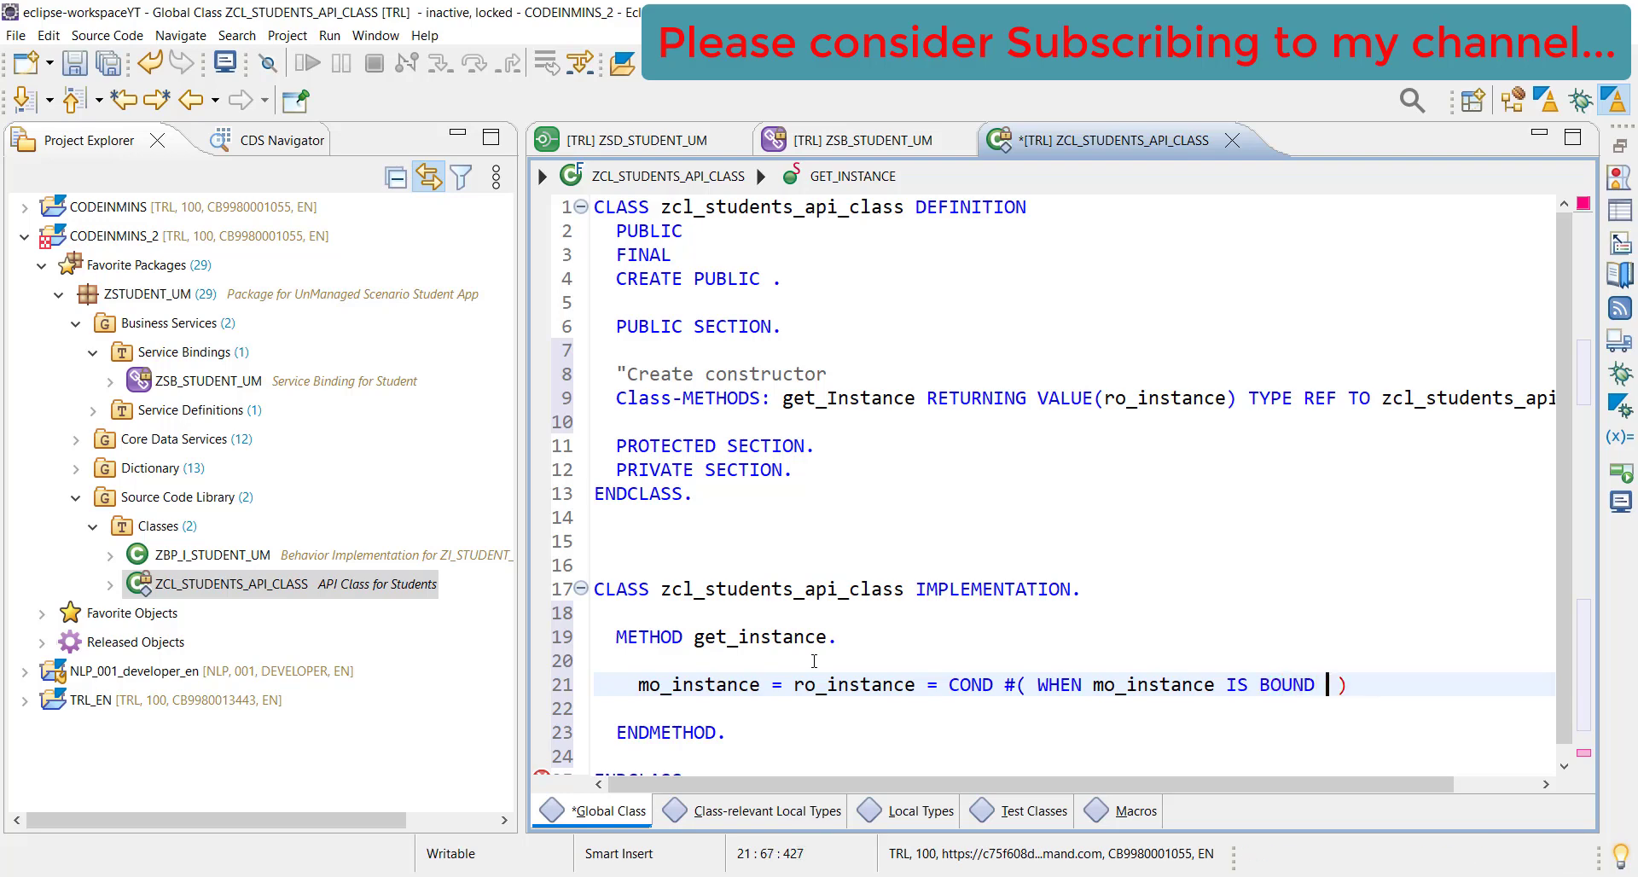
# Complete the COND on a new line with THEN mo_instance ELSE NEW #( )
pyautogui.press('Return')
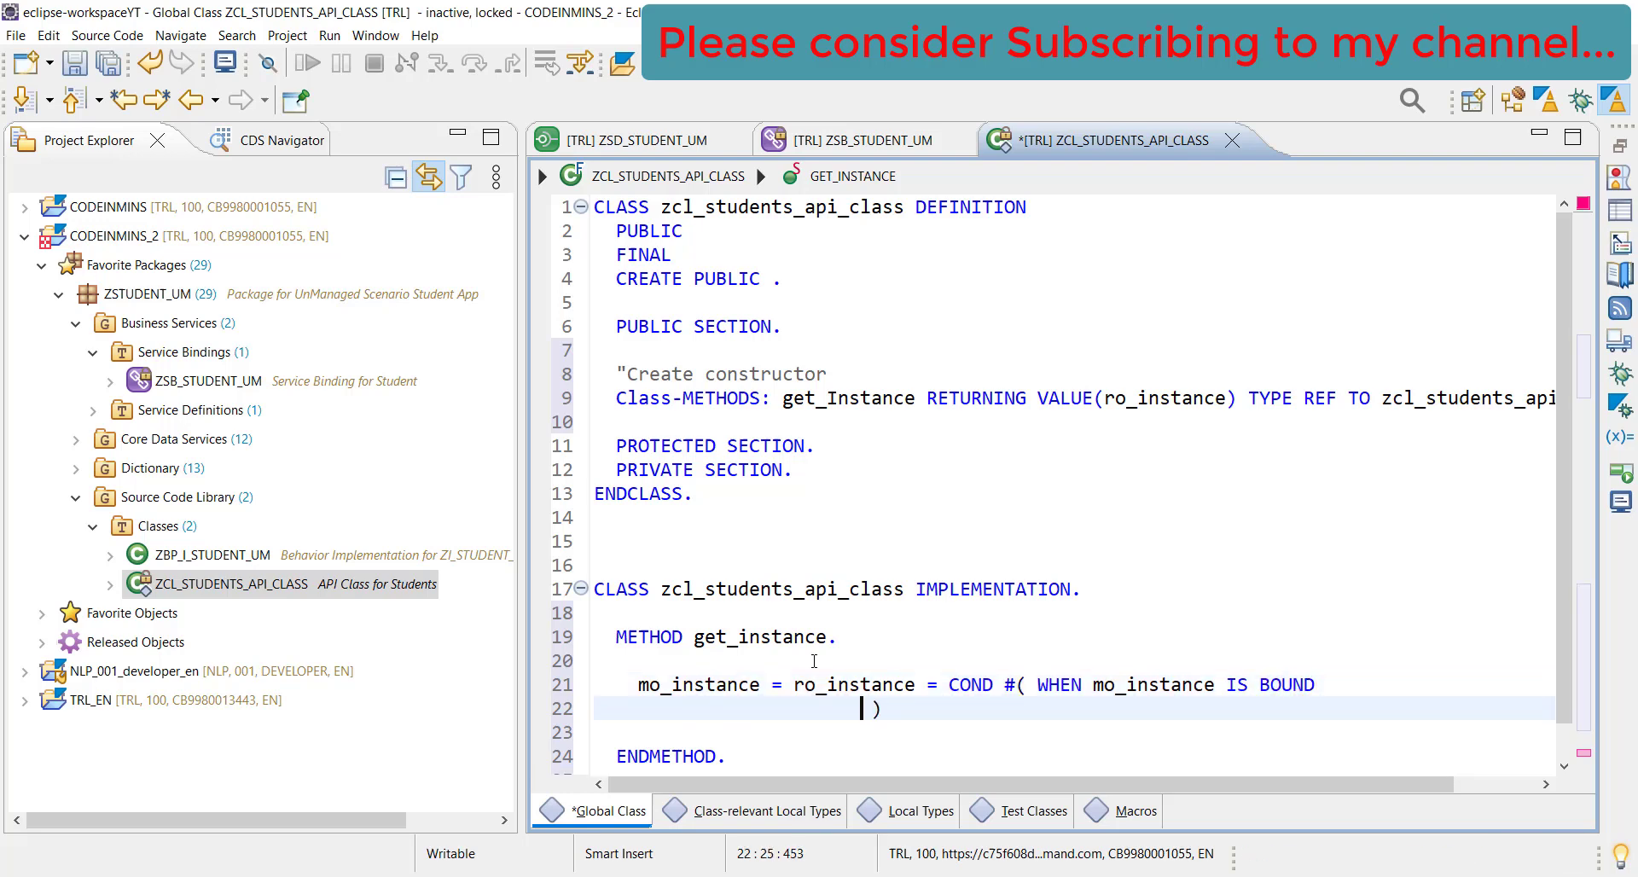
pyautogui.write('THEN mo_instance')
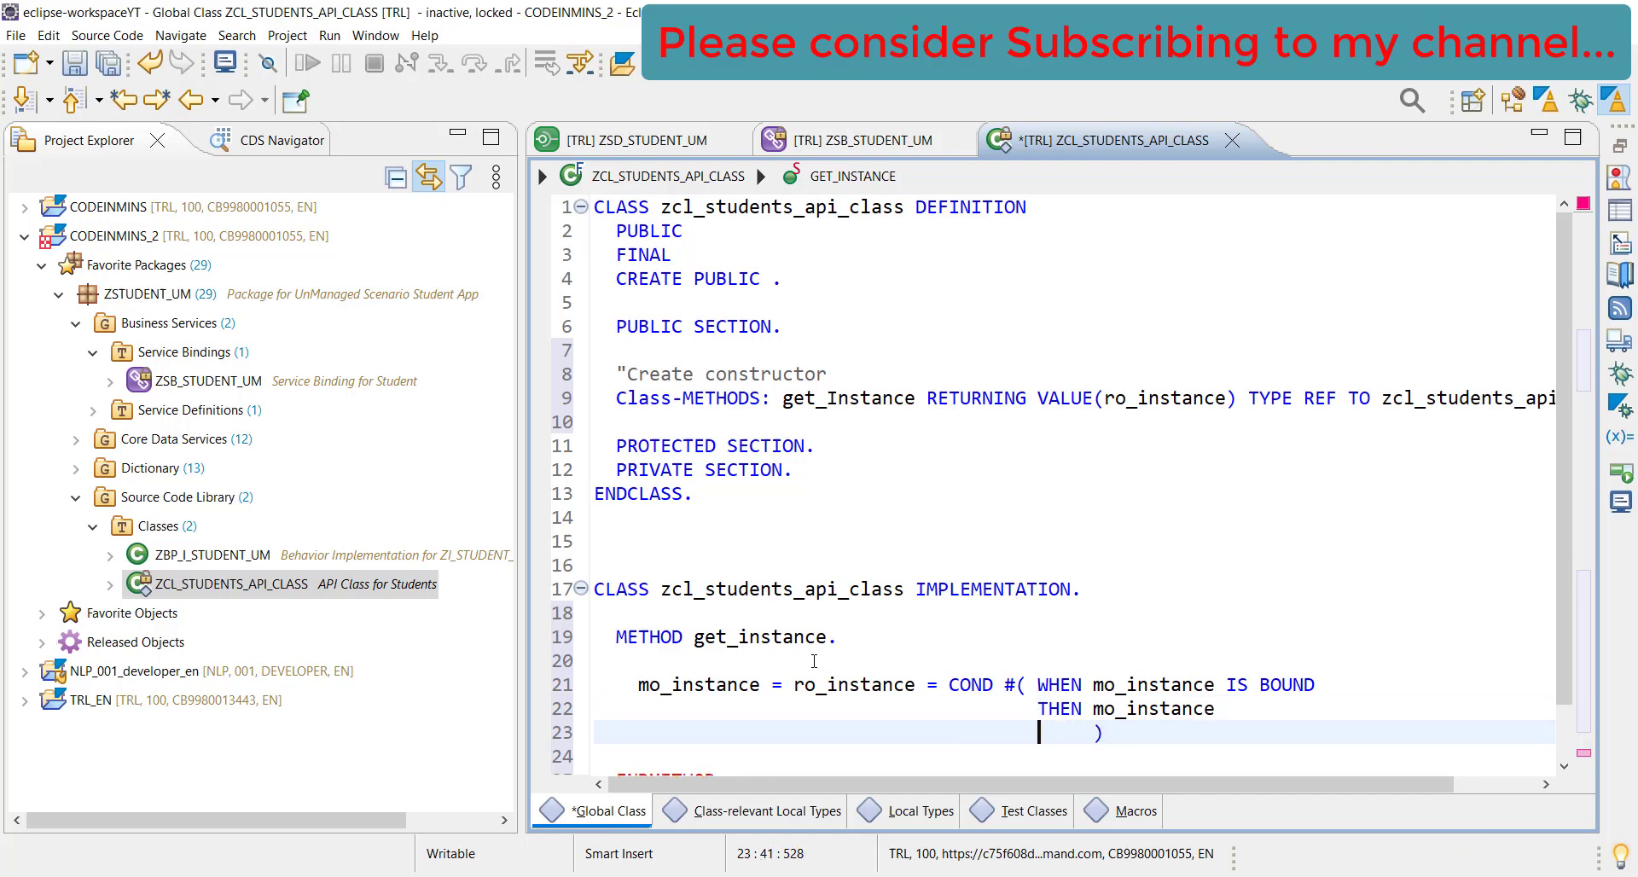
pyautogui.write('ELSE')
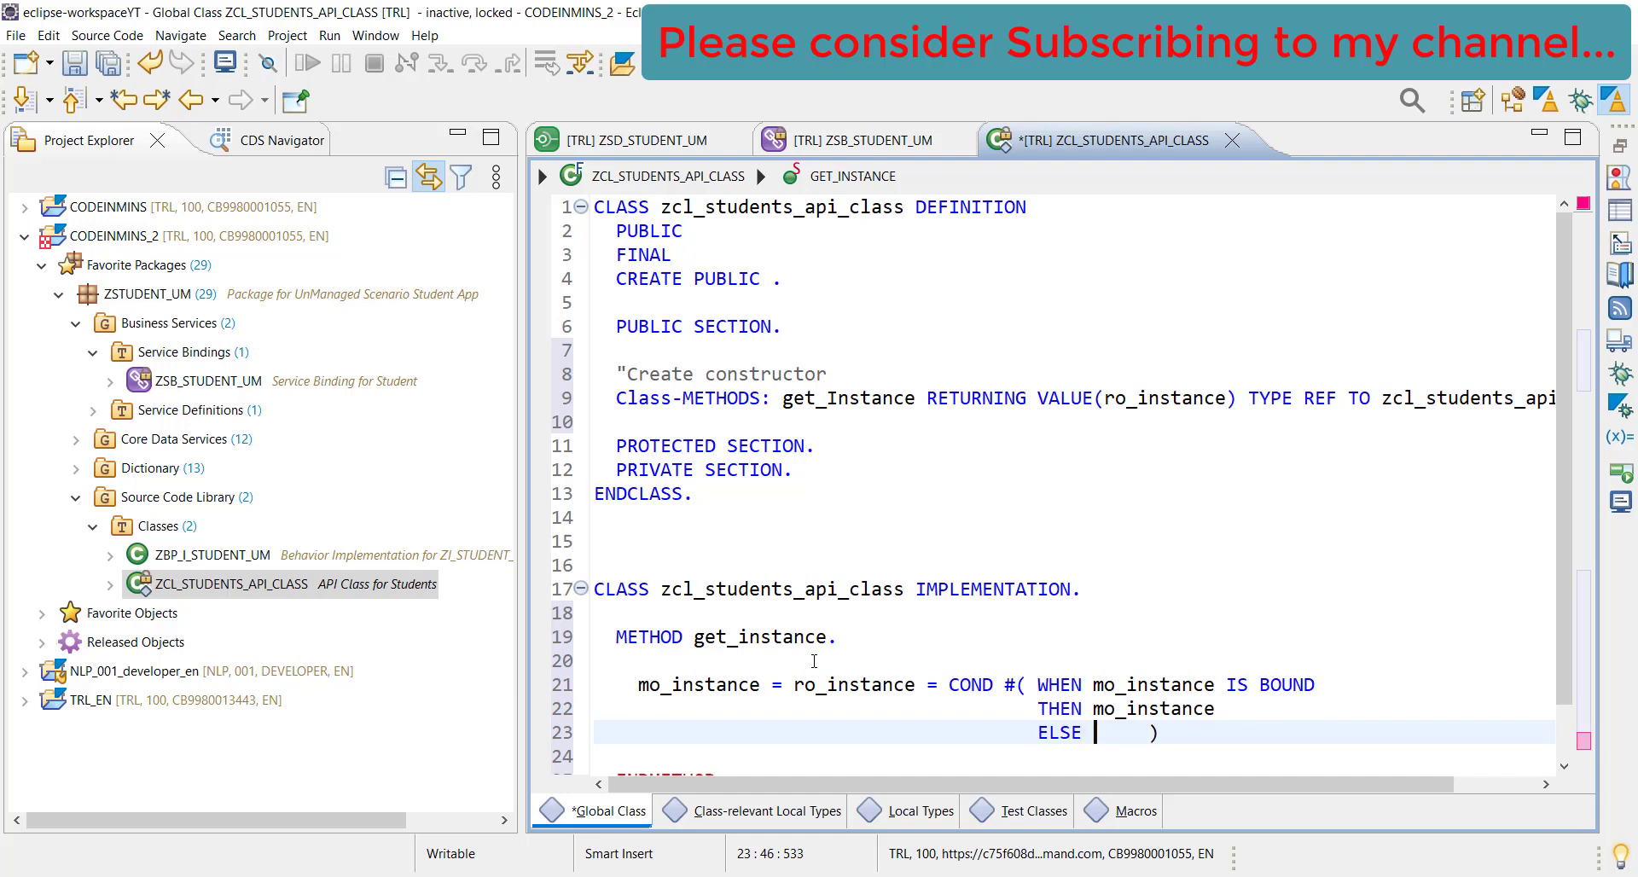
pyautogui.write('NEW #')
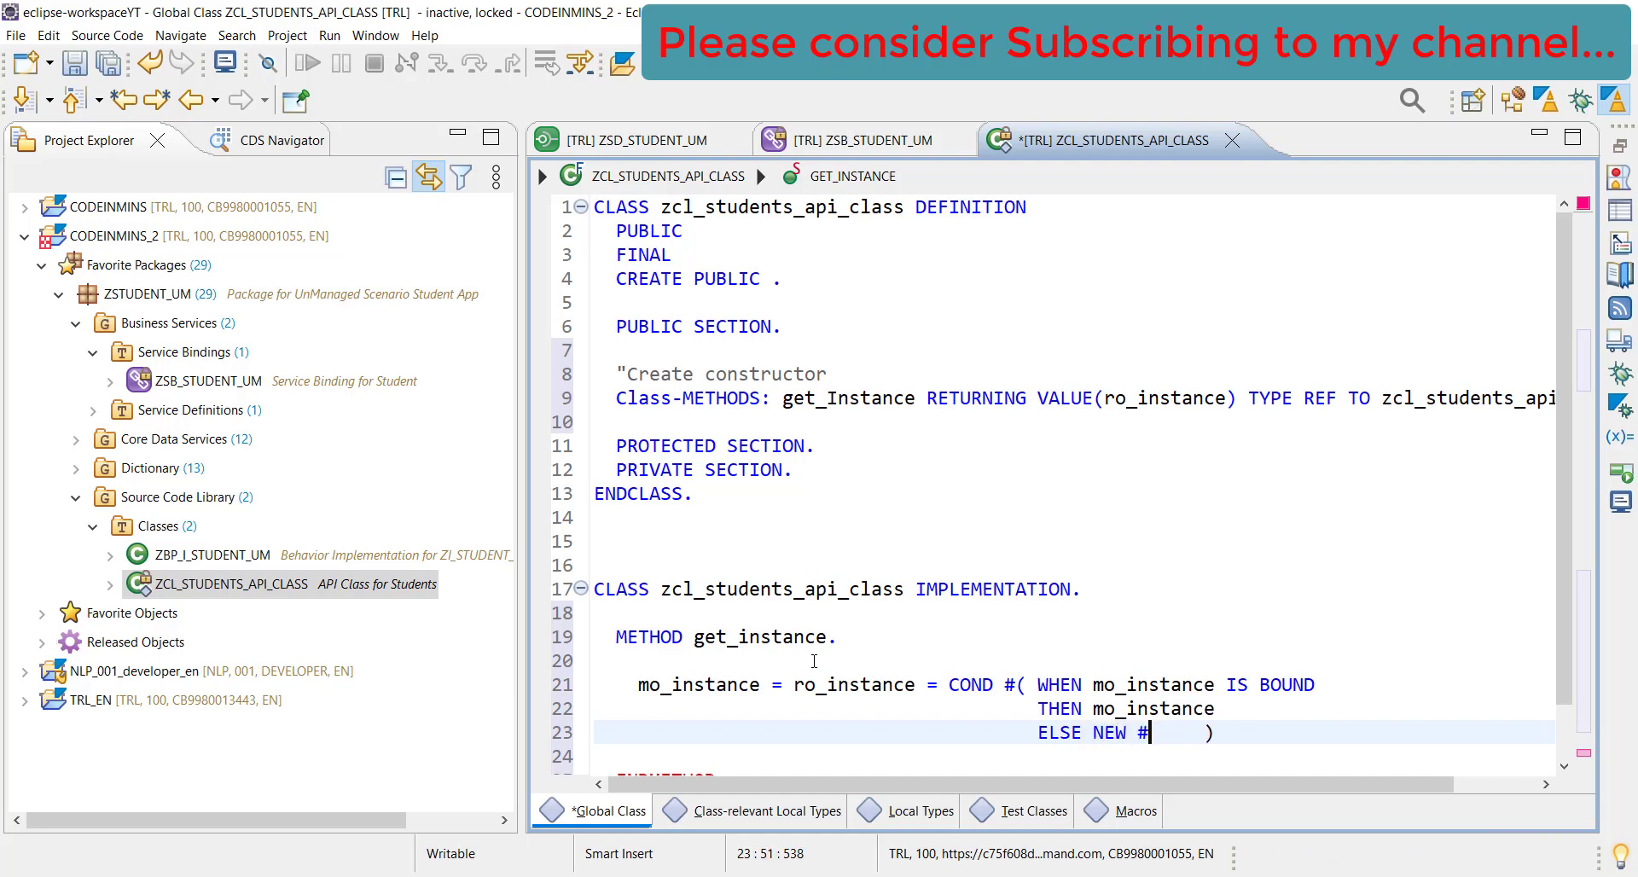
pyautogui.write('(')
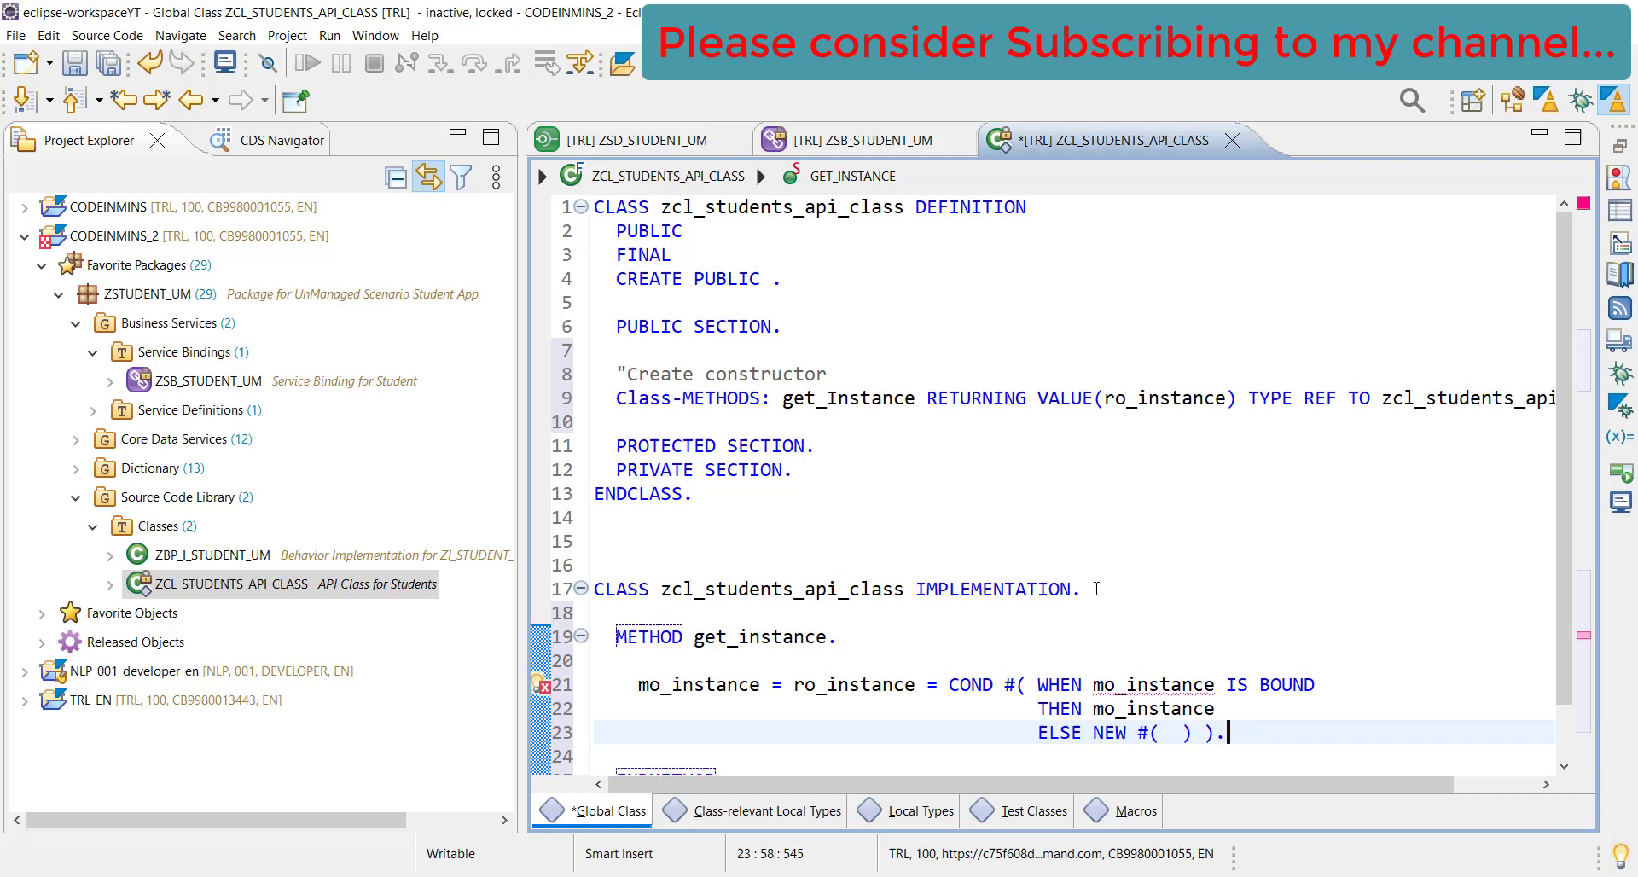
pyautogui.scroll(-3)
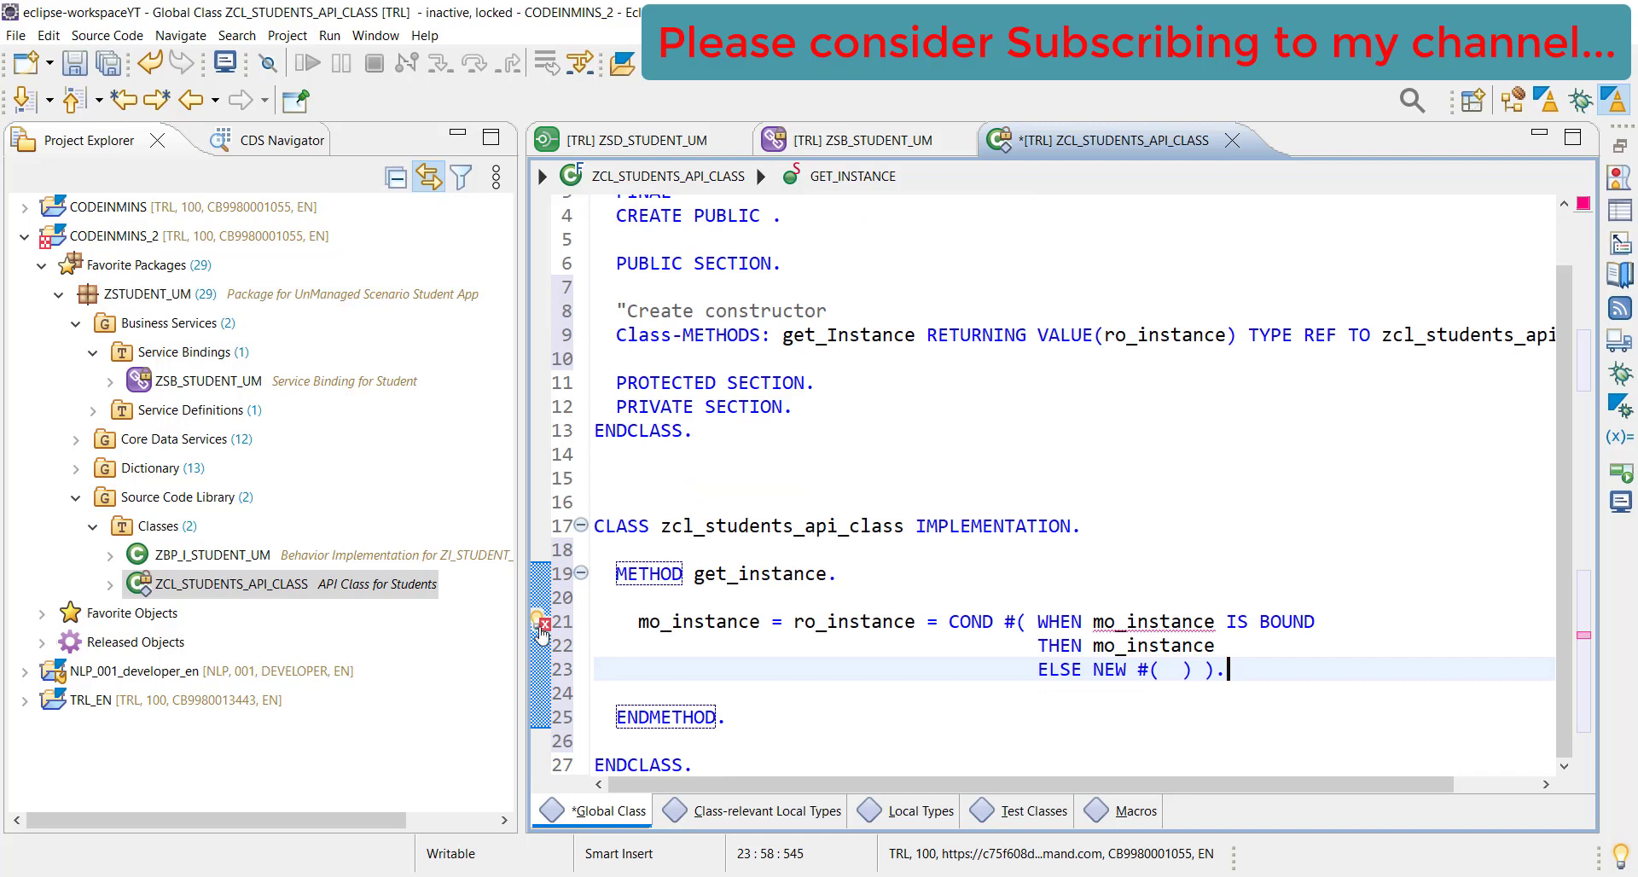
pyautogui.moveTo(541, 621)
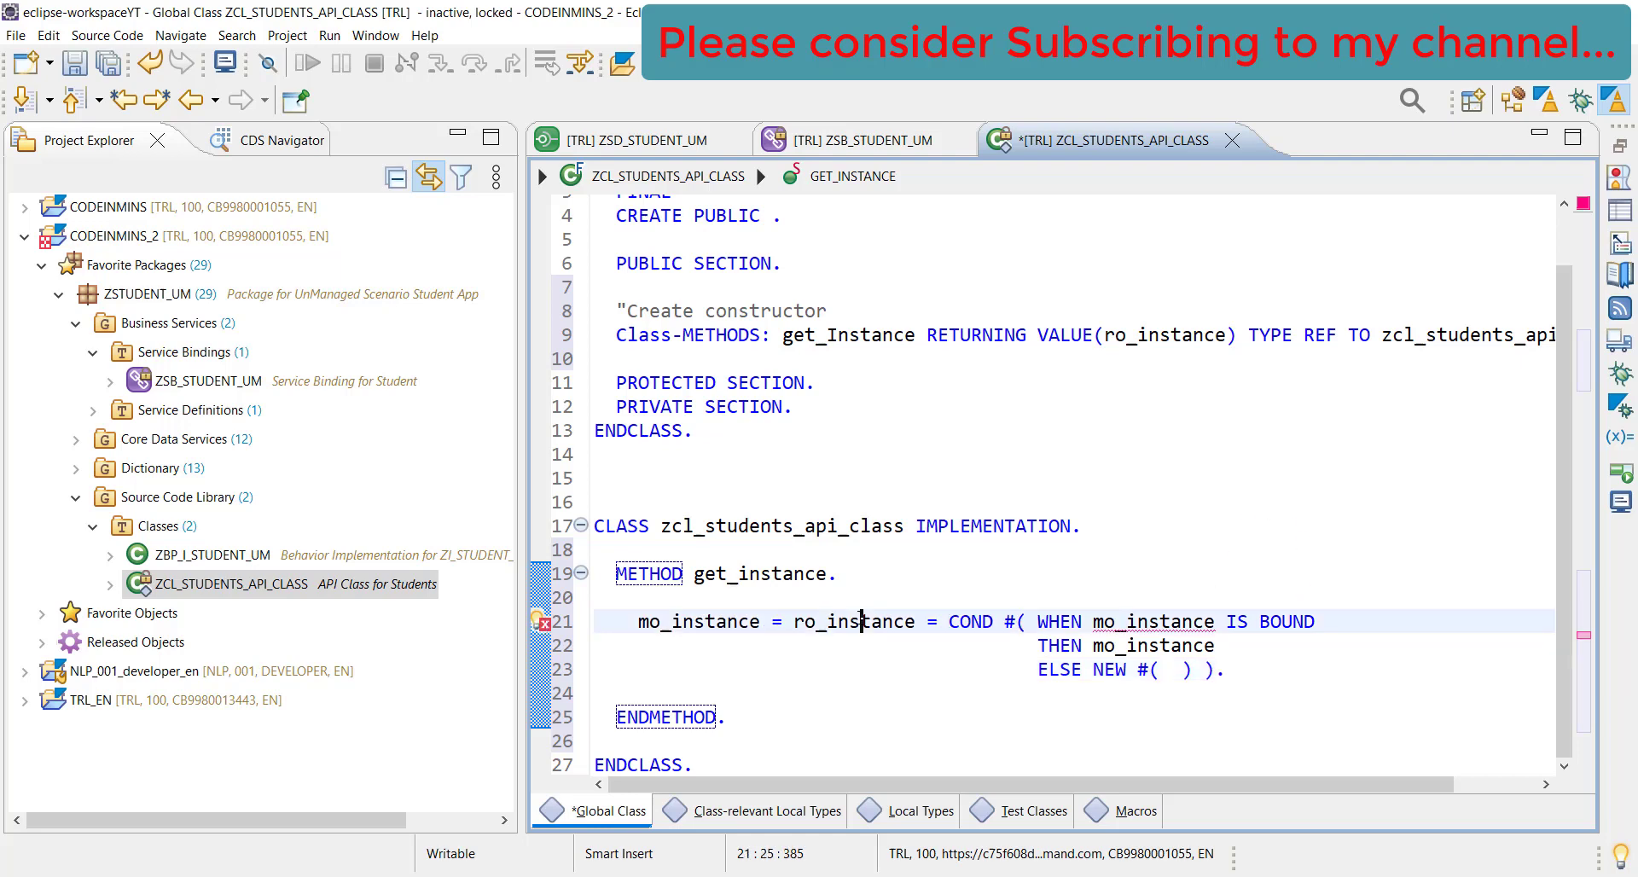
pyautogui.doubleClick(697, 622)
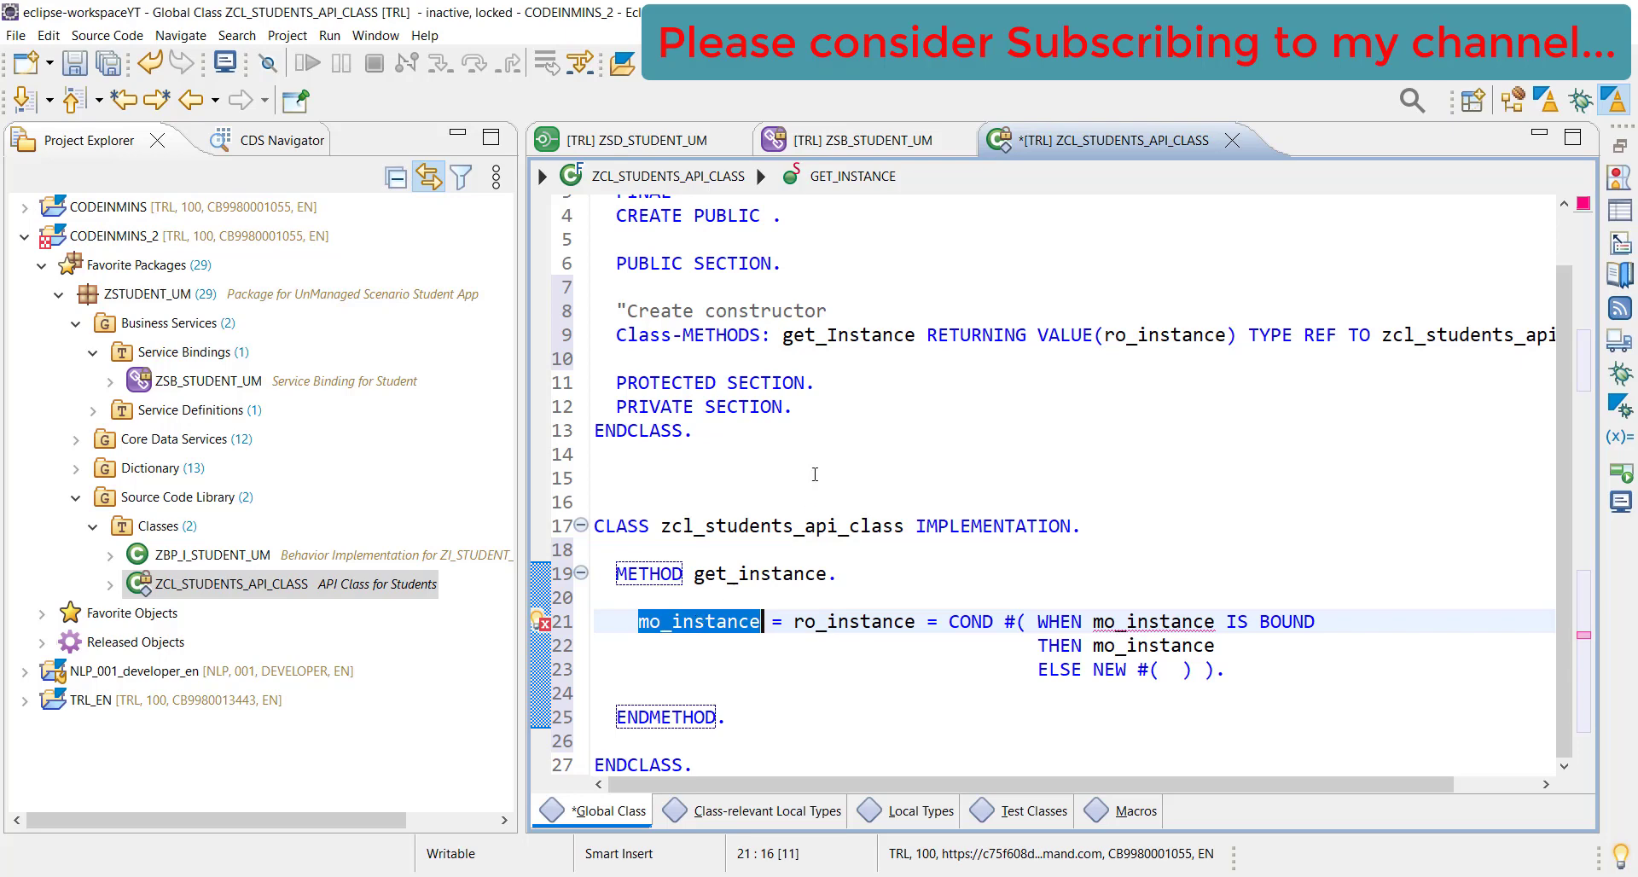
pyautogui.moveTo(935, 364)
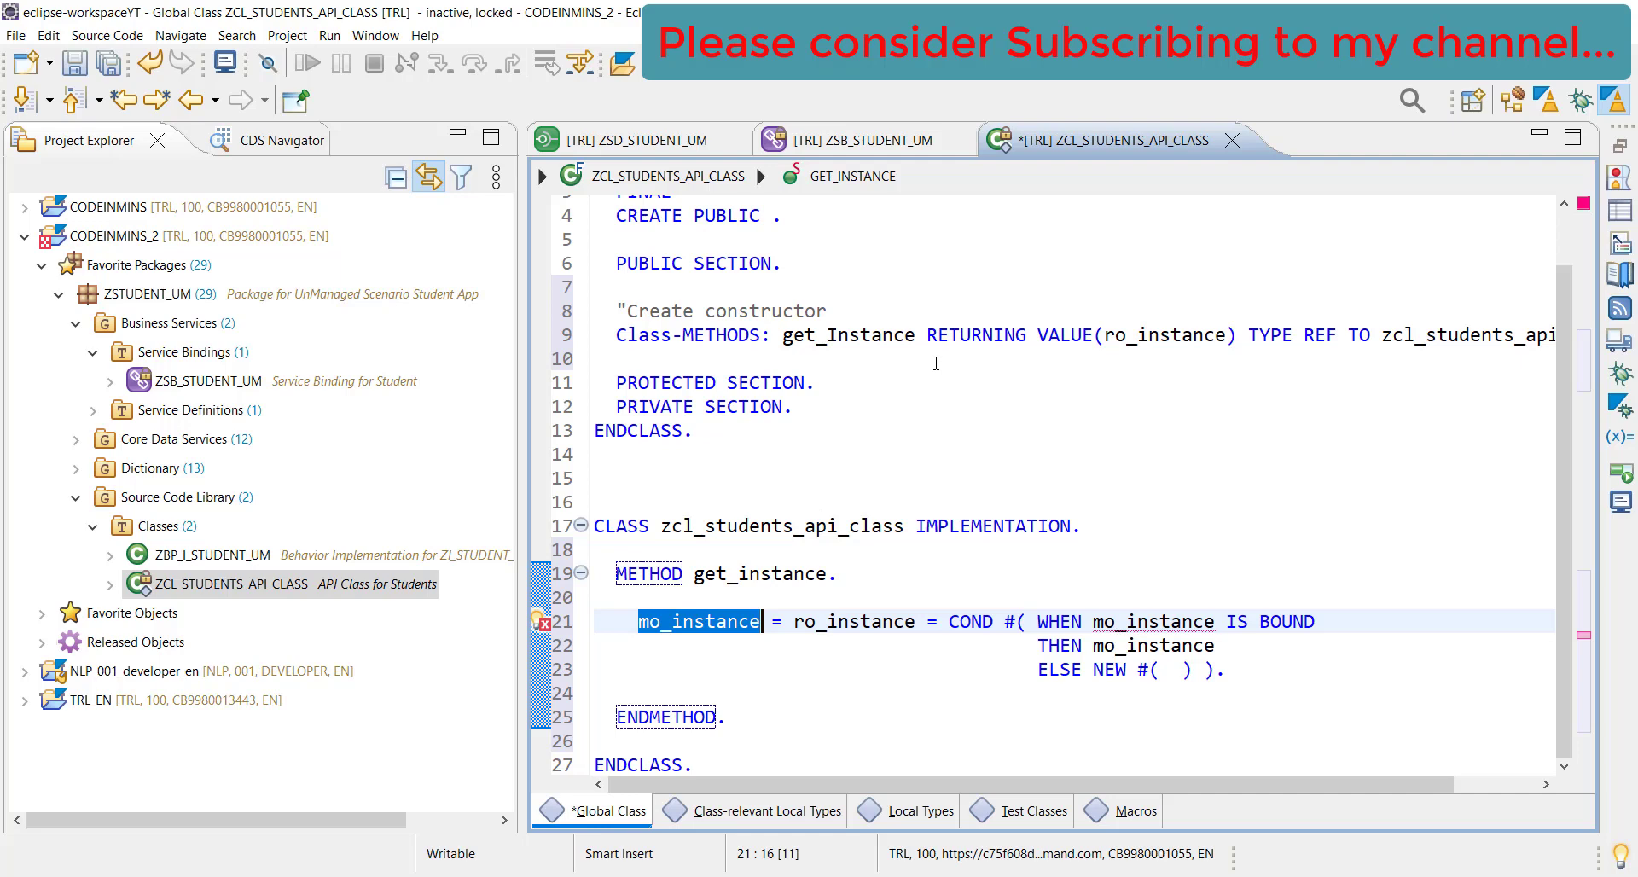
pyautogui.moveTo(722, 382)
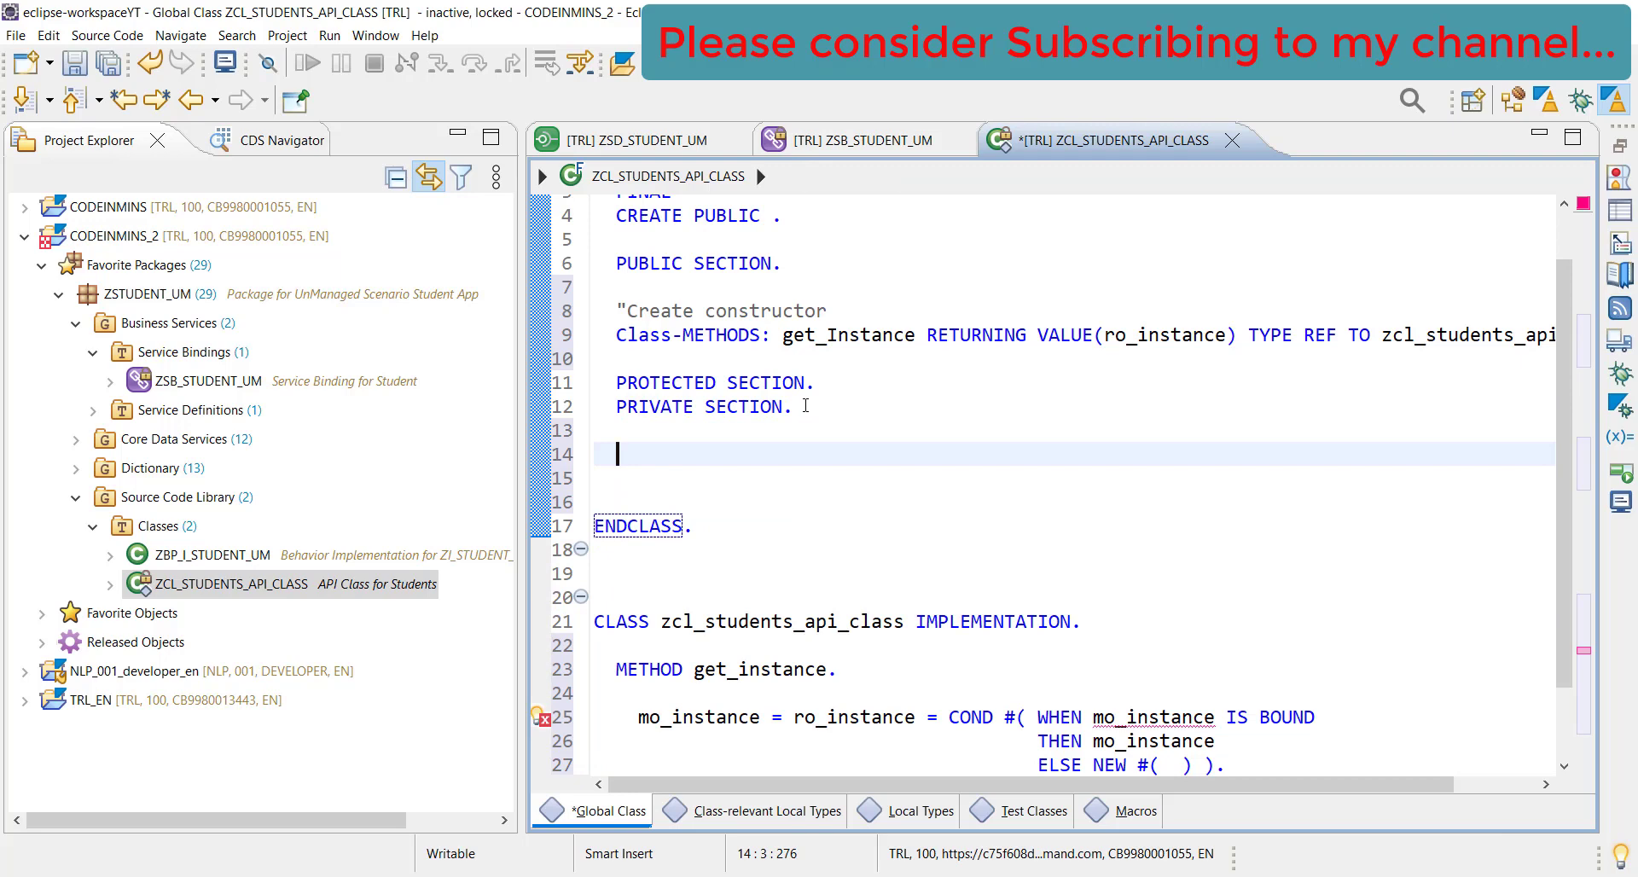
# Declare CLASS-DATA mo_instance TYPE REF TO zcl_students_api_class in the private section
pyautogui.write('CLASS-METHO')
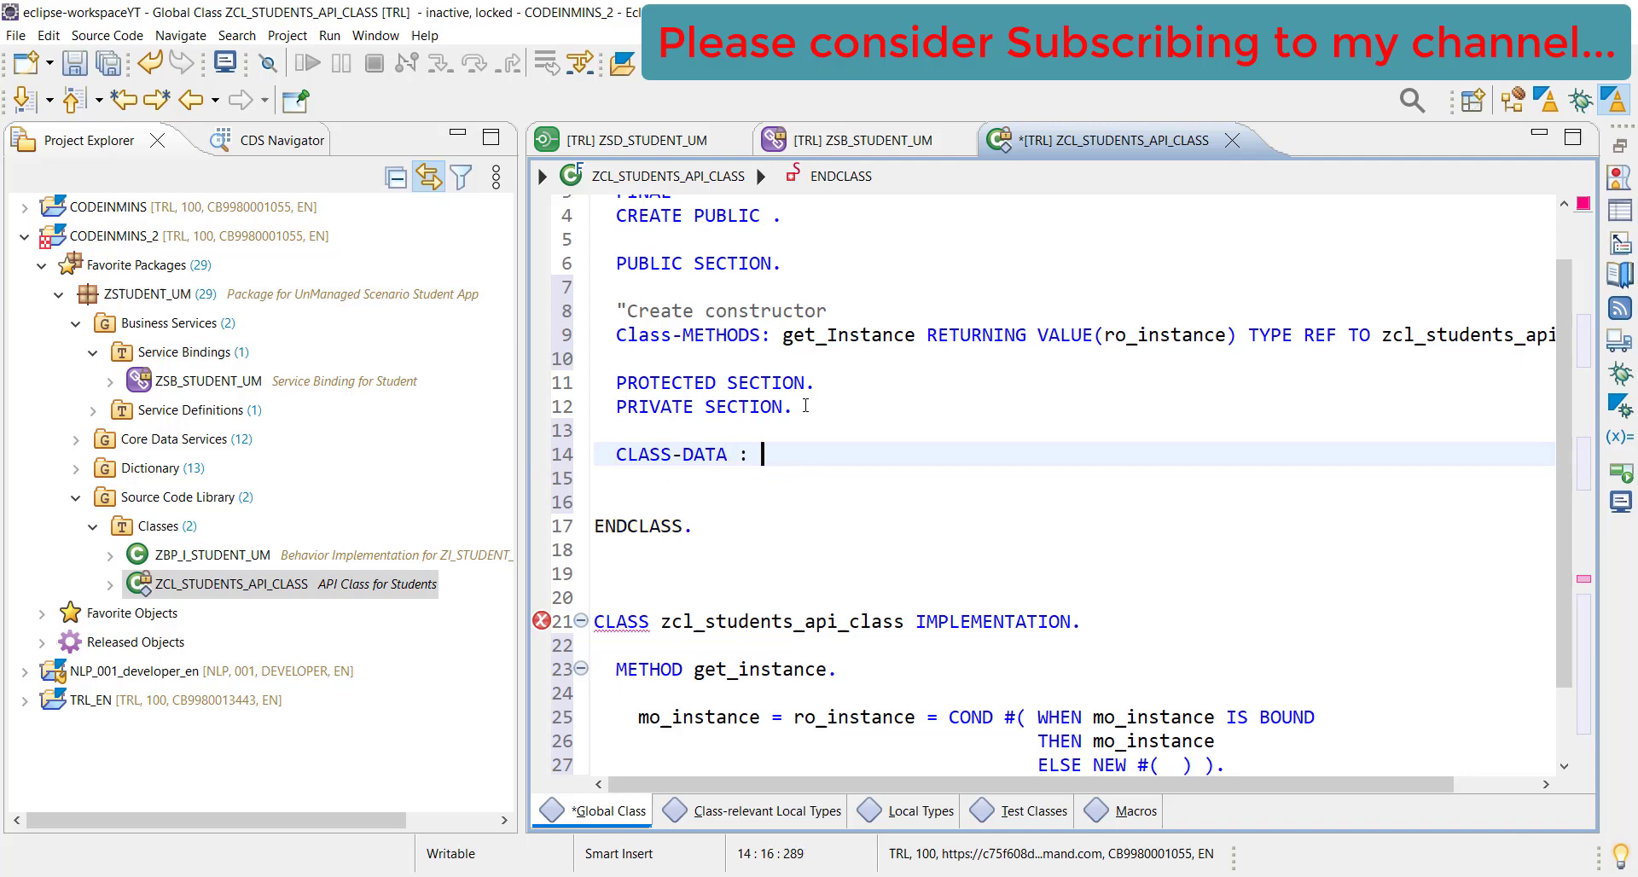
pyautogui.write('mo_instance ty')
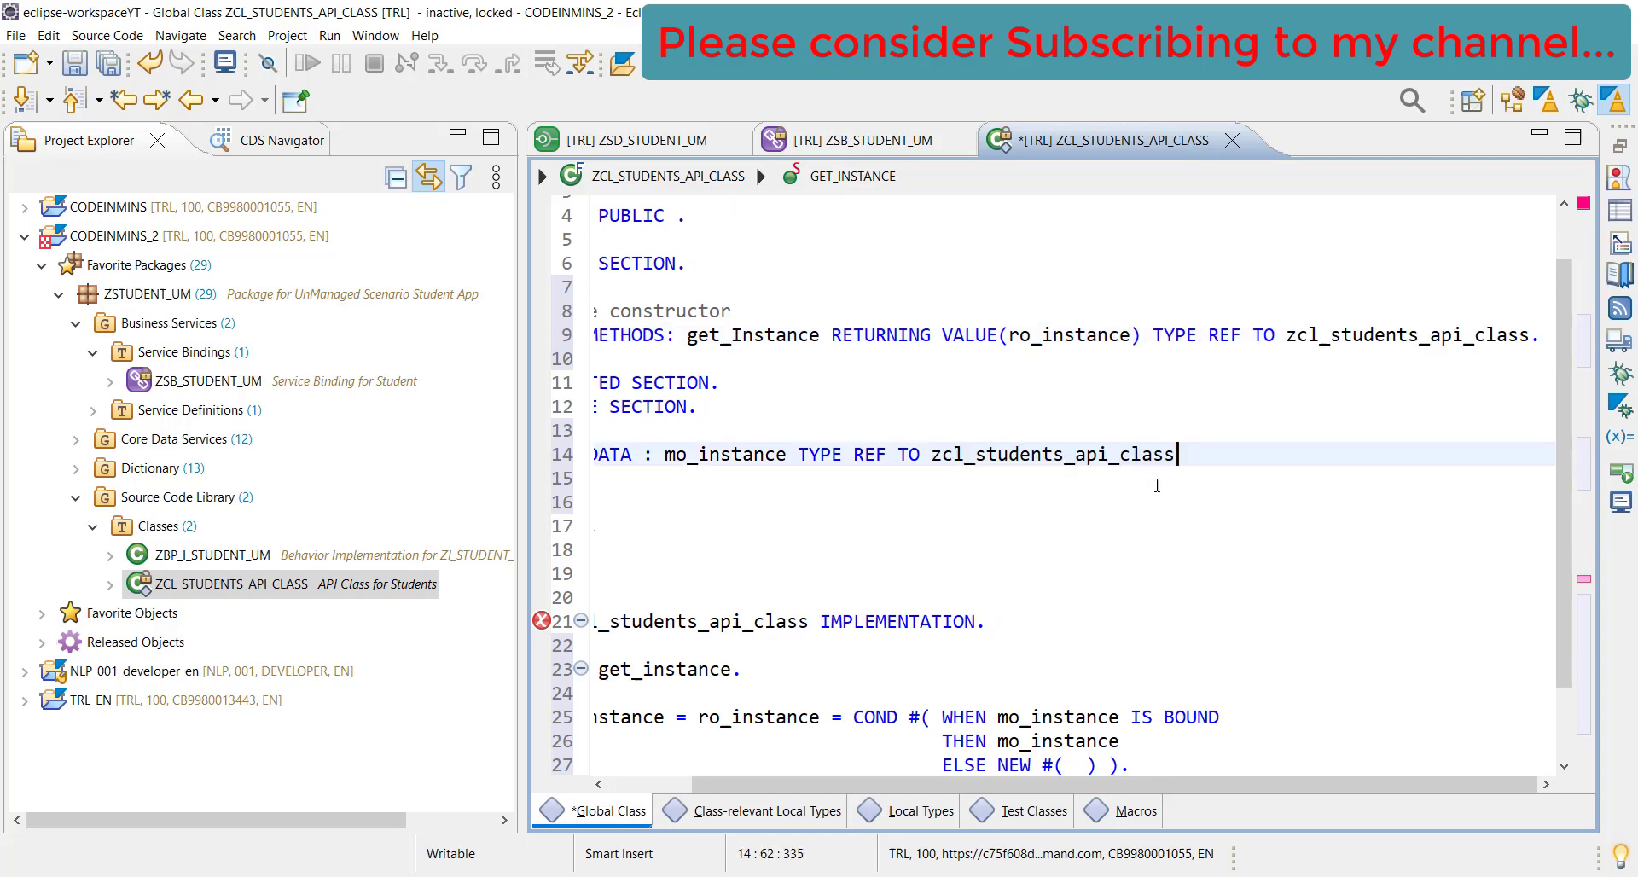
pyautogui.write('.')
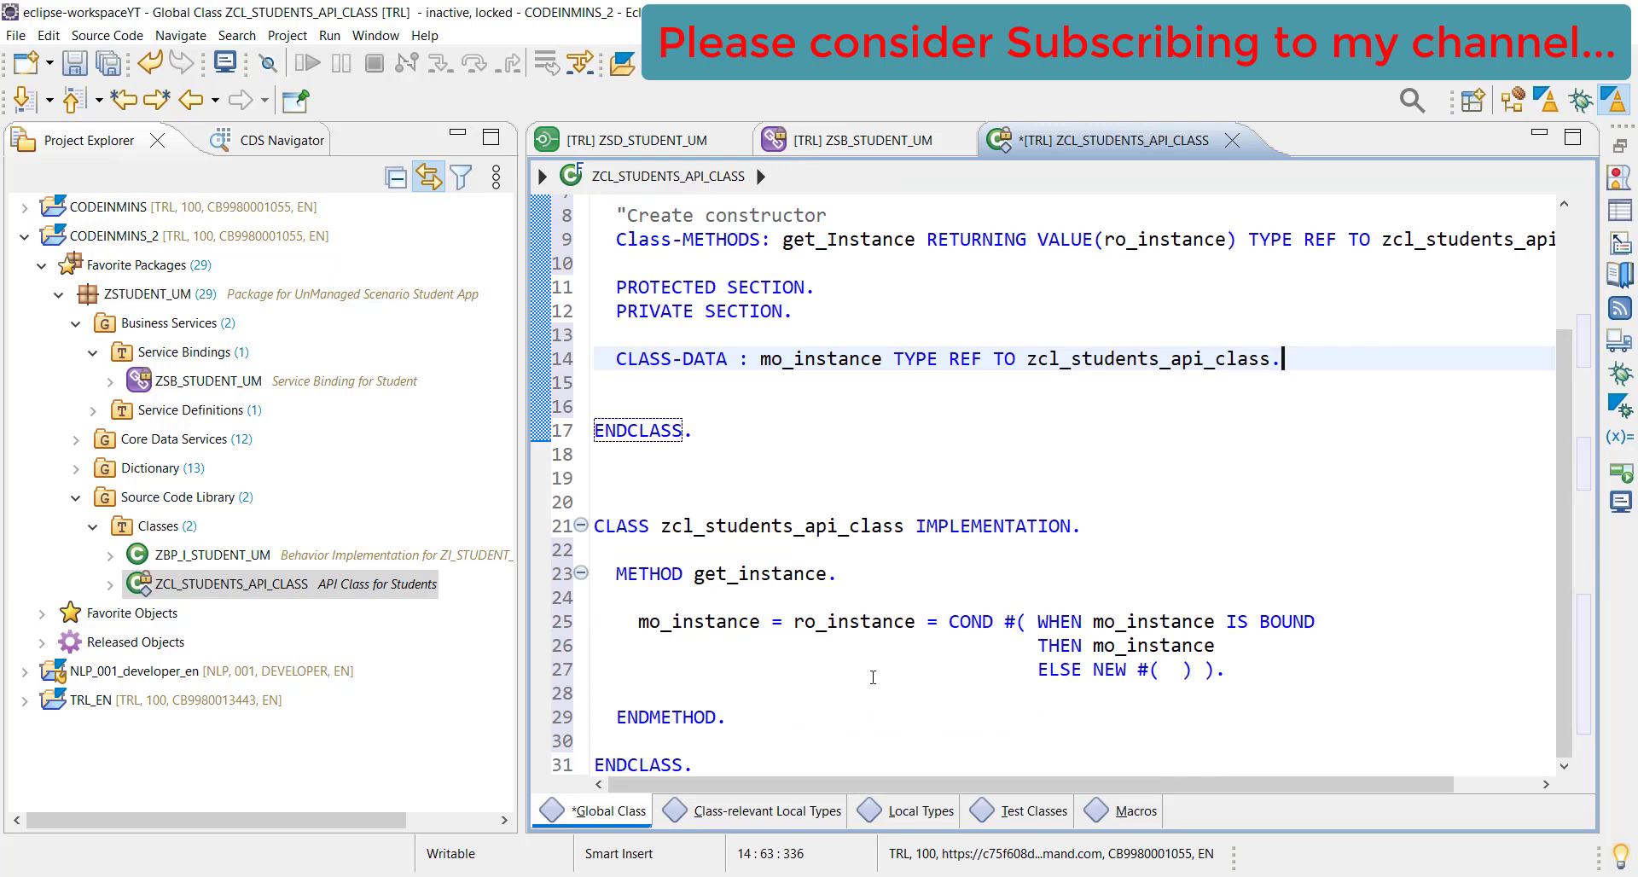
pyautogui.moveTo(867, 457)
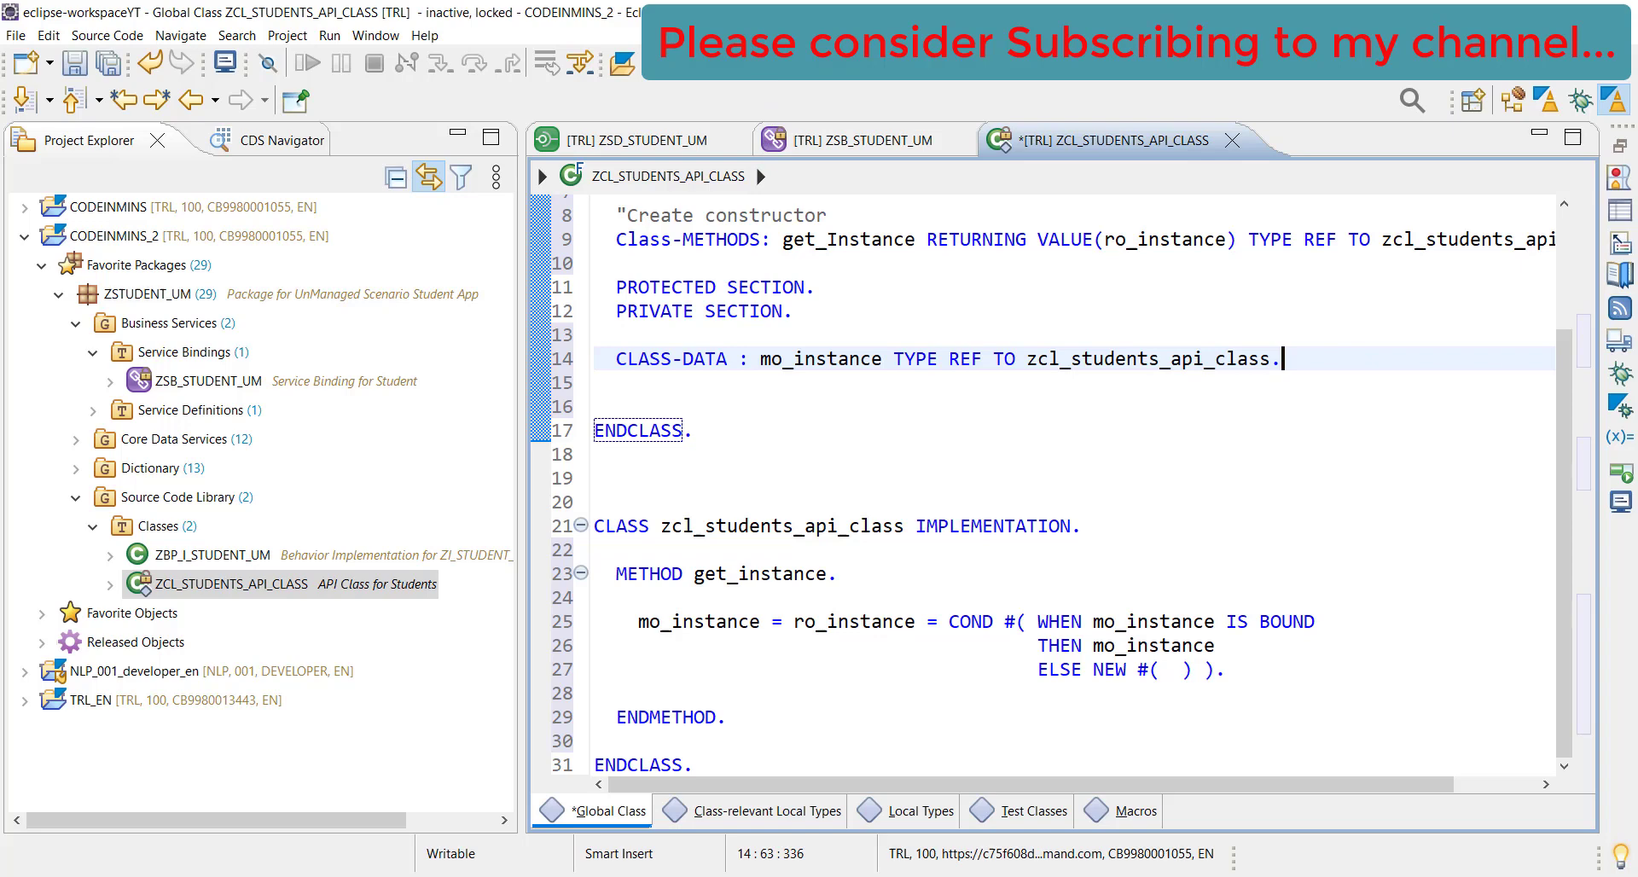
# Delete the blank line before ENDMETHOD in get_instance and activate the class
pyautogui.press('ctrl+s')
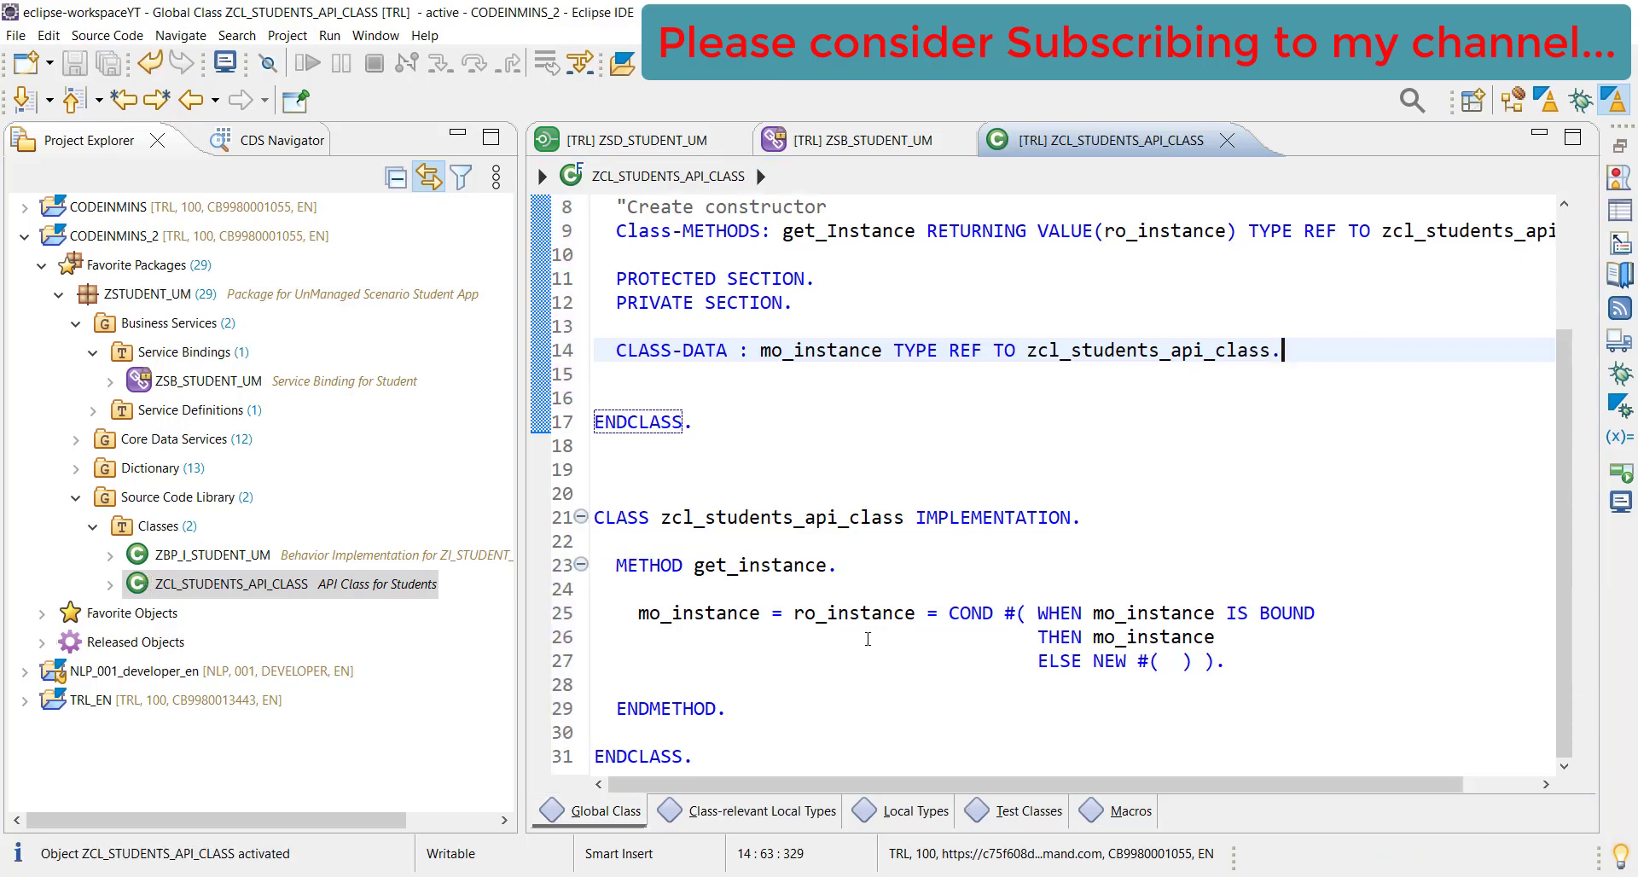
pyautogui.scroll(3)
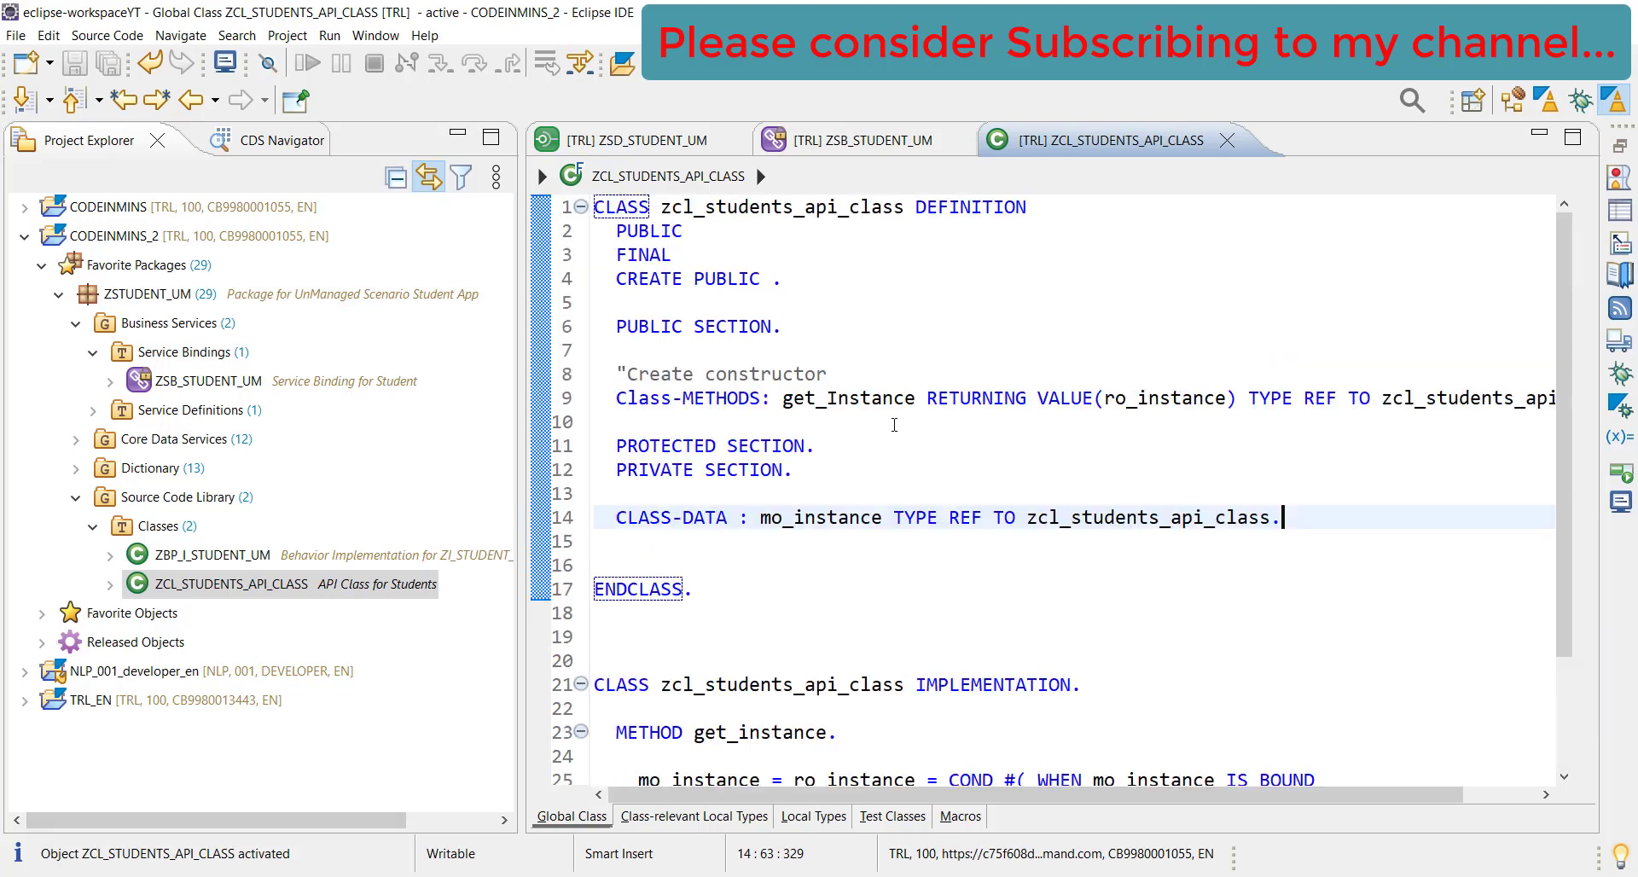
pyautogui.scroll(-3)
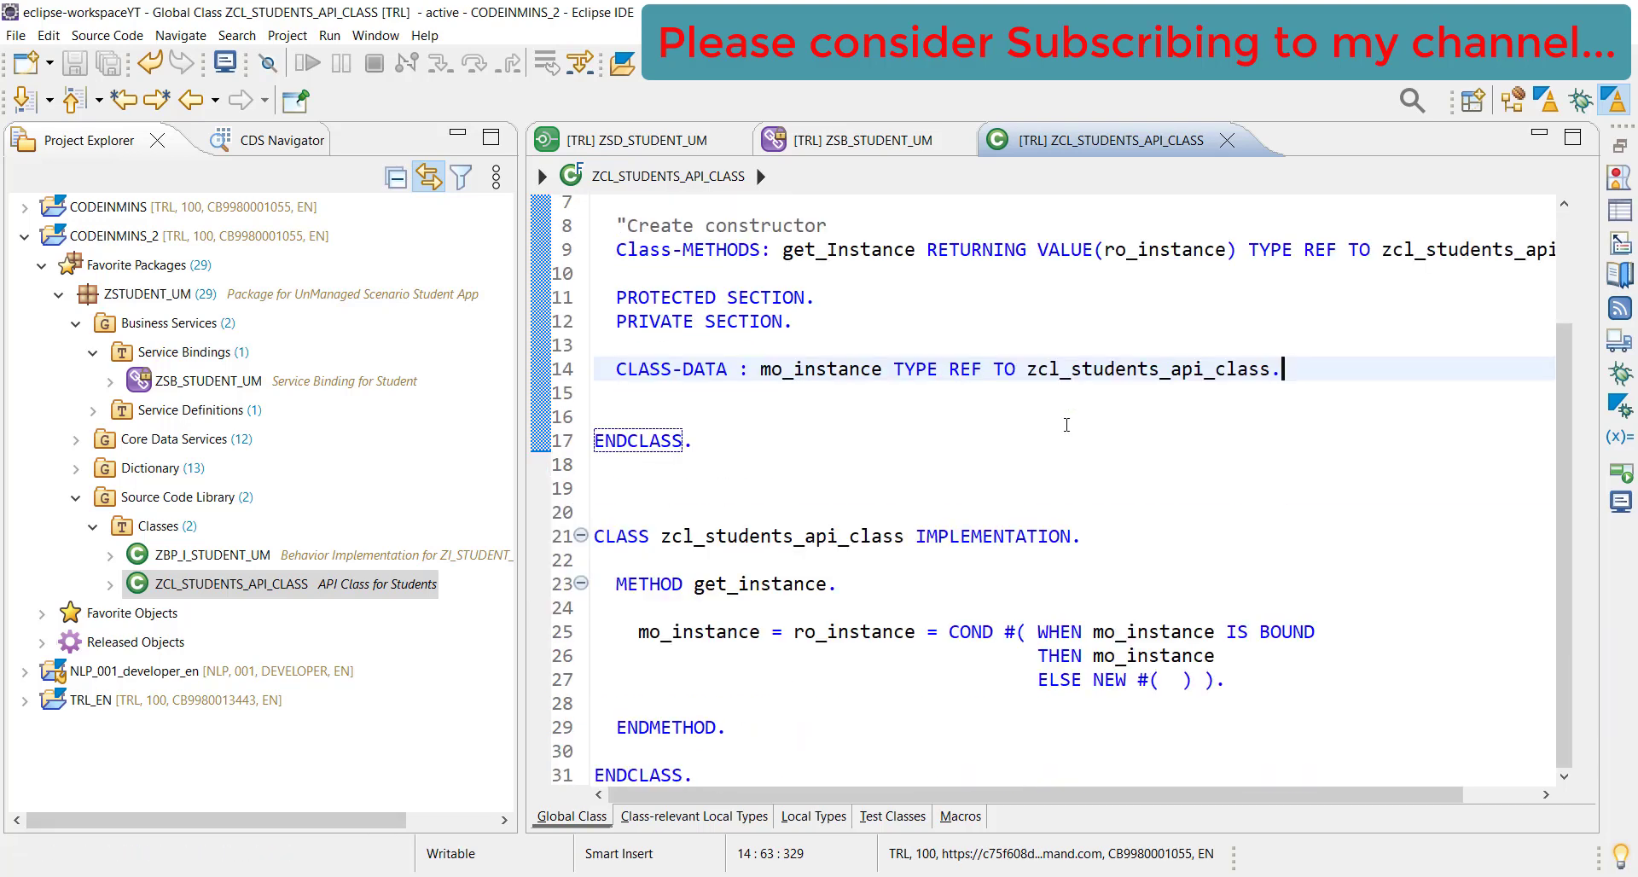
pyautogui.click(1001, 703)
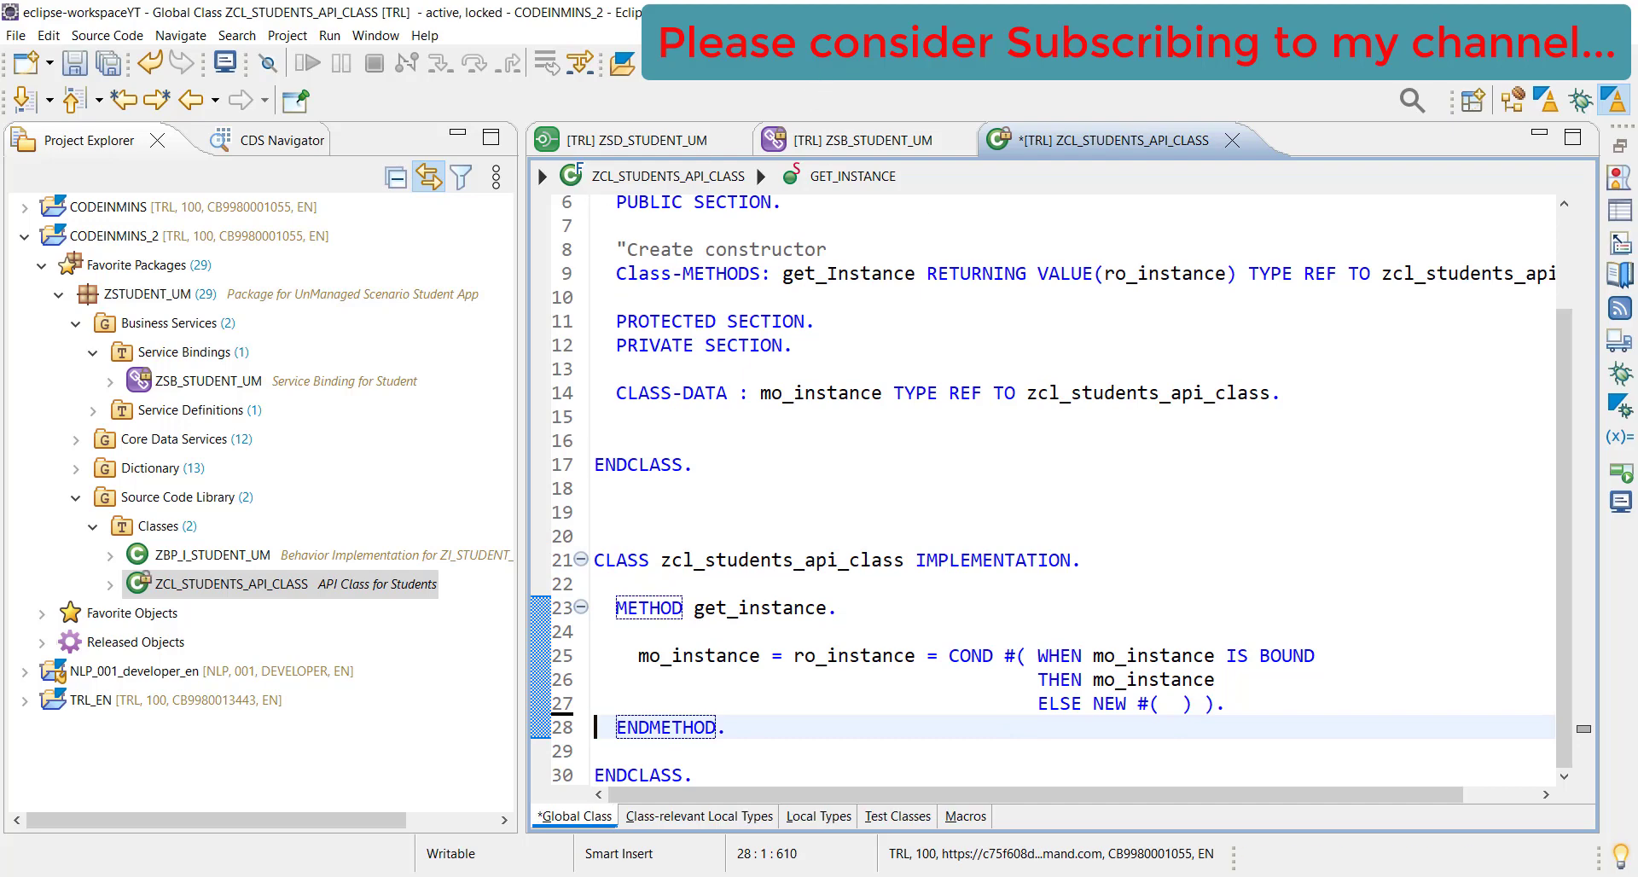
pyautogui.press('ctrl+s')
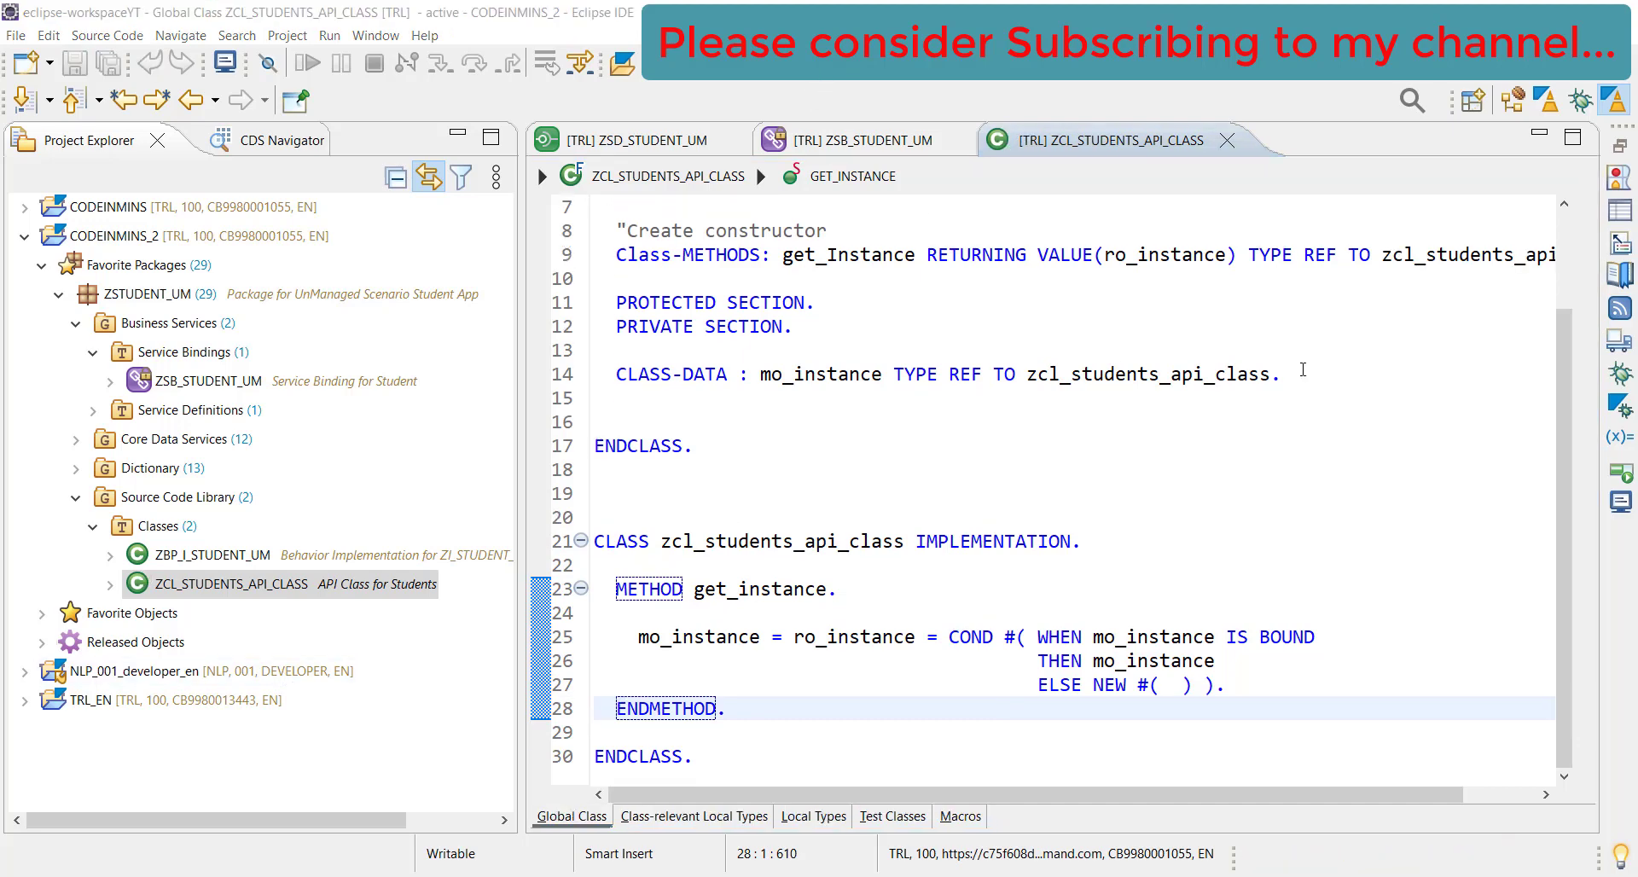
pyautogui.click(1282, 374)
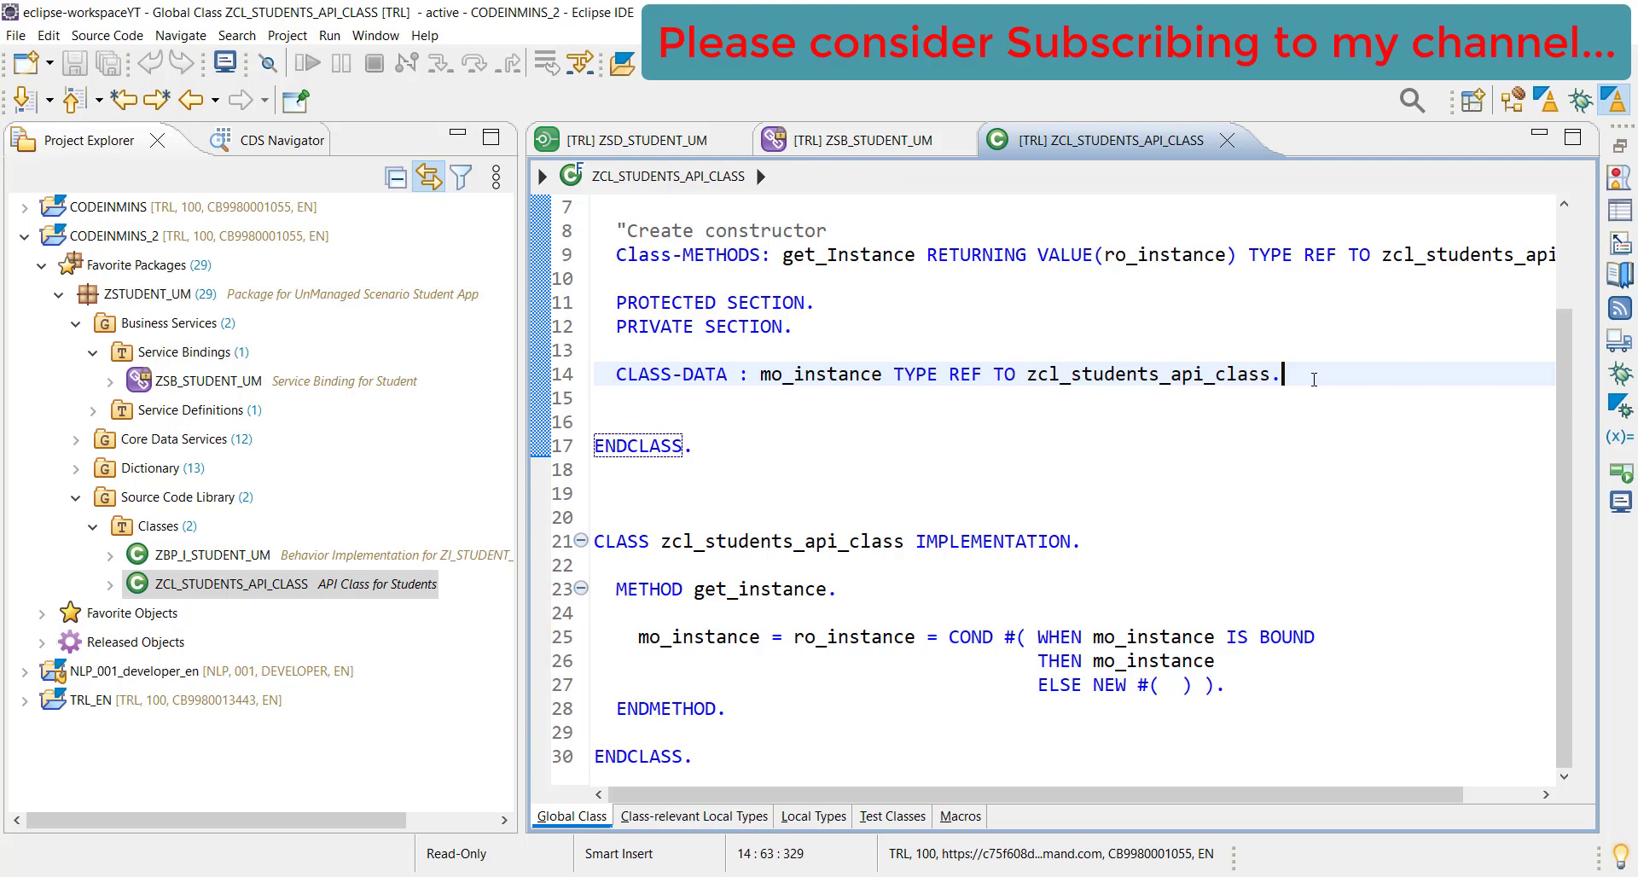
# Add gt_student TYPE STANDARD TABLE OF zstudents_um, confirming the table name under Database Tables
pyautogui.write(',')
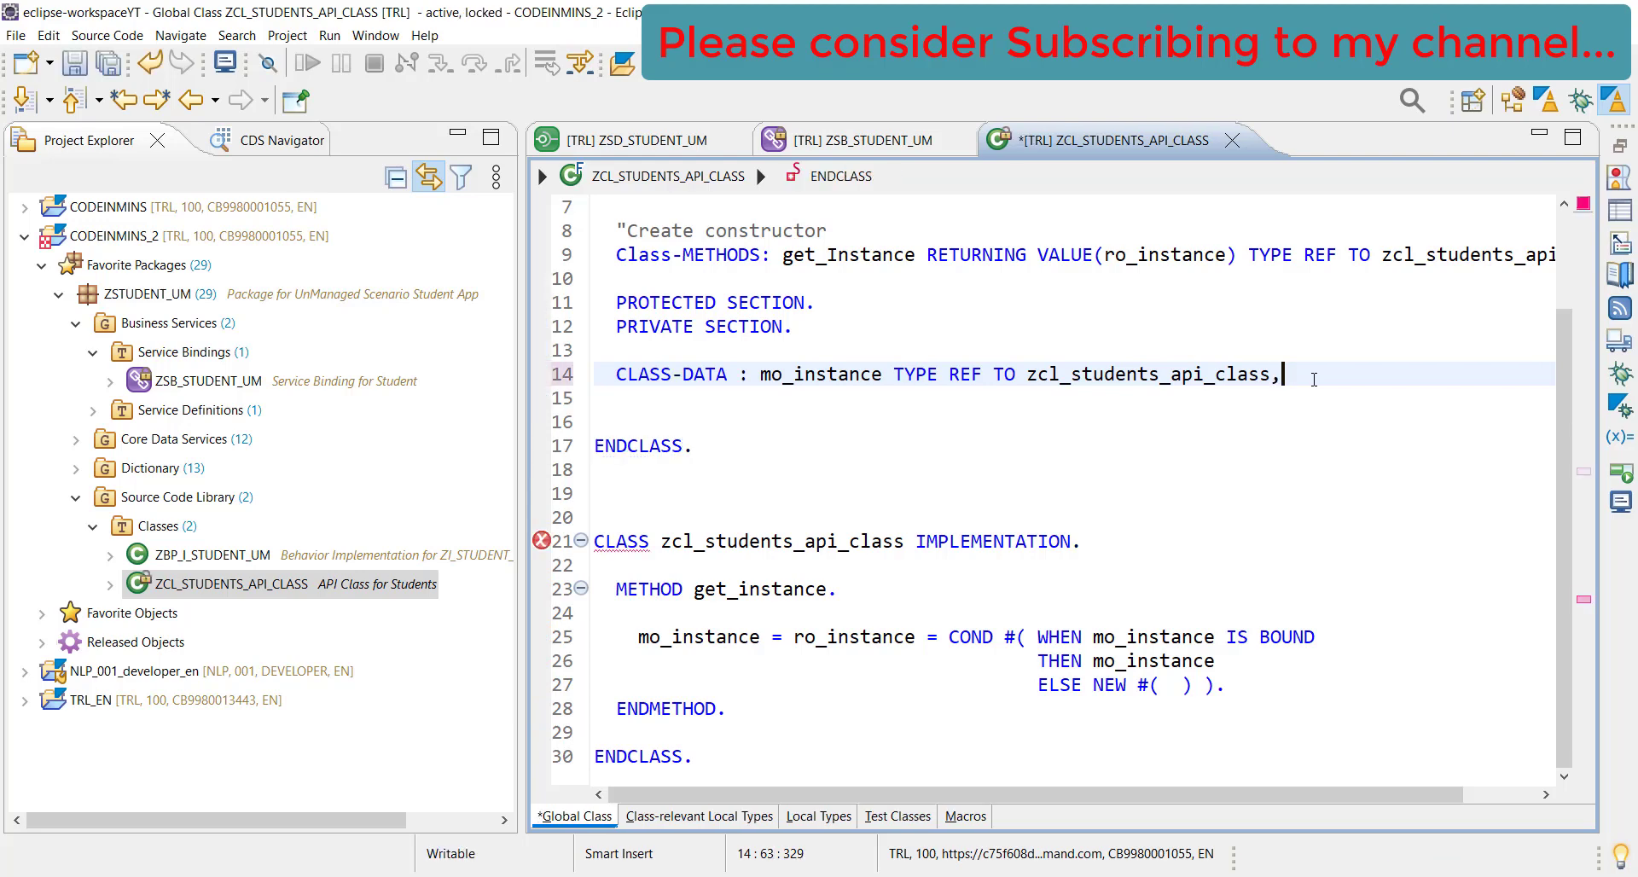
pyautogui.press('Return')
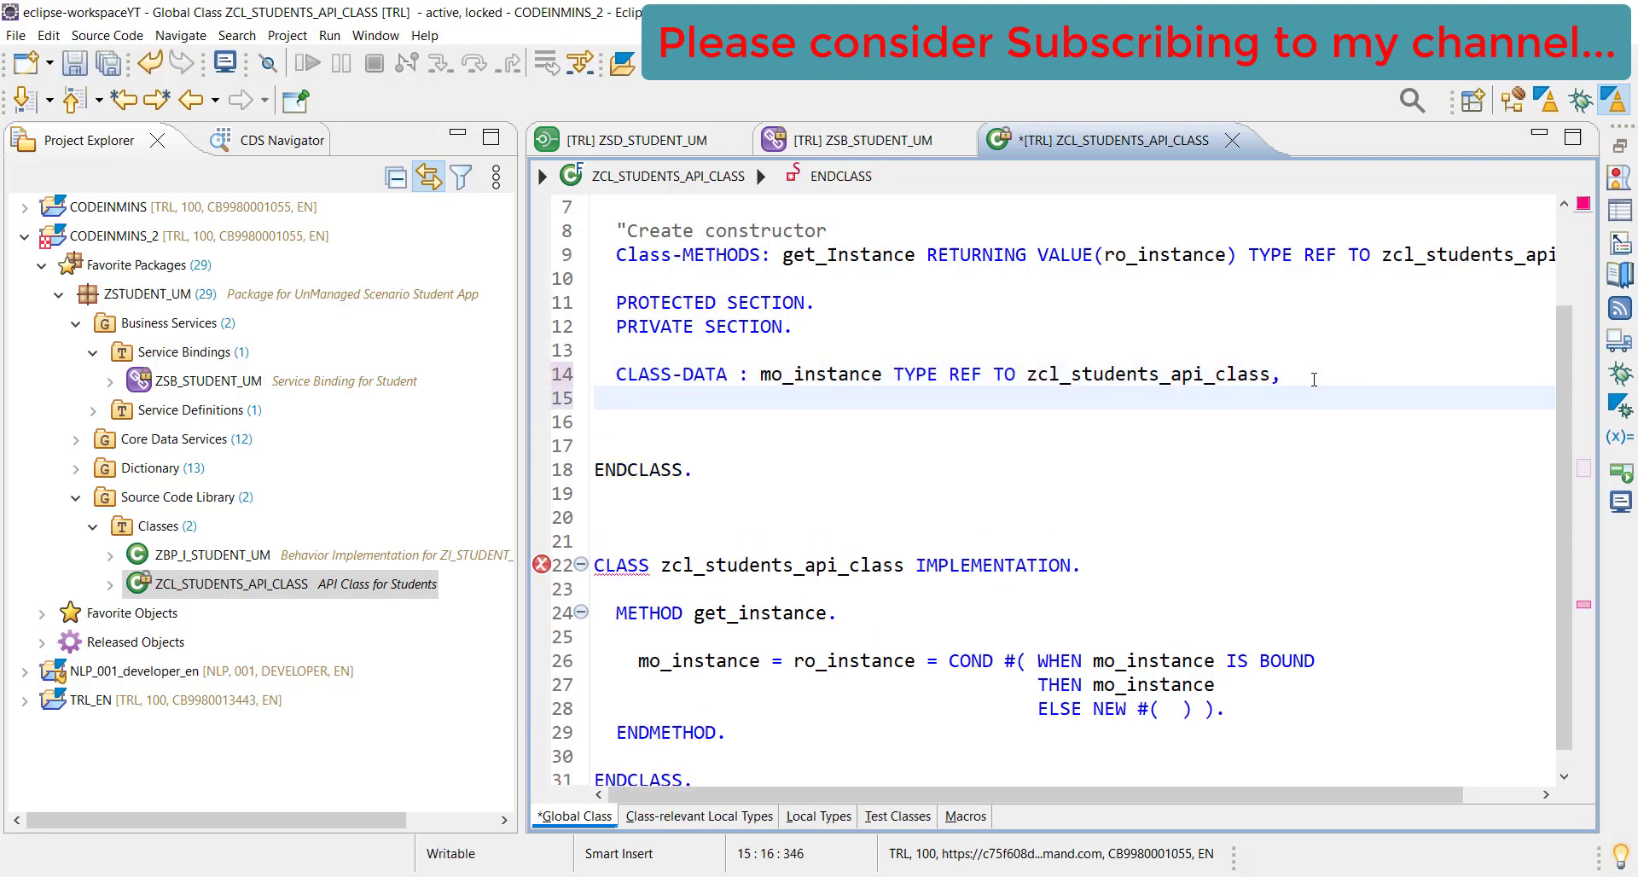
pyautogui.write('gt')
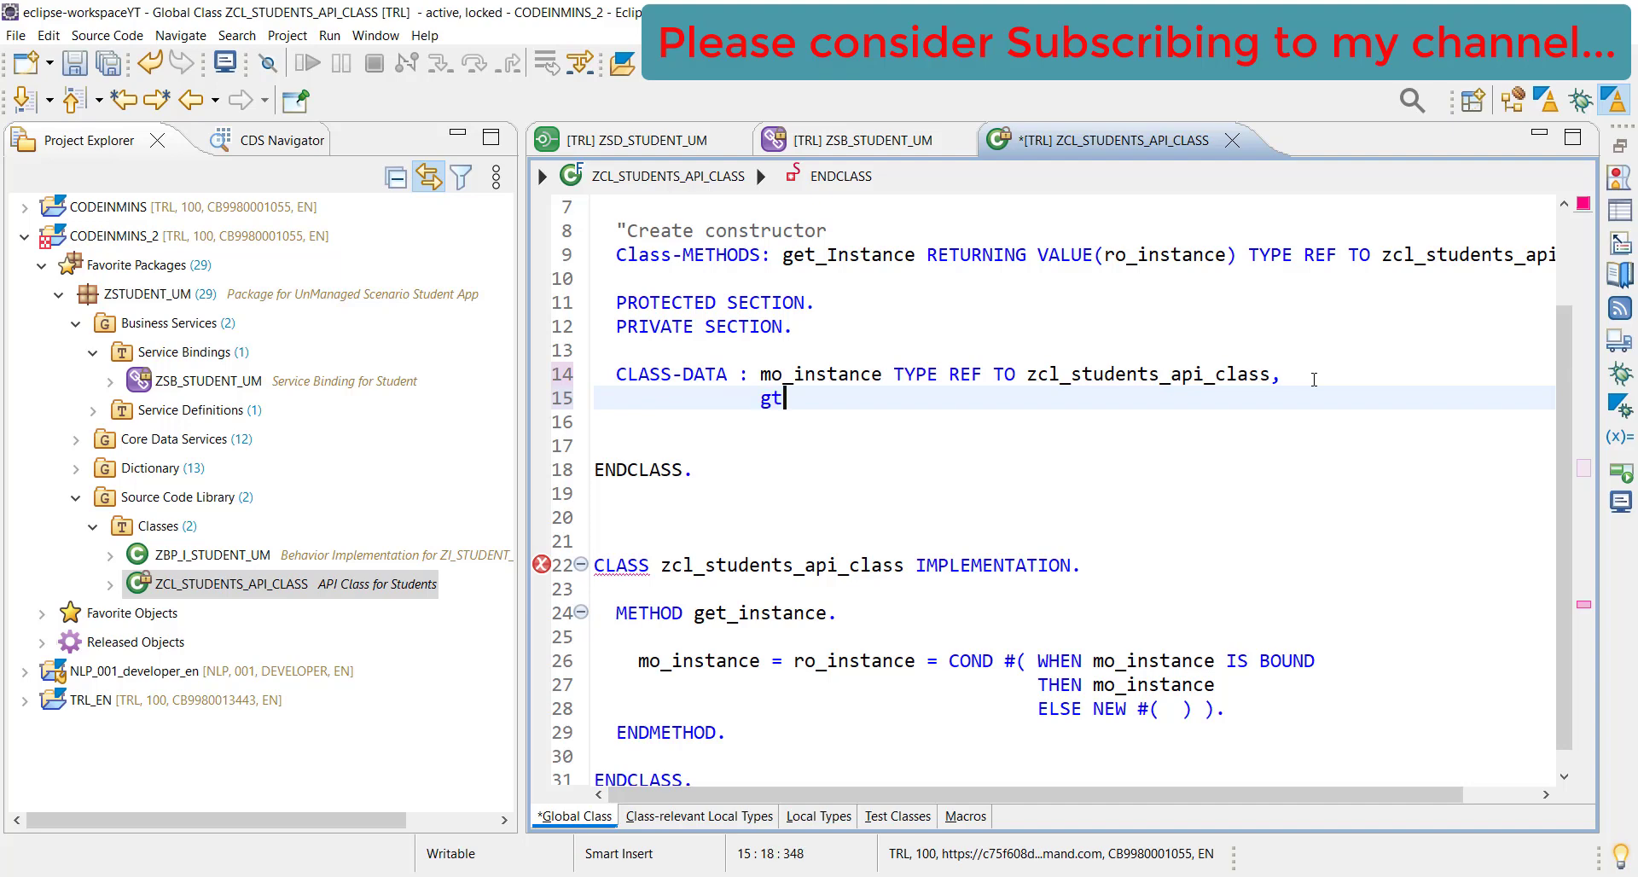
pyautogui.write('_student')
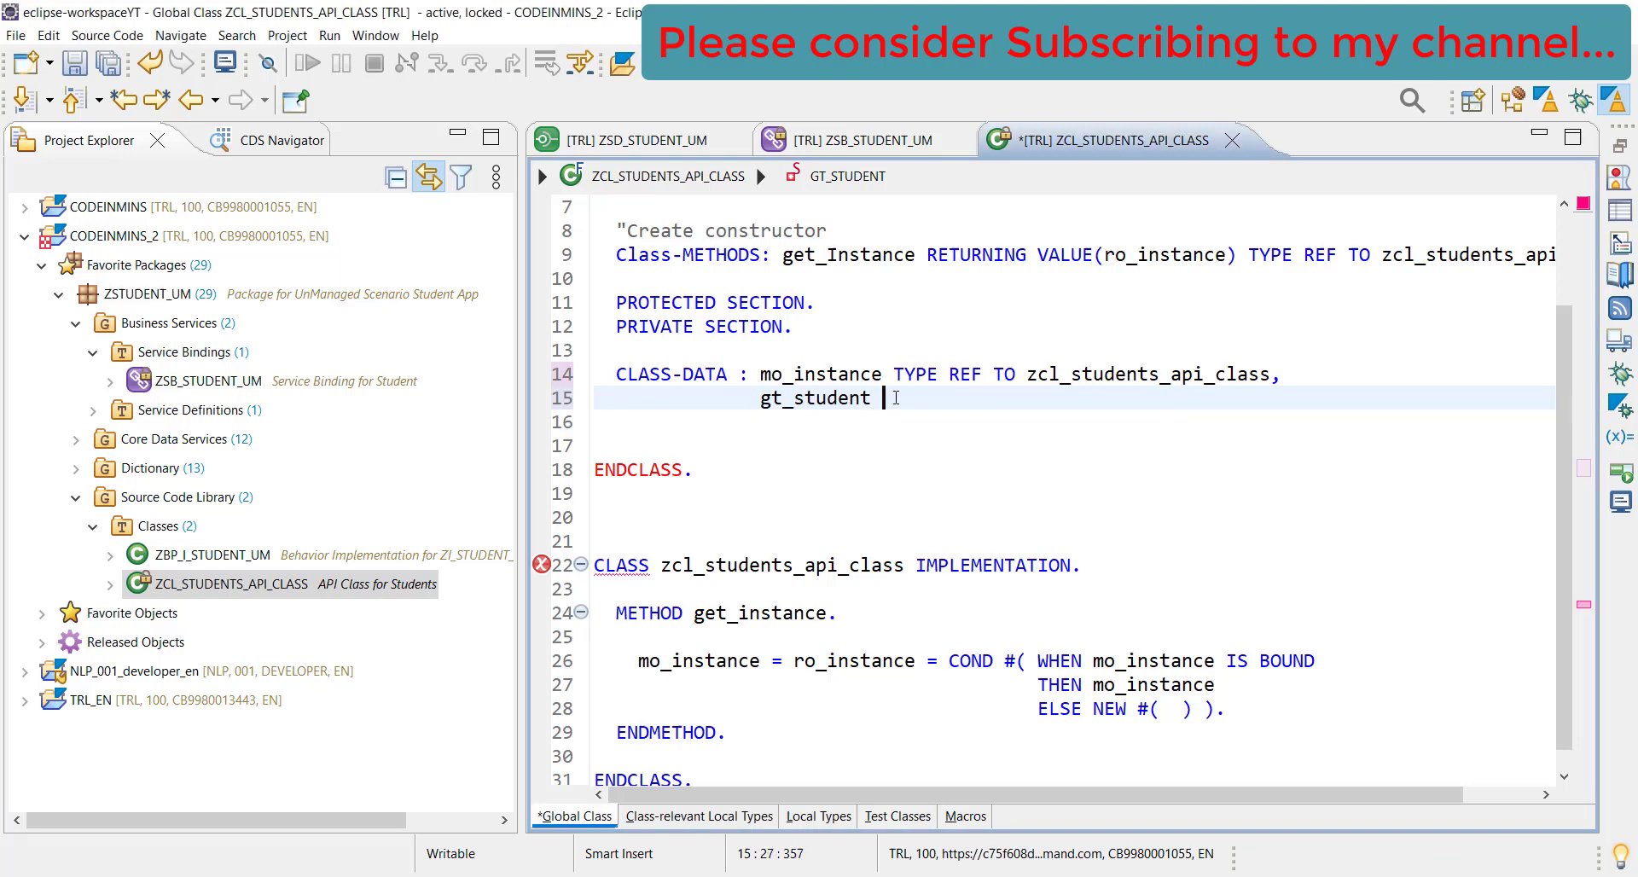
pyautogui.write('TYPE')
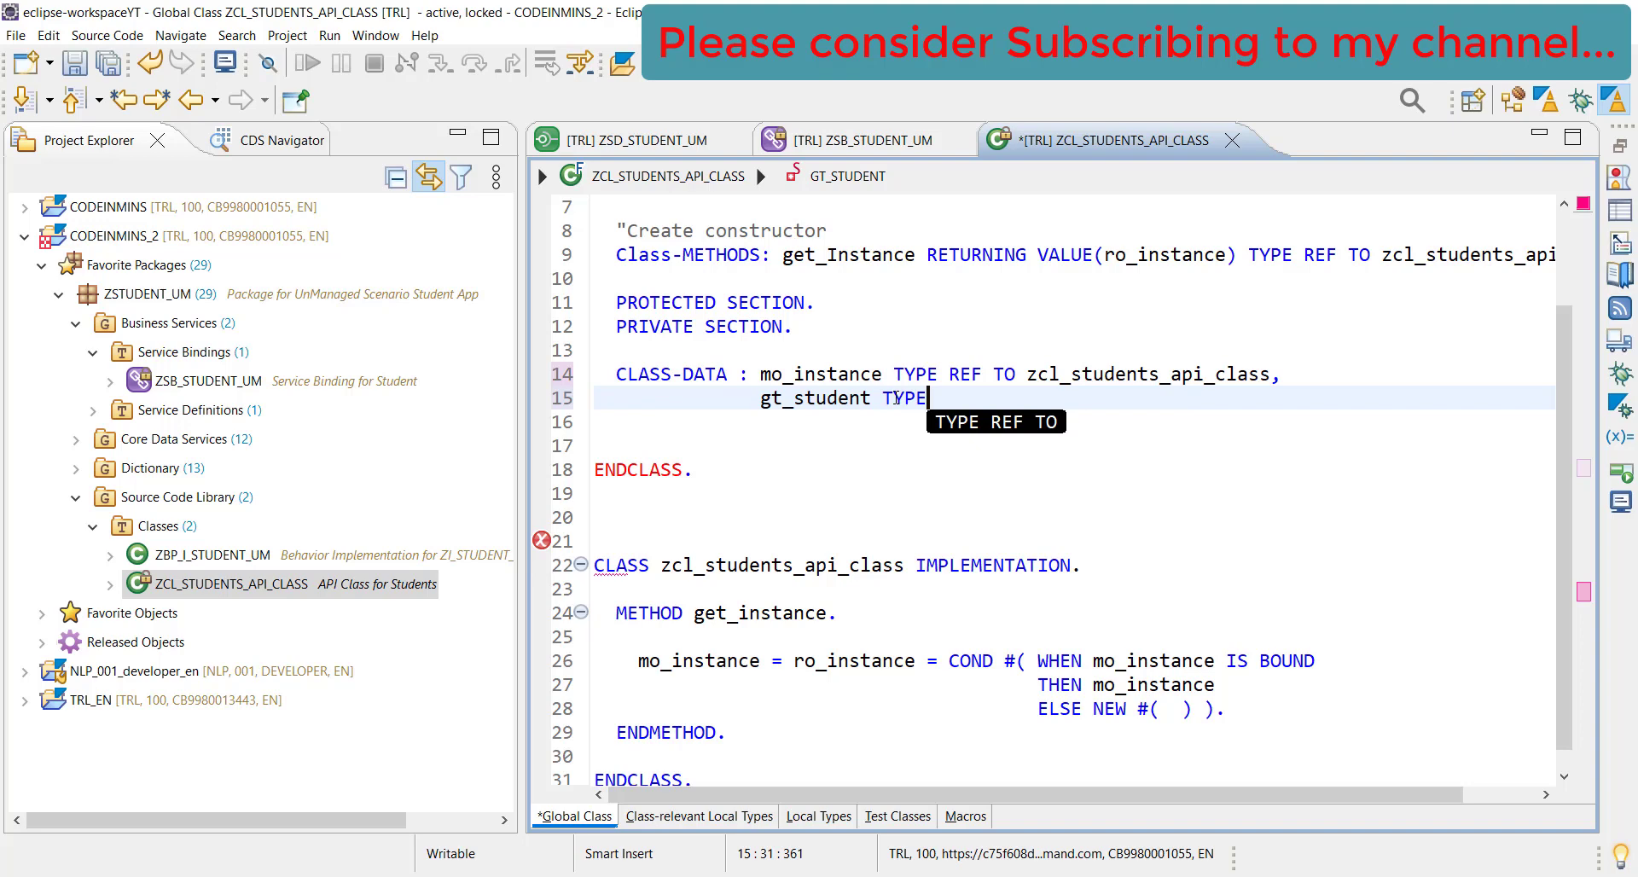
pyautogui.write('STANDARD TABLE OF')
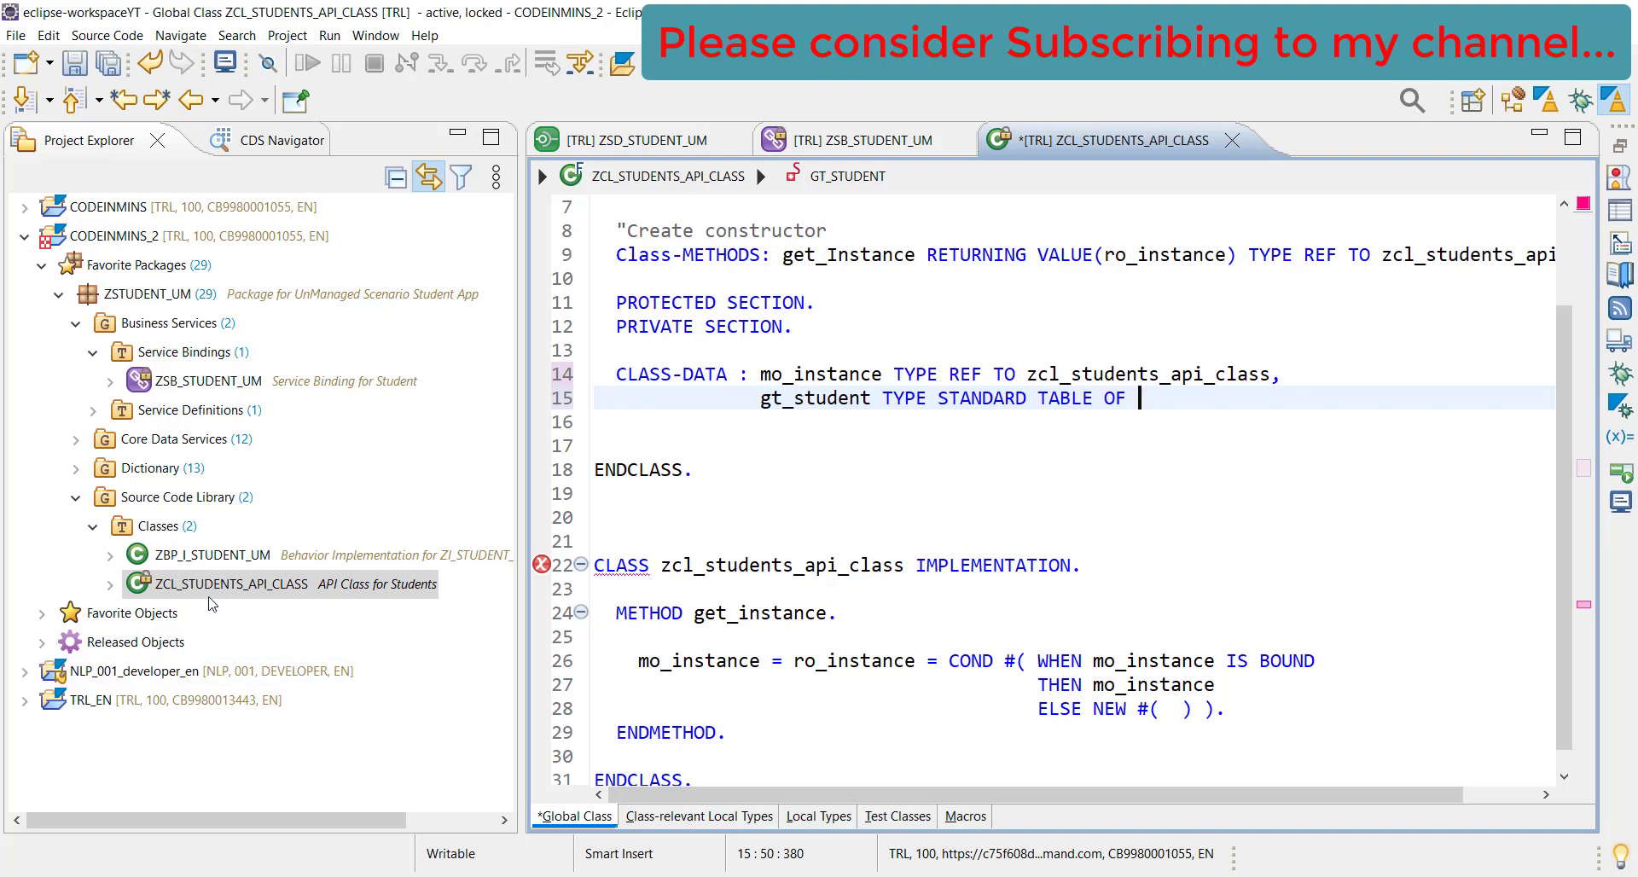
pyautogui.click(75, 466)
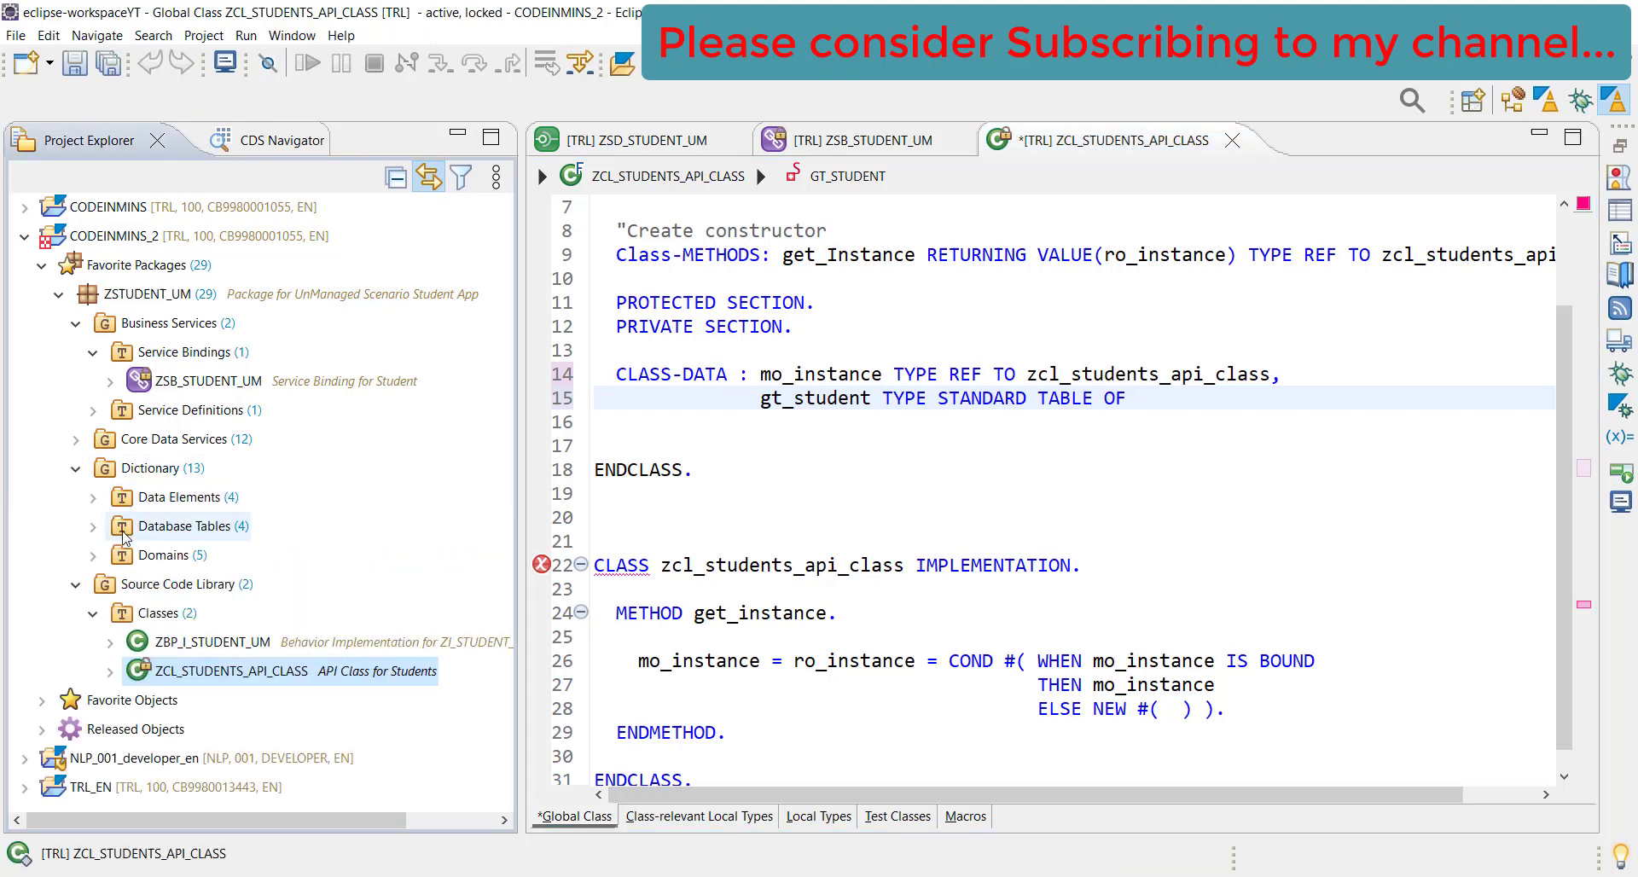
pyautogui.click(122, 525)
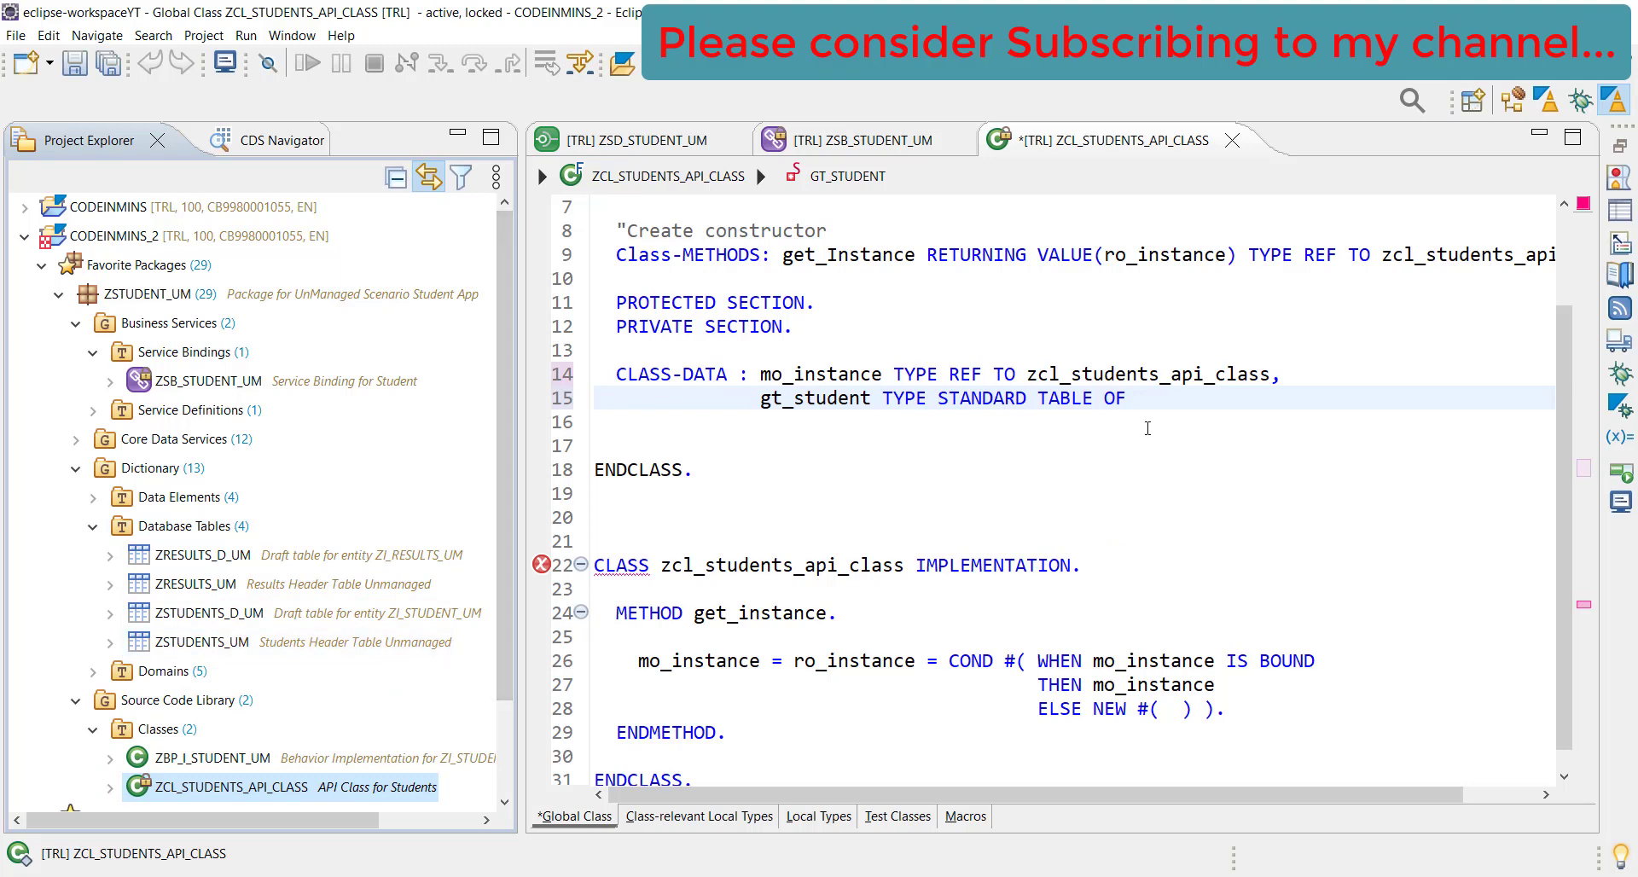
pyautogui.click(1145, 398)
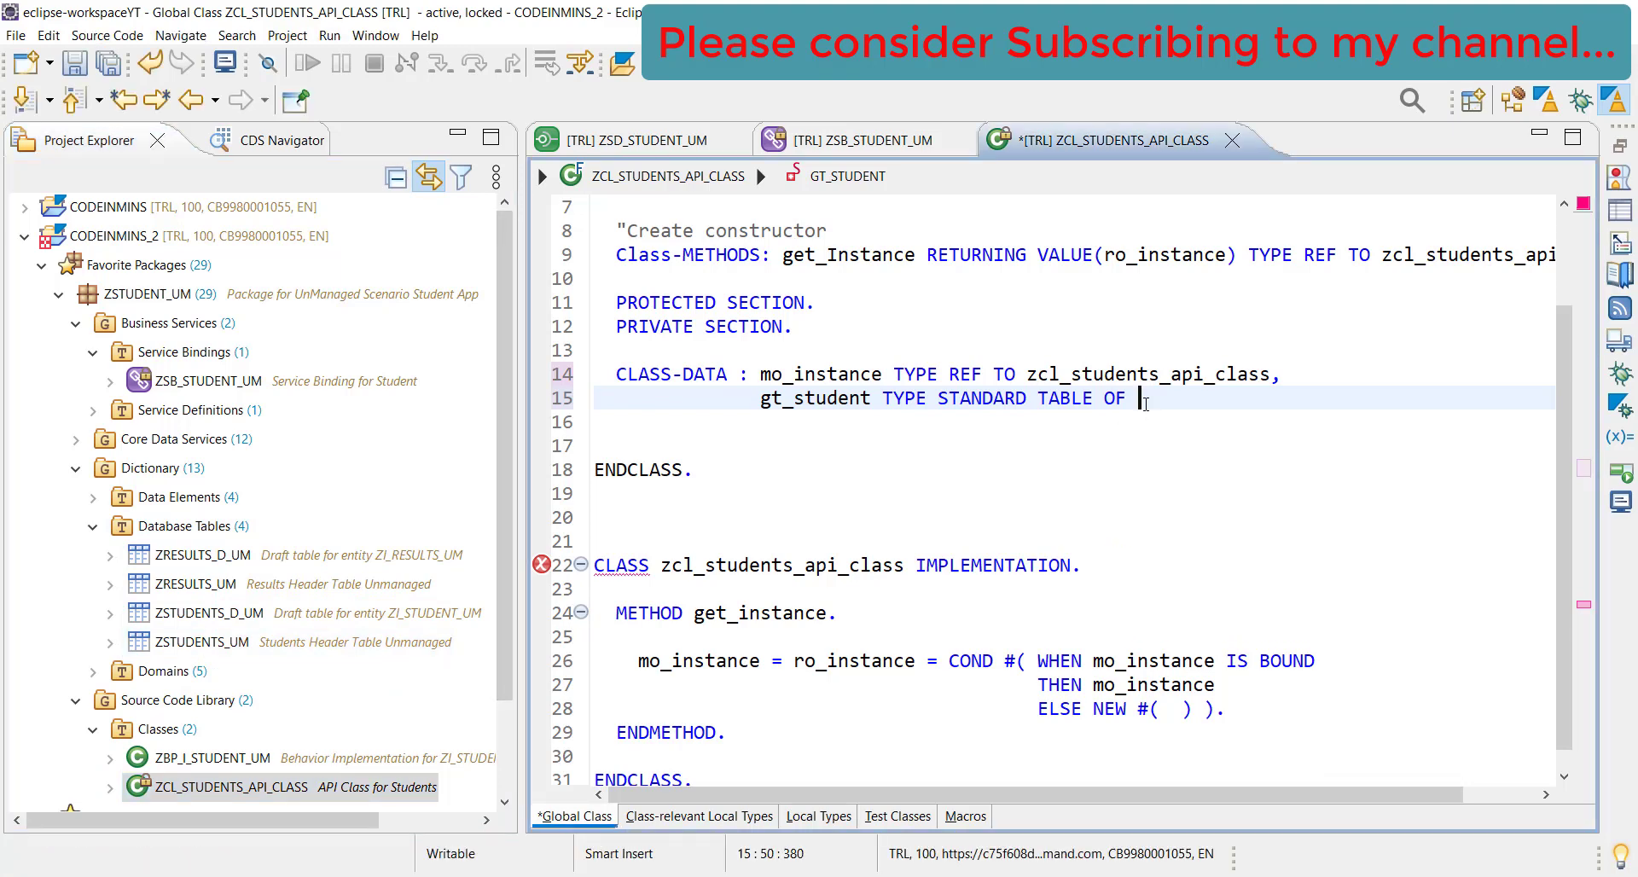
pyautogui.write('z')
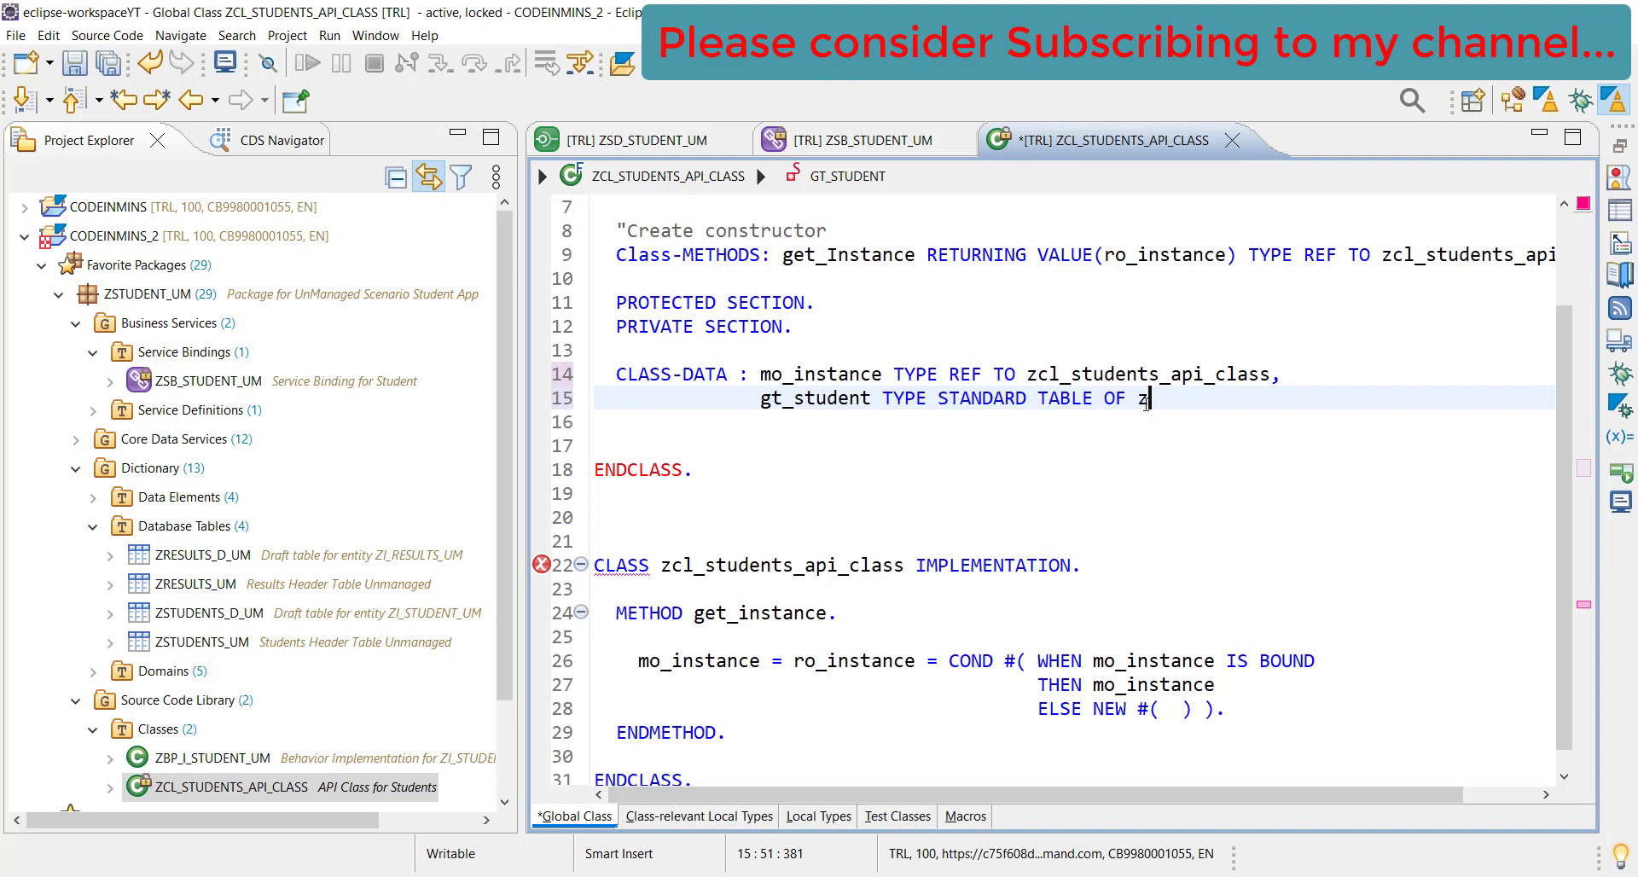
pyautogui.write('students')
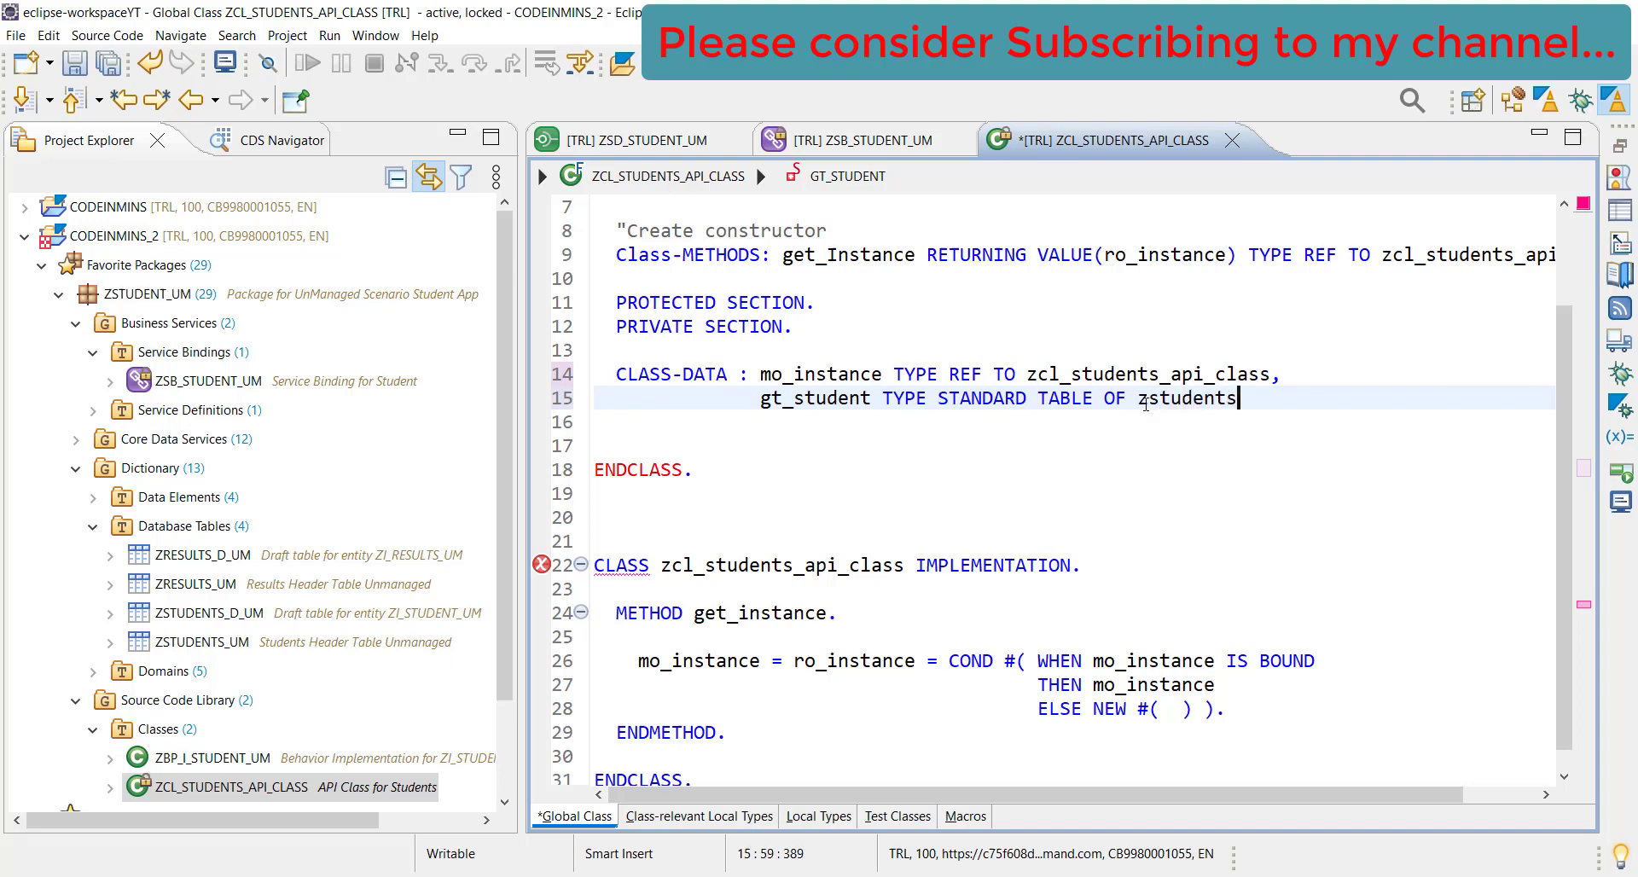
pyautogui.write('_um')
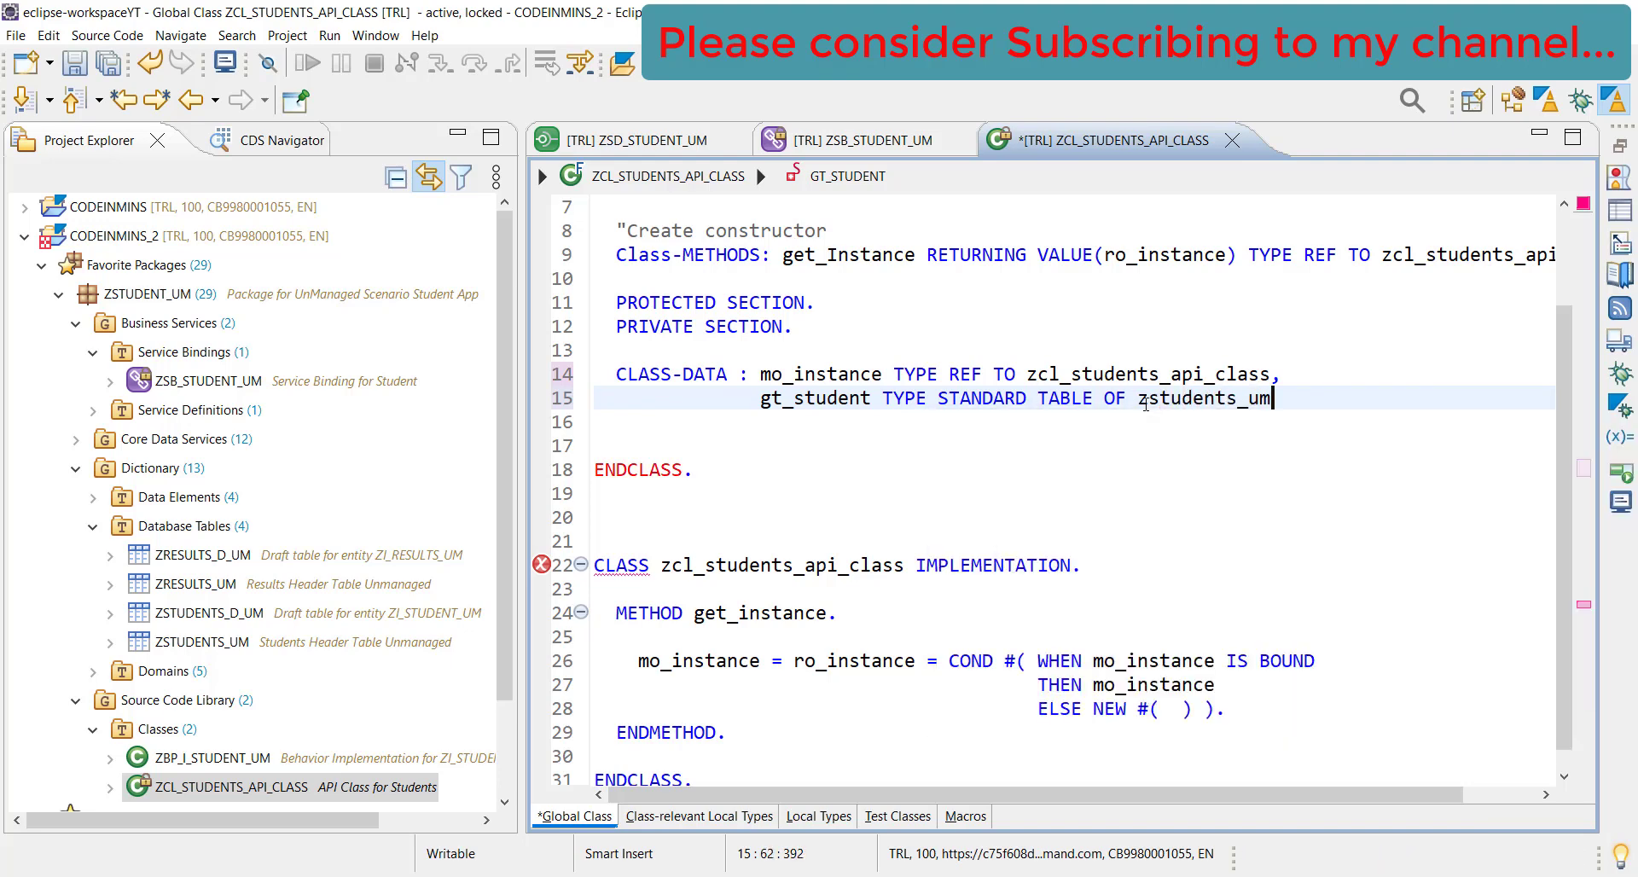
pyautogui.write(',')
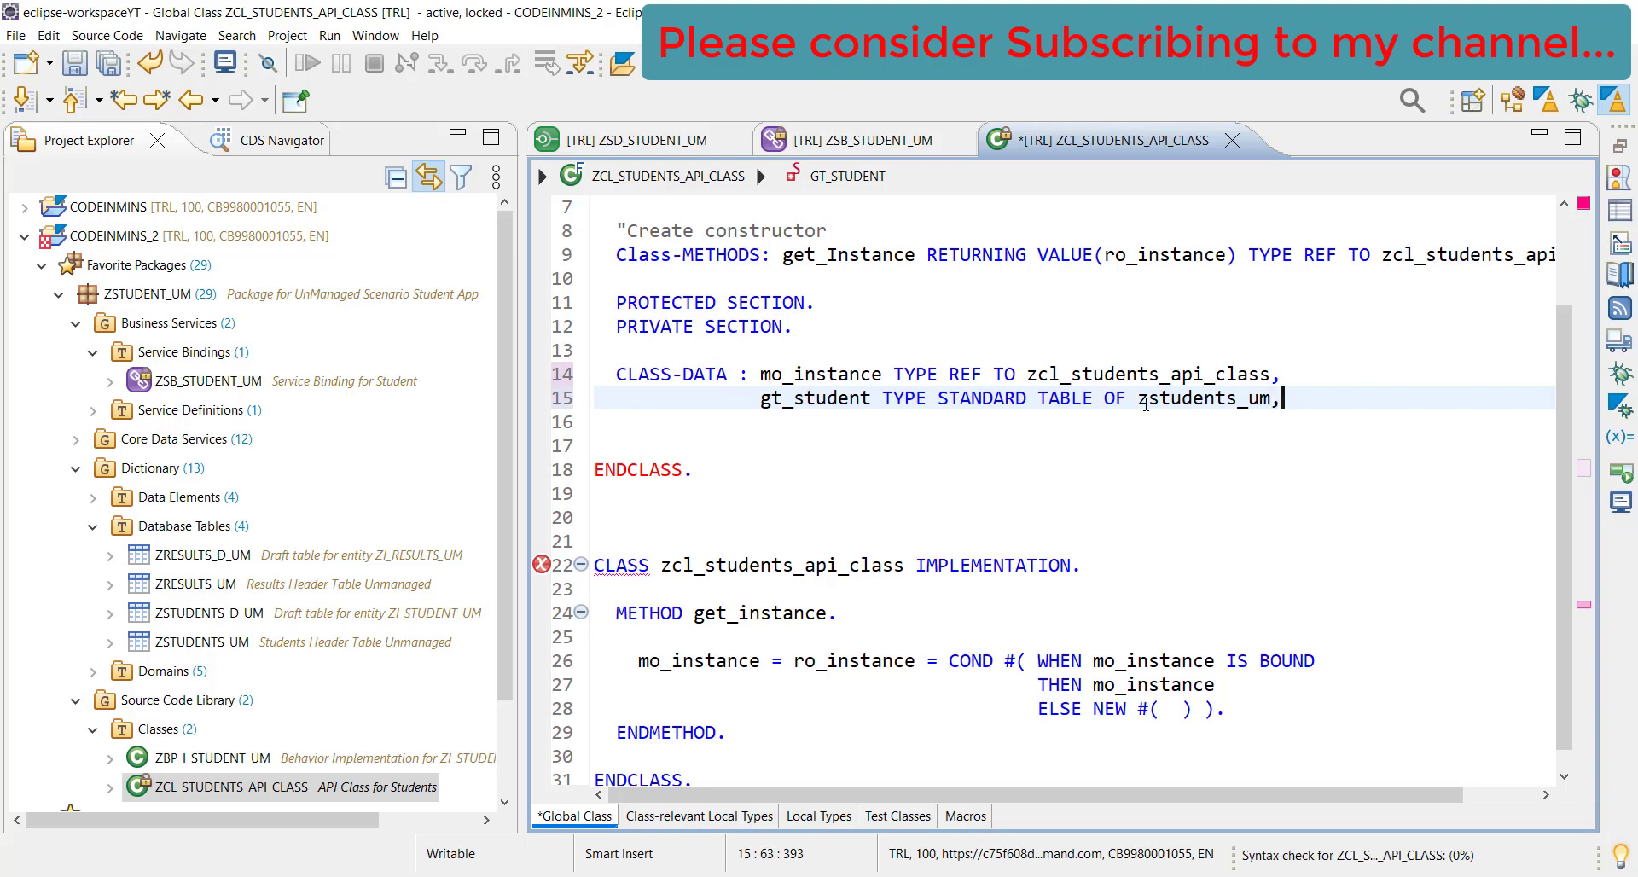
# Copy the gt_student line and edit it into gt_results TYPE STANDARD TABLE OF zresults_um
pyautogui.press('Return')
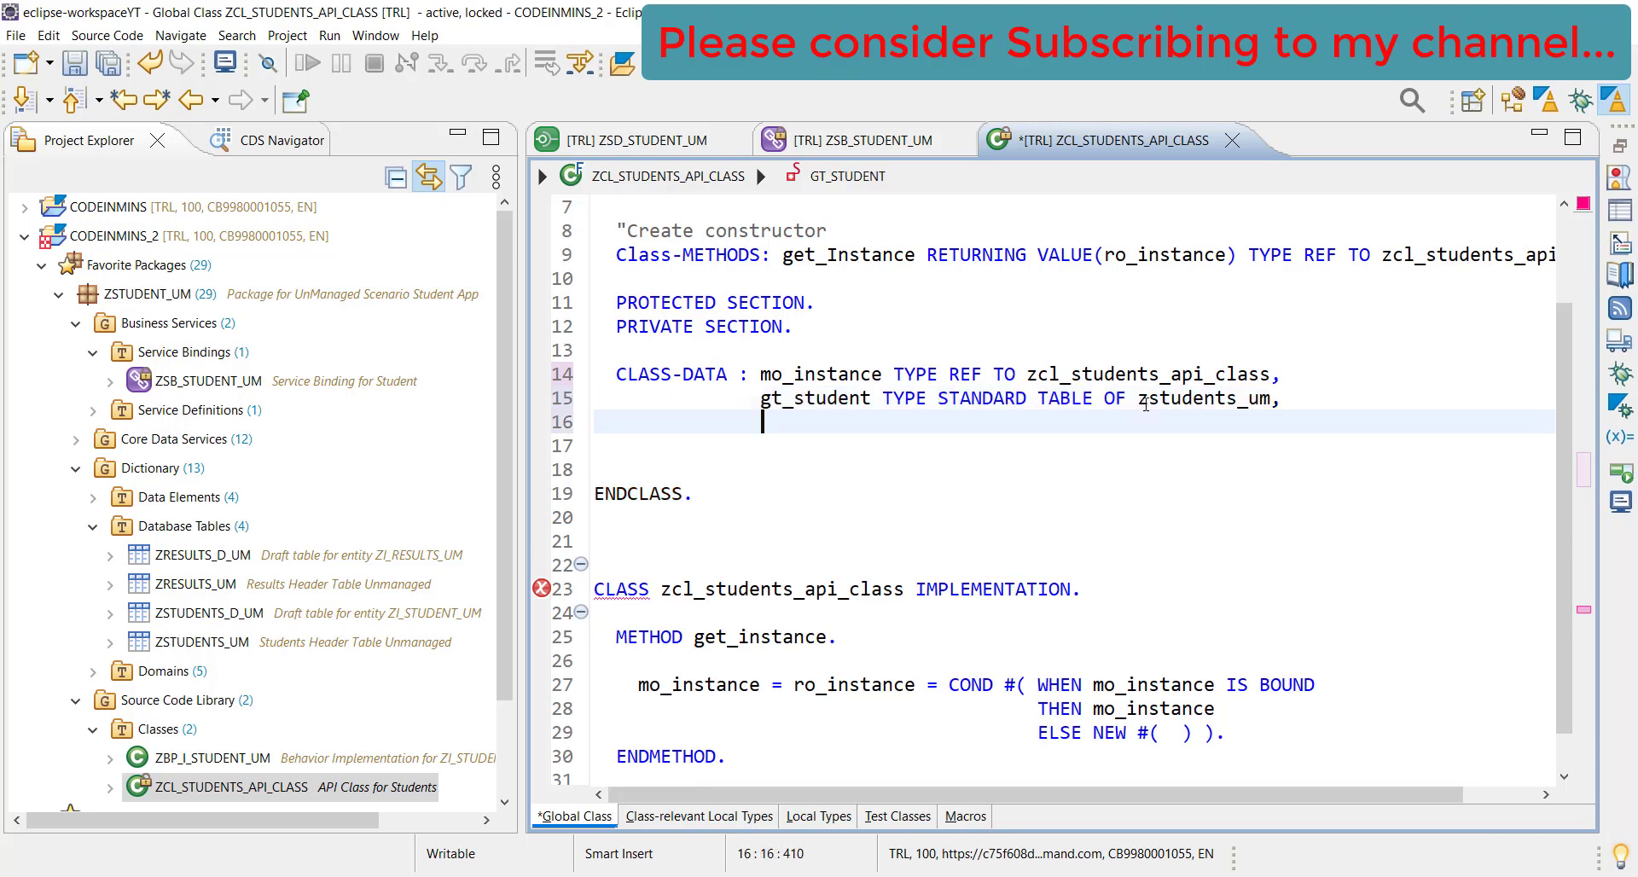
pyautogui.write('gt_student TYPE STANDARD TABLE OF zstudents_um.')
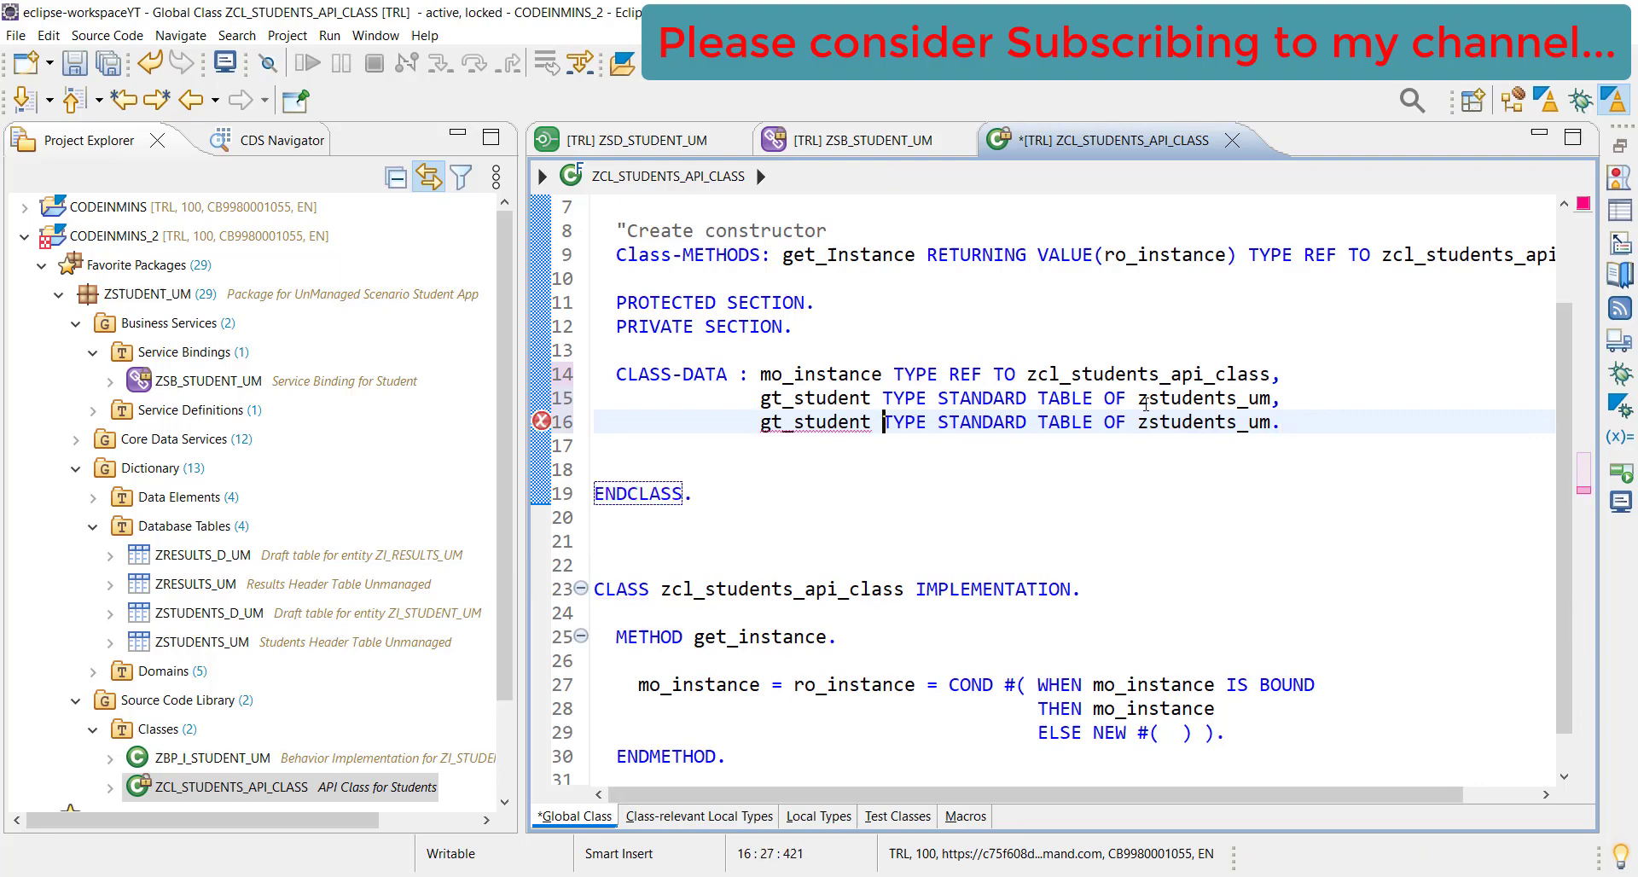
pyautogui.doubleClick(834, 421)
pyautogui.write('r')
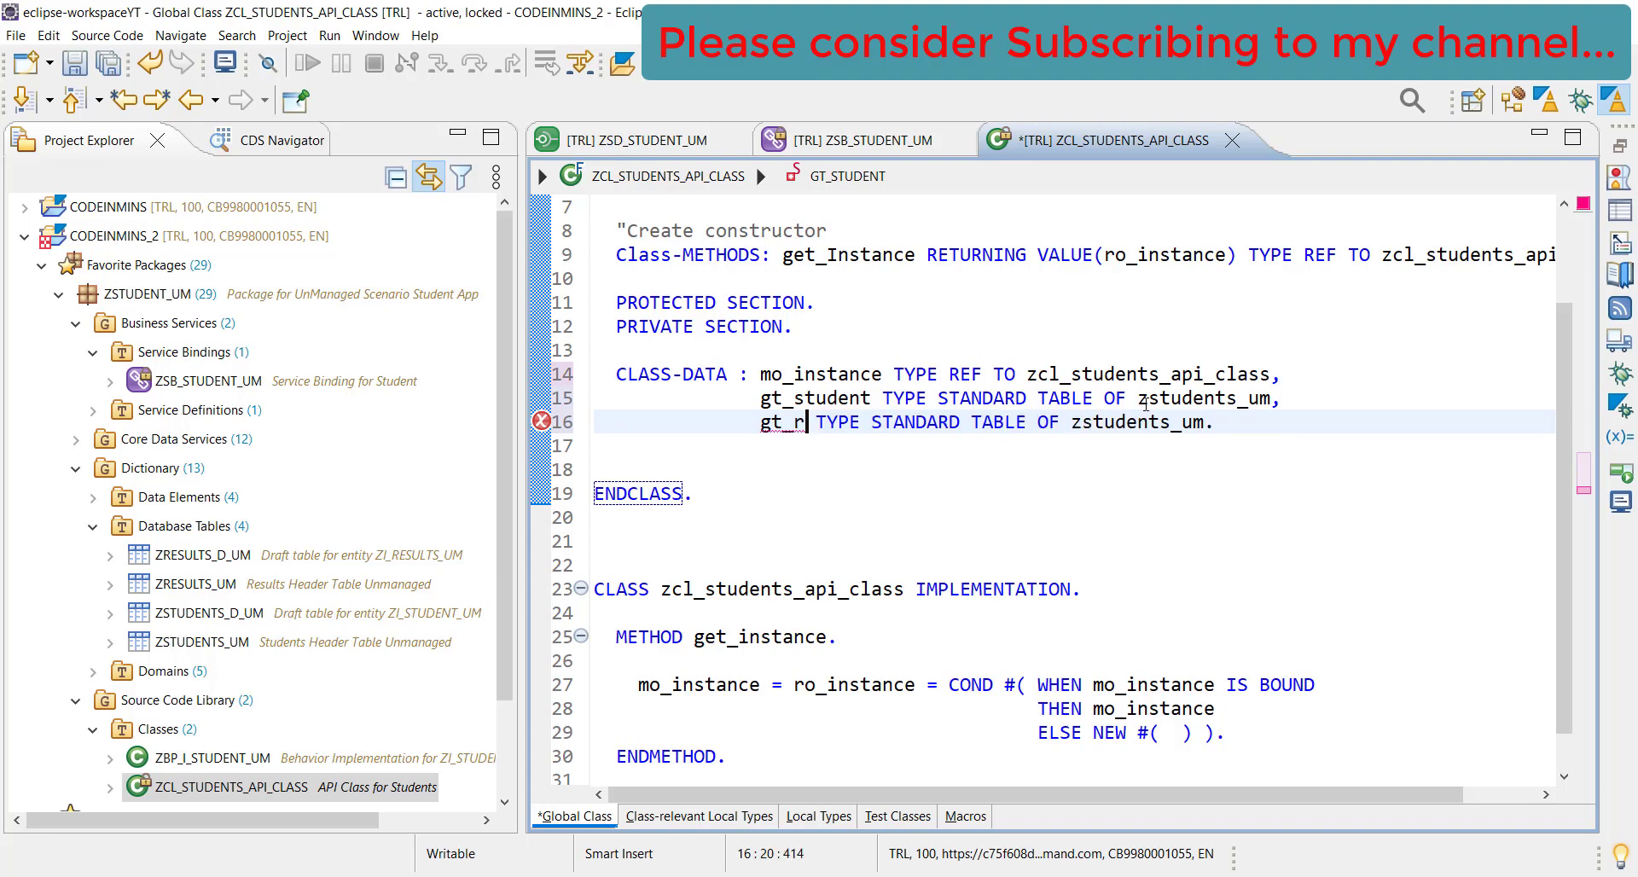
pyautogui.write('esults')
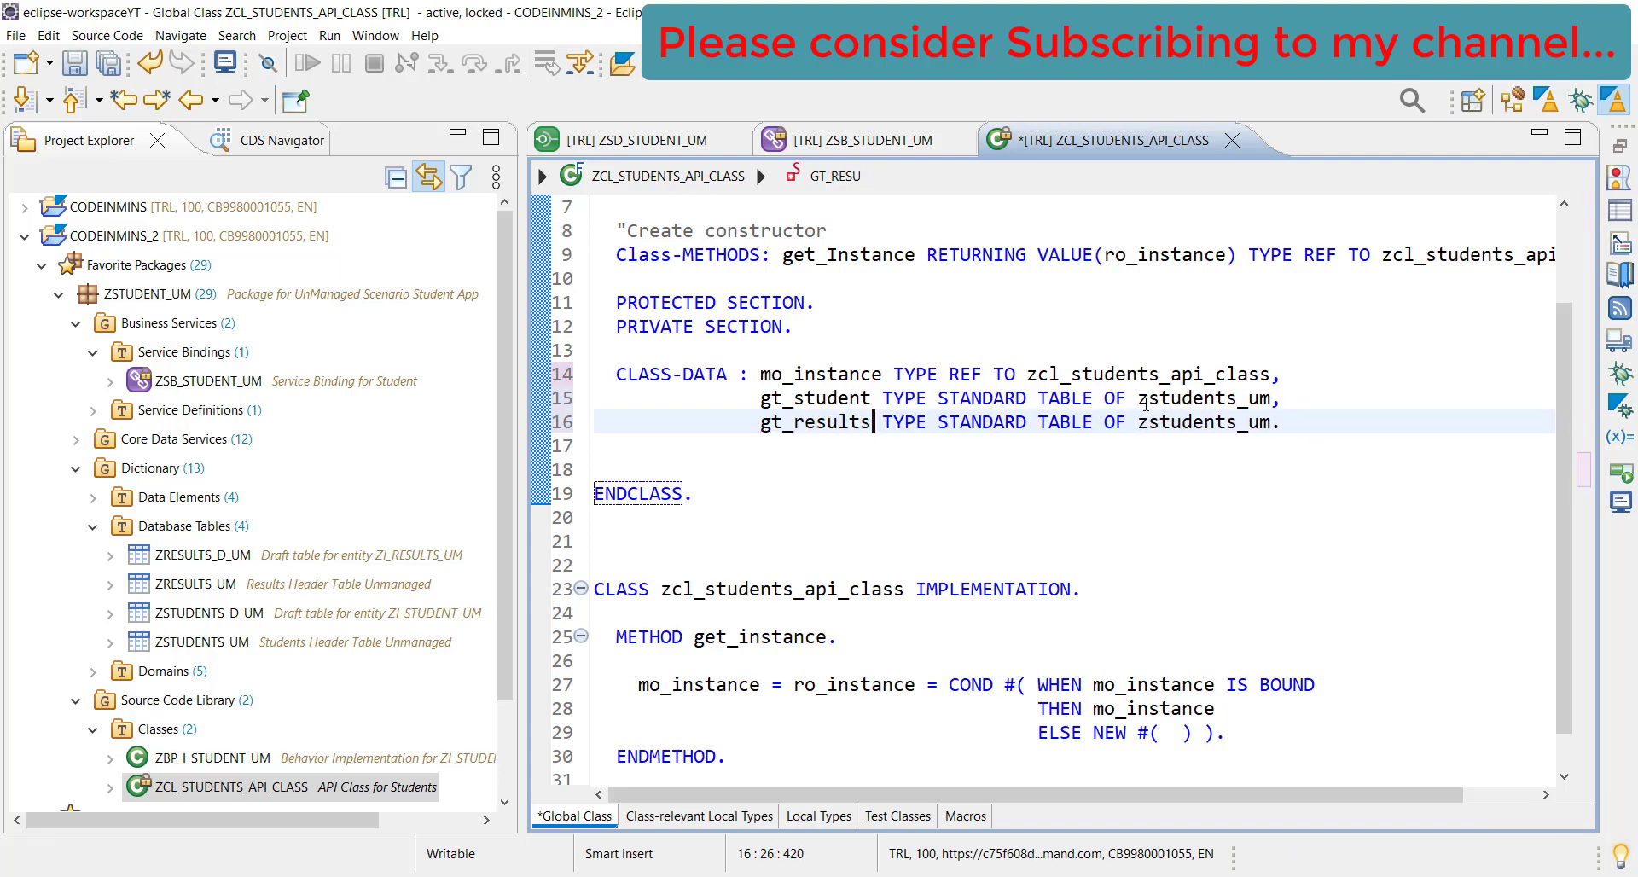
pyautogui.click(1251, 421)
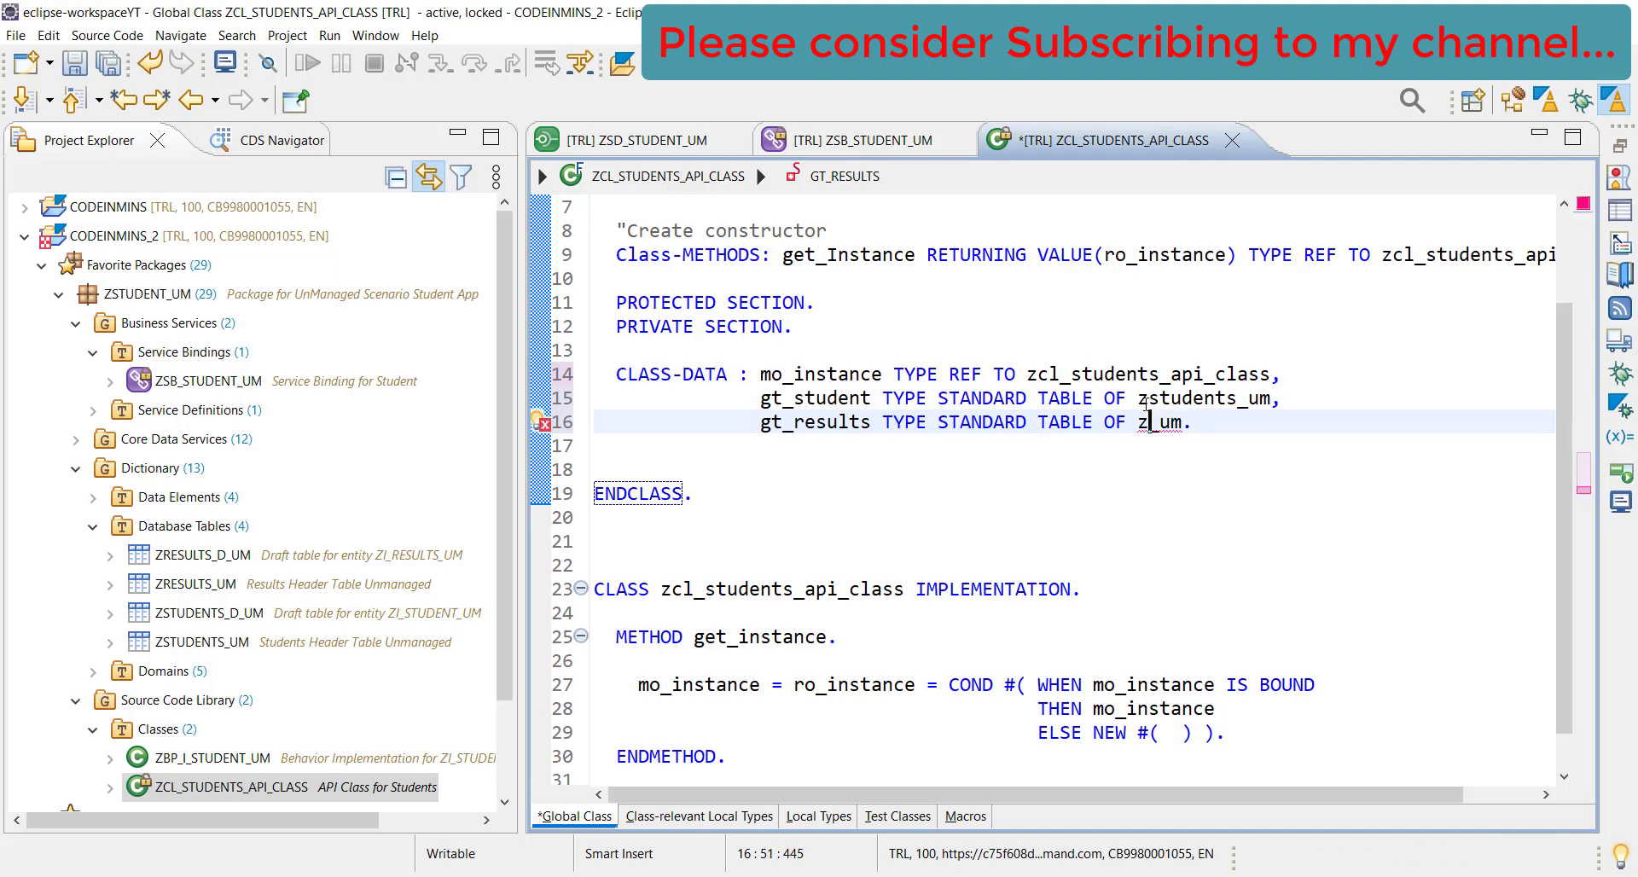
pyautogui.write('results')
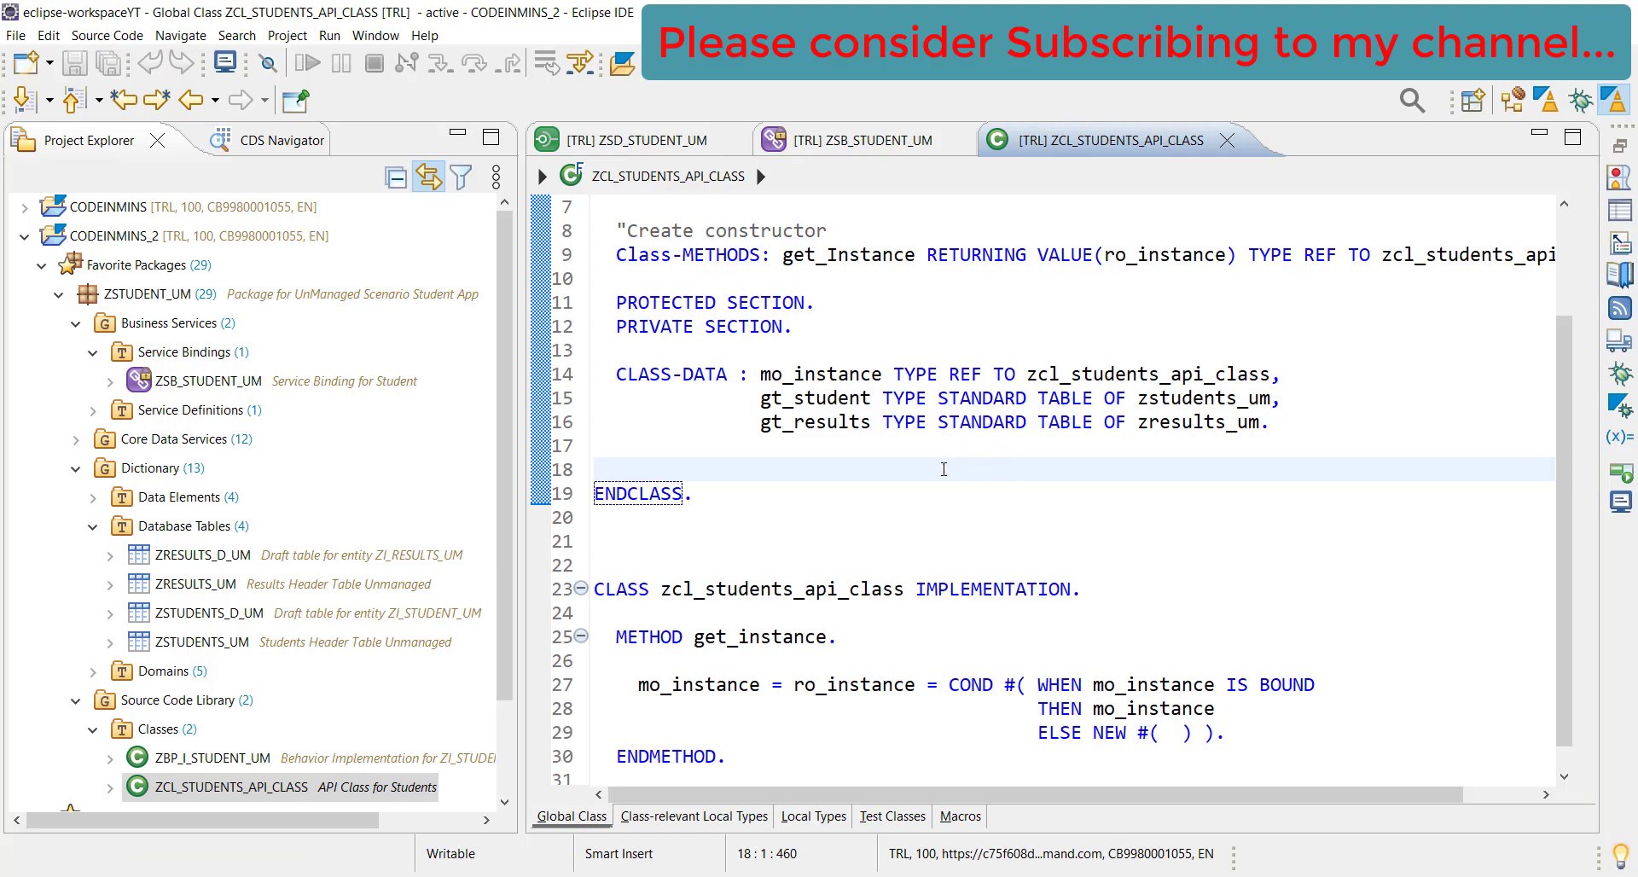
pyautogui.moveTo(870, 465)
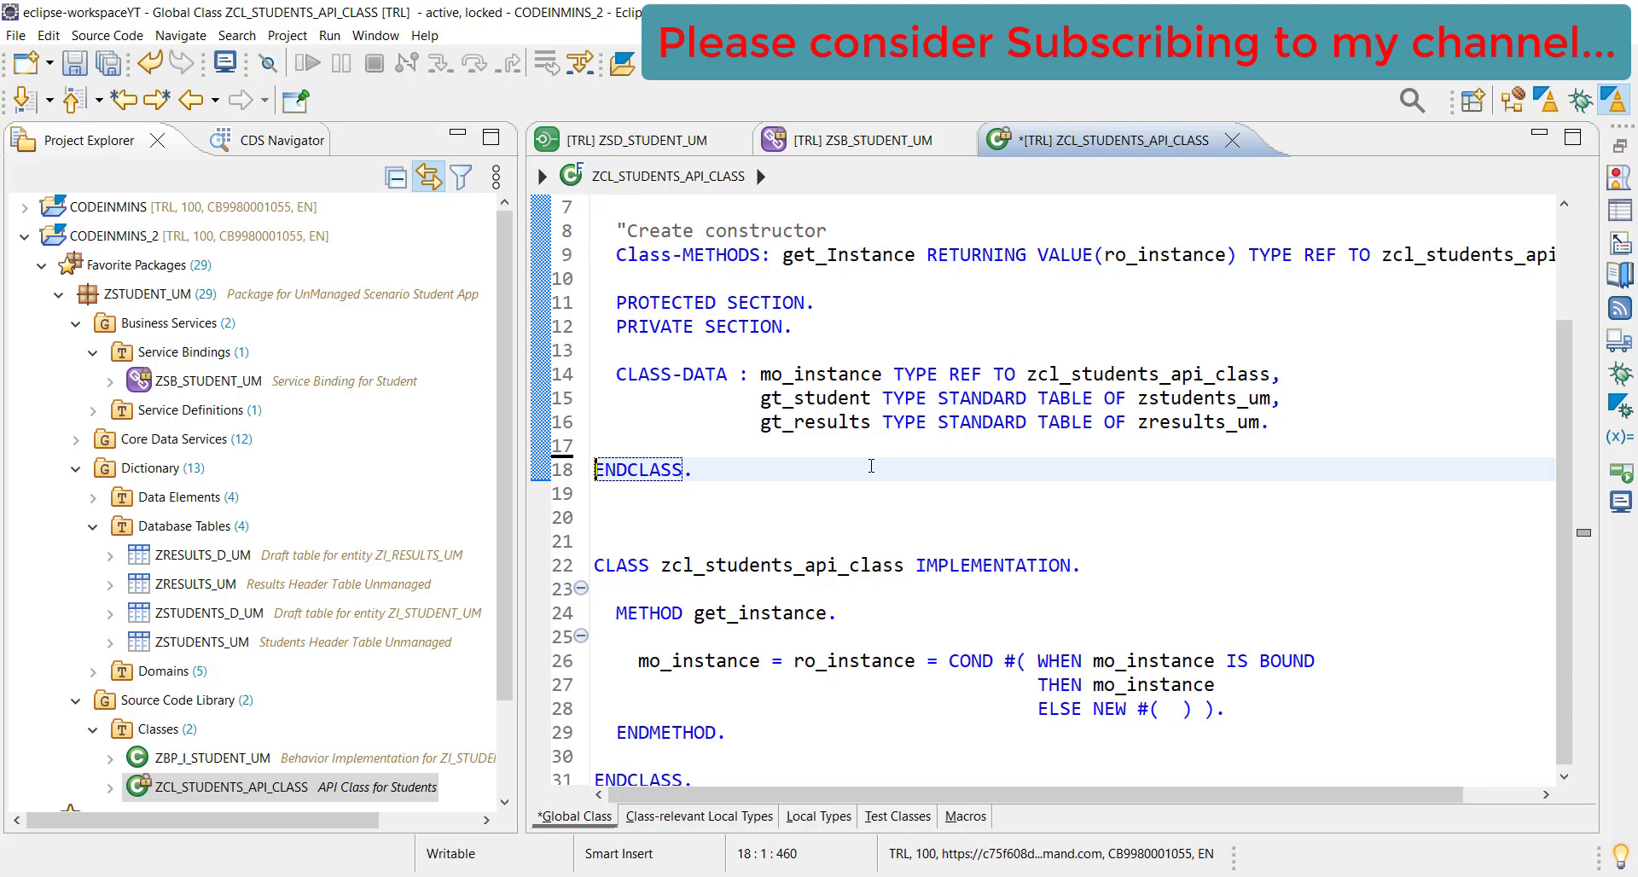
# Remove the blank line above ENDCLASS and reactivate ZCL_STUDENTS_API_CLASS
pyautogui.press('ctrl+s')
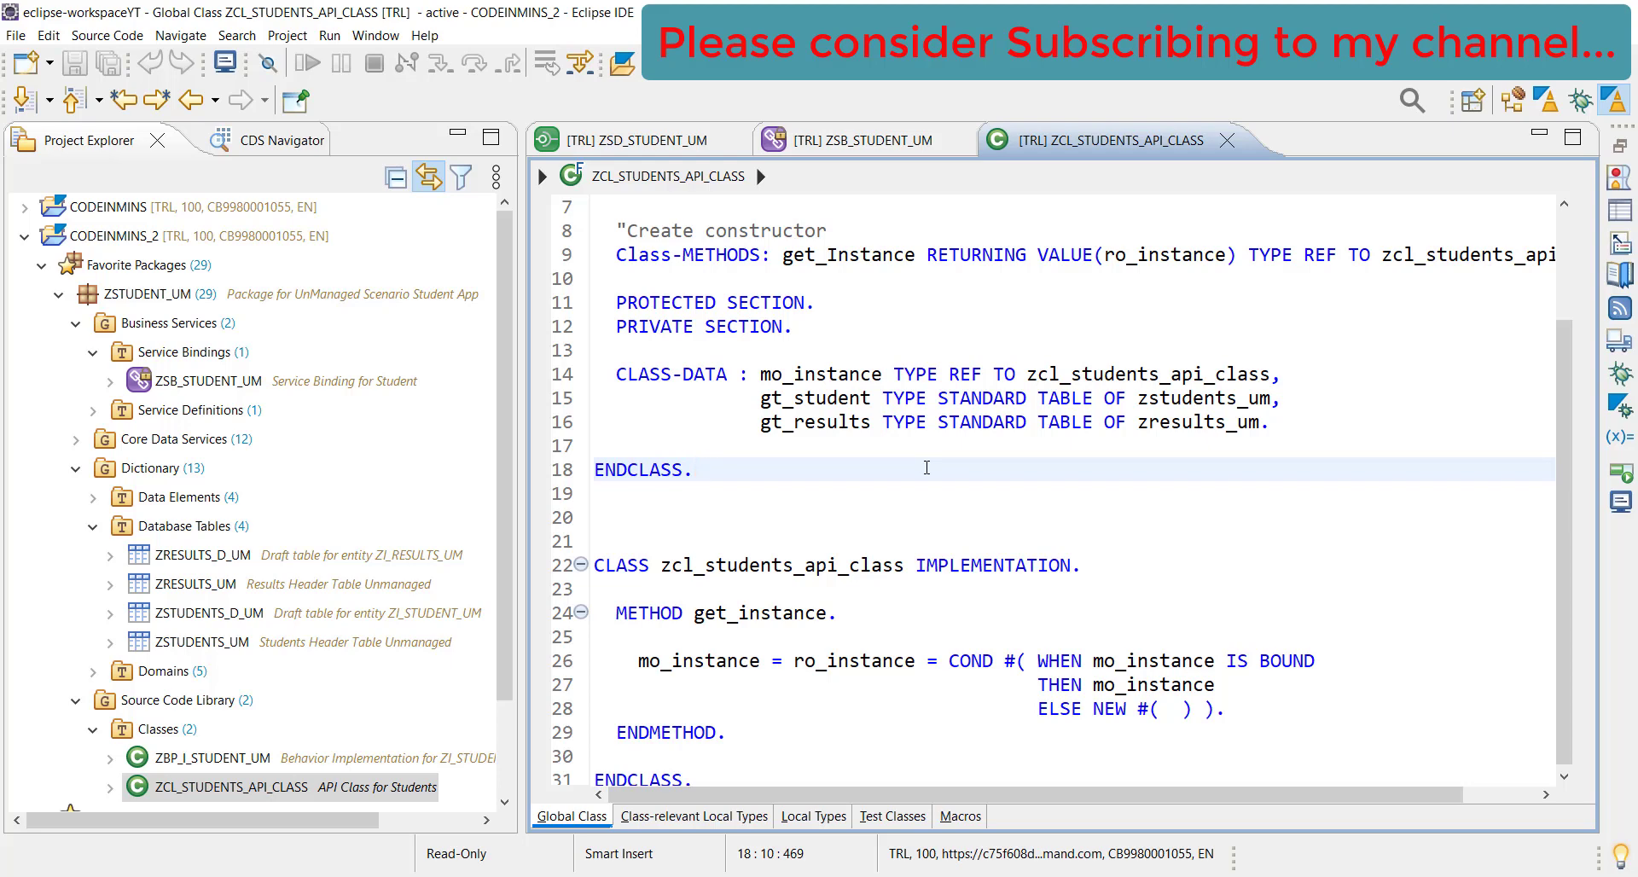
pyautogui.click(695, 468)
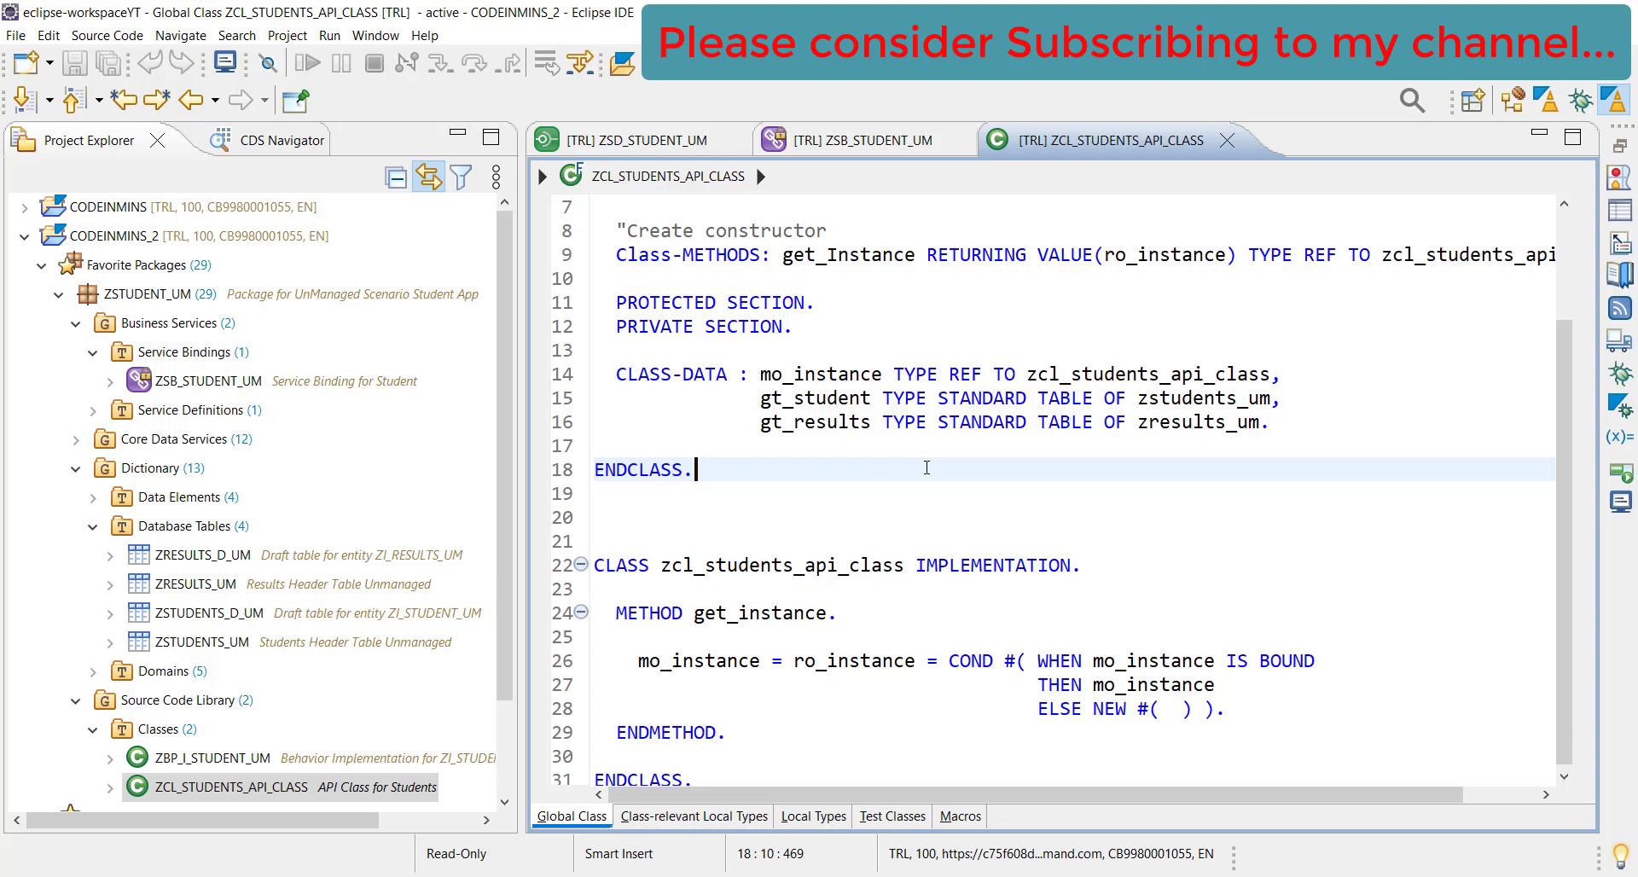
pyautogui.moveTo(1034, 466)
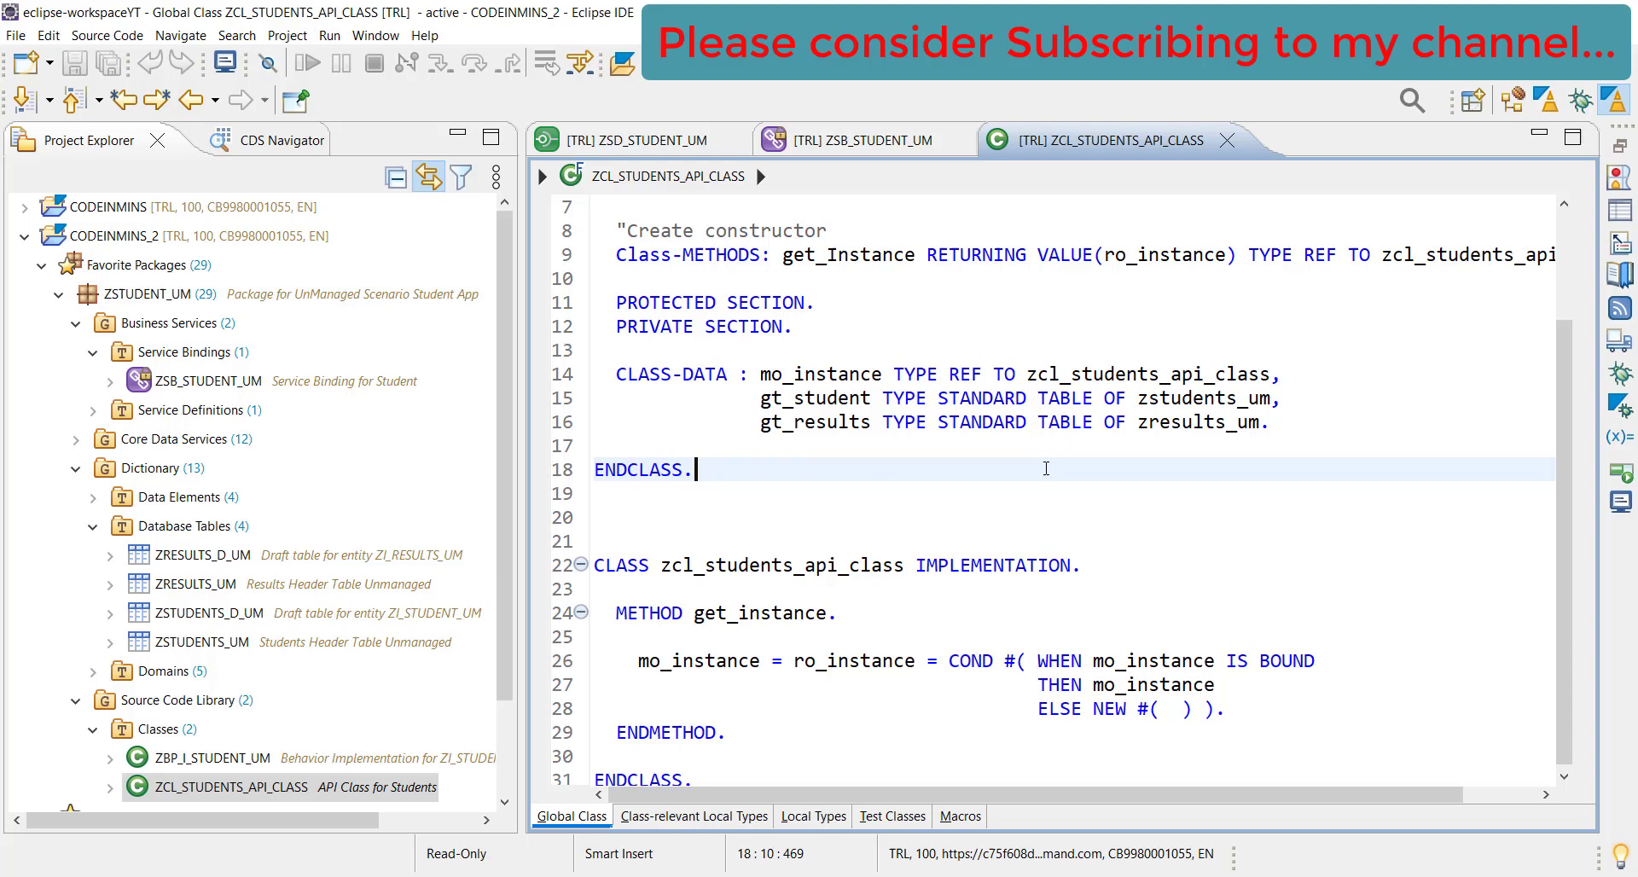
pyautogui.moveTo(1066, 483)
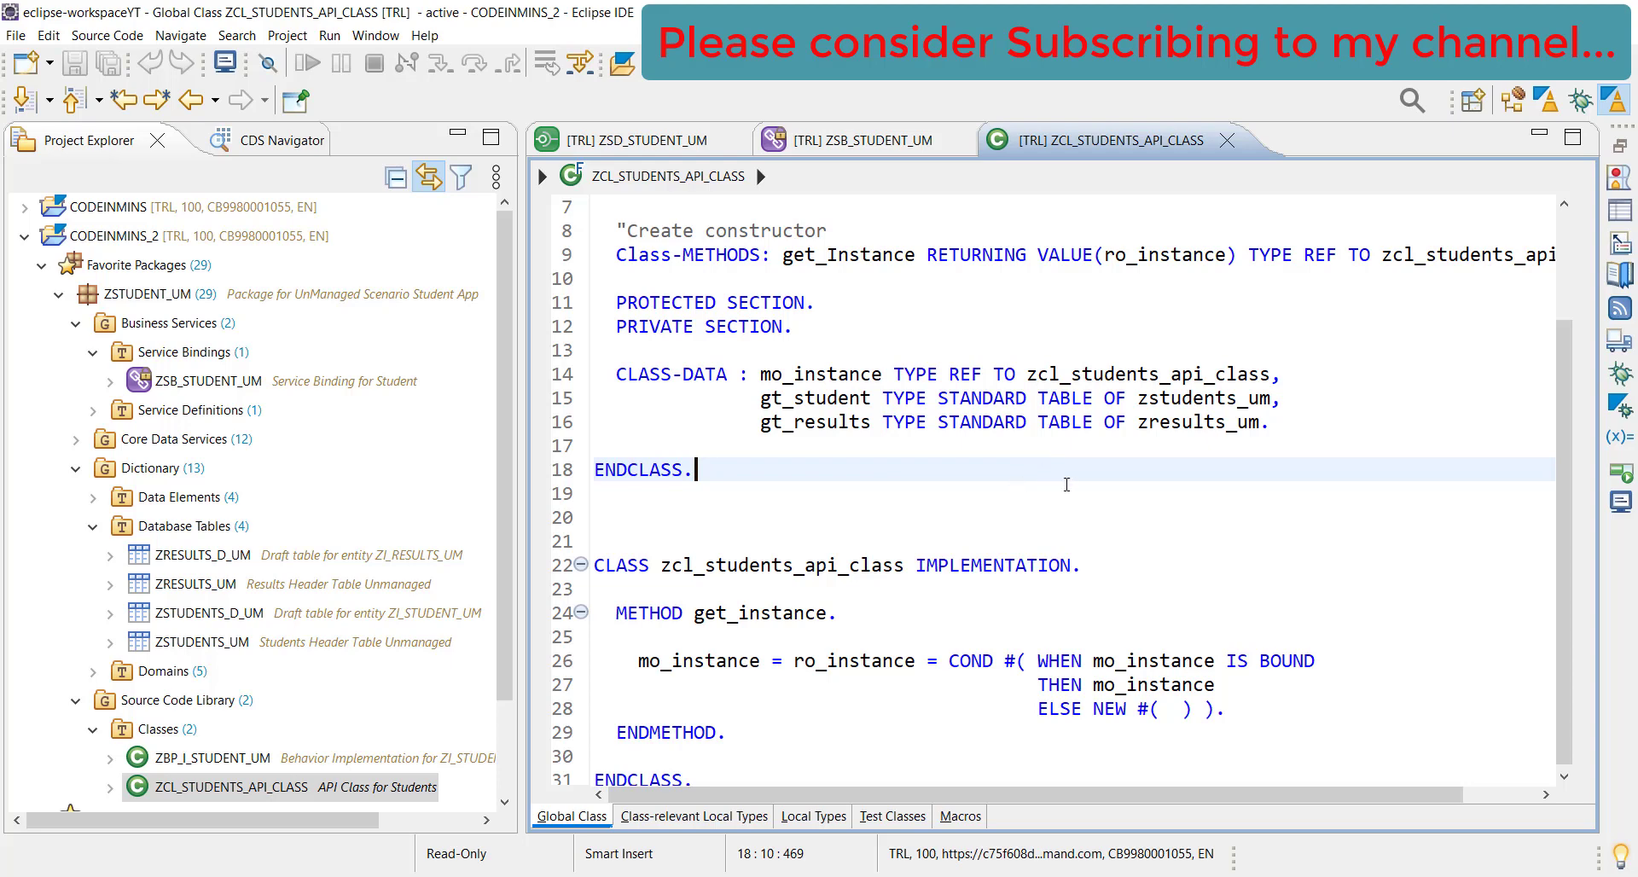
pyautogui.moveTo(1029, 488)
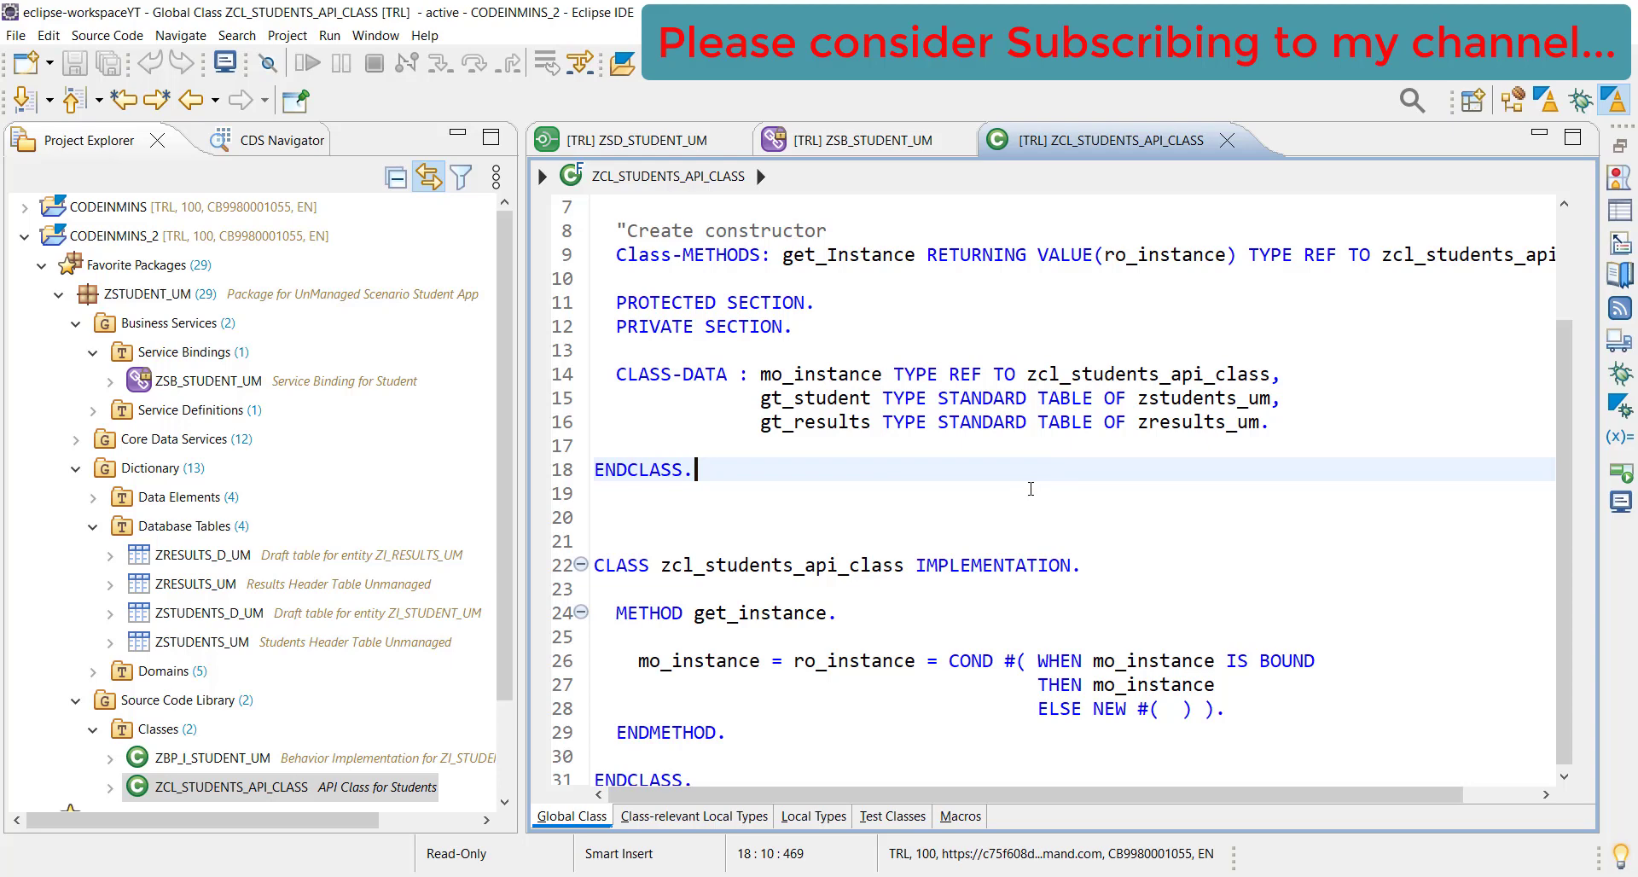